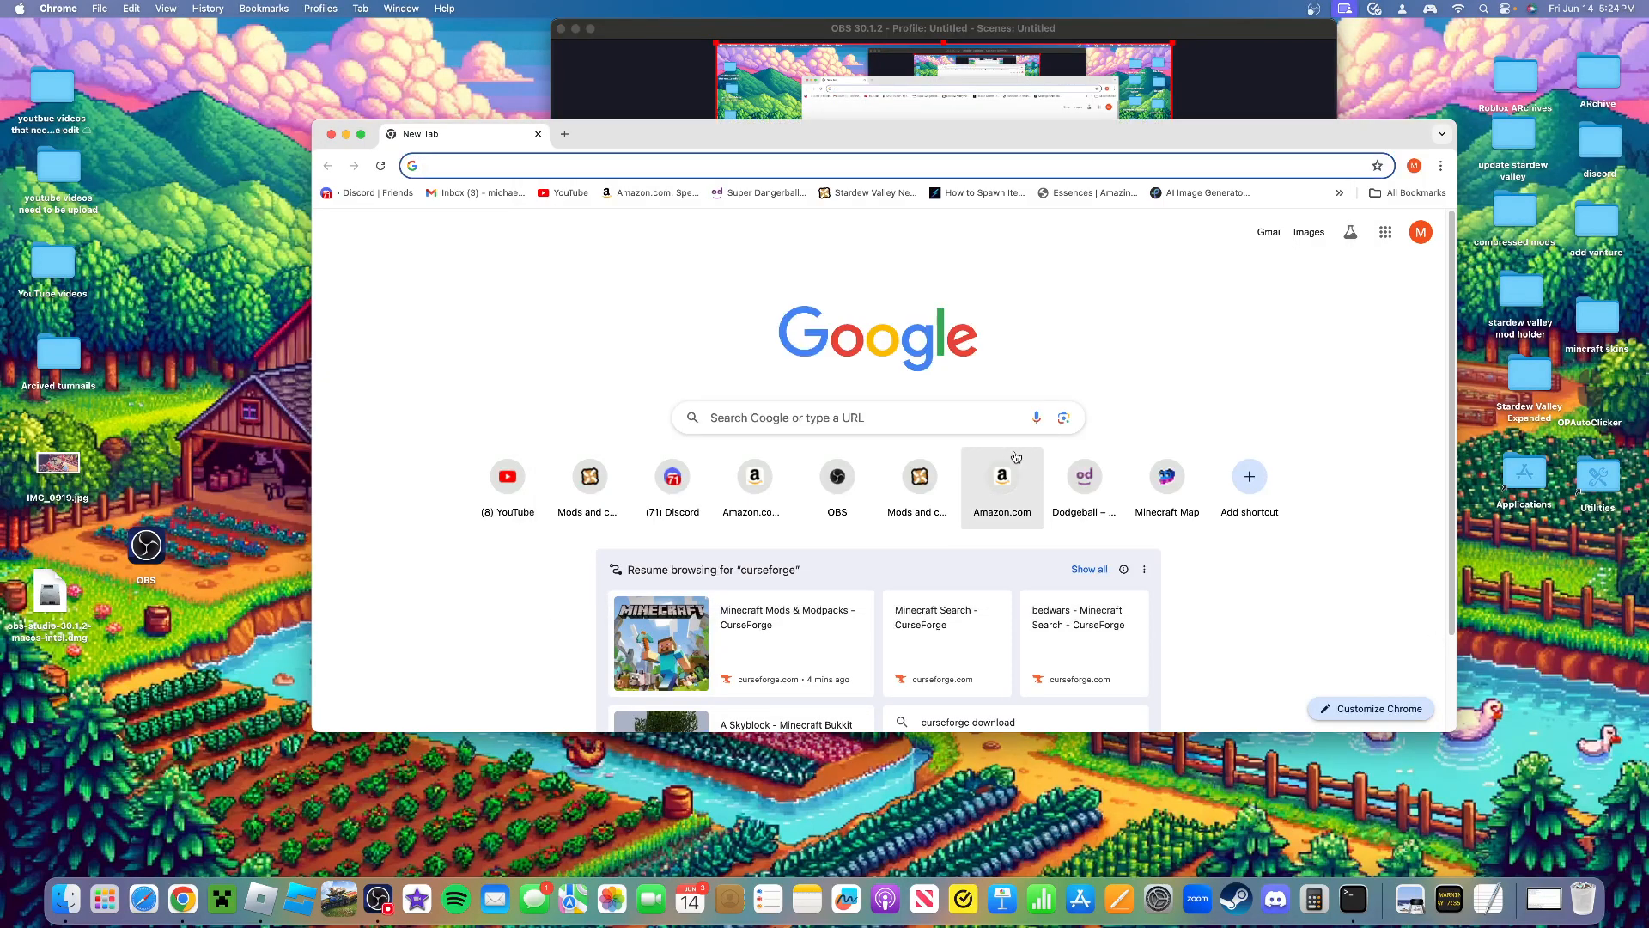
mouse_move(949, 338)
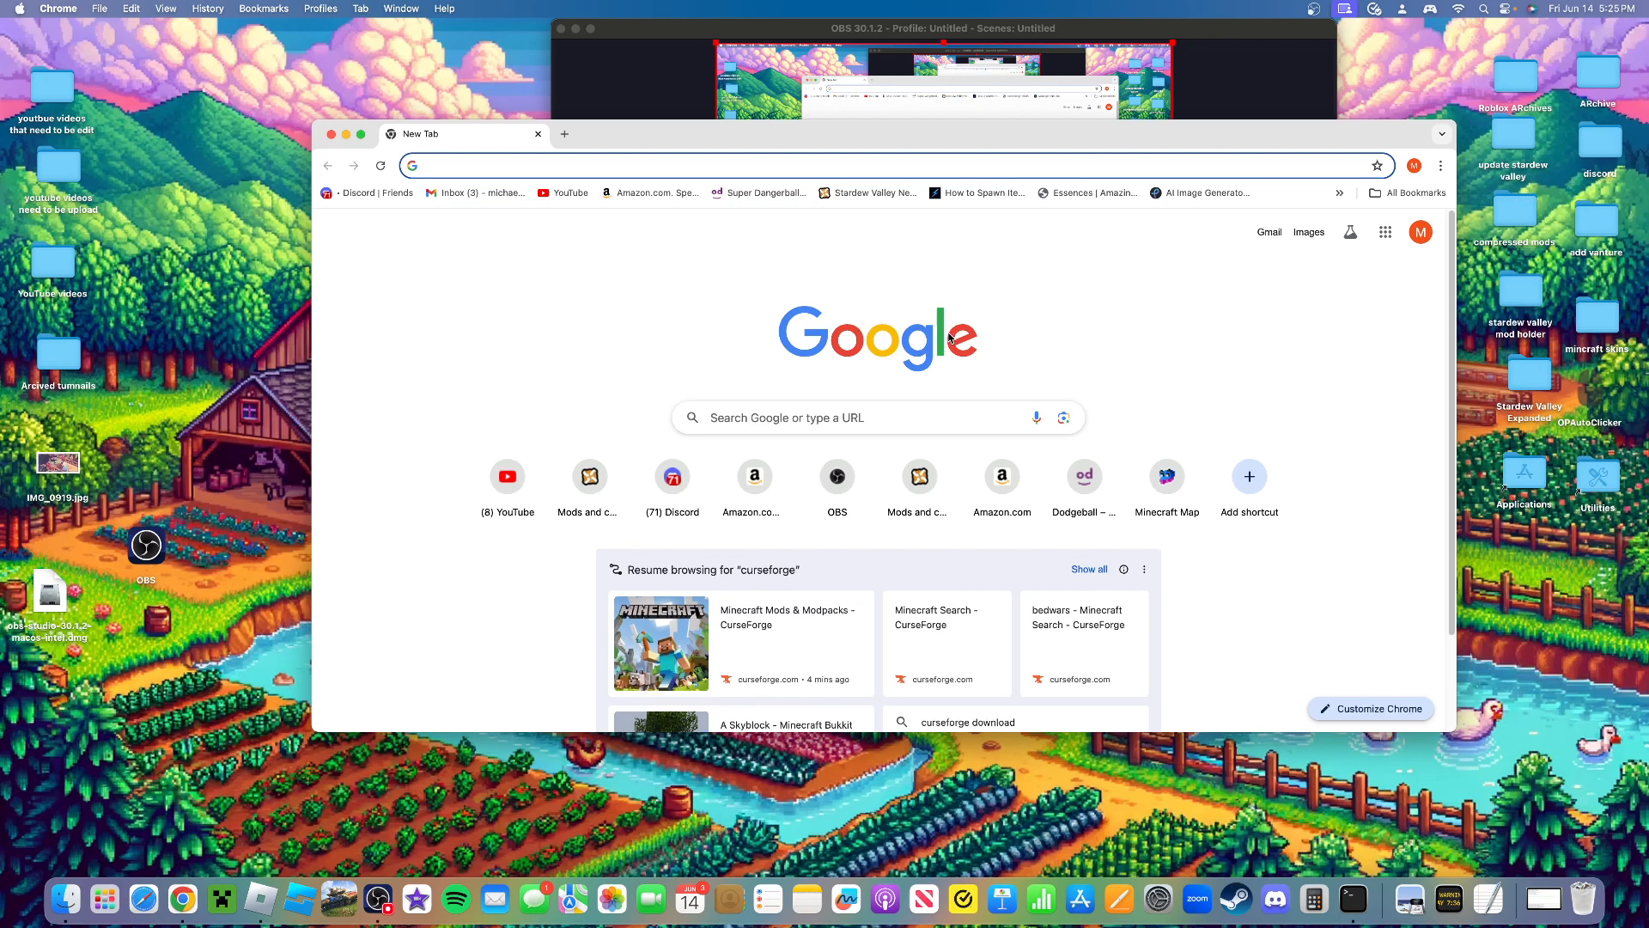
mouse_move(1000, 476)
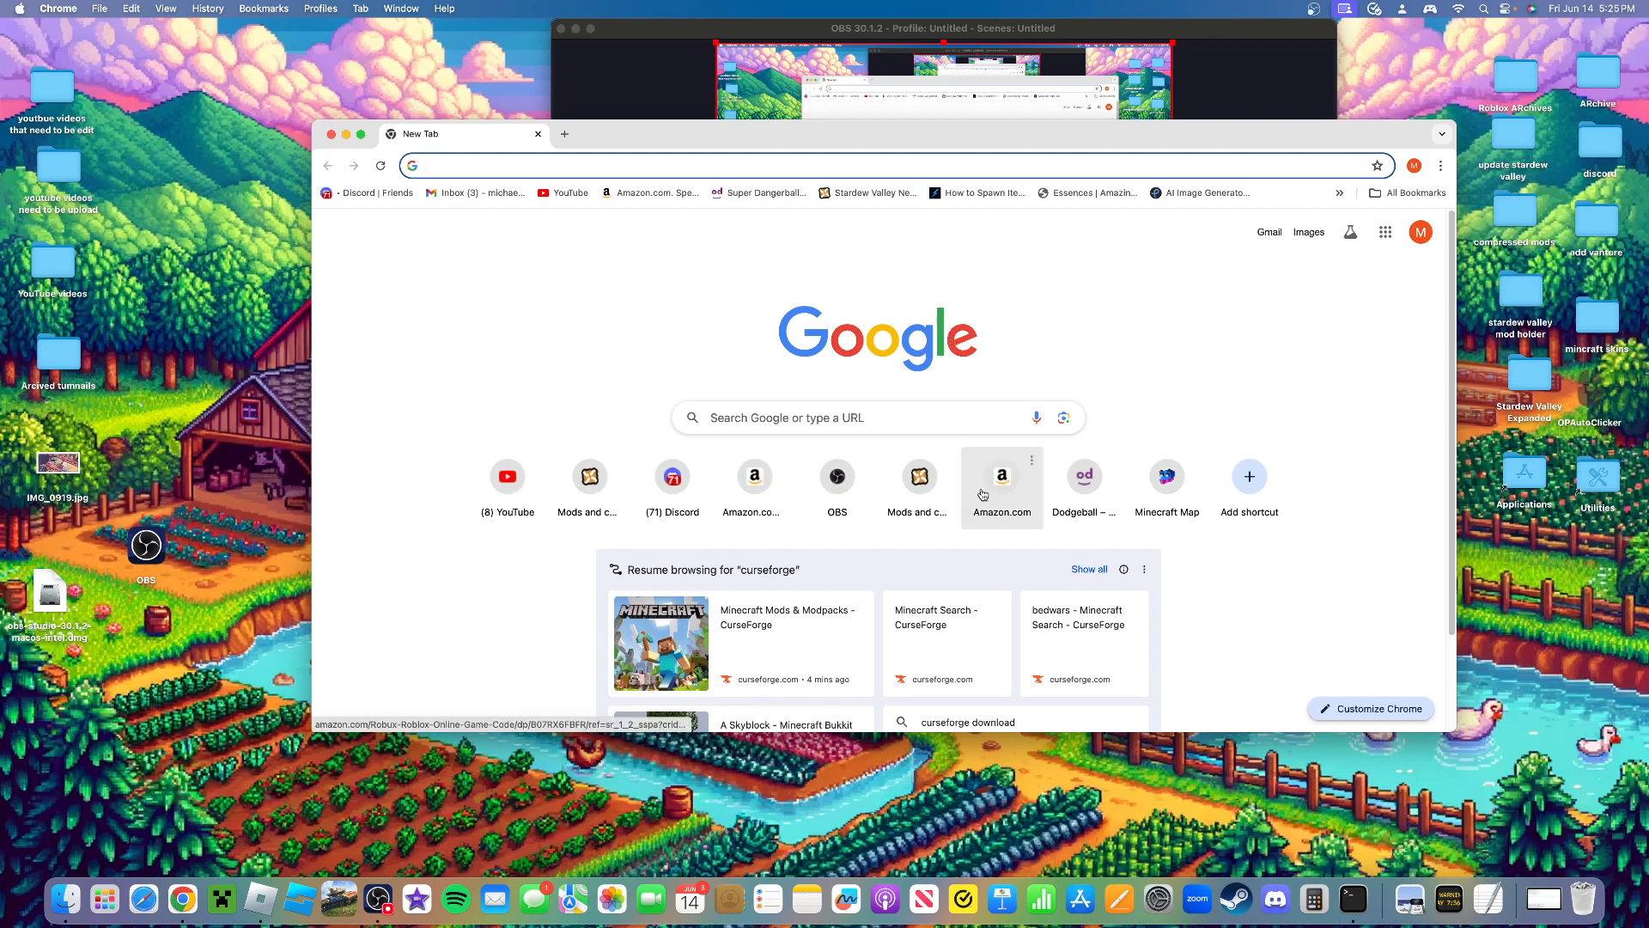
mouse_move(1000, 485)
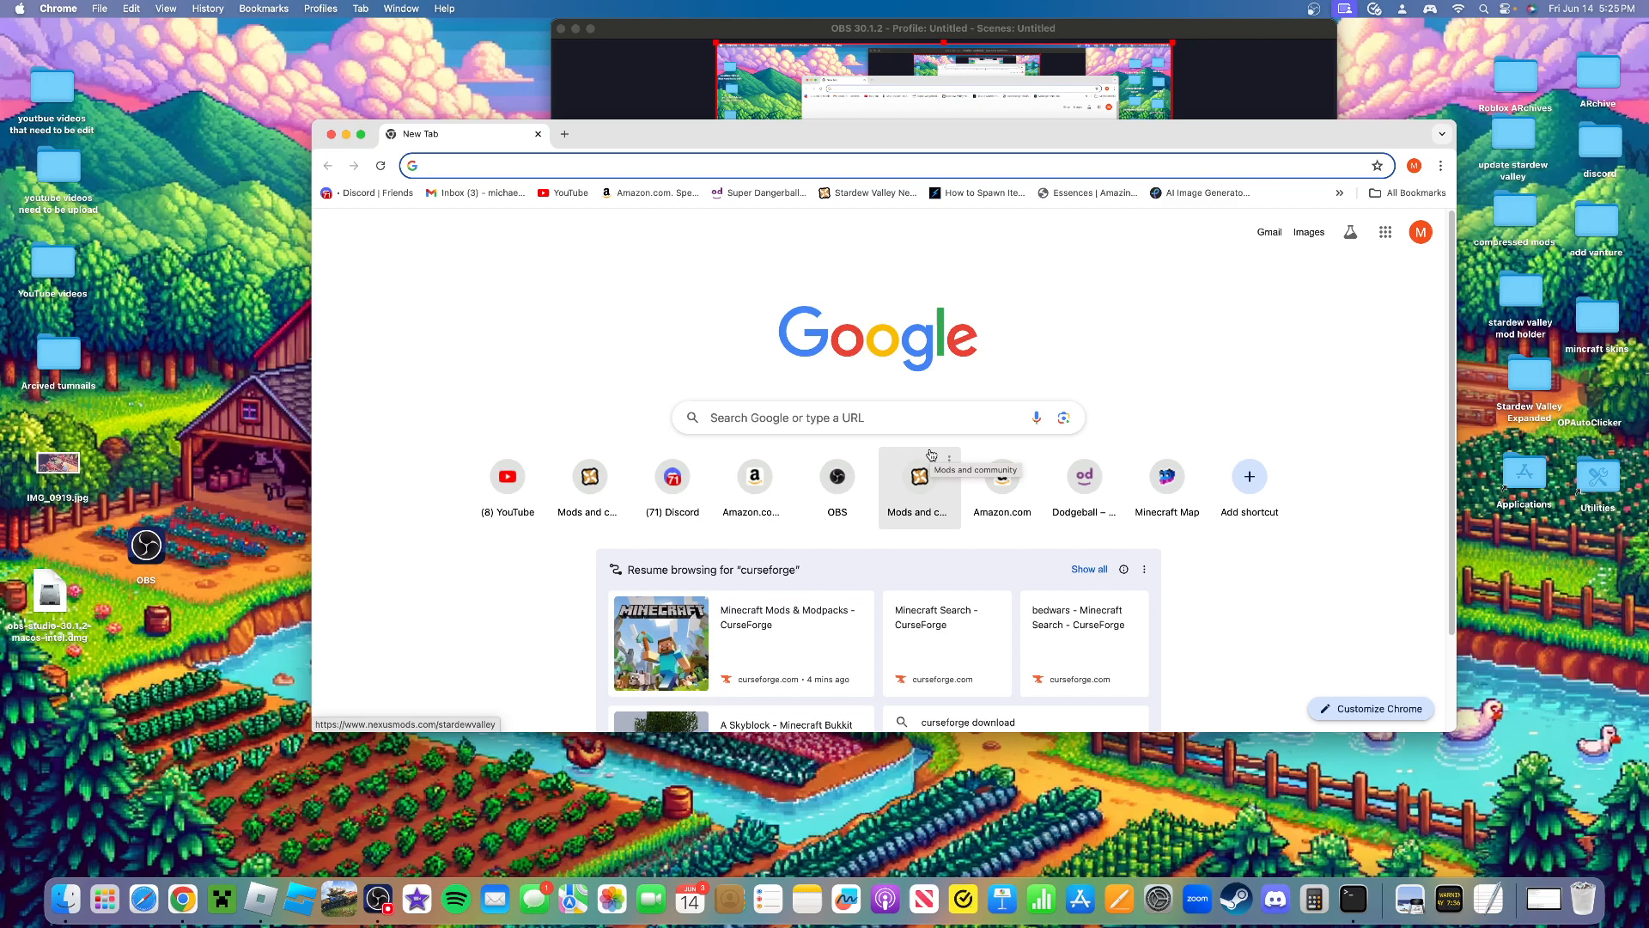
mouse_move(926, 445)
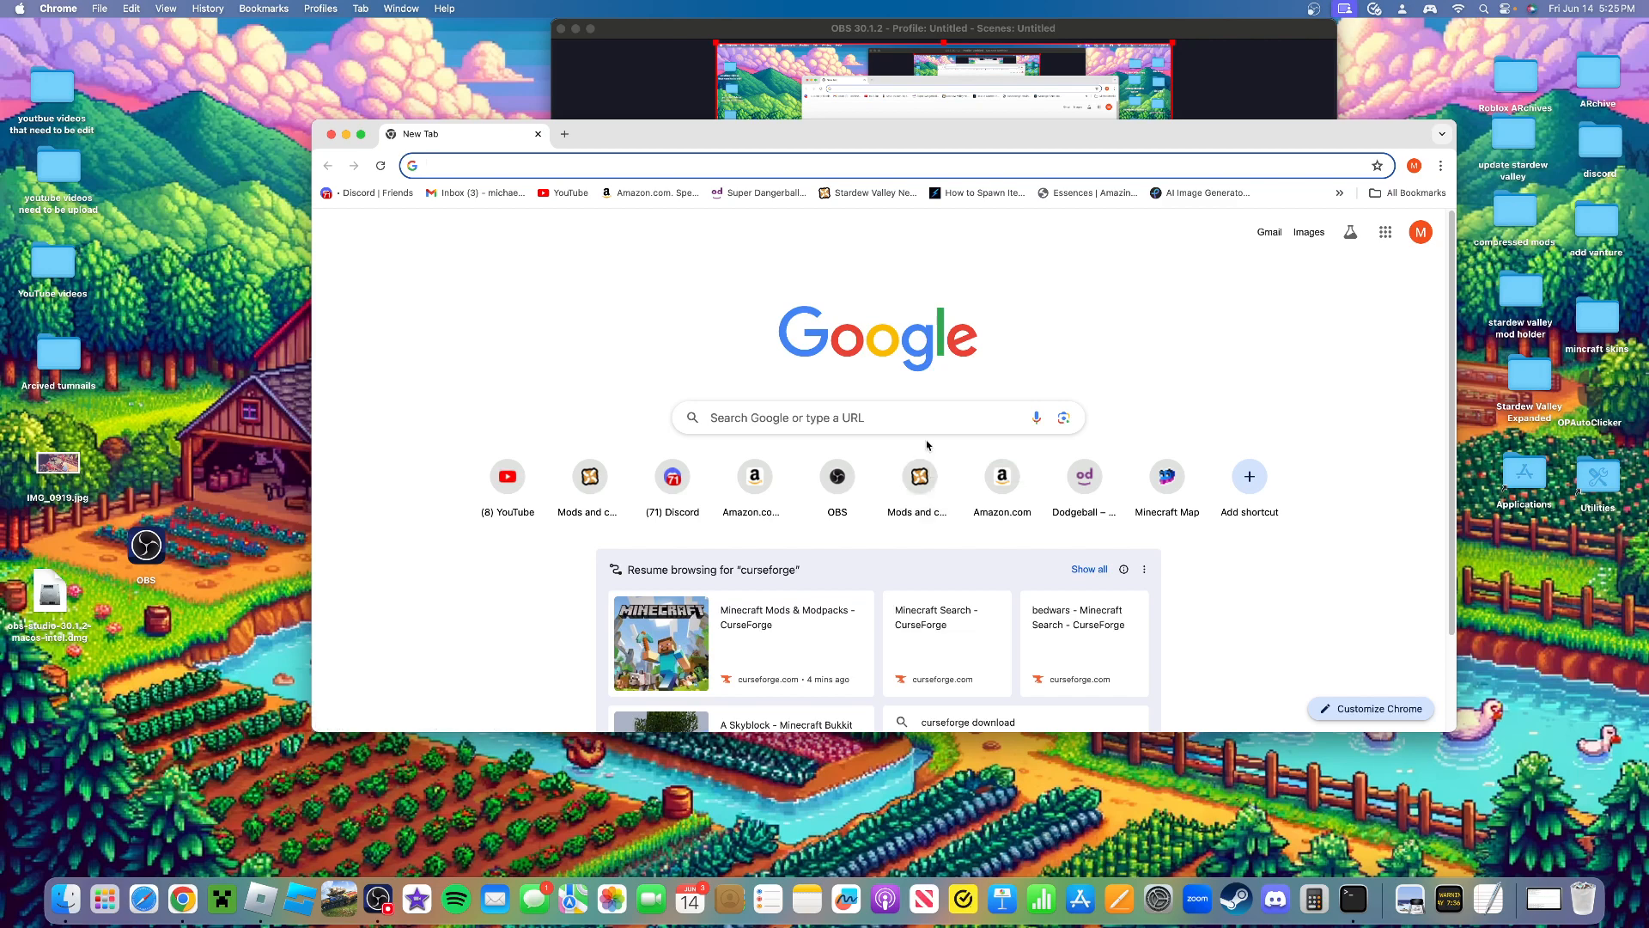
Load curseforge.com/minecraft and browse the Minecraft Mods listings before returning to the top
text(curseforge.com/minecraft)
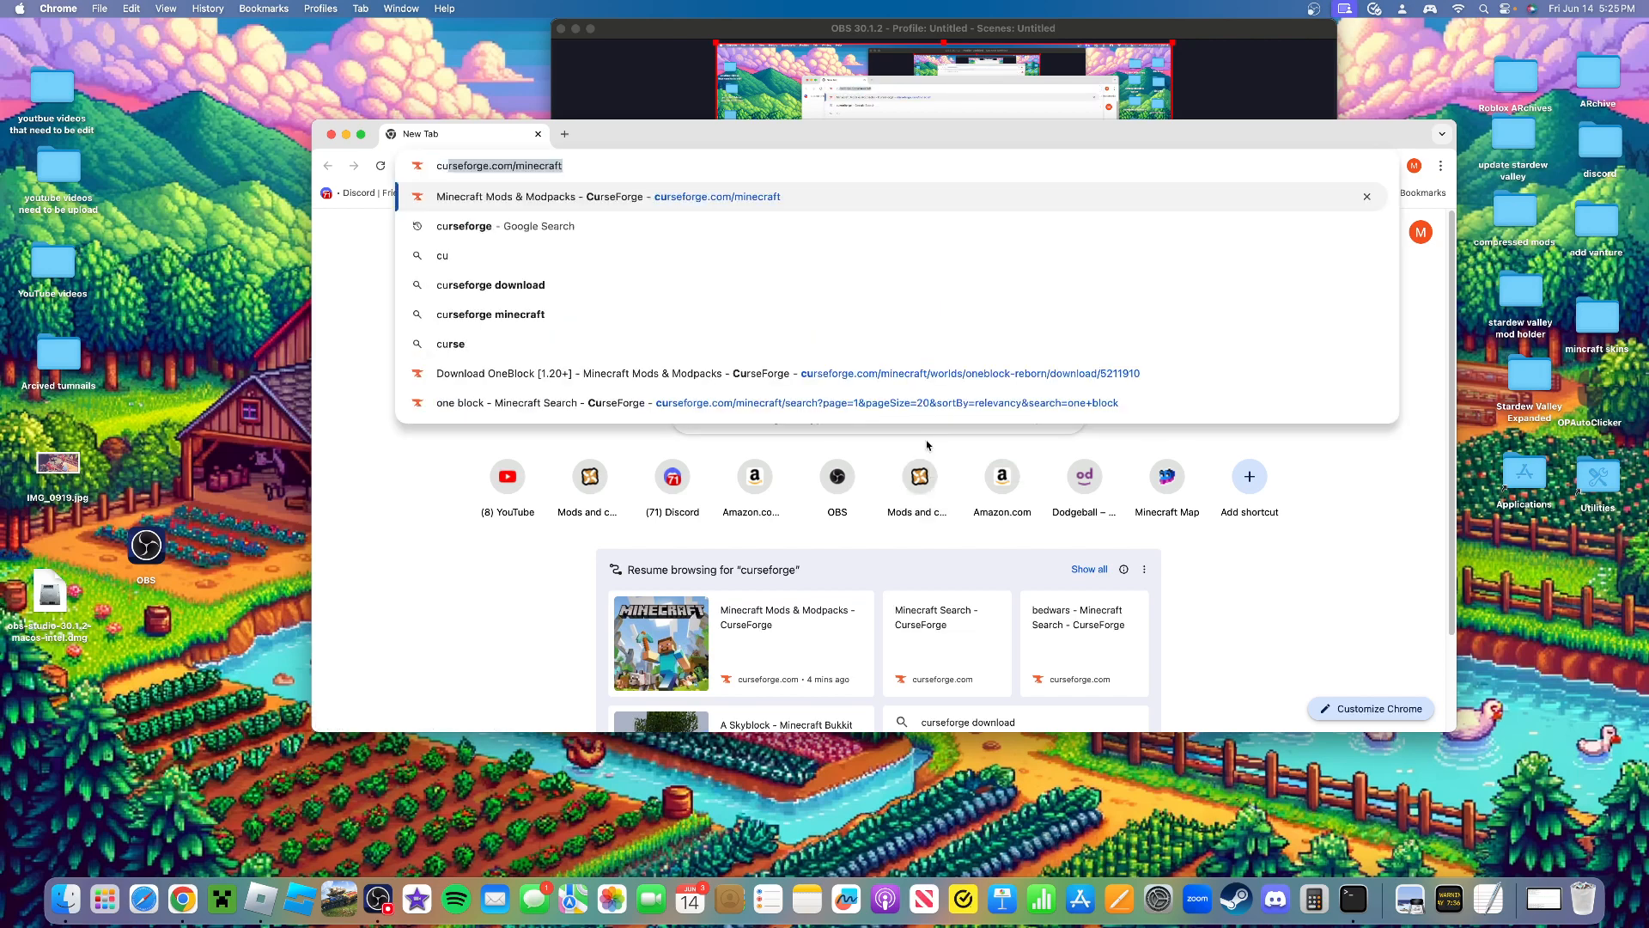
click(569, 196)
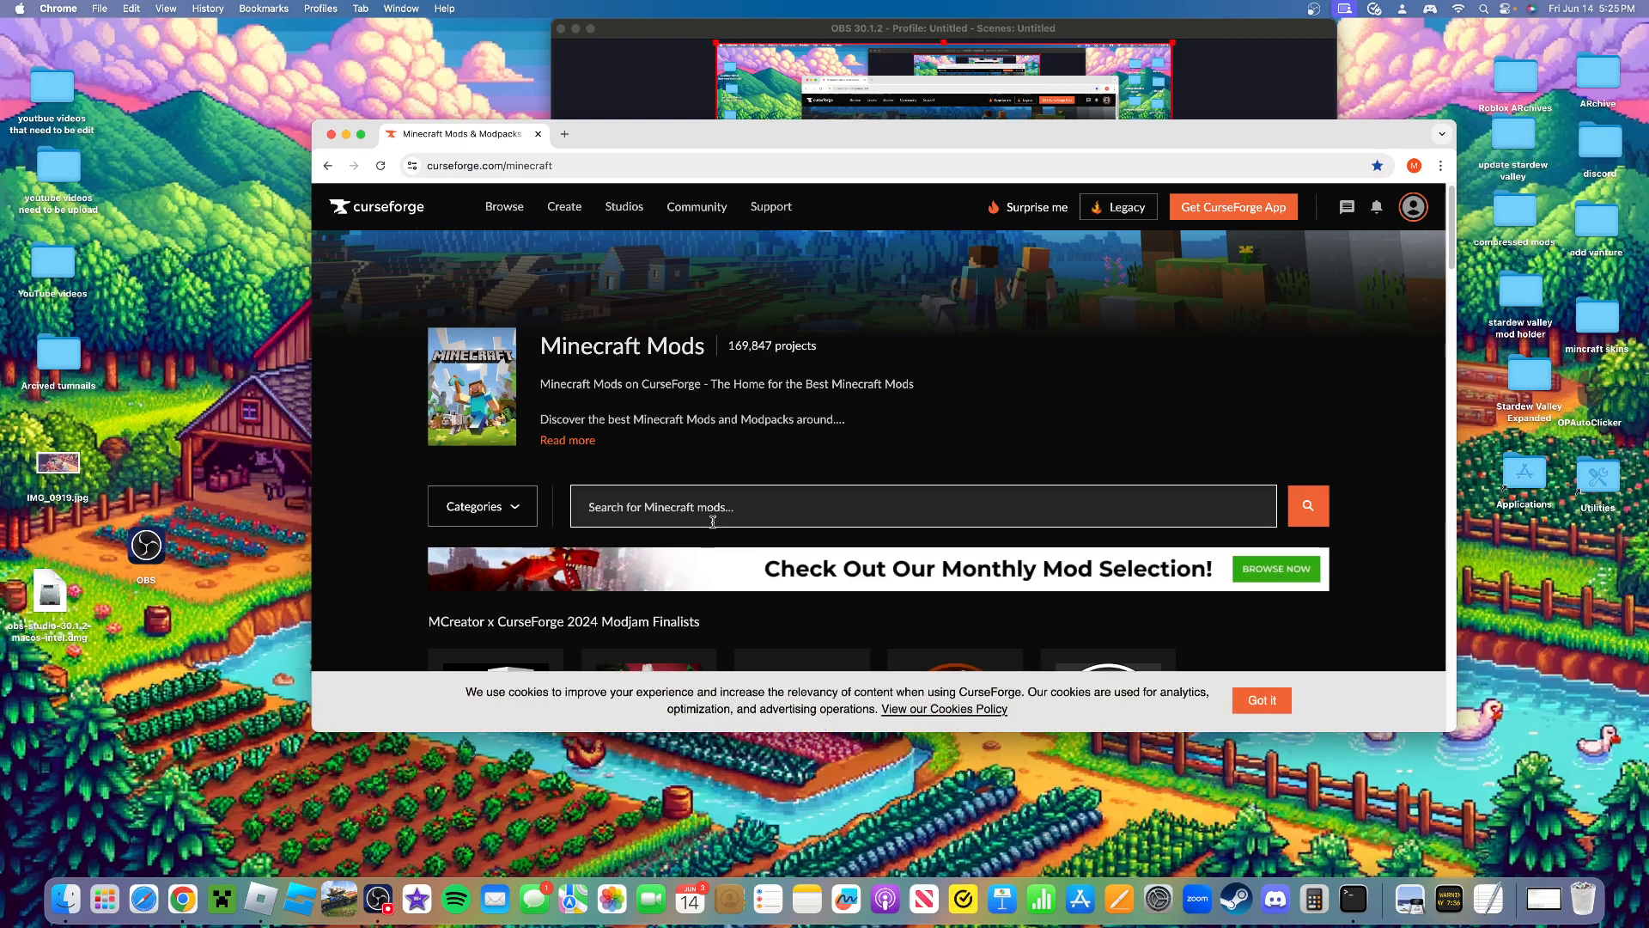
mouse_move(674, 541)
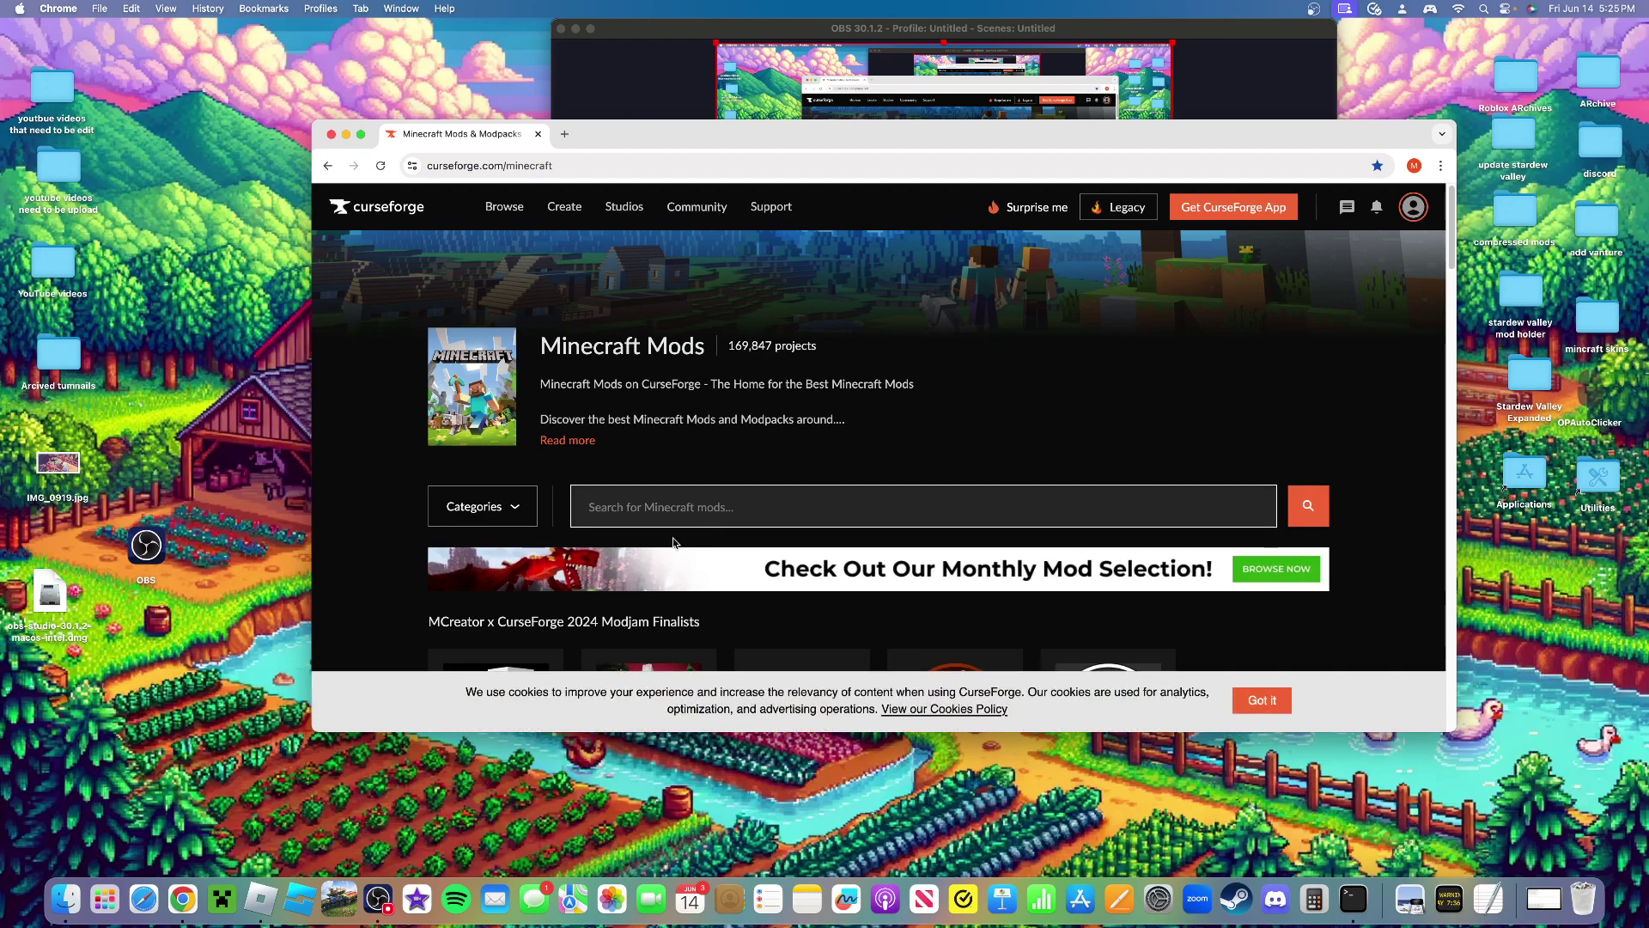
scroll(down, 3)
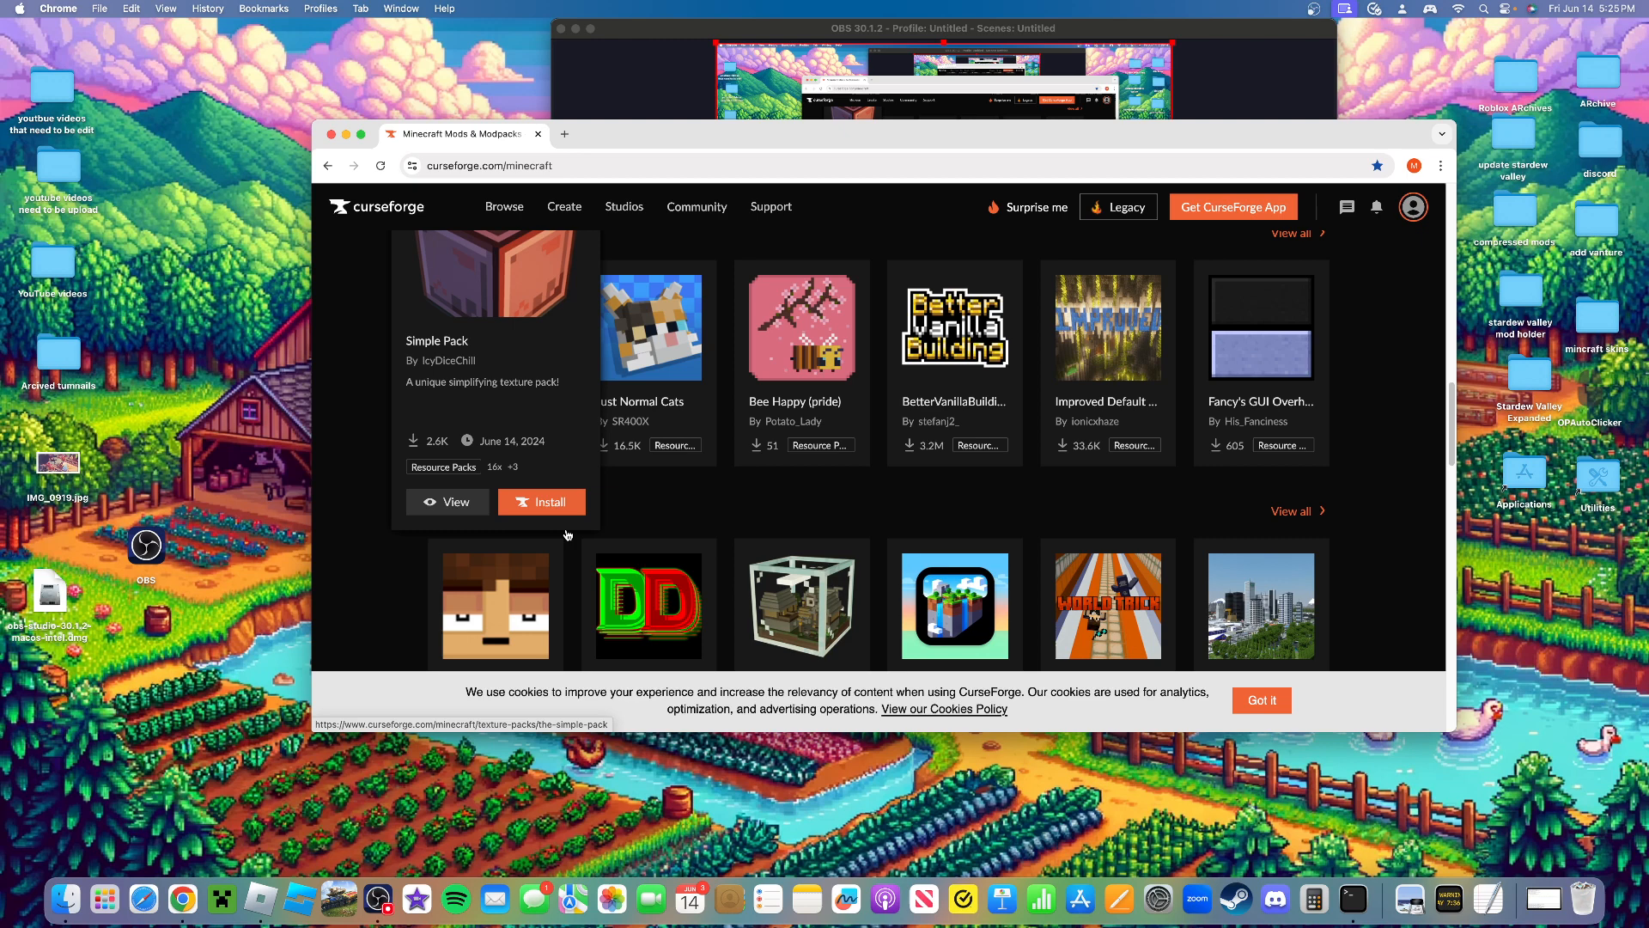
scroll(down, 3)
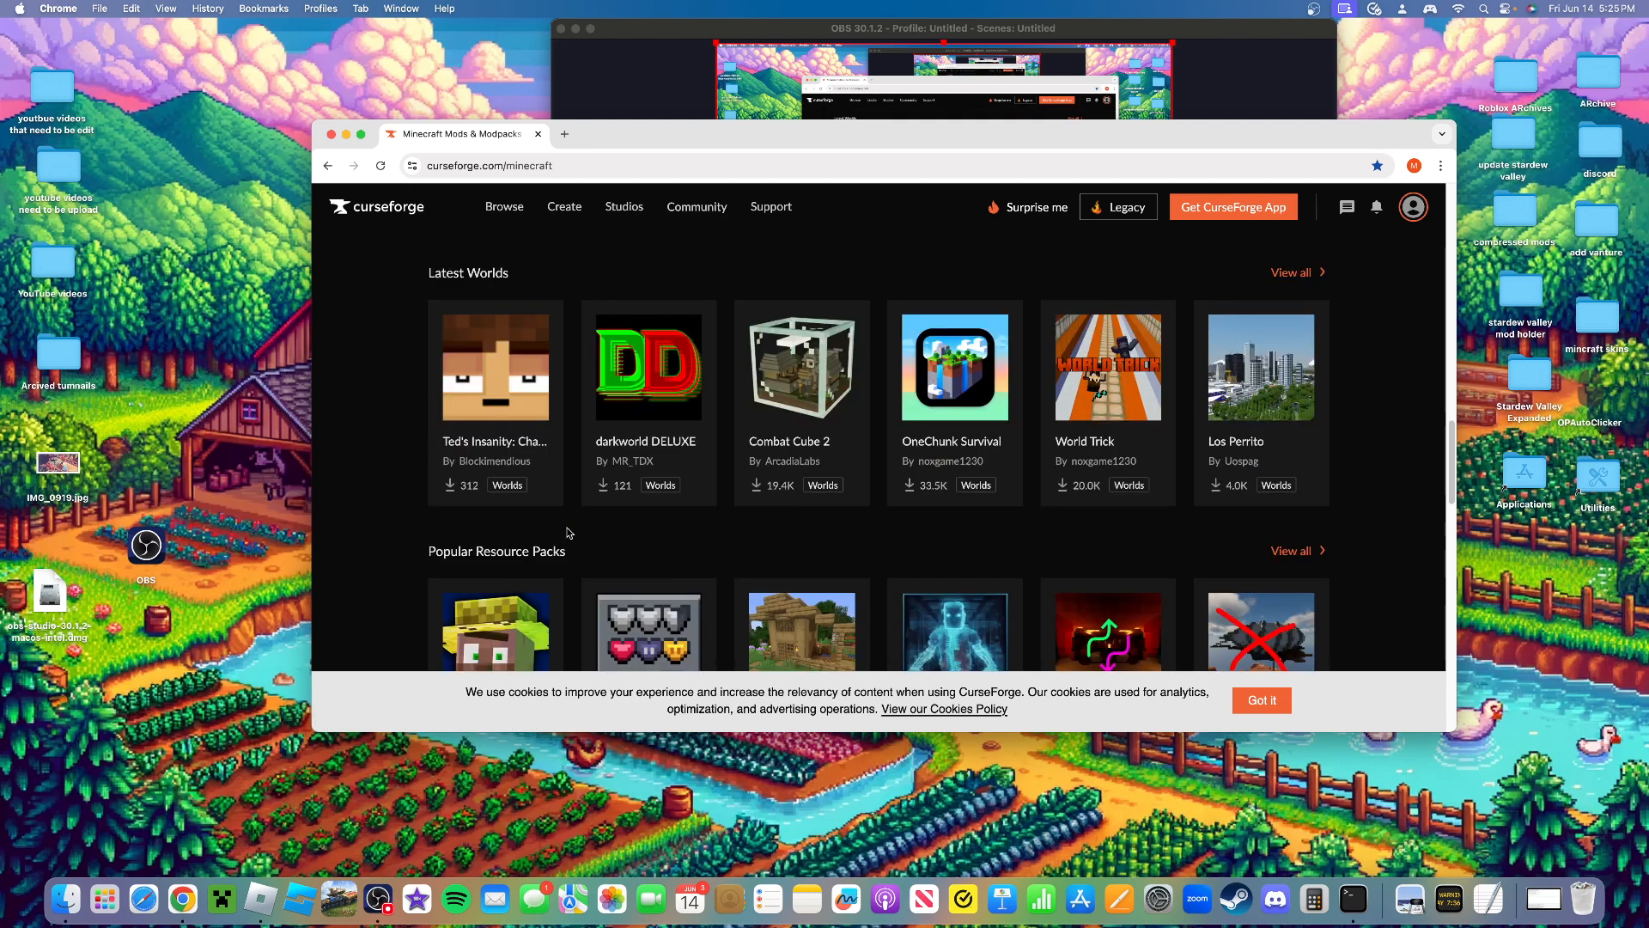
scroll(down, 3)
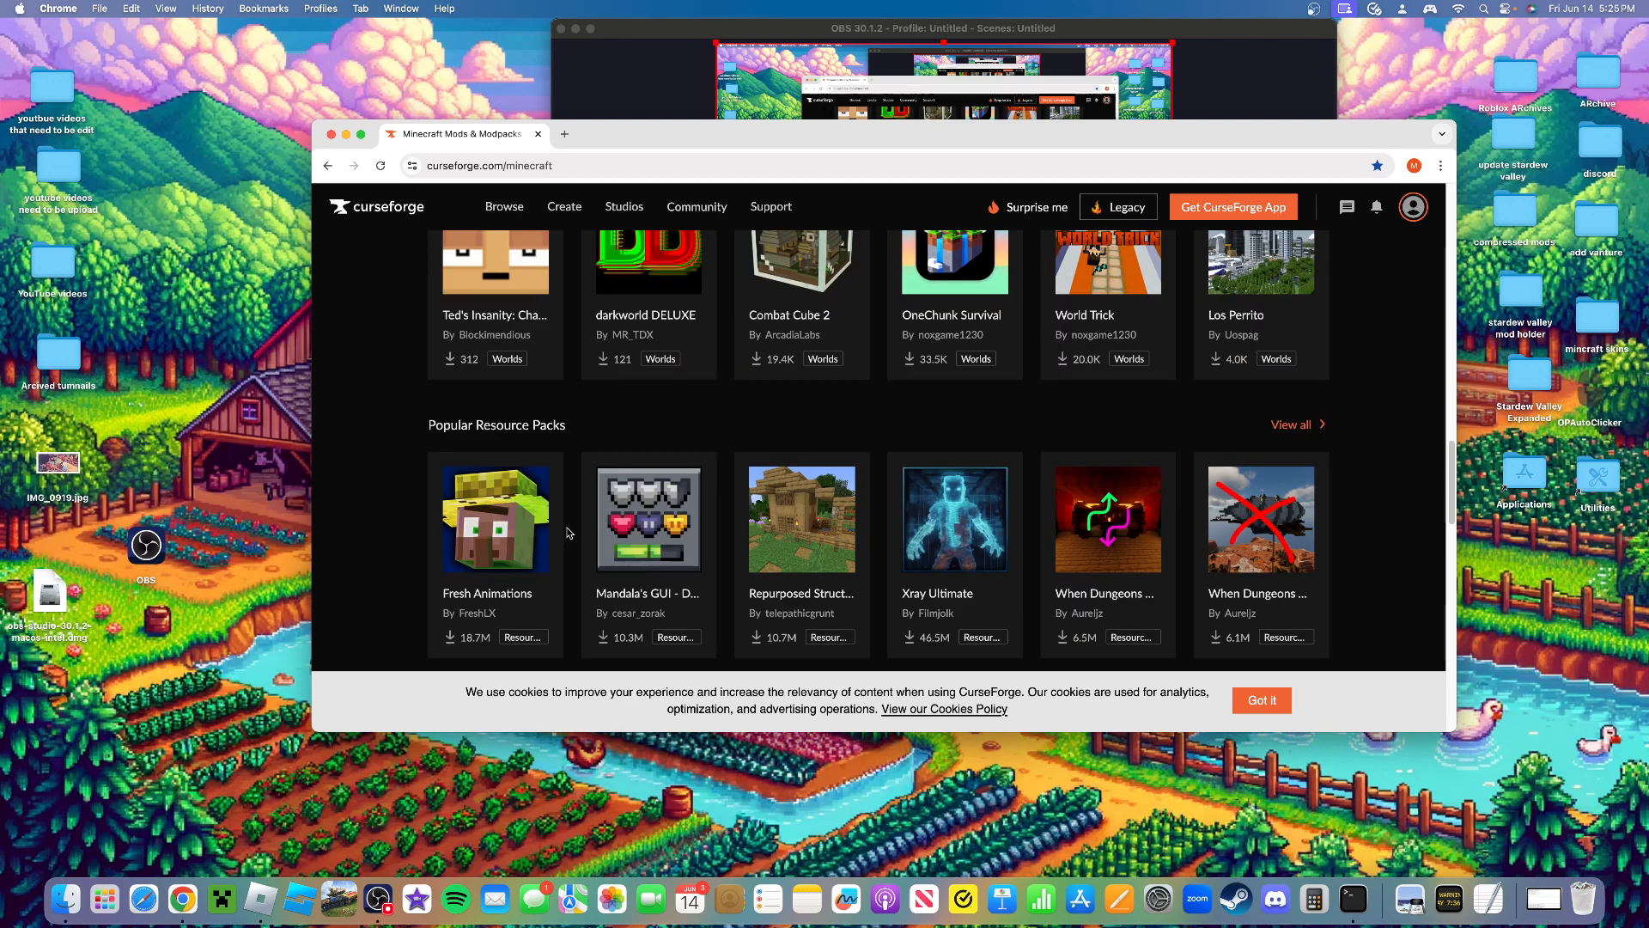
scroll(down, 3)
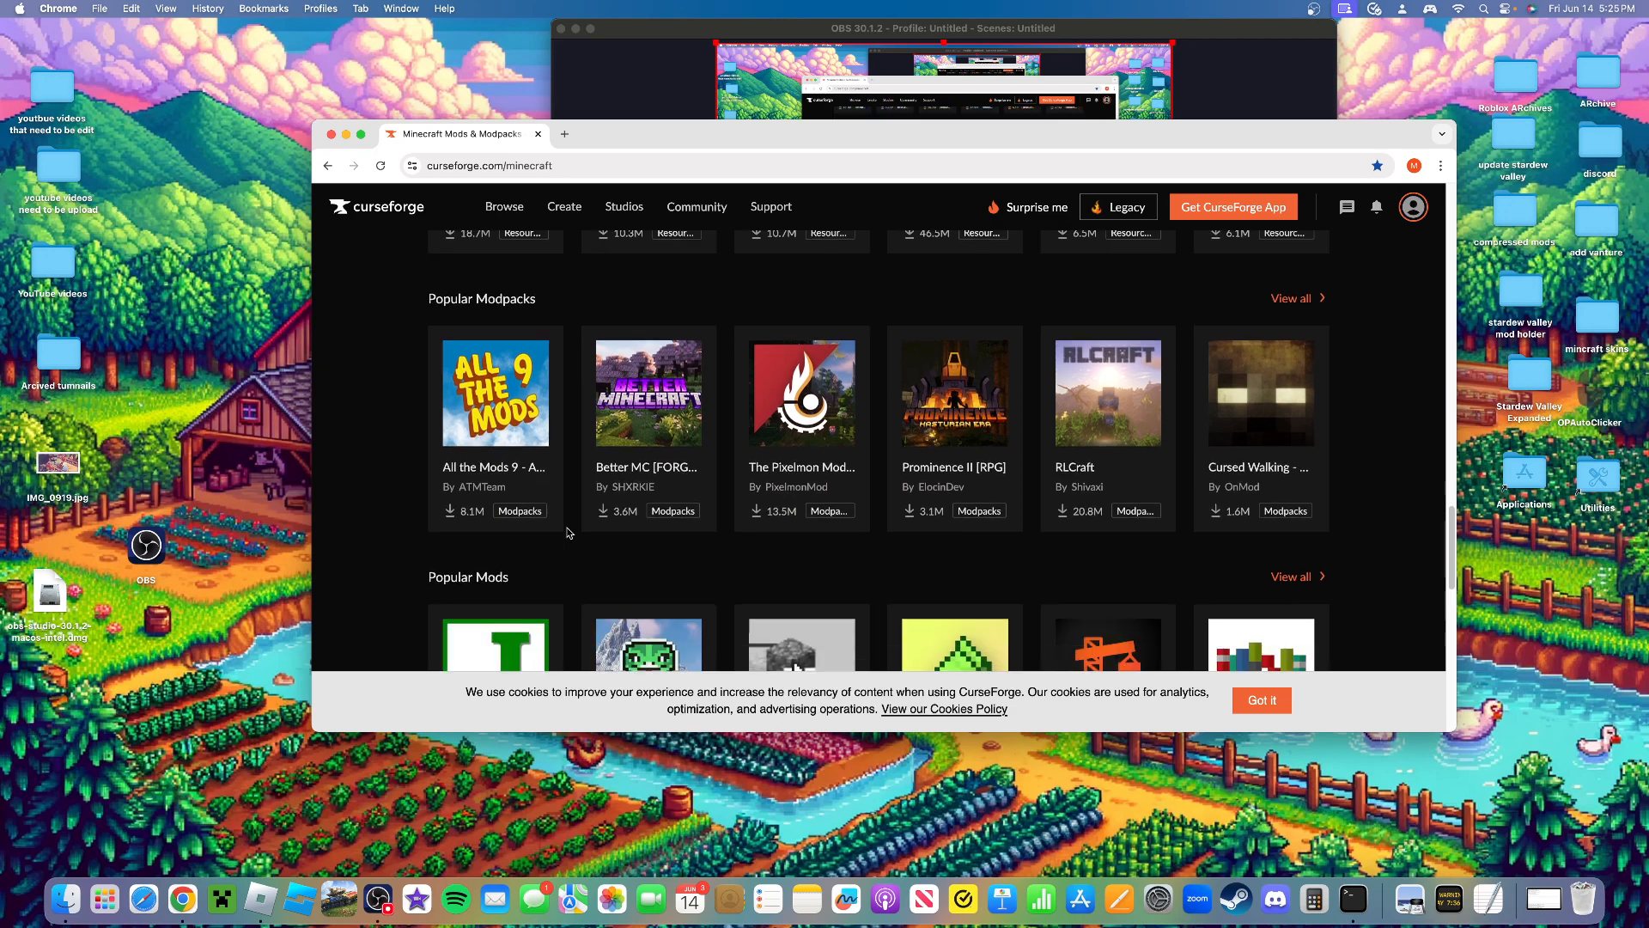
mouse_move(648, 394)
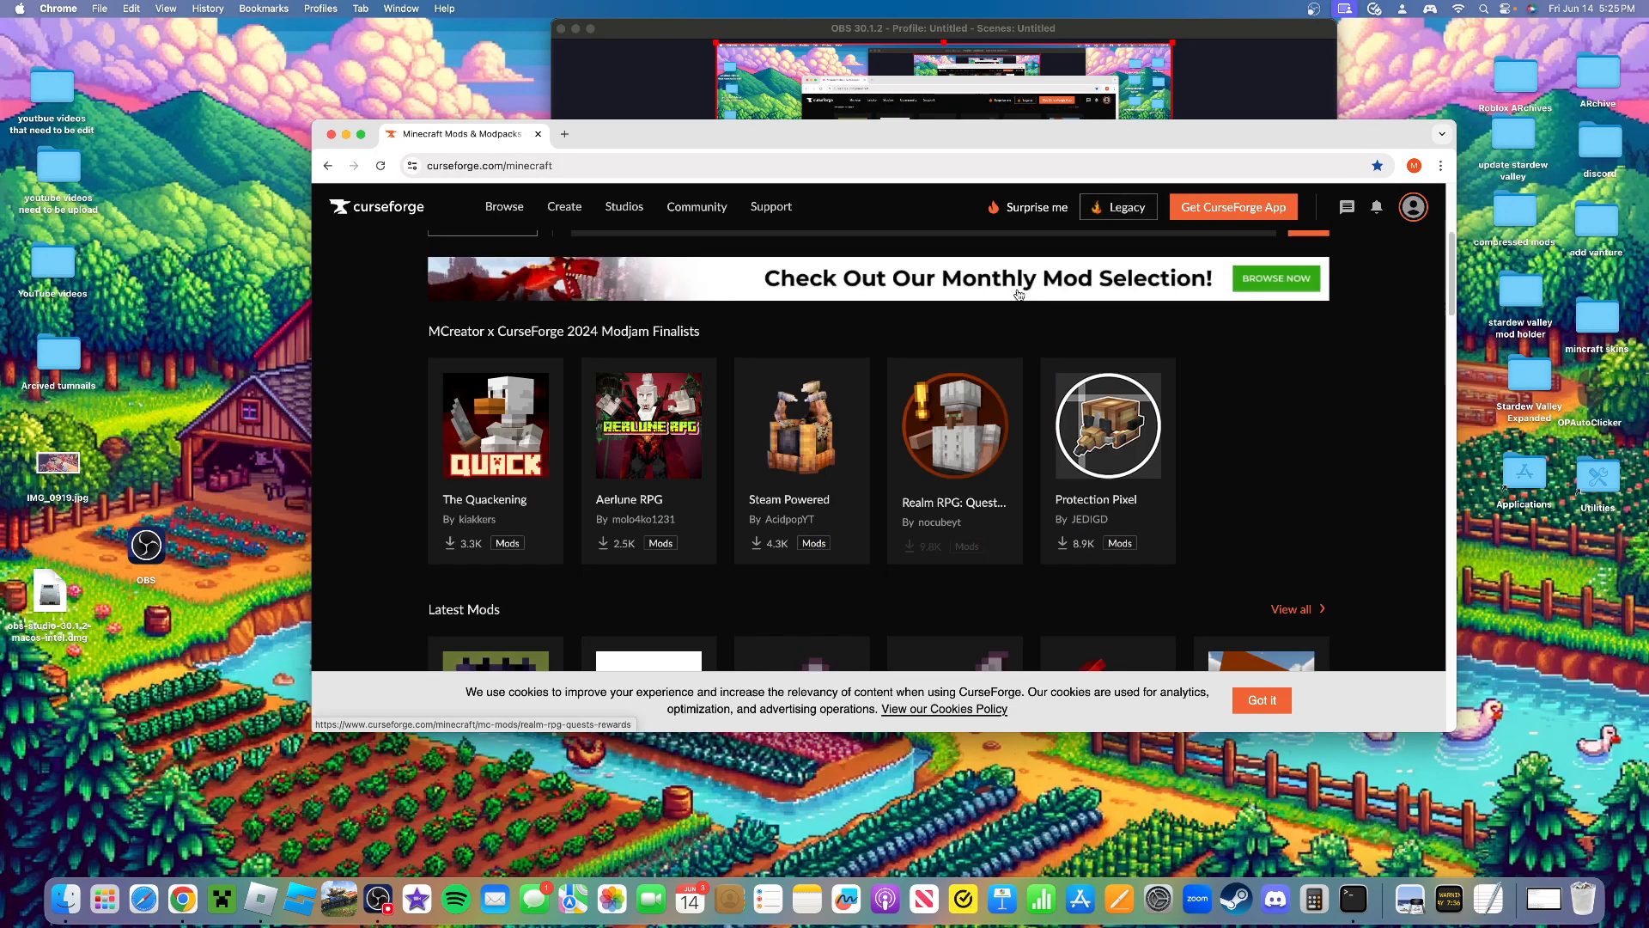
scroll(up, 3)
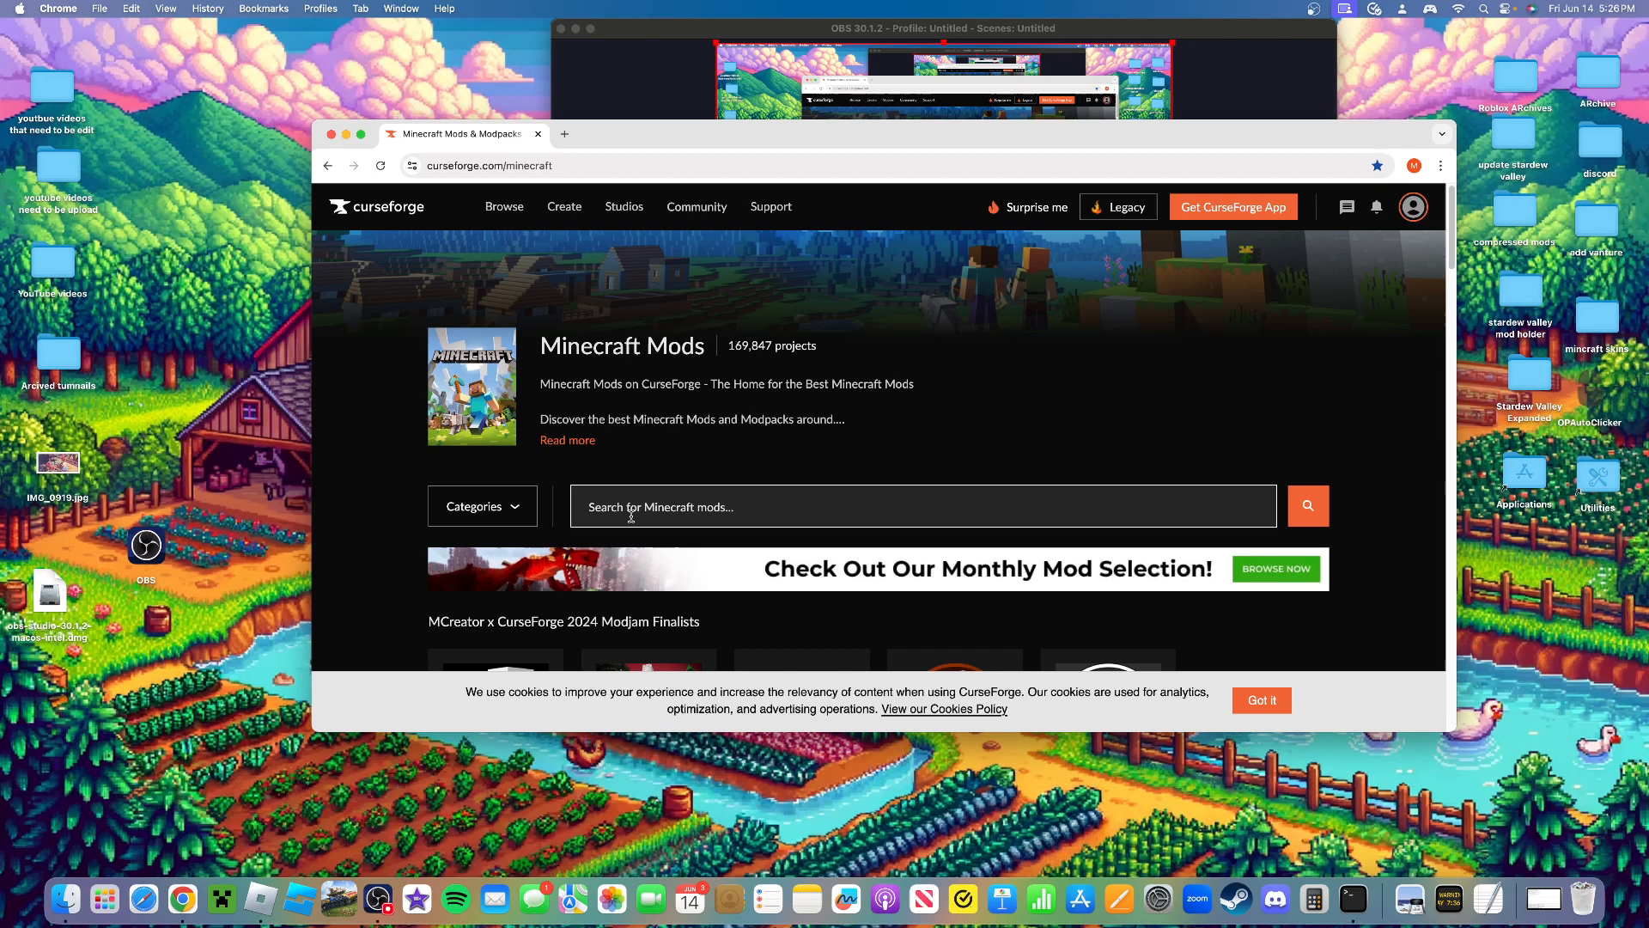
Search 'insane craft' and reach the InsaneCraft Modpack's Files list
text(insane)
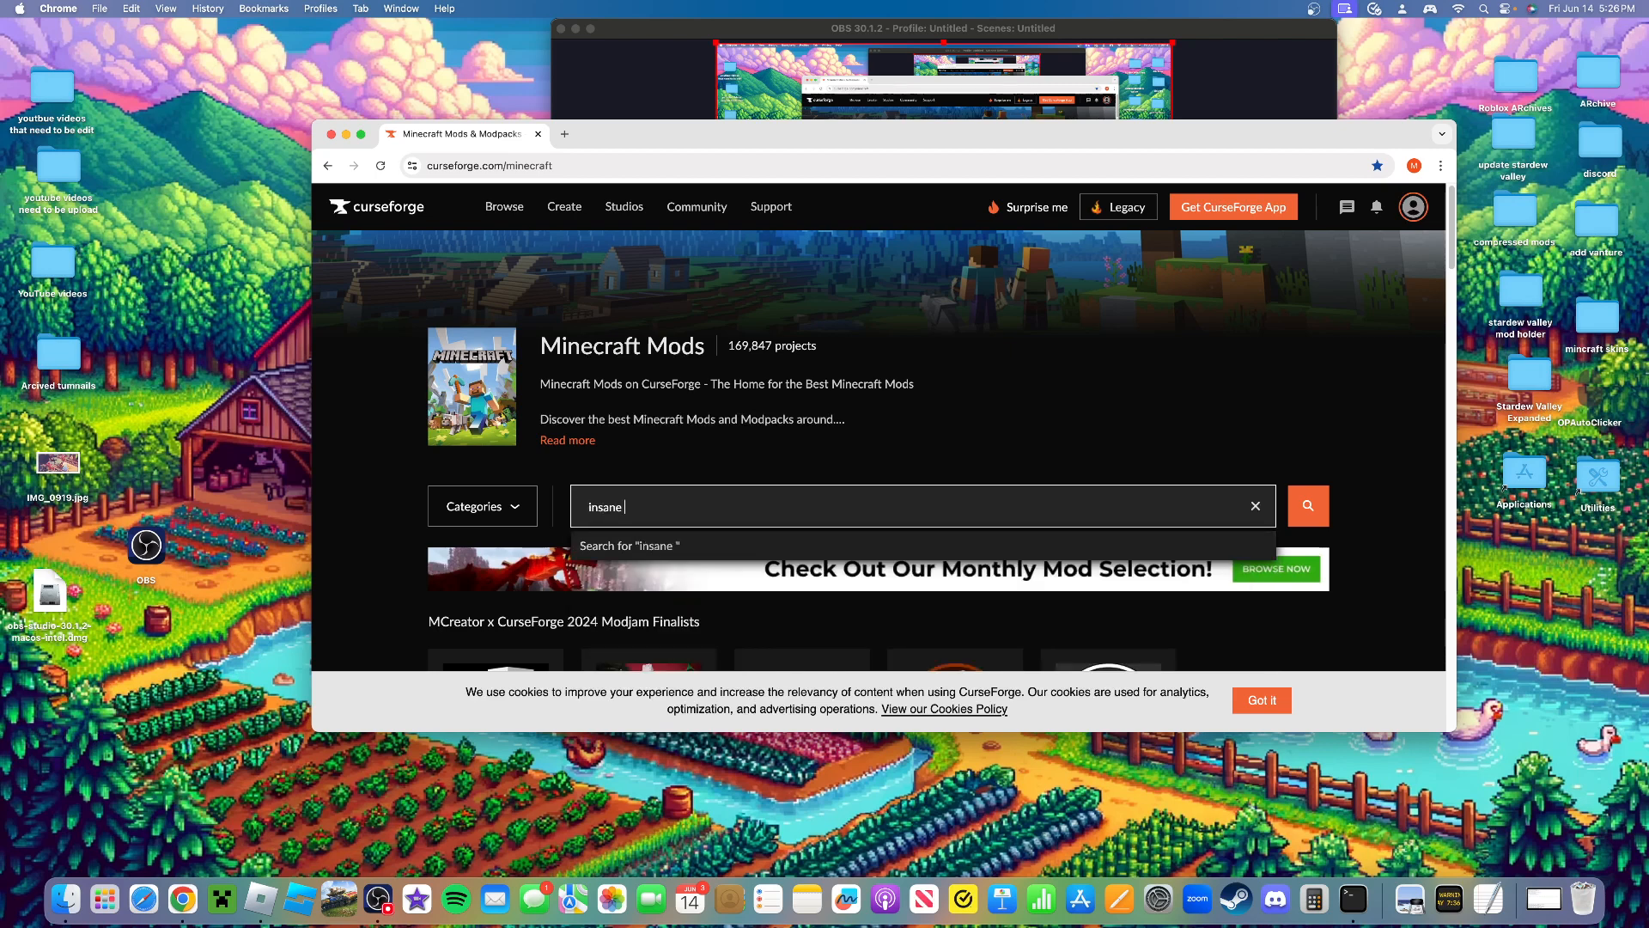
click(1307, 505)
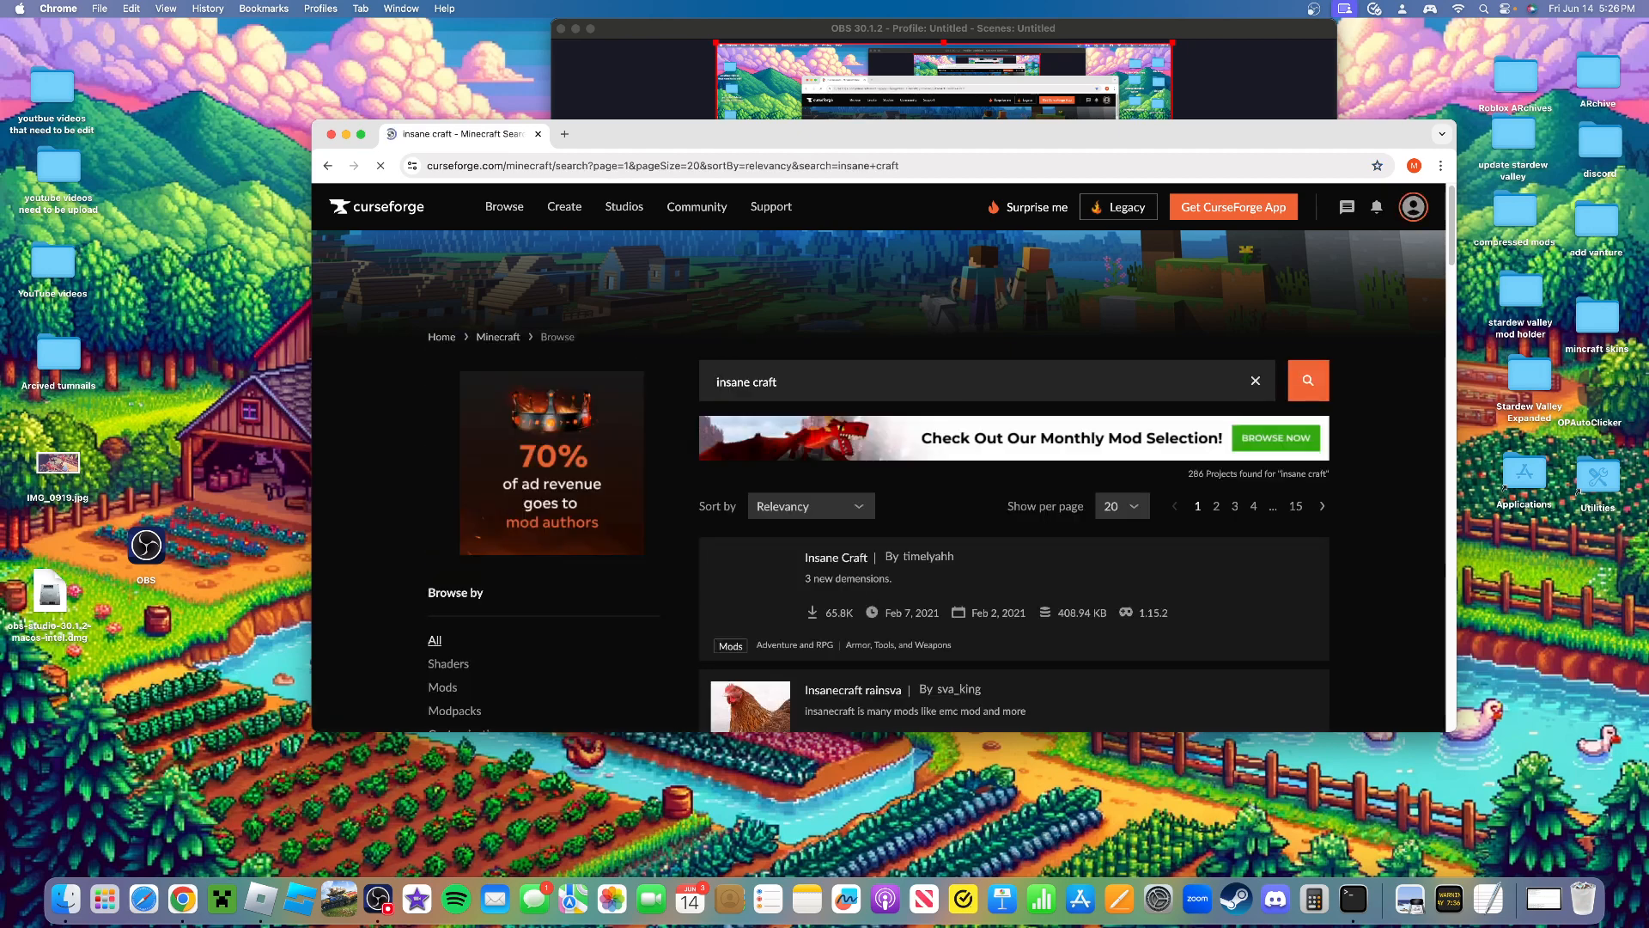
scroll(down, 3)
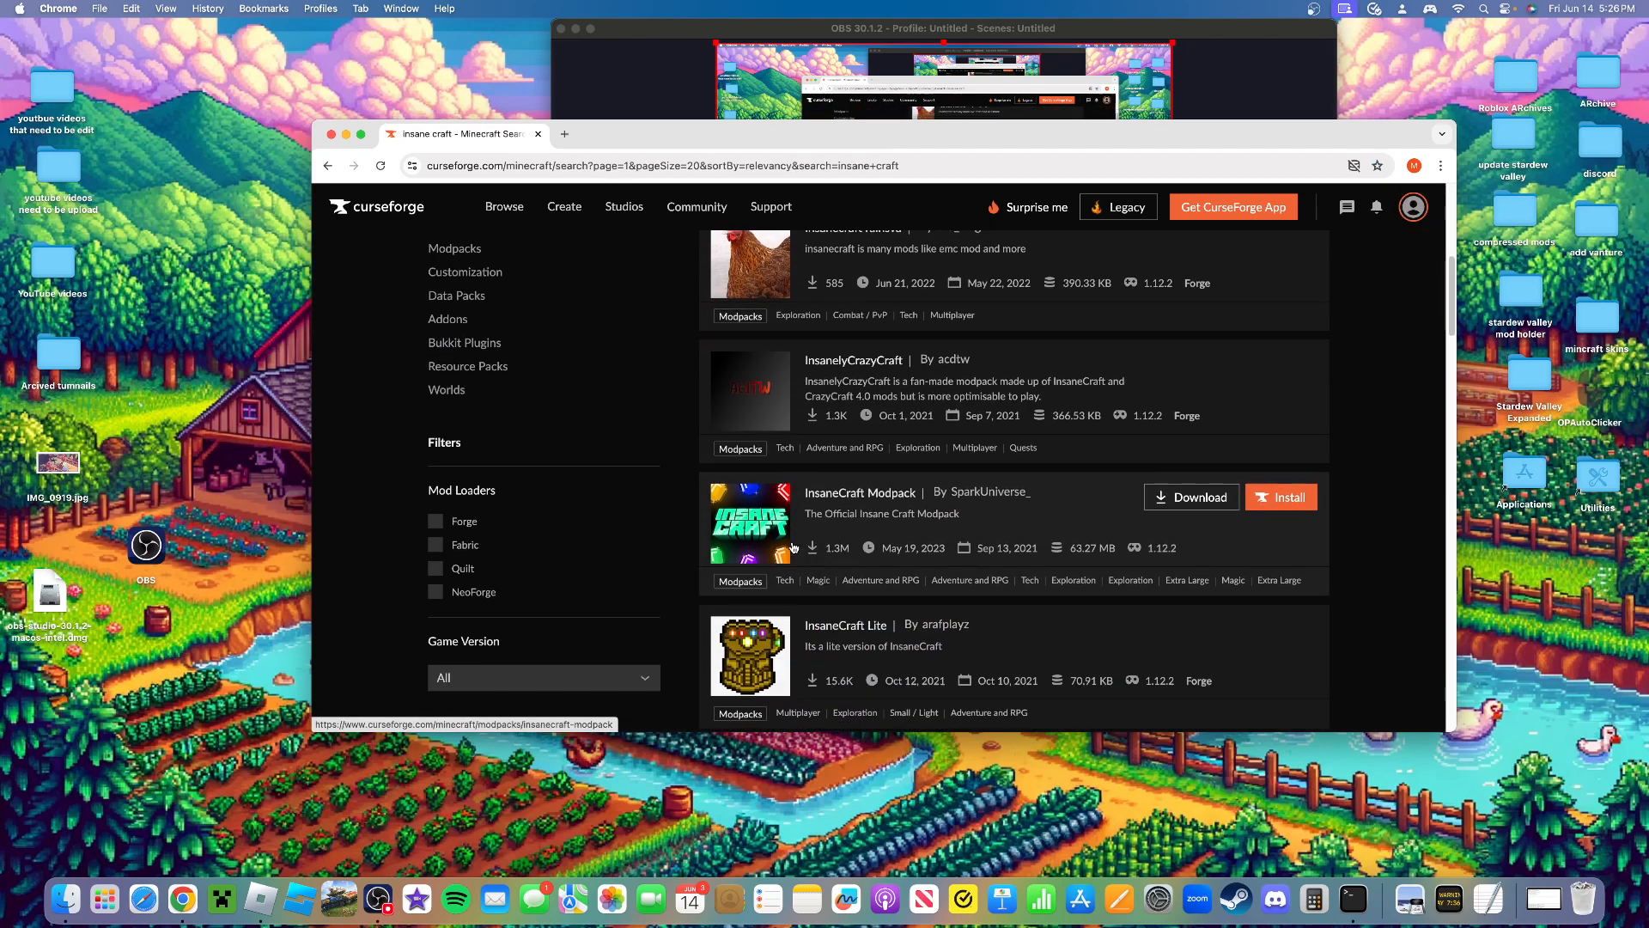
click(859, 494)
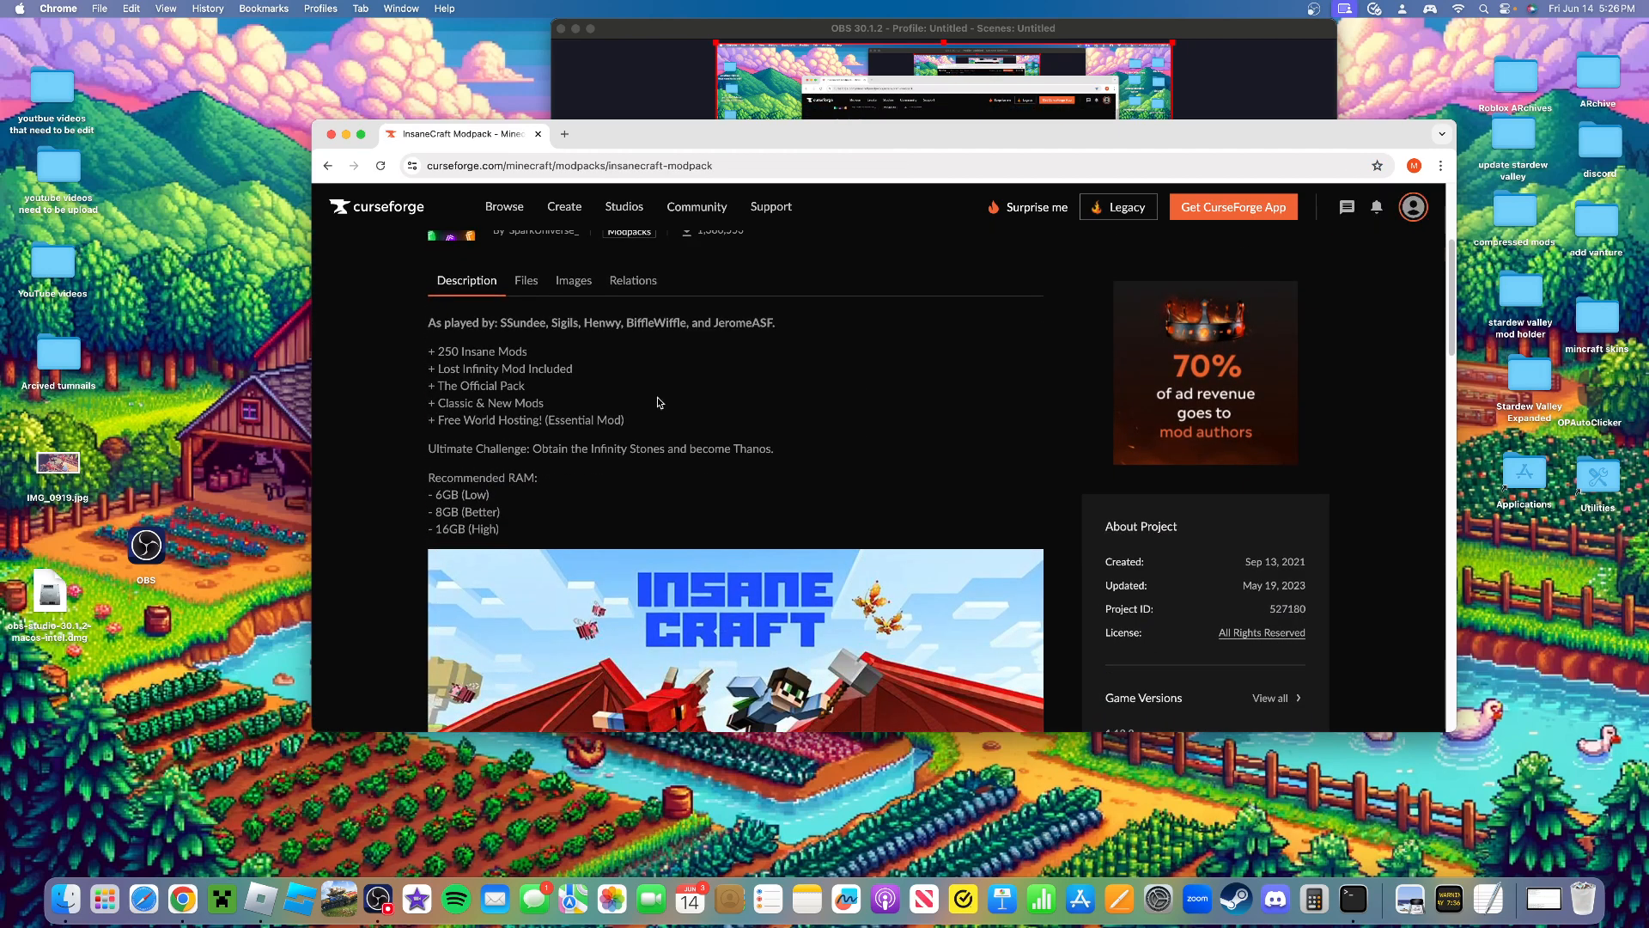
click(525, 280)
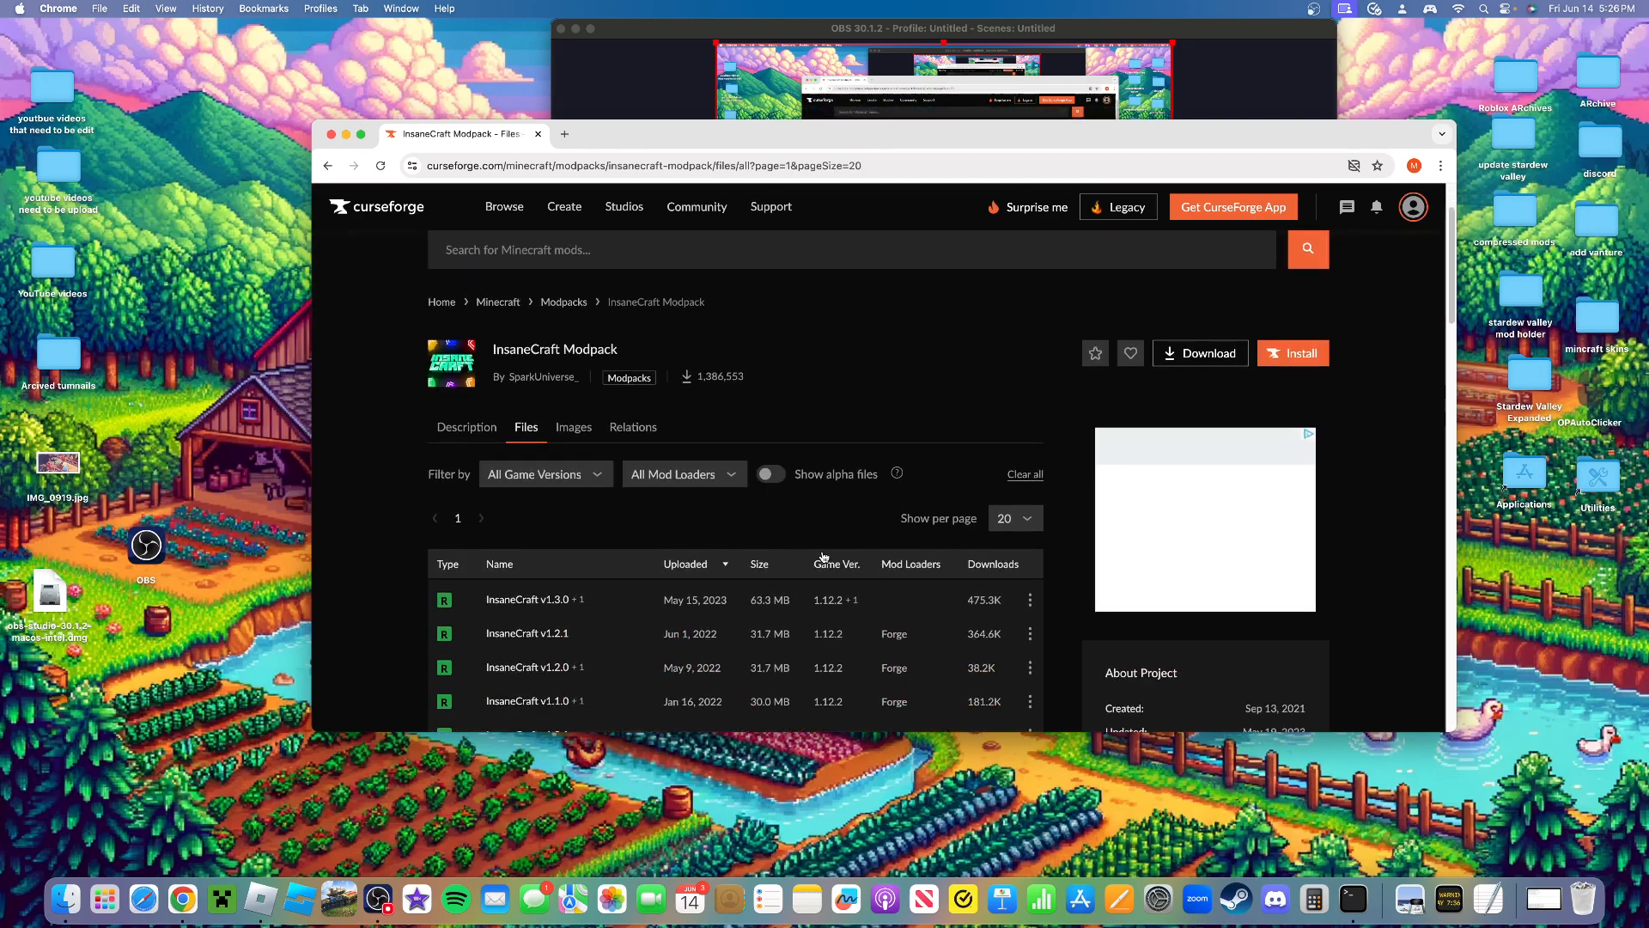
Start a direct download of the InsaneCraft Modpack v1.3.0 file
scroll(down, 3)
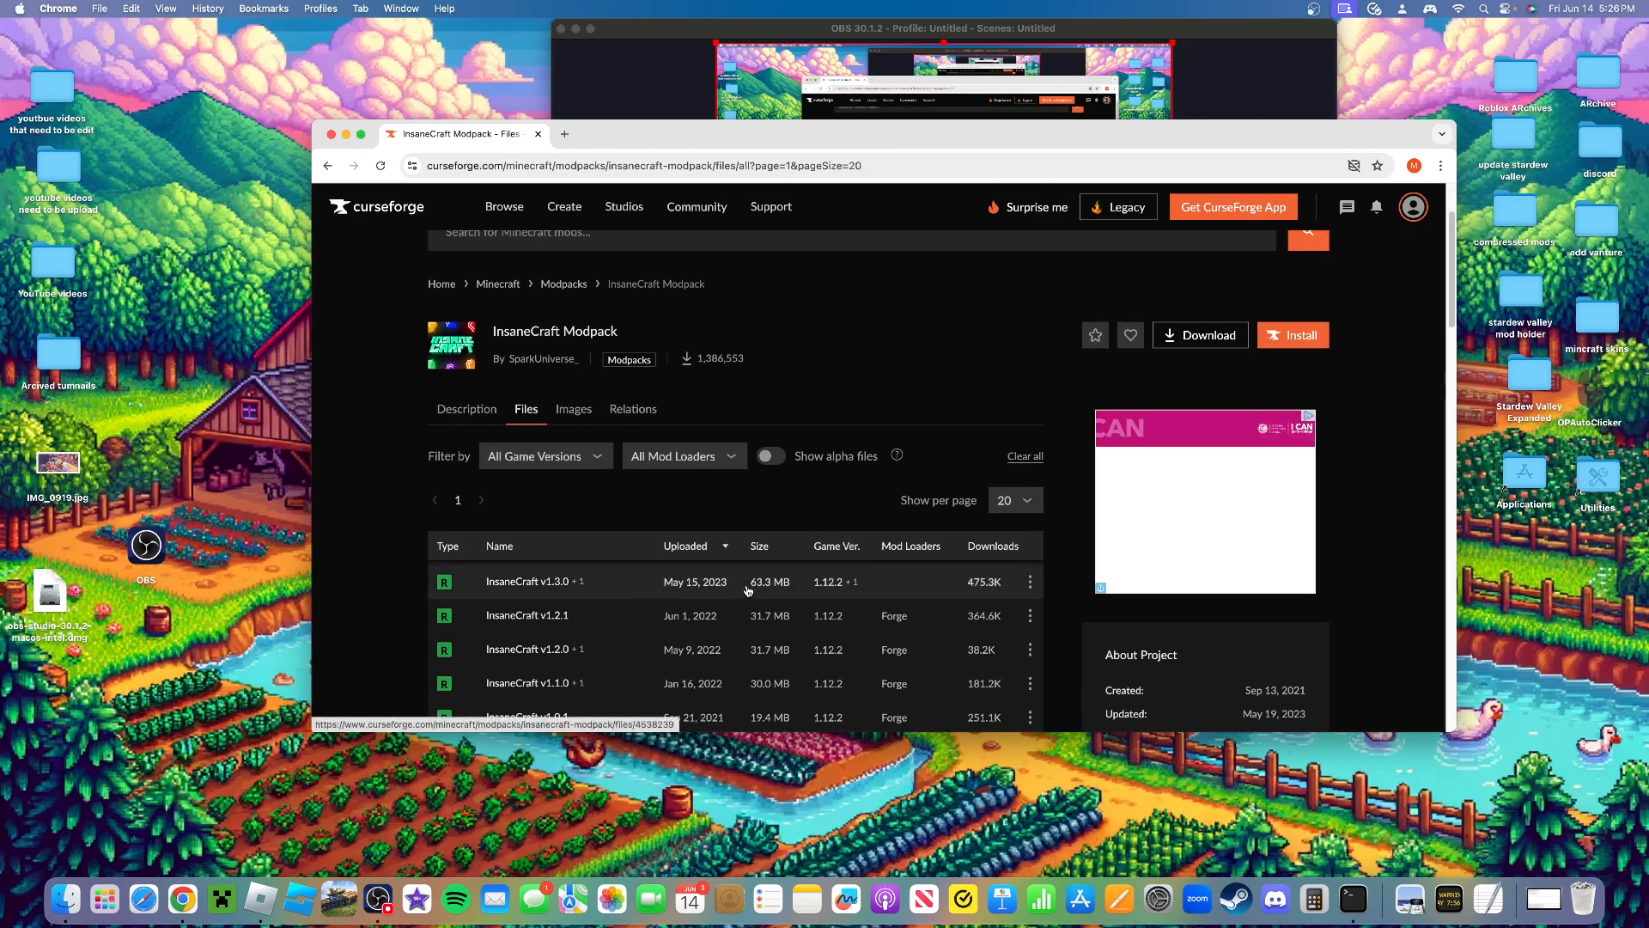
mouse_move(835, 582)
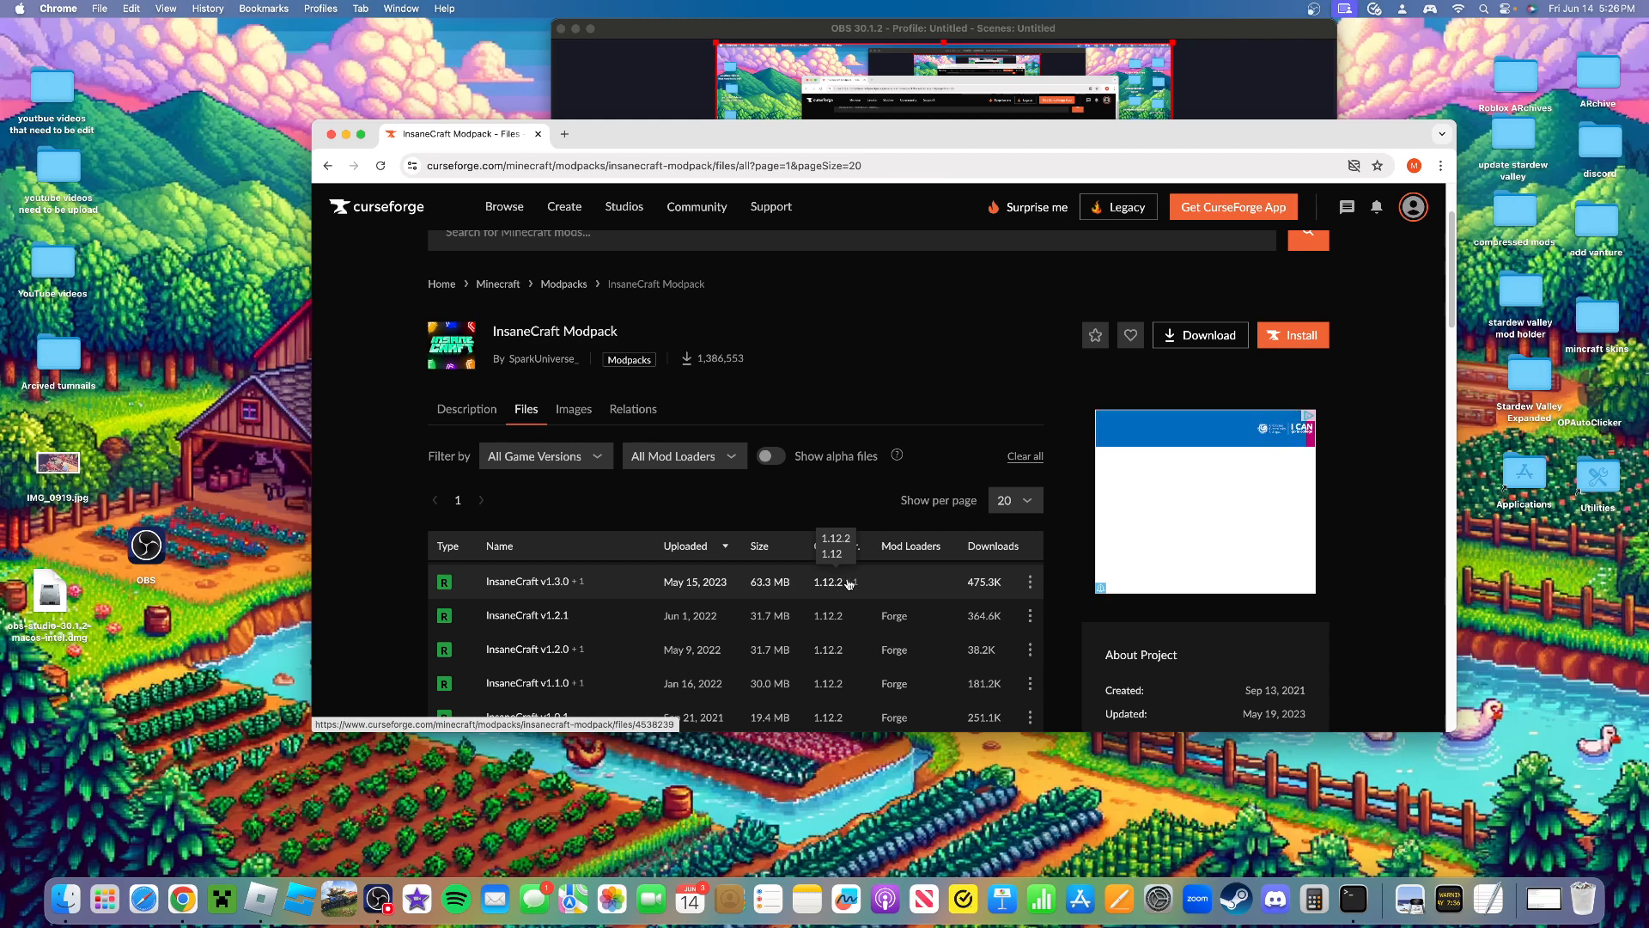
click(1029, 580)
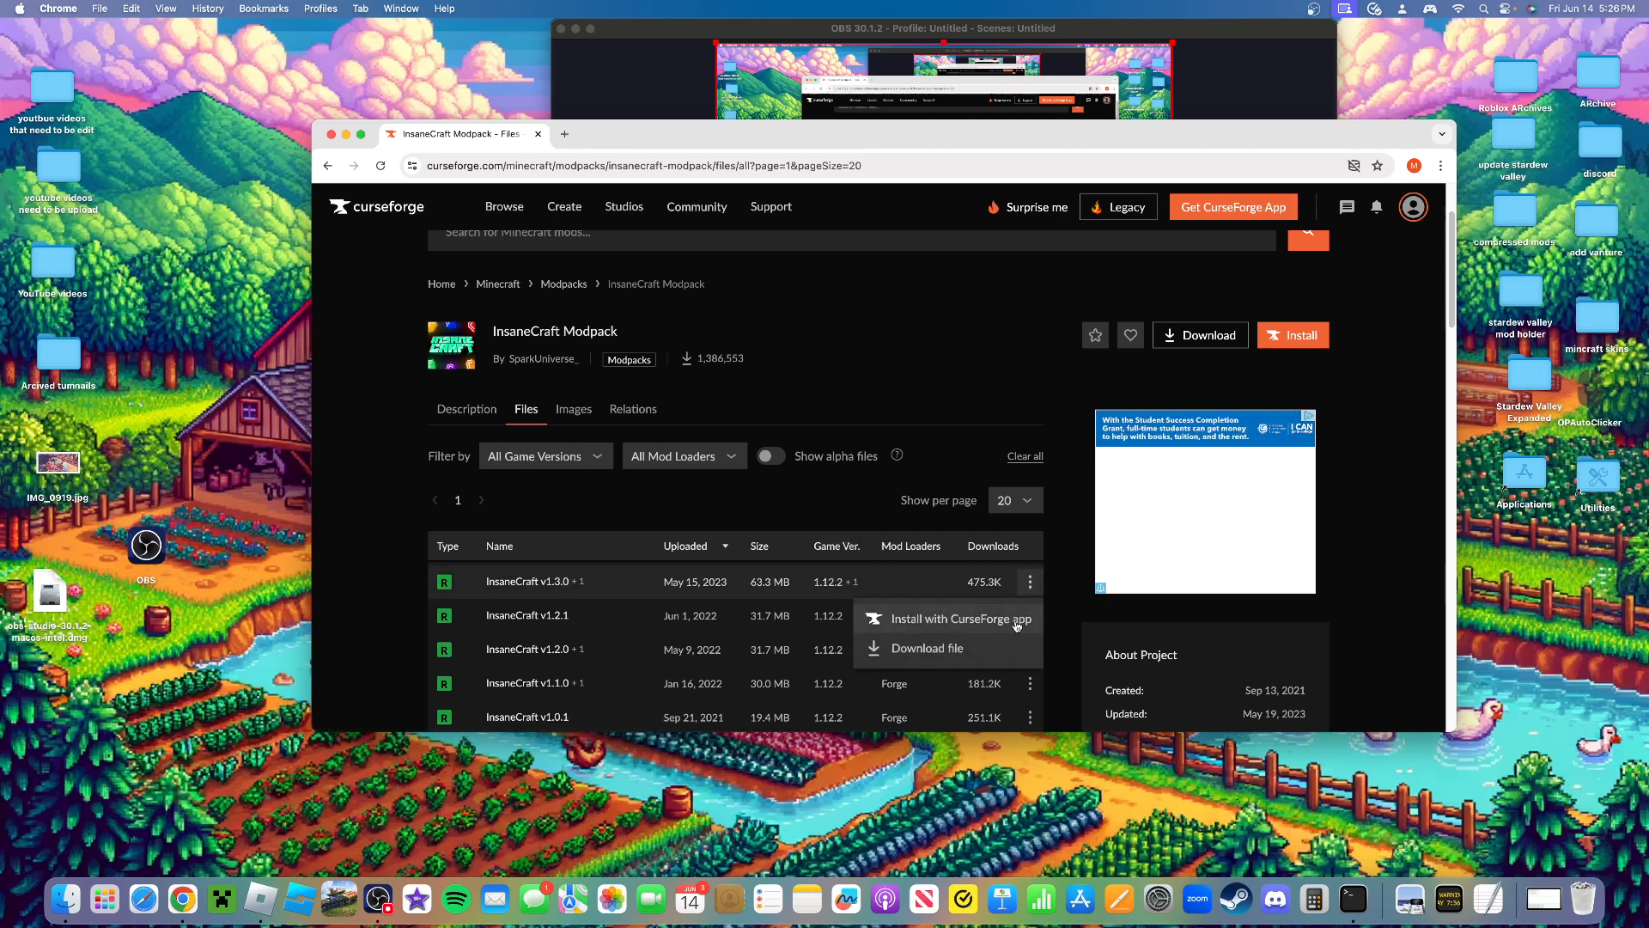
mouse_move(939, 666)
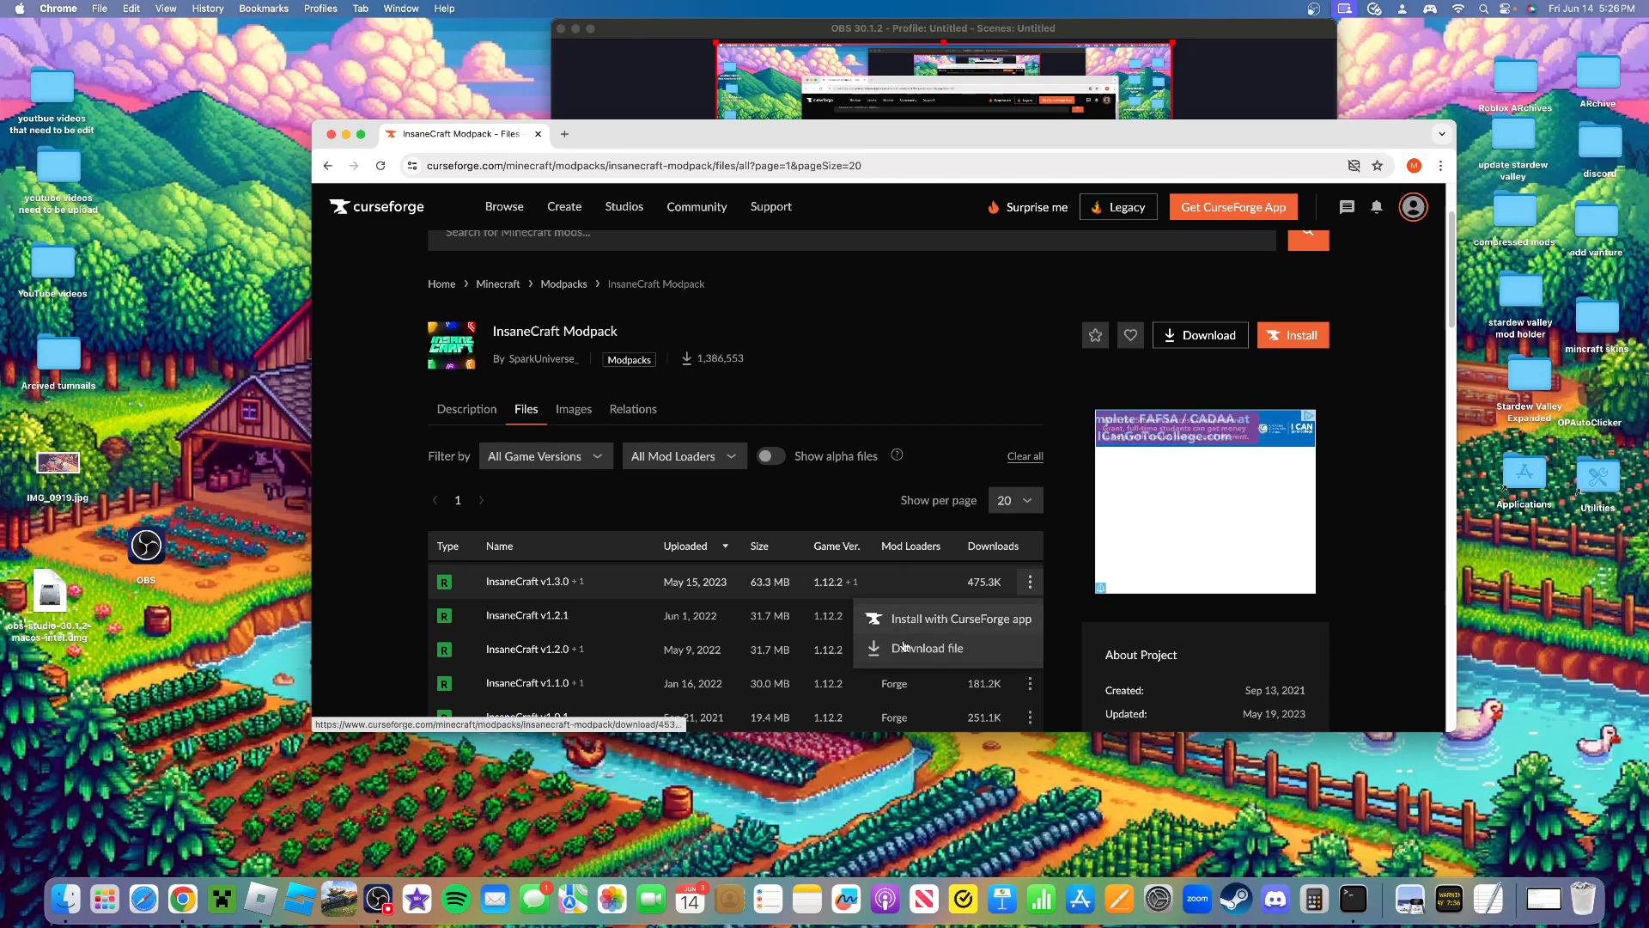
click(924, 648)
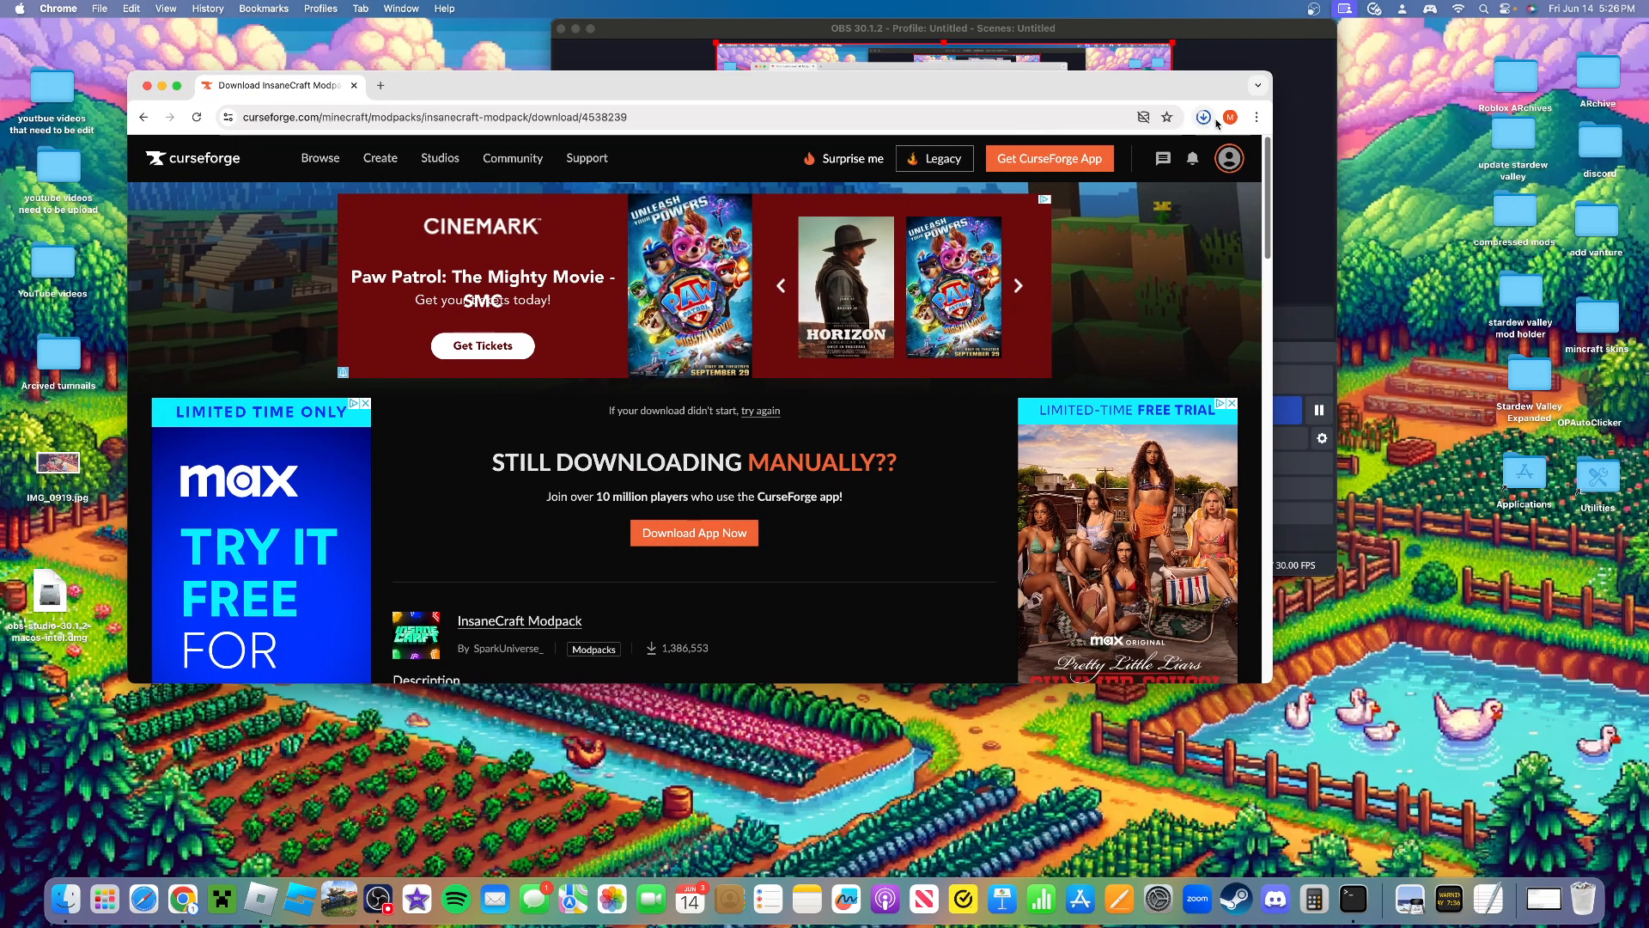
Unzip the downloaded InsaneCraft v1.3.0.zip into a folder on the desktop
click(1203, 117)
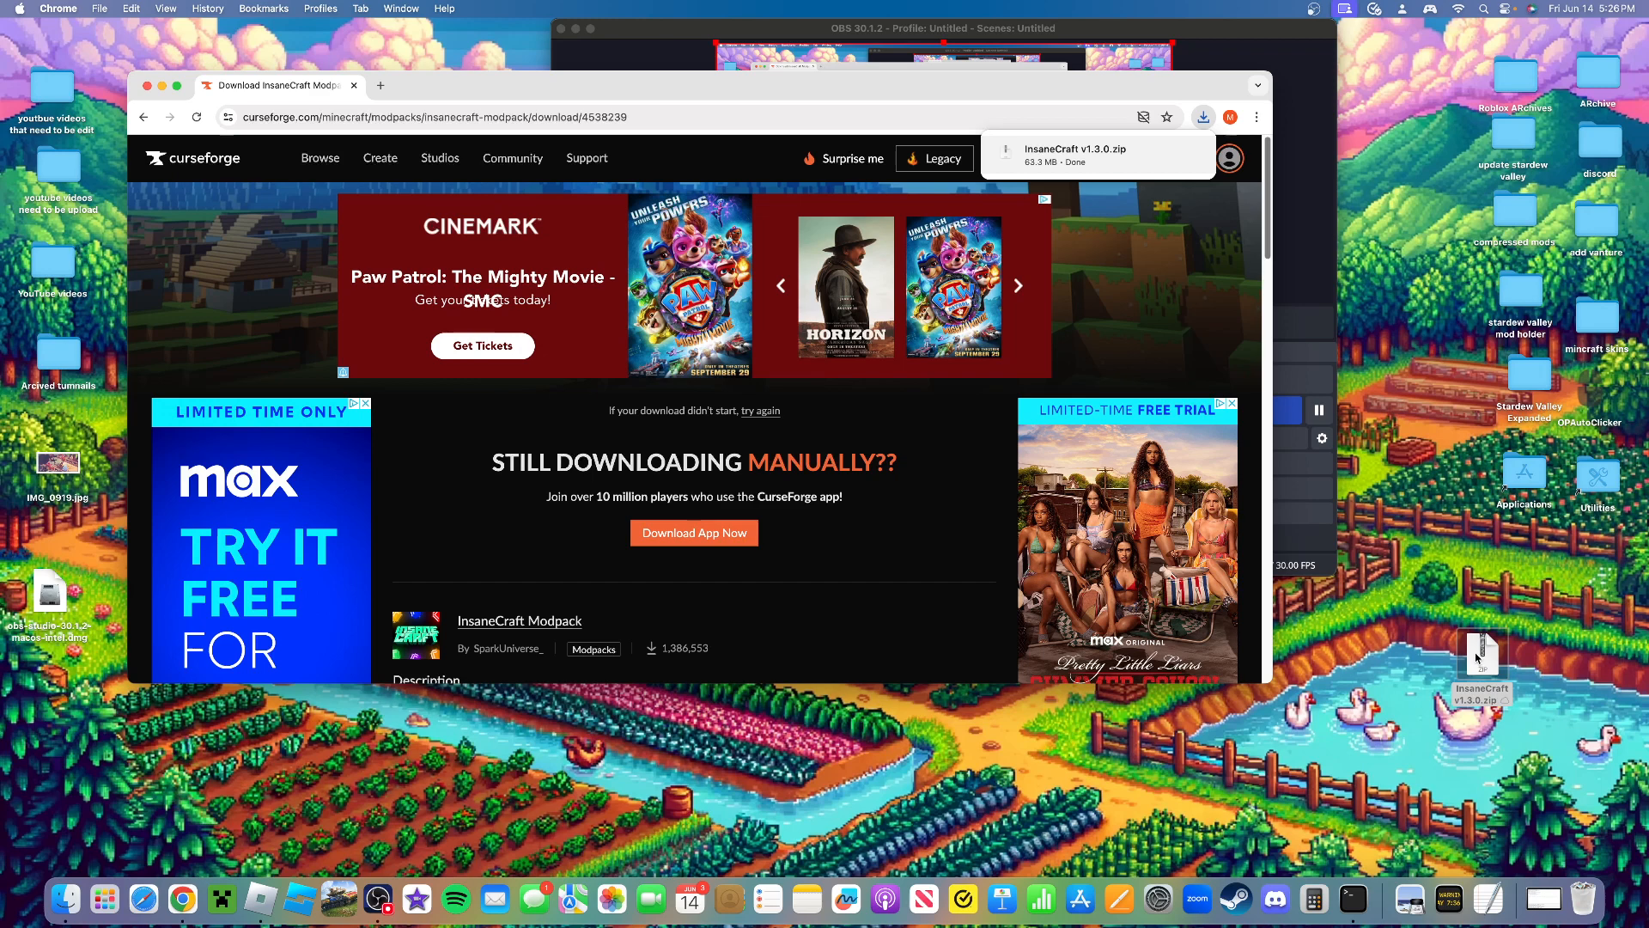
right_click(1481, 658)
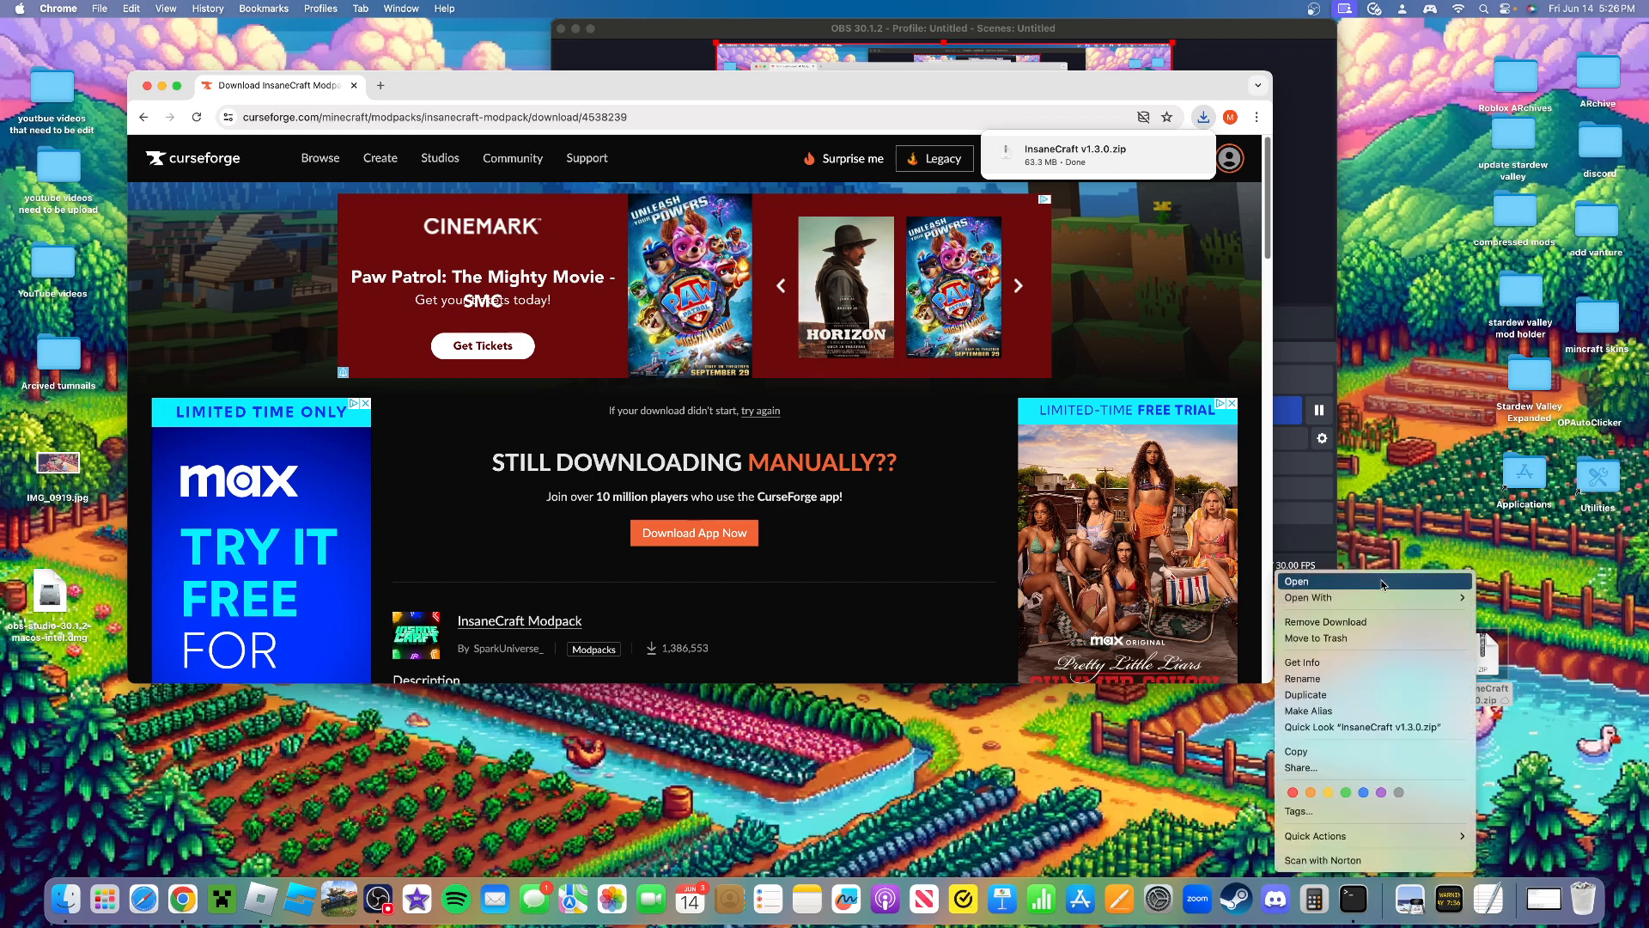
click(1295, 581)
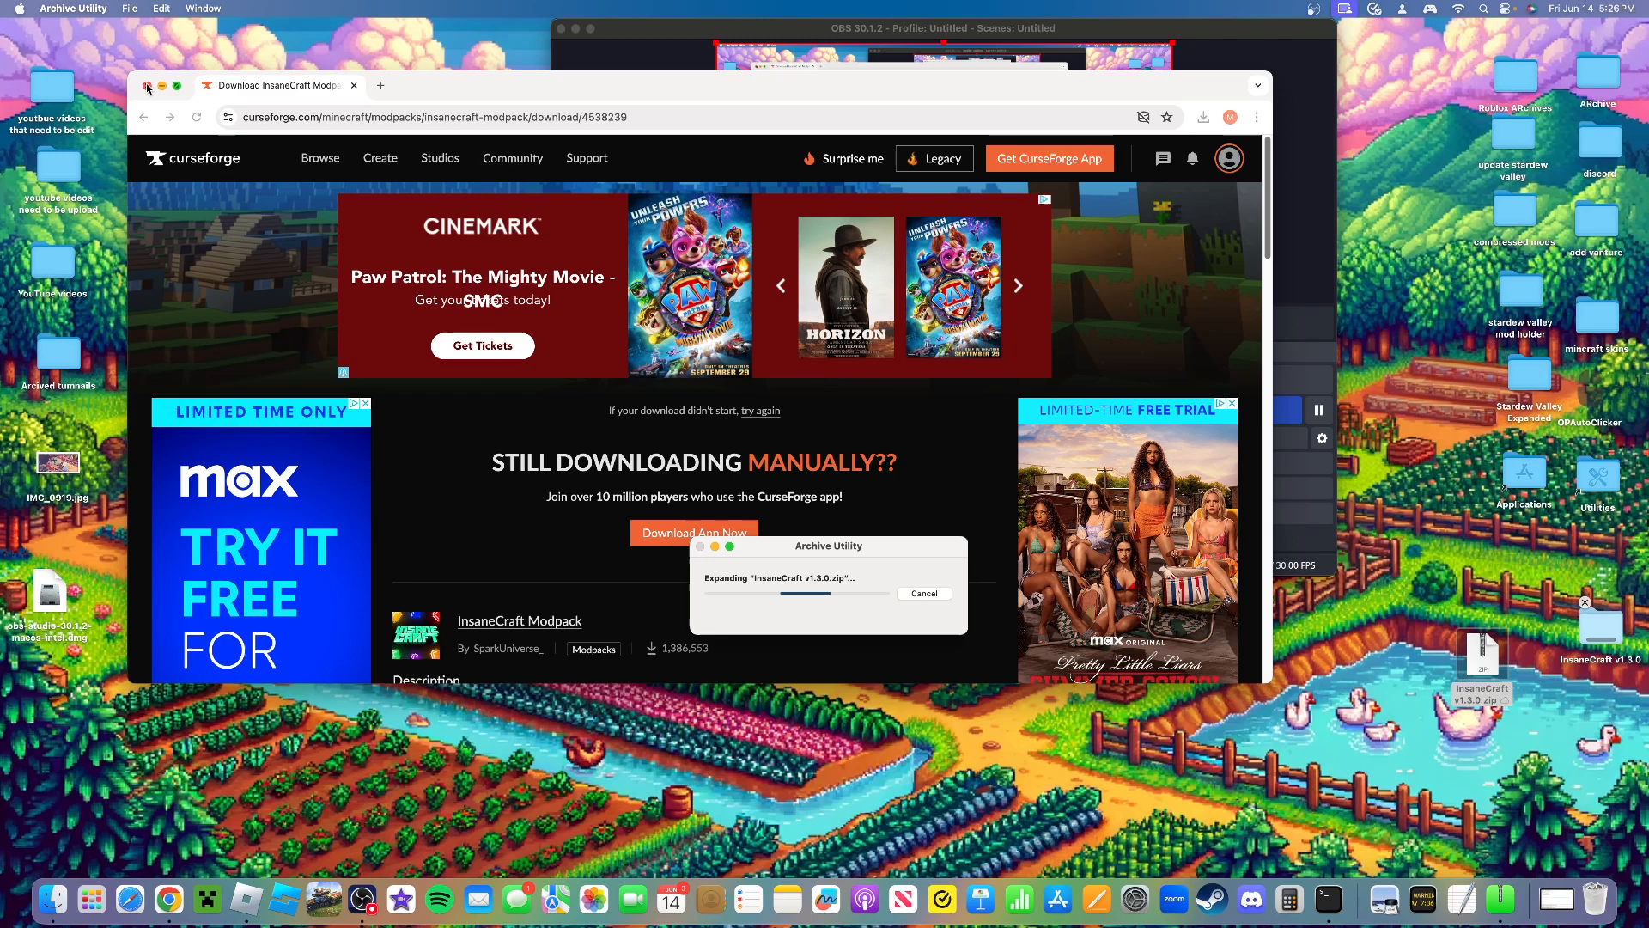
click(148, 86)
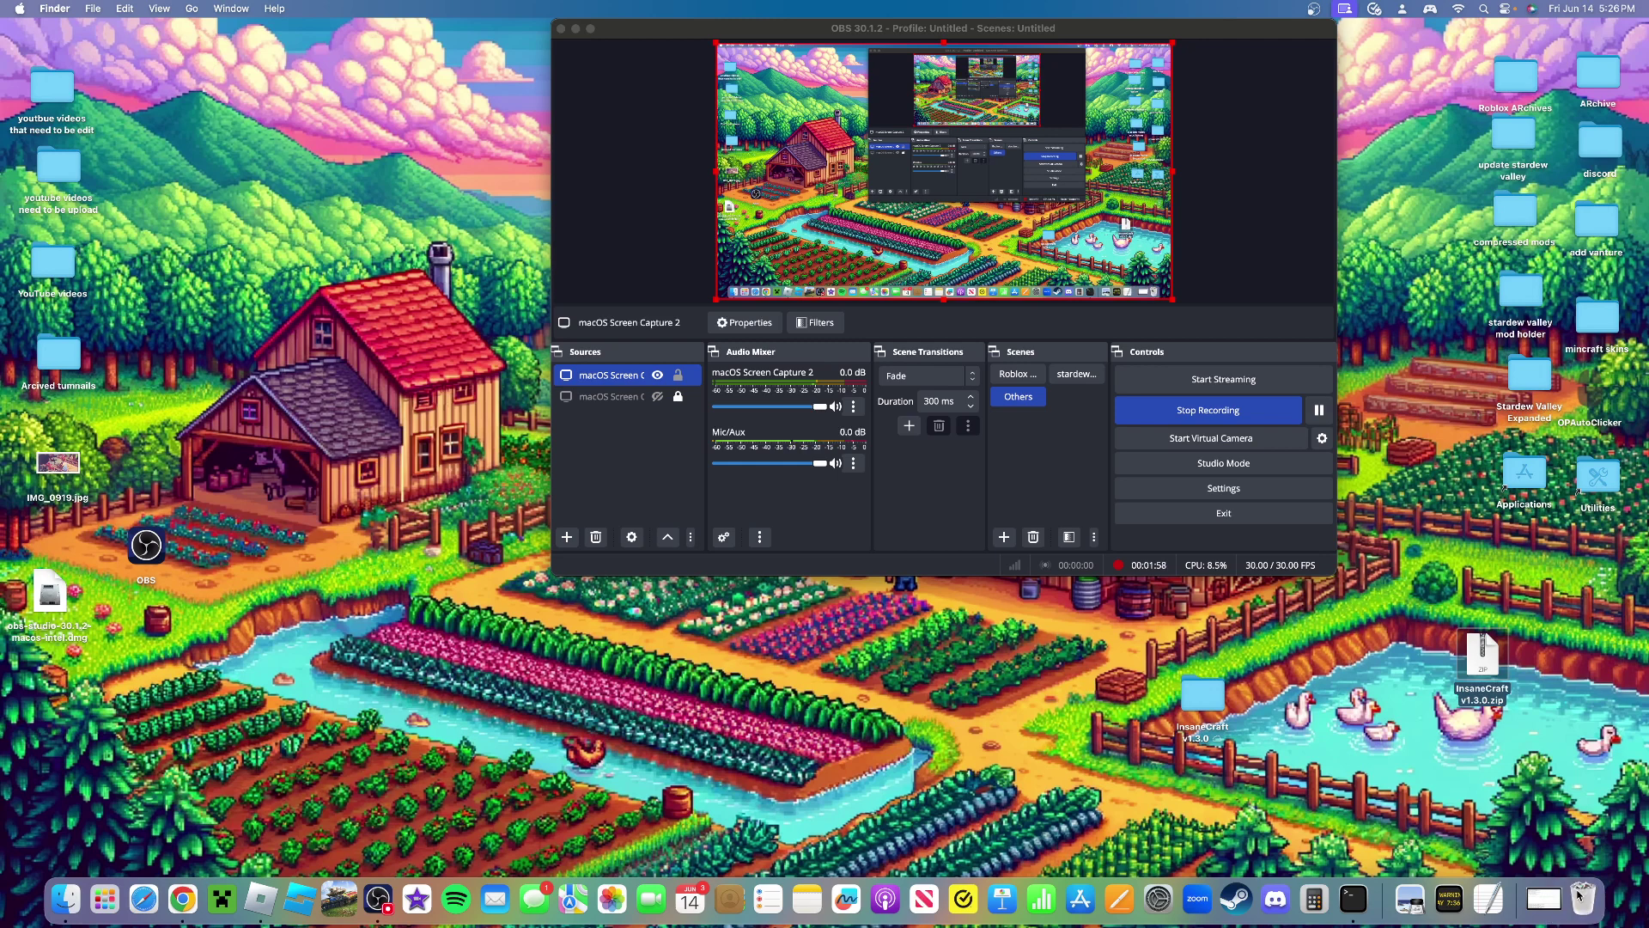
mouse_move(221, 899)
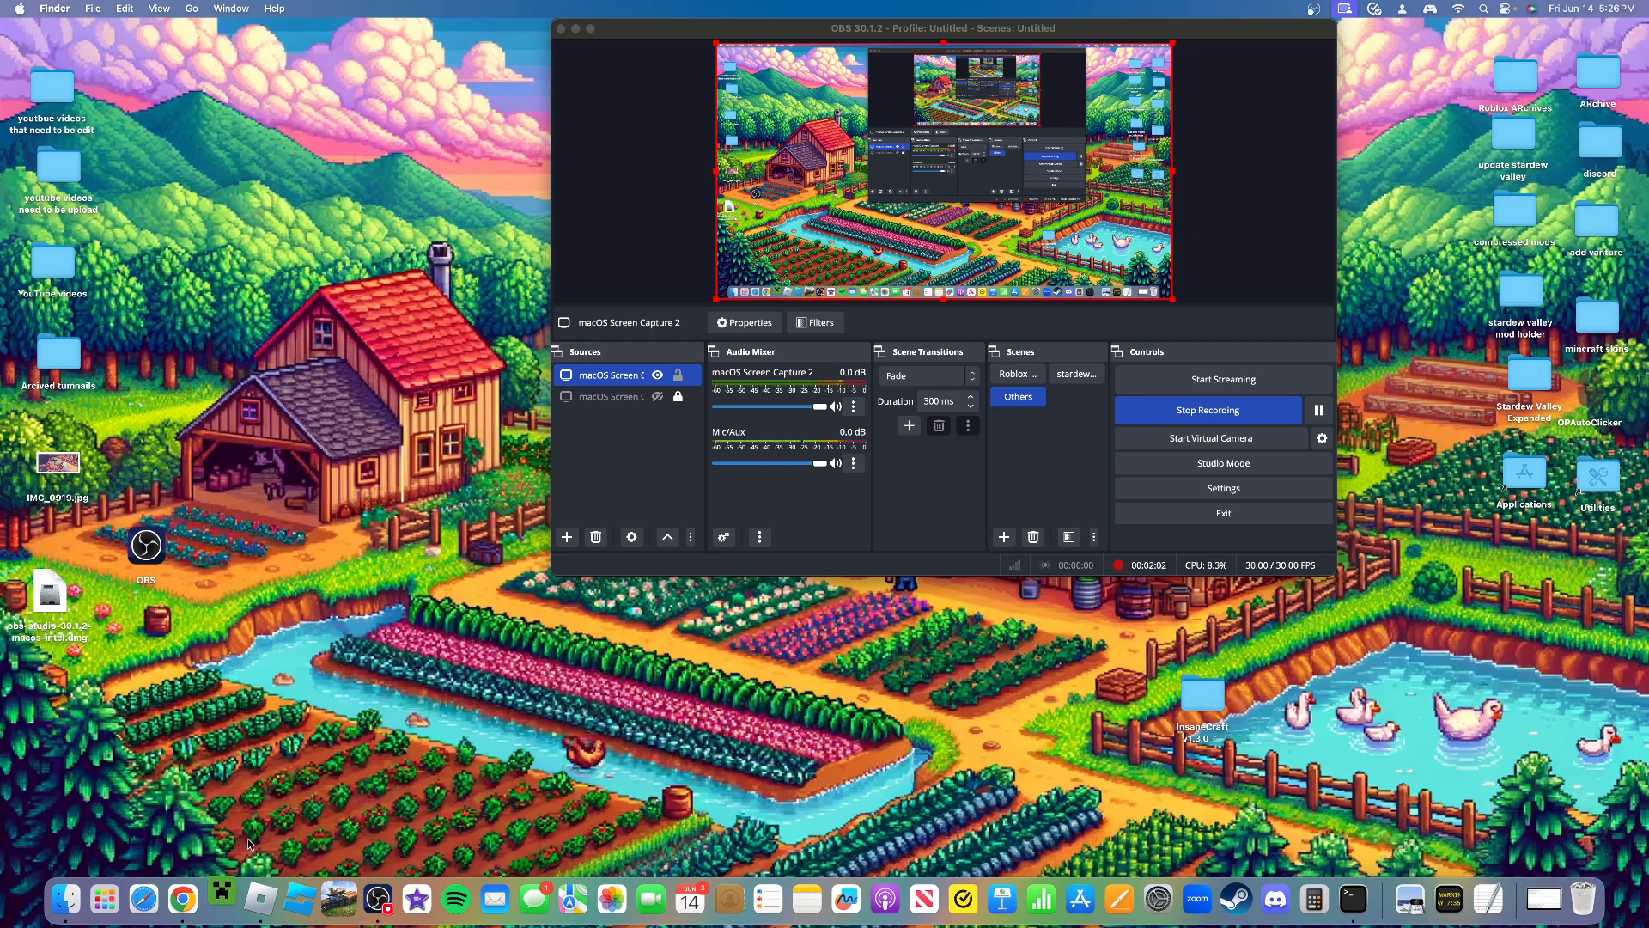
Launch the Minecraft Launcher from the Dock while OBS keeps recording
click(222, 899)
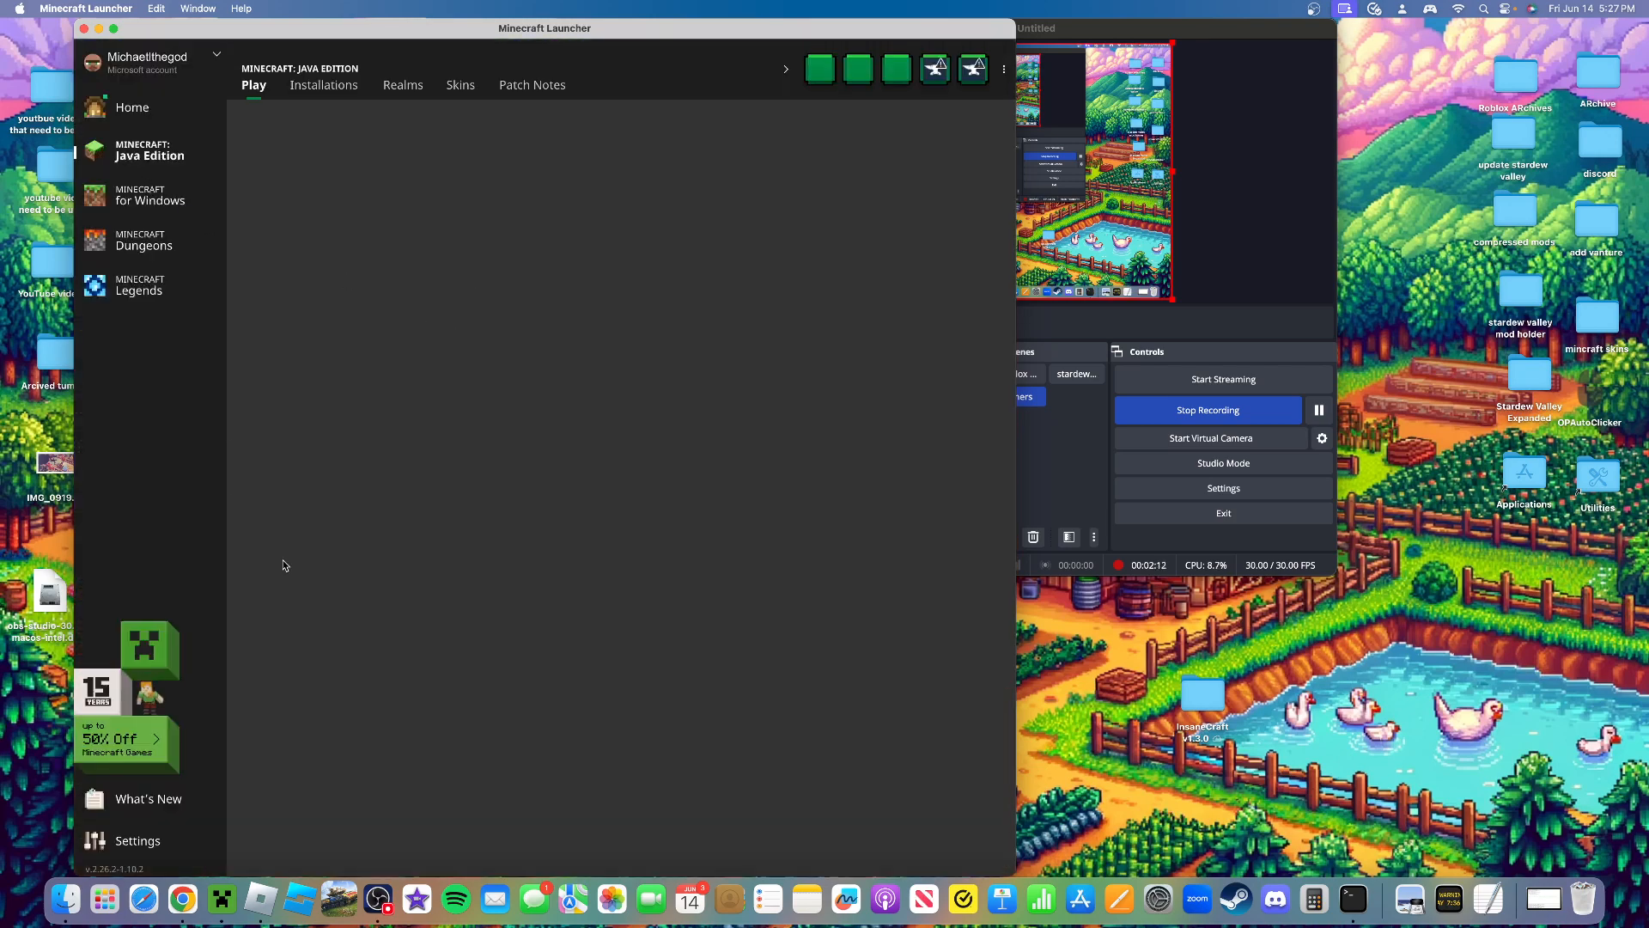
Reach the Installations list and open the unnamed 1.20.6 installation's game folder in Finder
click(323, 85)
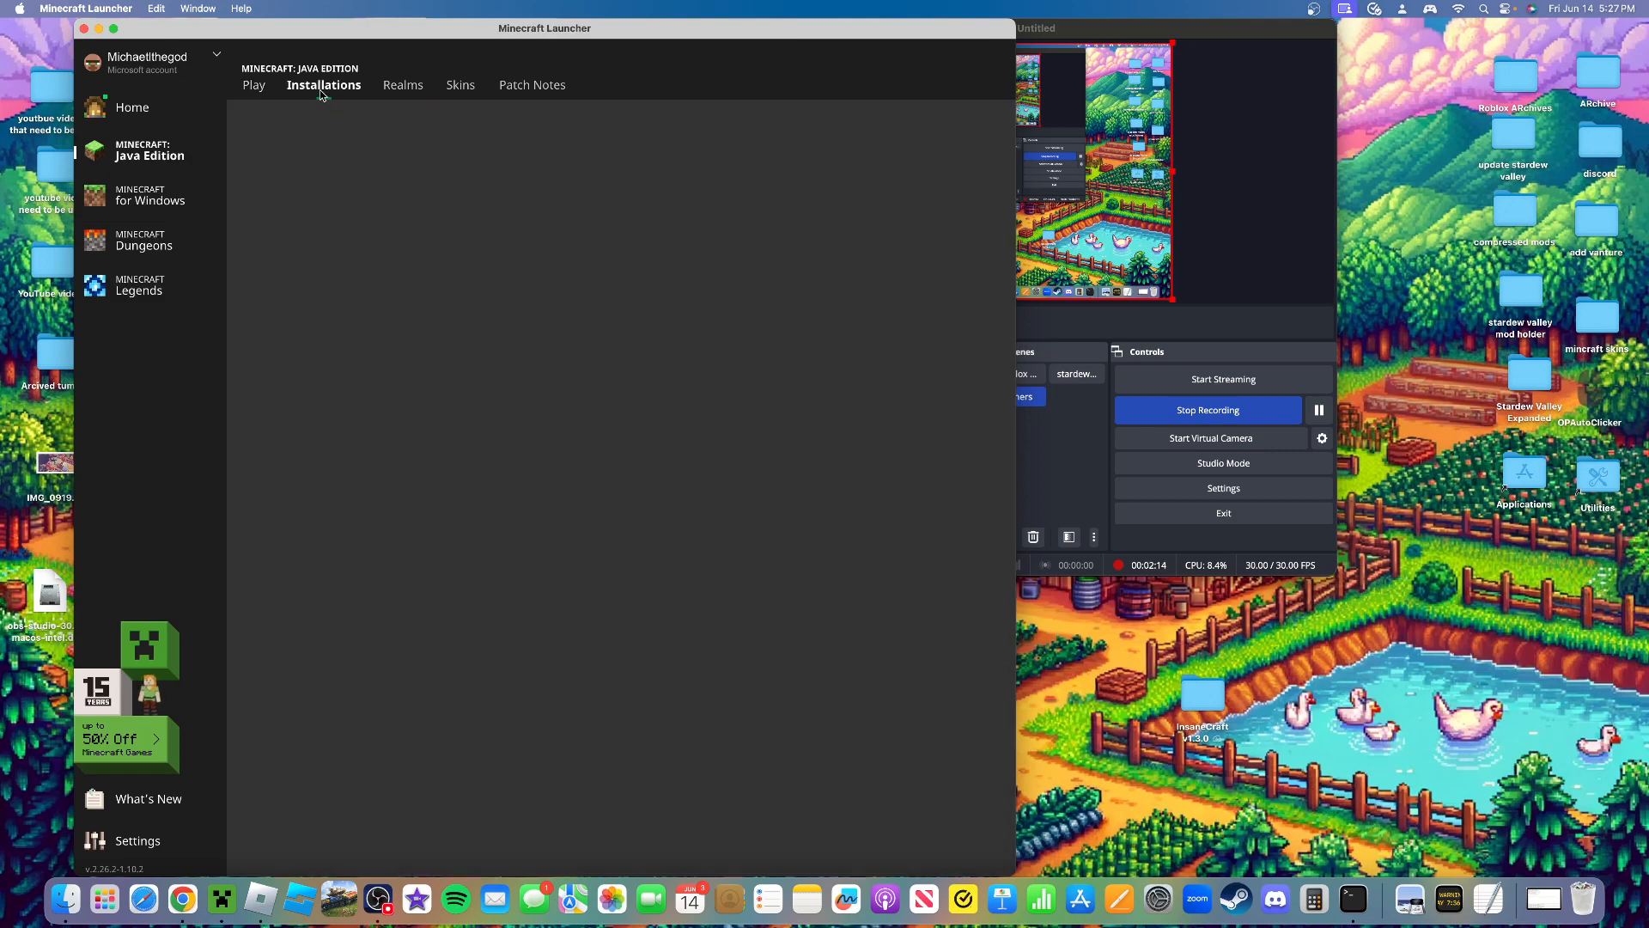
click(323, 86)
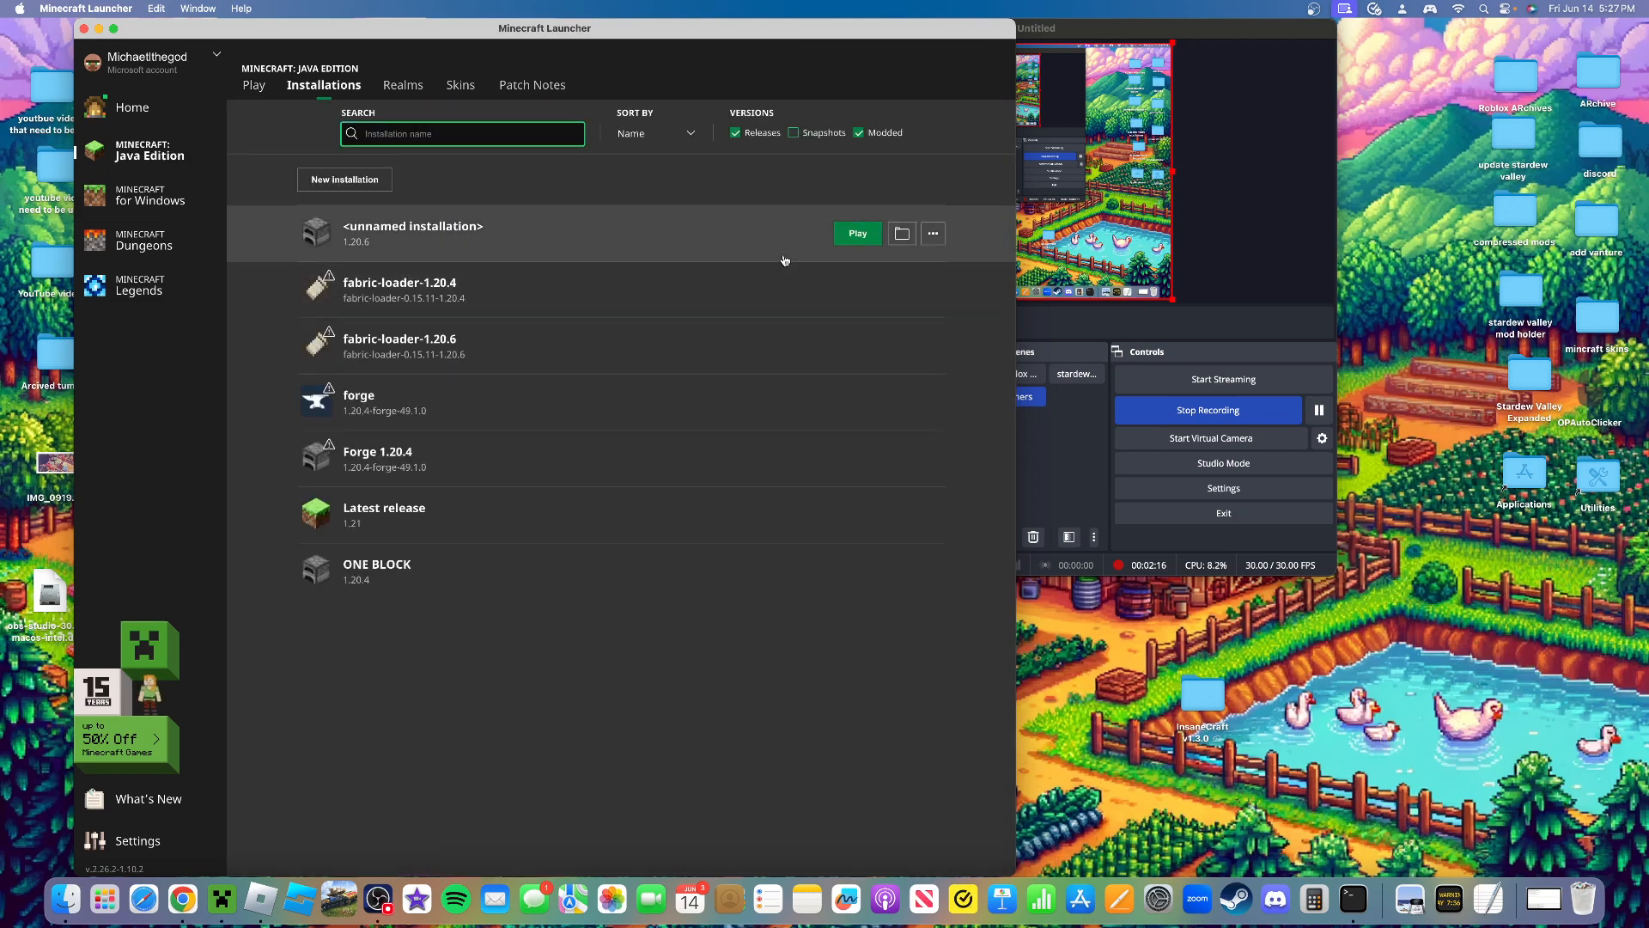
mouse_move(931, 232)
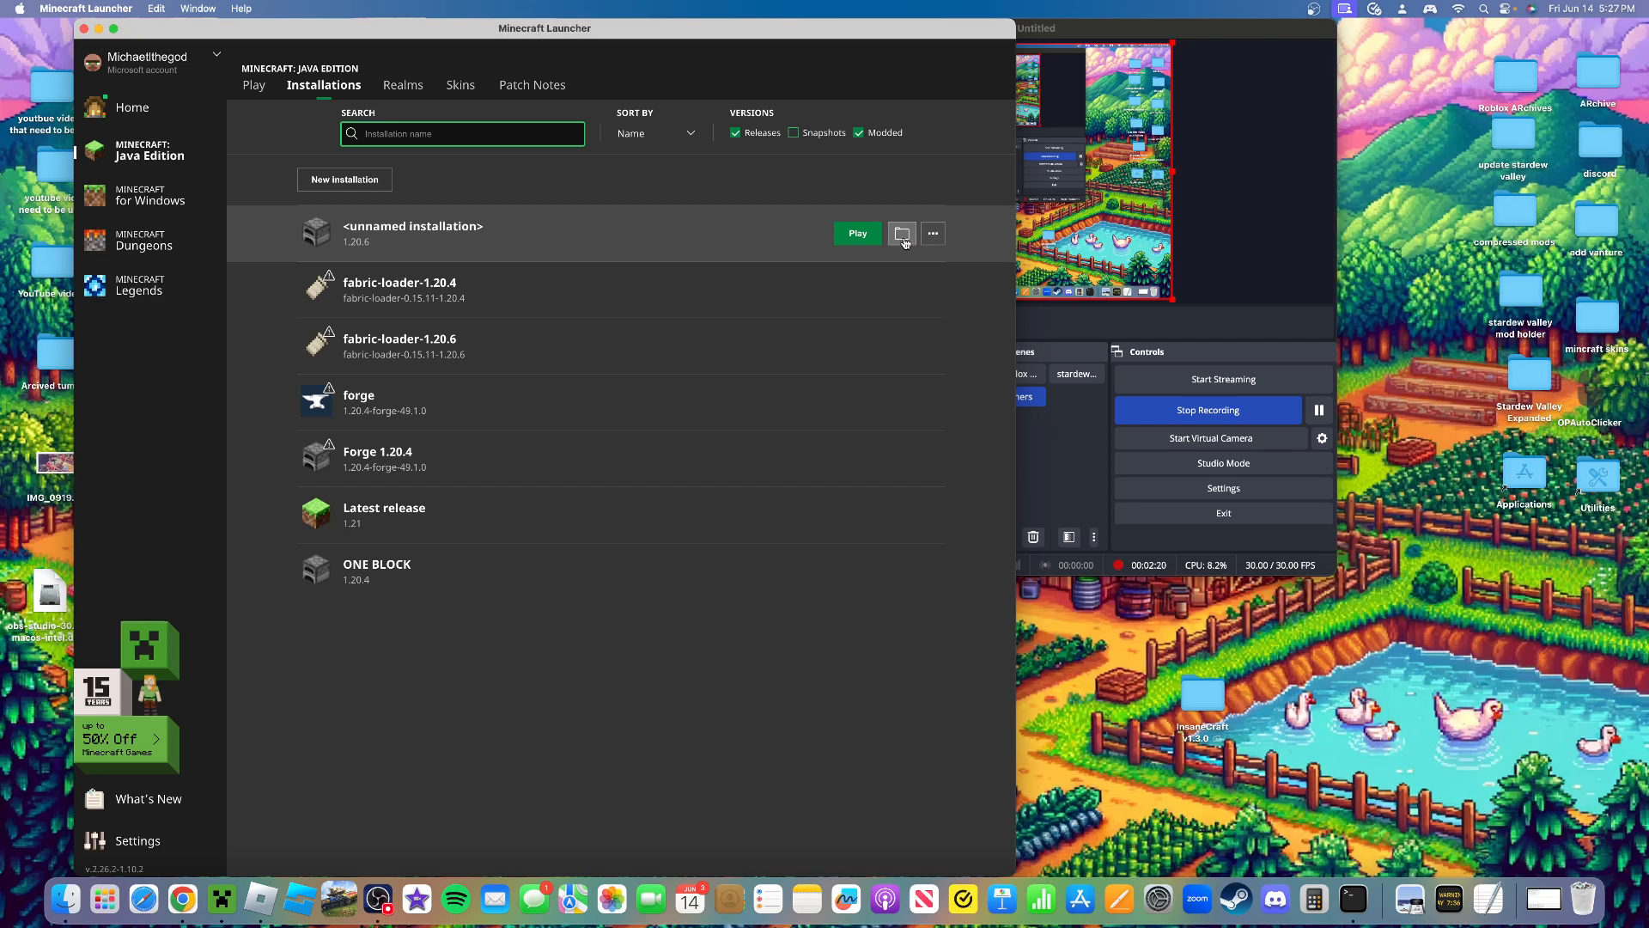
mouse_move(931, 283)
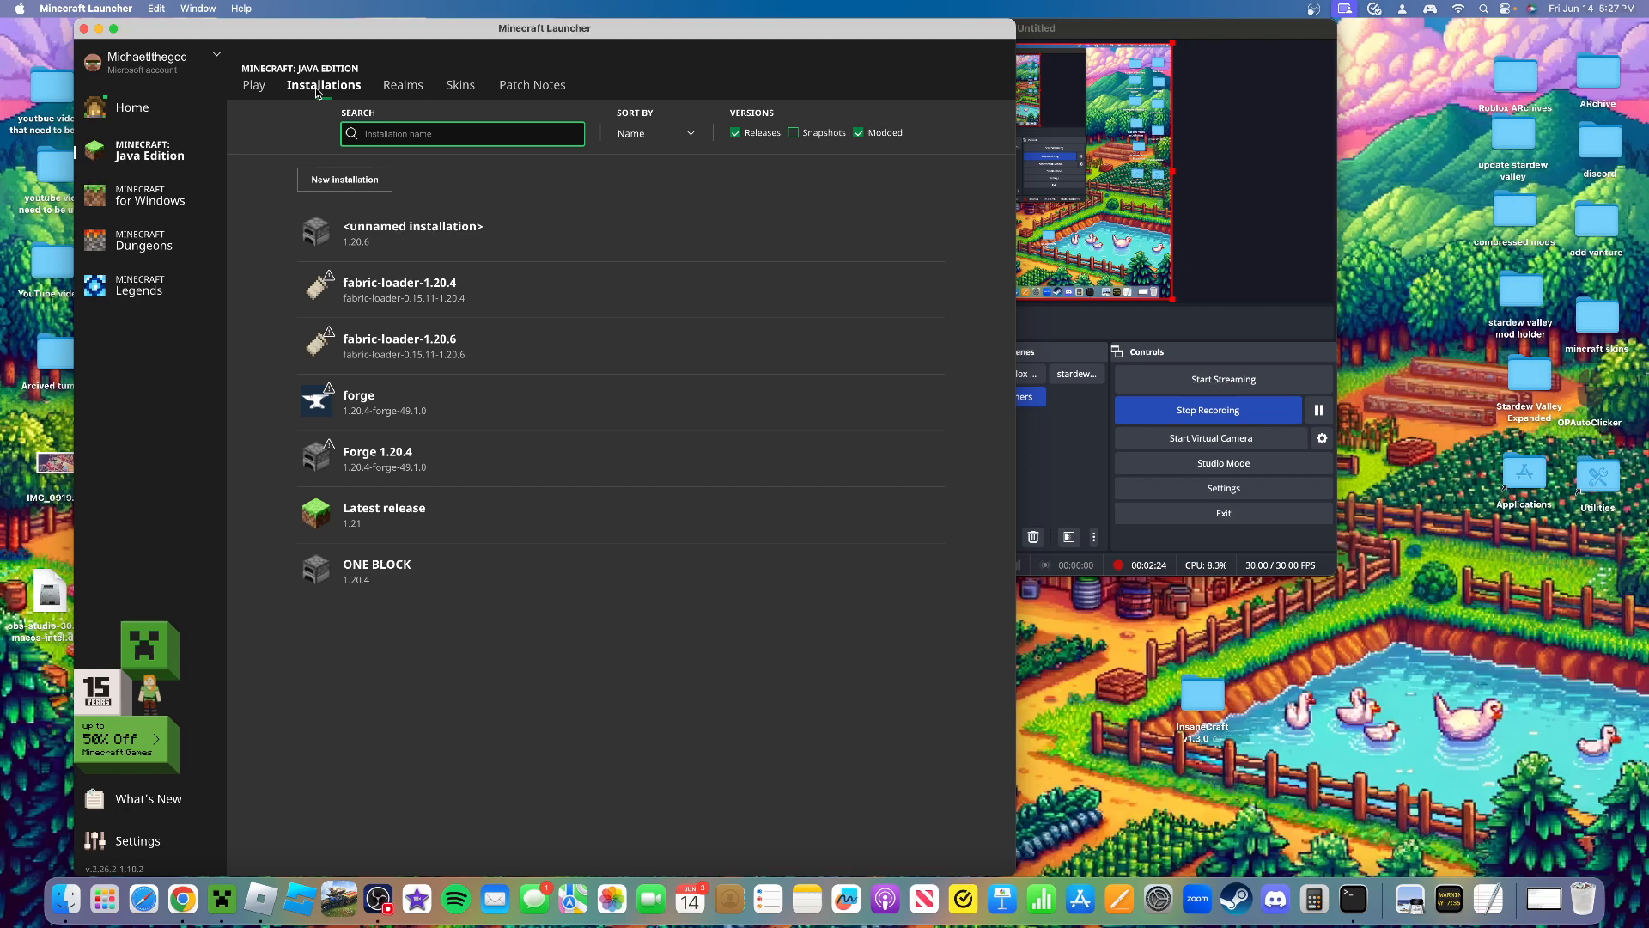
click(255, 86)
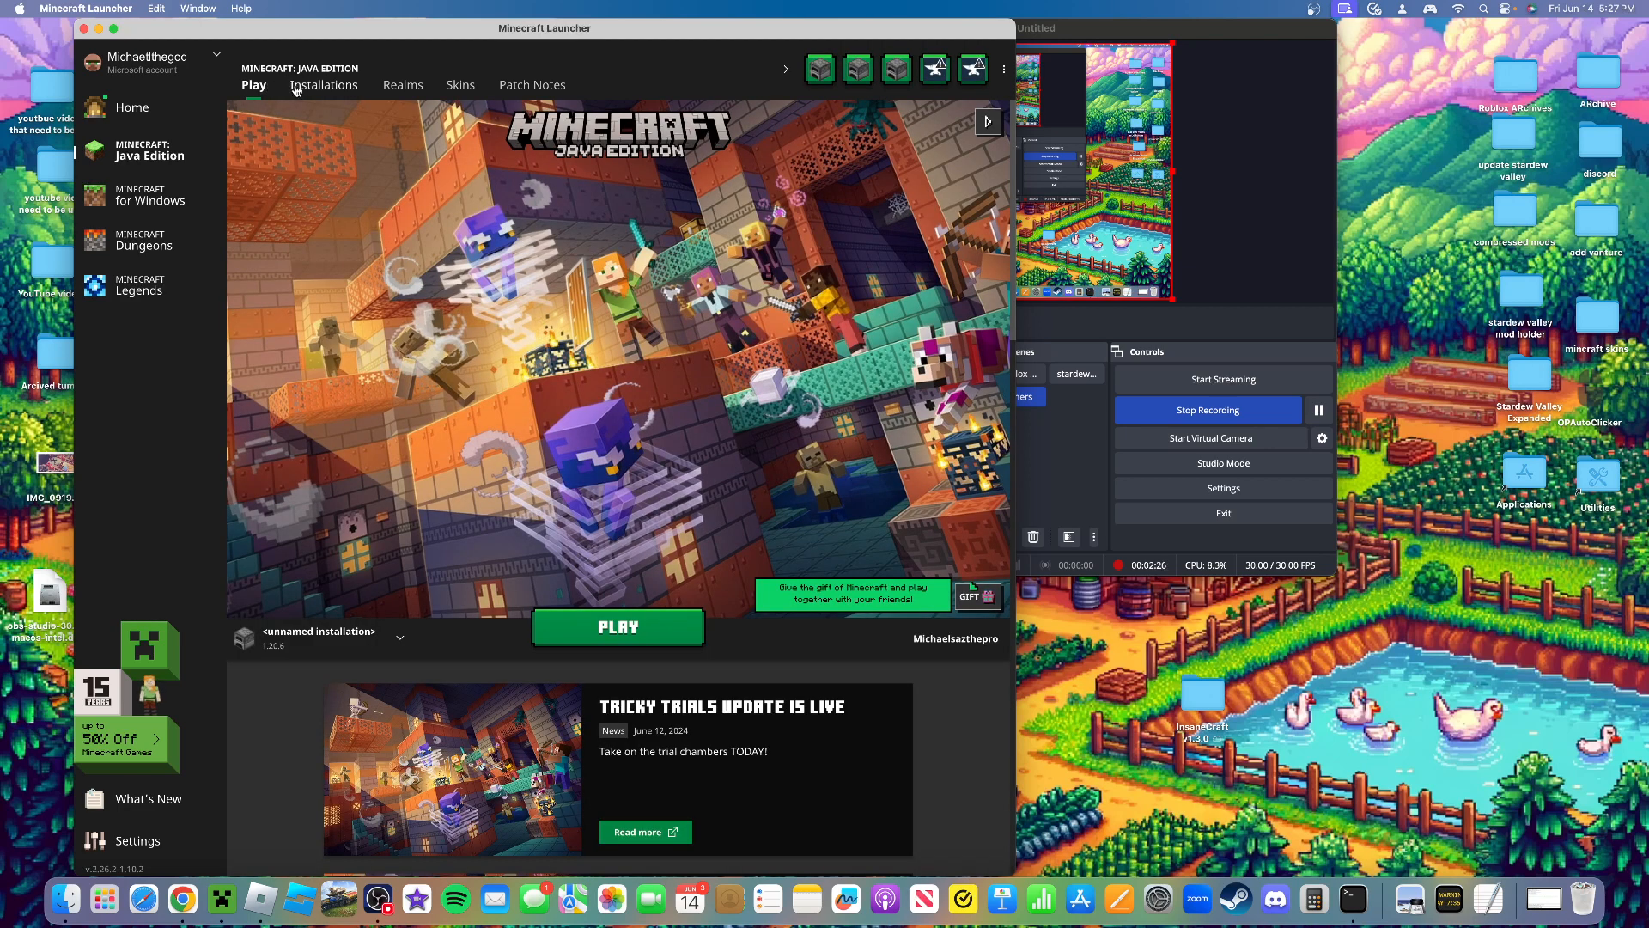
click(323, 84)
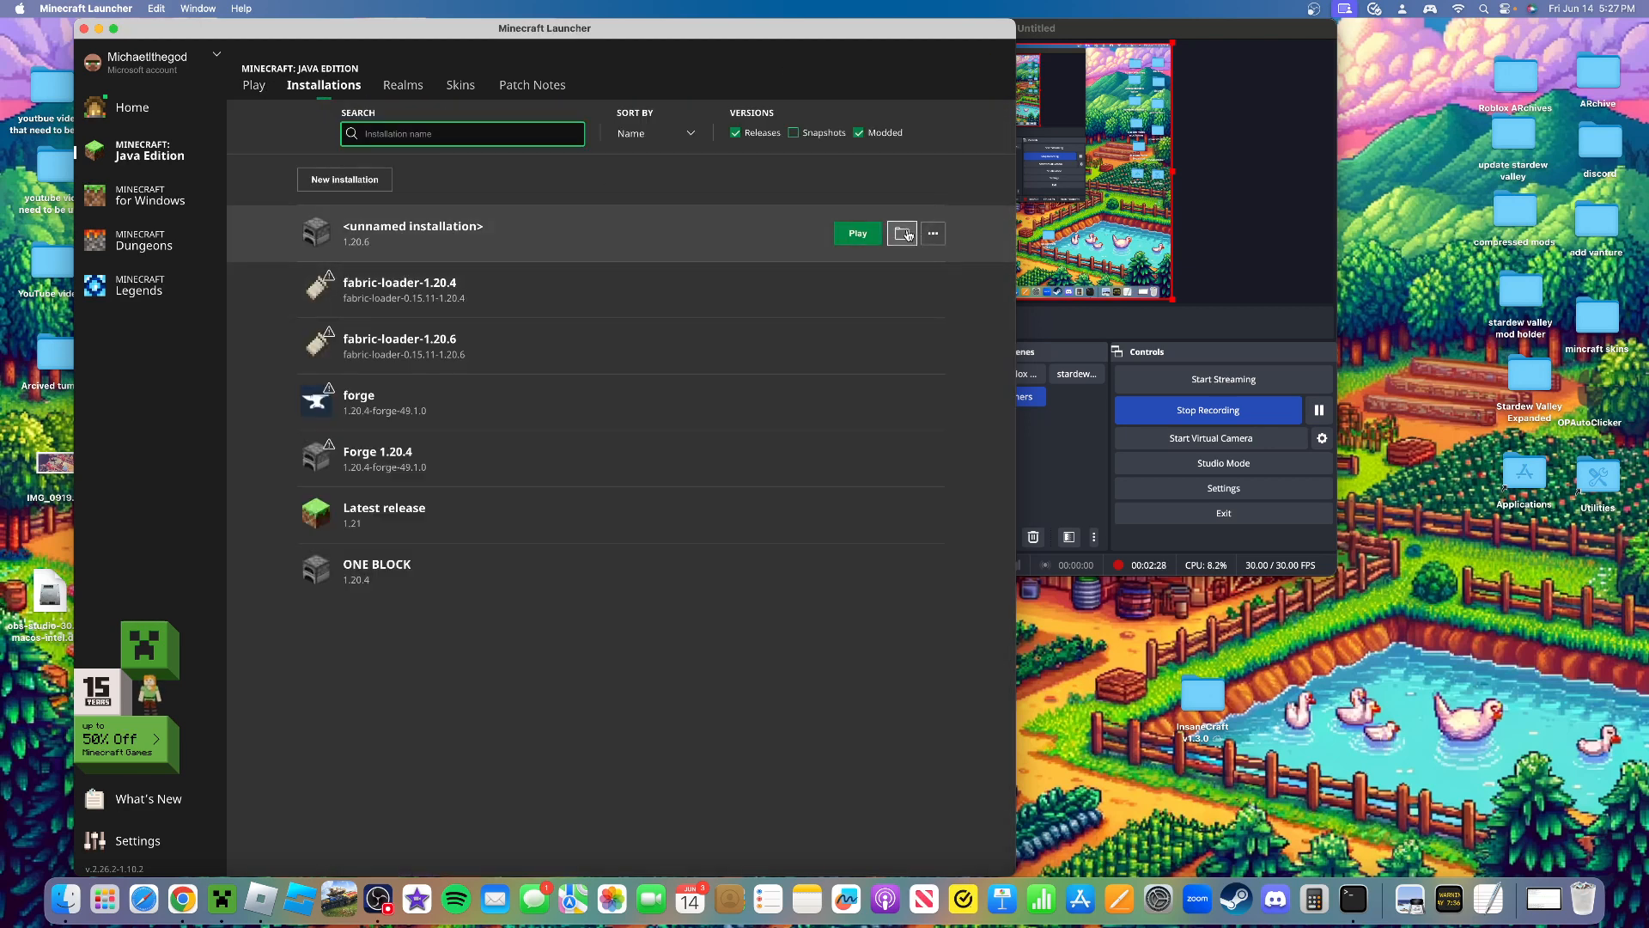
click(902, 232)
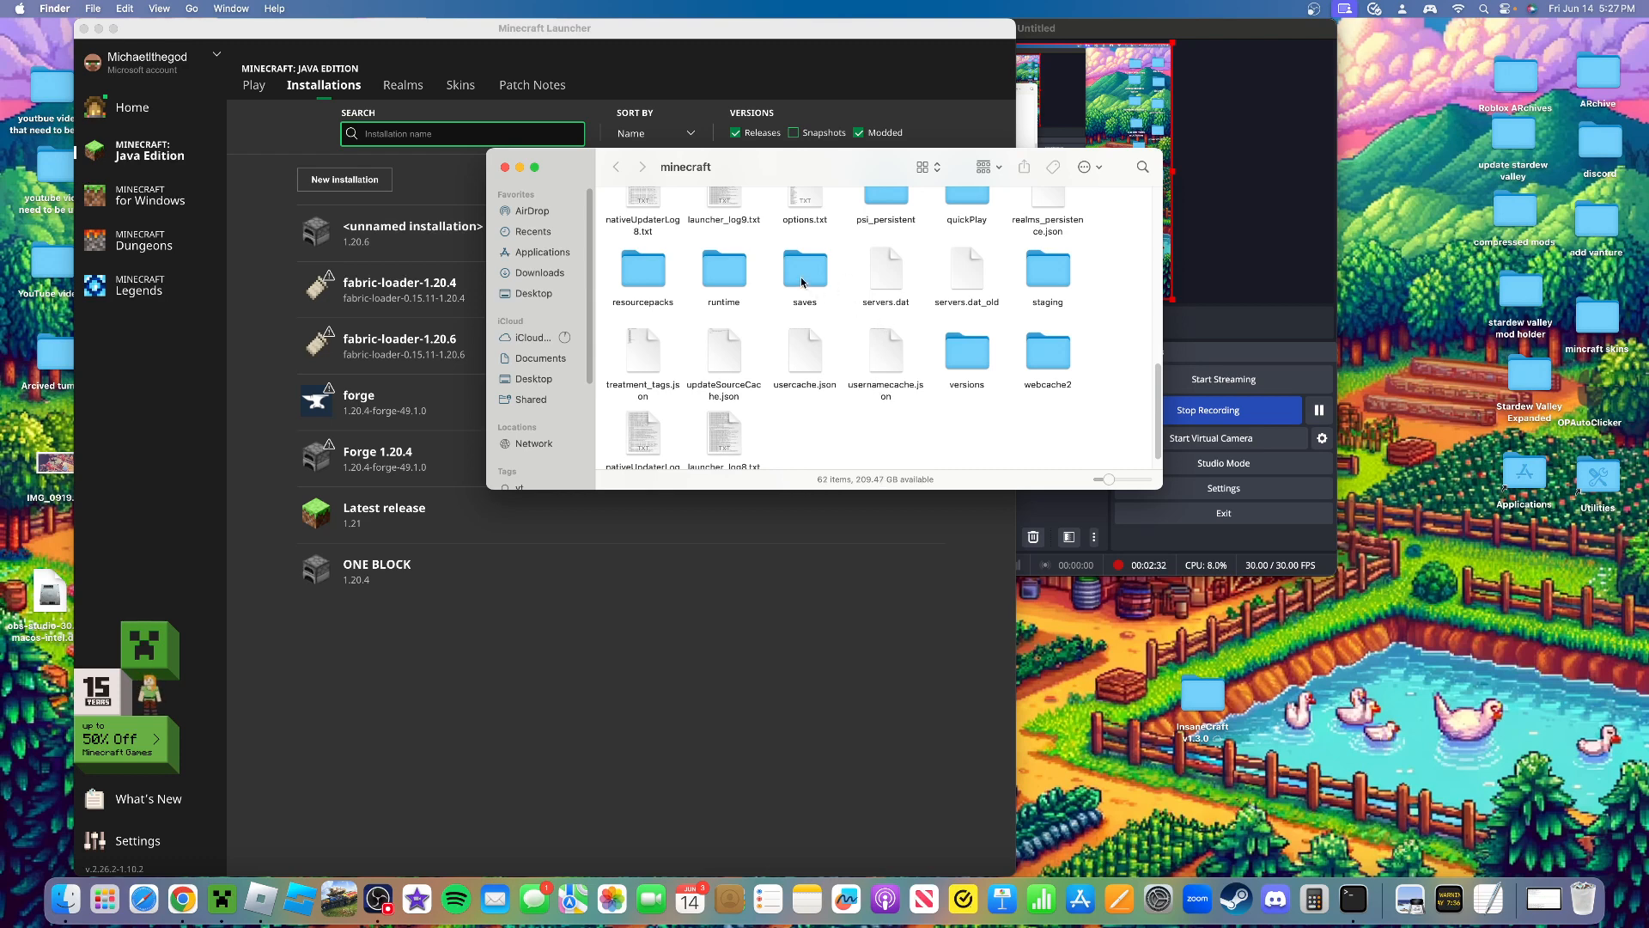
Inspect the saves folder holding OneBlock Reborn and InsaneCraft v1.3.0, then close Finder
right_click(804, 268)
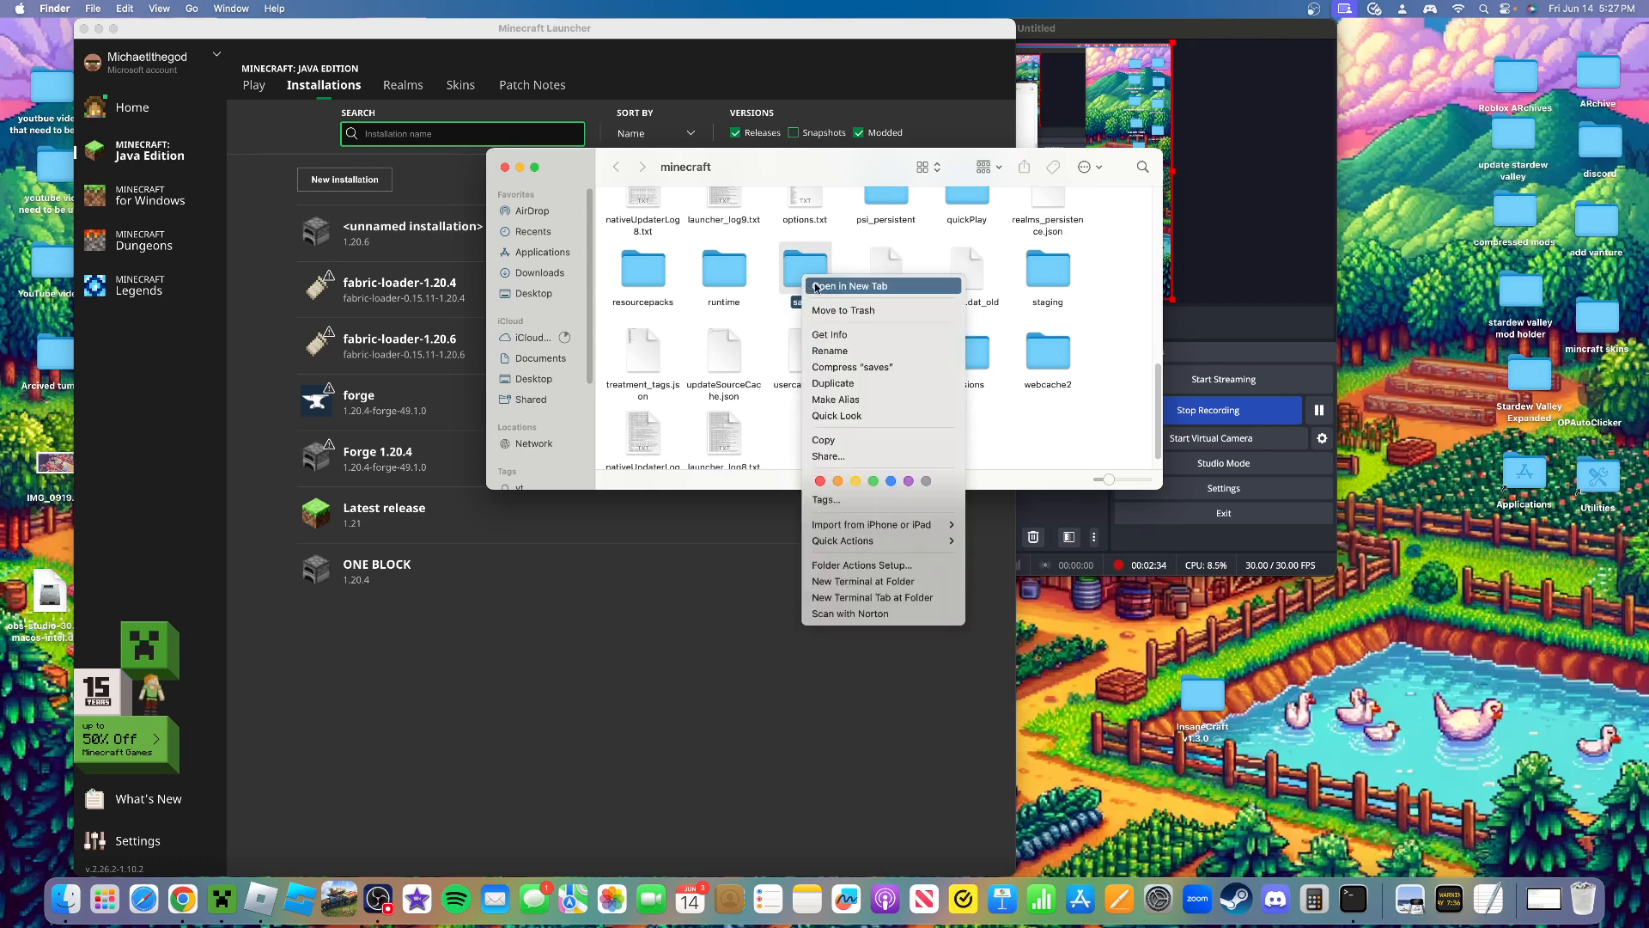
click(844, 285)
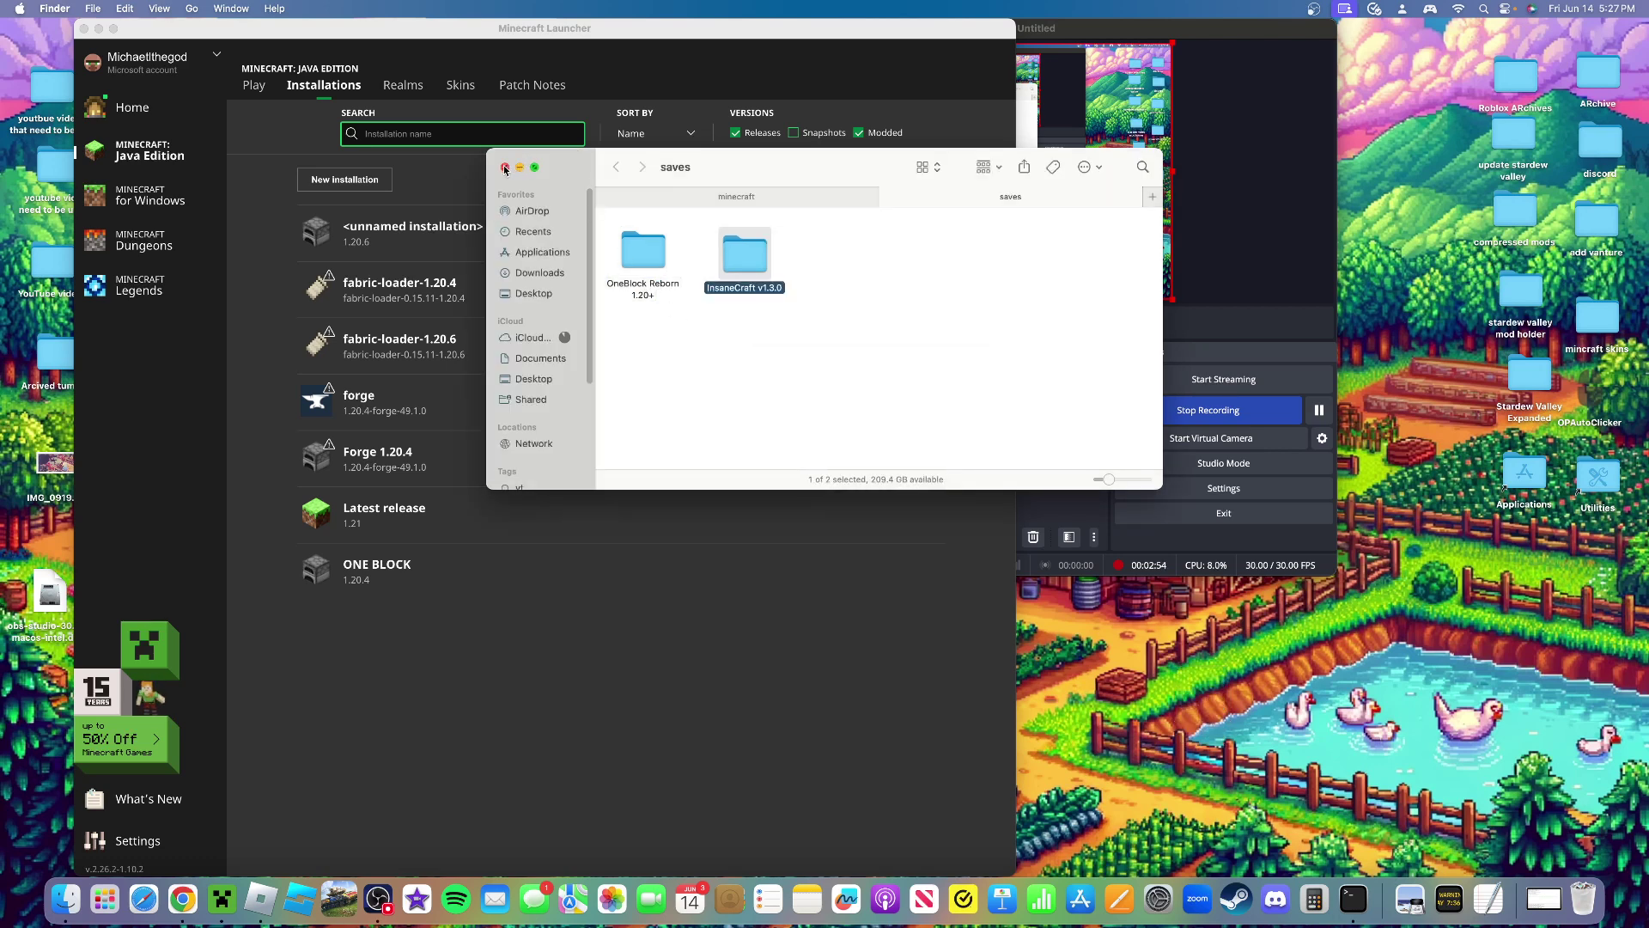
click(505, 166)
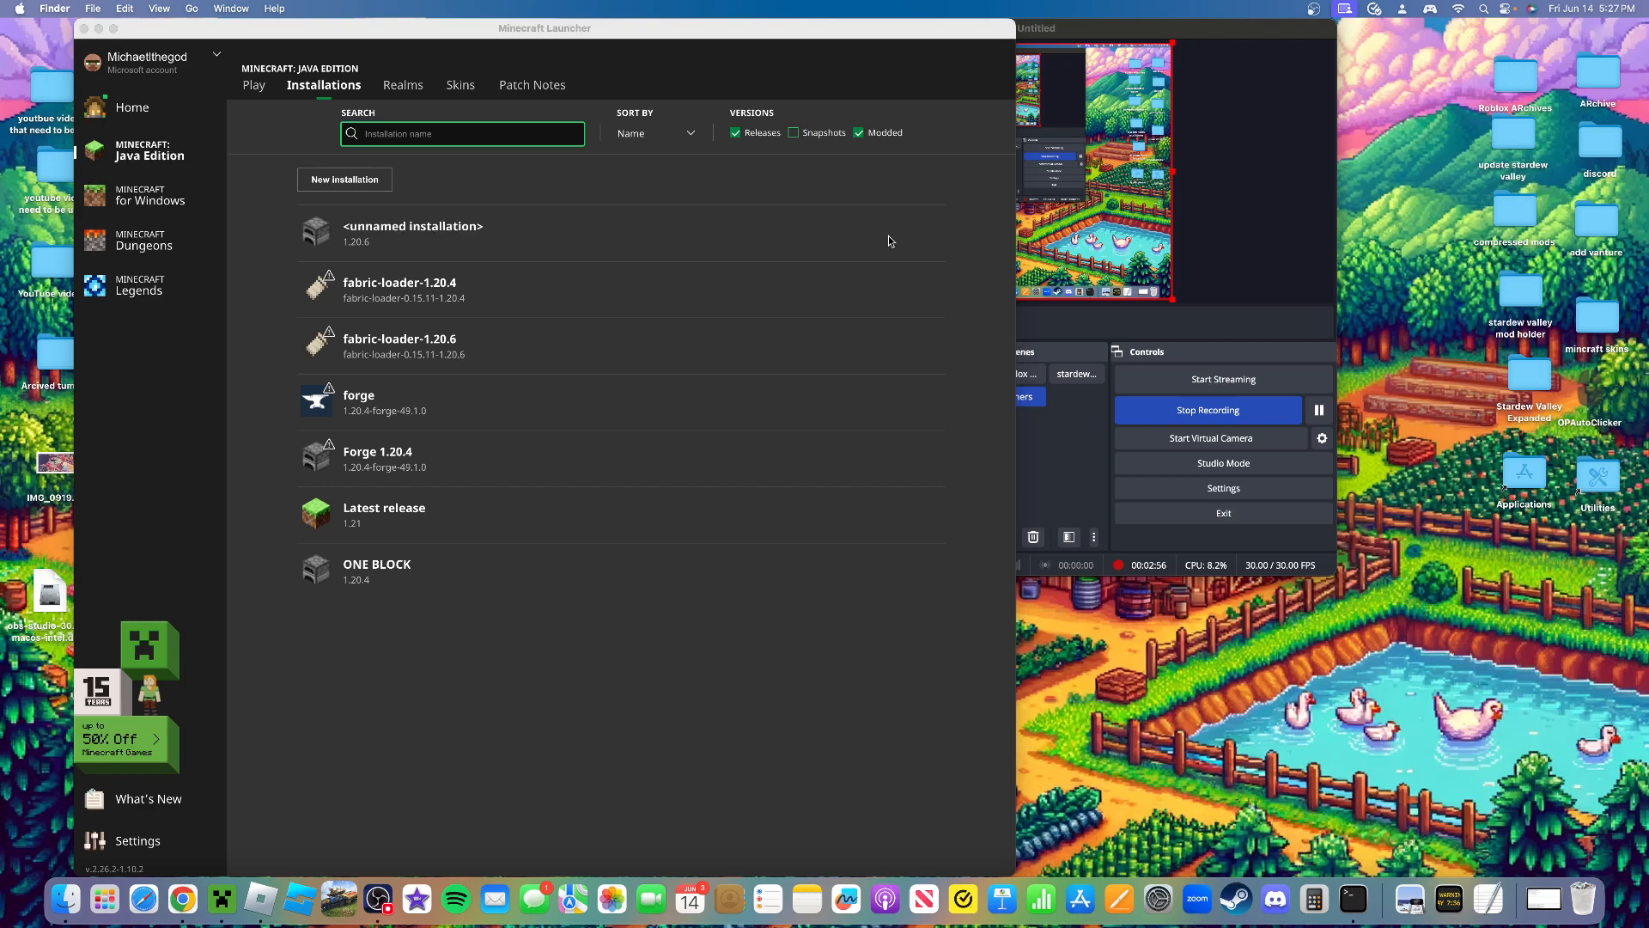
Edit the unnamed 1.20.6 installation and name it 1.206
click(931, 232)
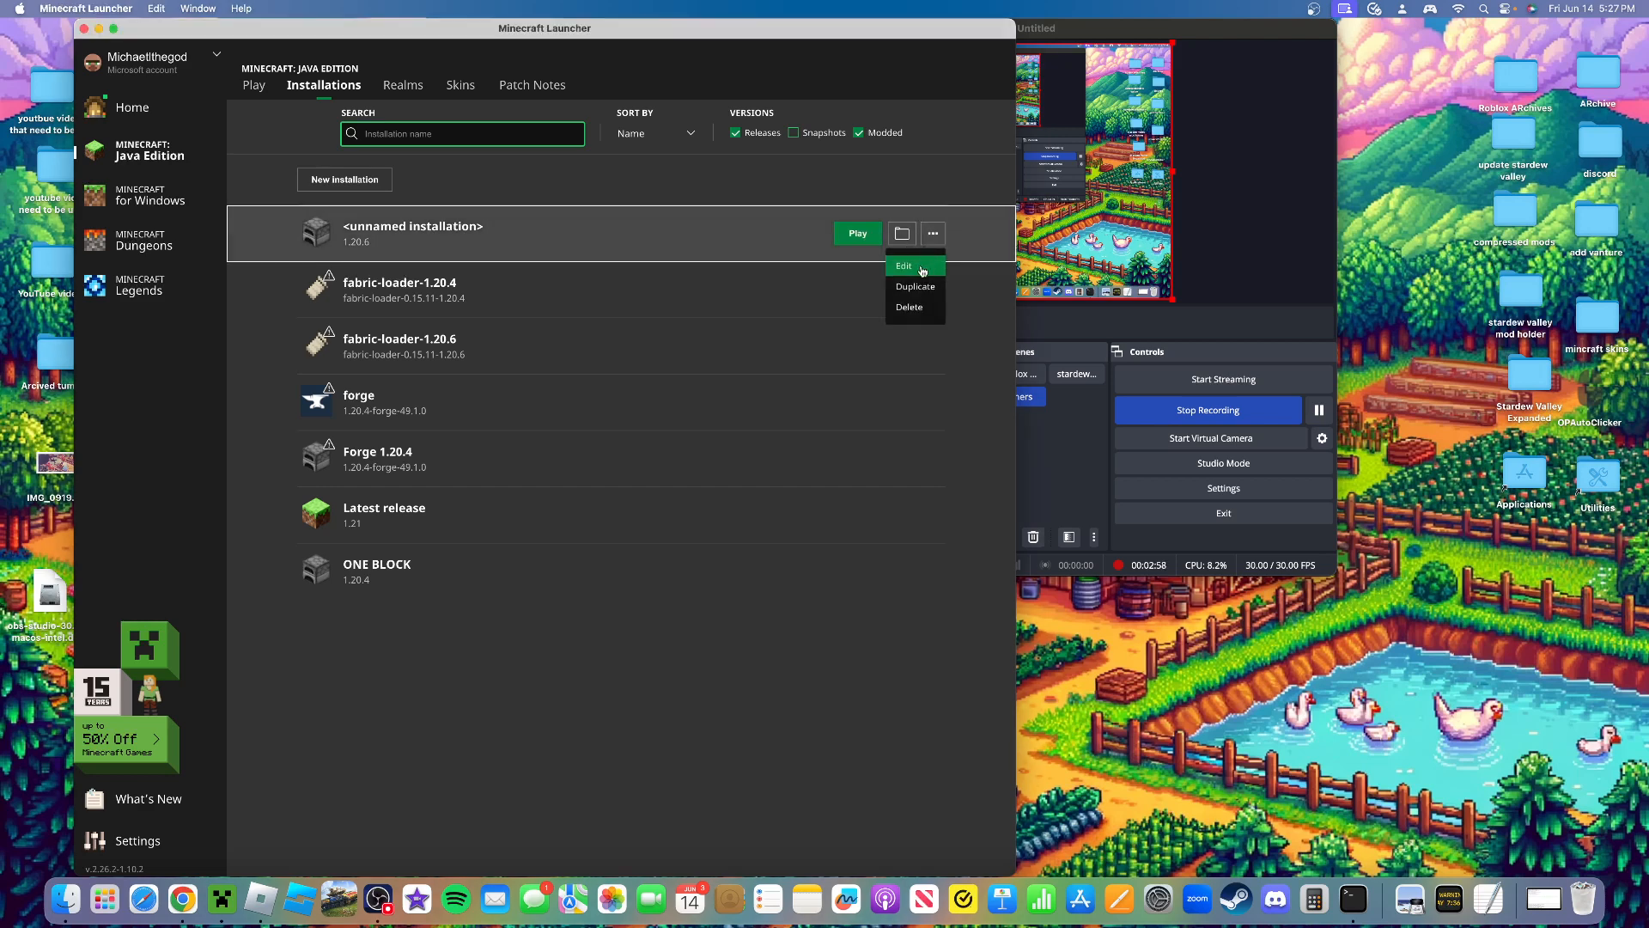
click(904, 264)
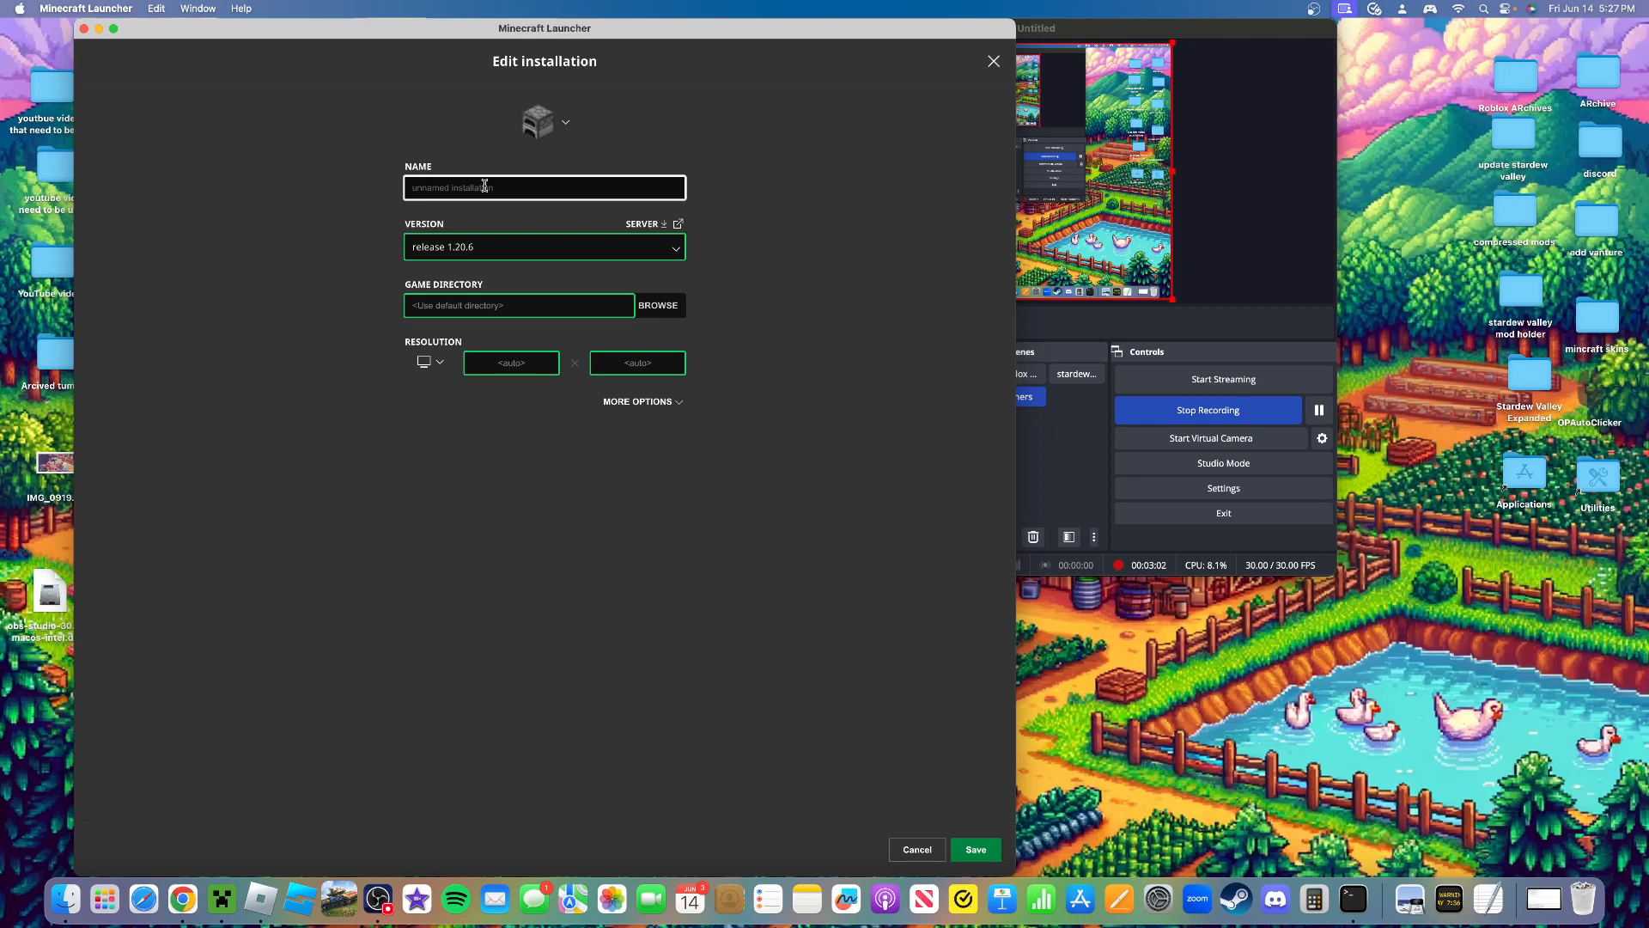
text(1.20)
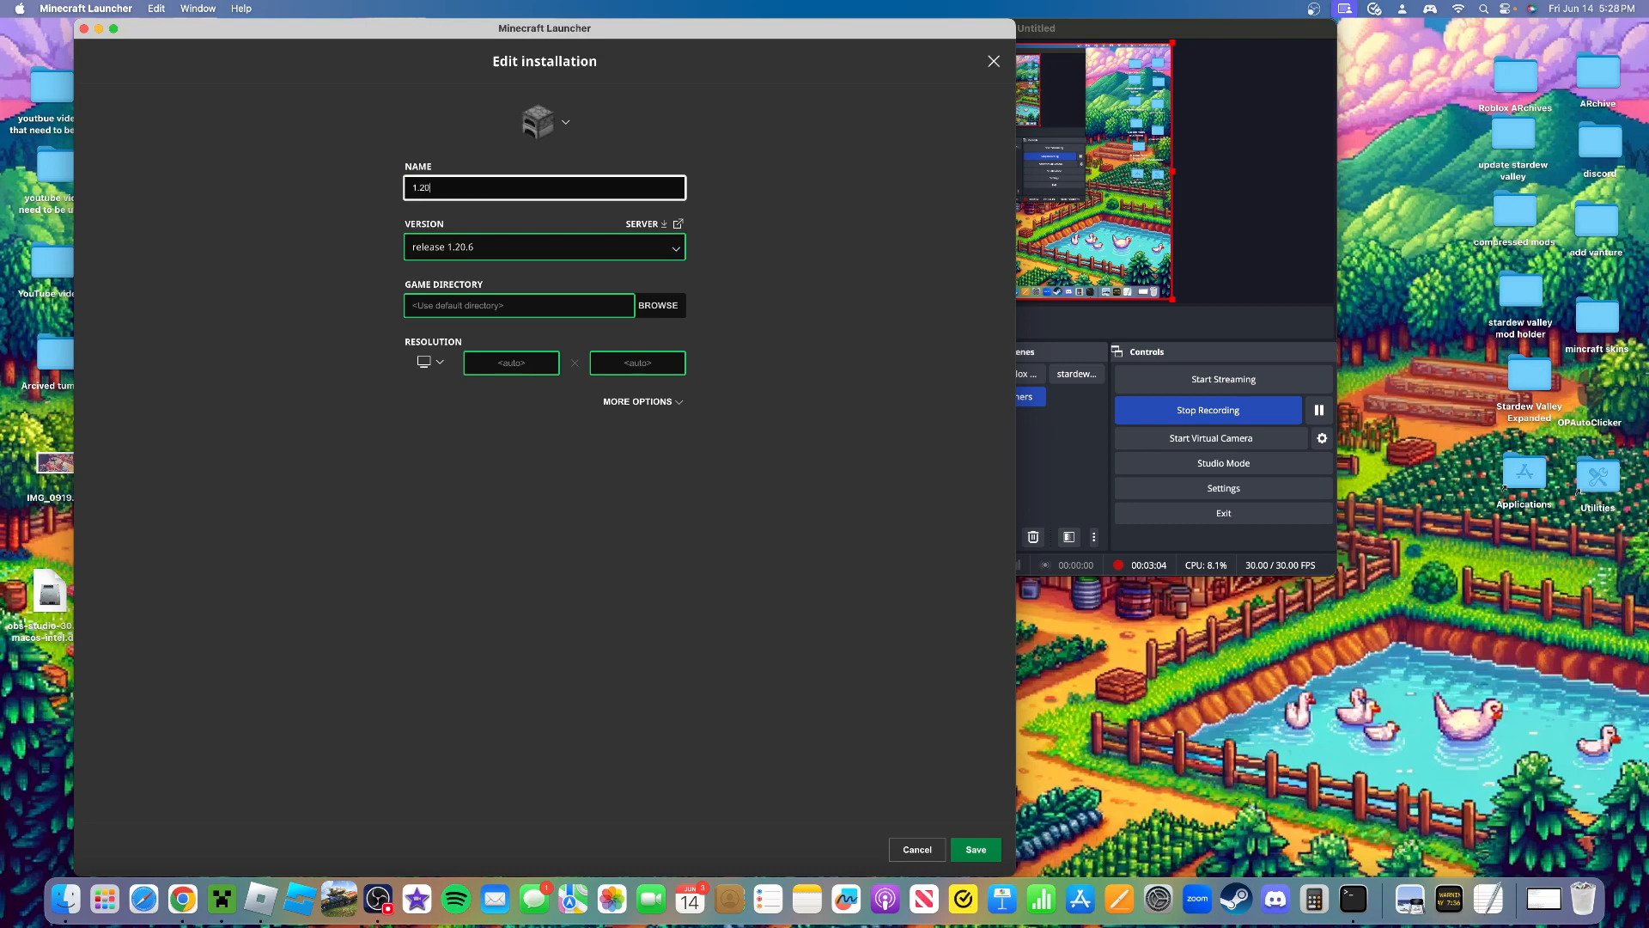
text(6)
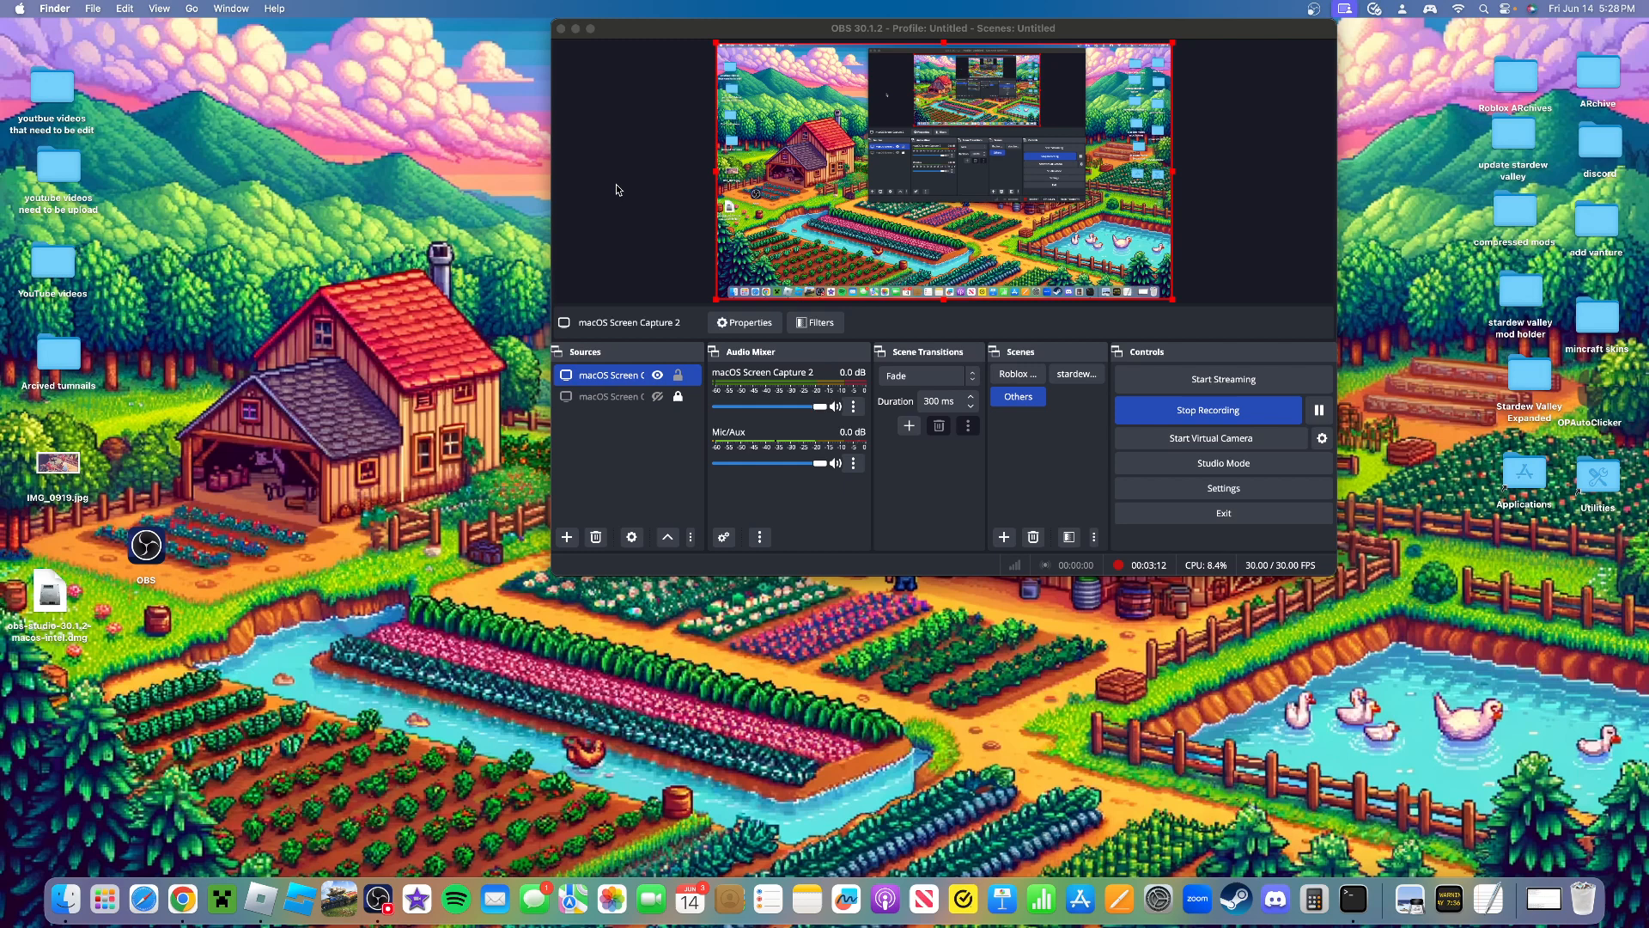
mouse_move(596, 461)
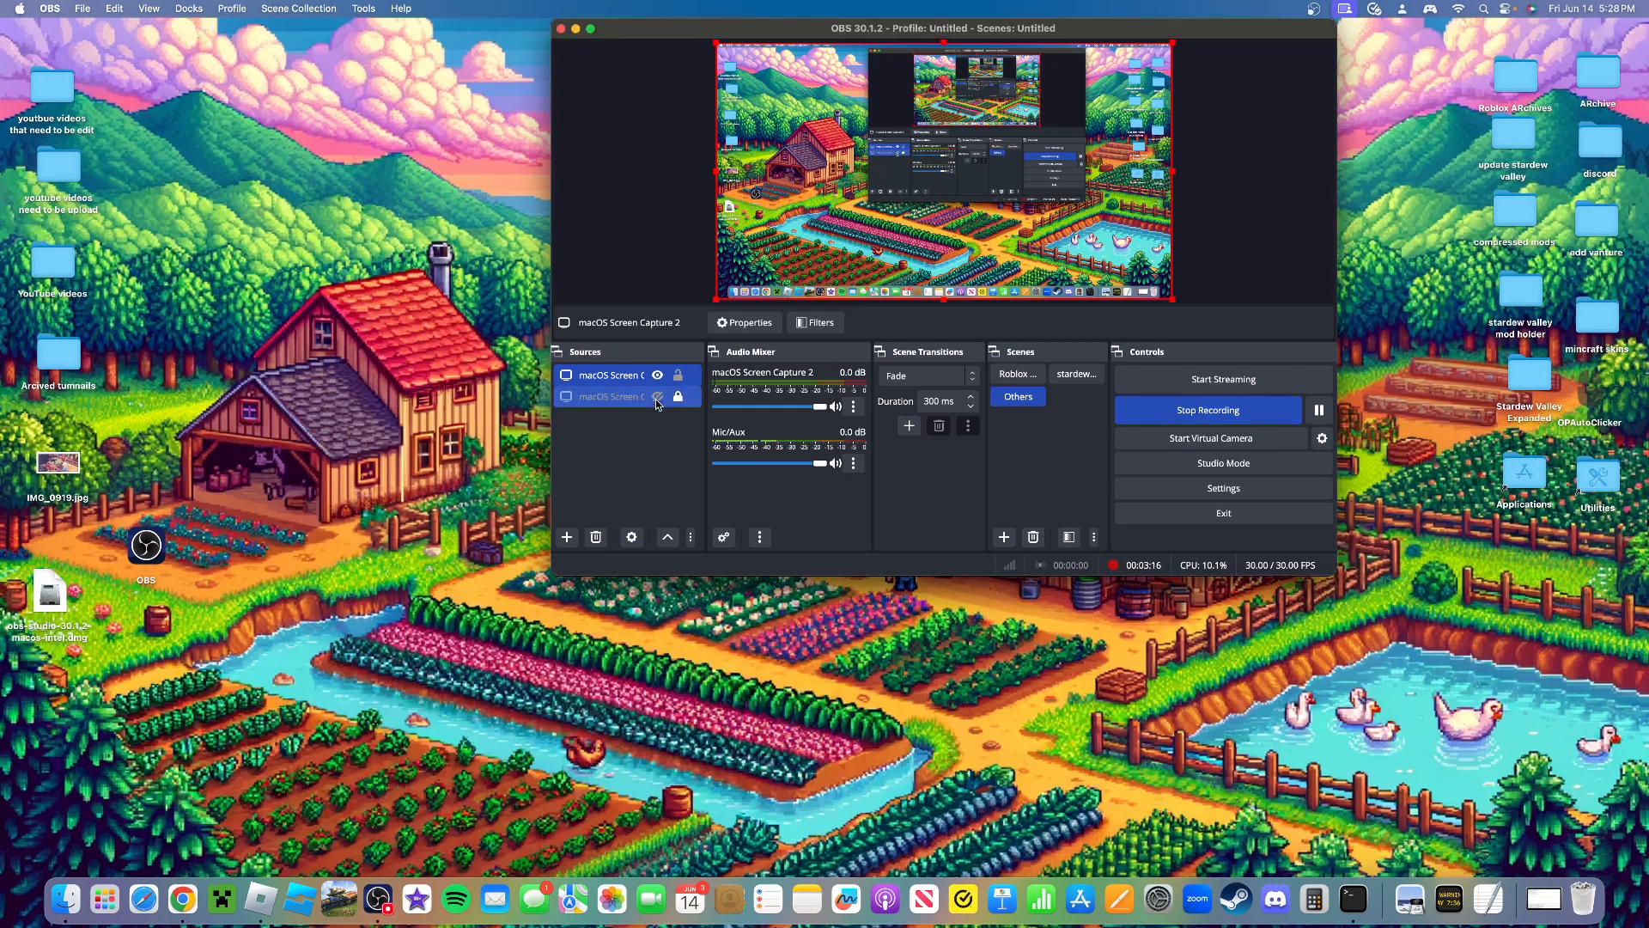
Show macOS Screen Capture 2 in the OBS scene and hide the first capture
click(658, 374)
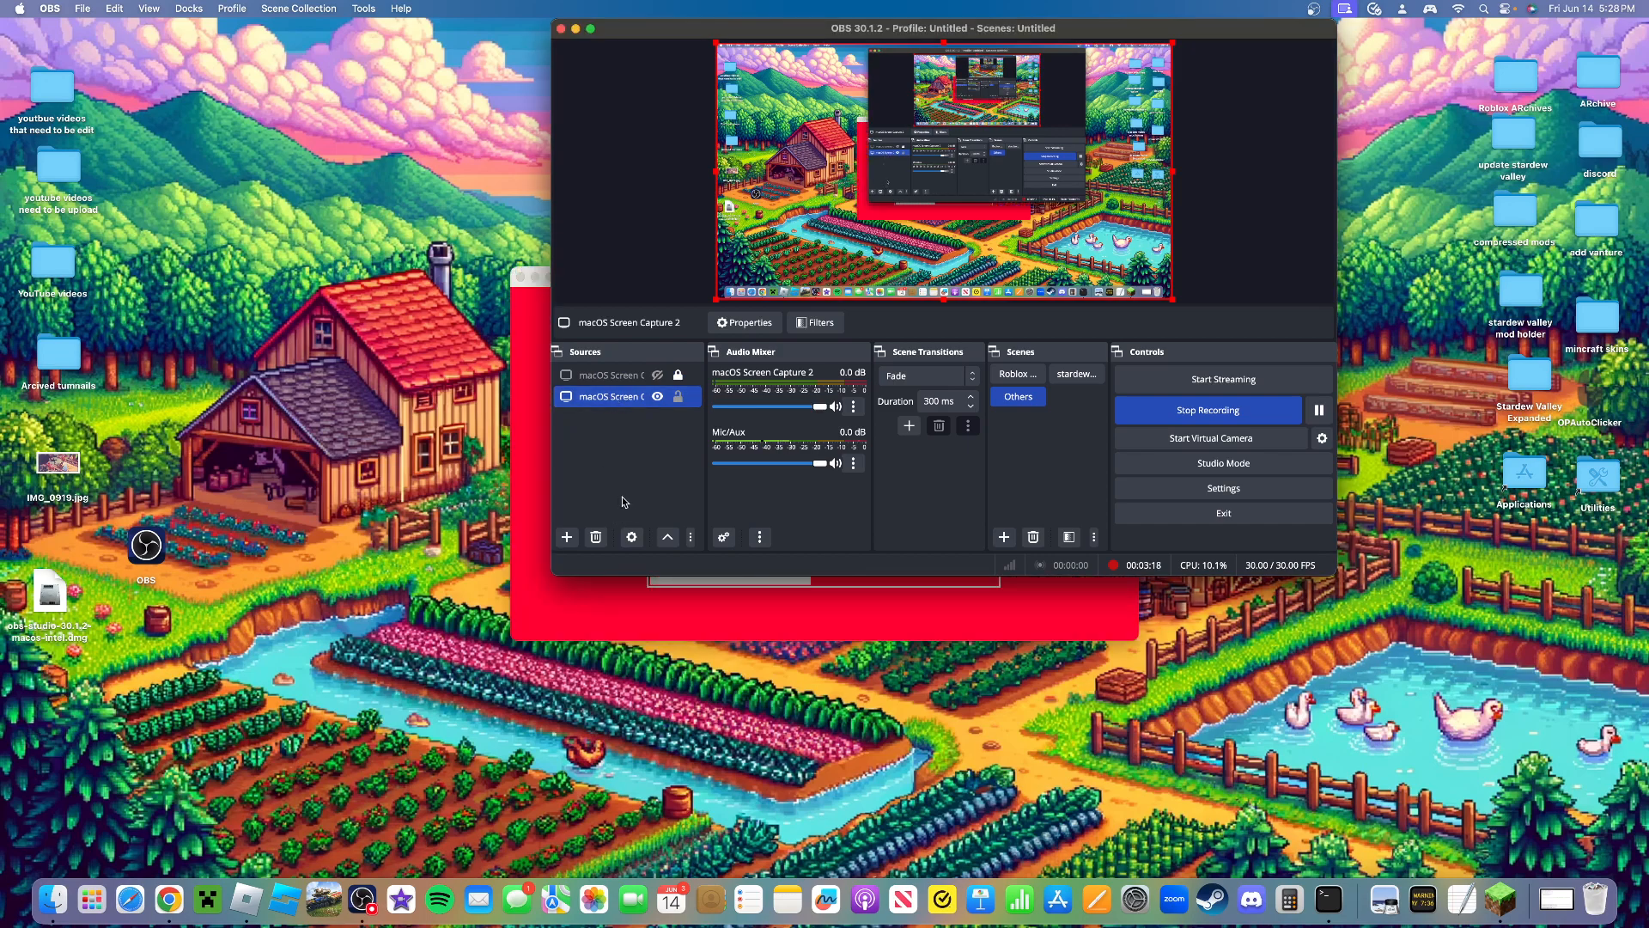
click(658, 396)
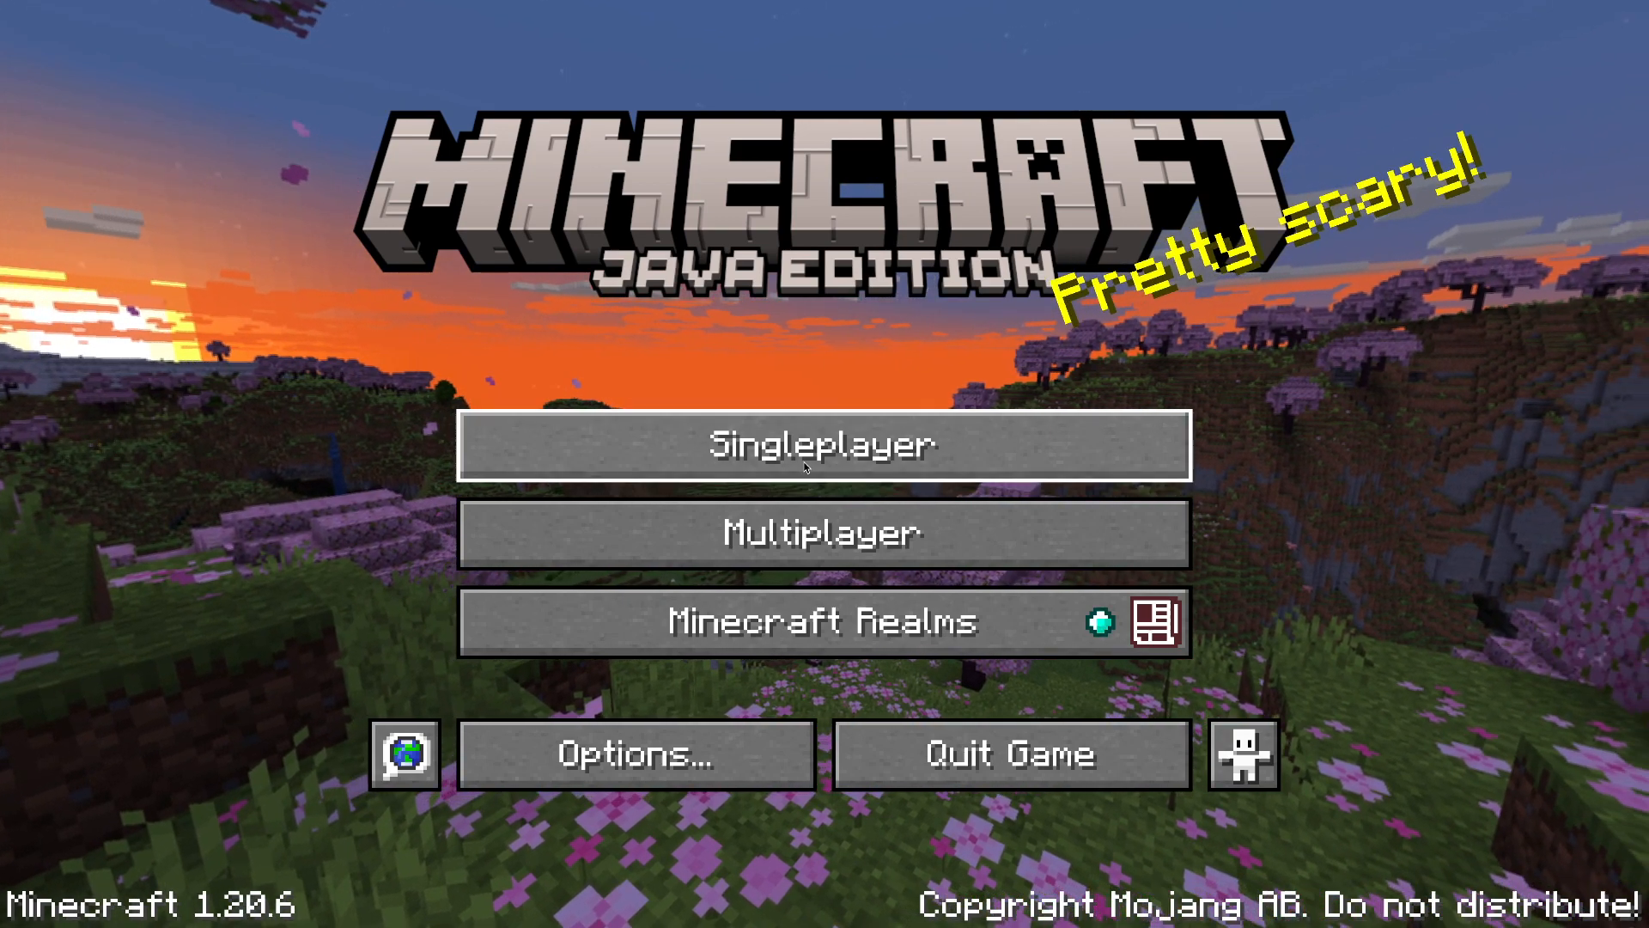
Check the singleplayer world list showing only OneBlock Reborn, then back out
click(823, 443)
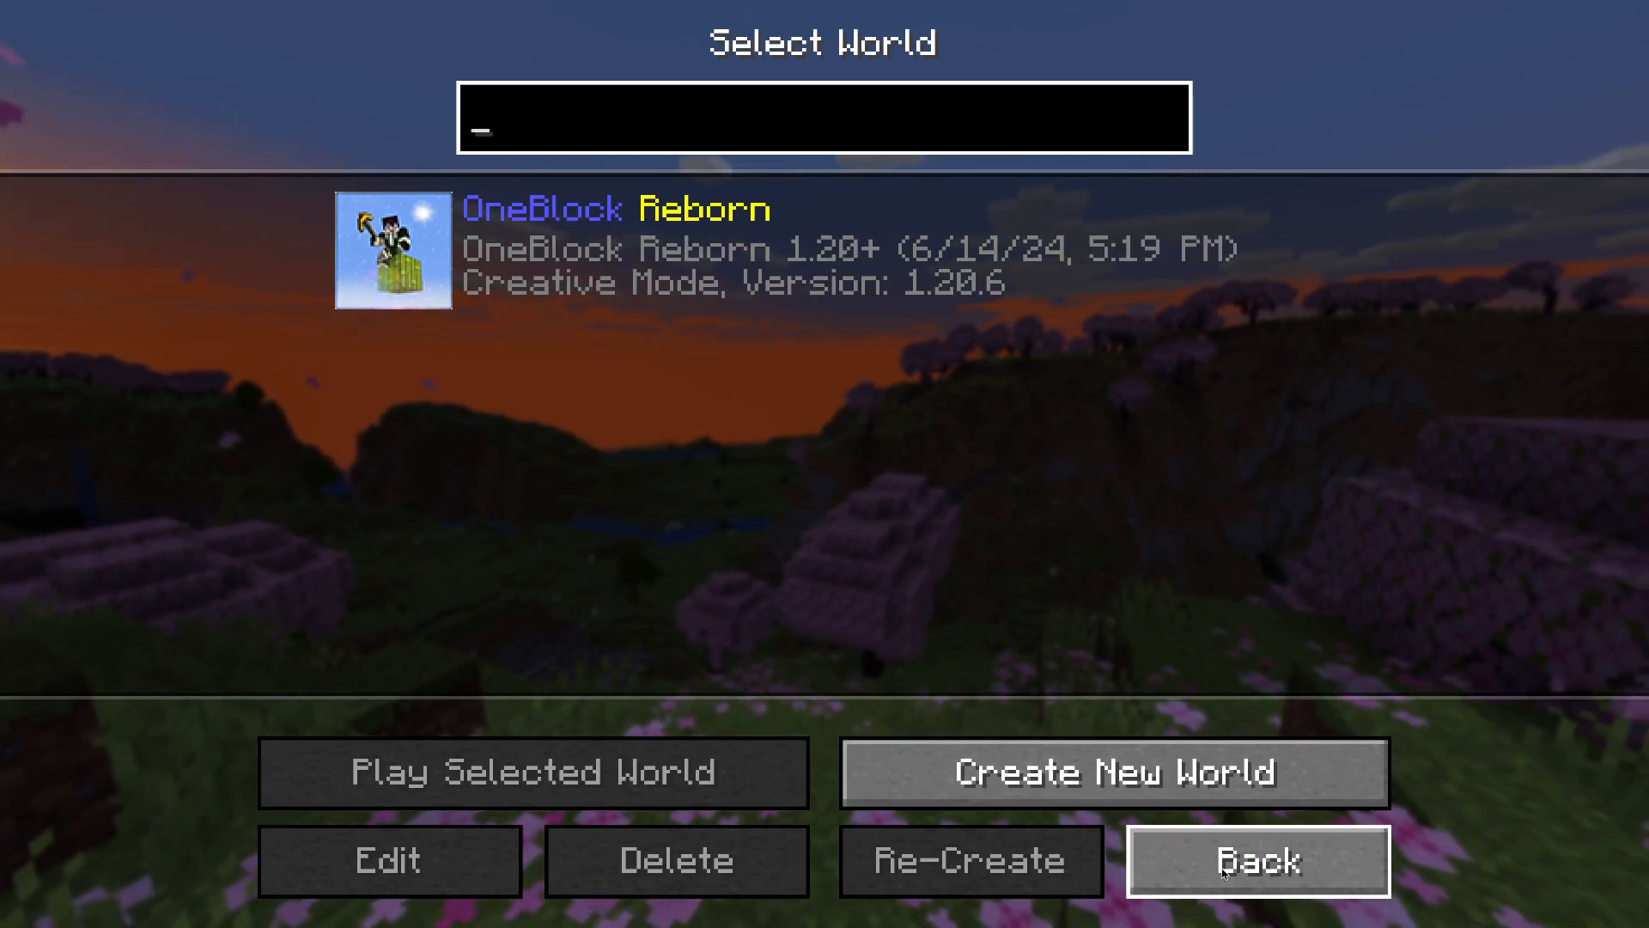
mouse_move(361, 70)
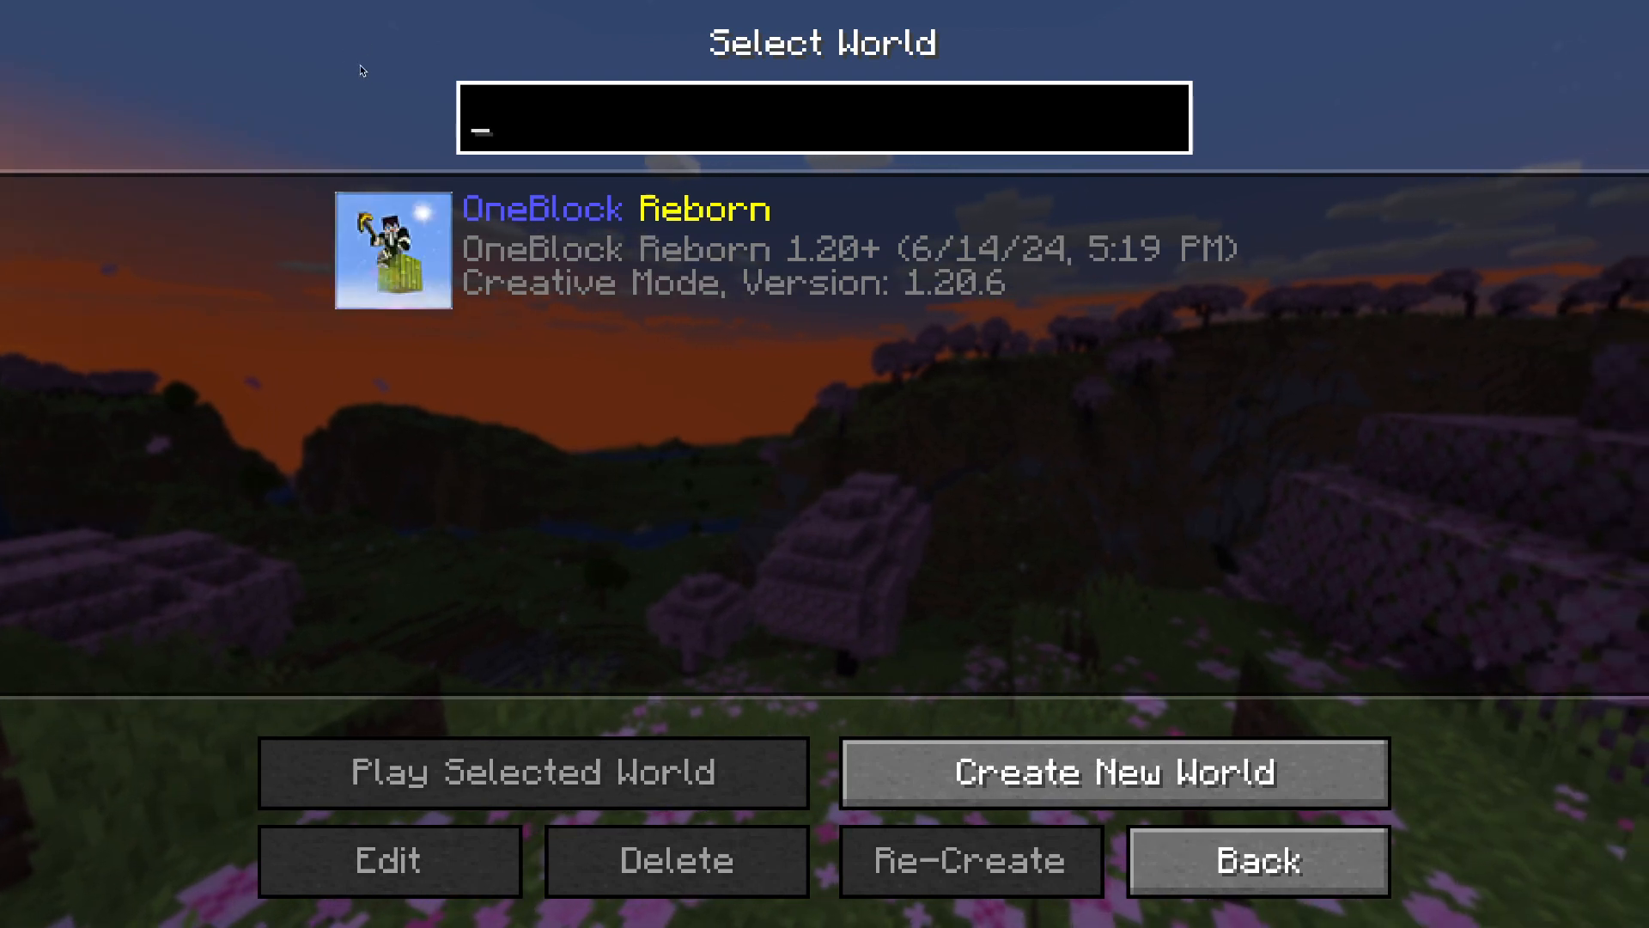
mouse_move(990, 518)
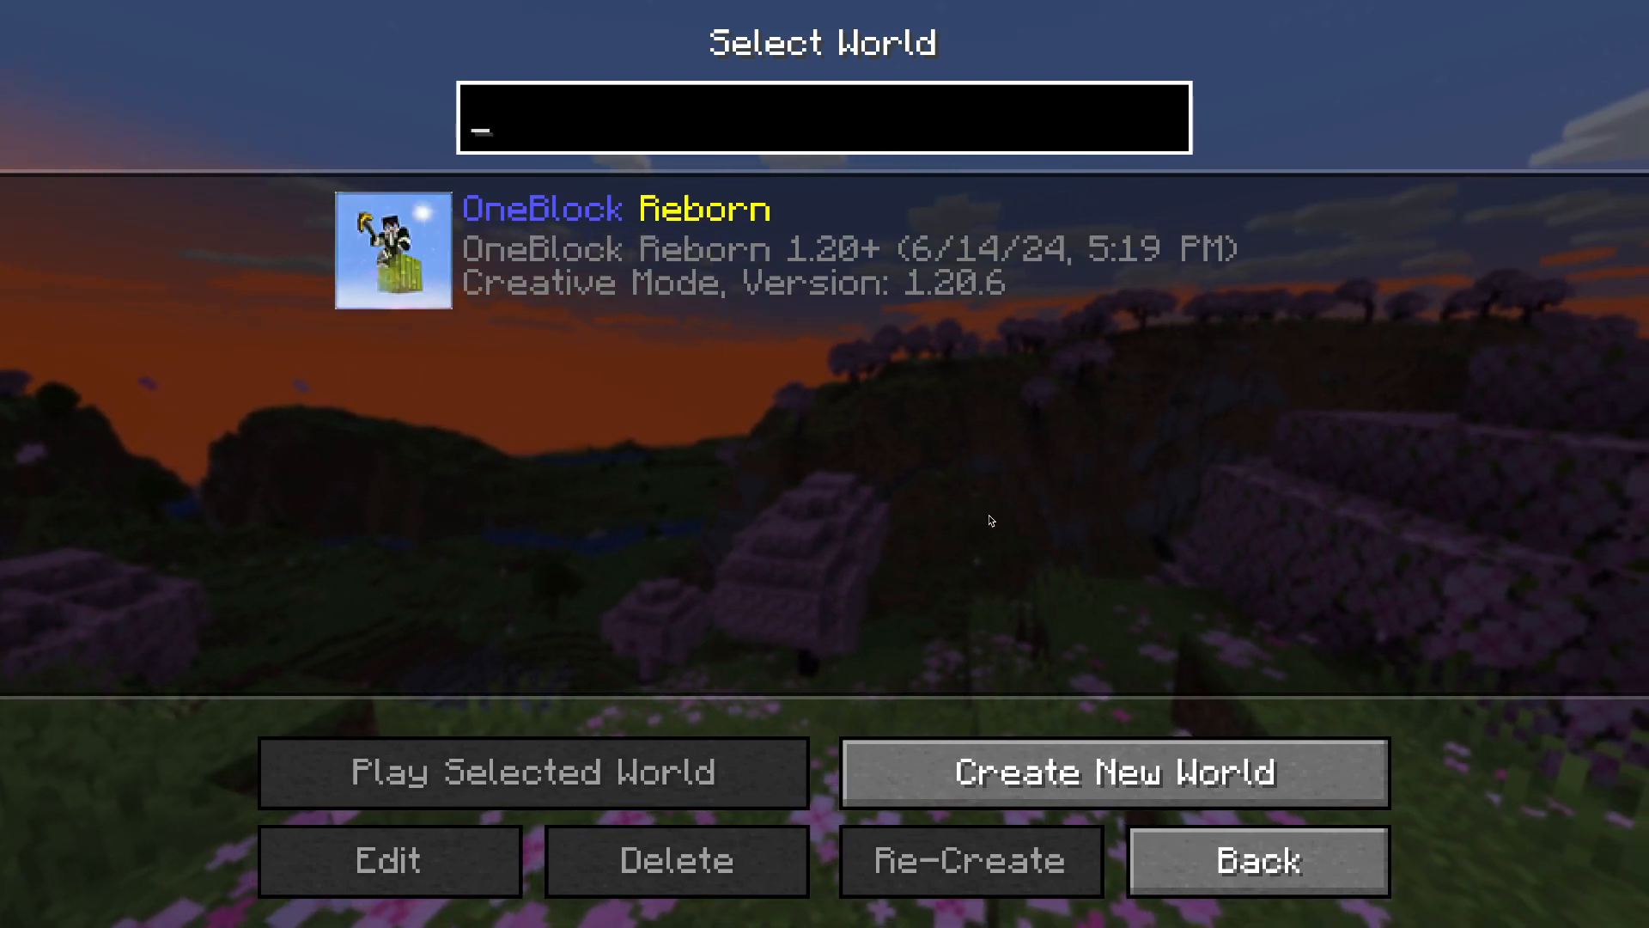
click(1256, 861)
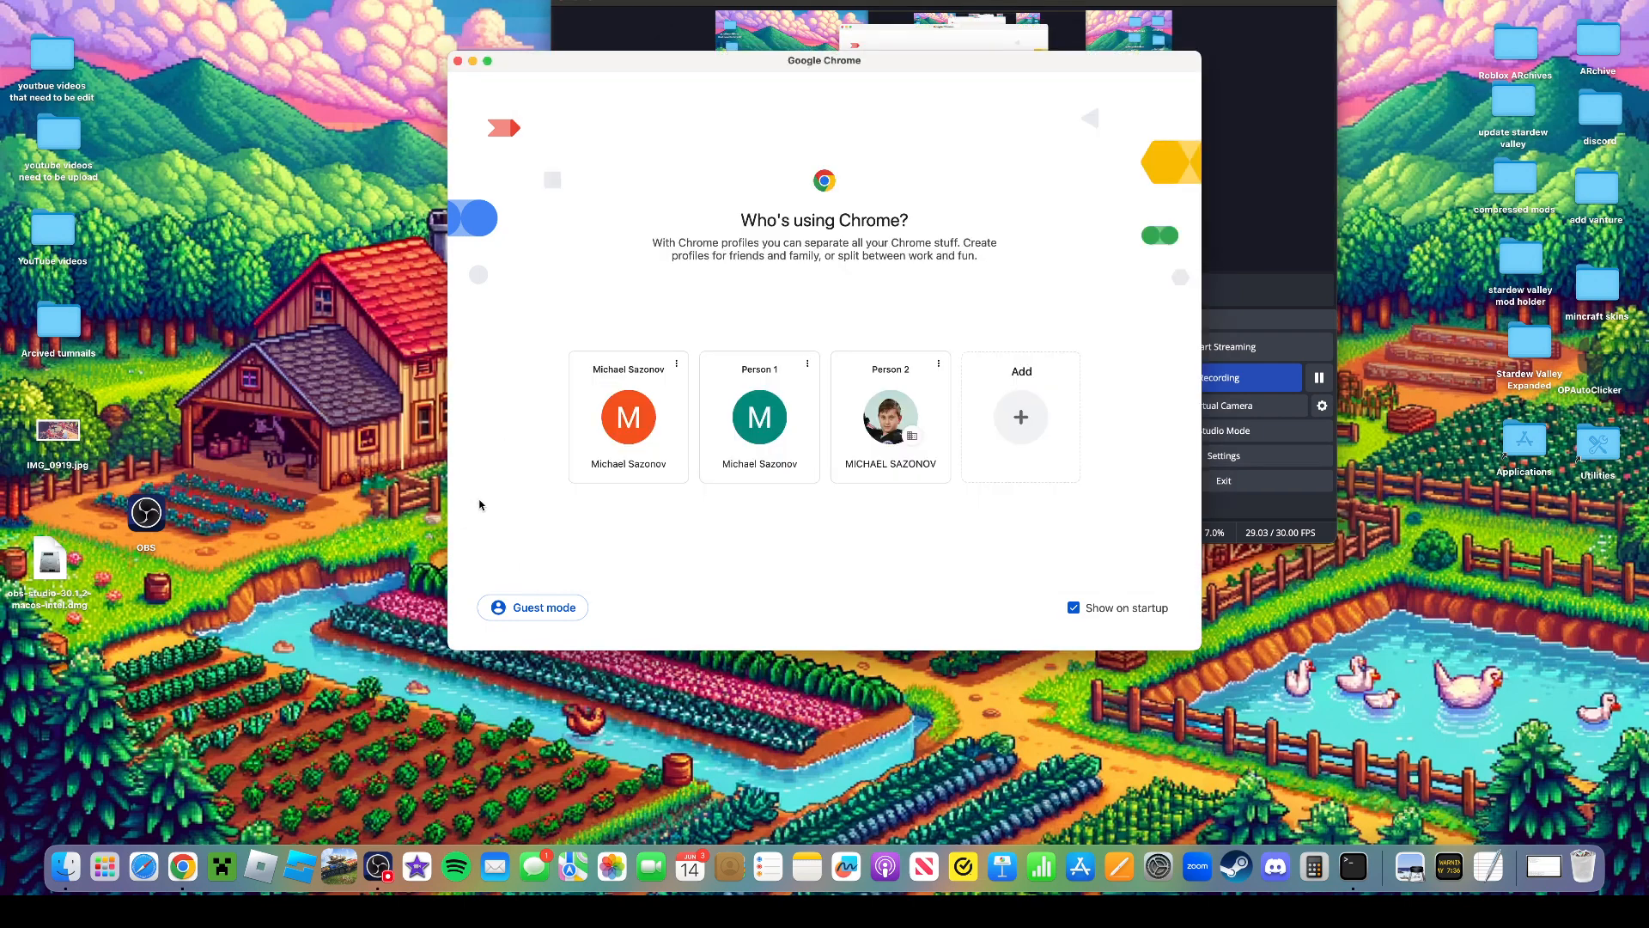
Reopen CurseForge in Chrome, search 'insane craft' and view the InsaneCraft Modpack's Files list again
click(629, 415)
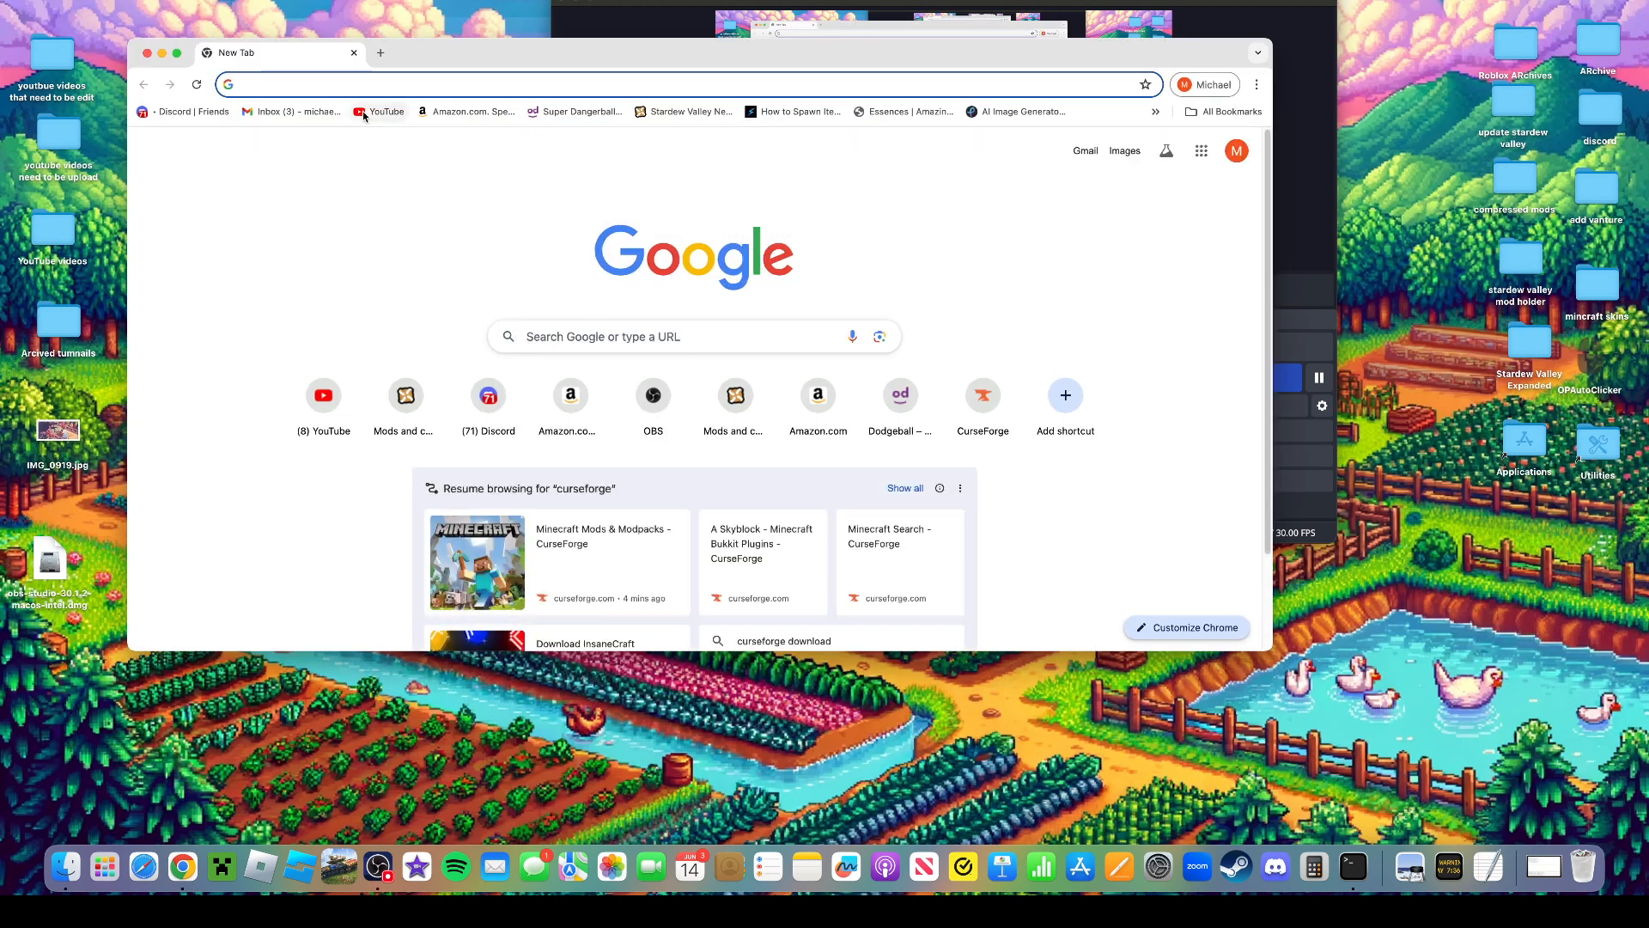
mouse_move(378, 112)
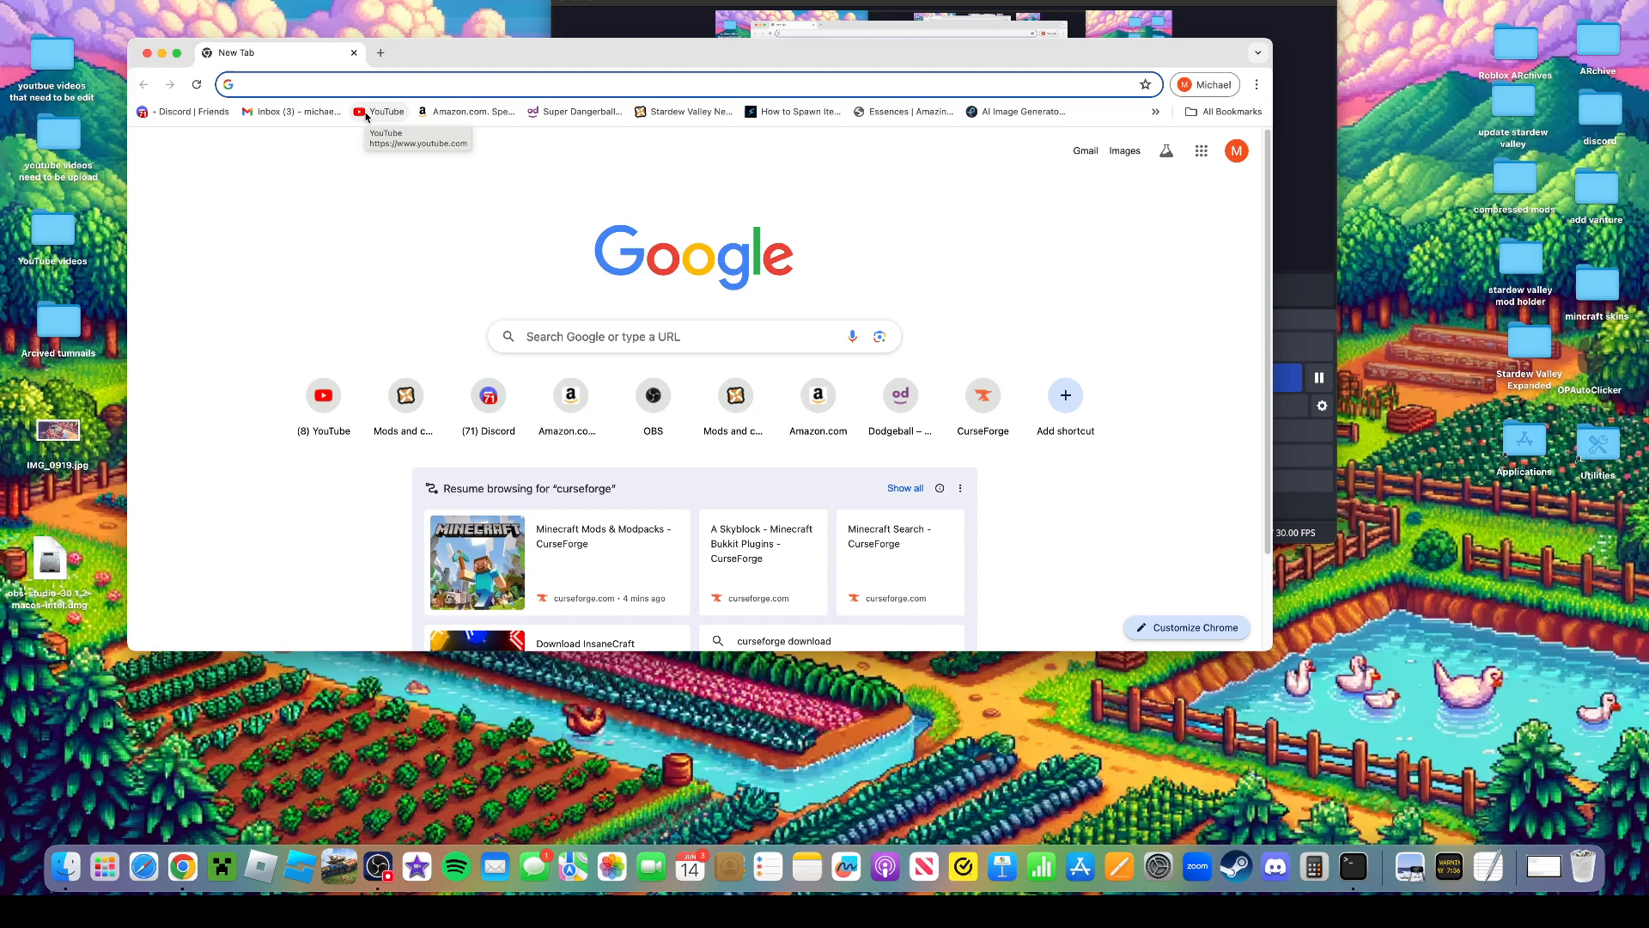
click(555, 560)
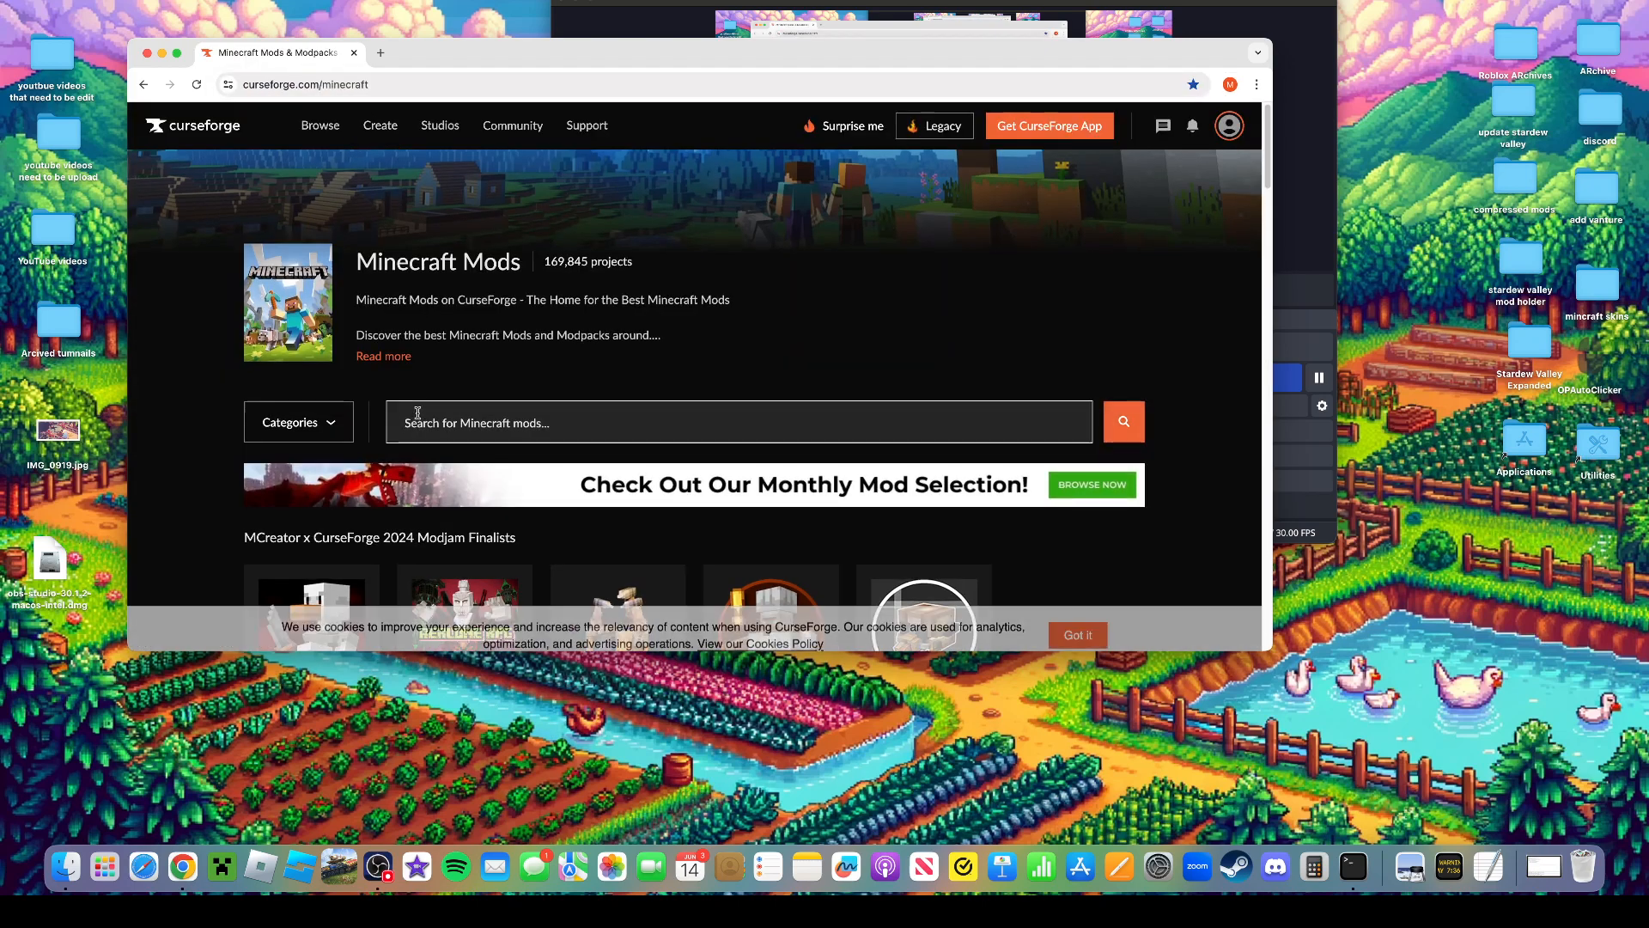
text(insane craft)
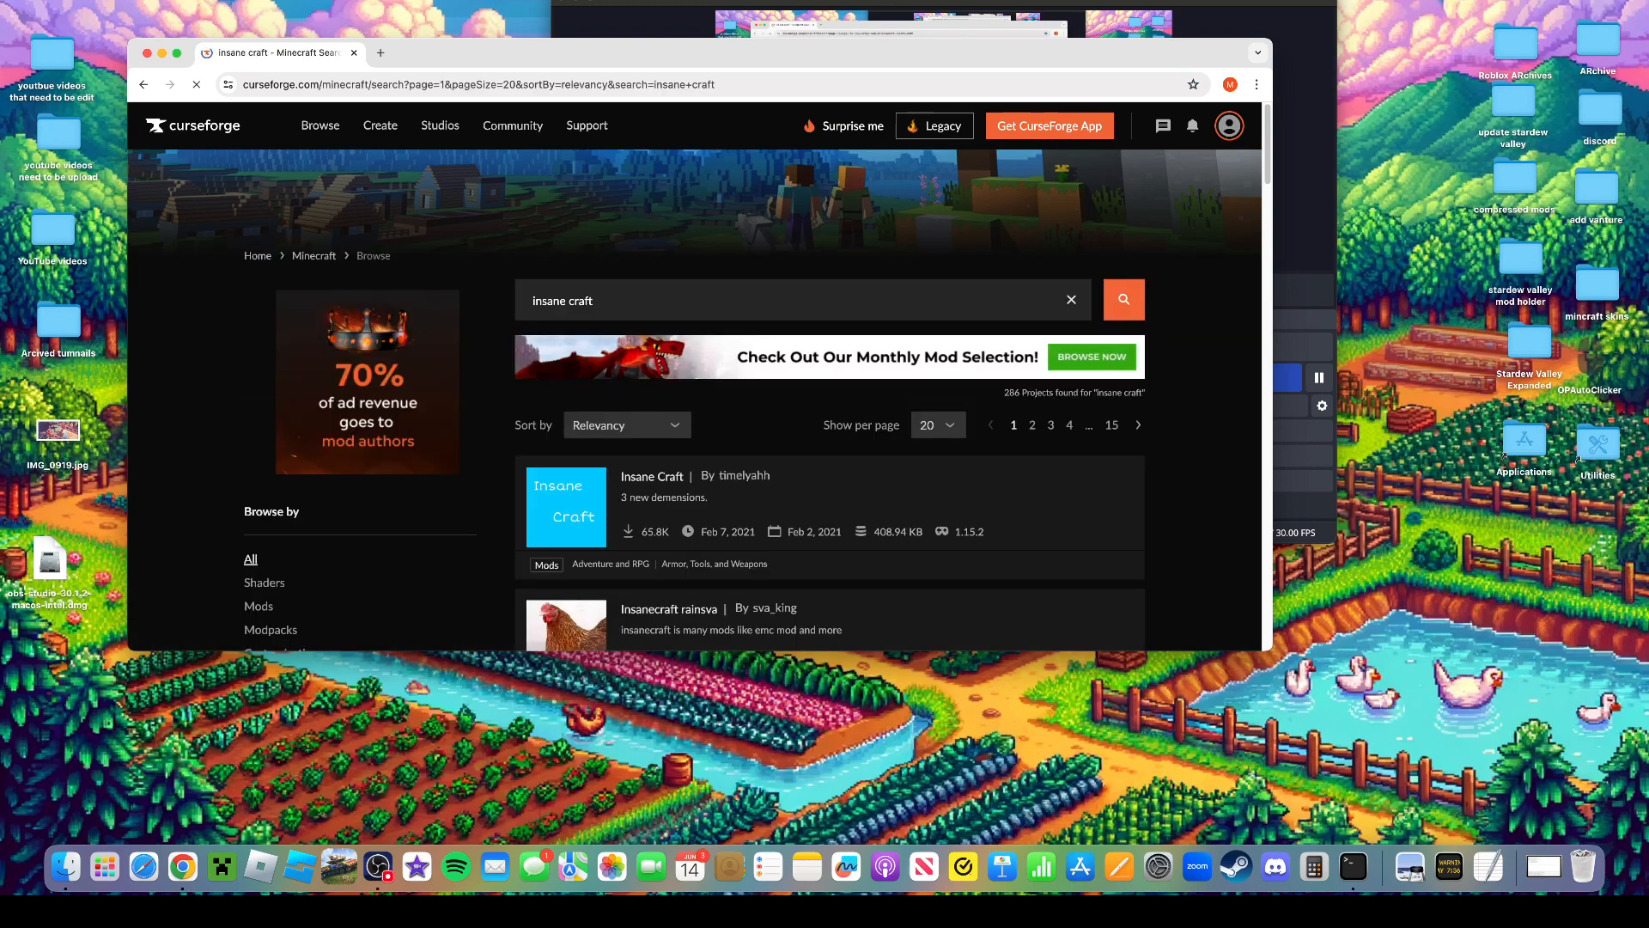
scroll(down, 3)
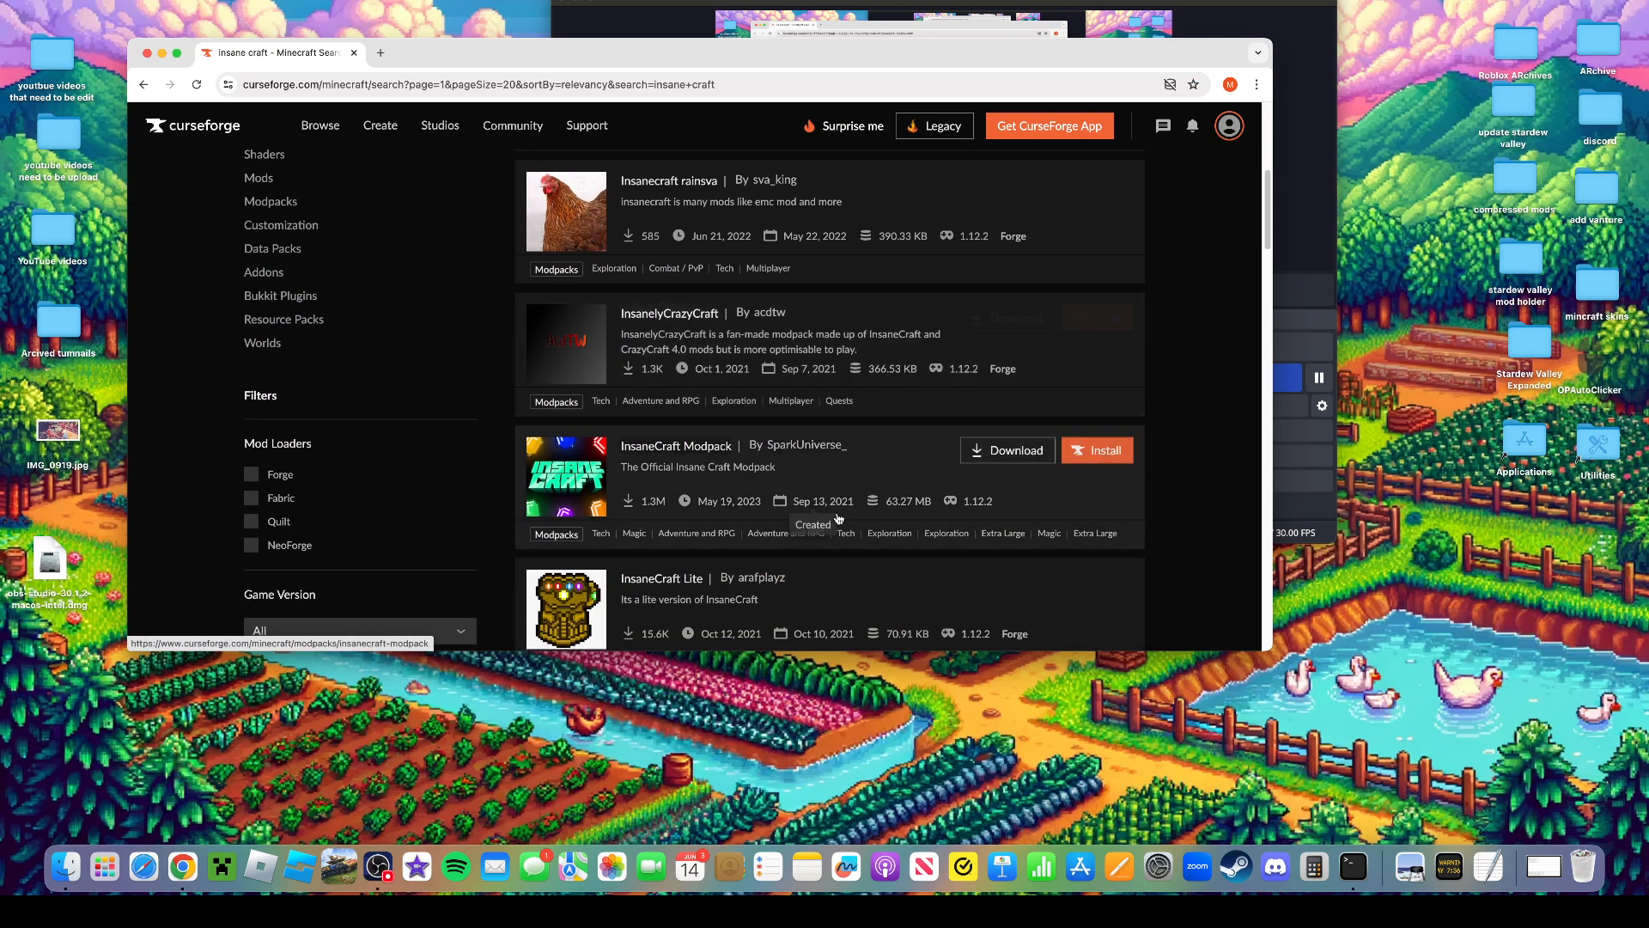
click(675, 445)
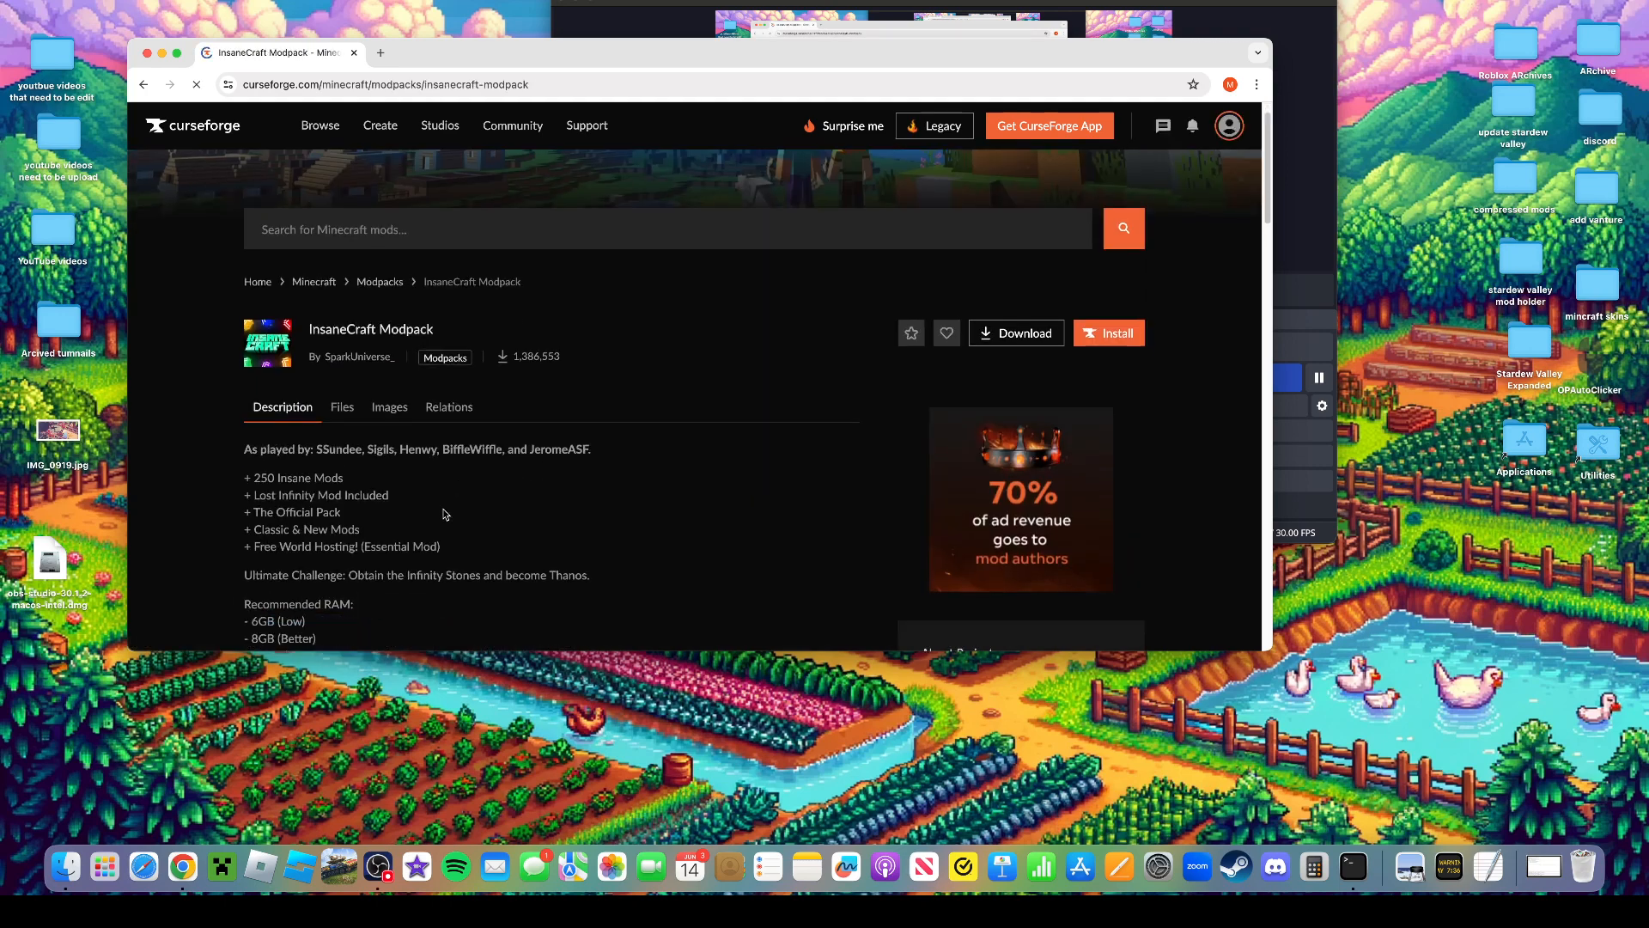
click(342, 407)
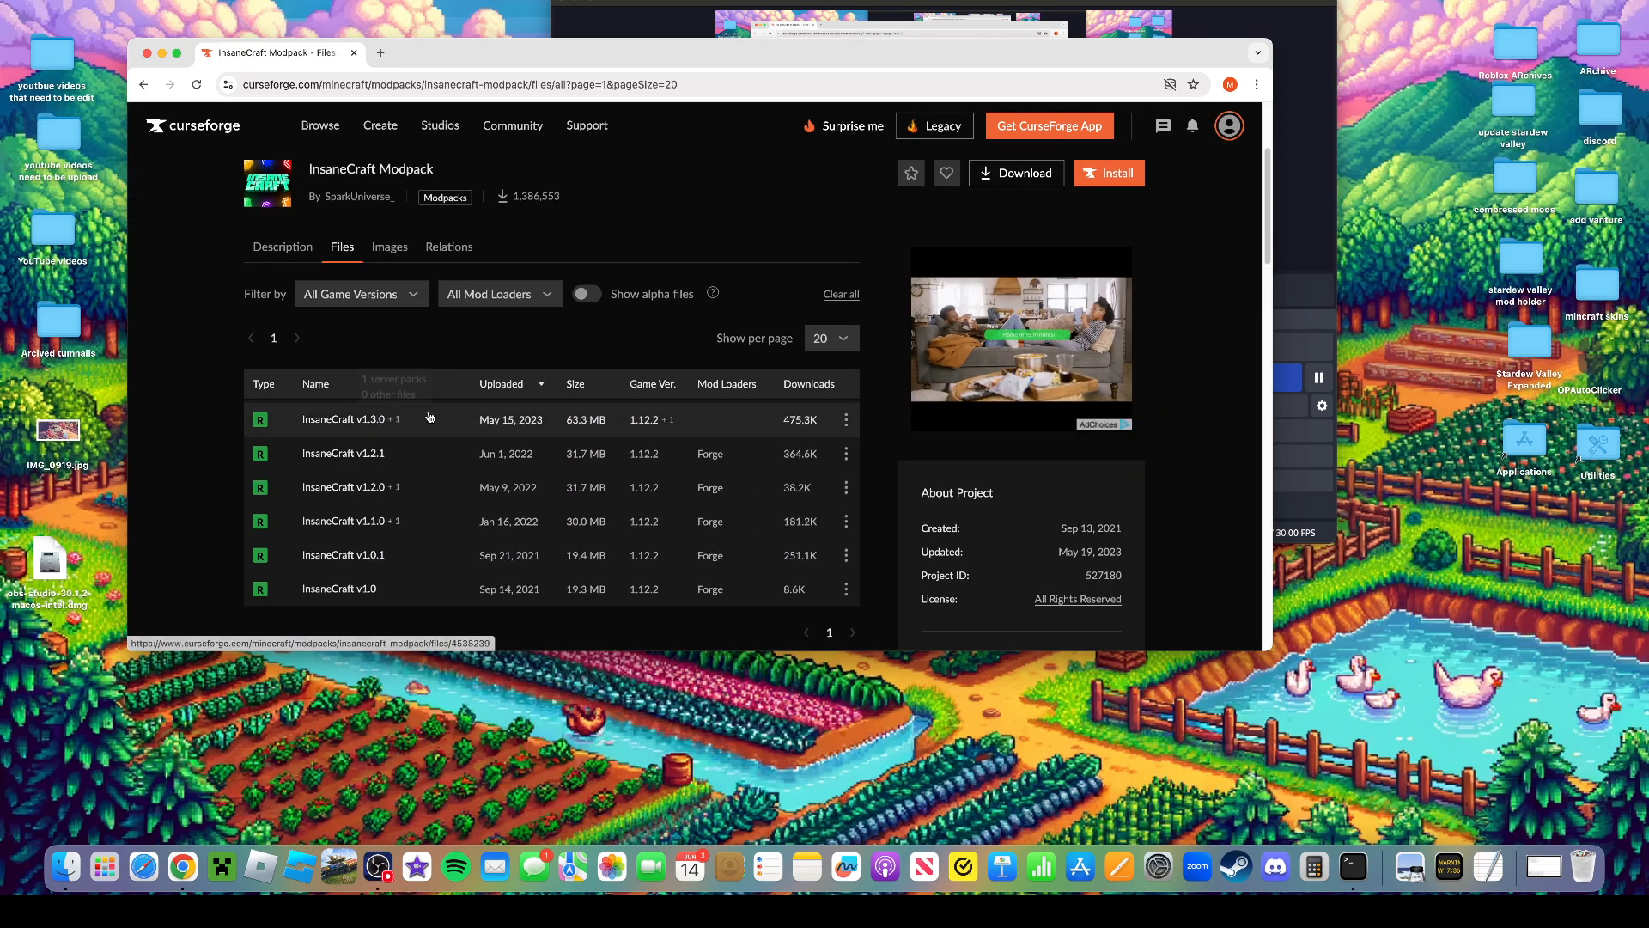
mouse_move(644, 419)
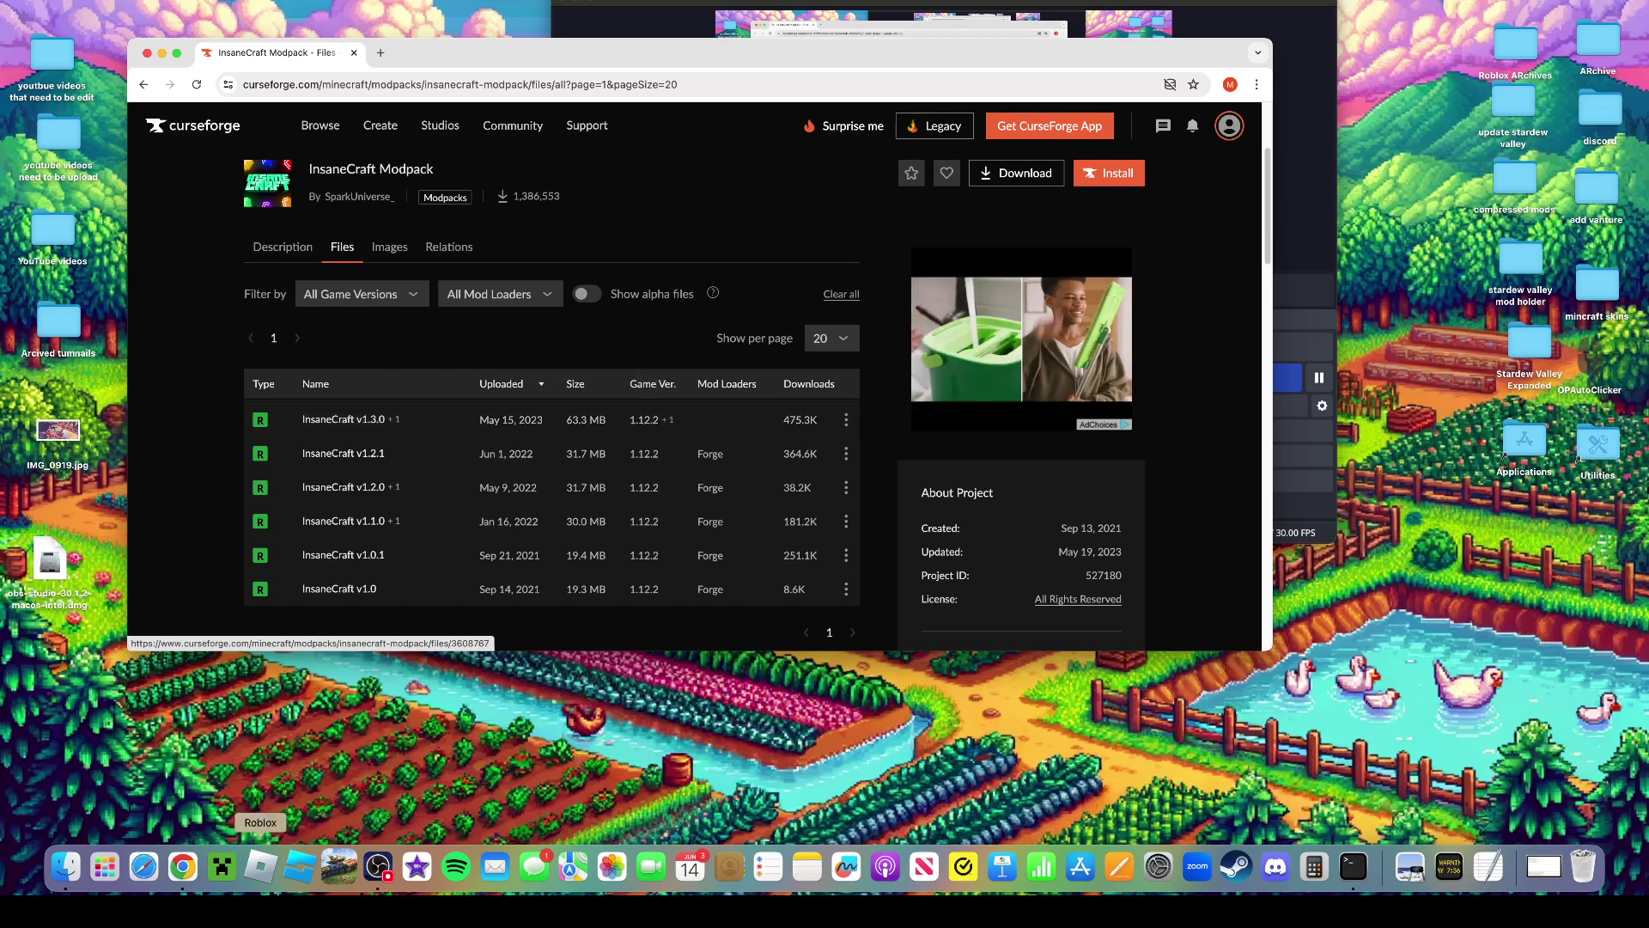
mouse_move(222, 866)
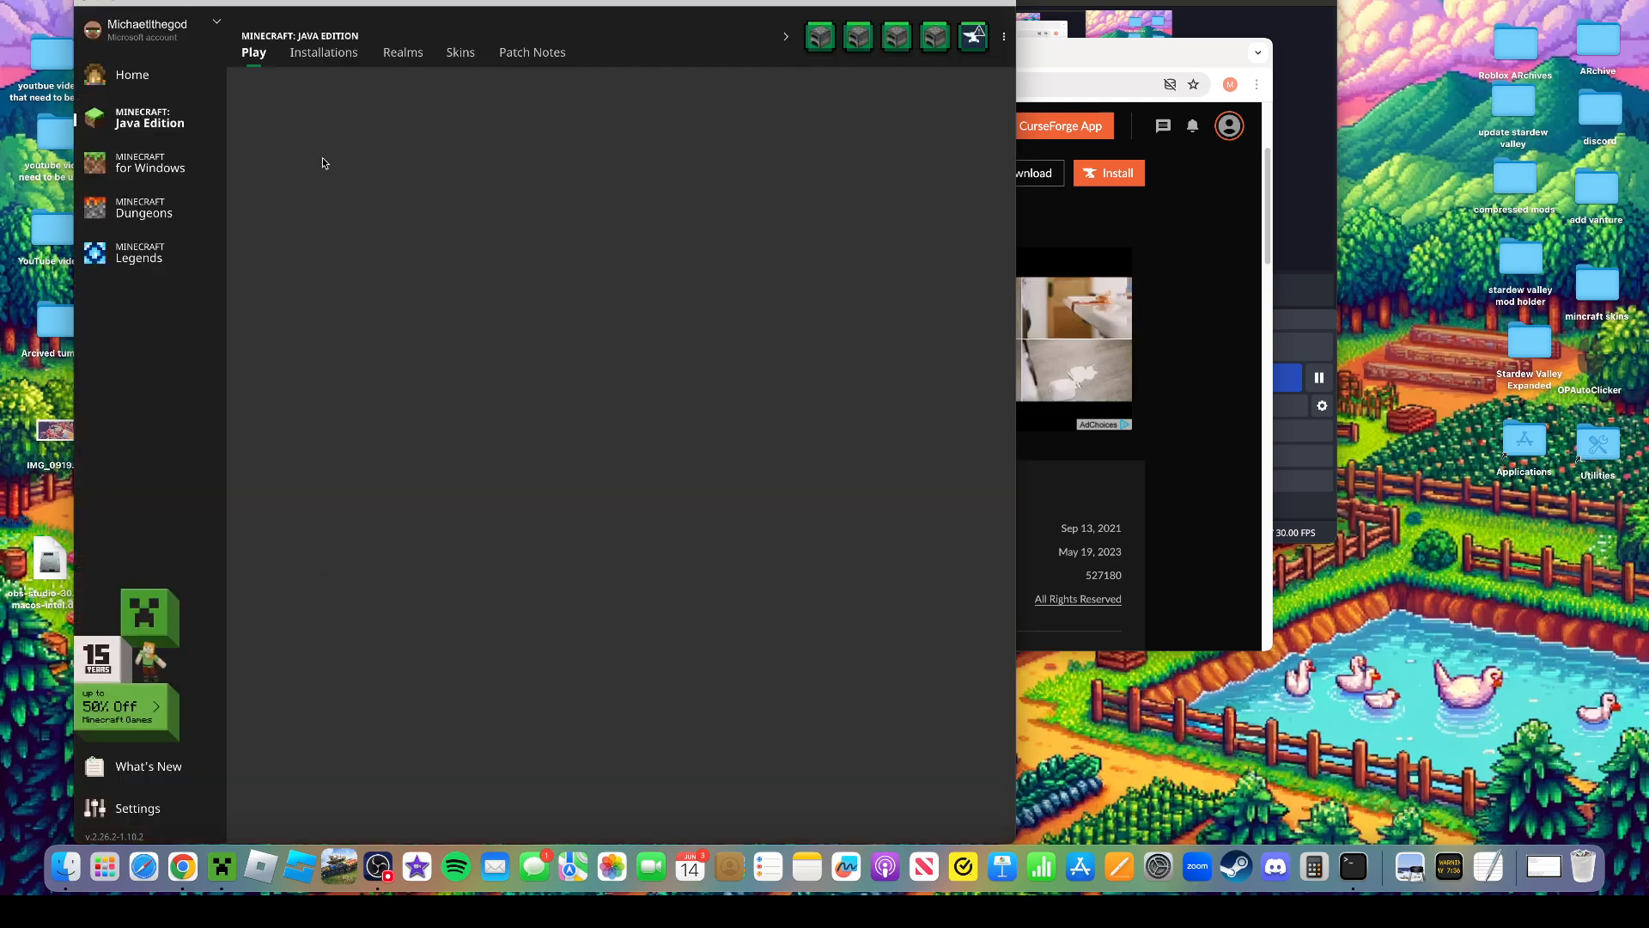
Create a new unnamed installation on game version release 1.12.2
click(323, 51)
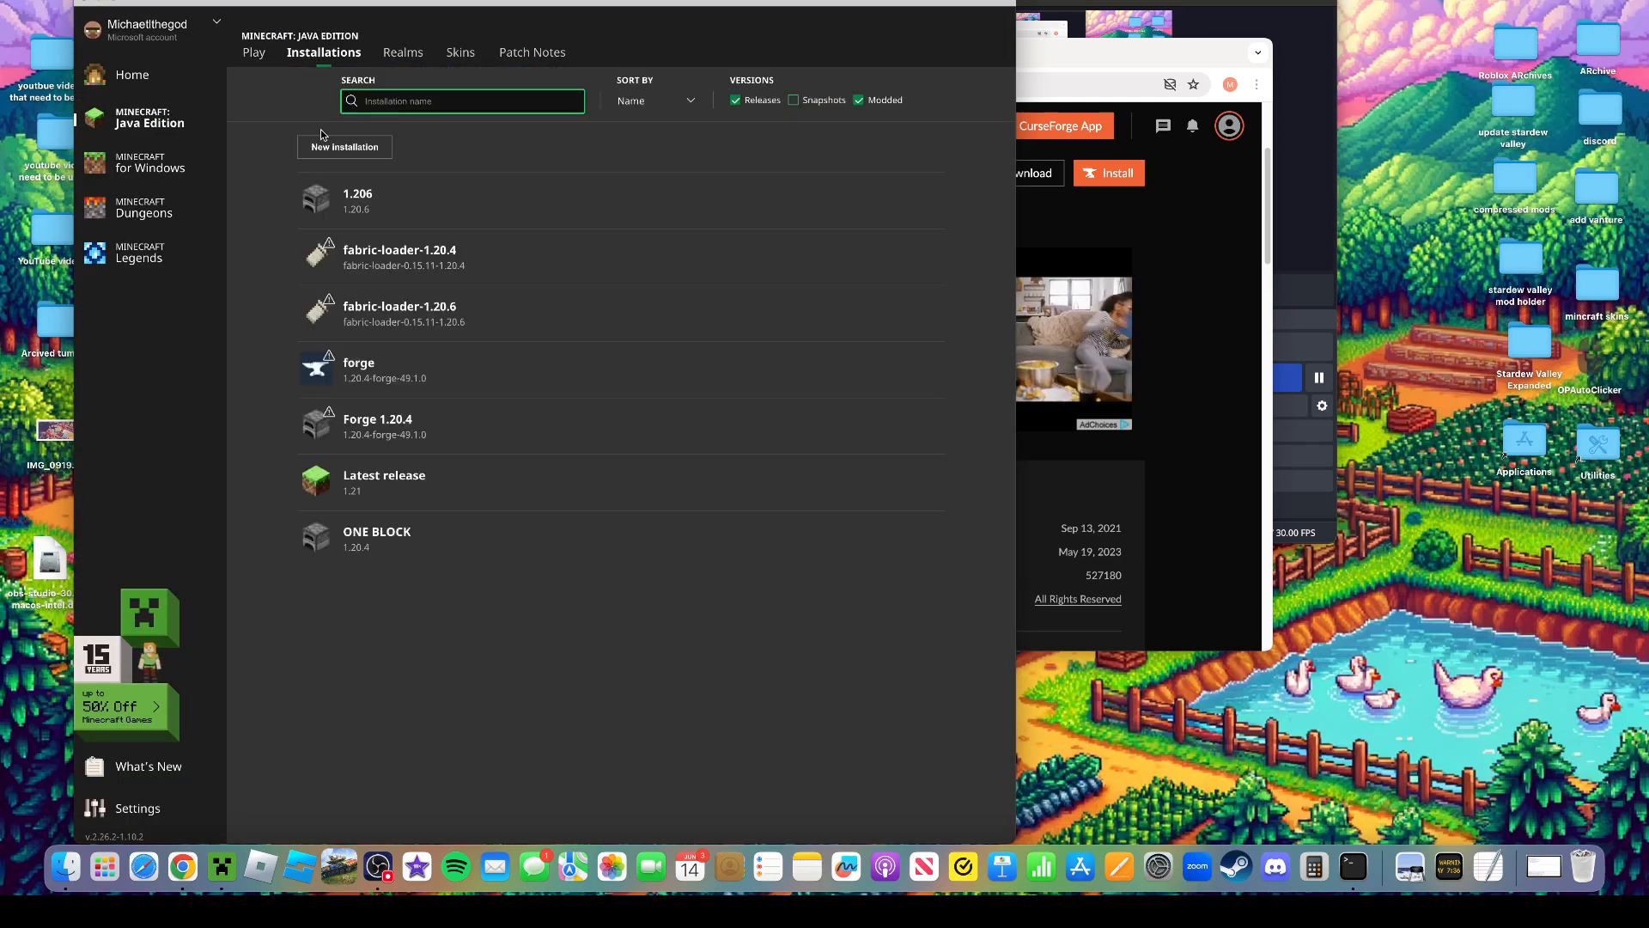
click(343, 146)
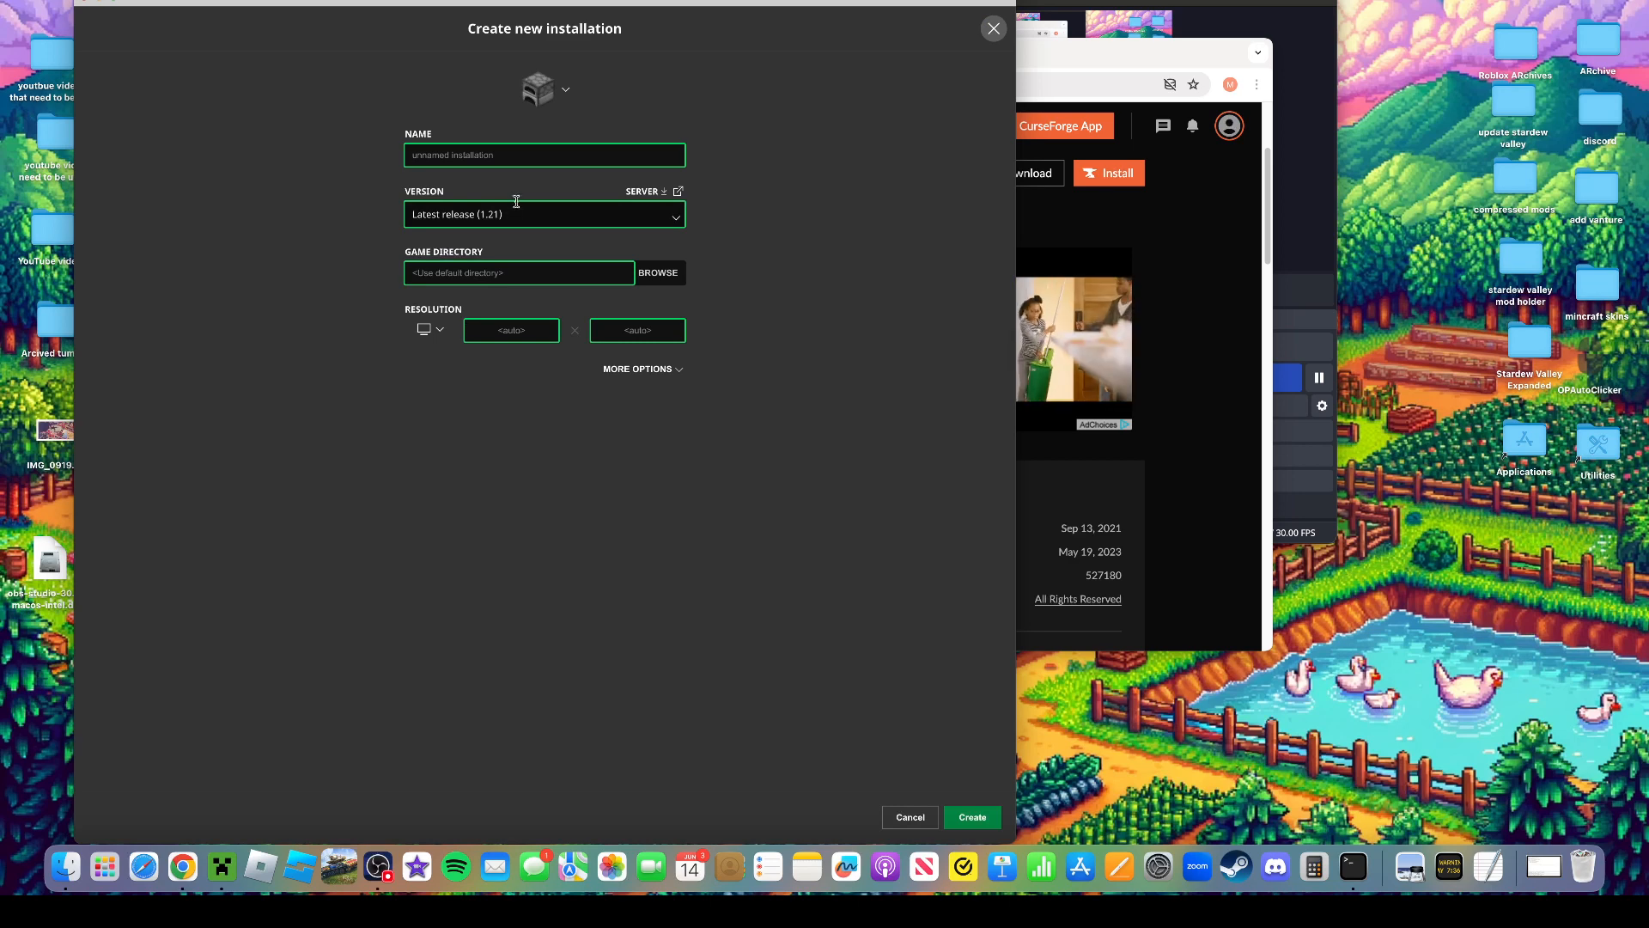
click(543, 215)
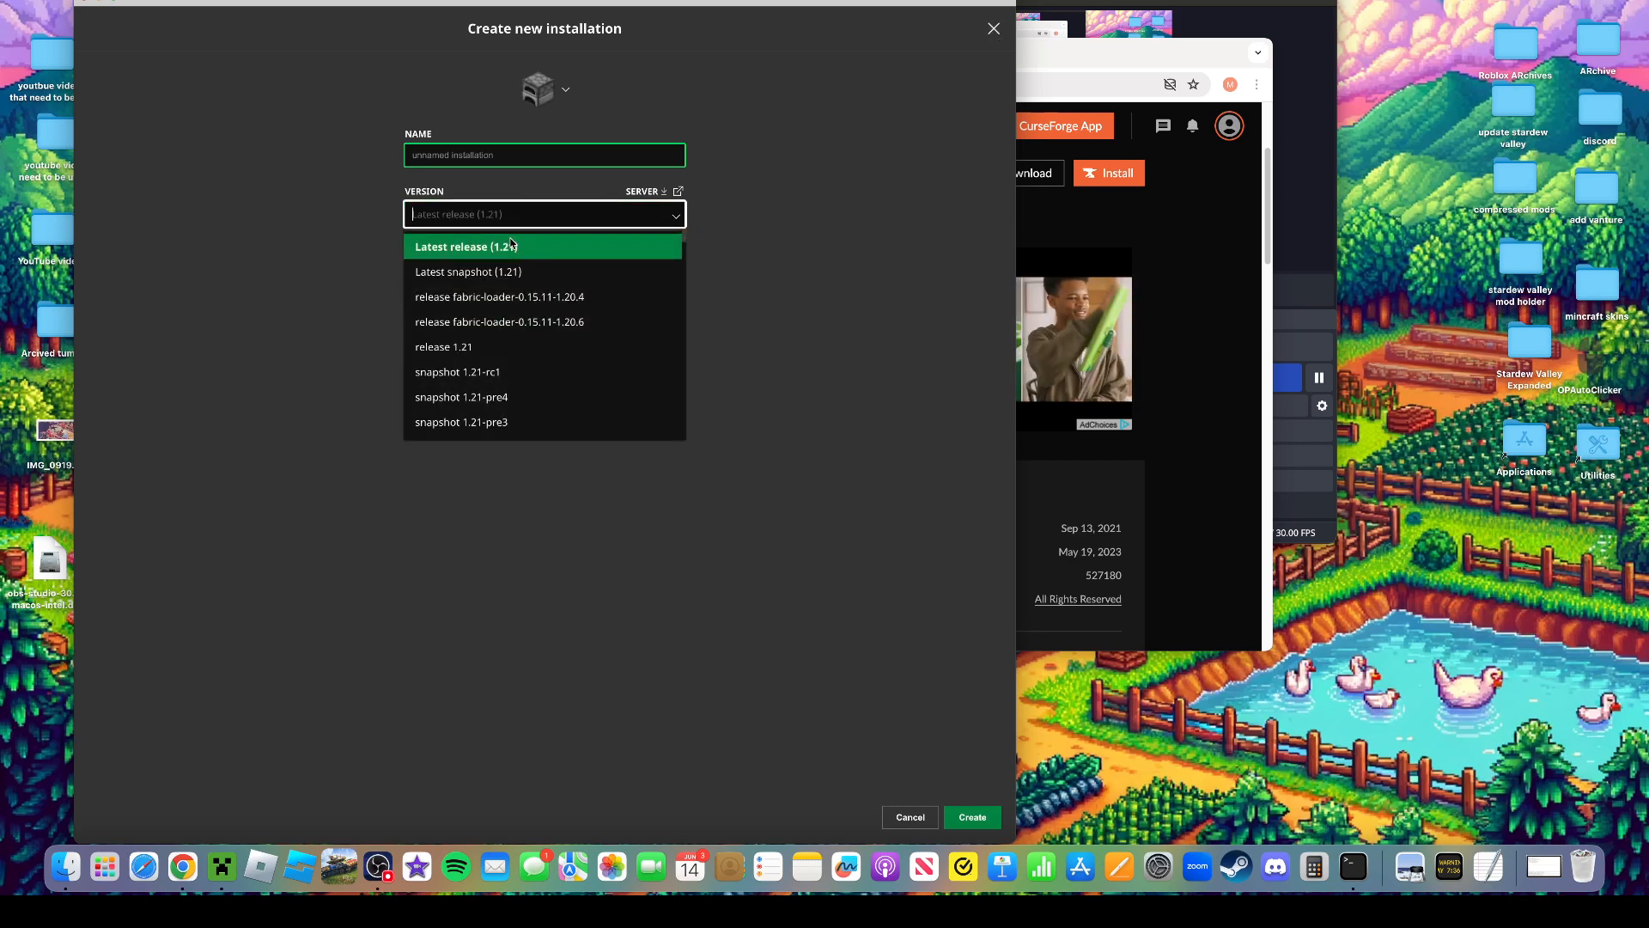
text(1.12)
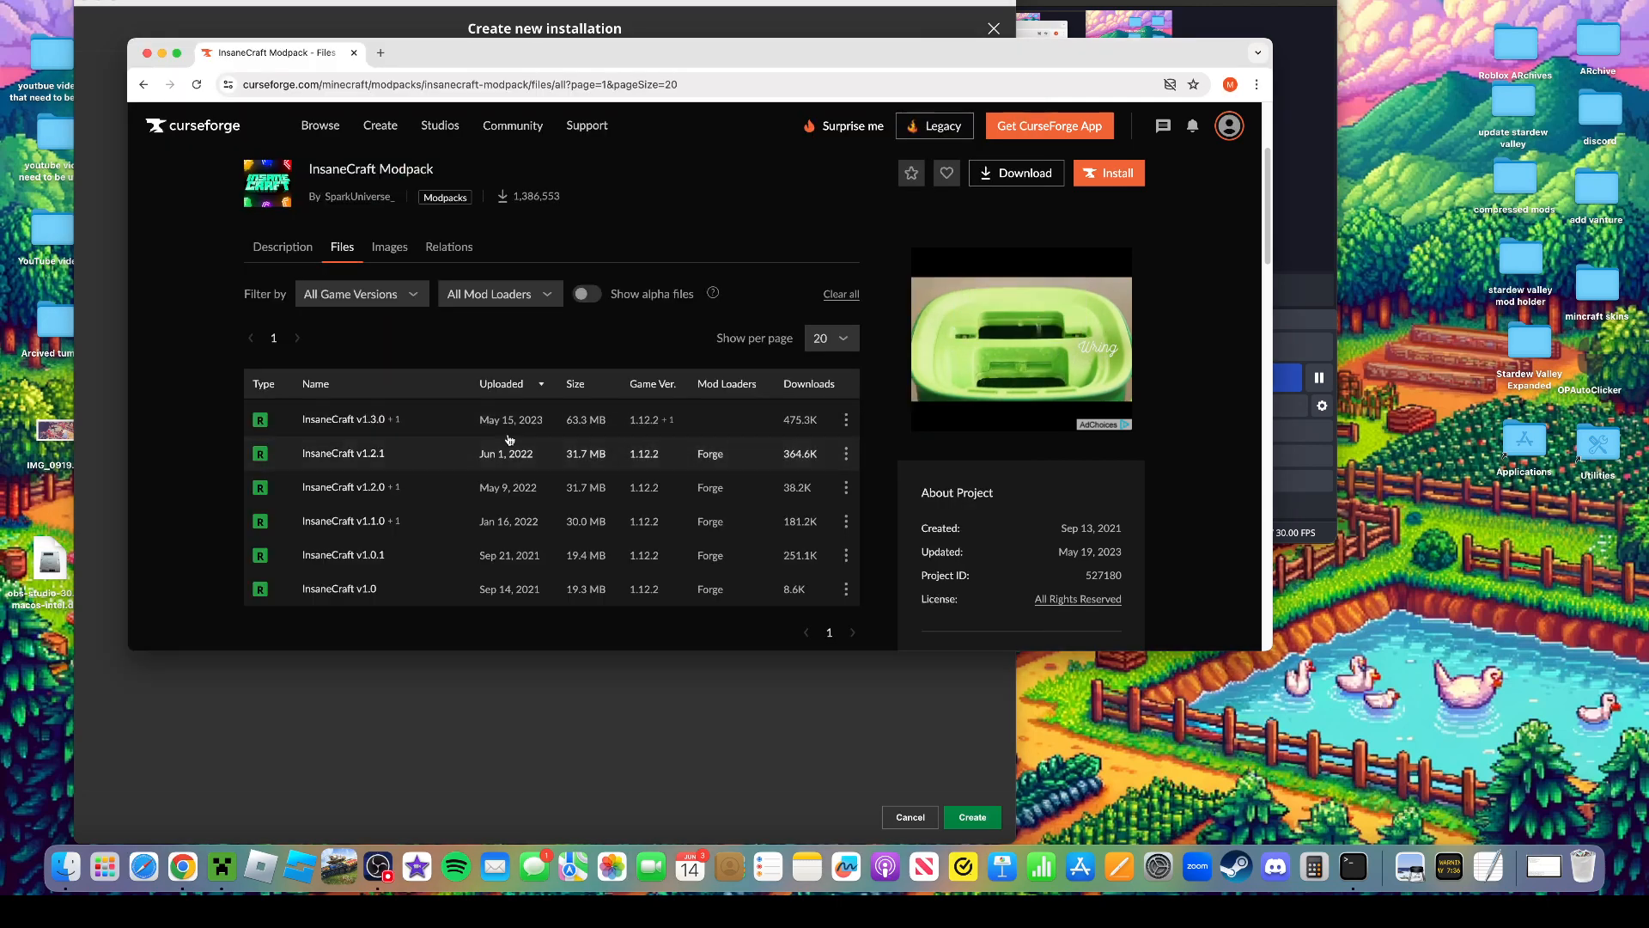
mouse_move(668, 419)
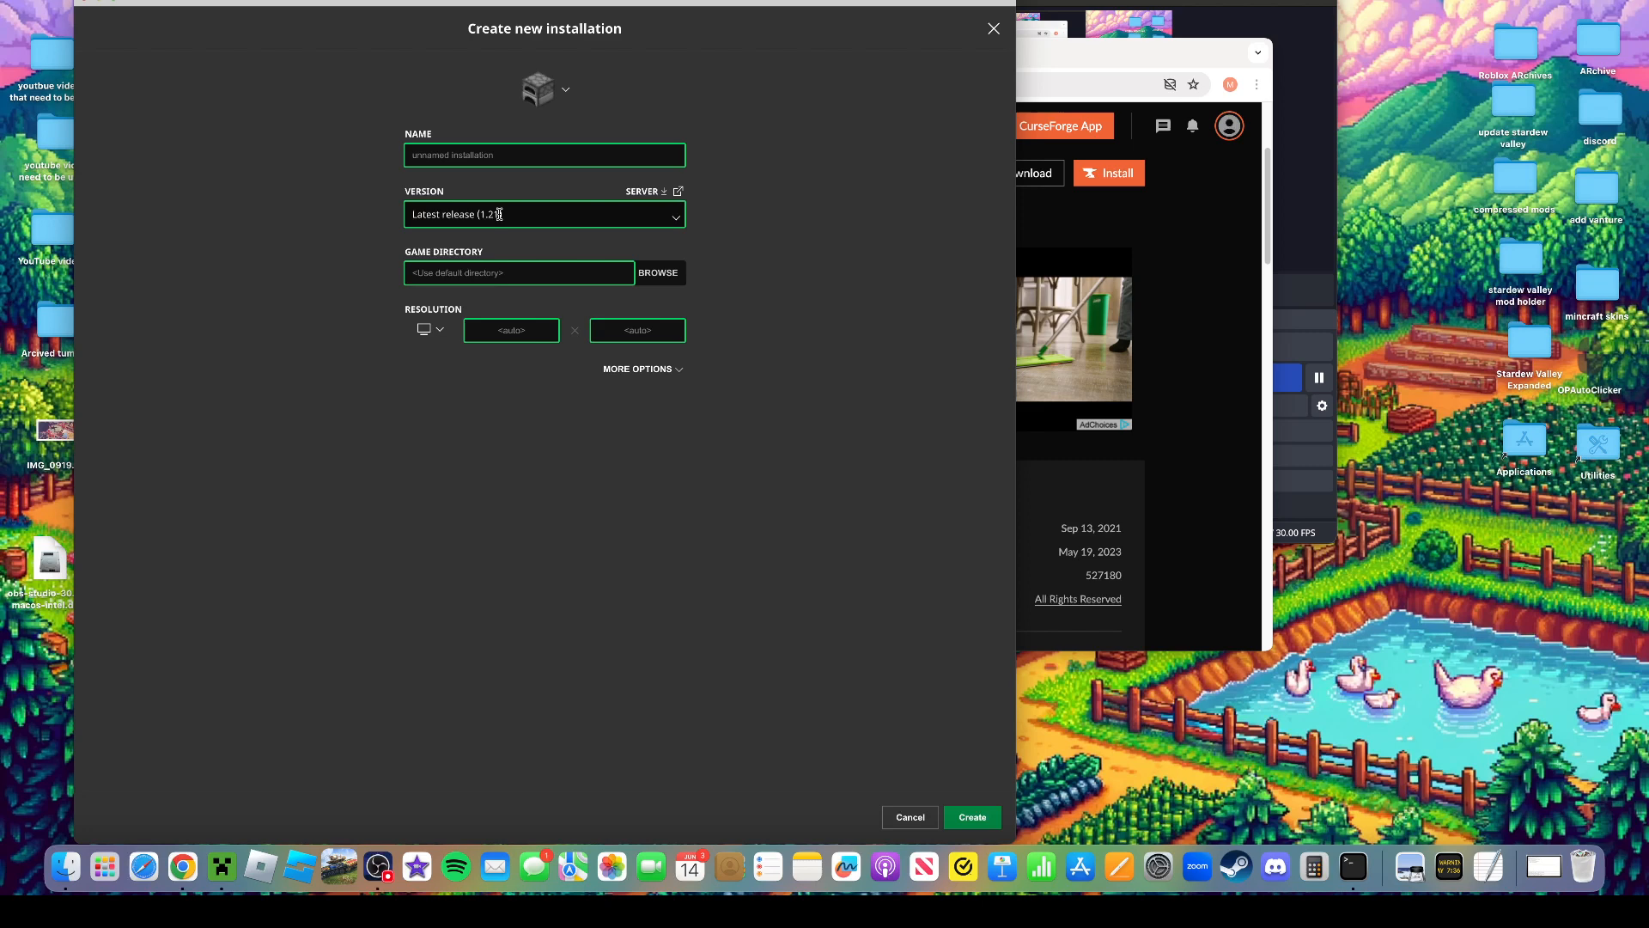
click(545, 215)
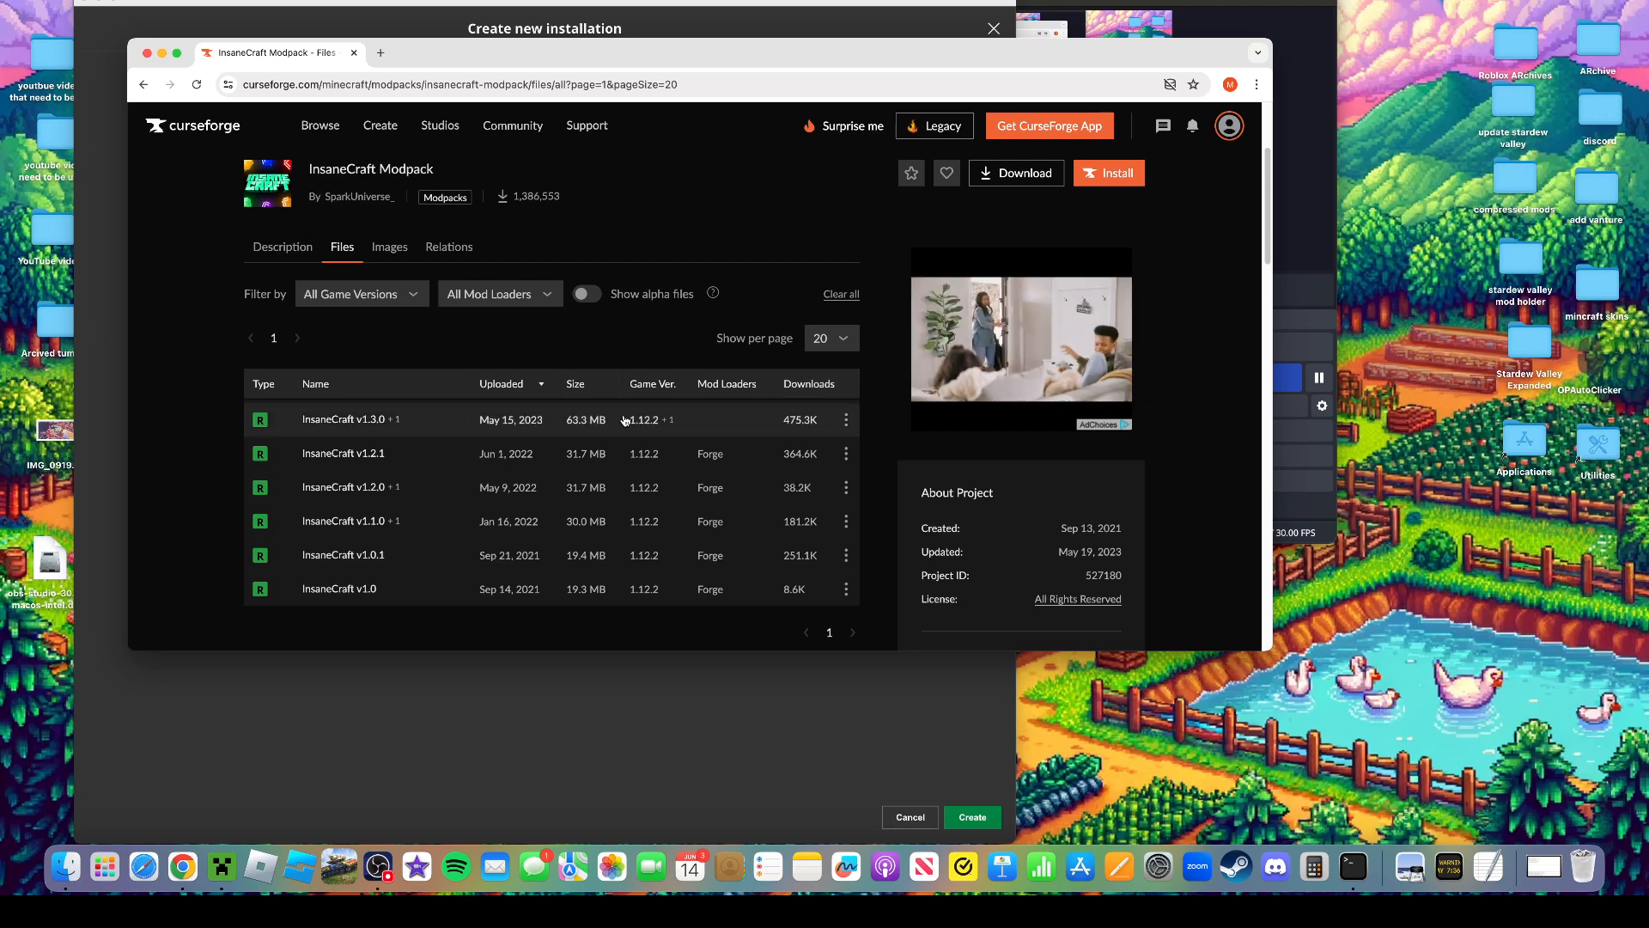
mouse_move(691, 642)
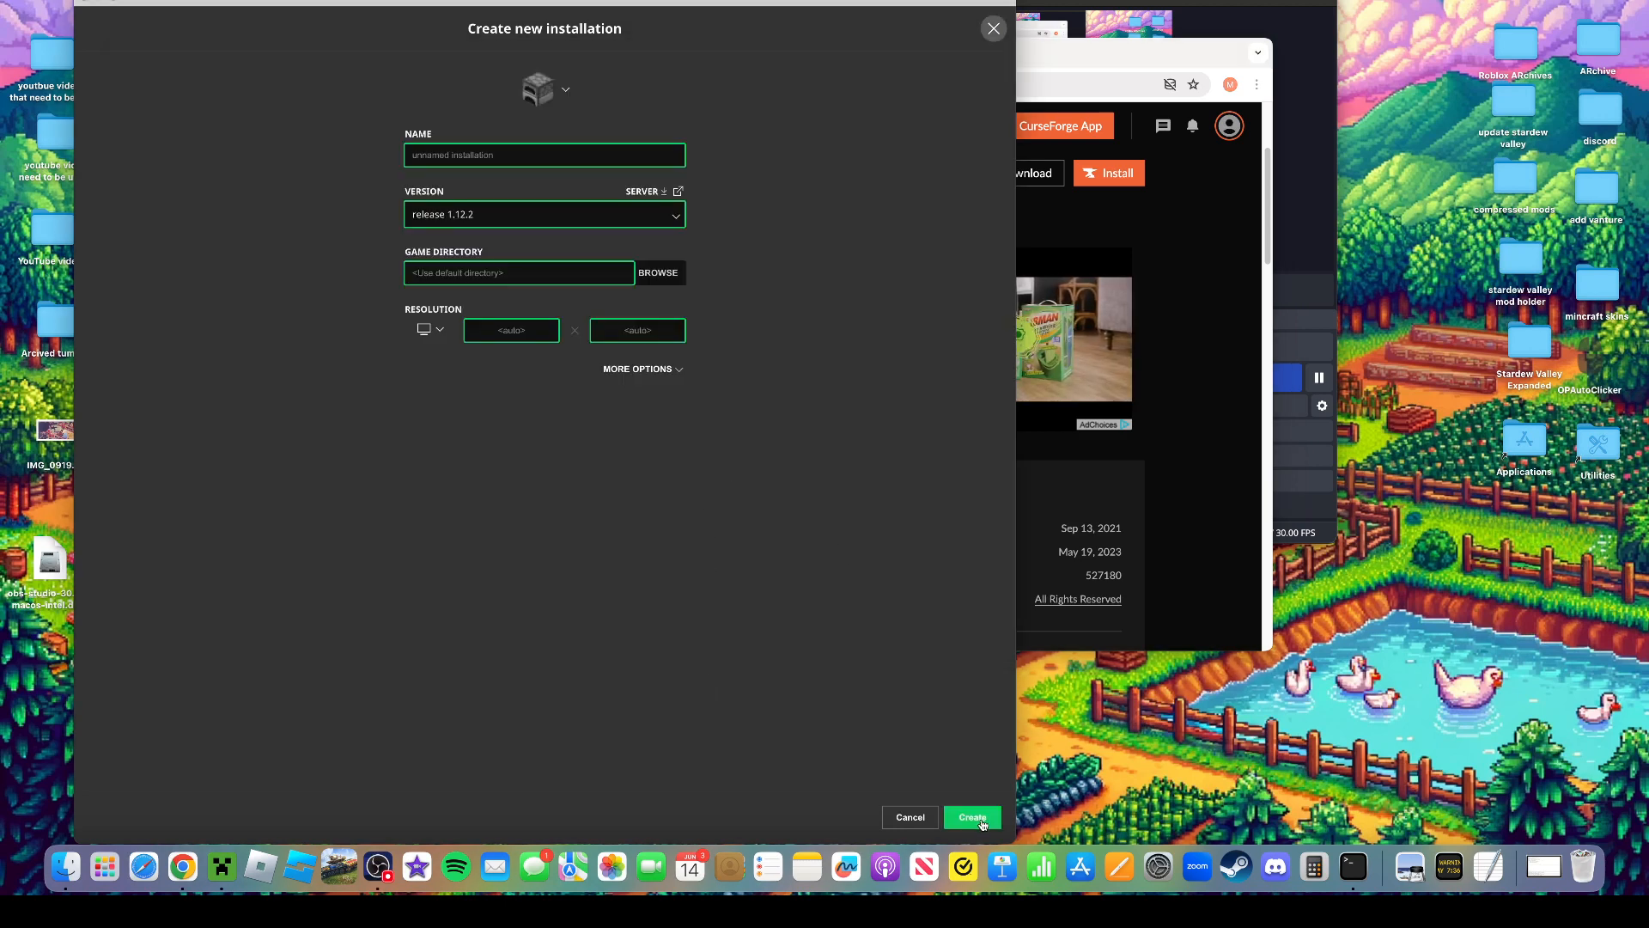
click(969, 816)
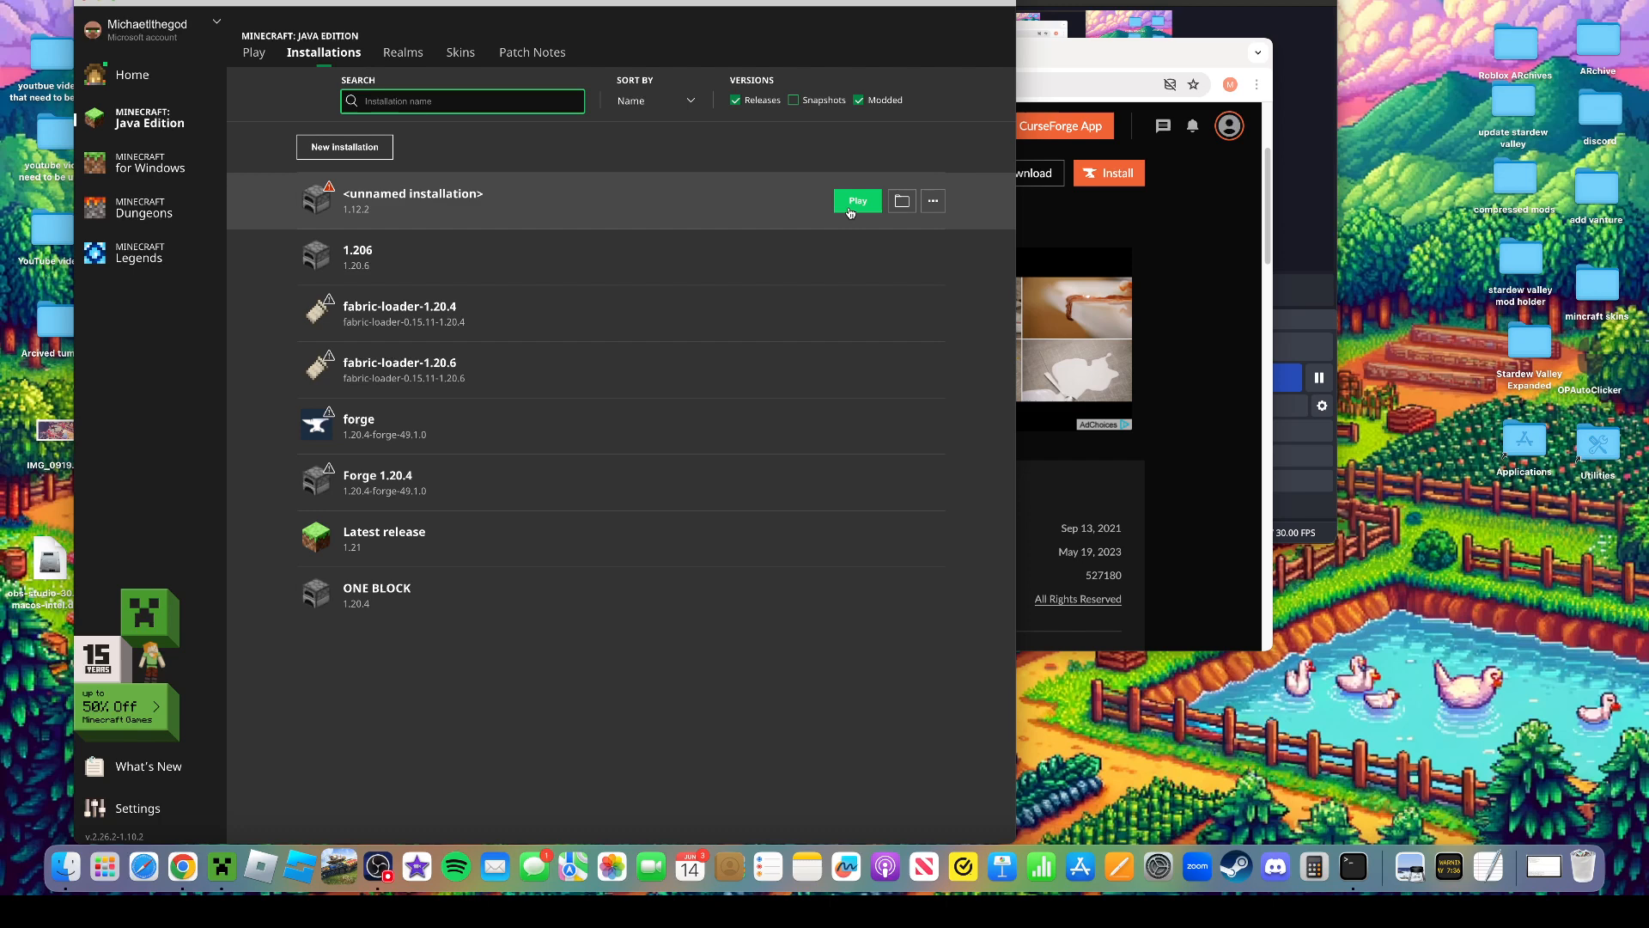
Launch Minecraft 1.12.2 from the new installation past the old-version warning, view Singleplayer worlds and cancel
click(858, 201)
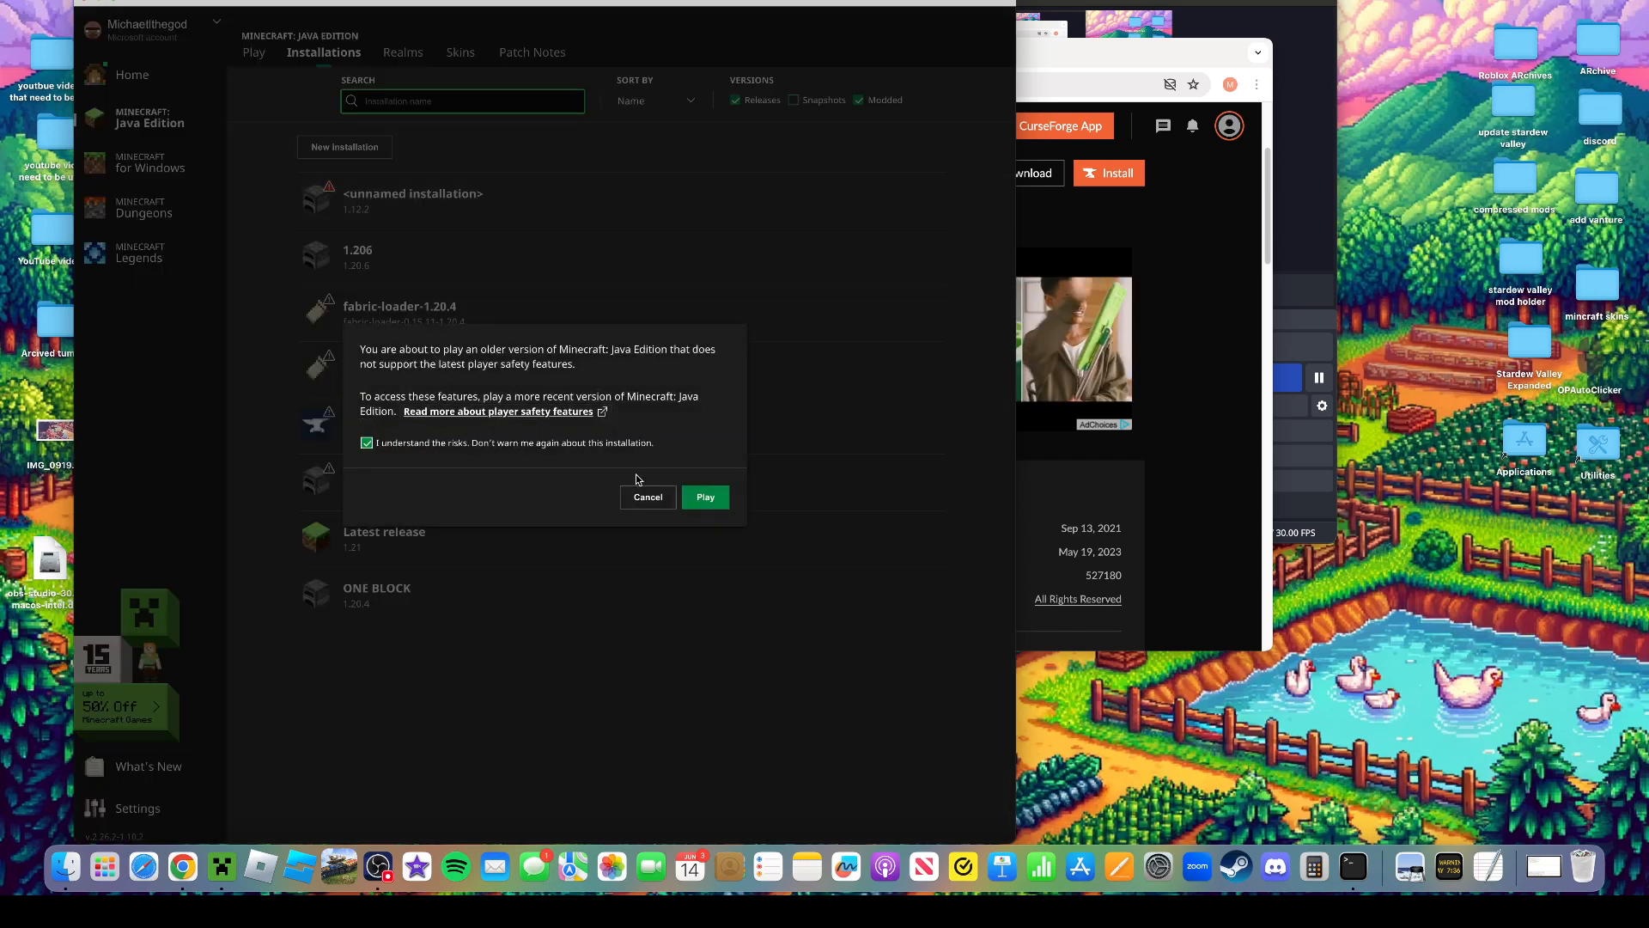
click(705, 496)
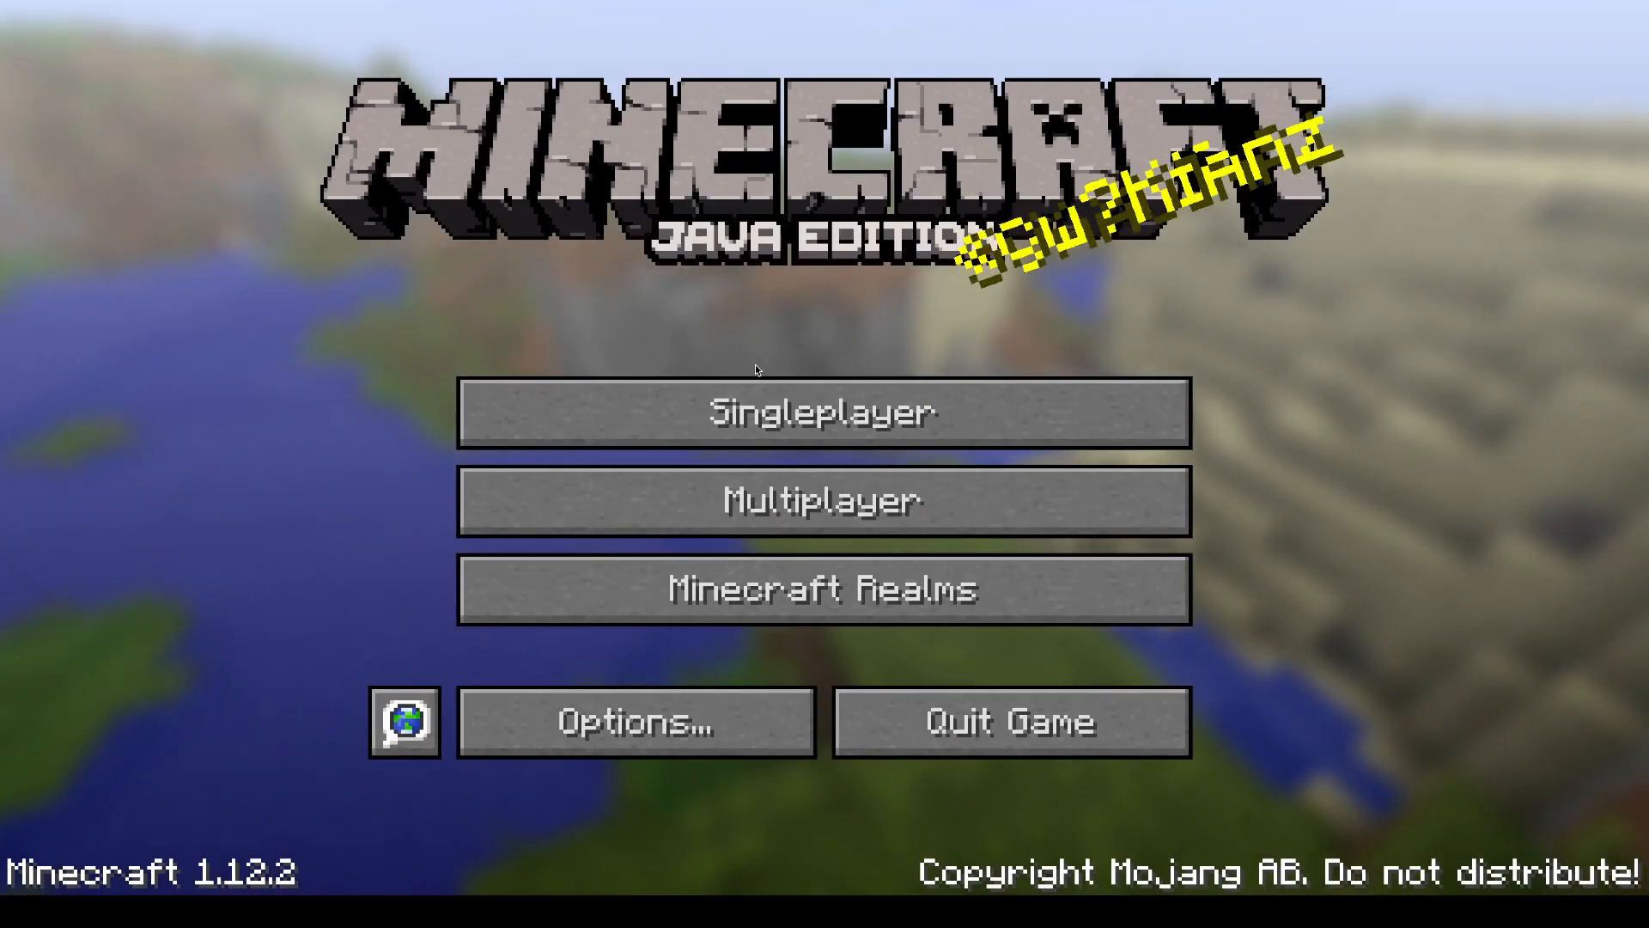
click(823, 413)
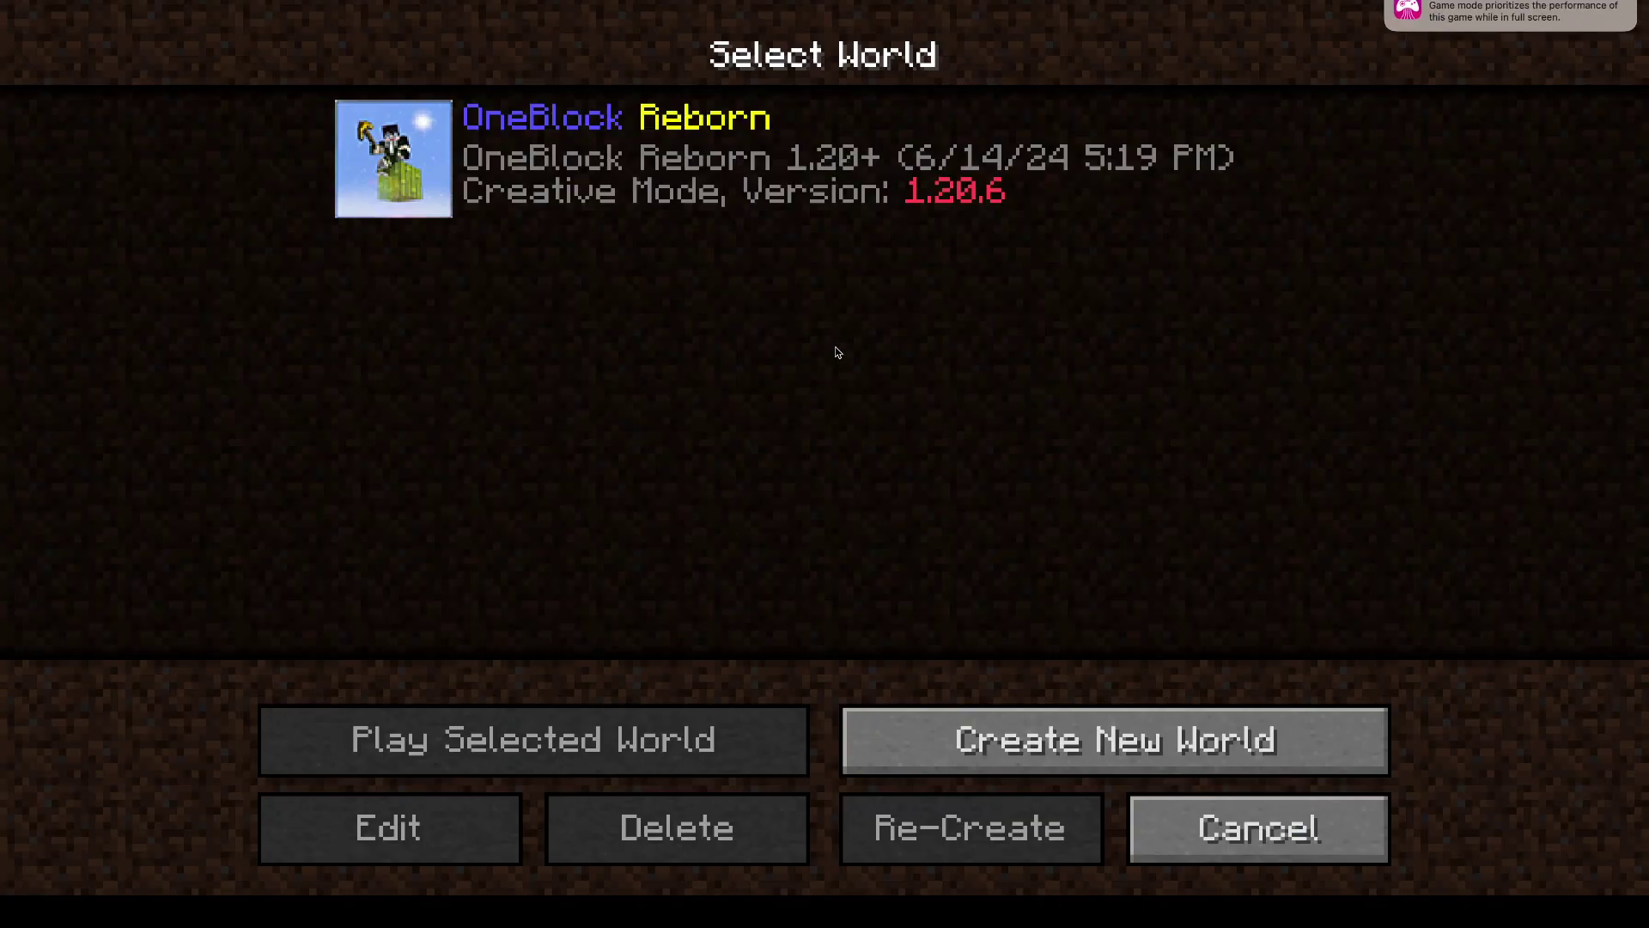
click(1257, 828)
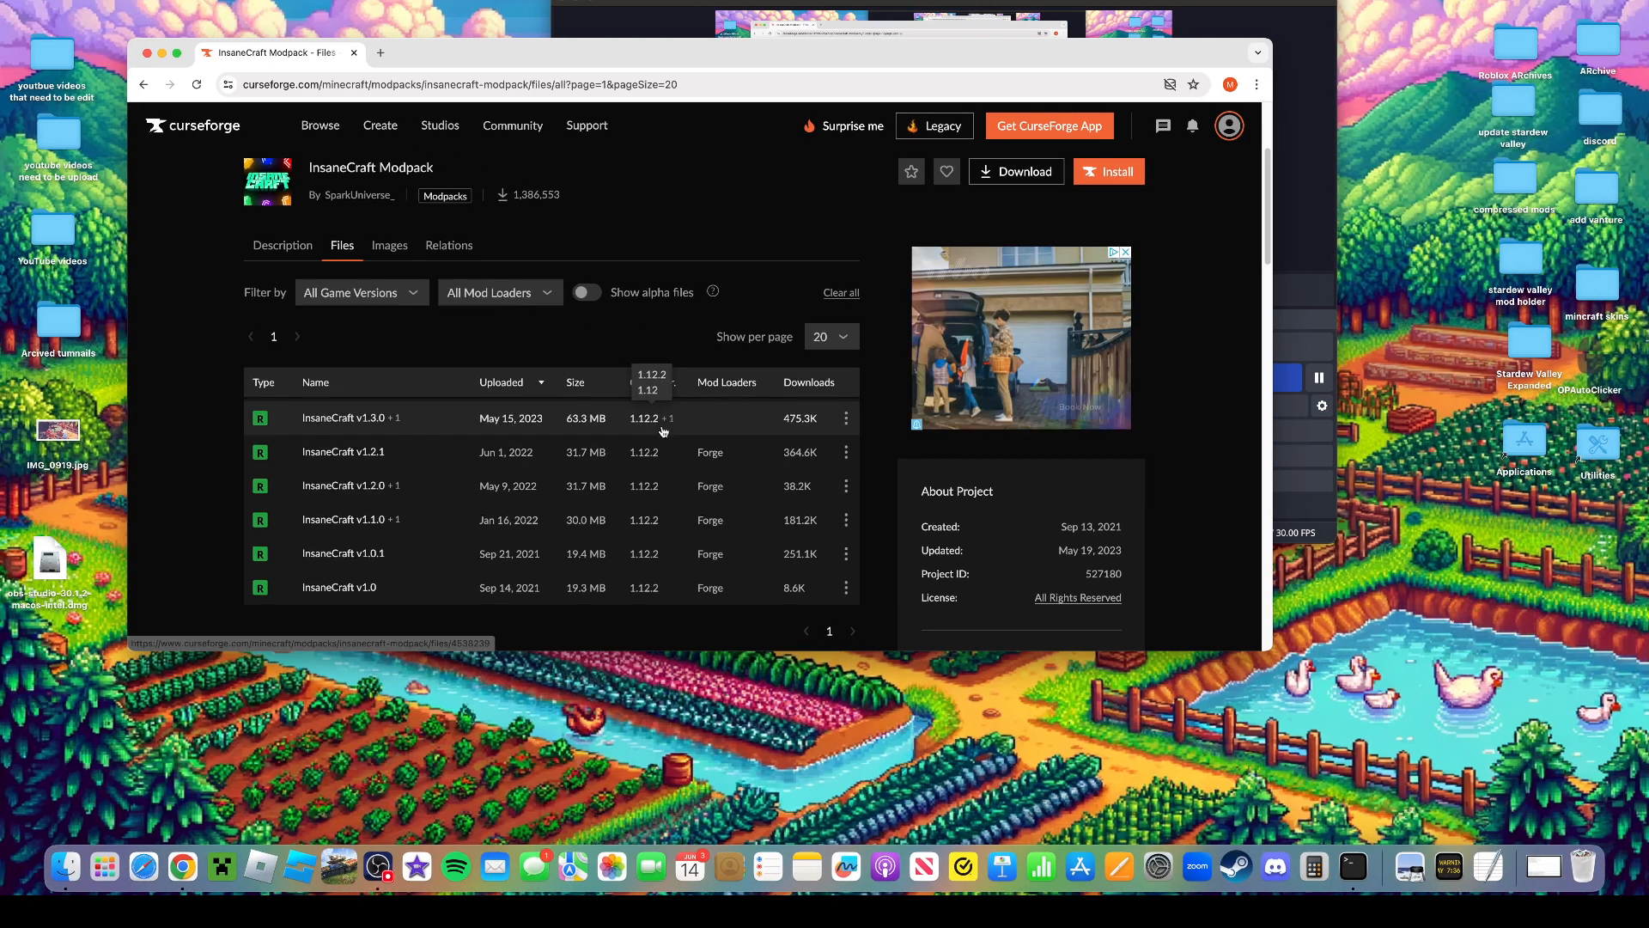
Choose Install with CurseForge App for the InsaneCraft v1.2.1 file
scroll(down, 3)
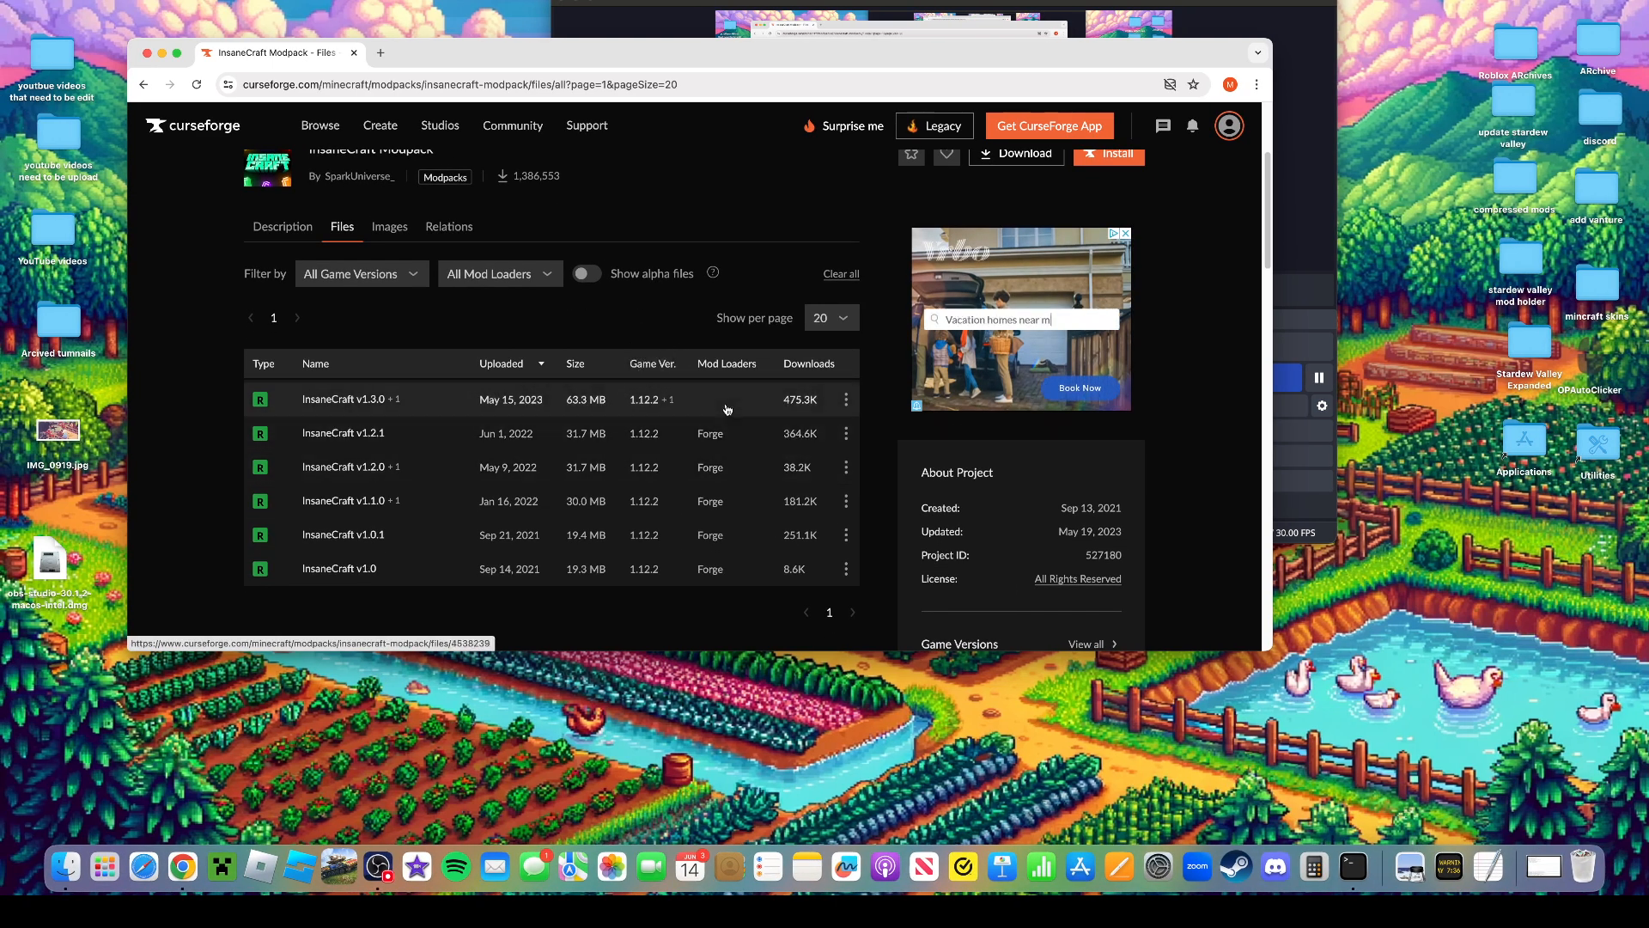
click(847, 433)
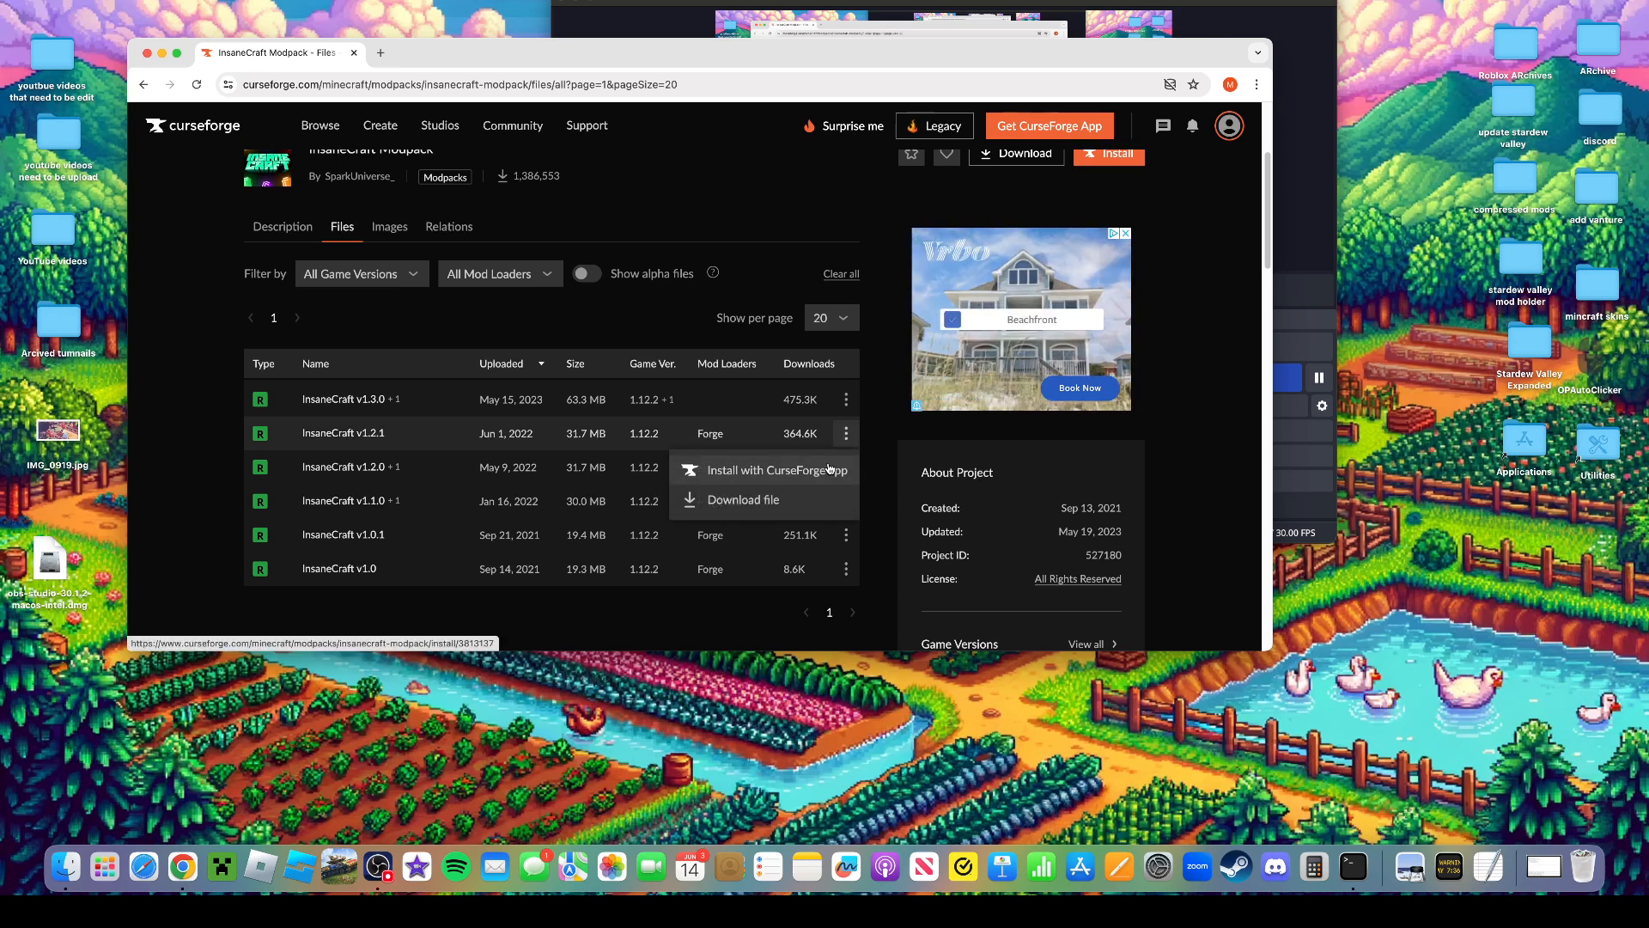
click(763, 469)
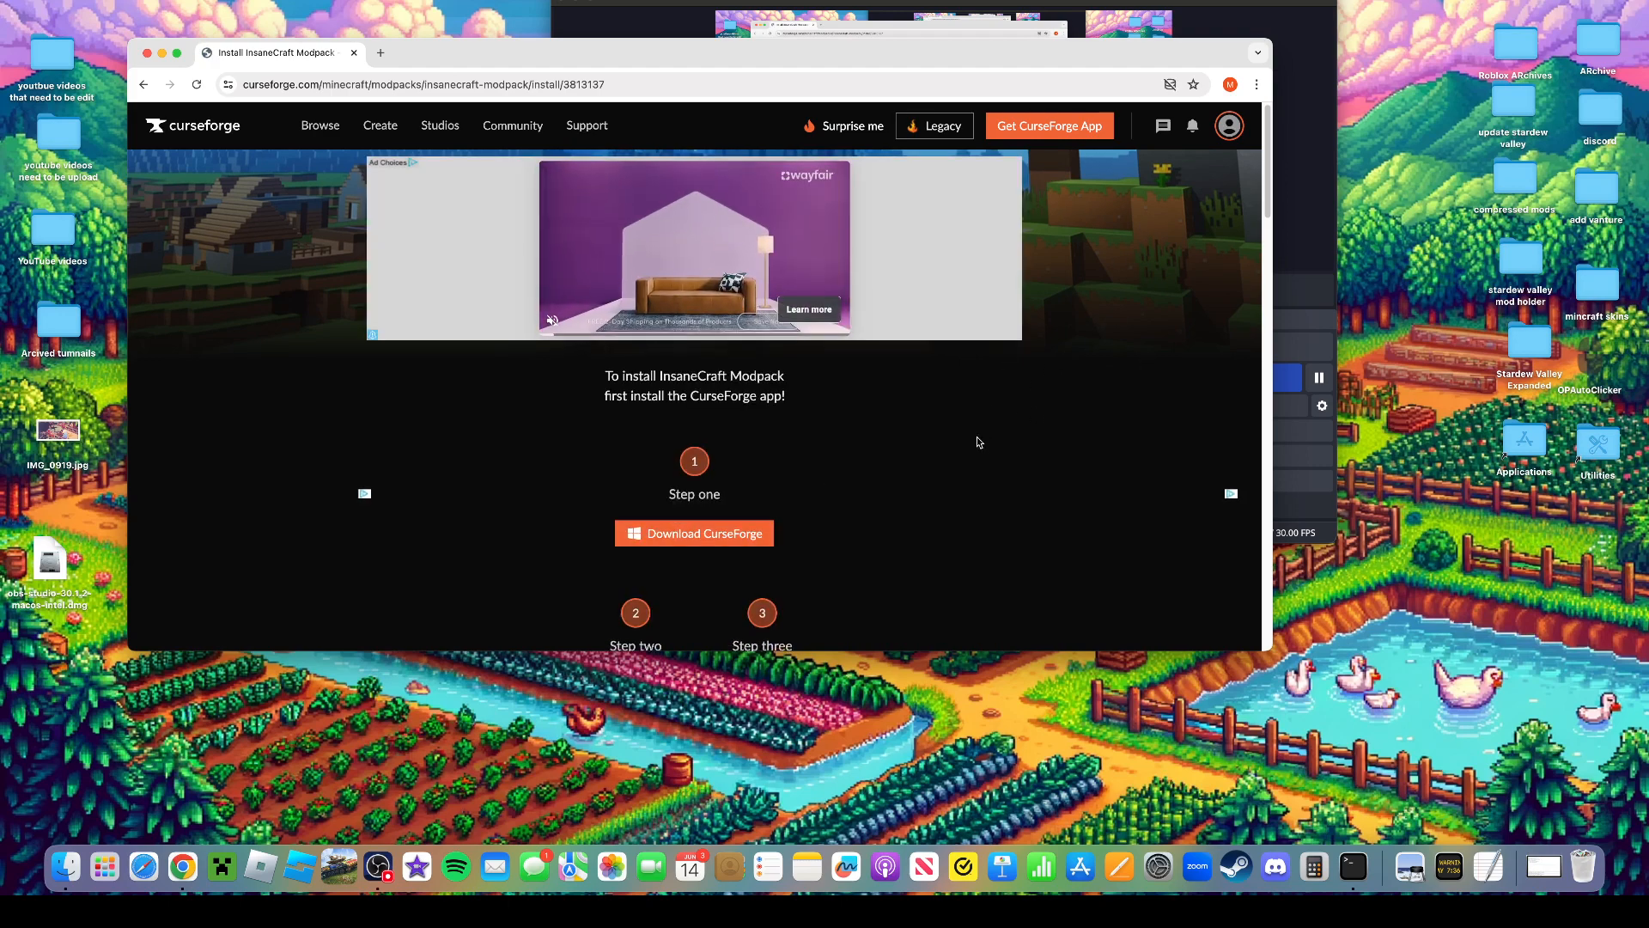
scroll(down, 3)
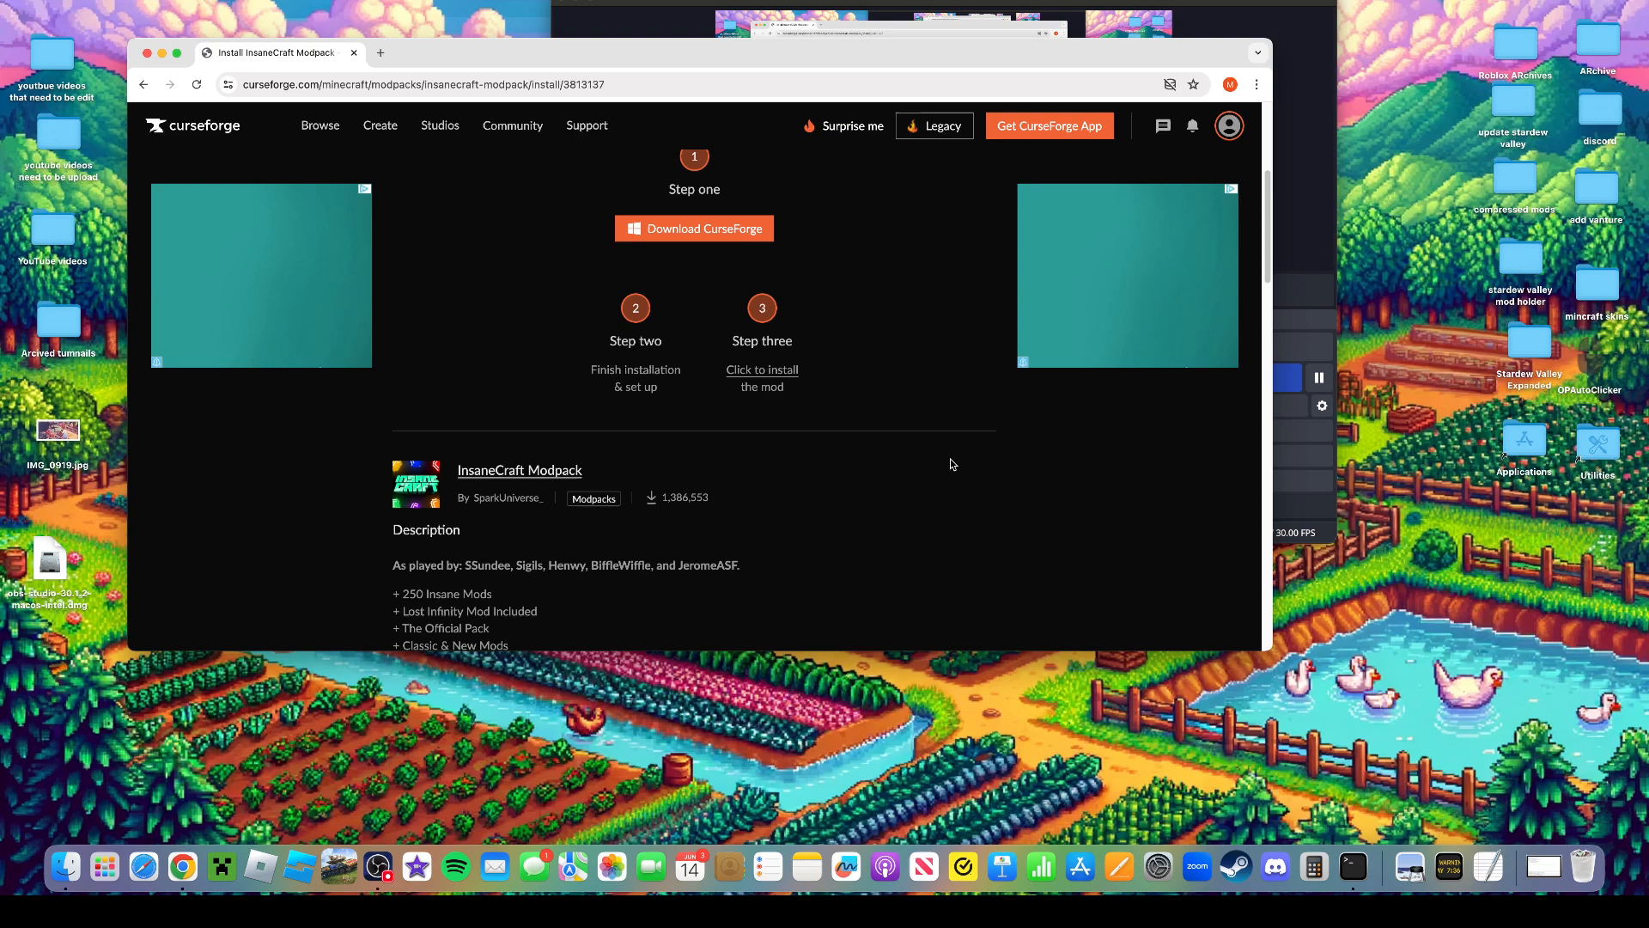
scroll(up, 3)
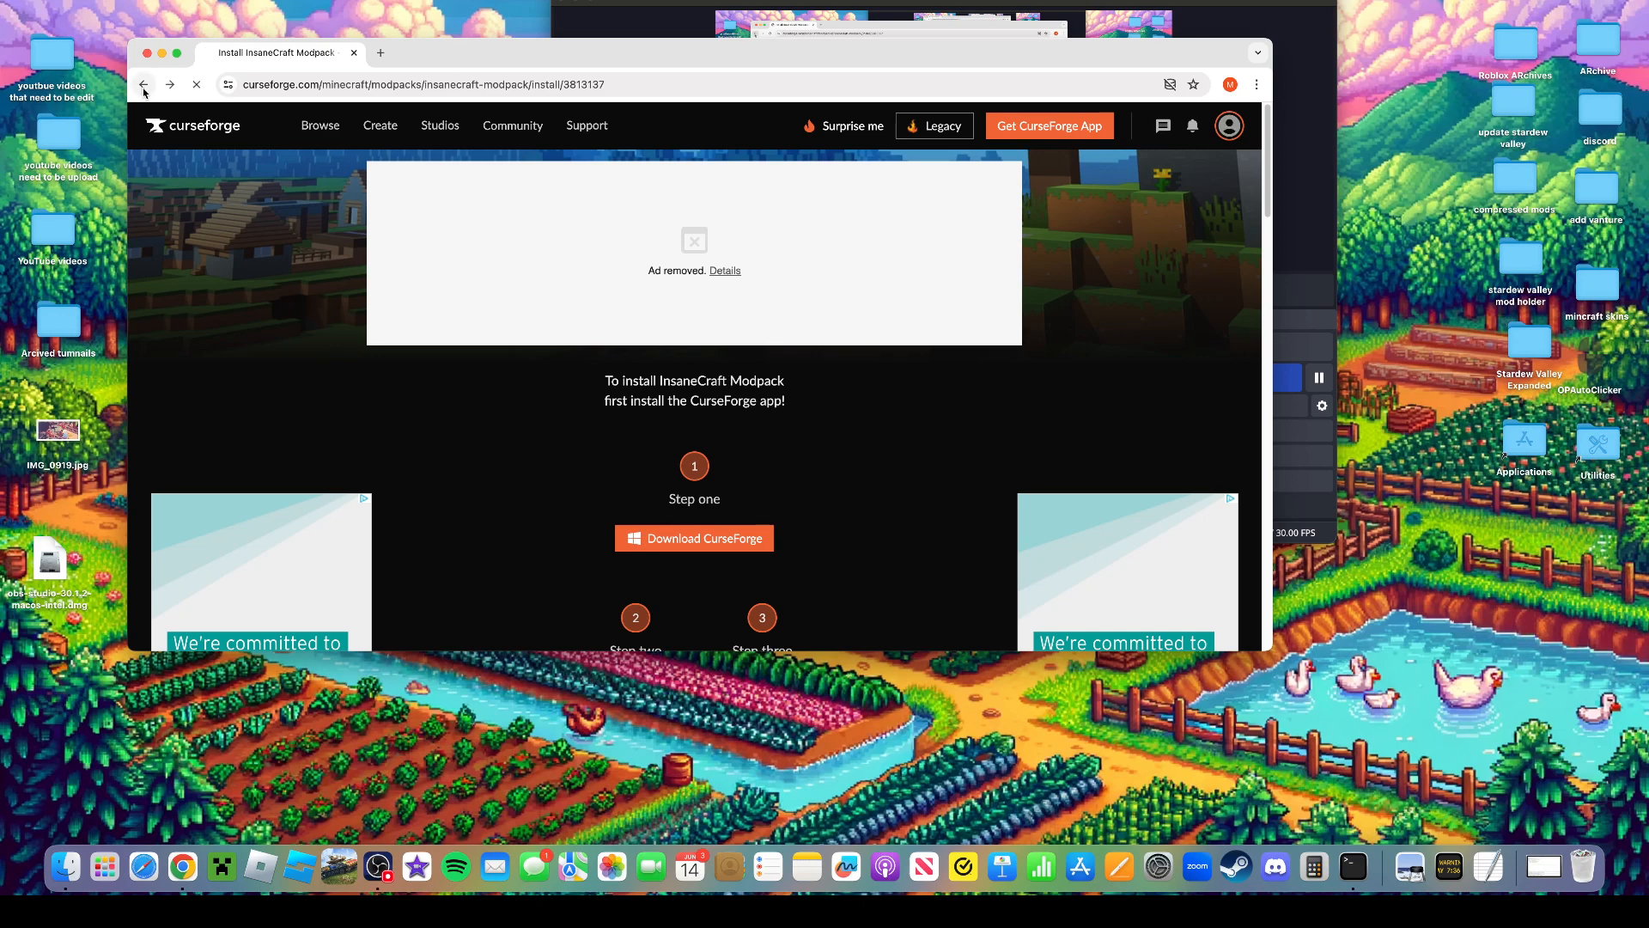
Go back twice to the 'insane craft' search results
click(145, 84)
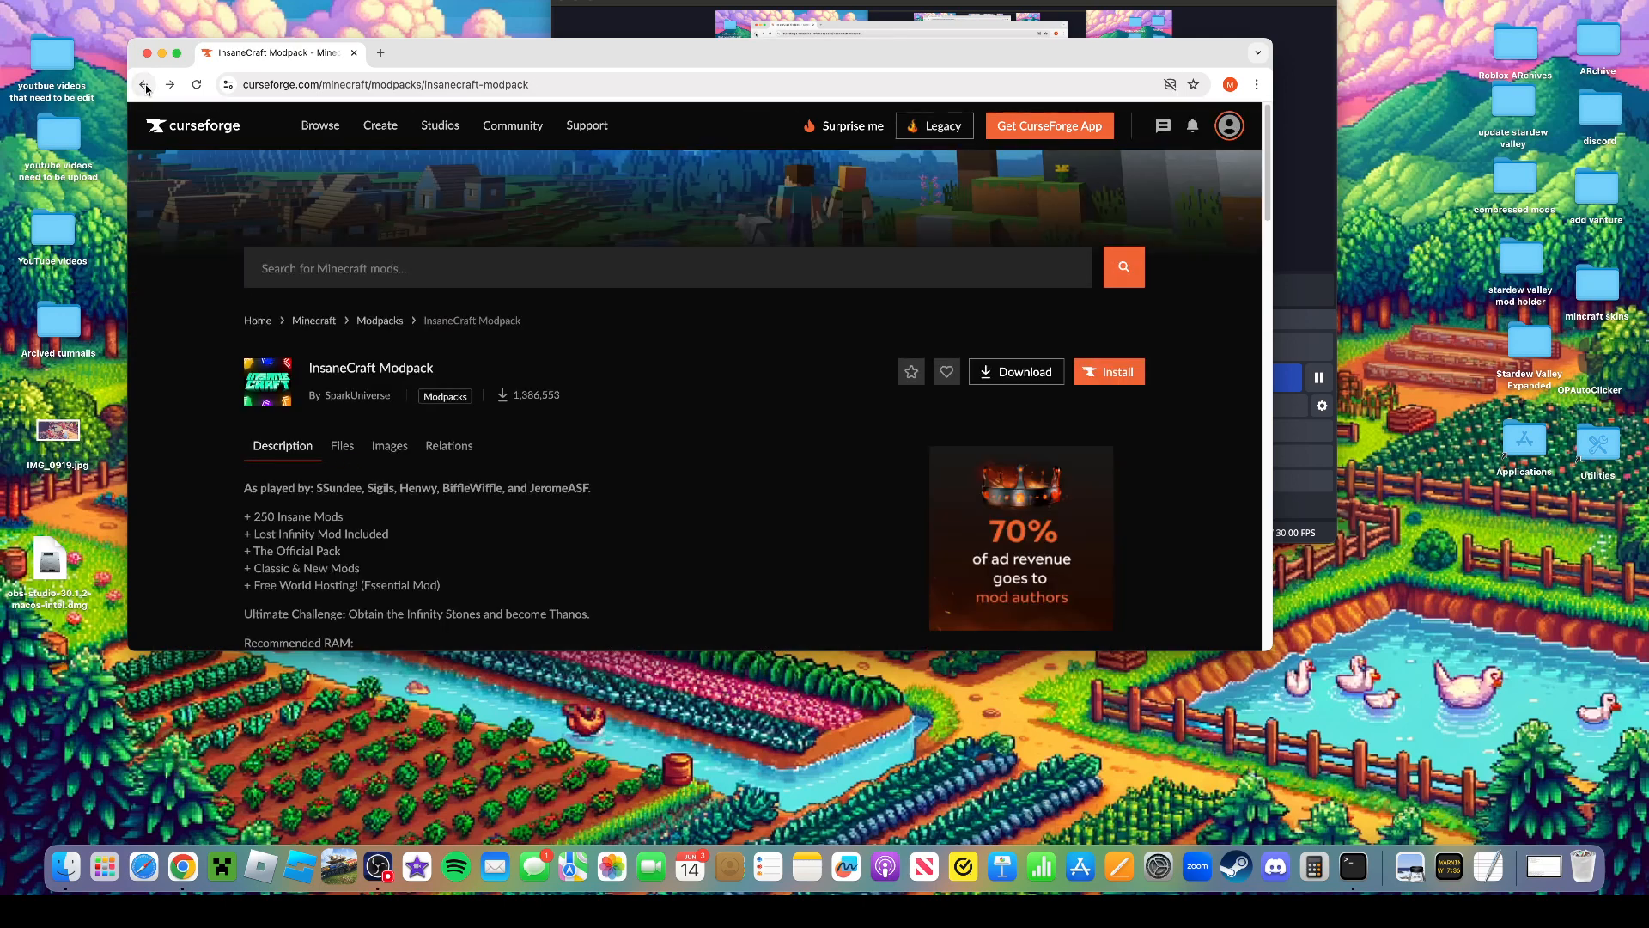
click(145, 85)
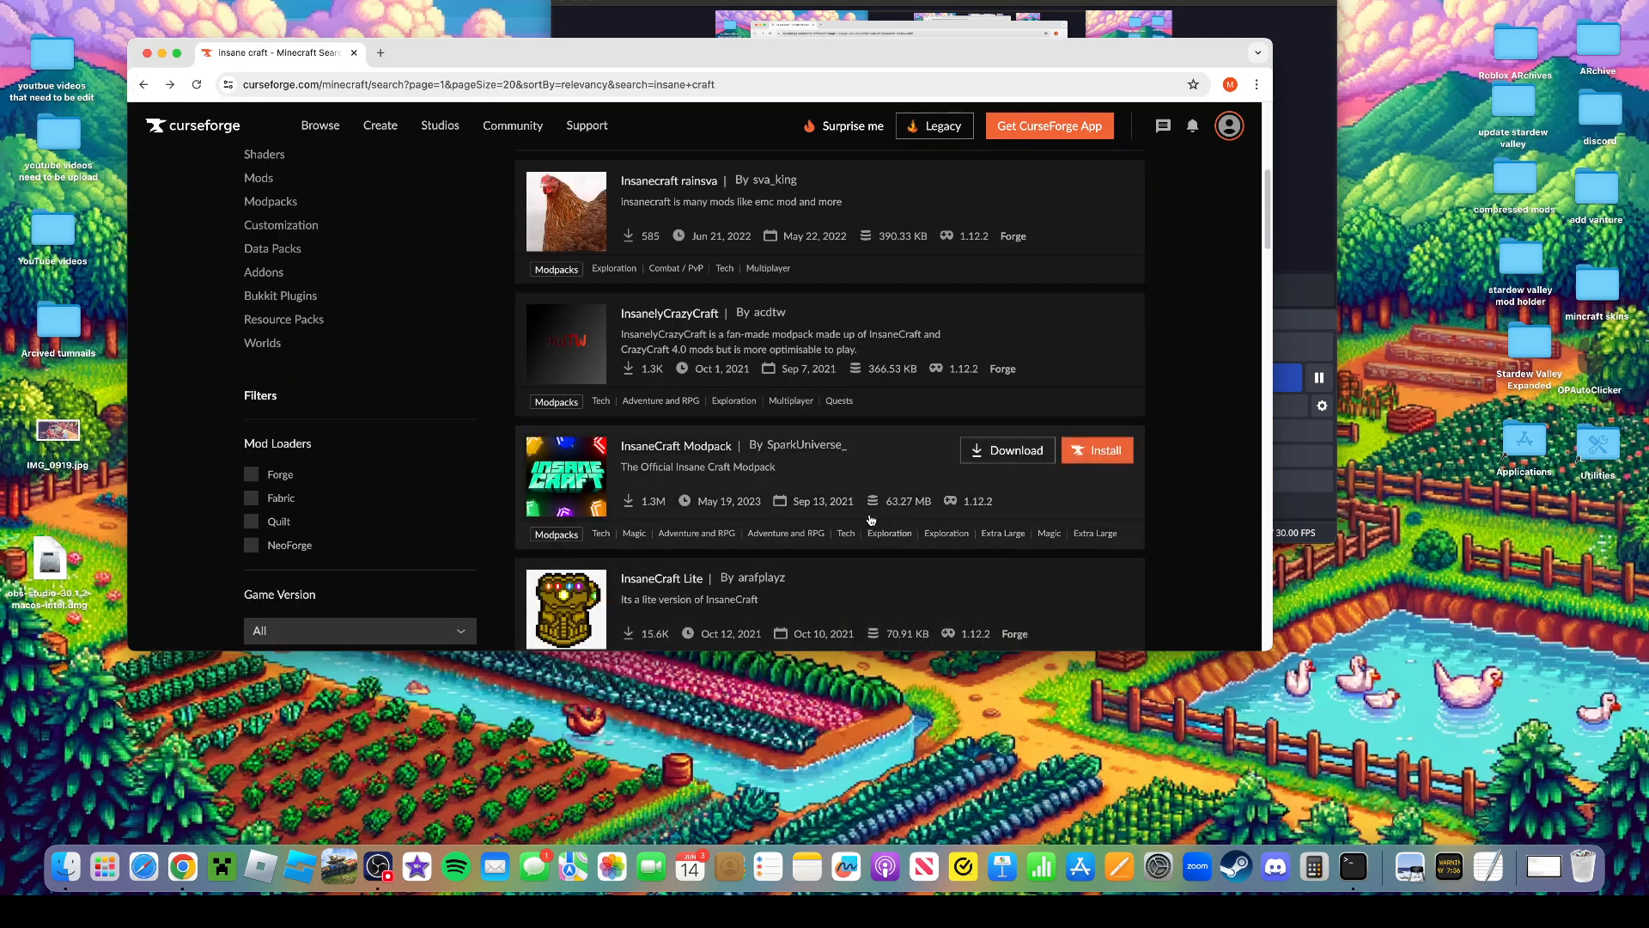
scroll(up, 3)
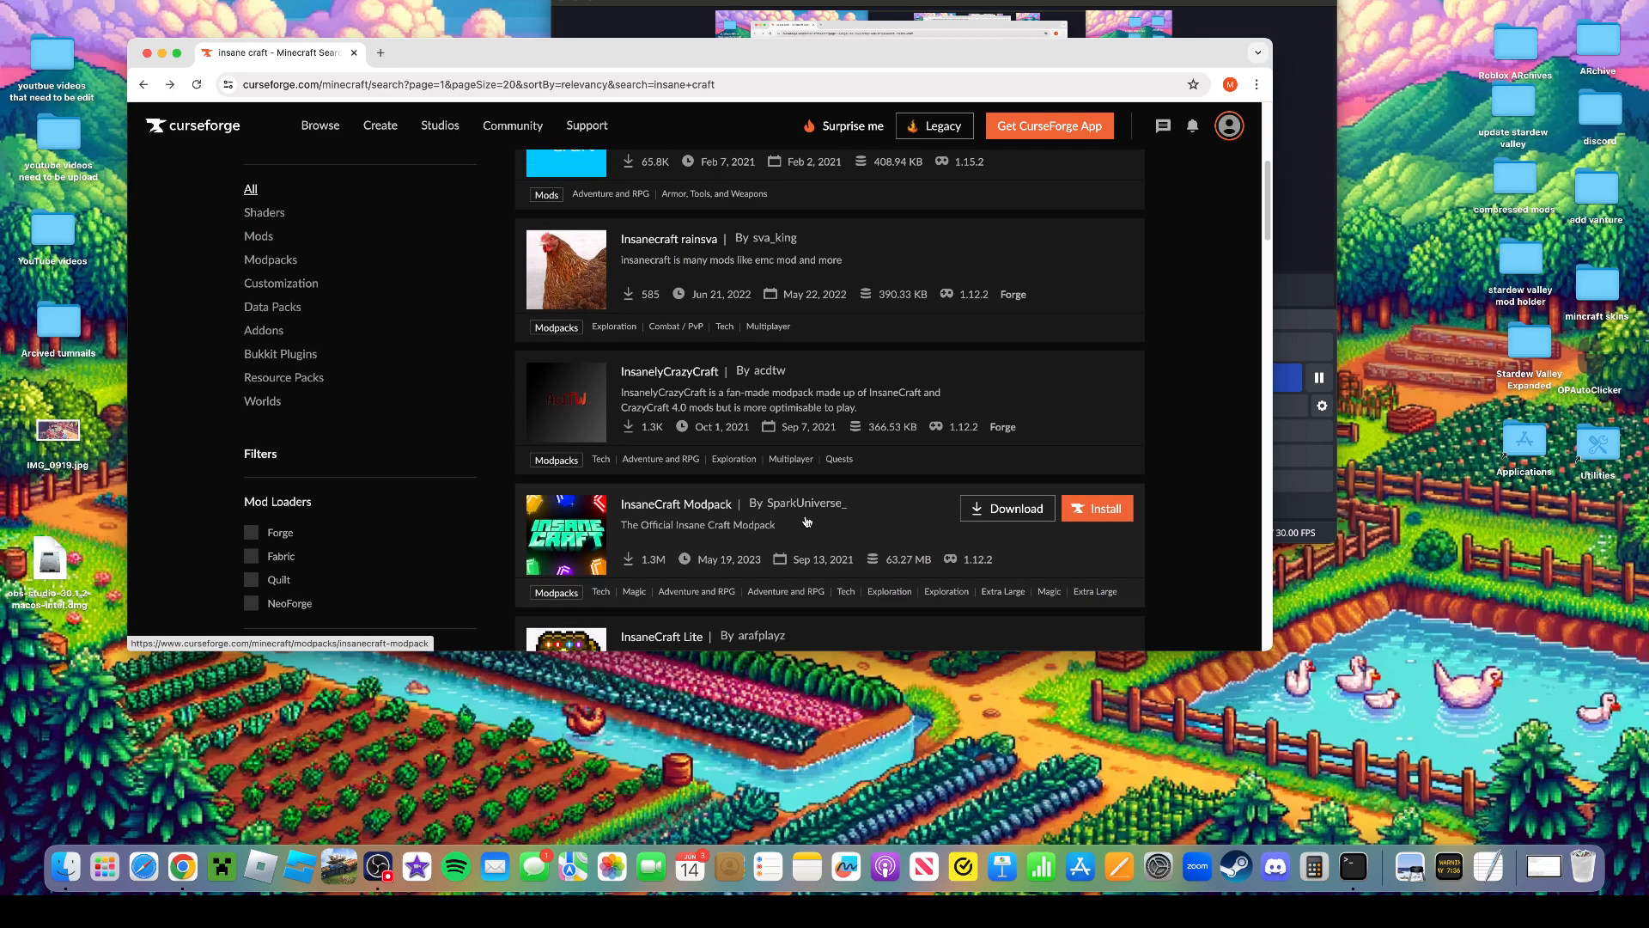
scroll(up, 3)
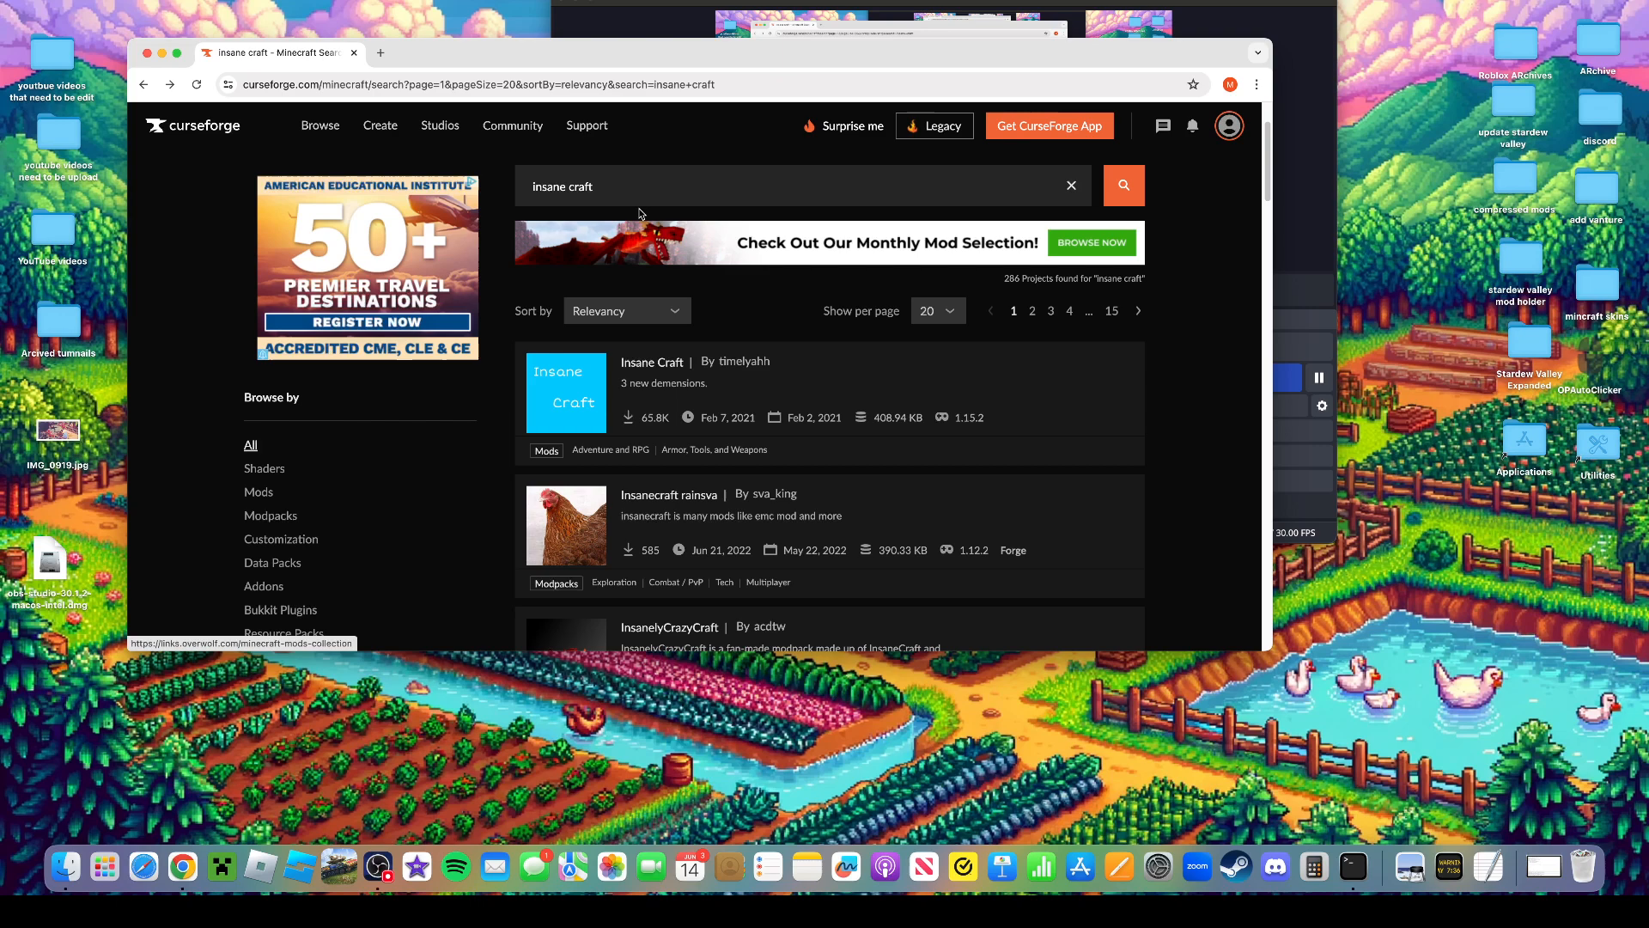
Clear the insane craft search and search CurseForge for 'skyblo'
click(1070, 186)
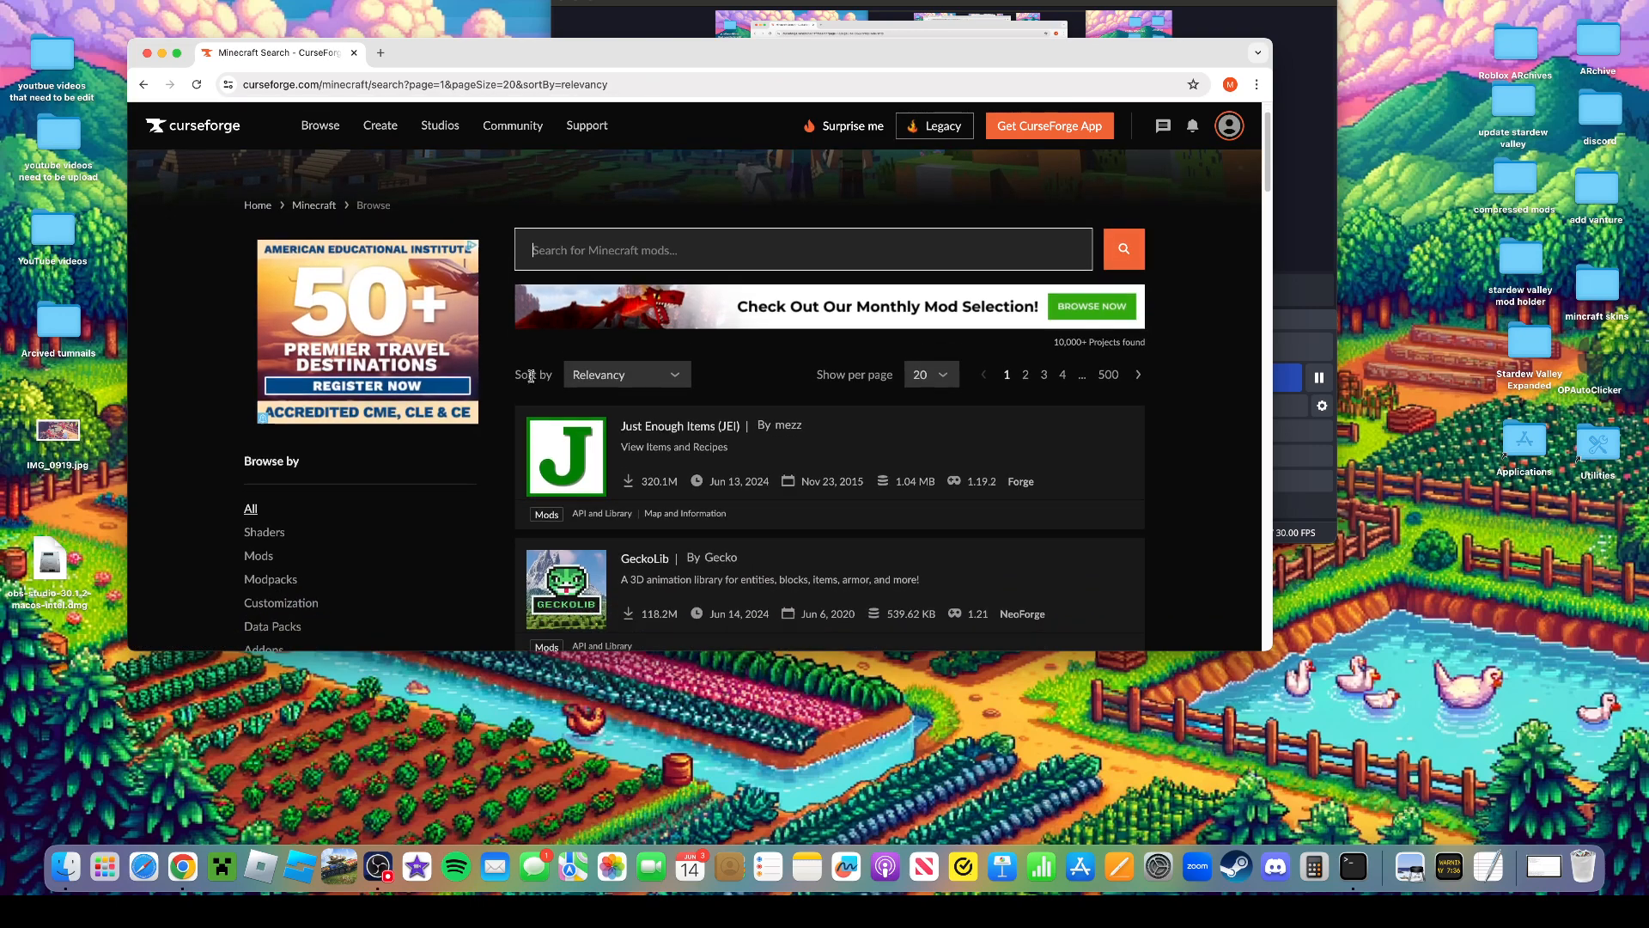
scroll(down, 3)
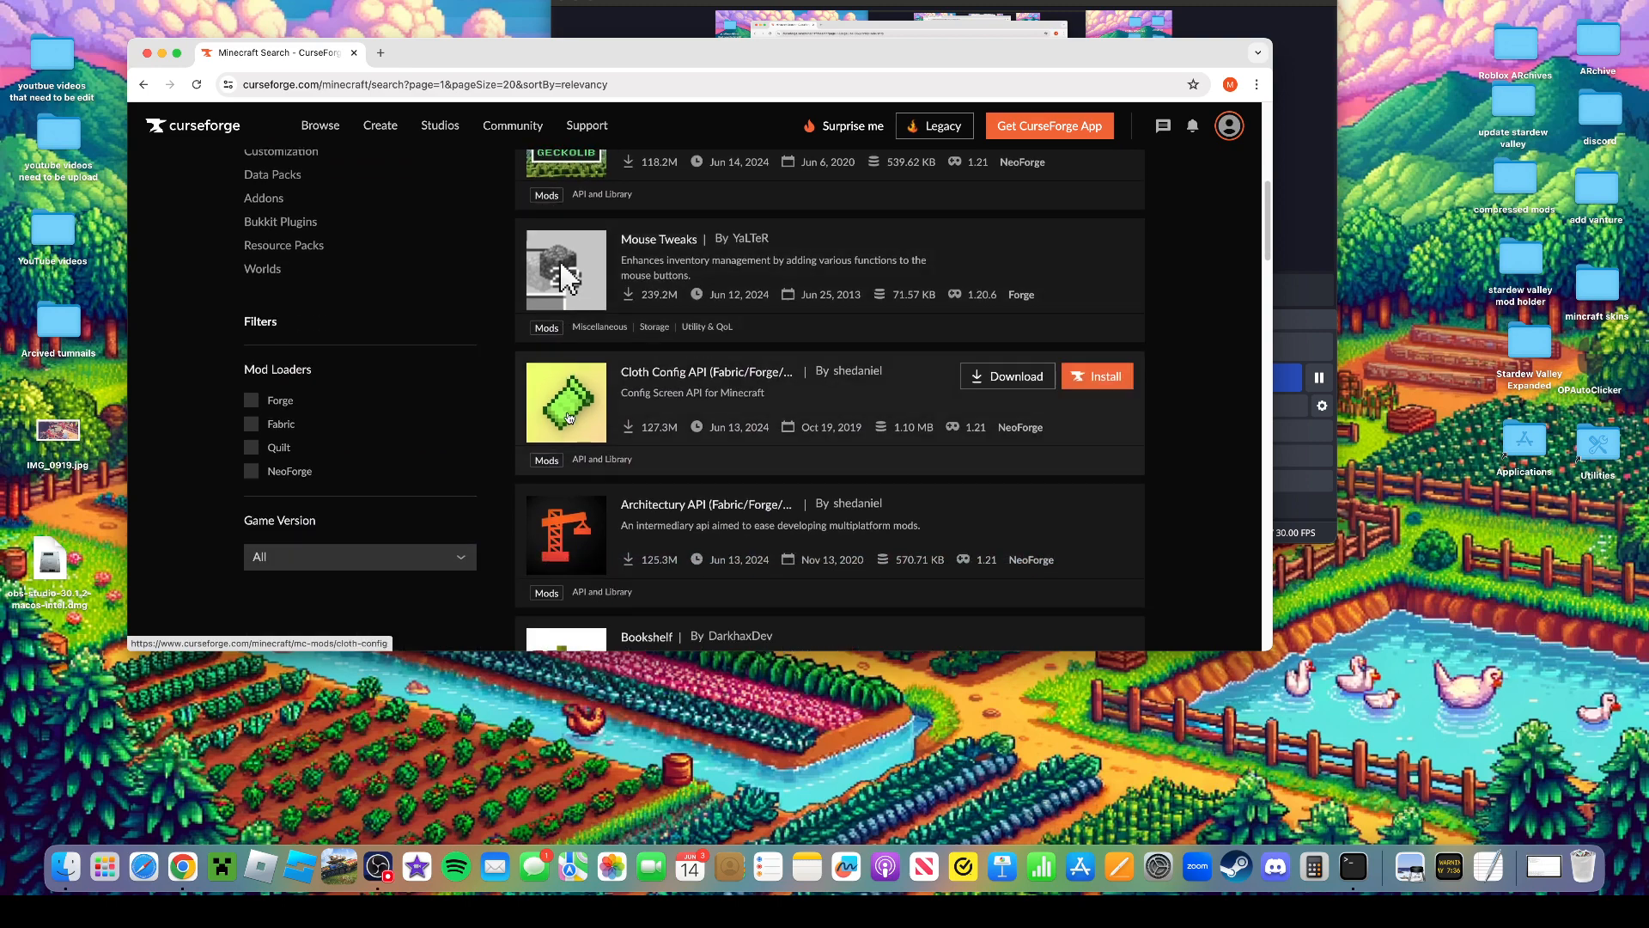
text(in)
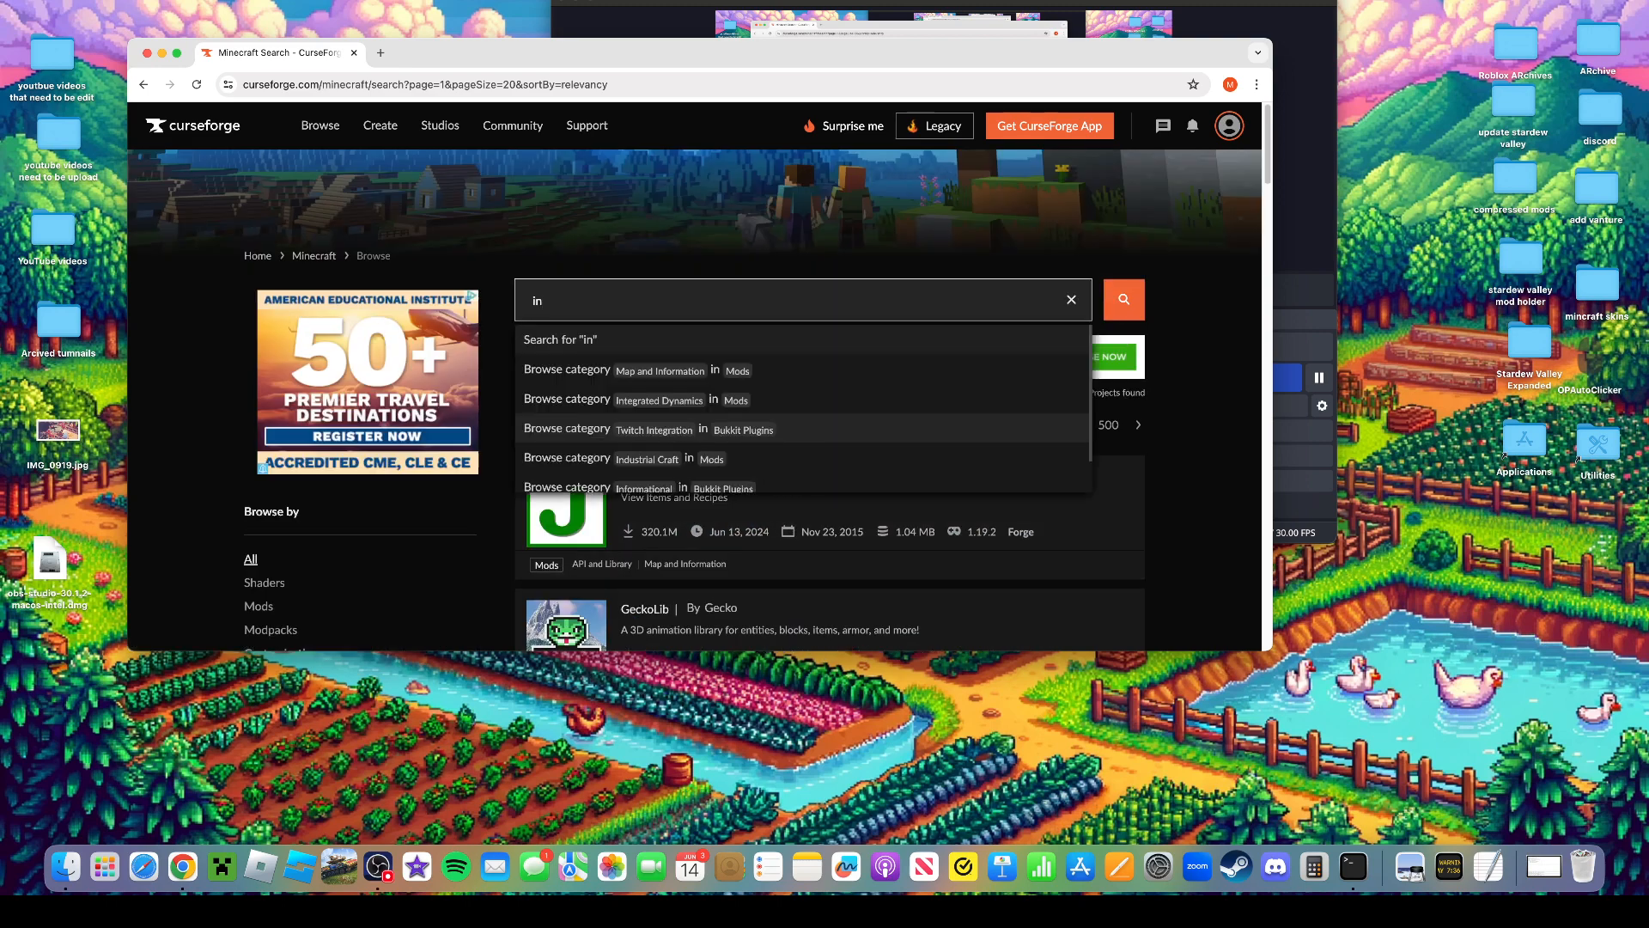
click(1071, 299)
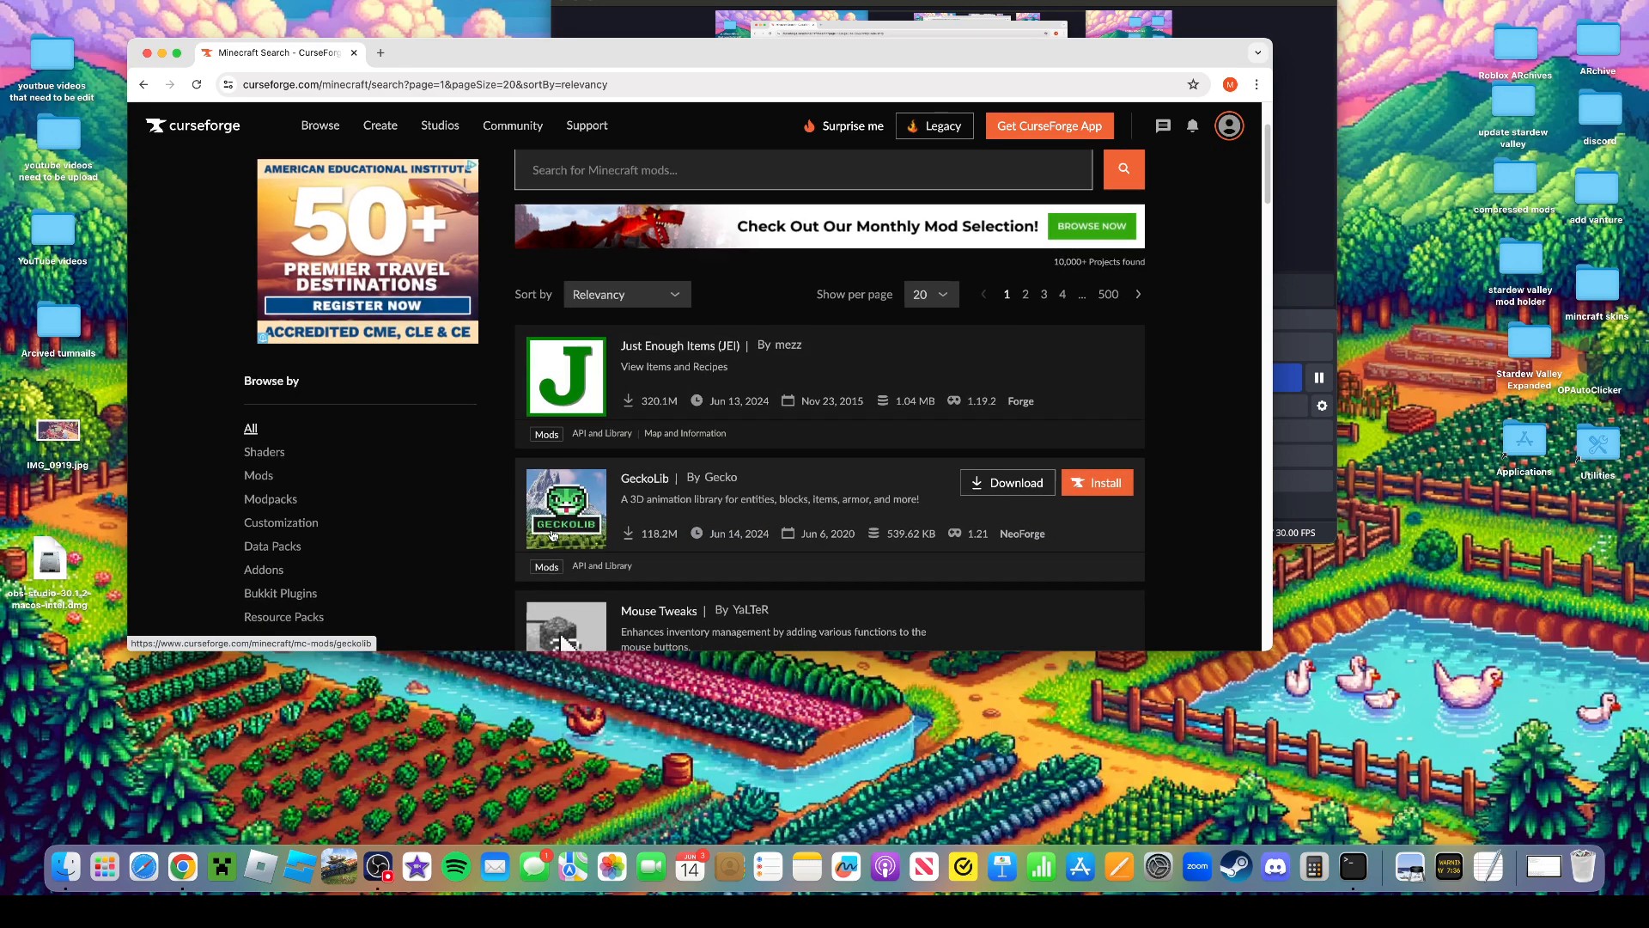
scroll(down, 3)
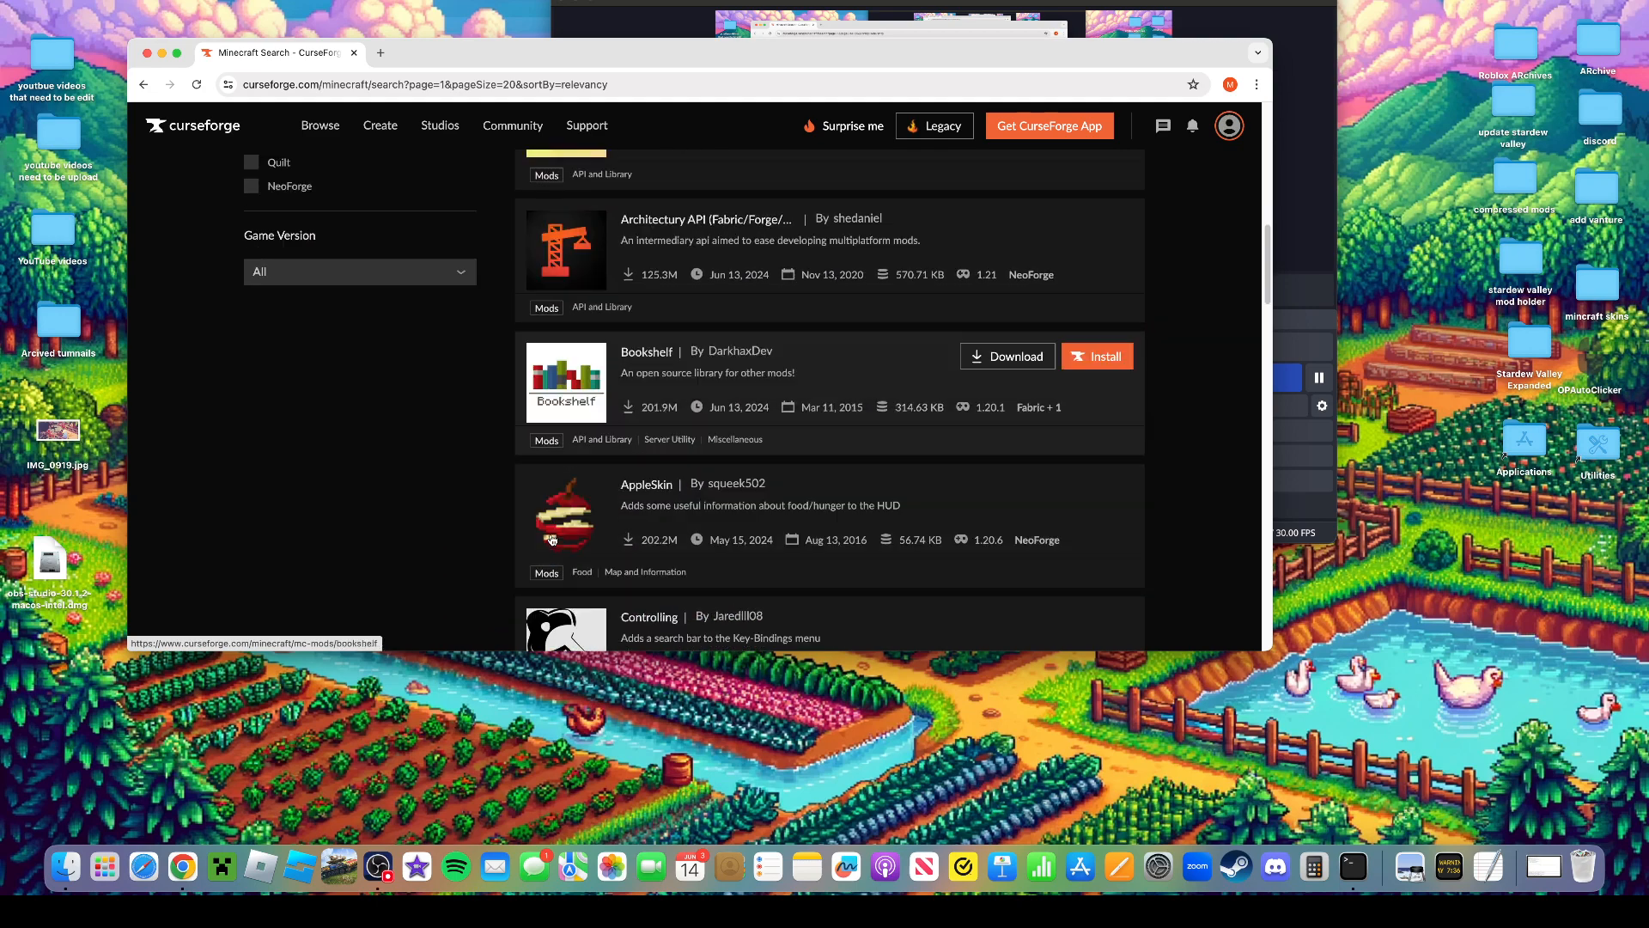
scroll(down, 3)
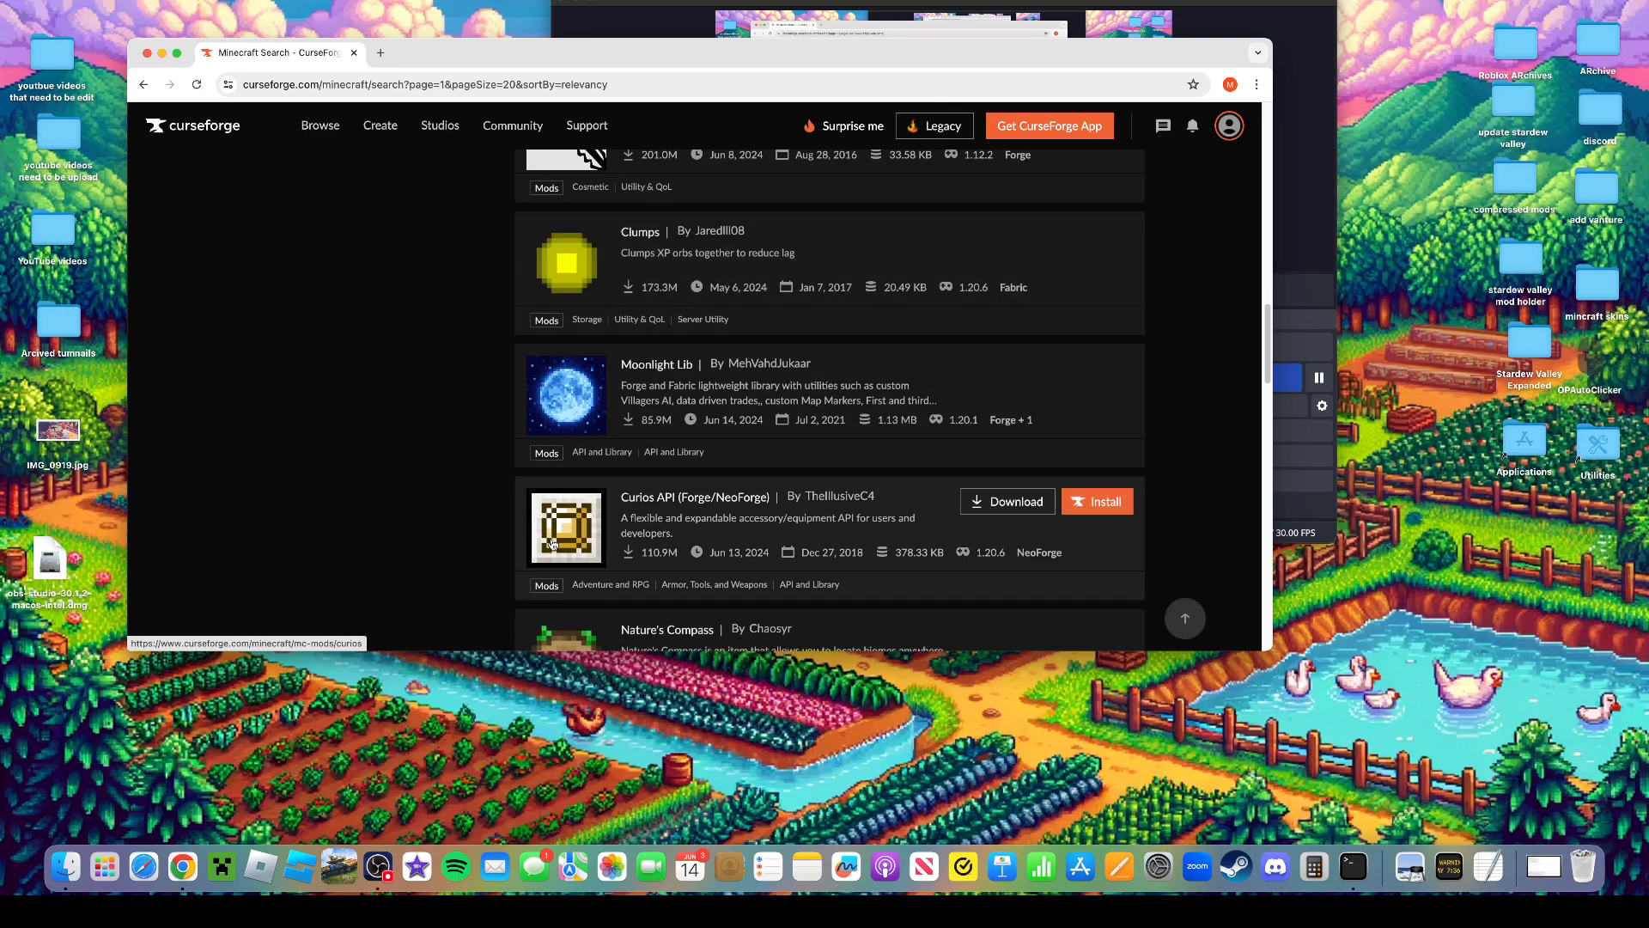
scroll(down, 3)
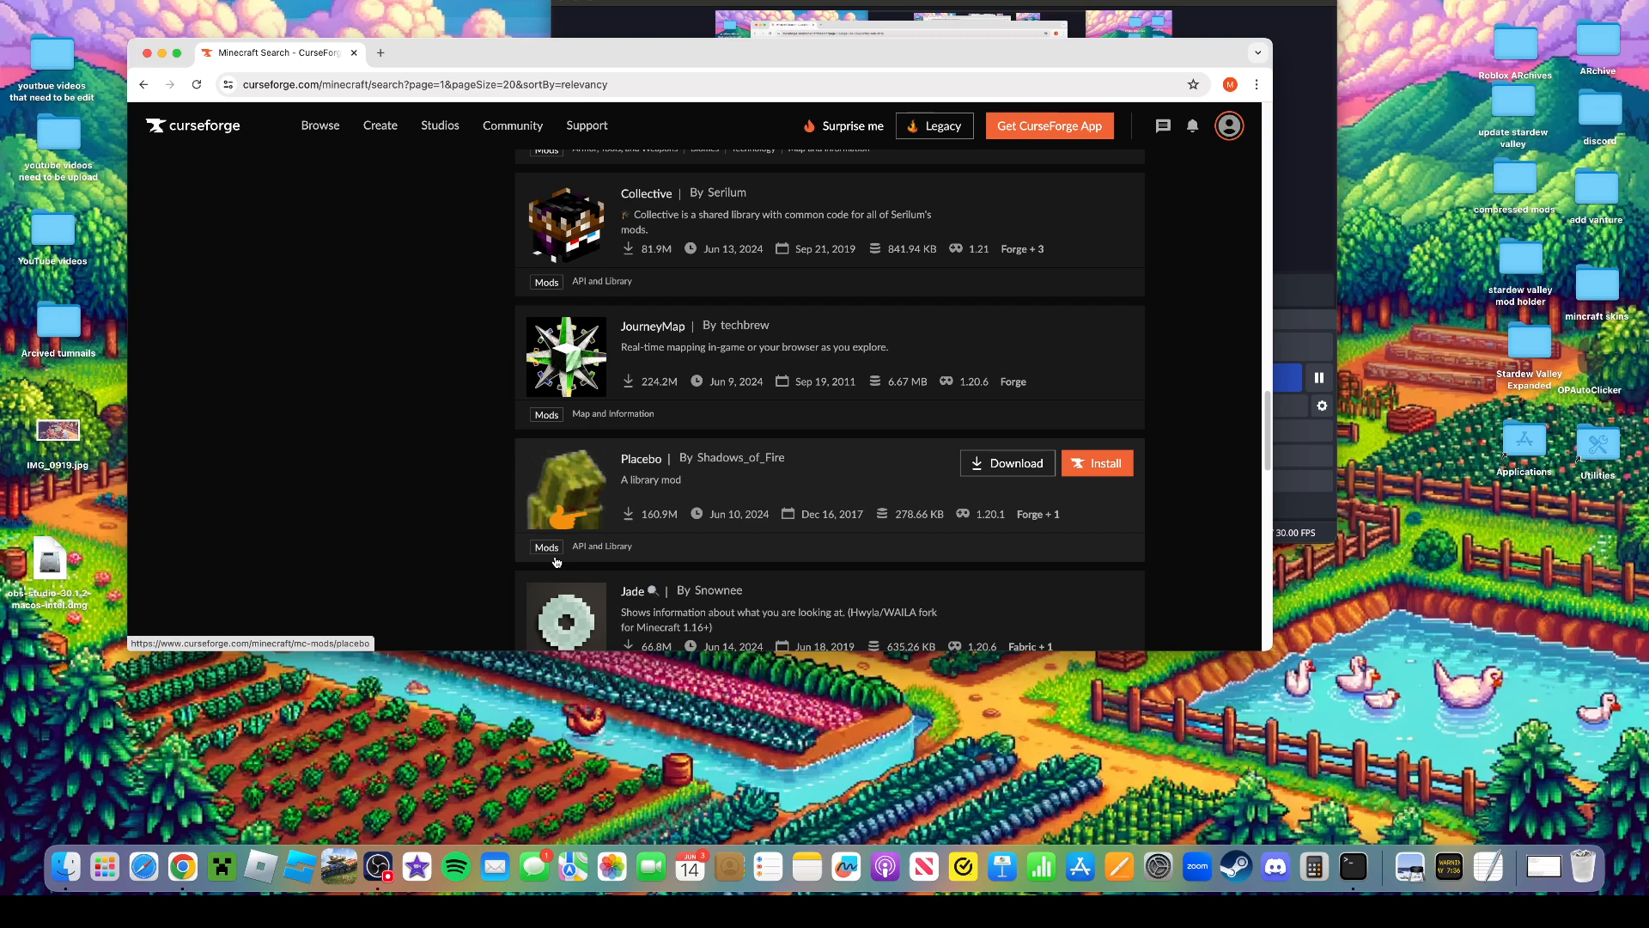
scroll(down, 3)
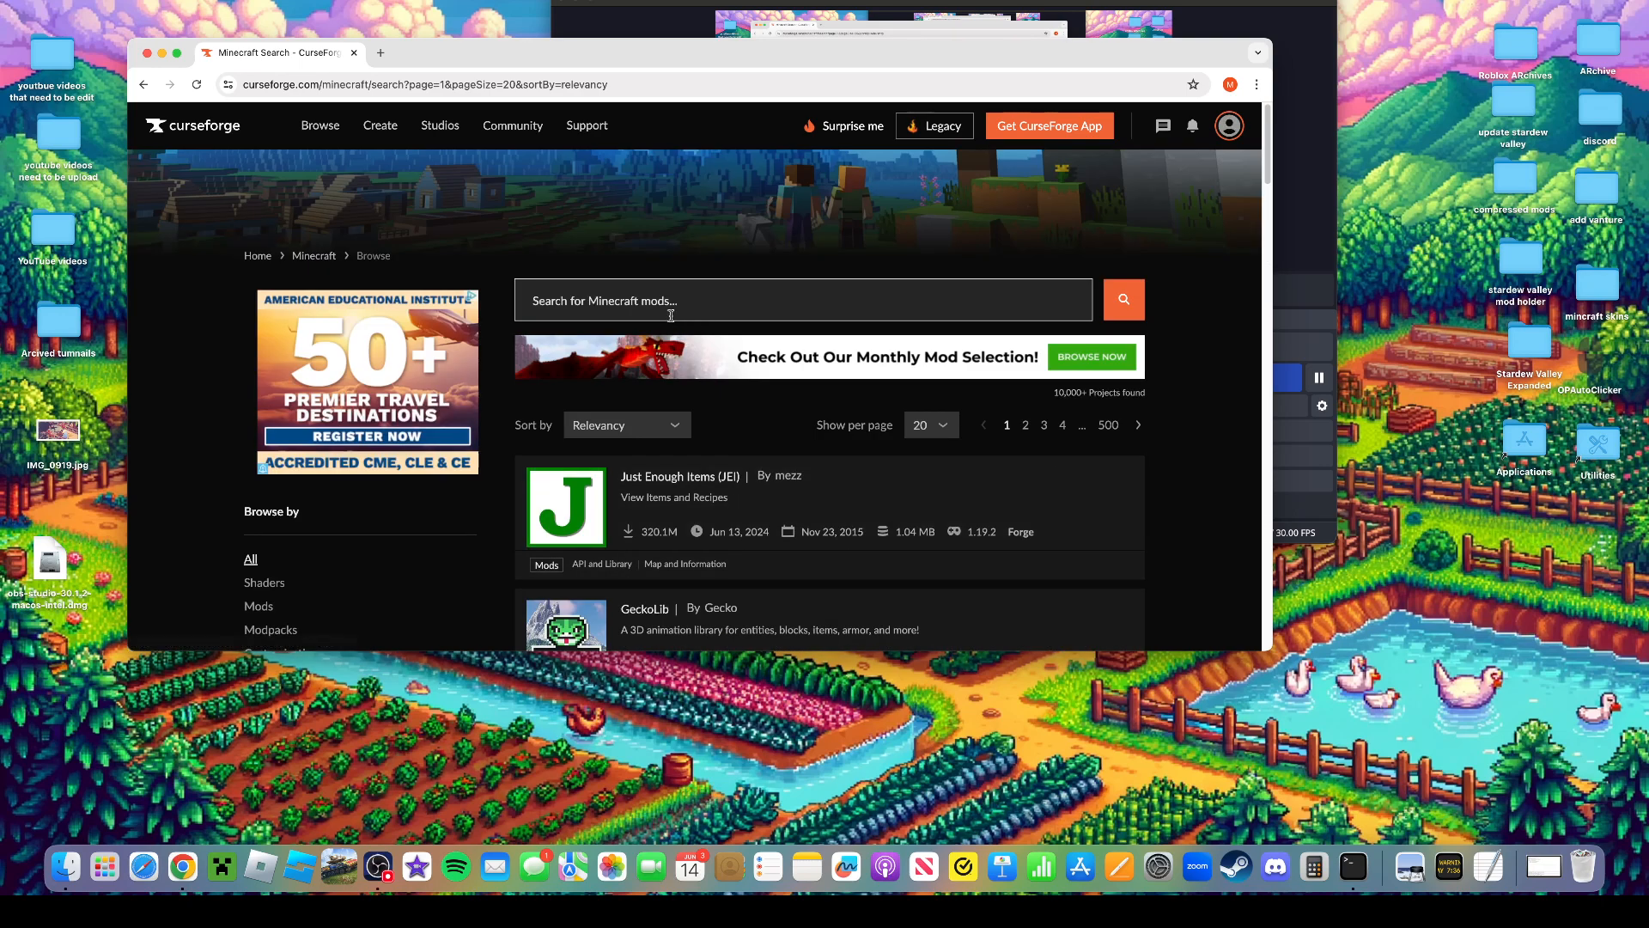
text(skyblock)
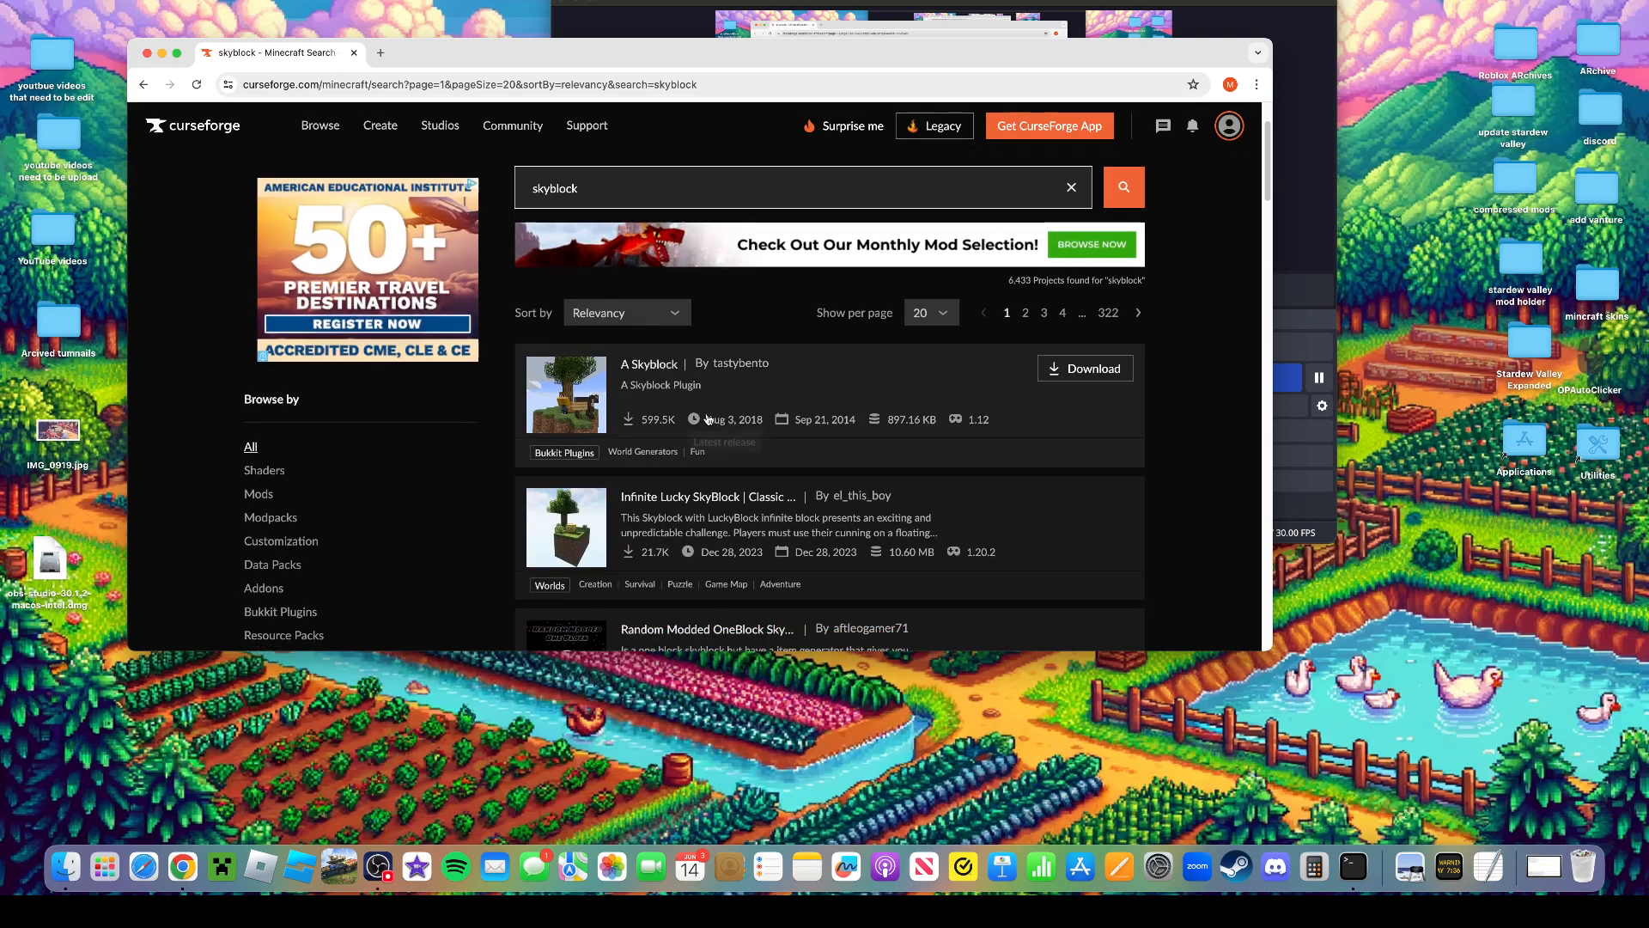
Check the A Skyblock plugin page and its files, then return to the skyblock results
click(648, 364)
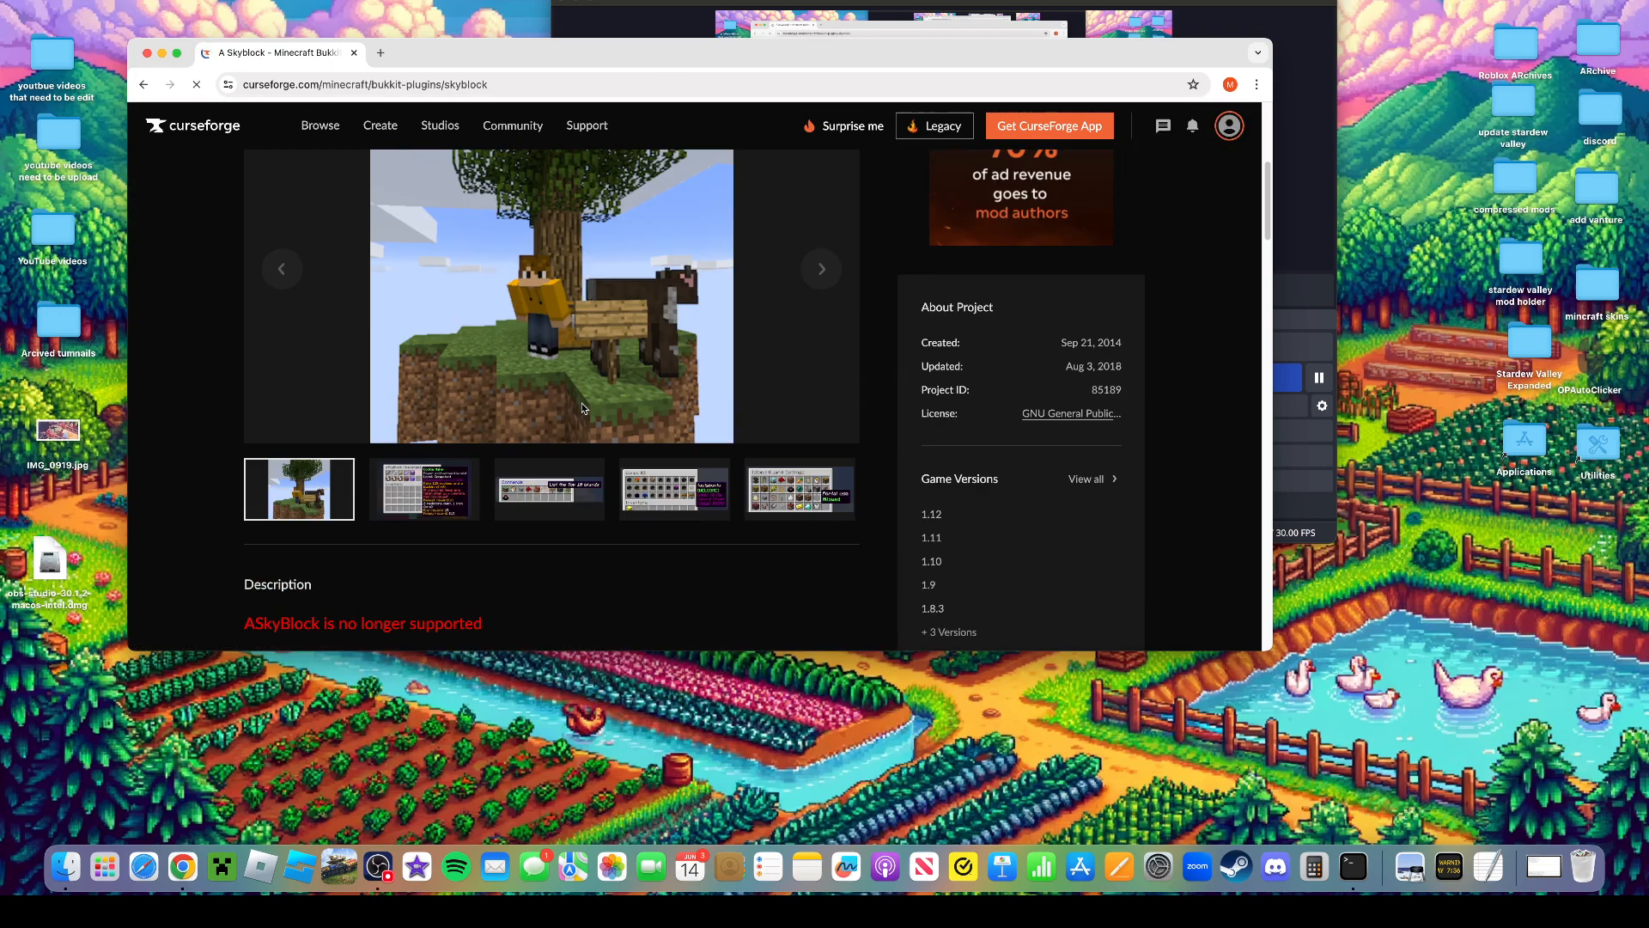
scroll(down, 3)
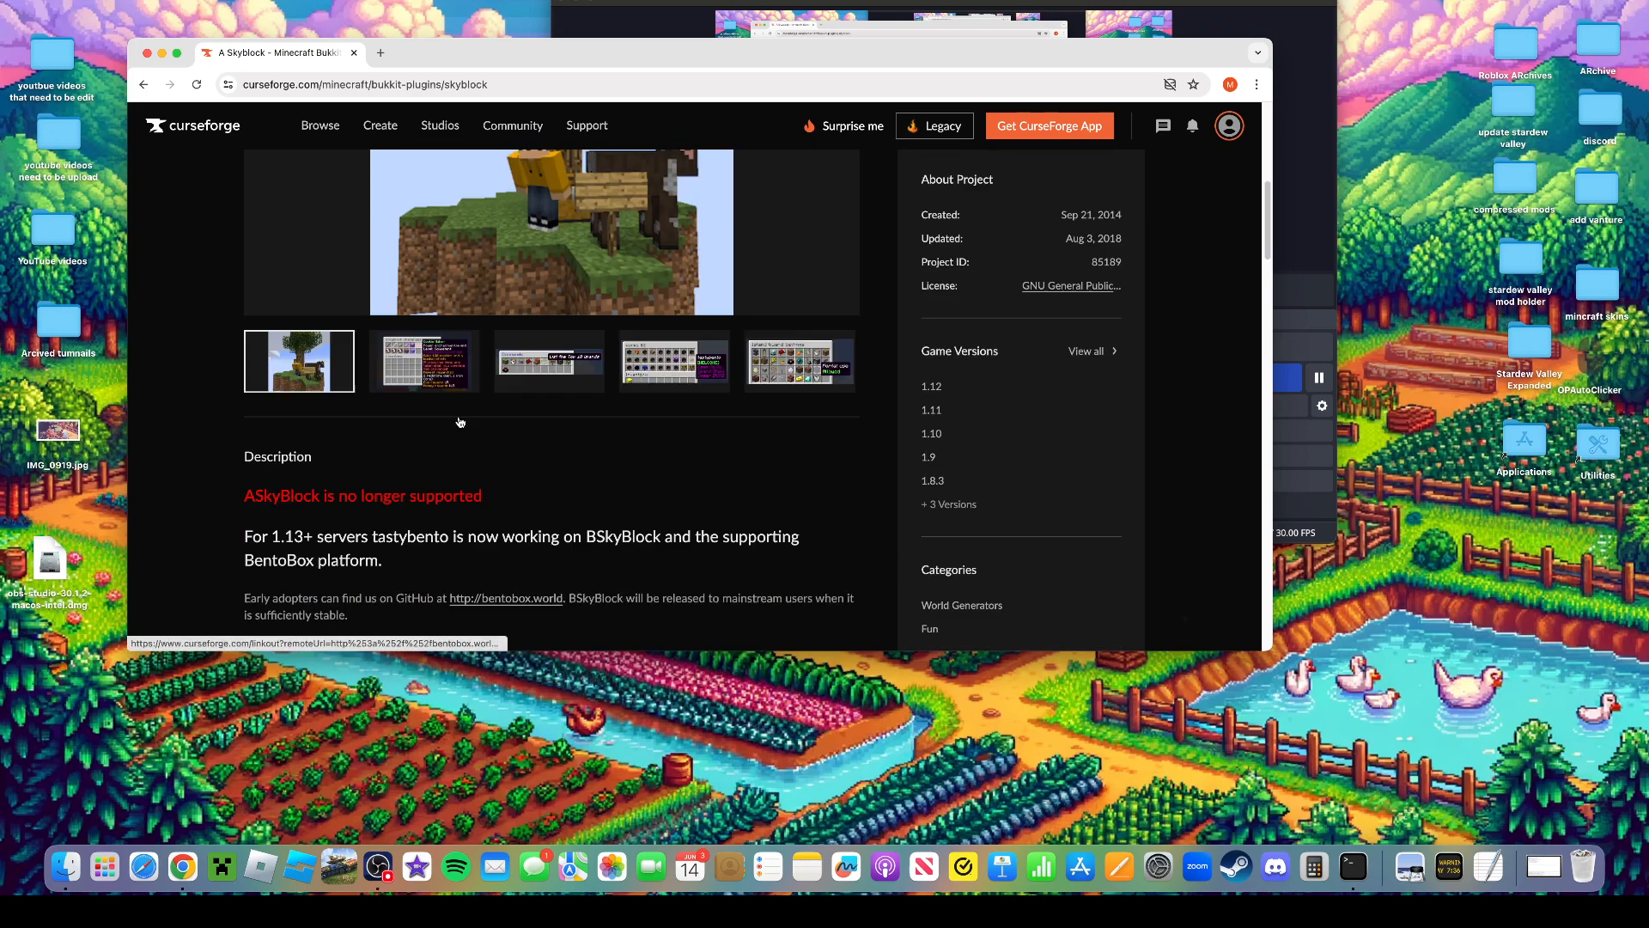
click(342, 445)
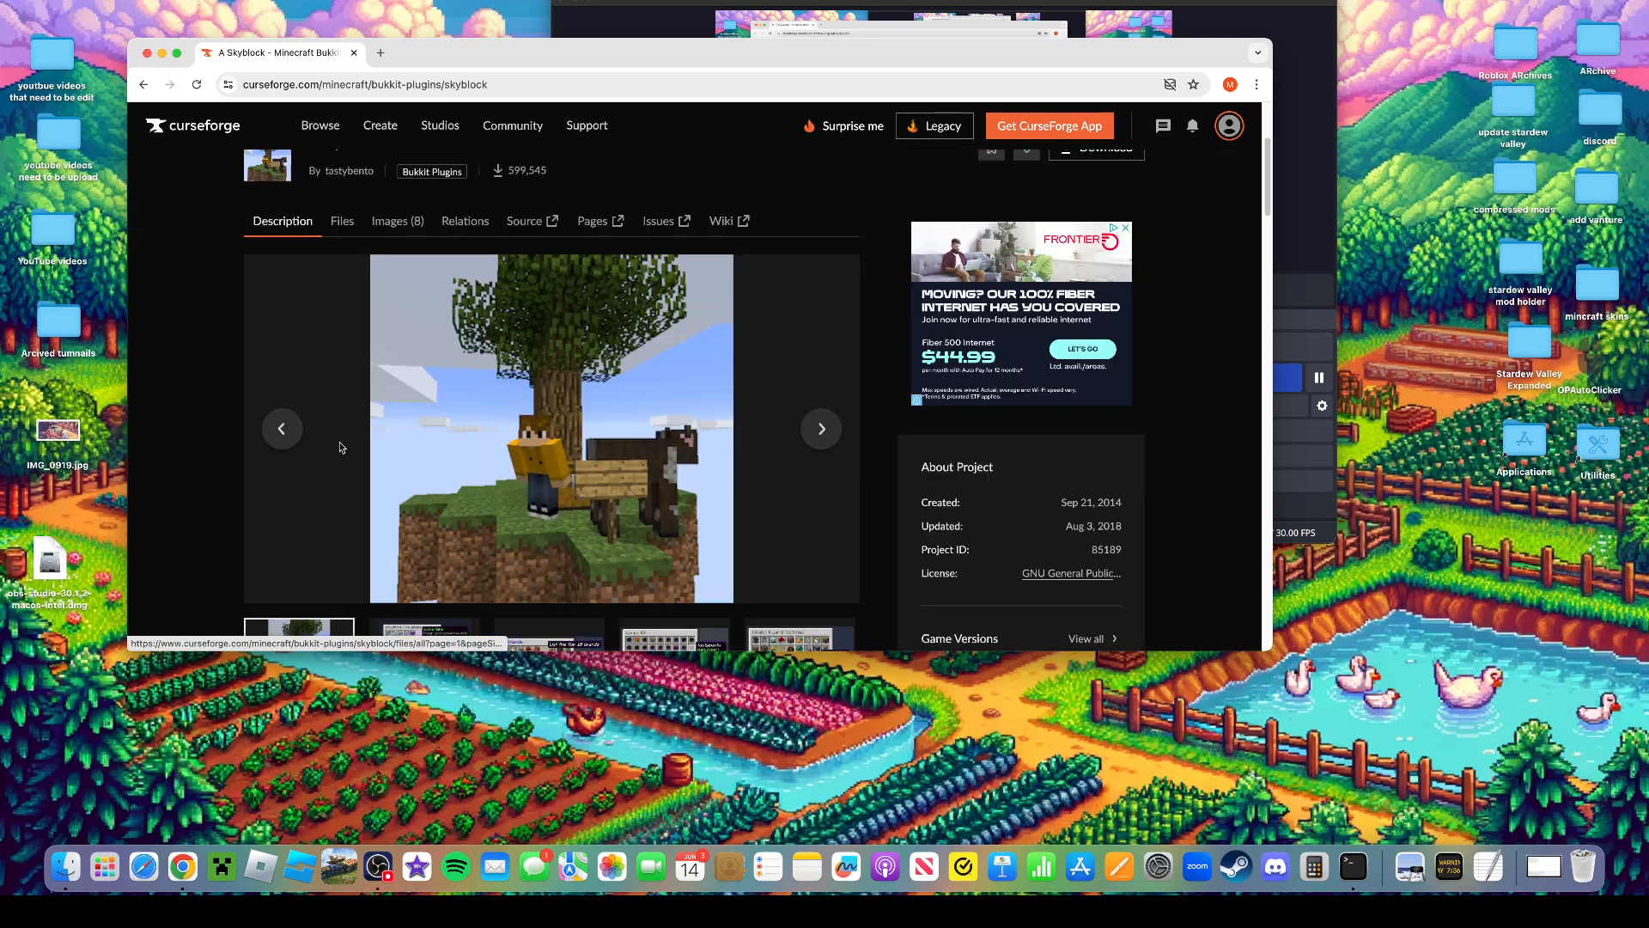
click(340, 222)
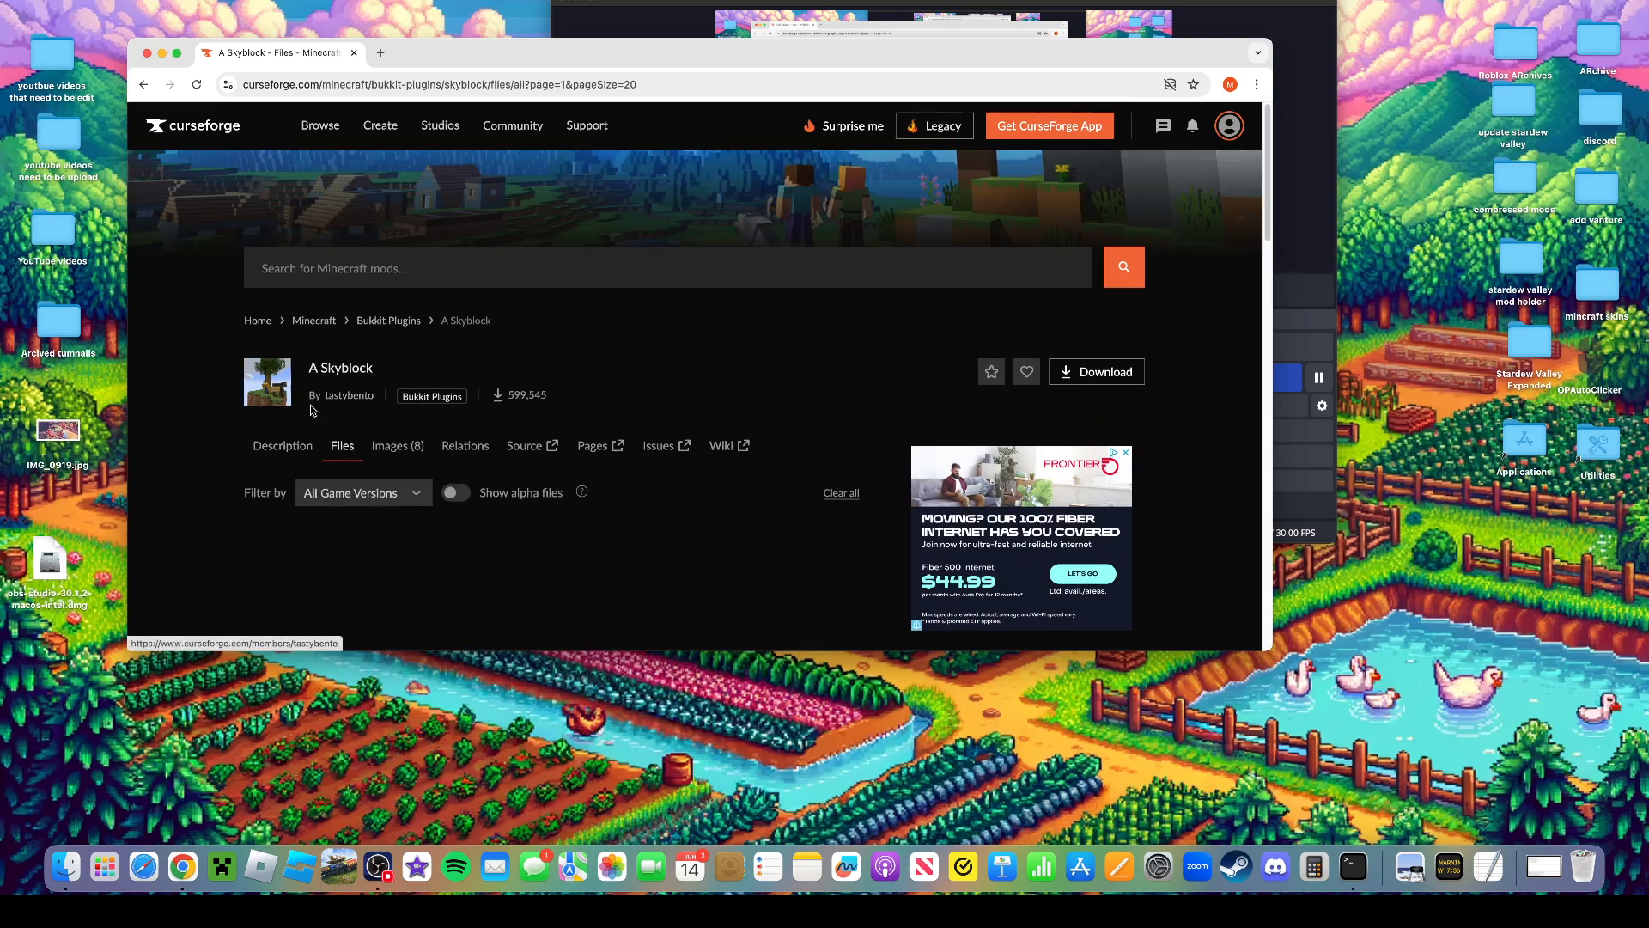
click(142, 84)
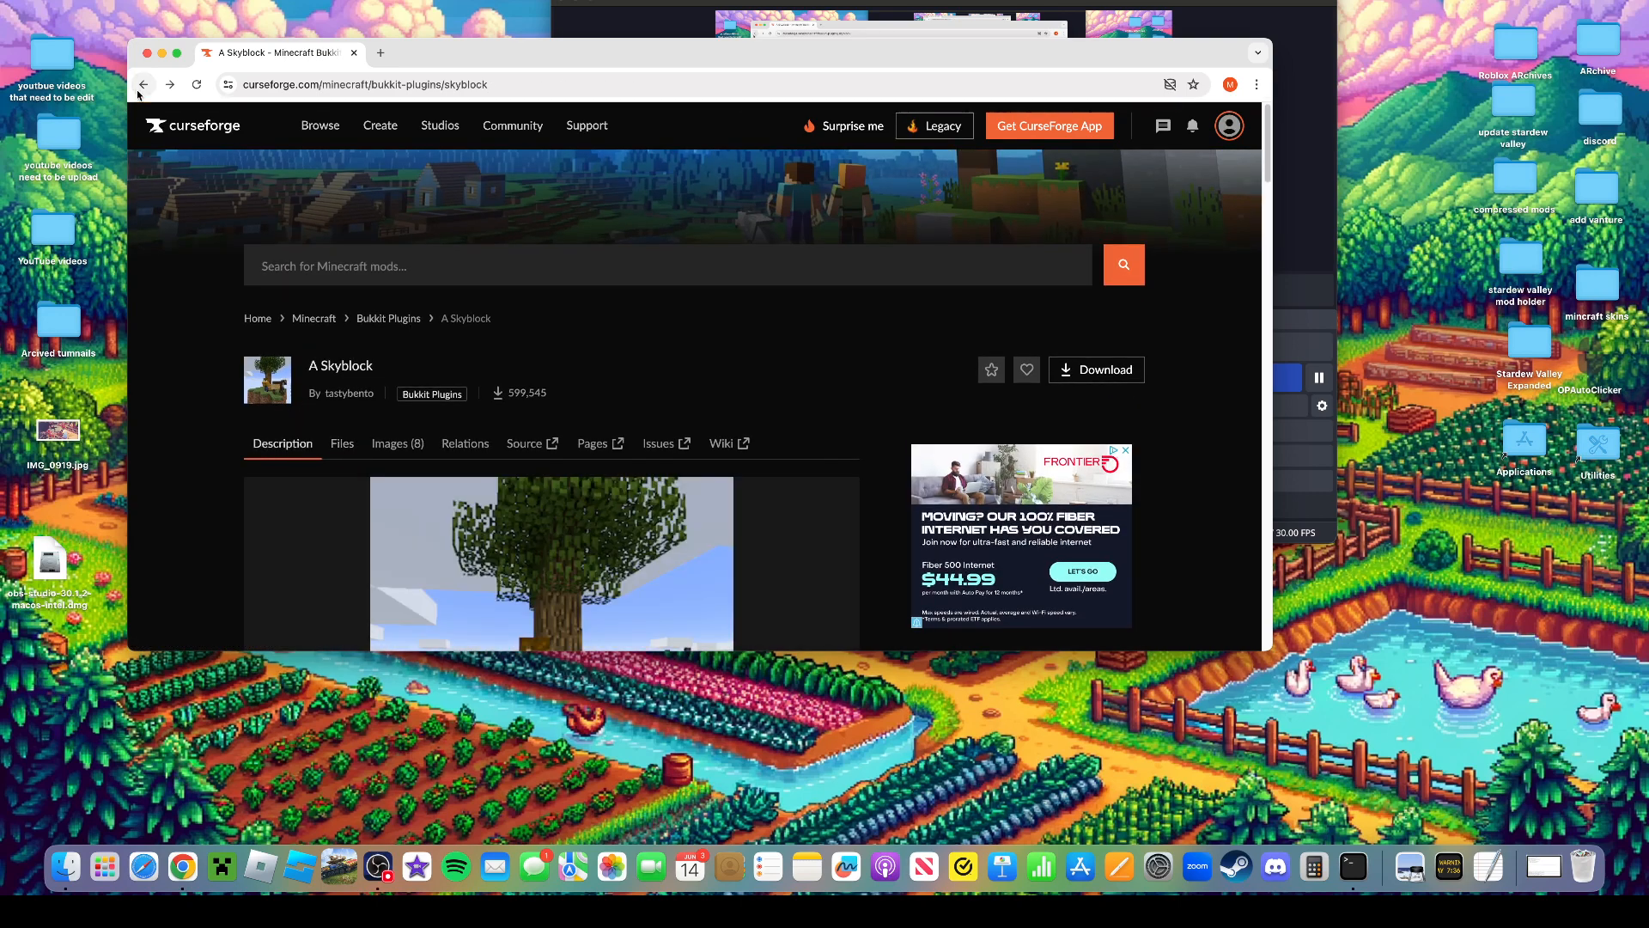
click(342, 443)
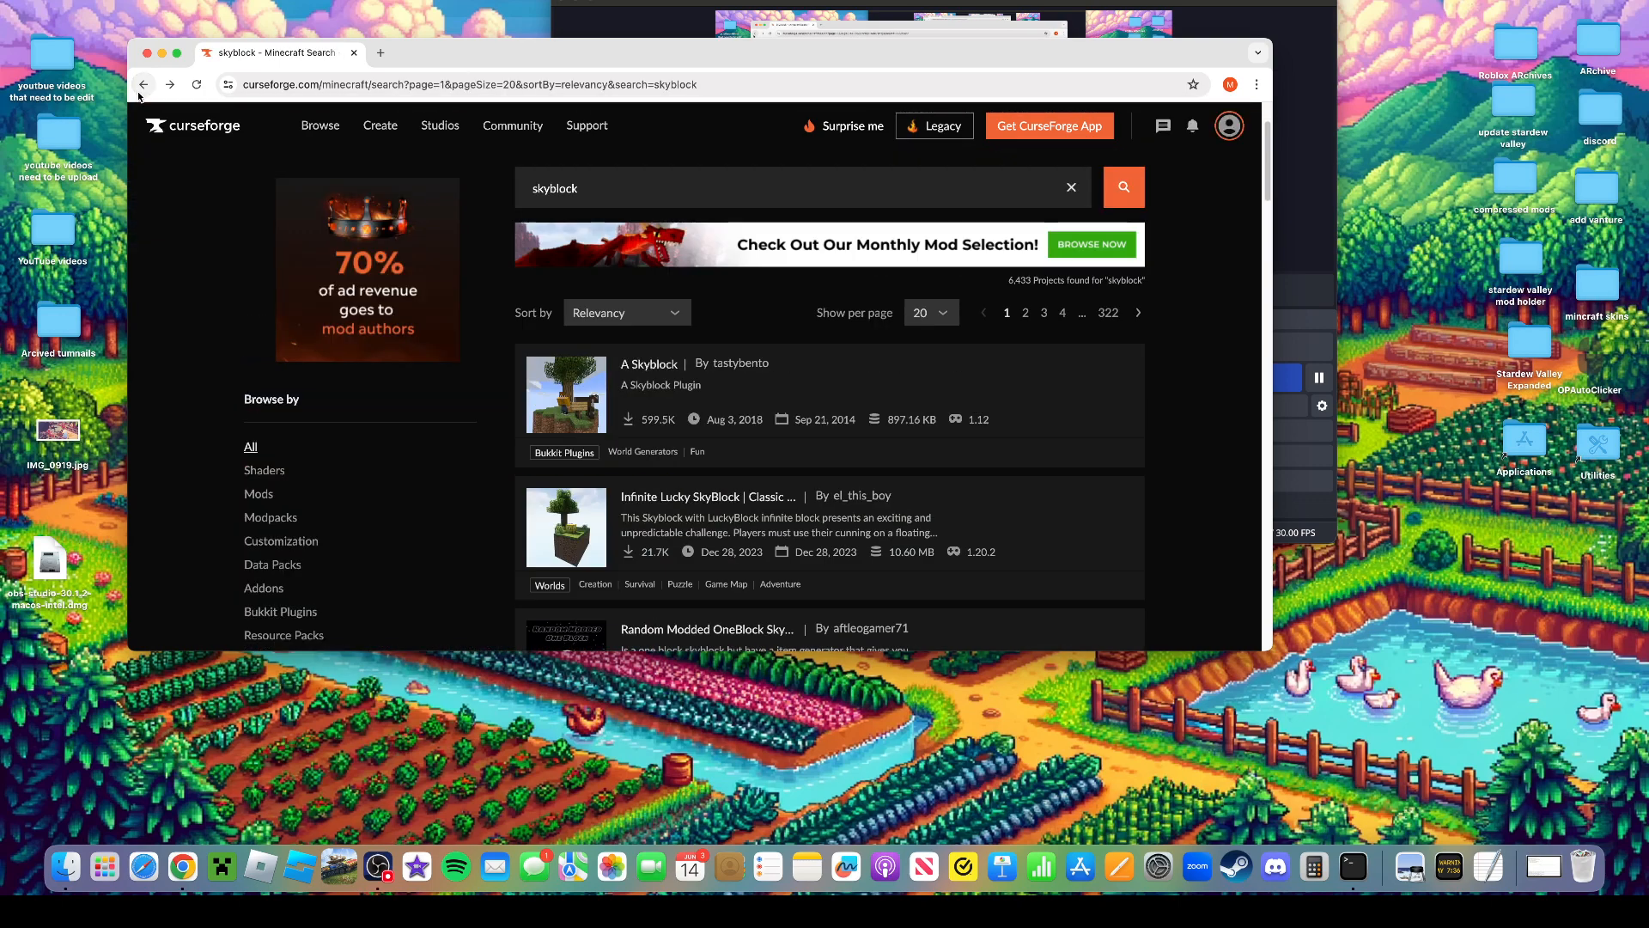
Download the SkyBiomes Skyblock for 1.16 world zip and minimize Chrome
scroll(down, 3)
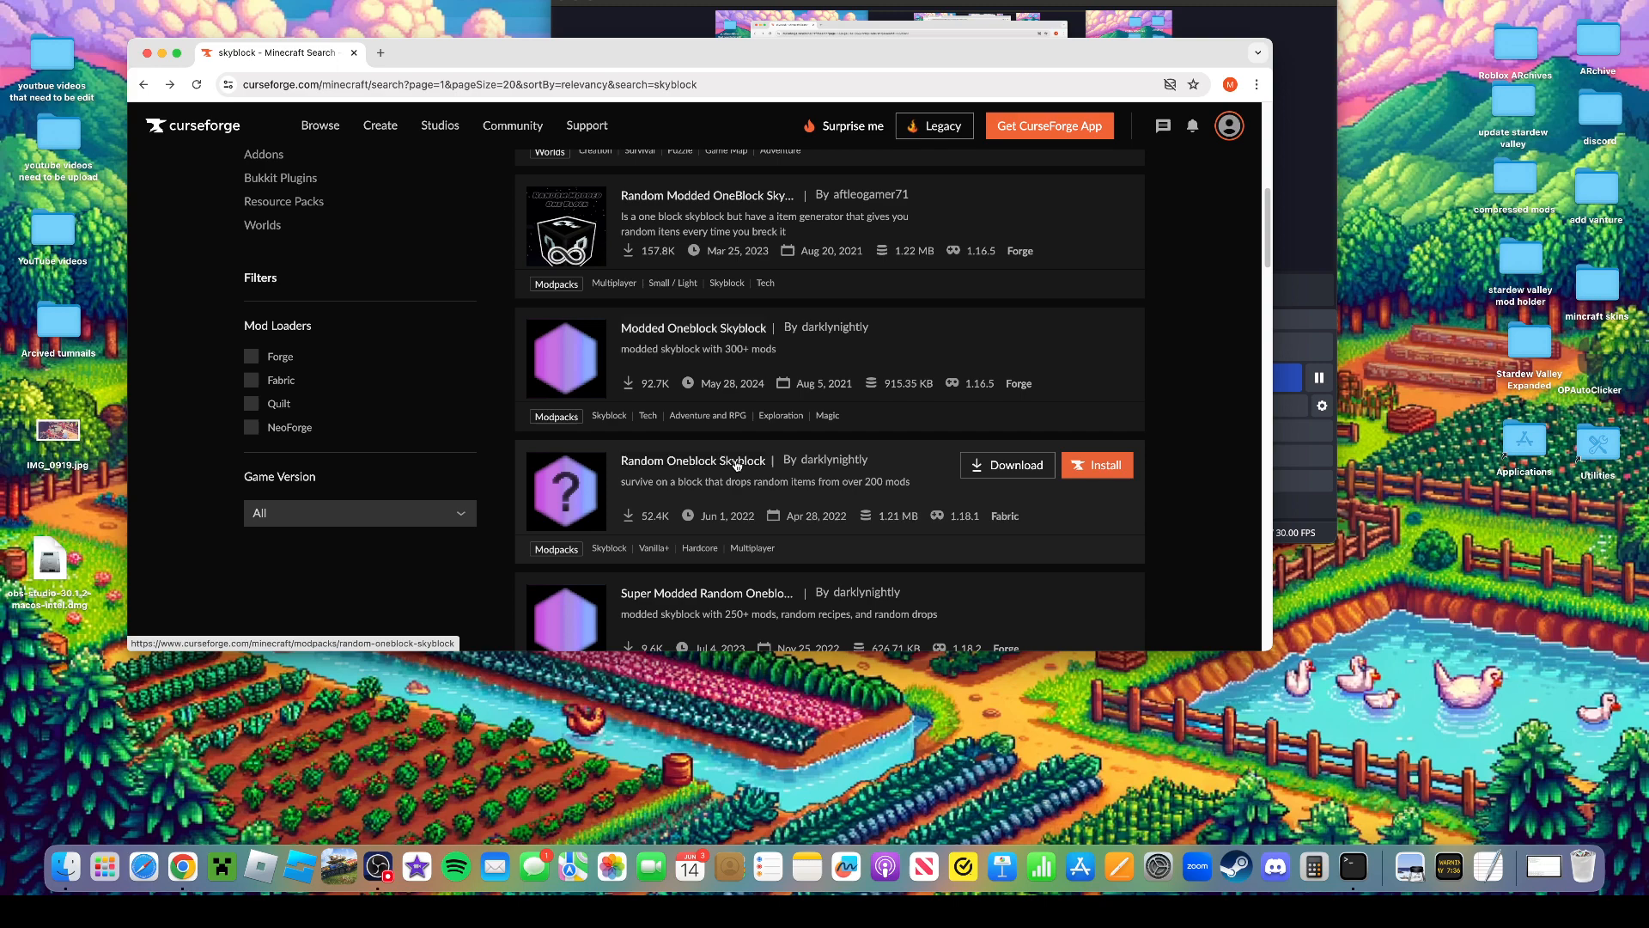
scroll(down, 3)
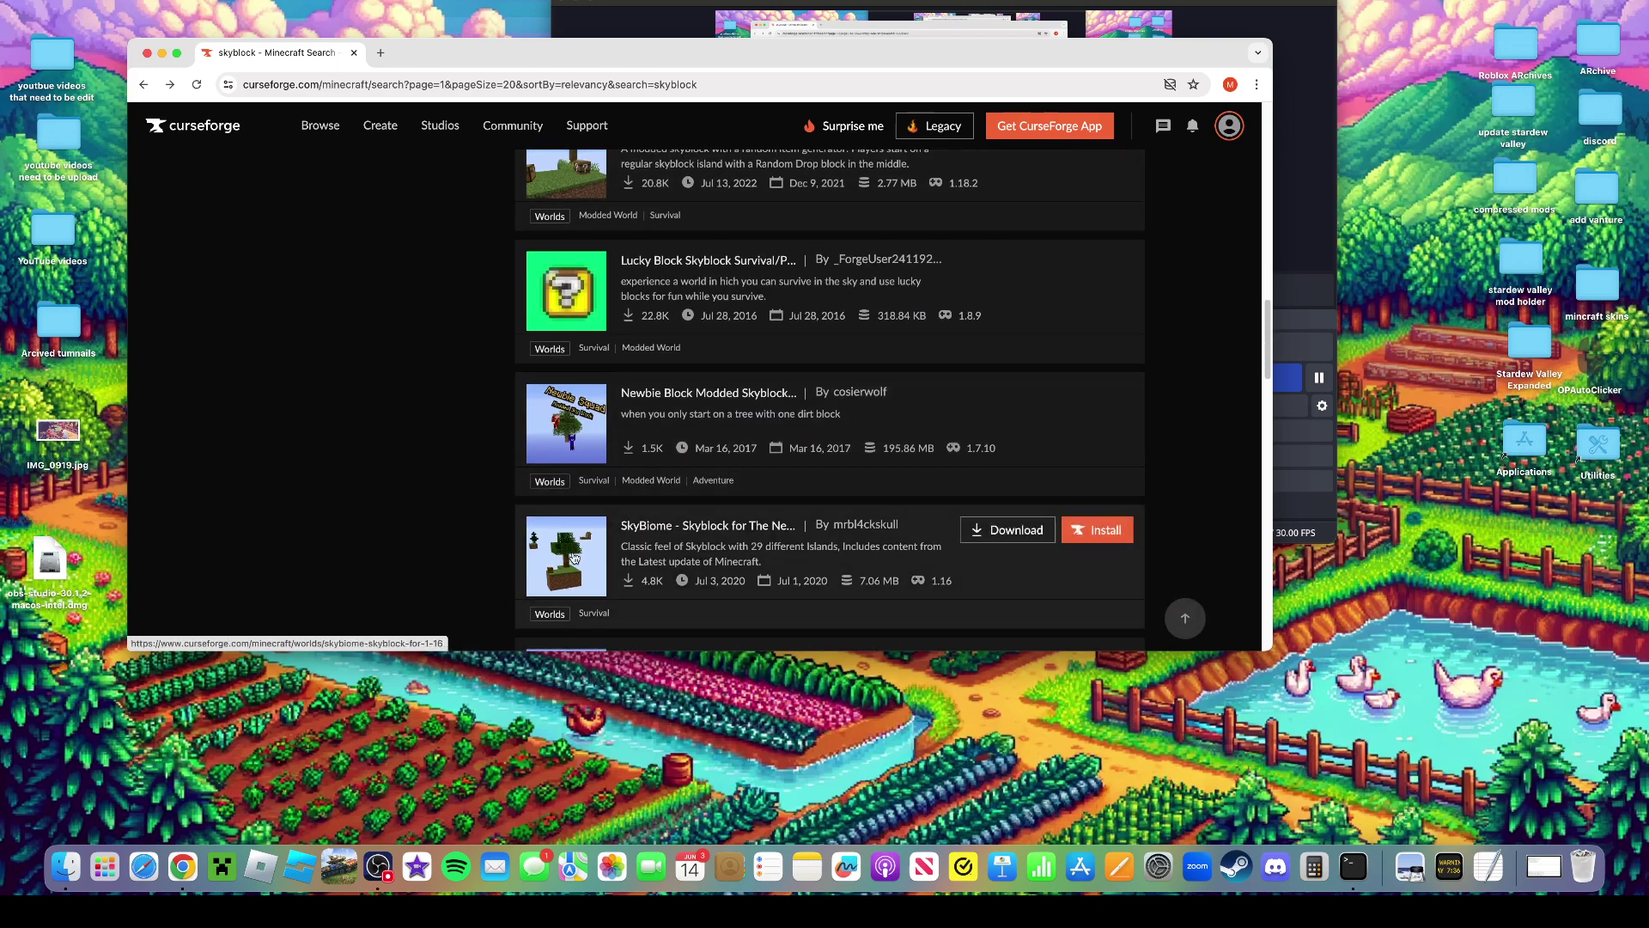
mouse_move(565, 555)
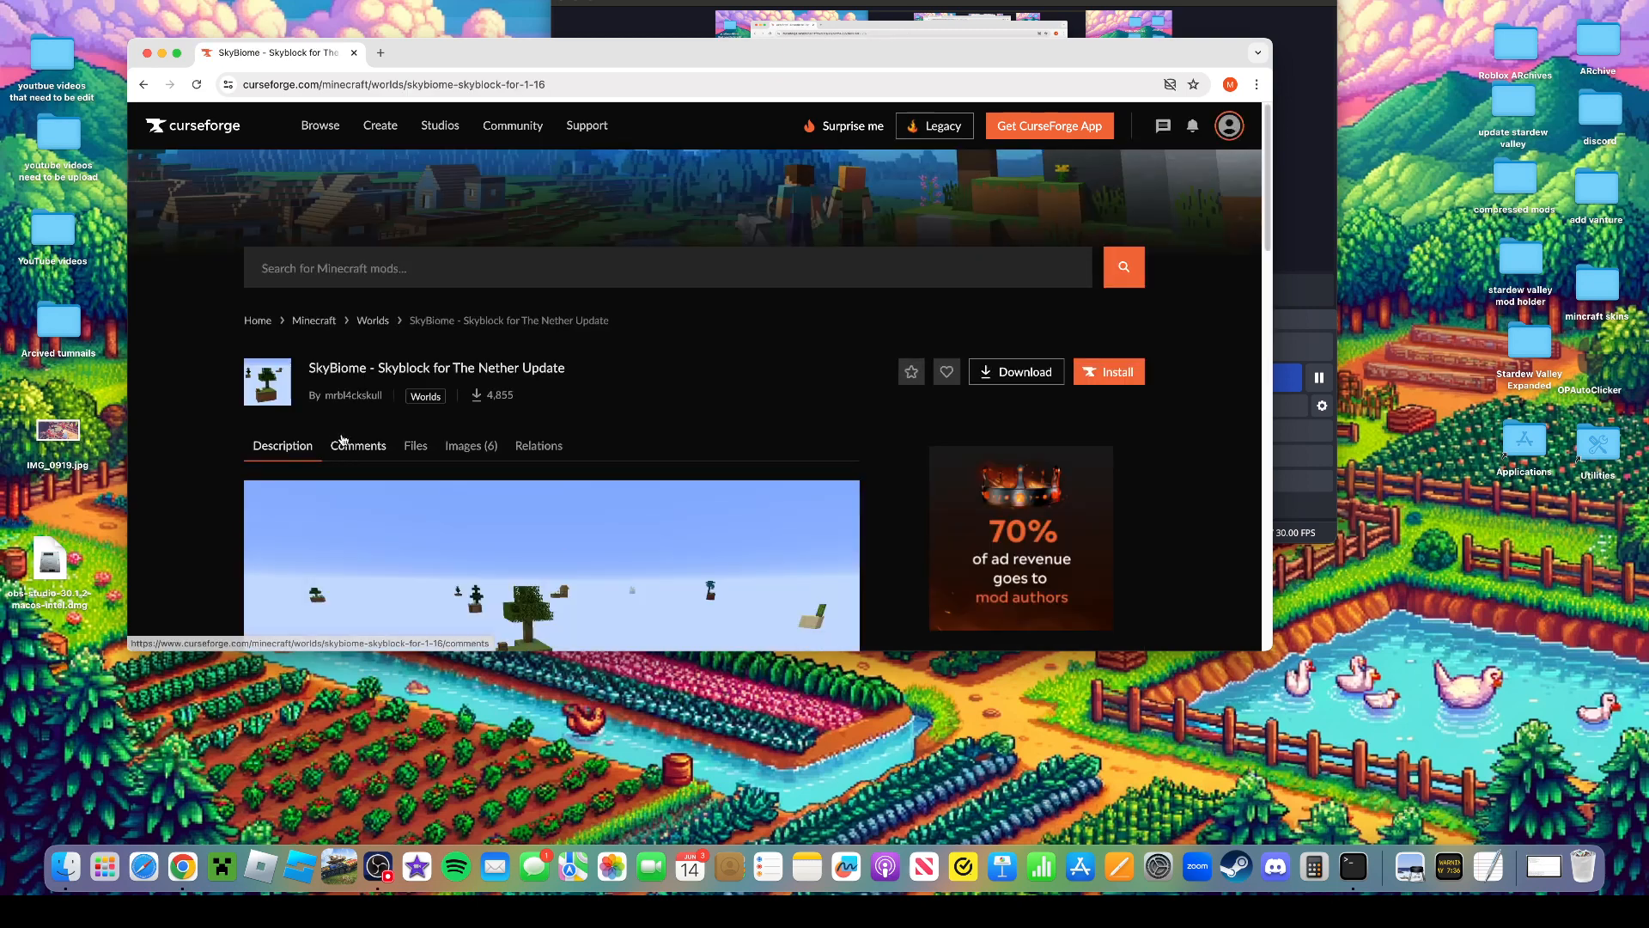
click(414, 445)
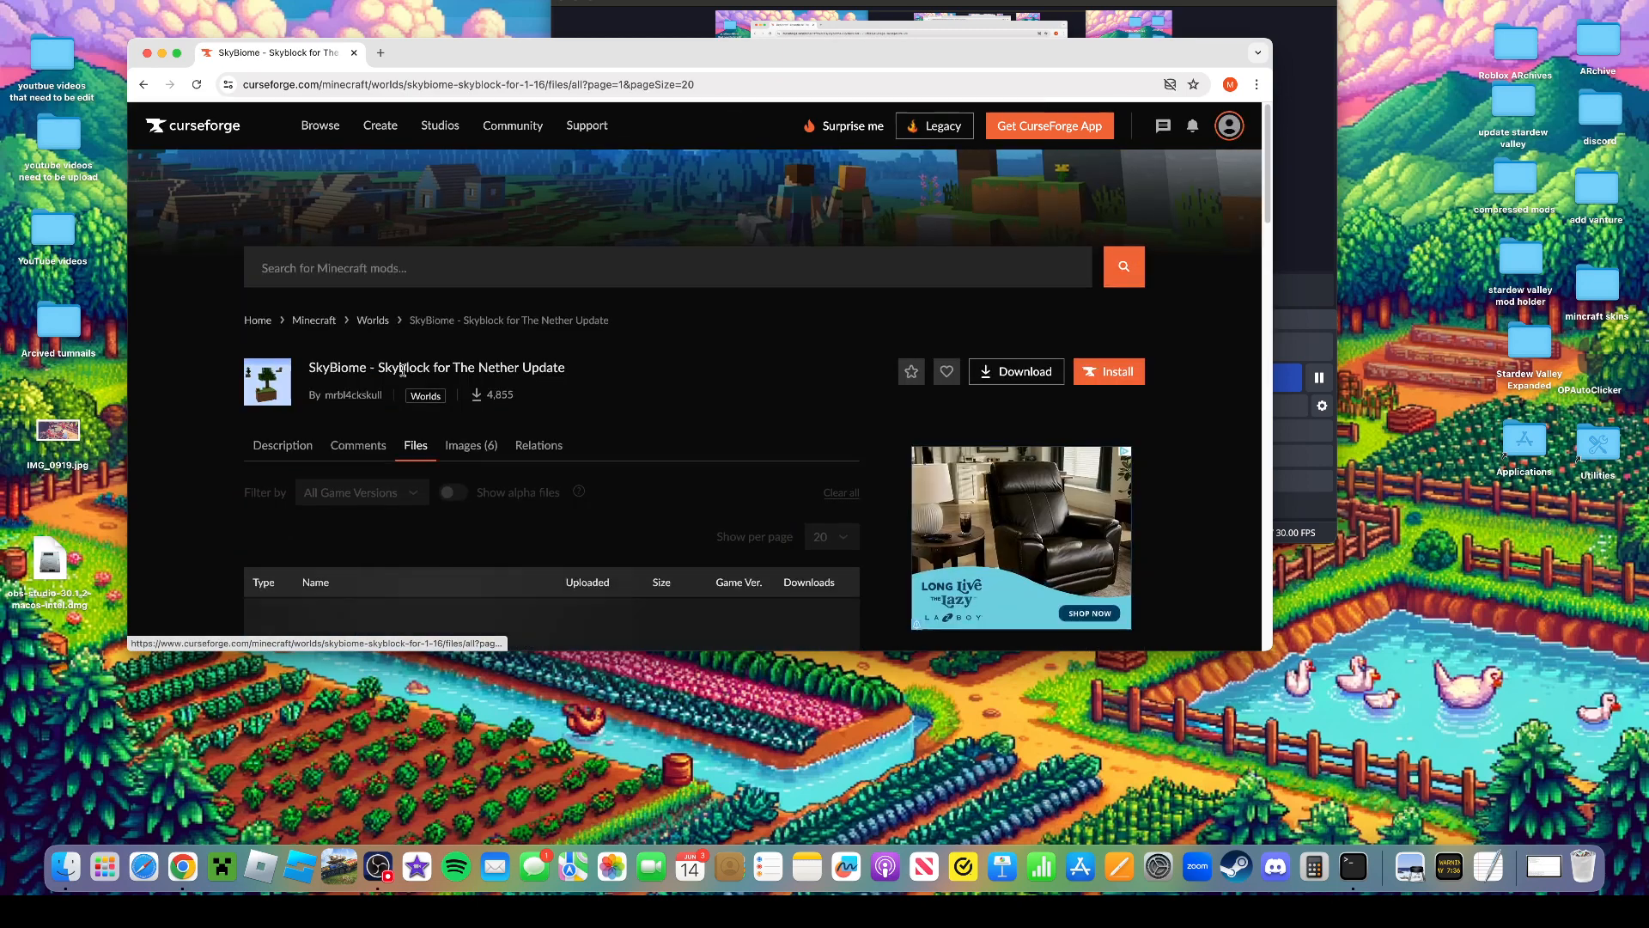
scroll(down, 3)
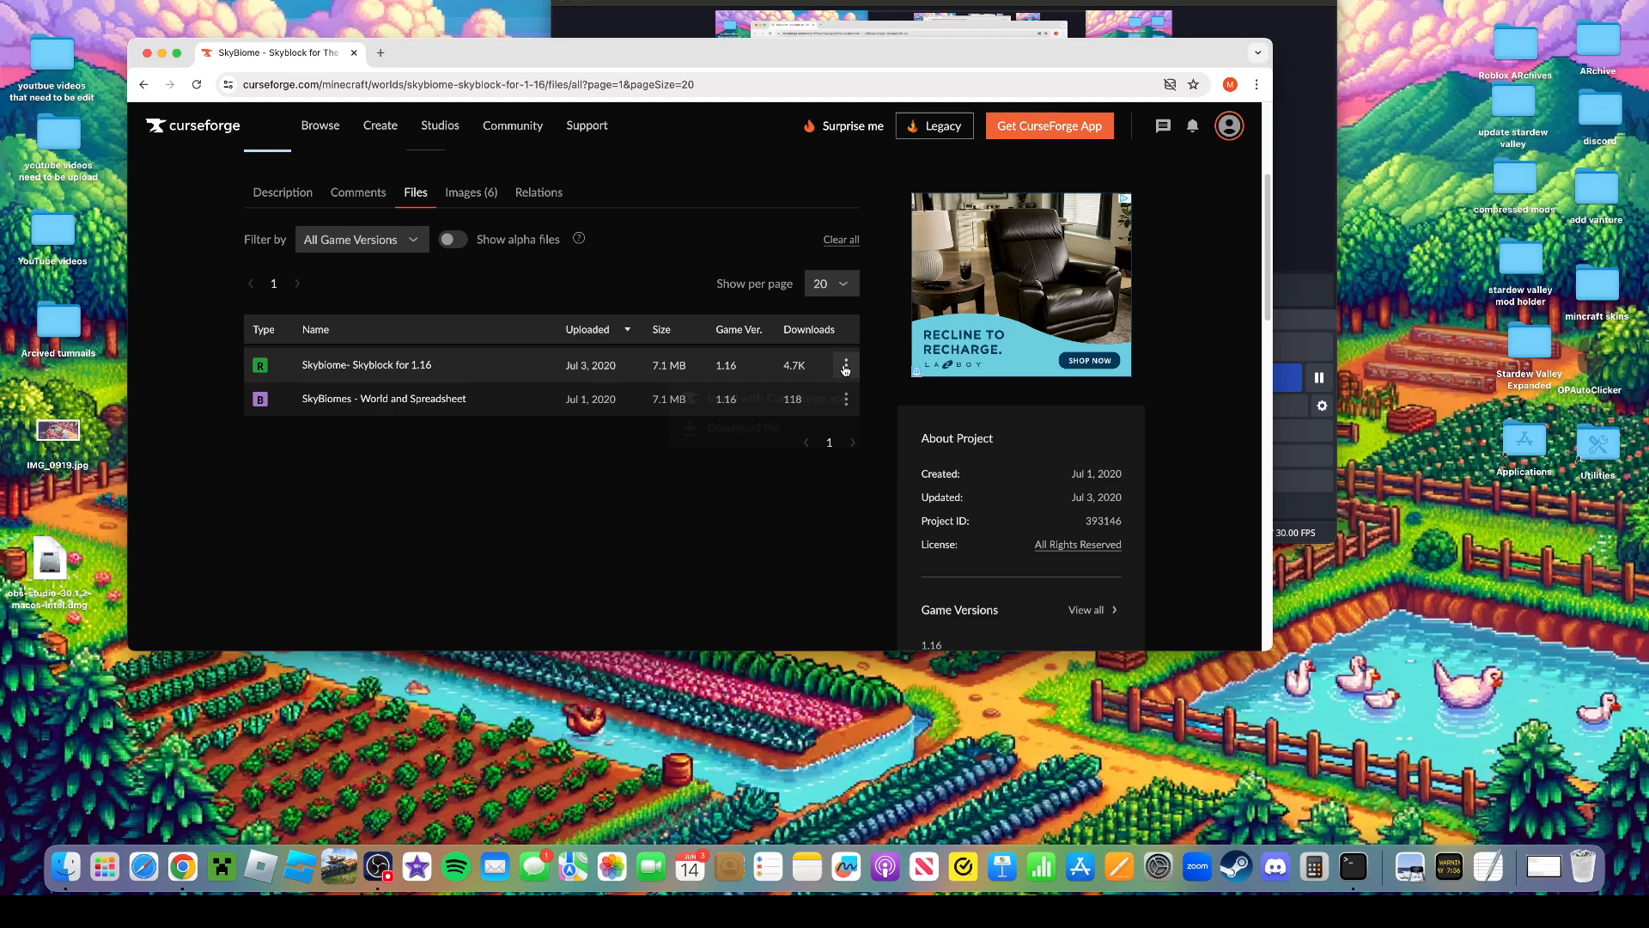
click(844, 364)
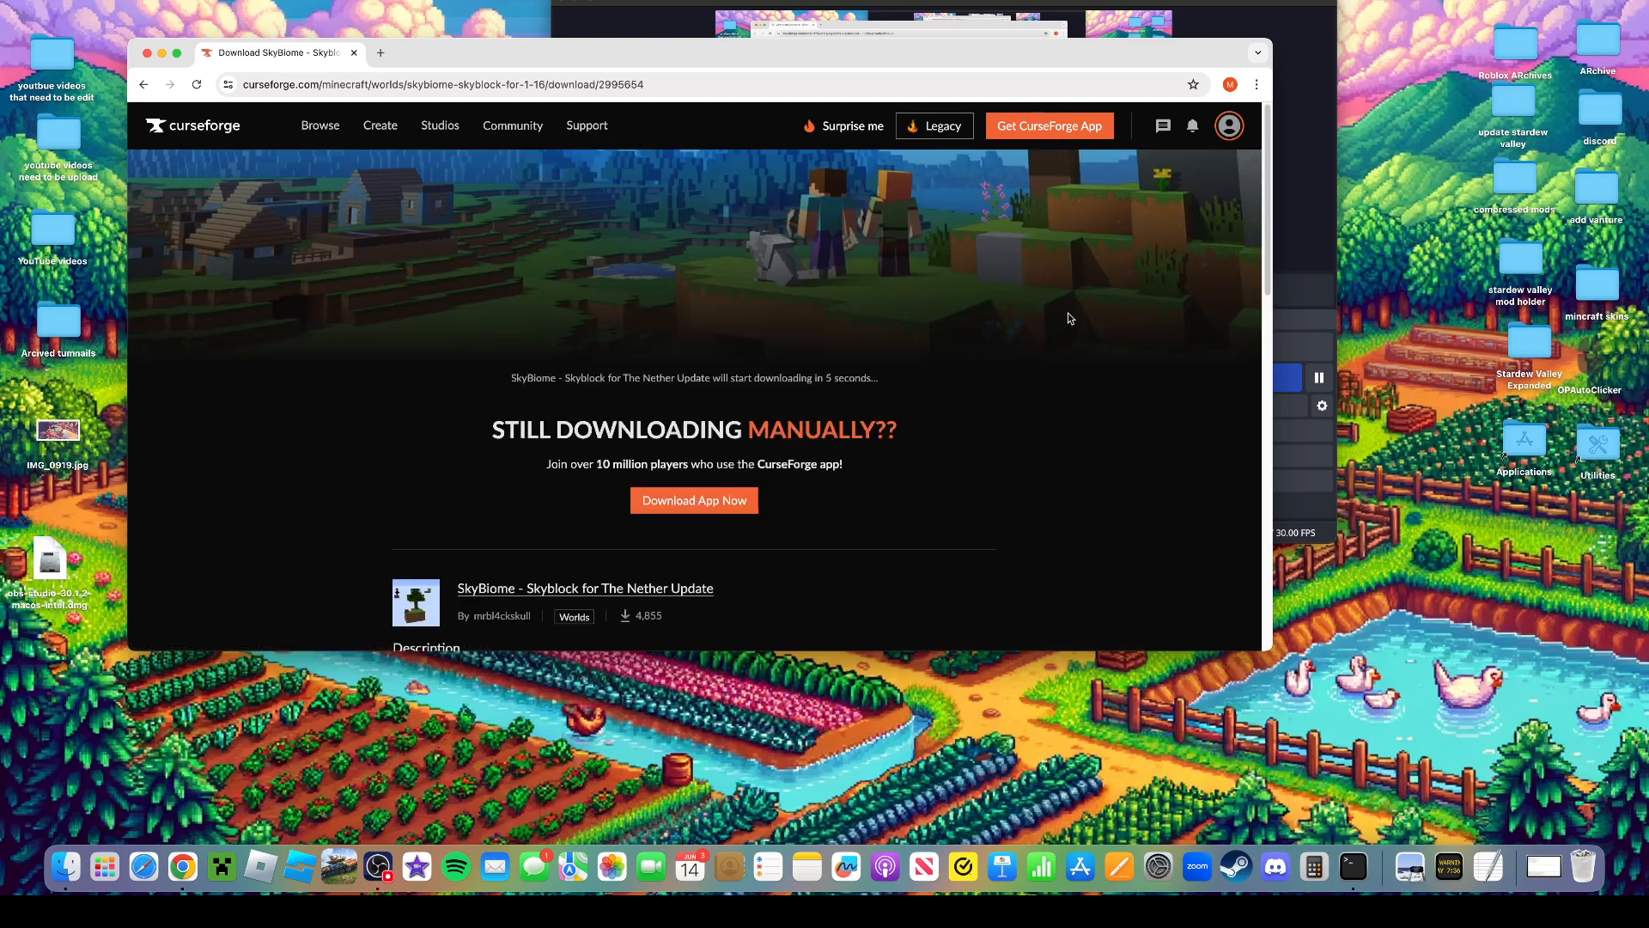
mouse_move(220, 865)
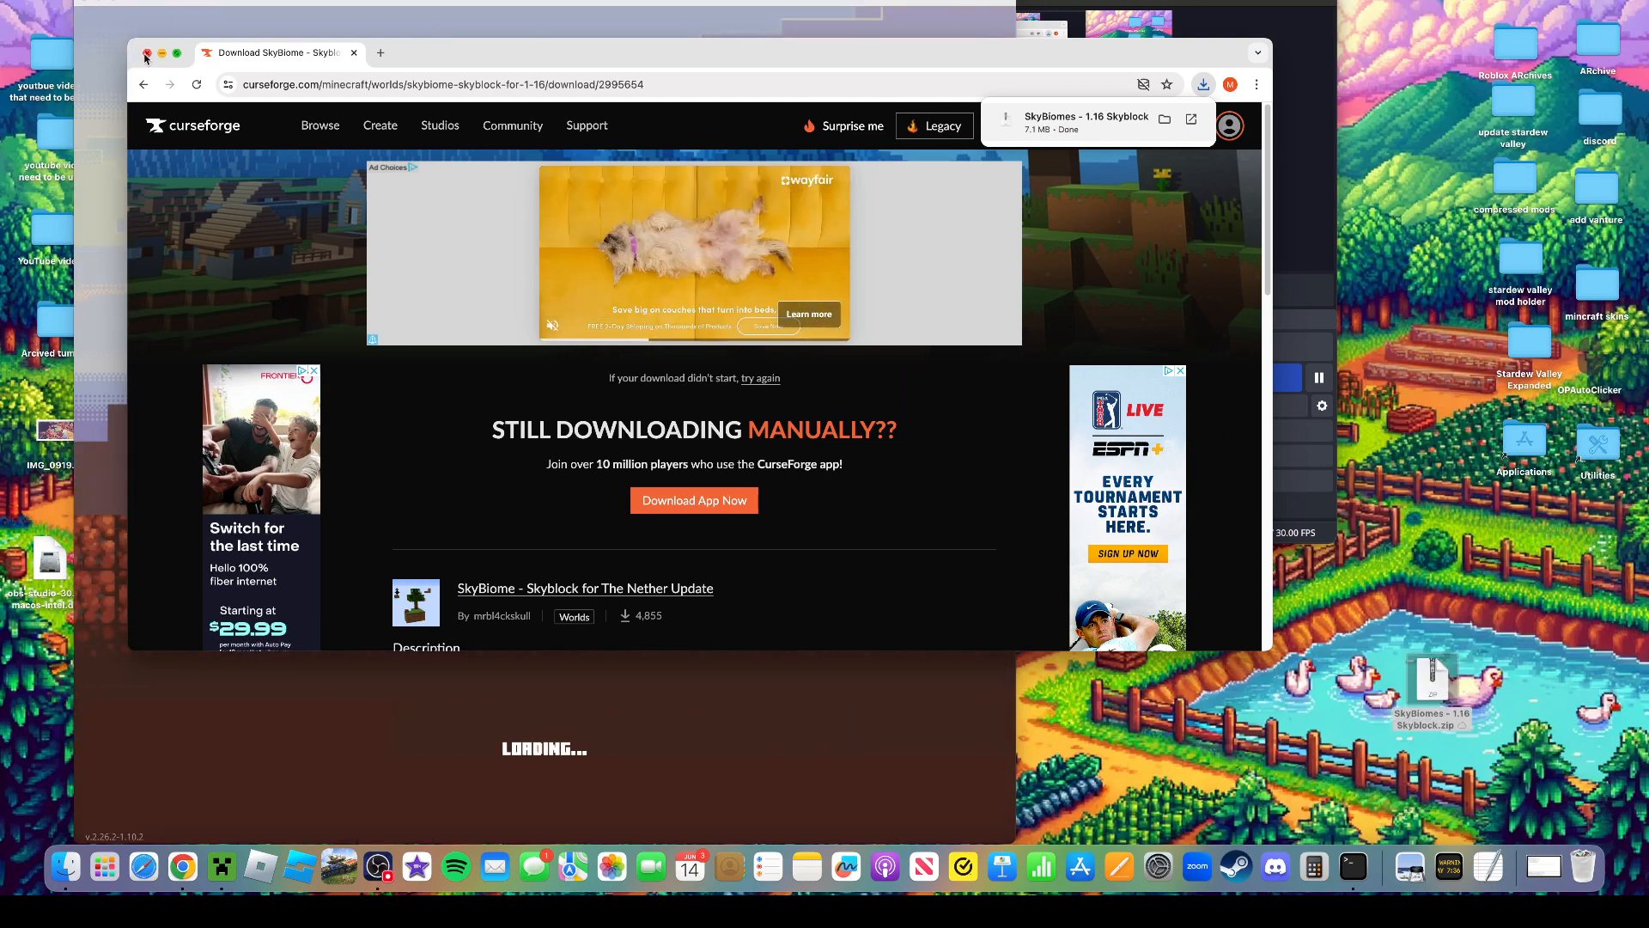
click(214, 867)
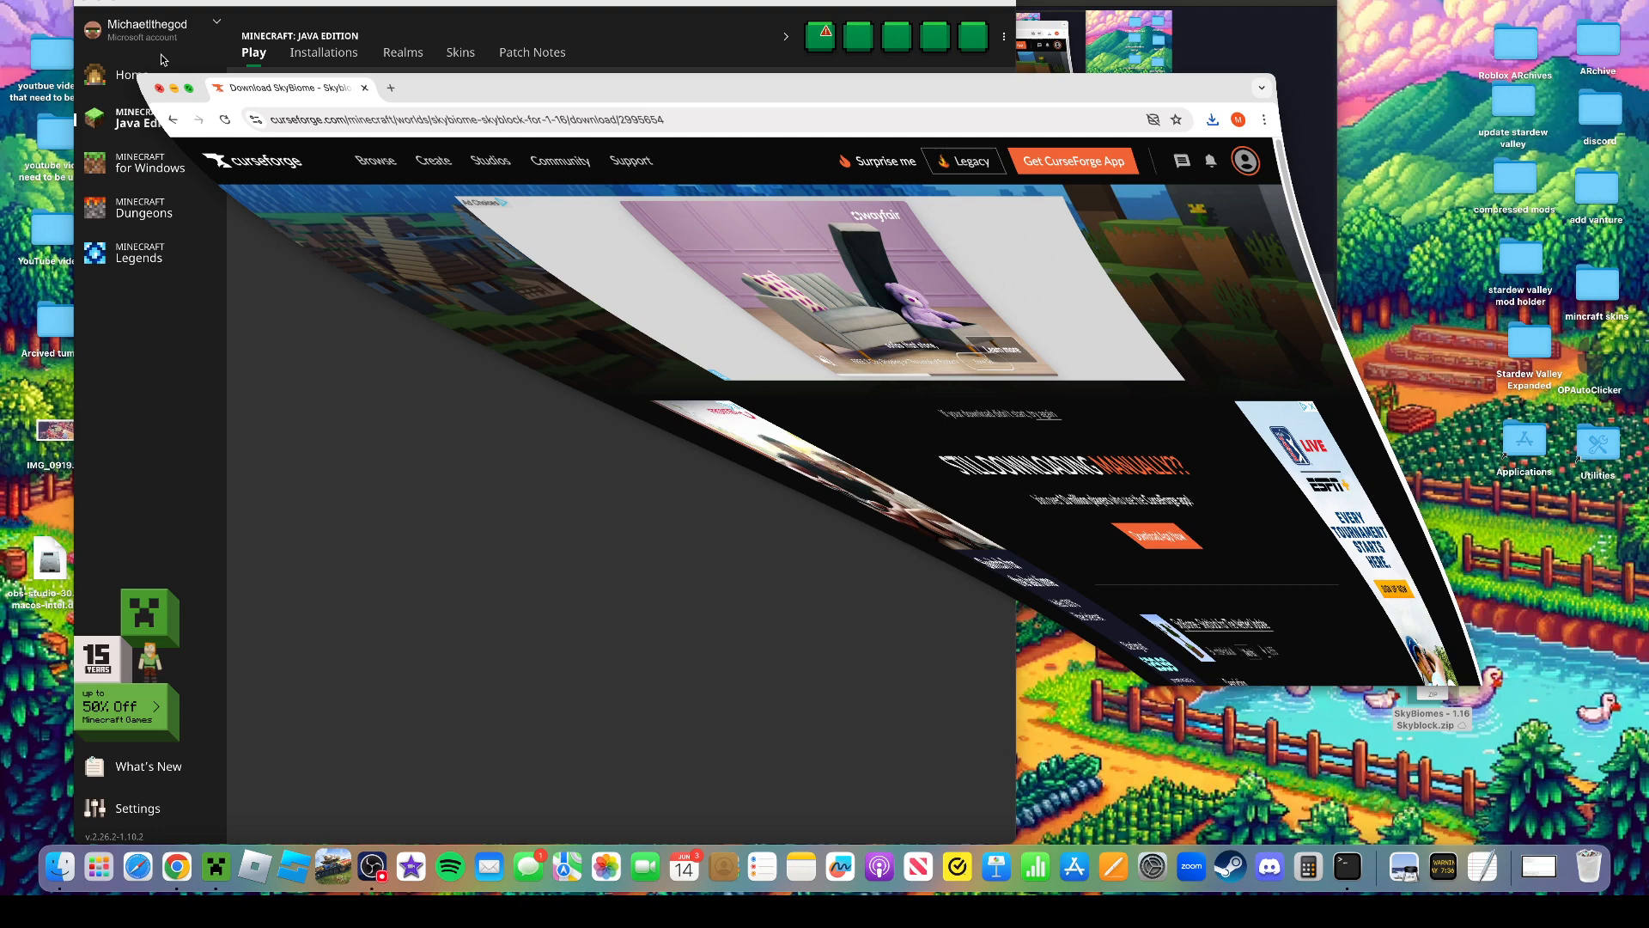
Delete the unnamed 1.12.2 installation from the Installations list
right_click(1431, 713)
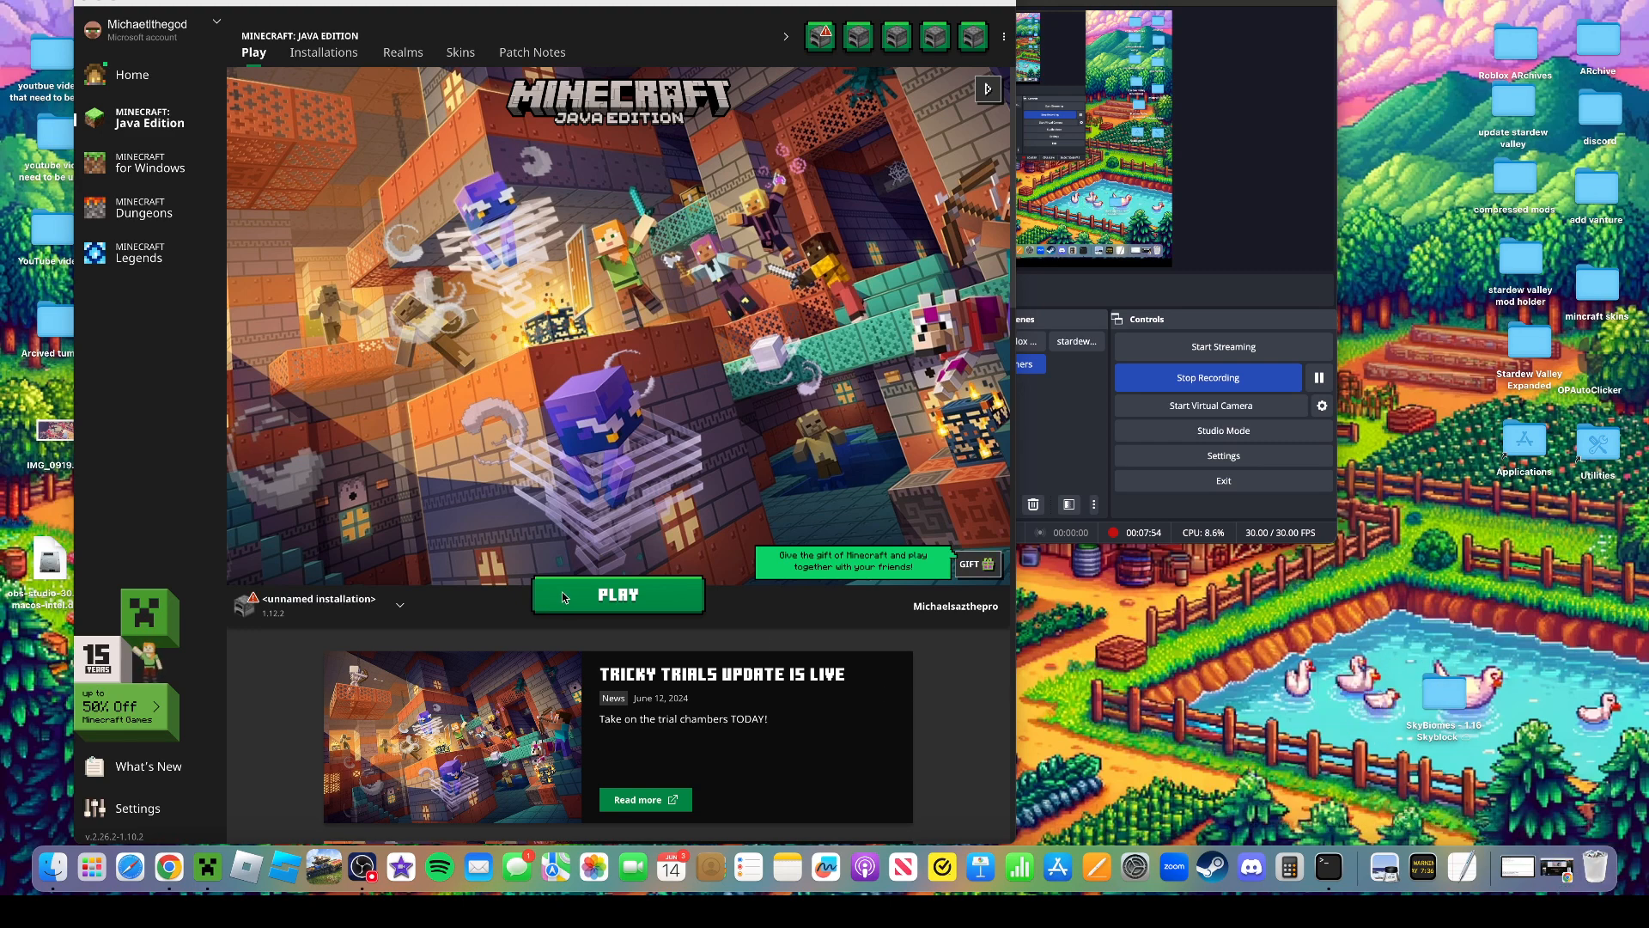
mouse_move(373, 173)
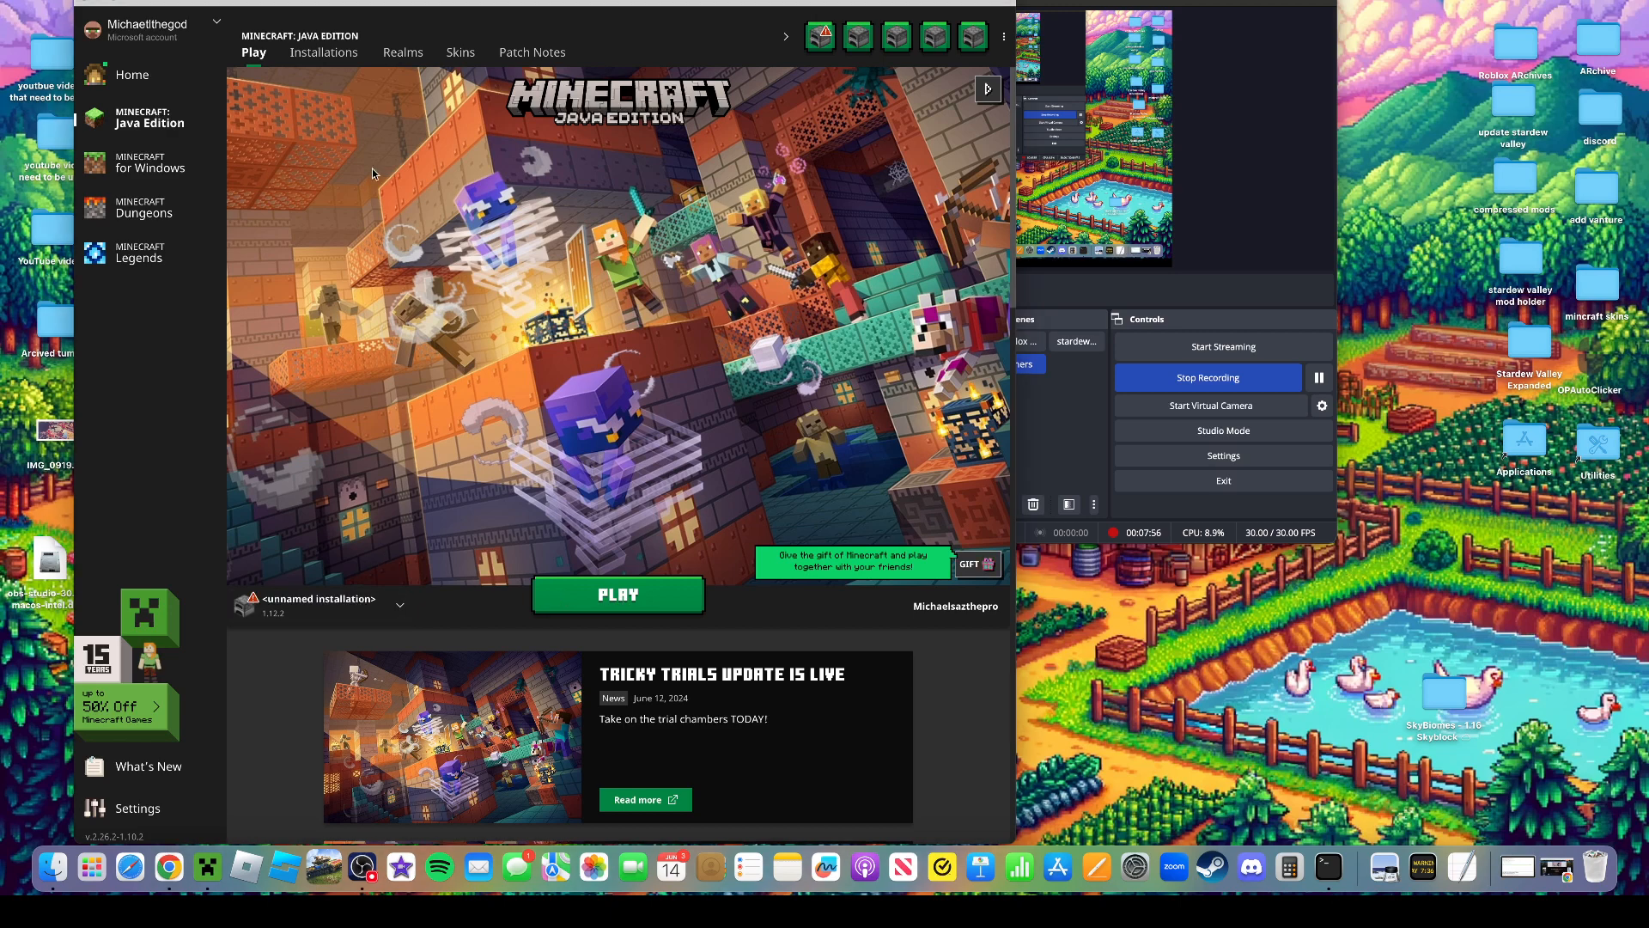
click(323, 51)
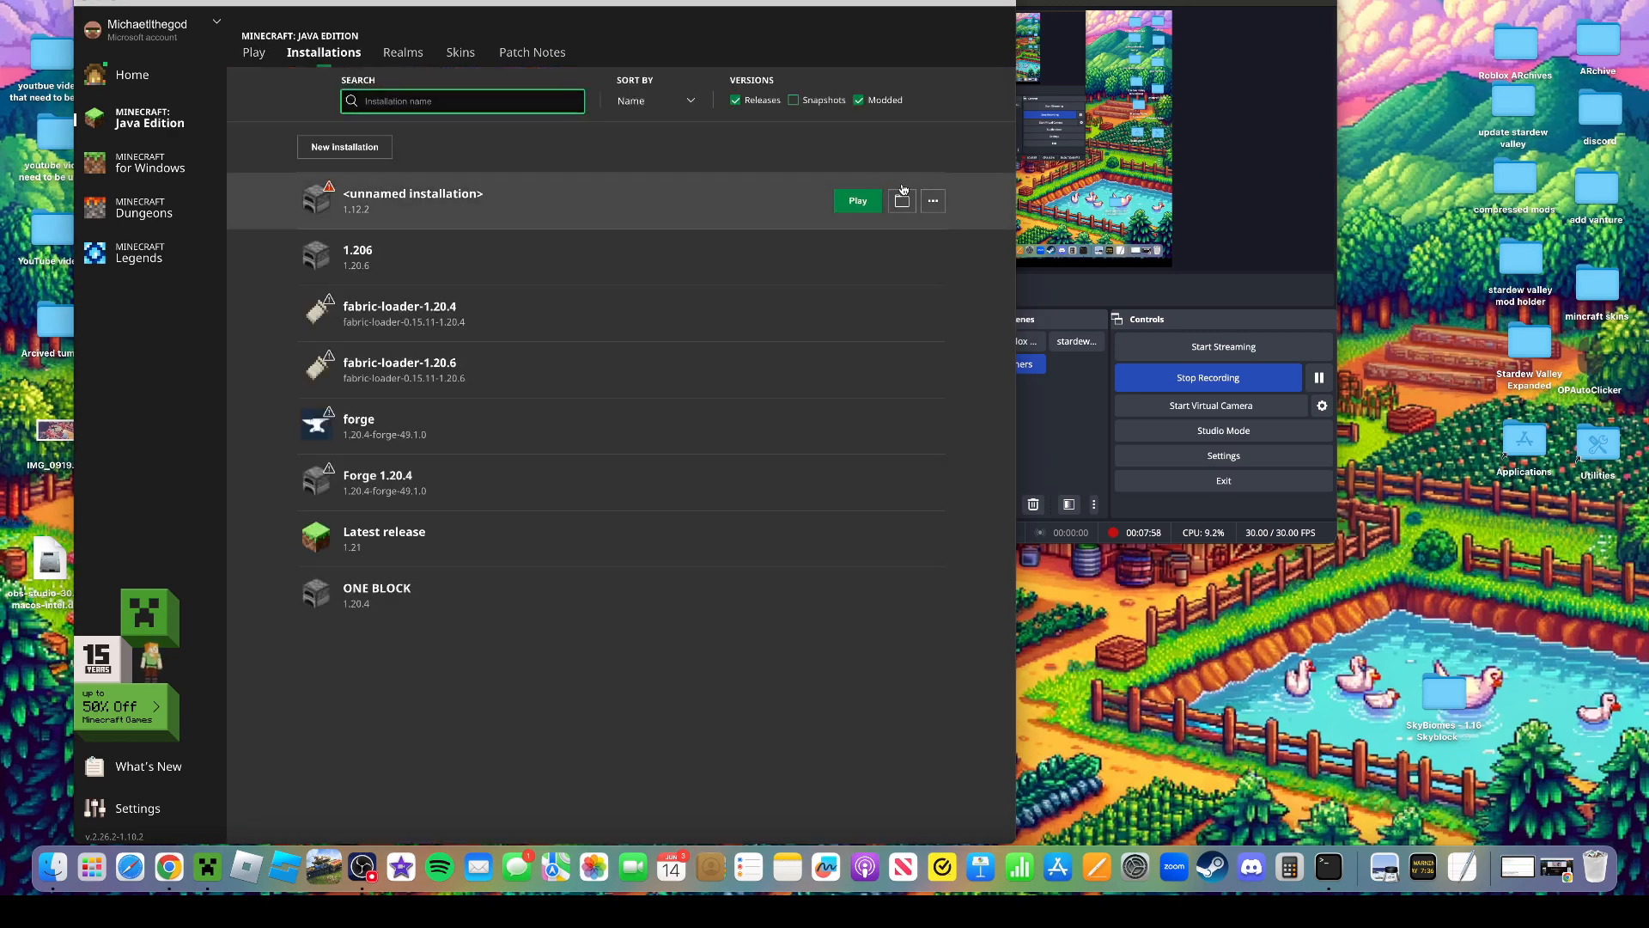
click(932, 199)
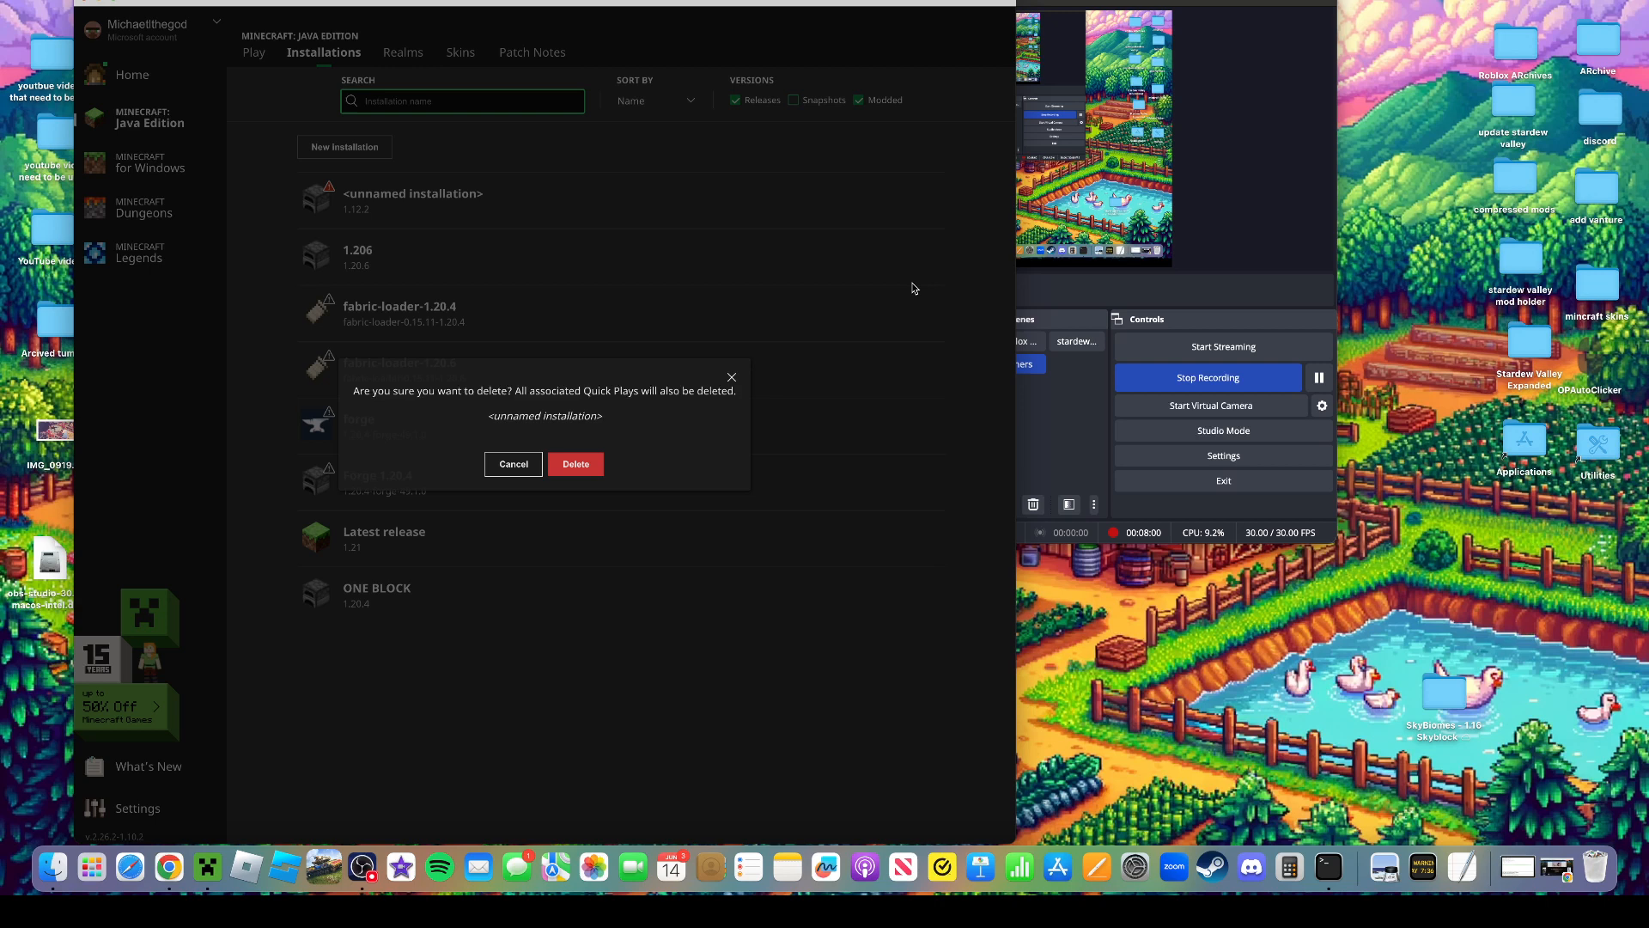
click(574, 464)
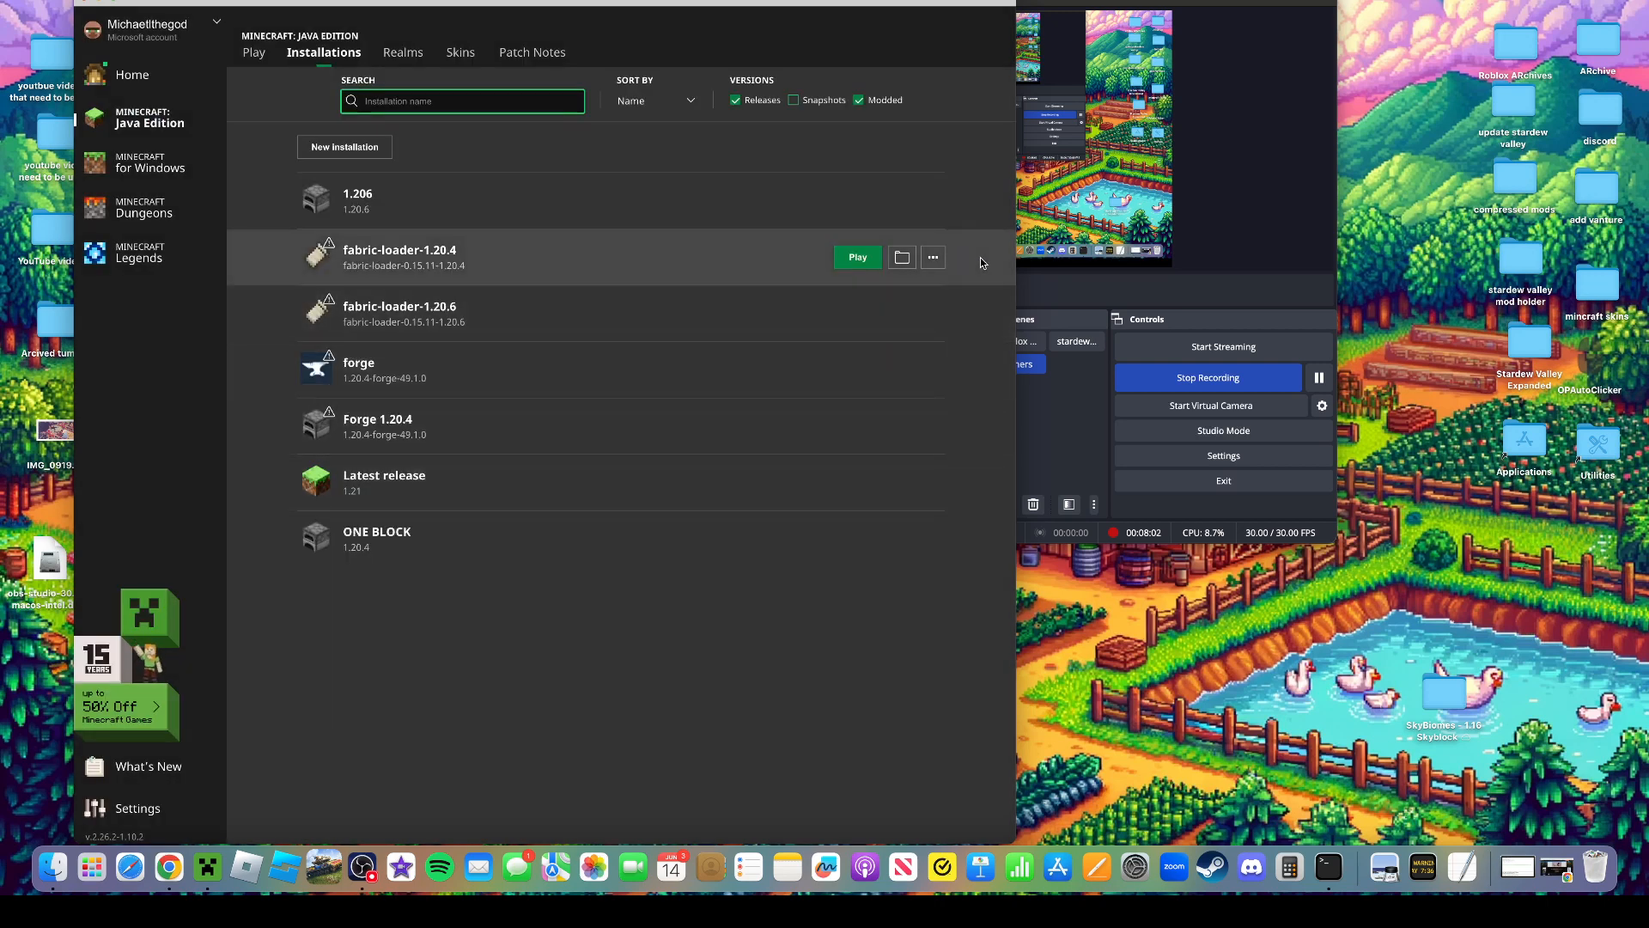
Move the SkyBiomes world folder into the game's saves folder and return to Play
click(902, 256)
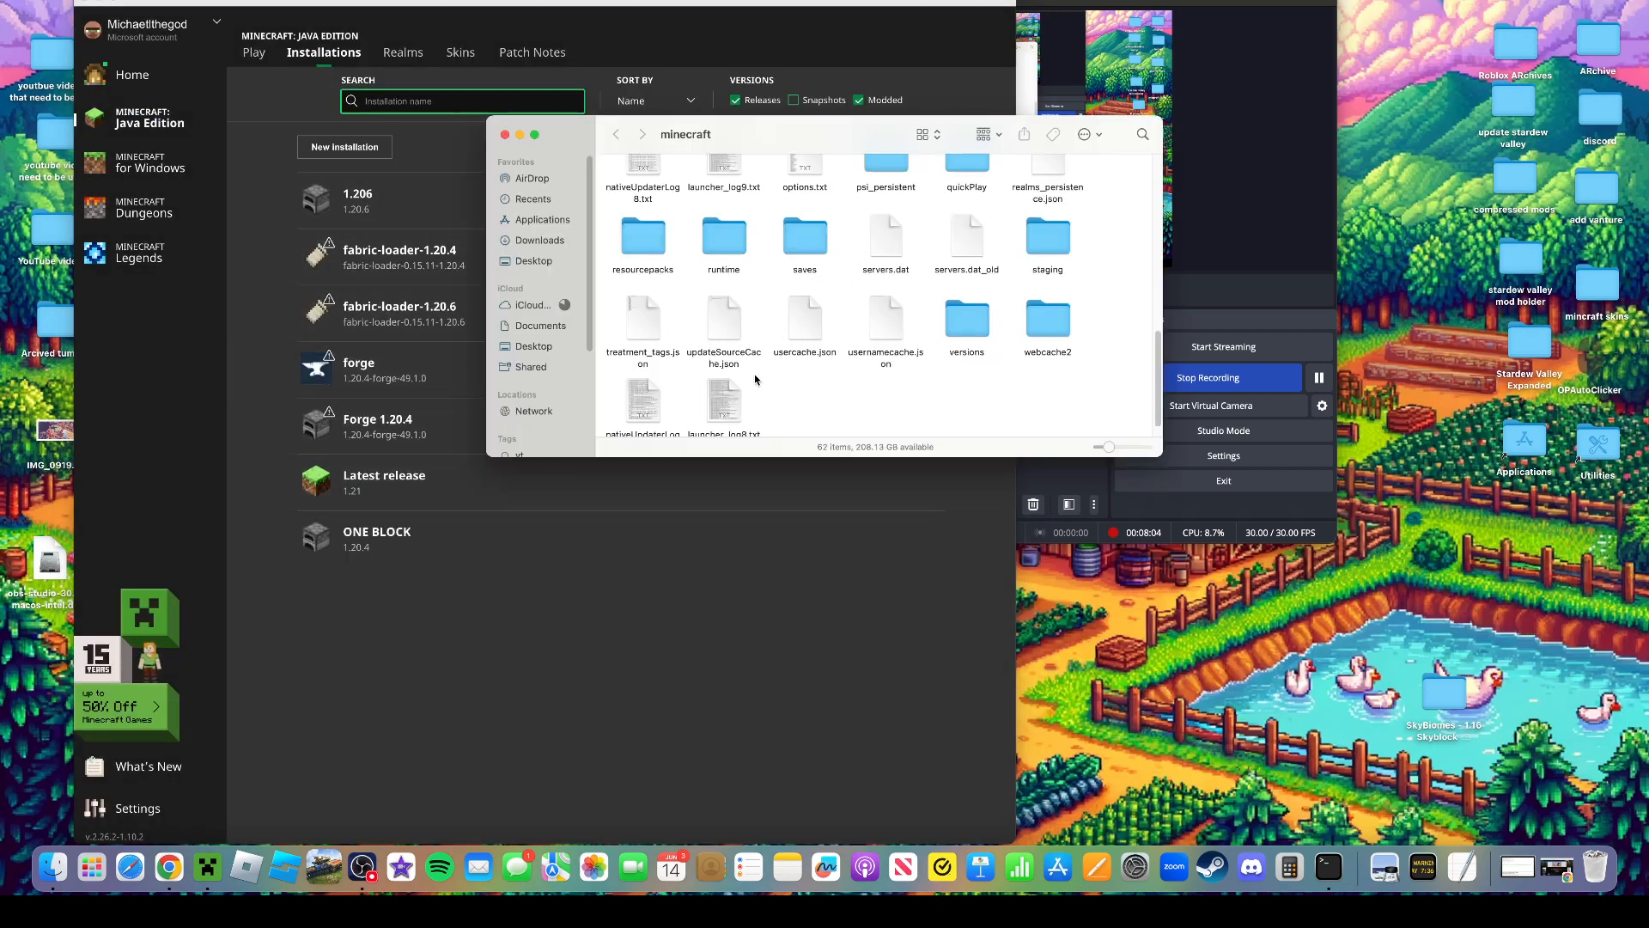
mouse_move(825, 207)
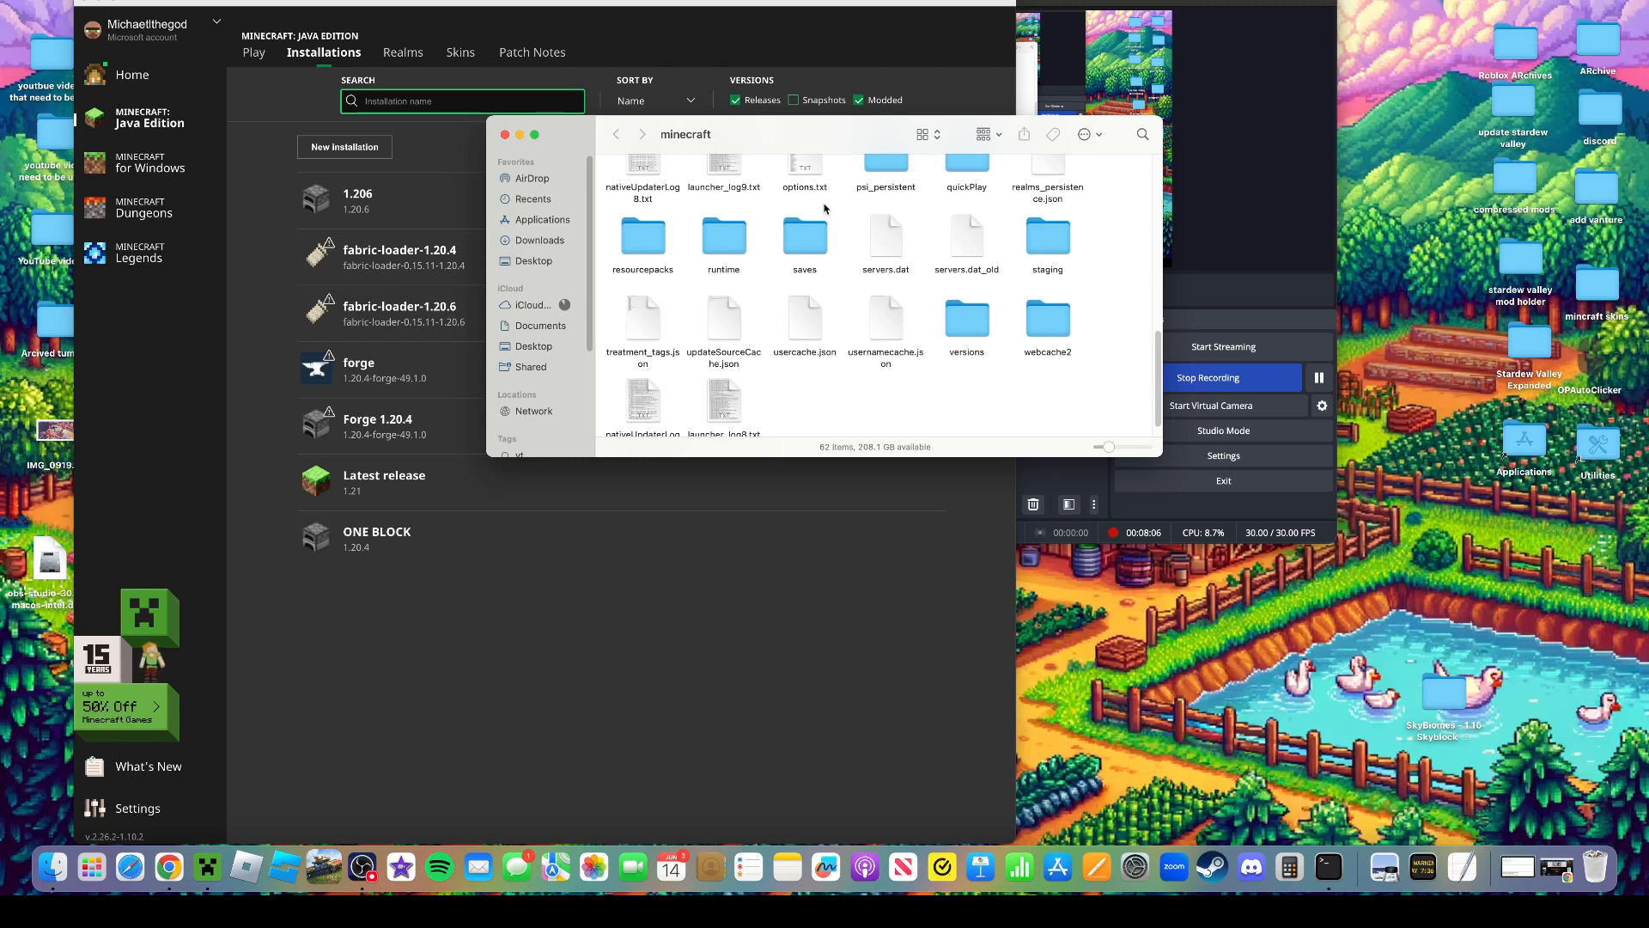
double_click(804, 237)
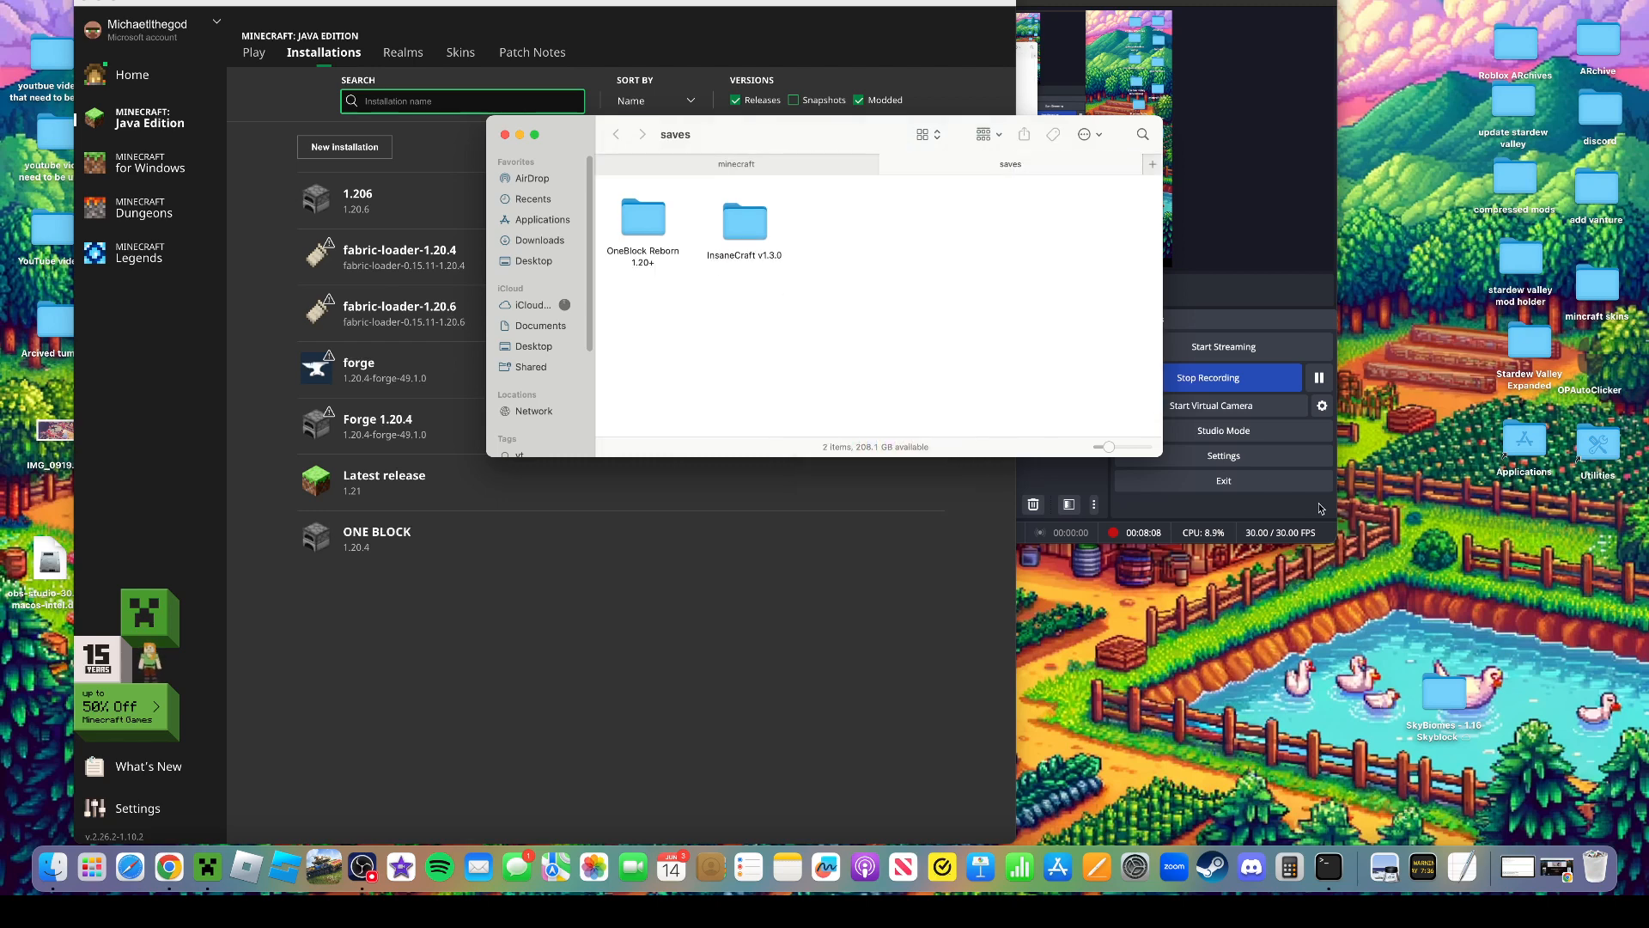
click(744, 216)
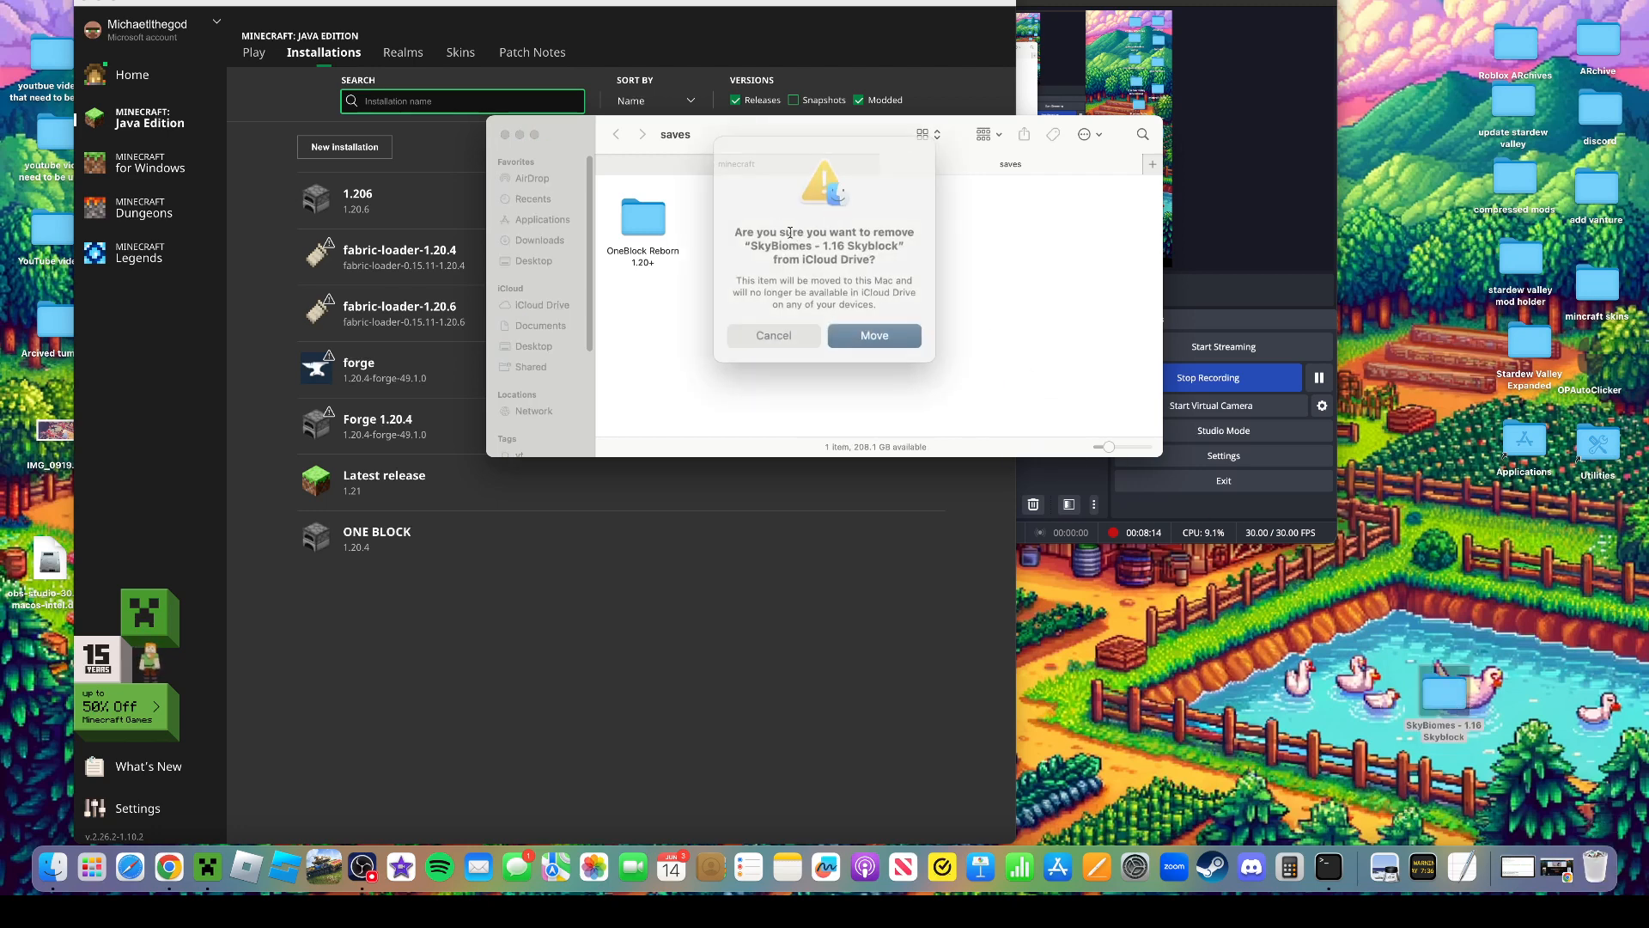
click(873, 335)
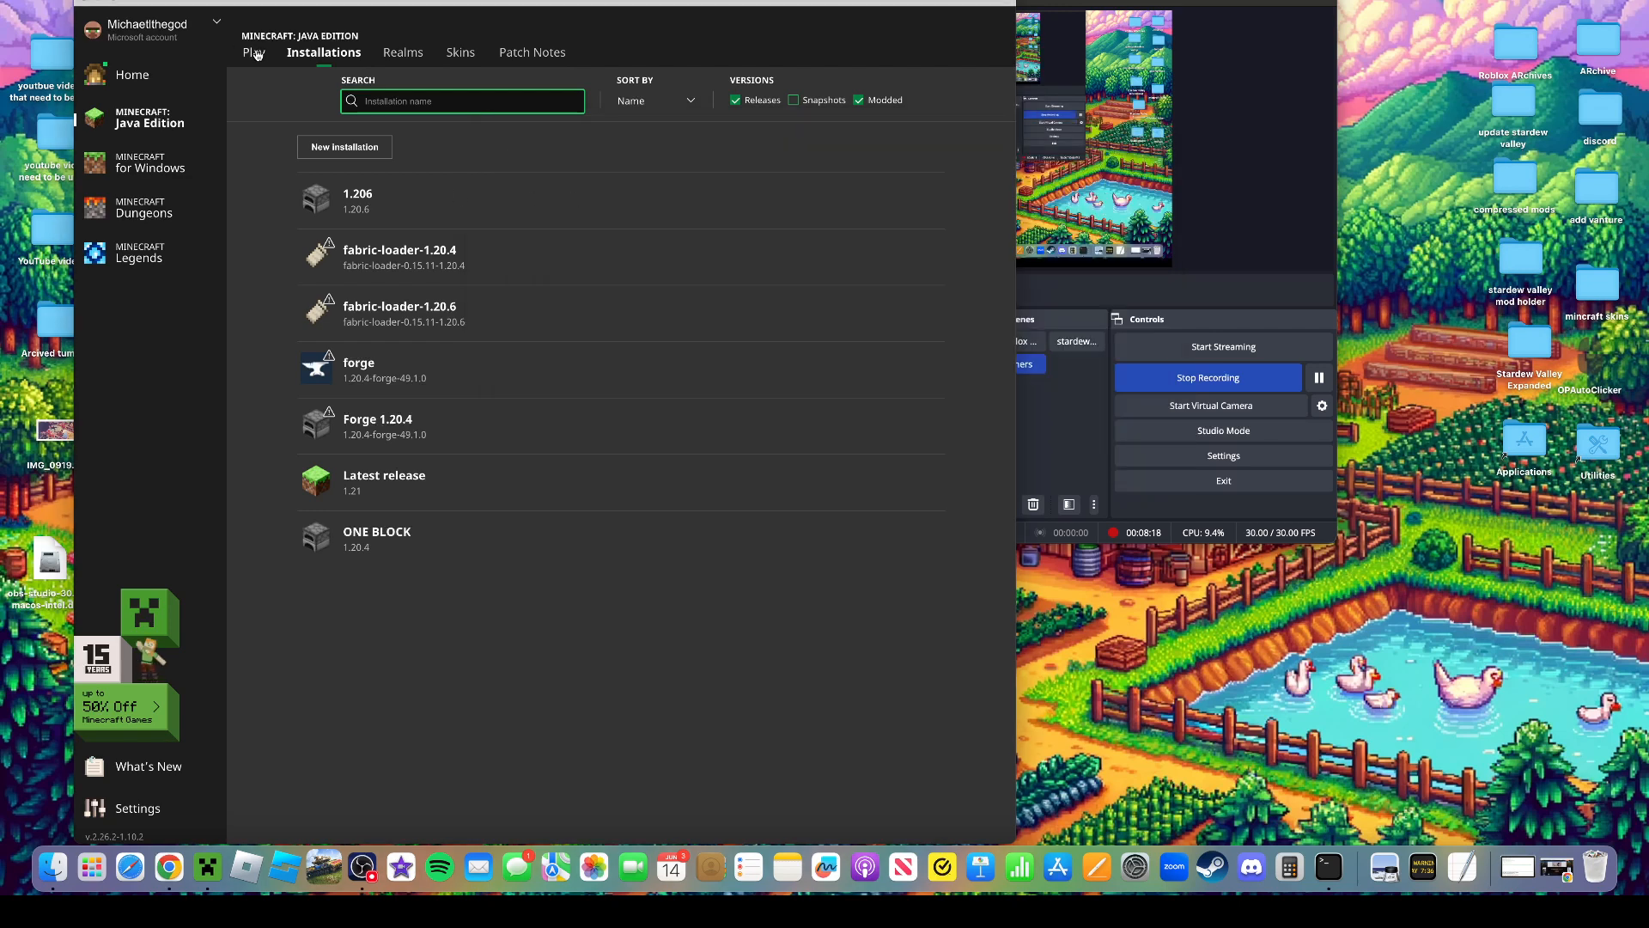
click(255, 52)
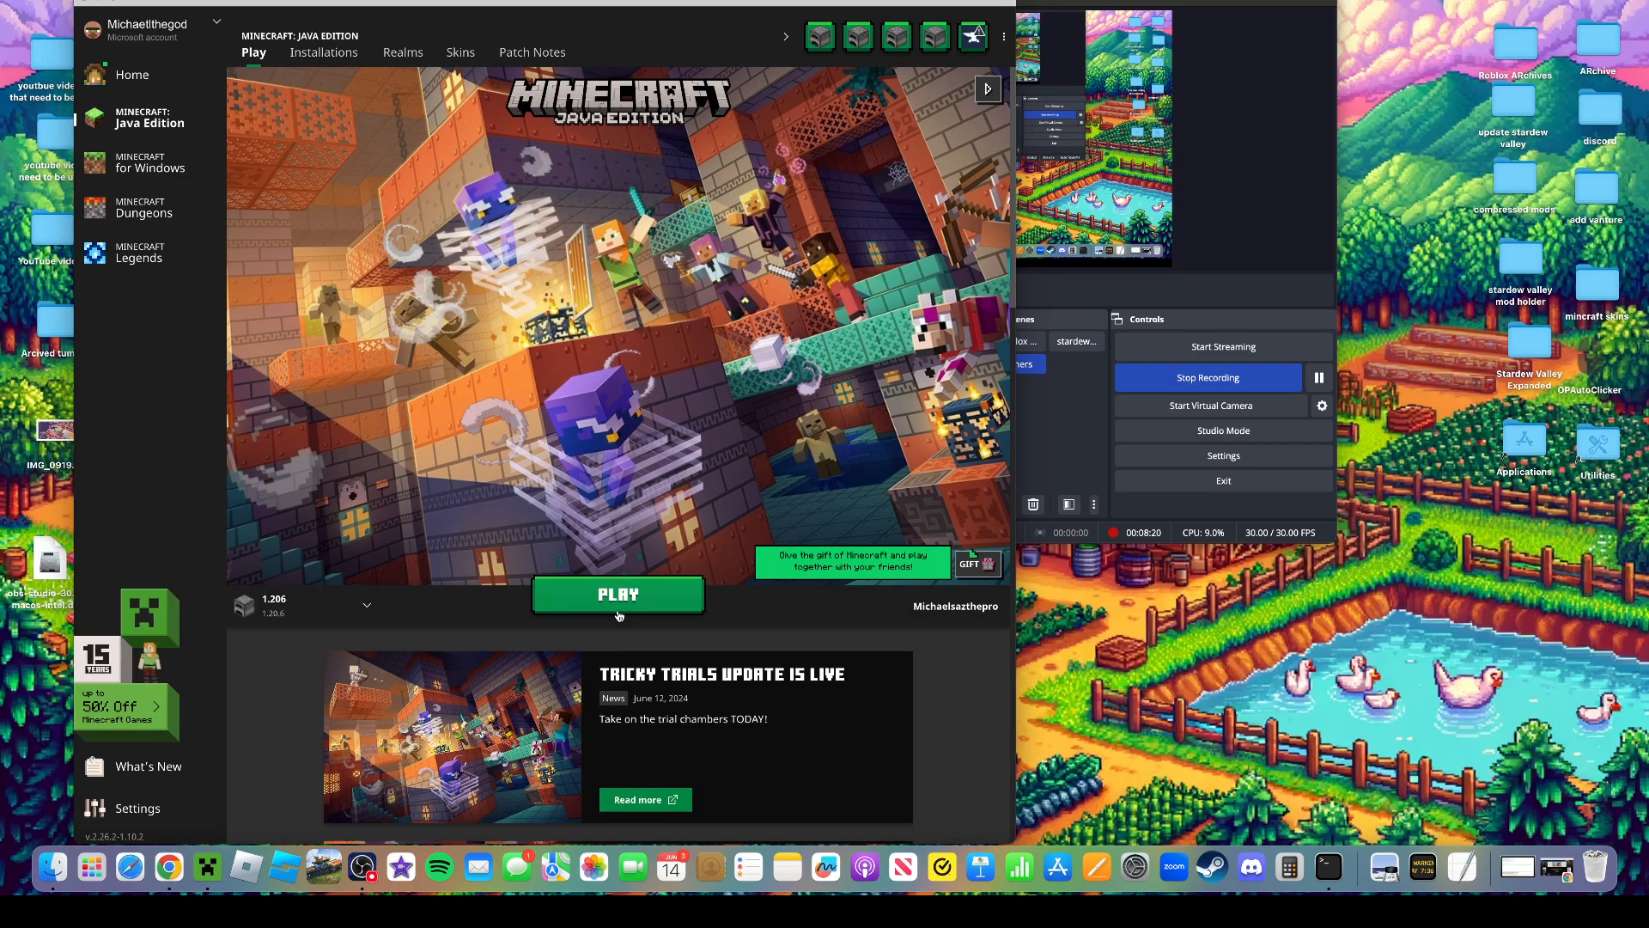
click(617, 596)
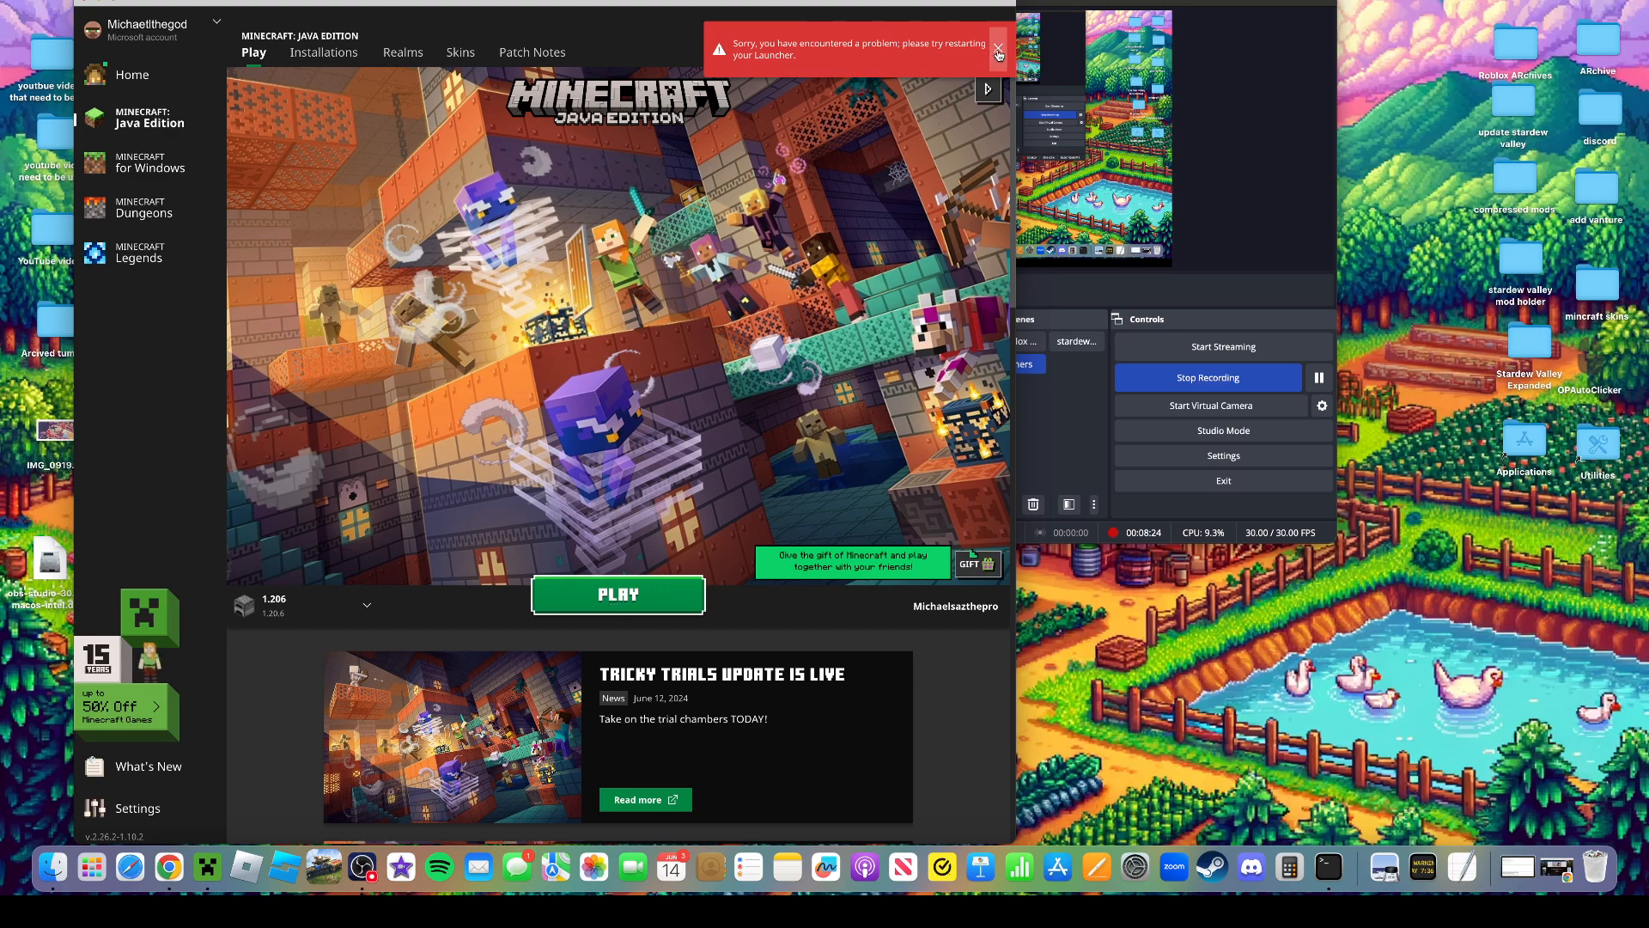
click(997, 54)
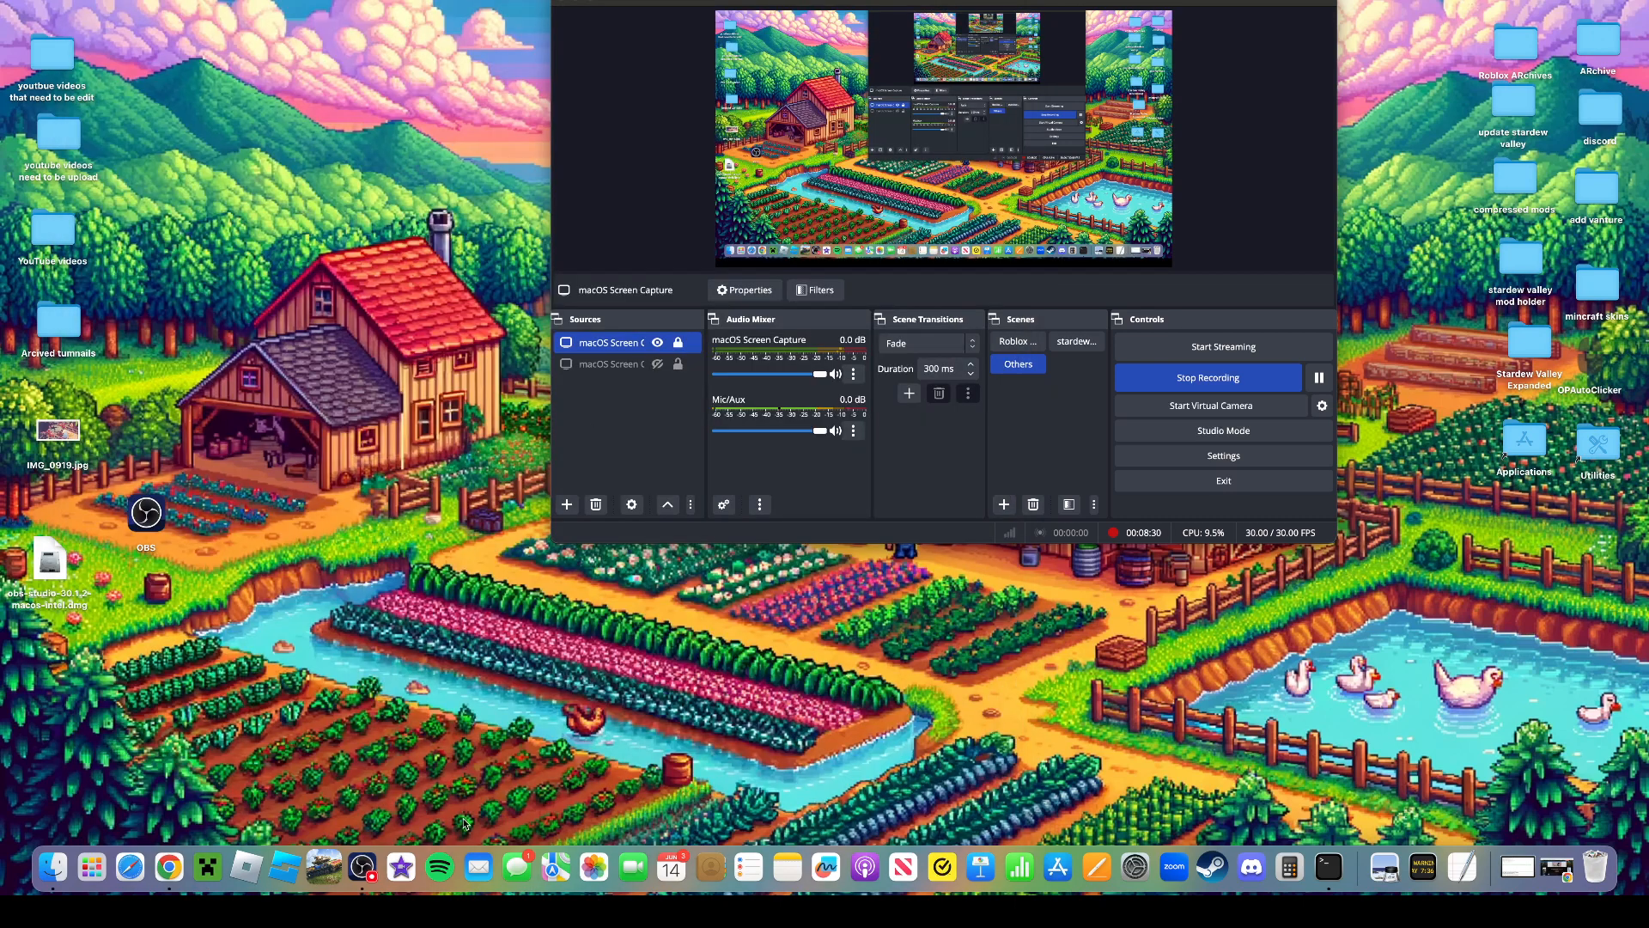
mouse_move(208, 866)
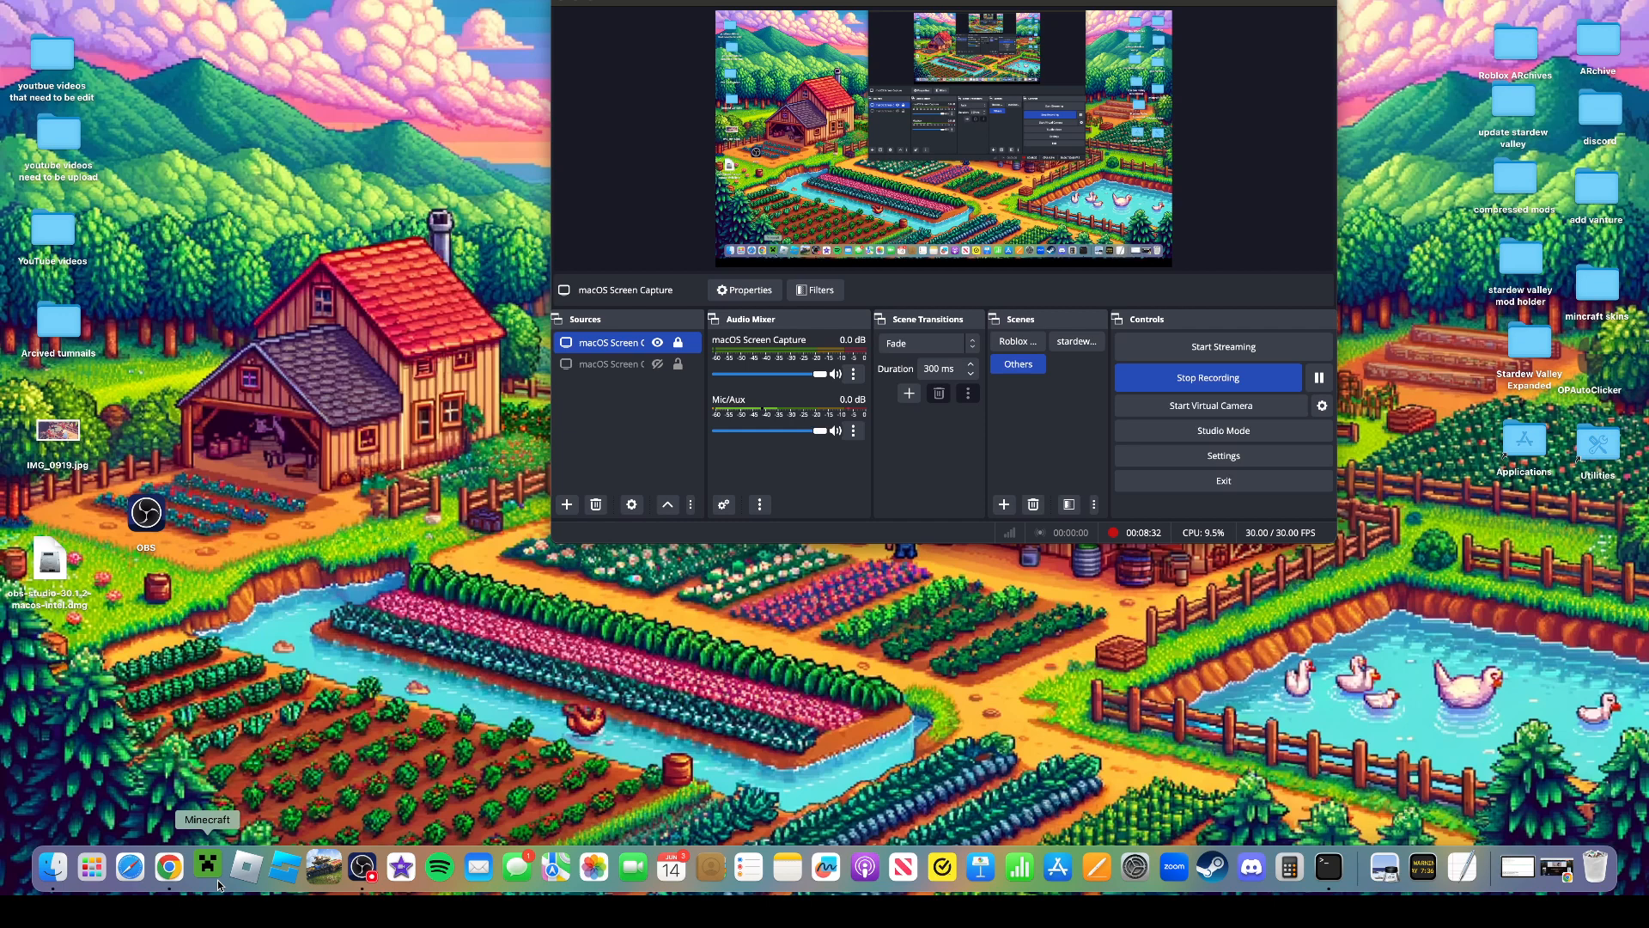
click(208, 866)
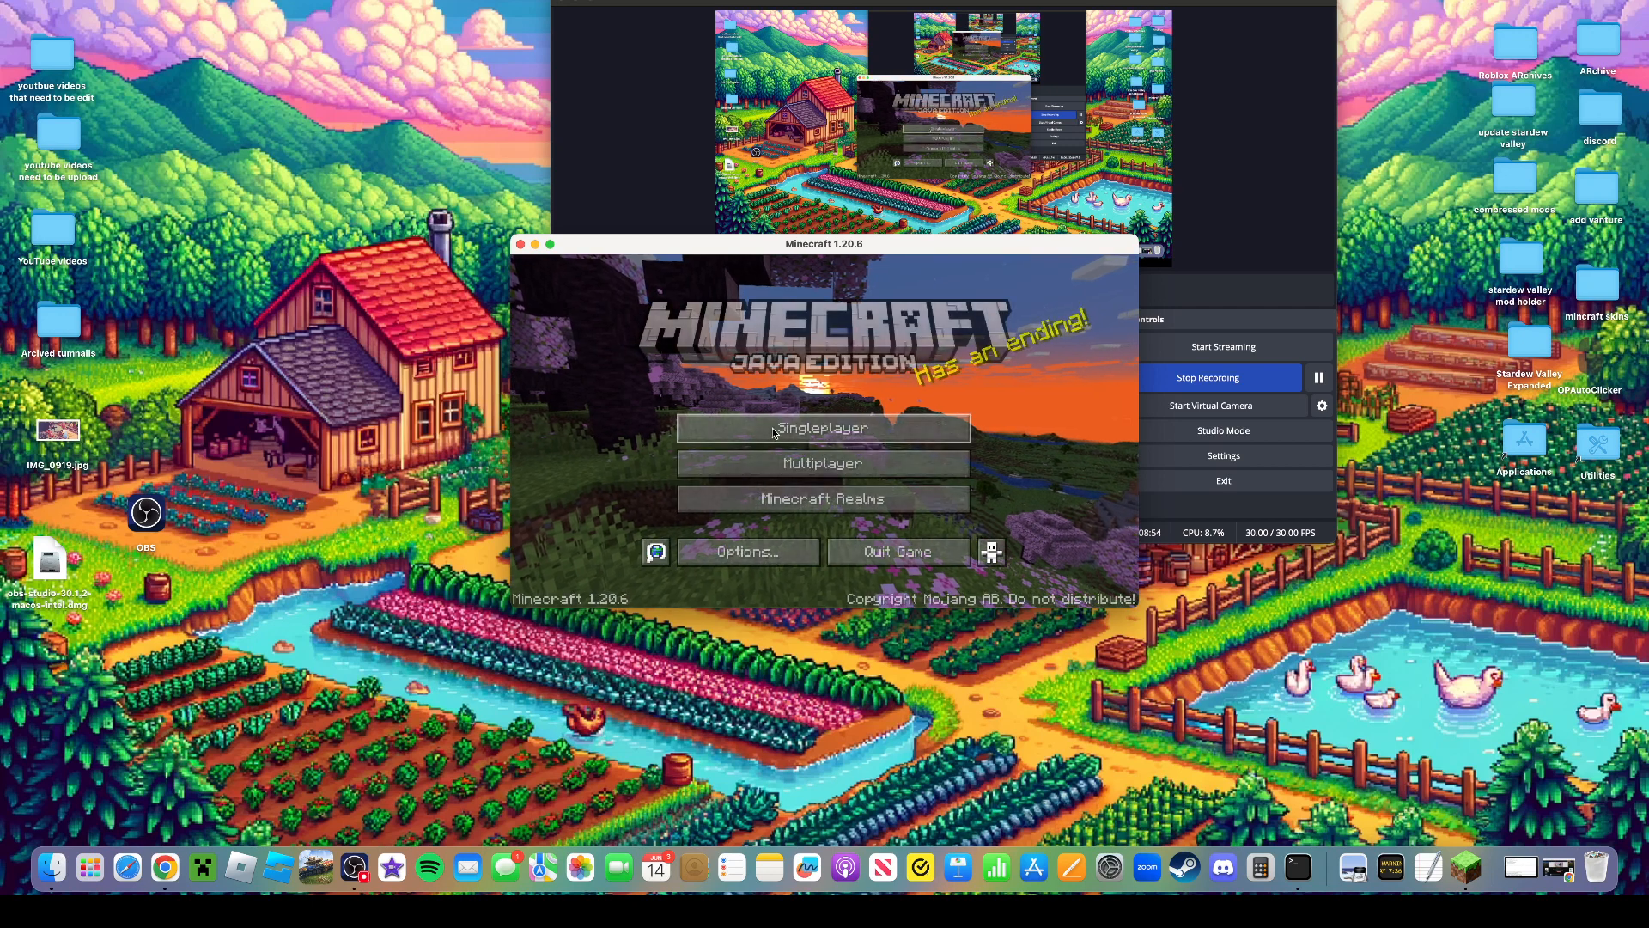
click(823, 428)
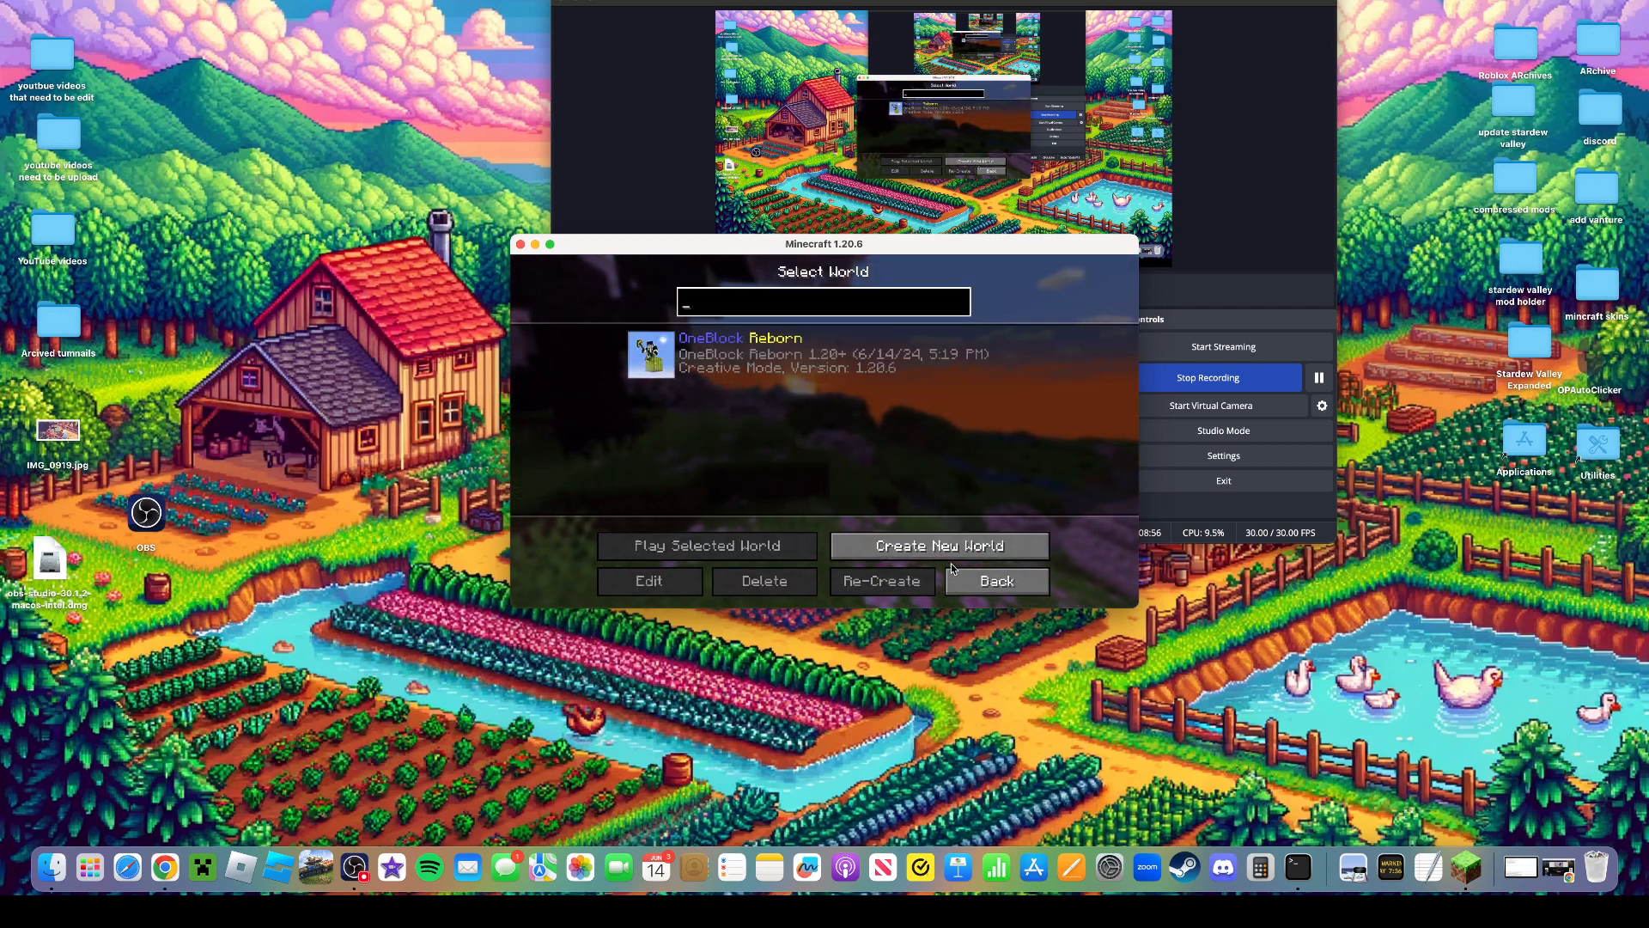
click(995, 580)
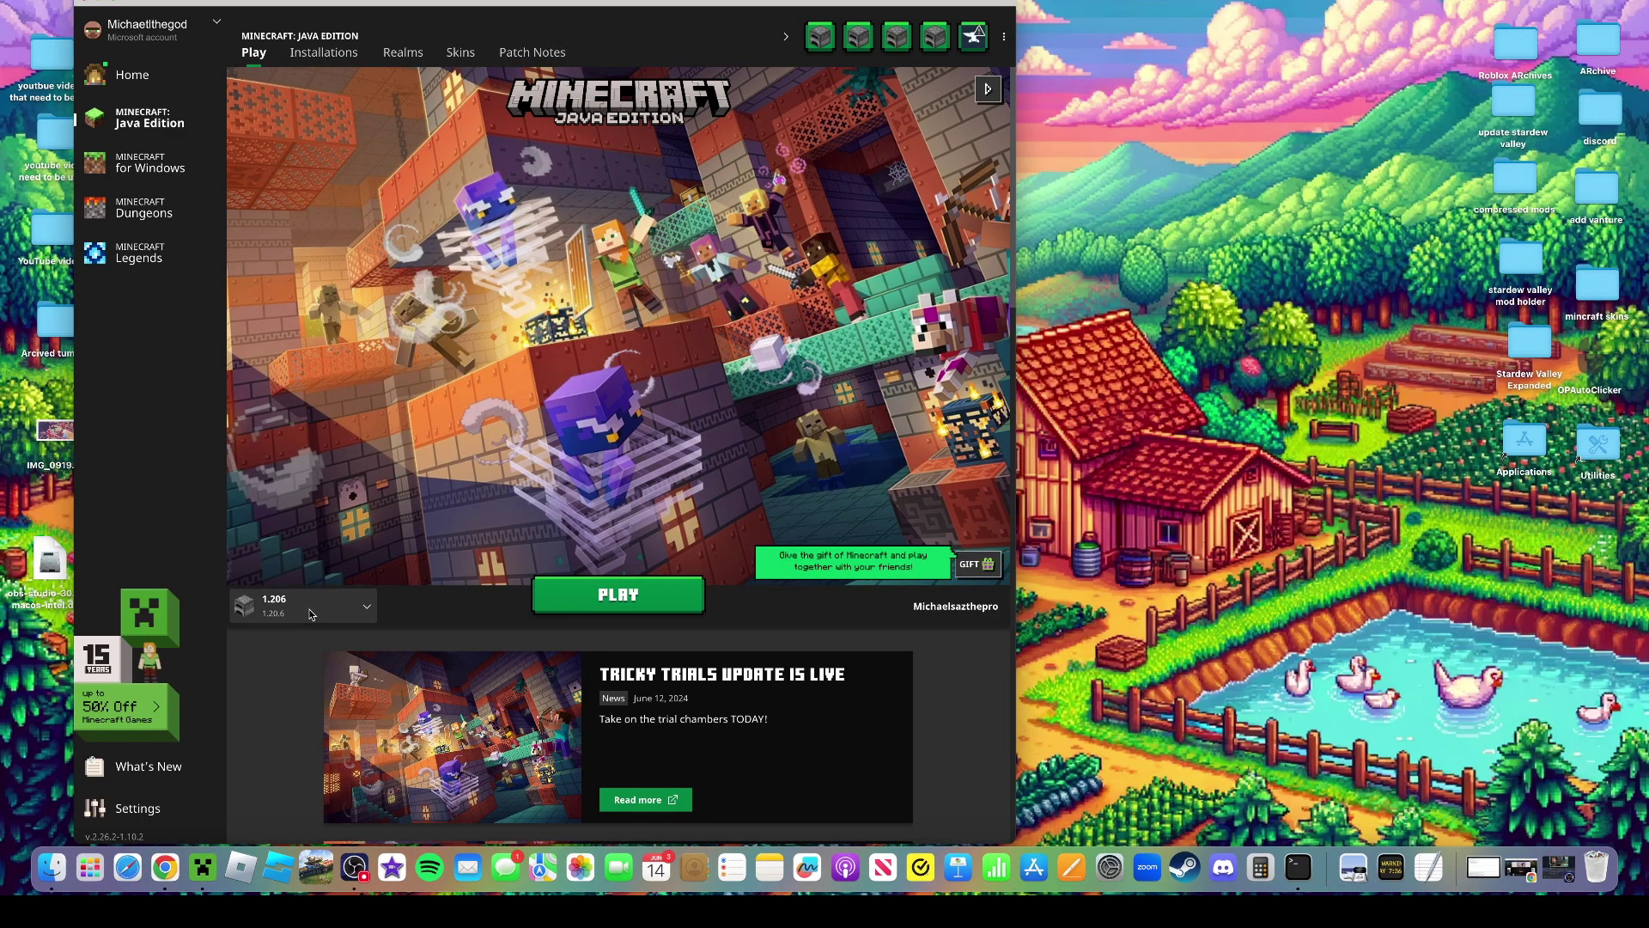
Delete the ONE BLOCK installation from the Installations list
click(368, 606)
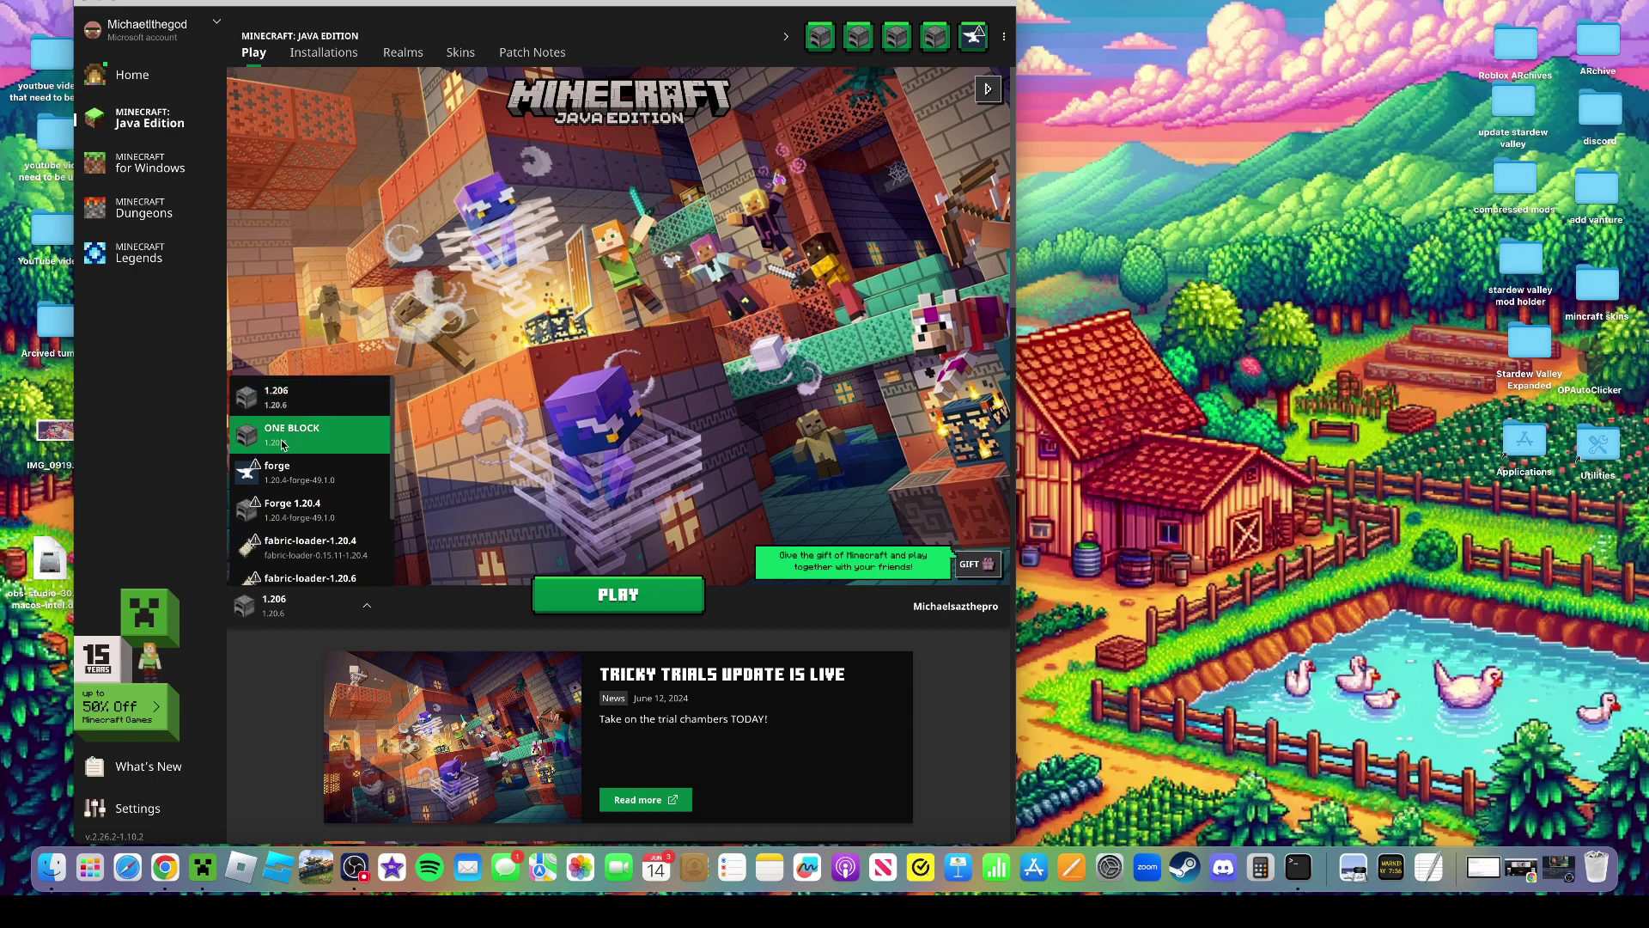
click(324, 52)
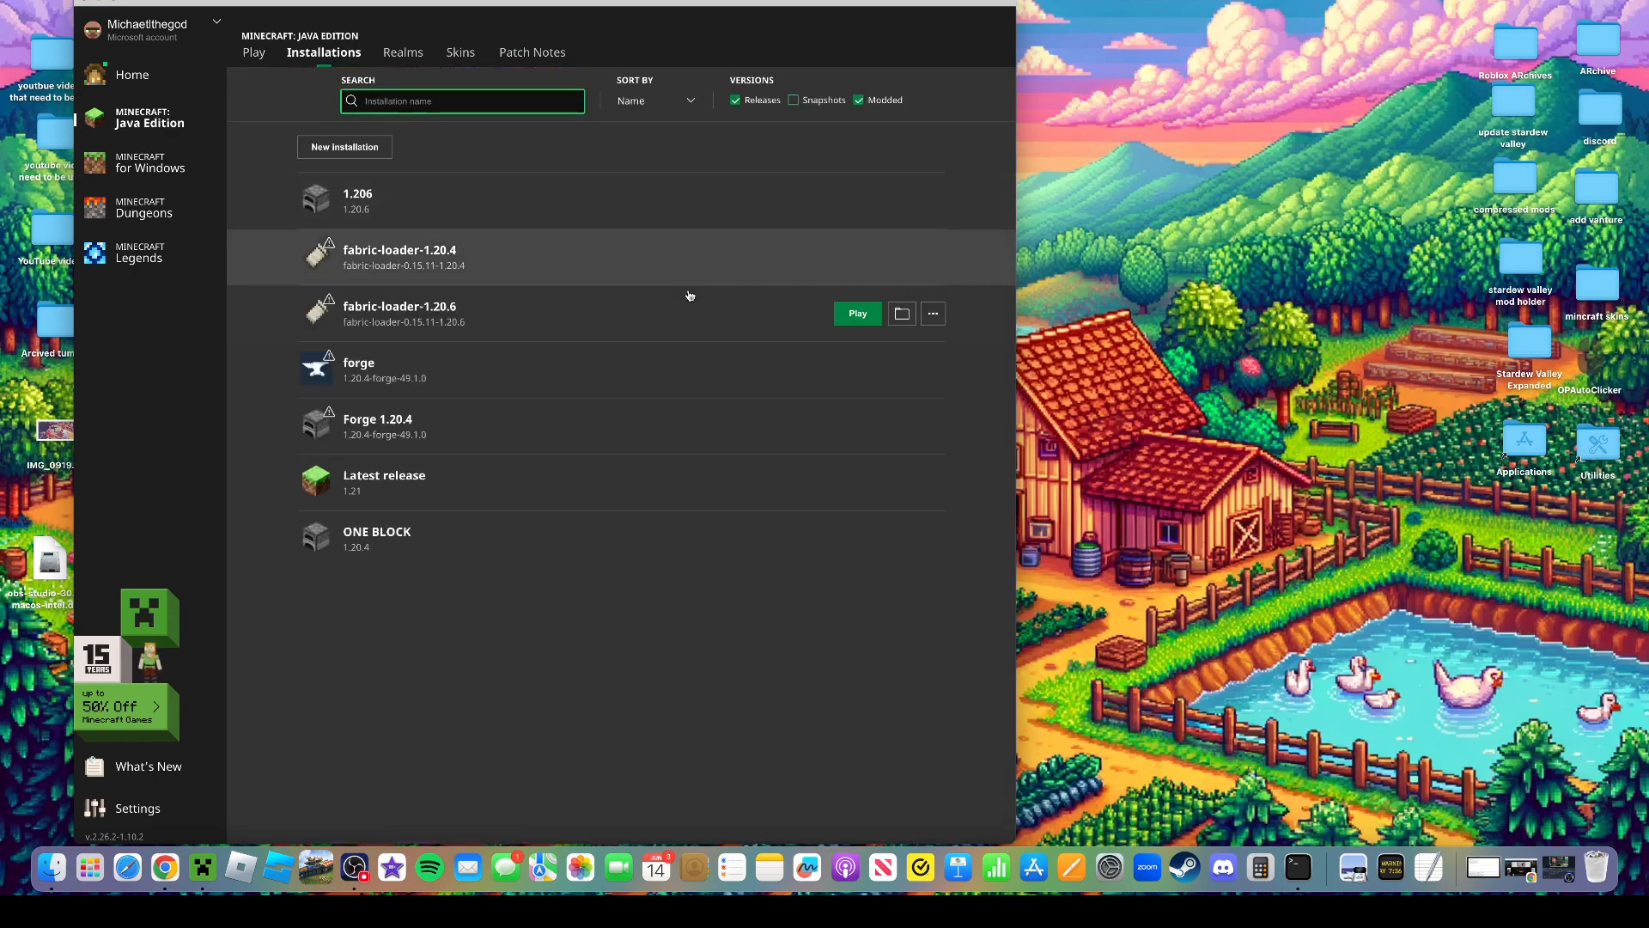
mouse_move(931, 538)
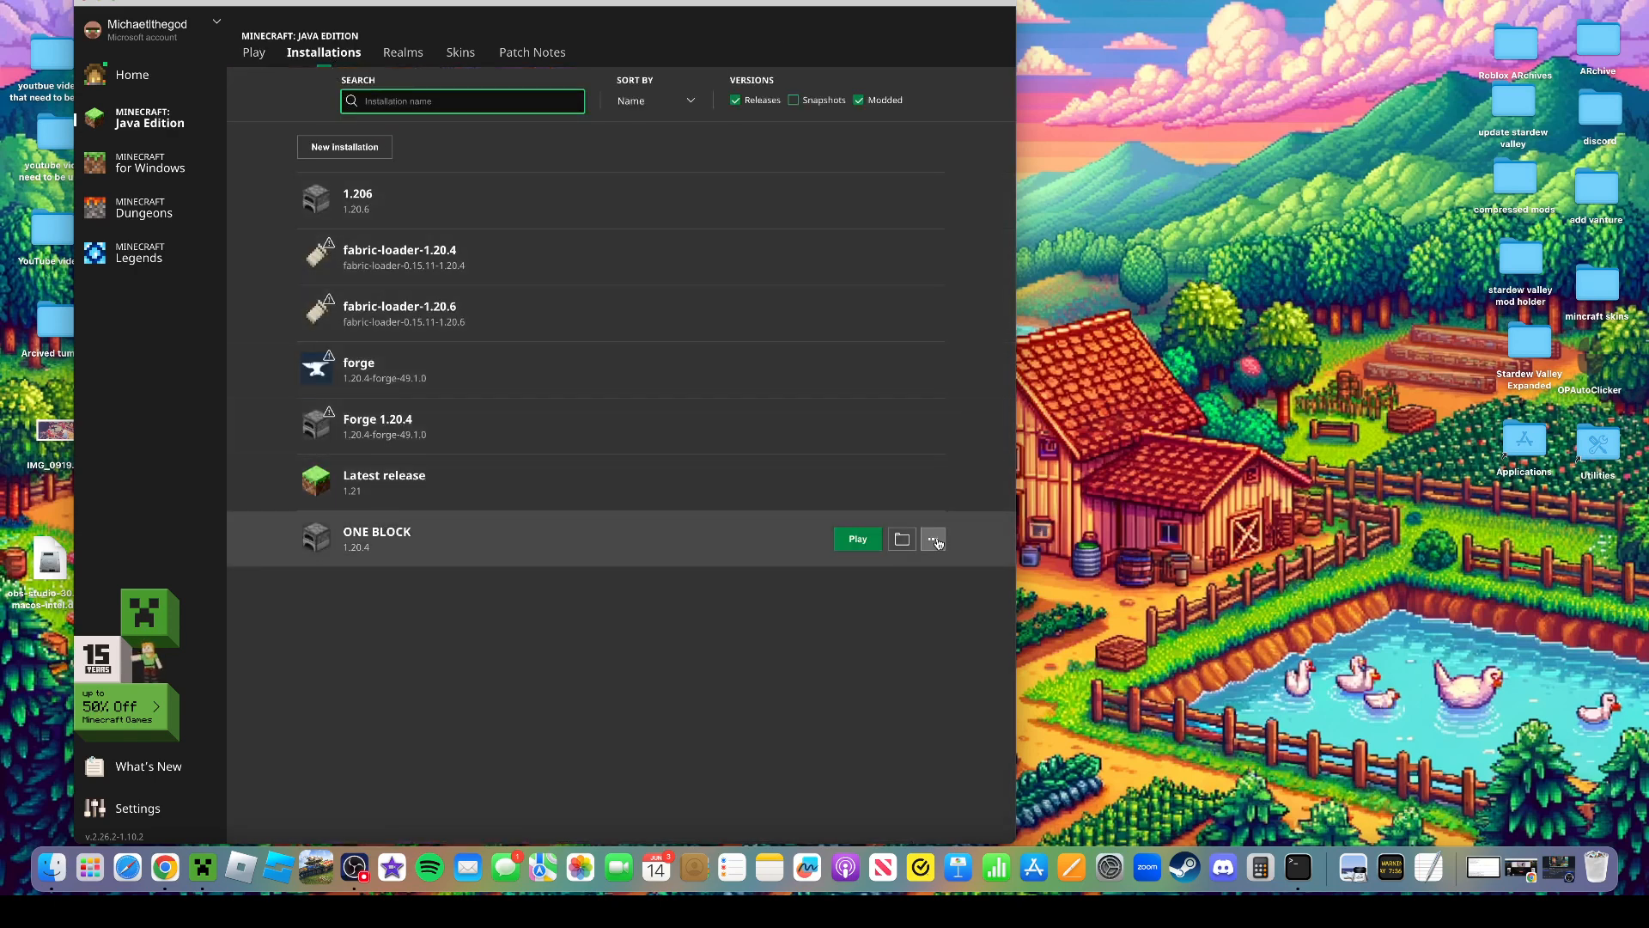
click(933, 538)
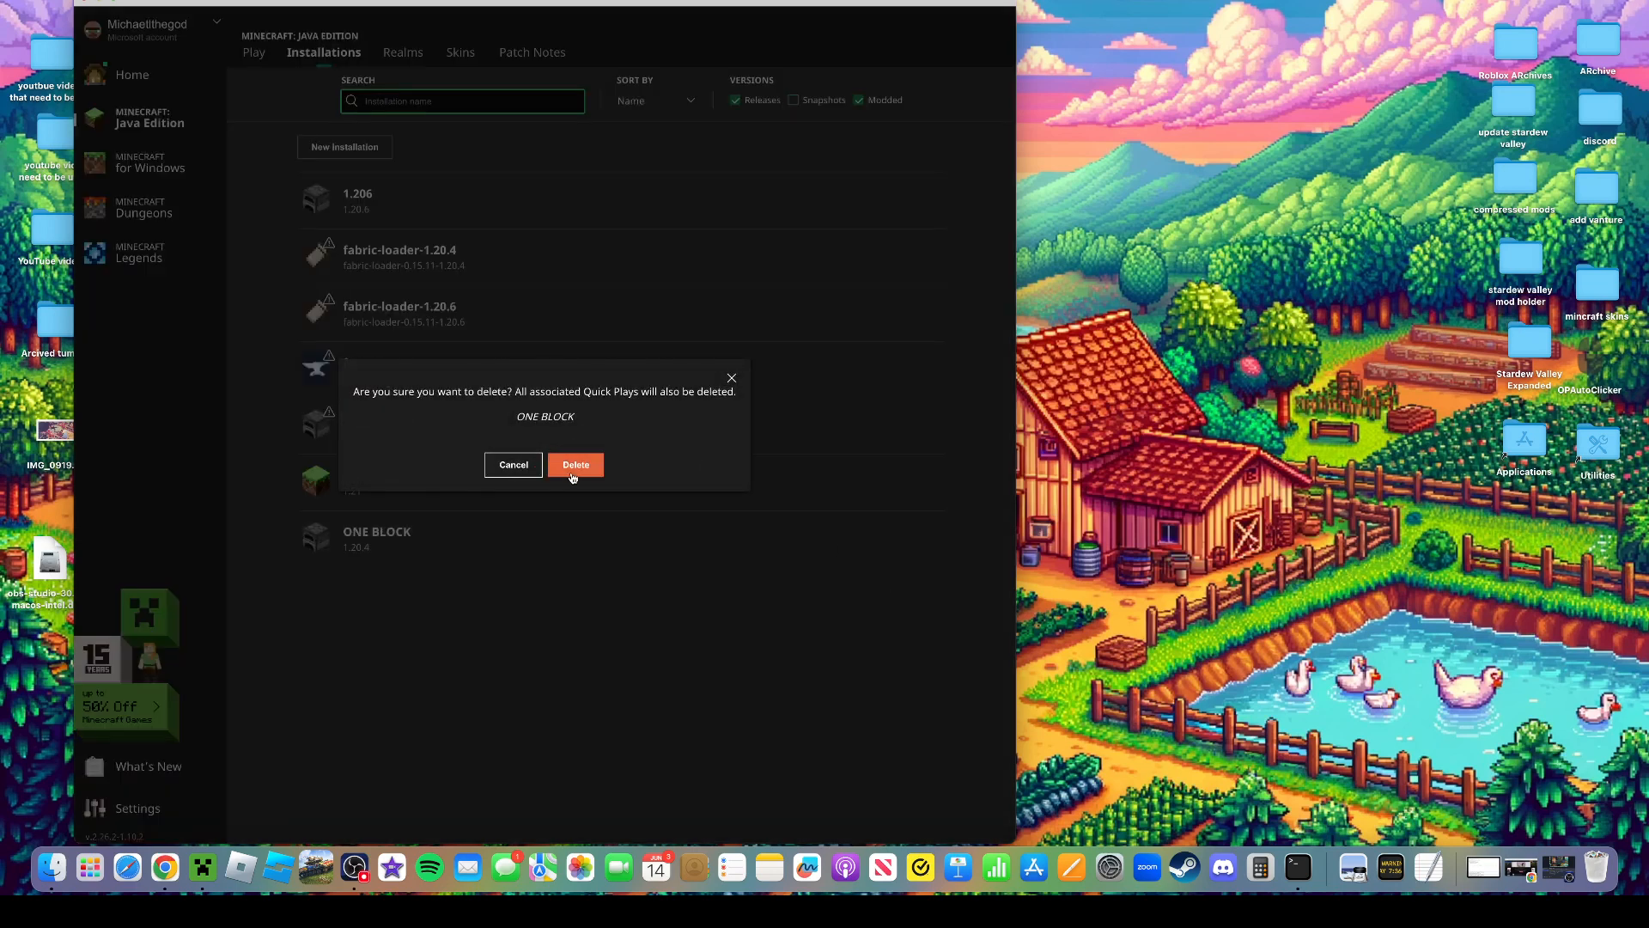
click(576, 464)
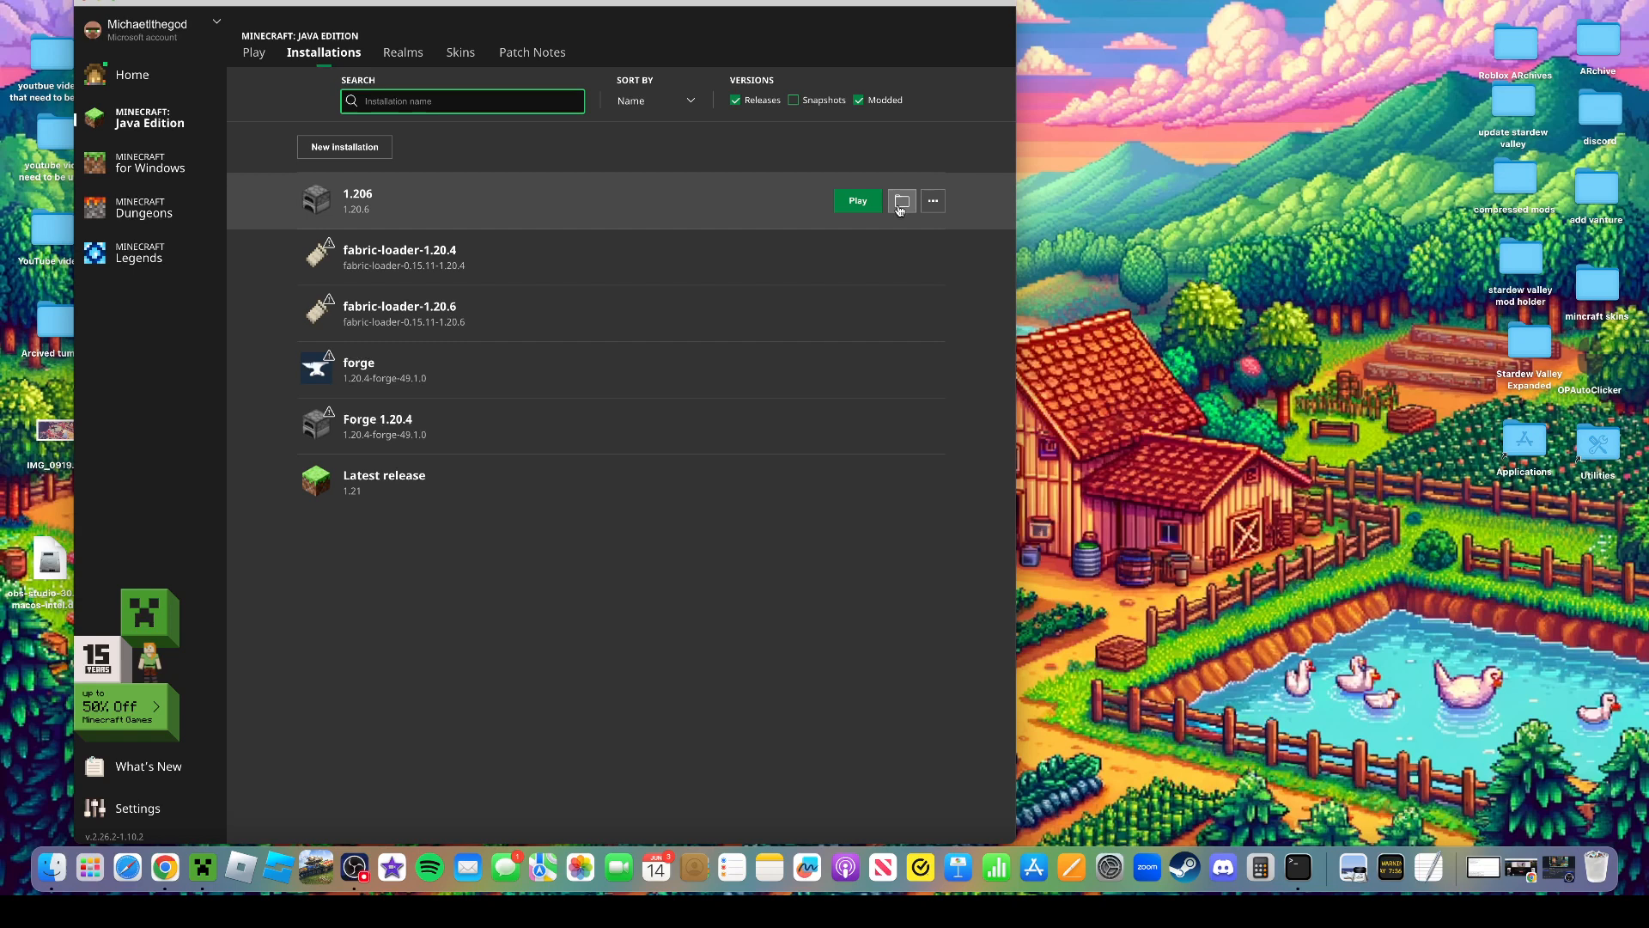
Look in the game's saves folder, then switch to the CurseForge games page in Chrome
click(901, 201)
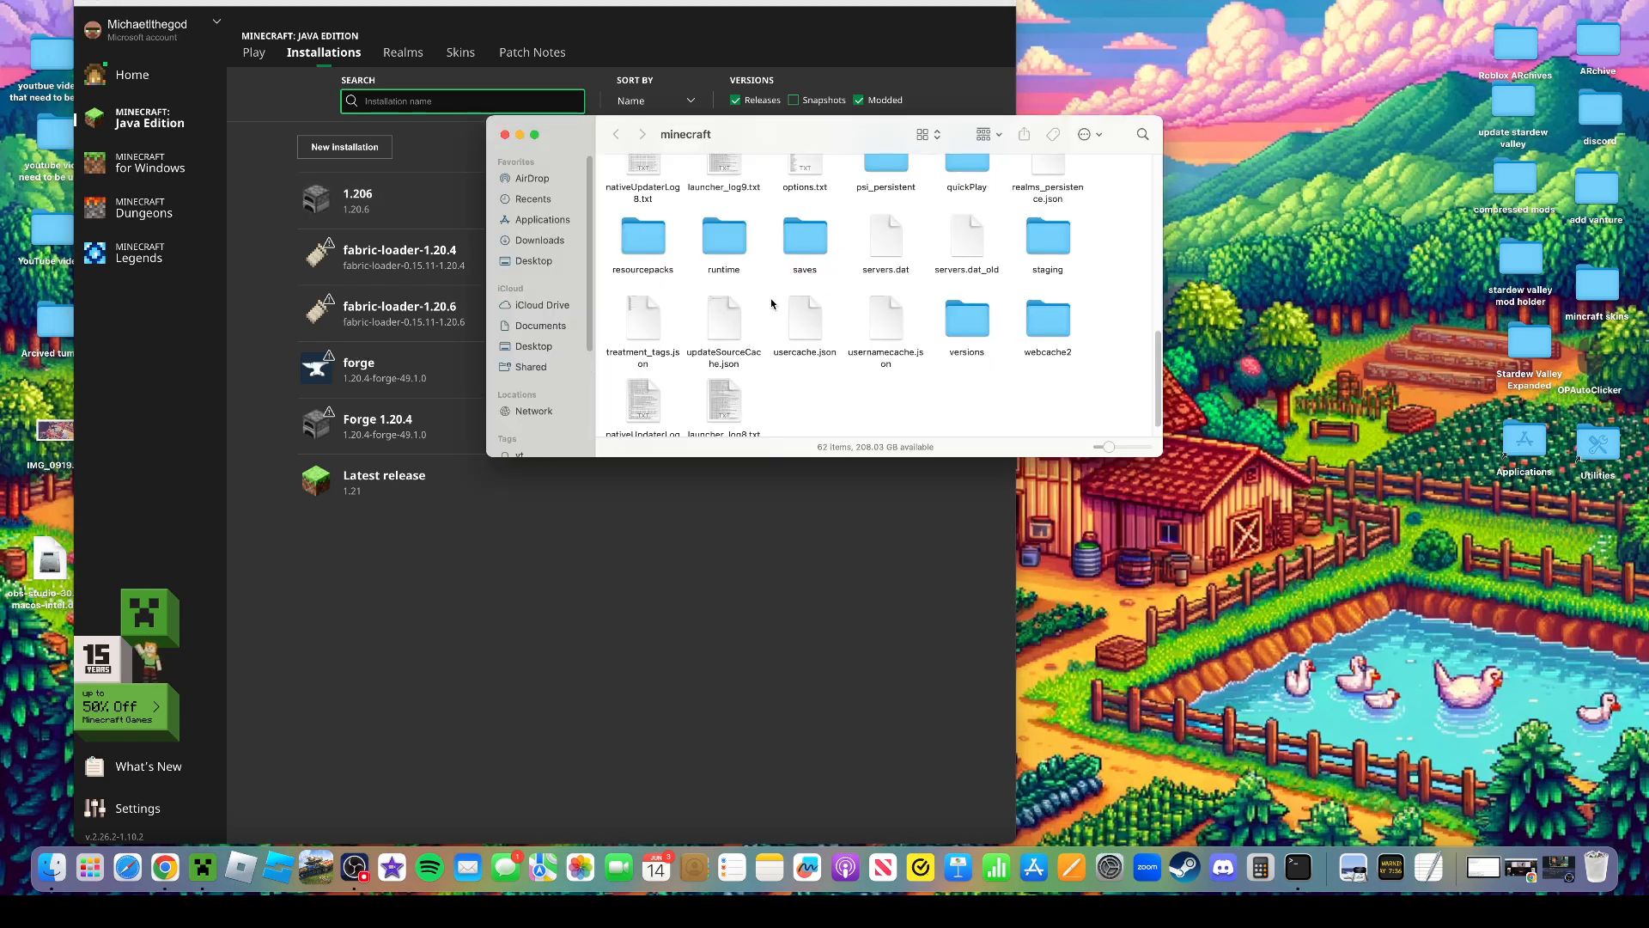
double_click(804, 237)
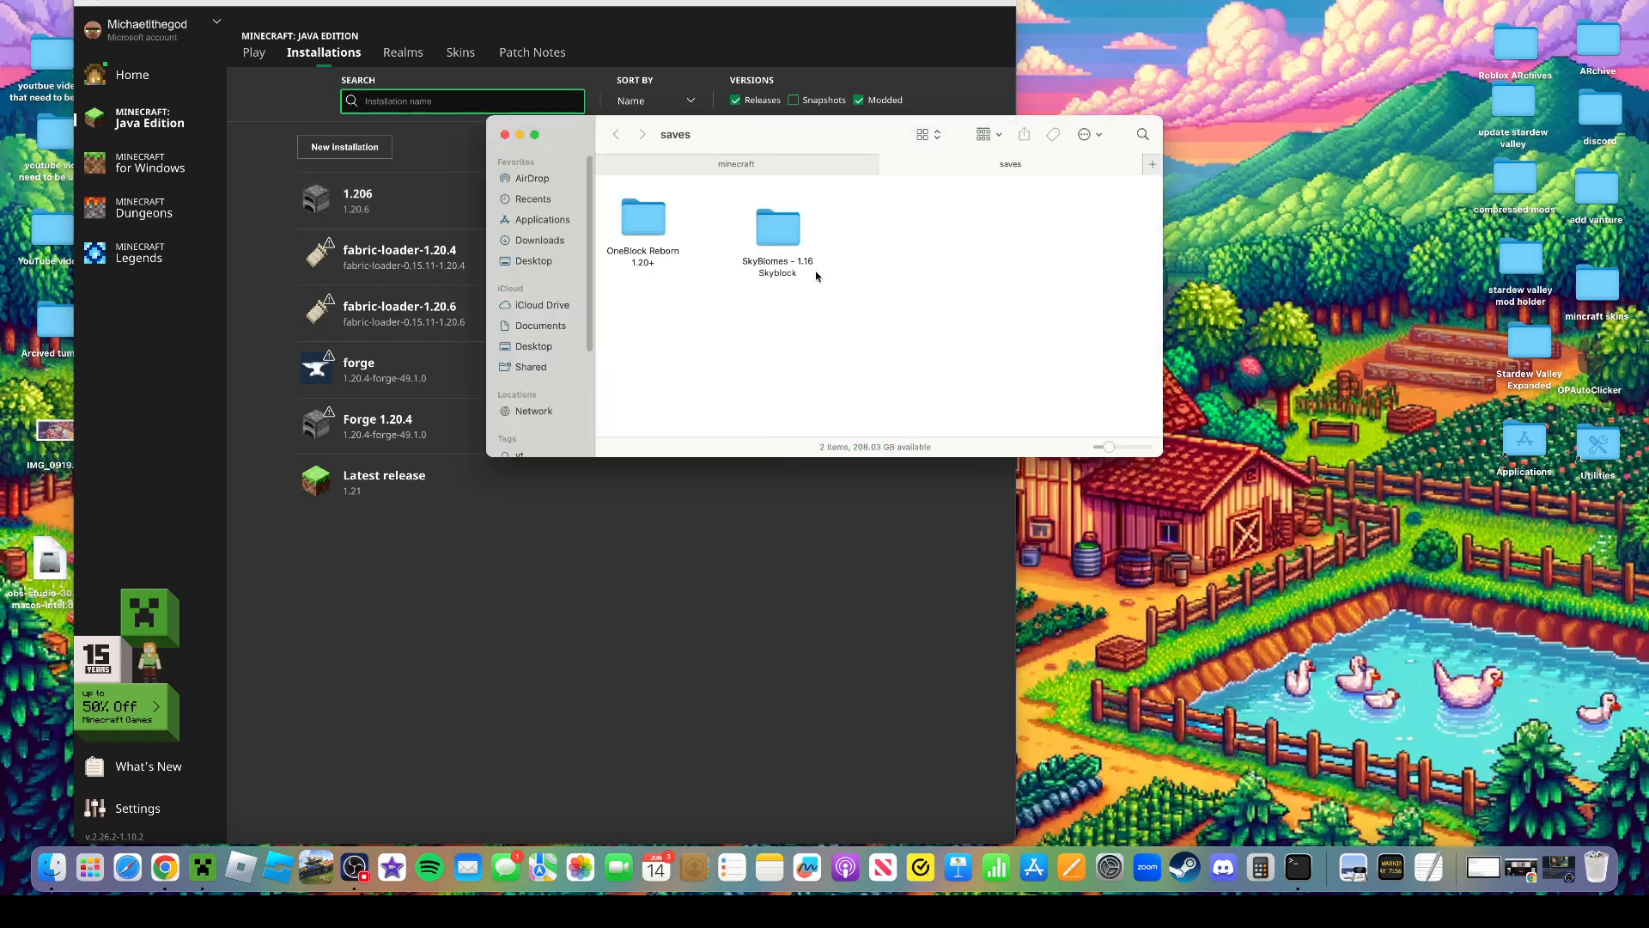
click(641, 219)
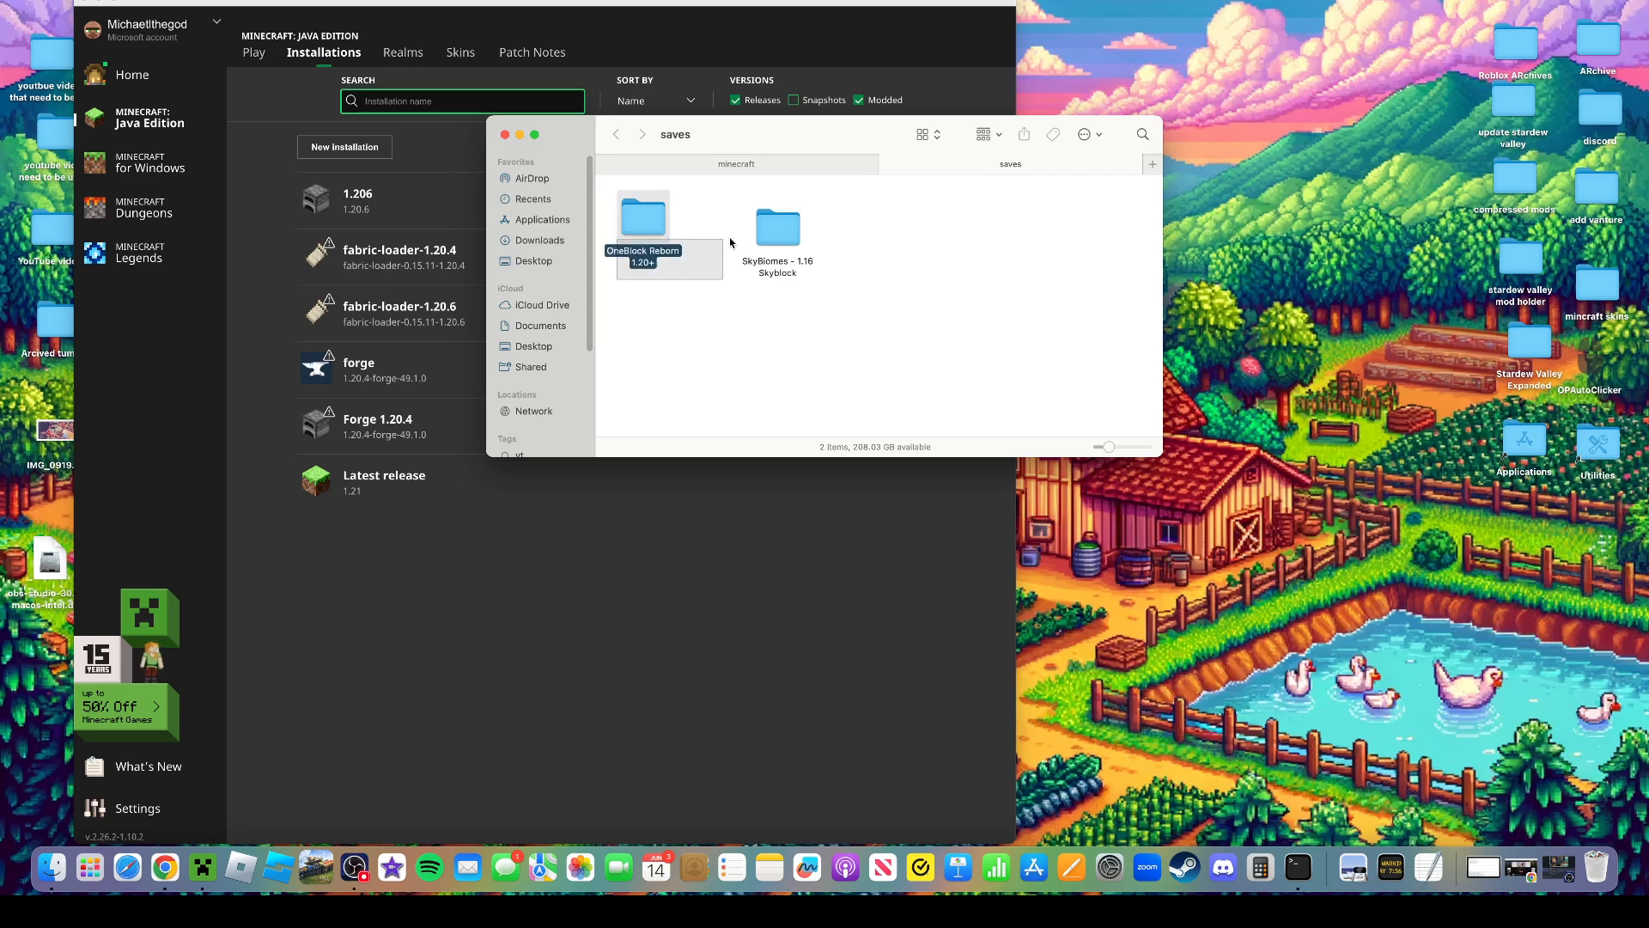
click(776, 222)
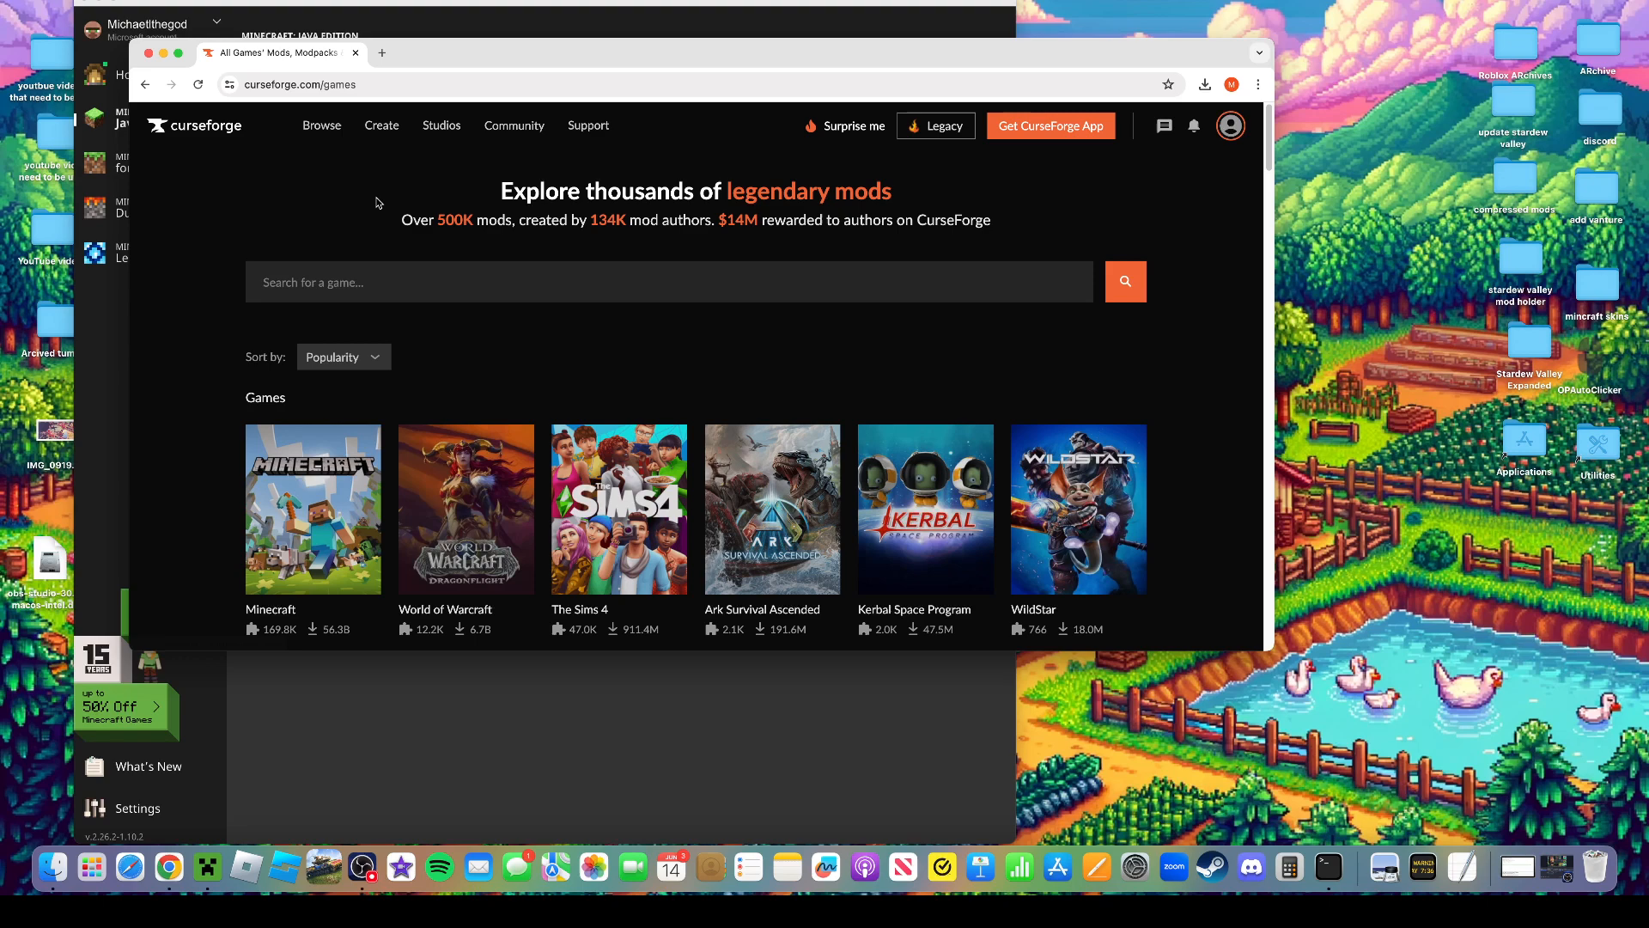
Search Minecraft on CurseForge for 'one bloc' and open OneBlock [1.20+] from page 2
click(313, 509)
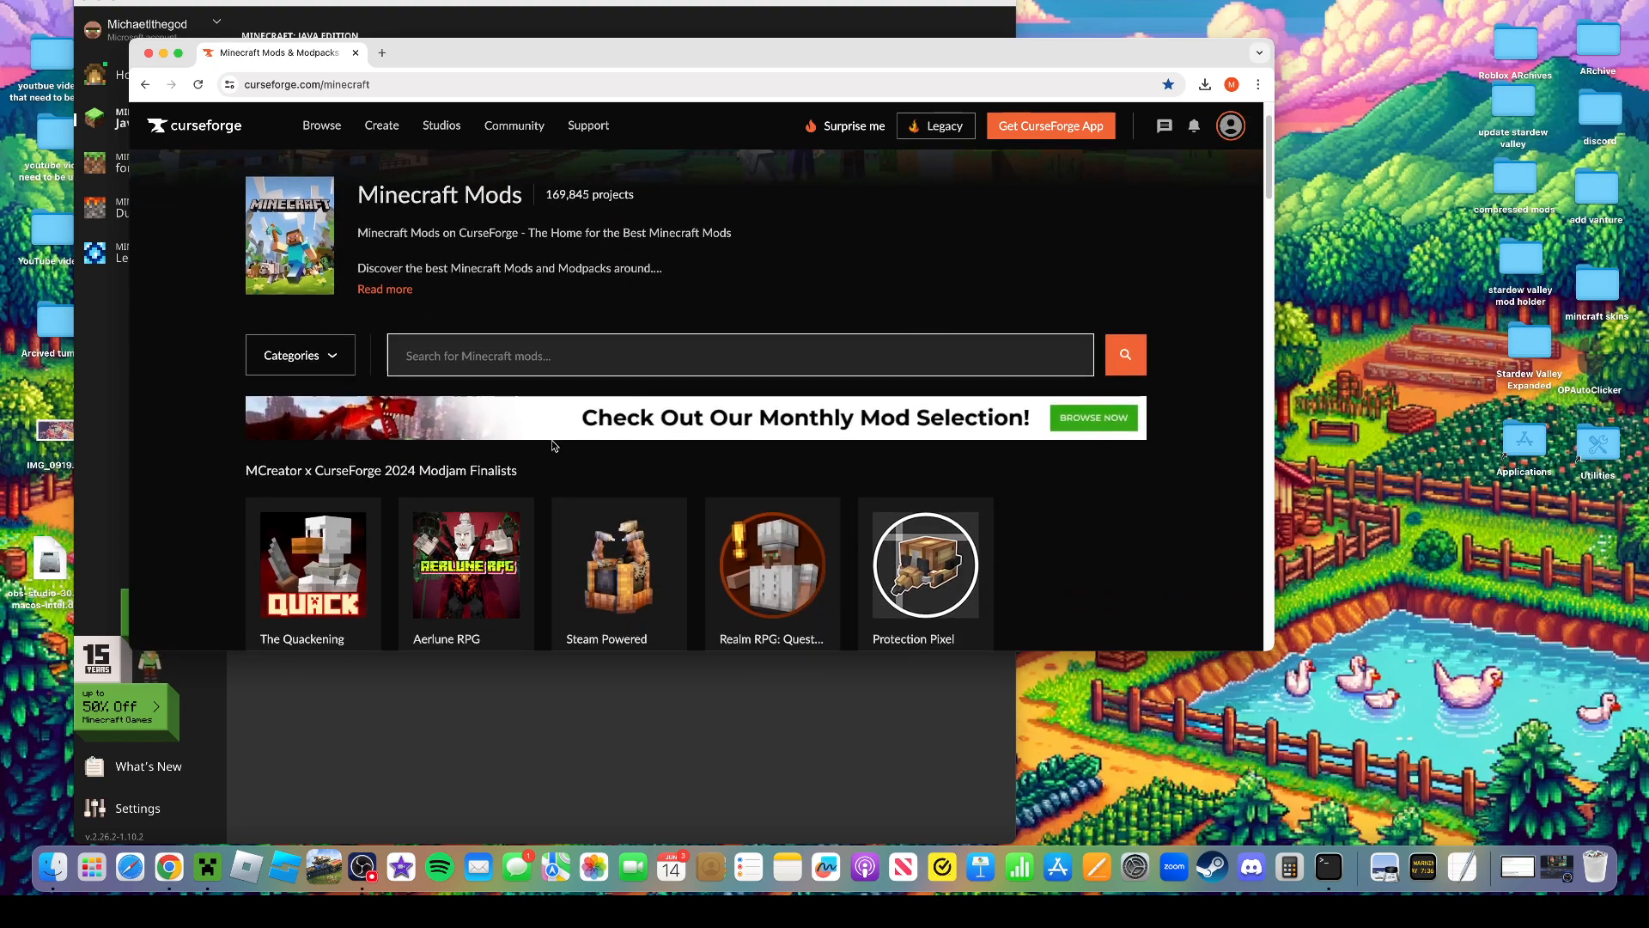
scroll(down, 3)
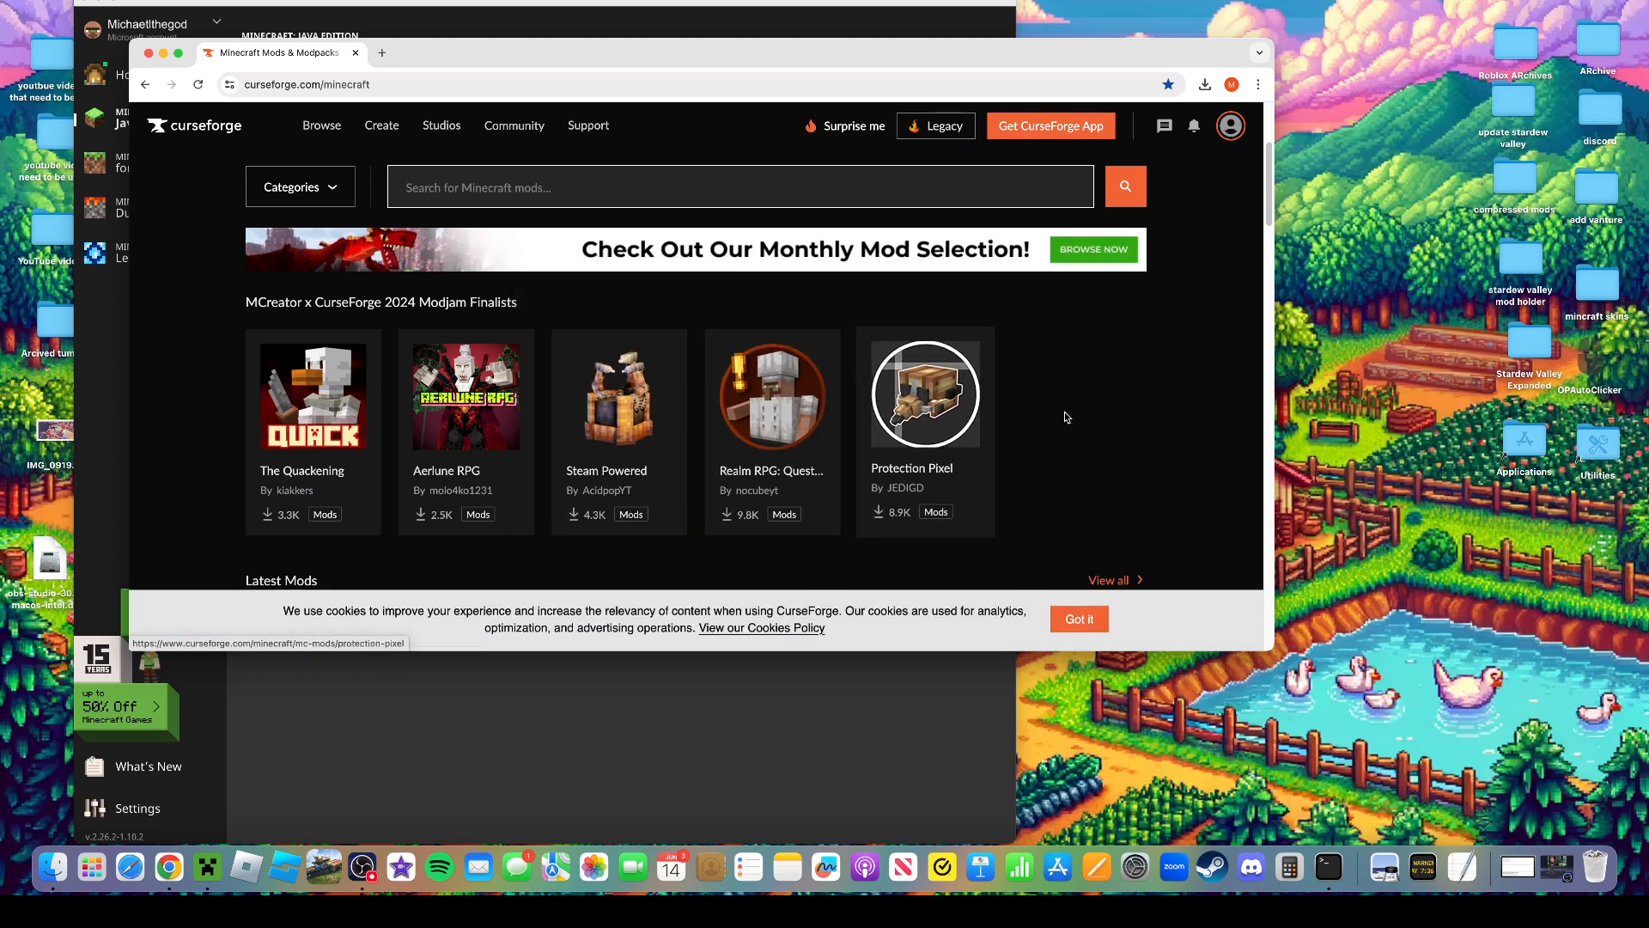
mouse_move(1079, 421)
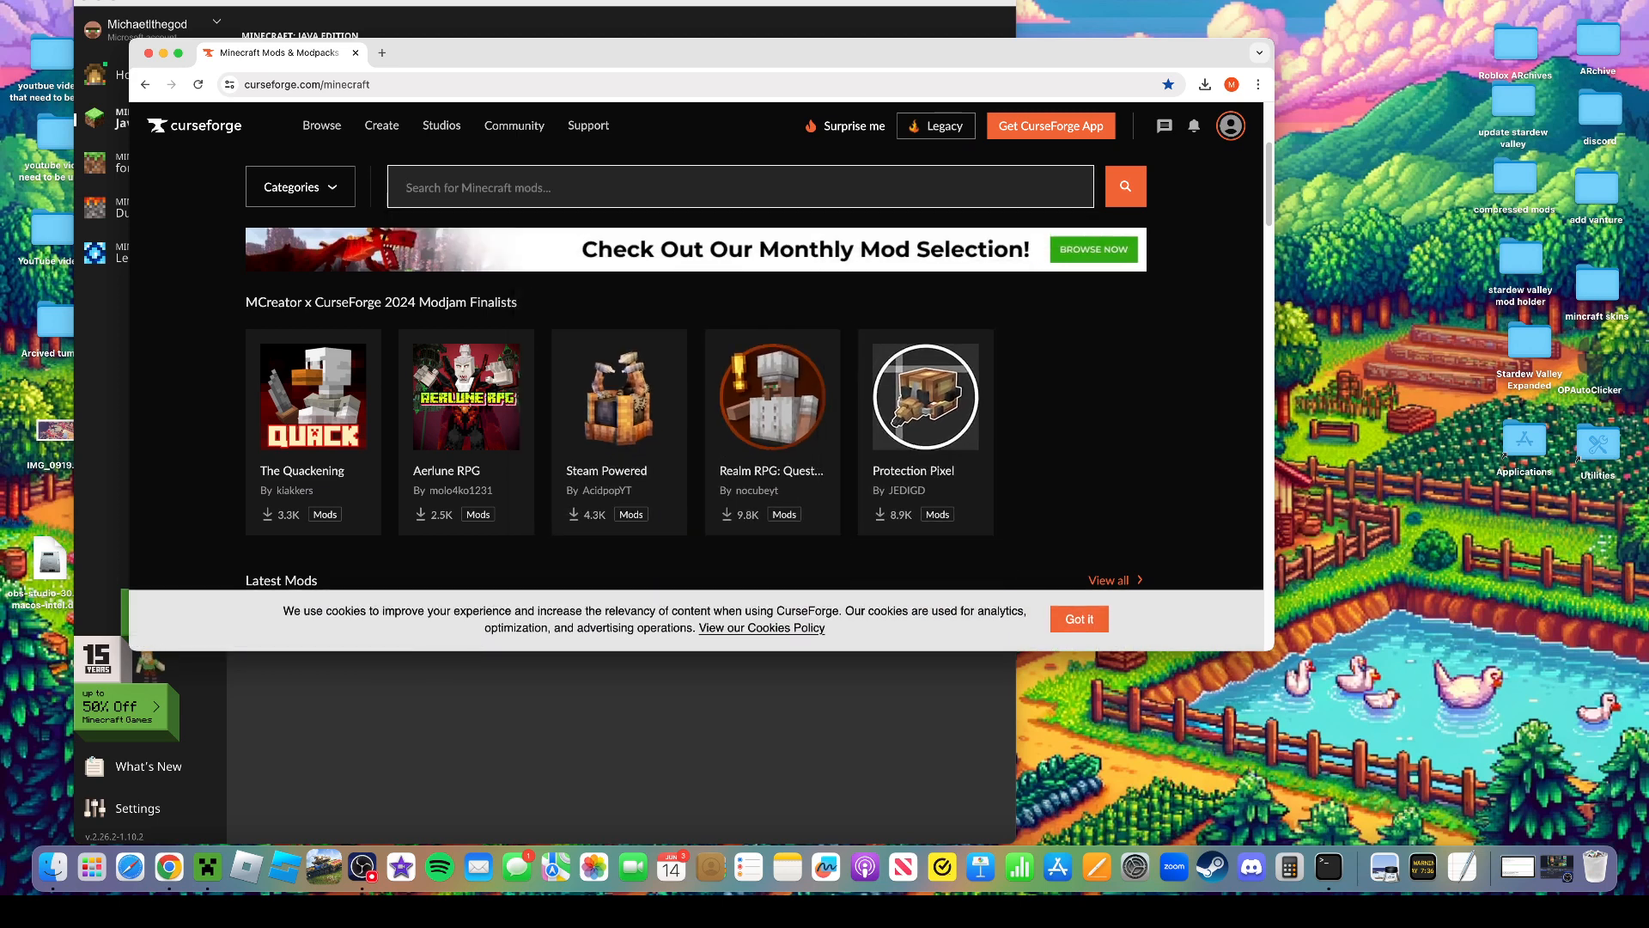
text(one bloc)
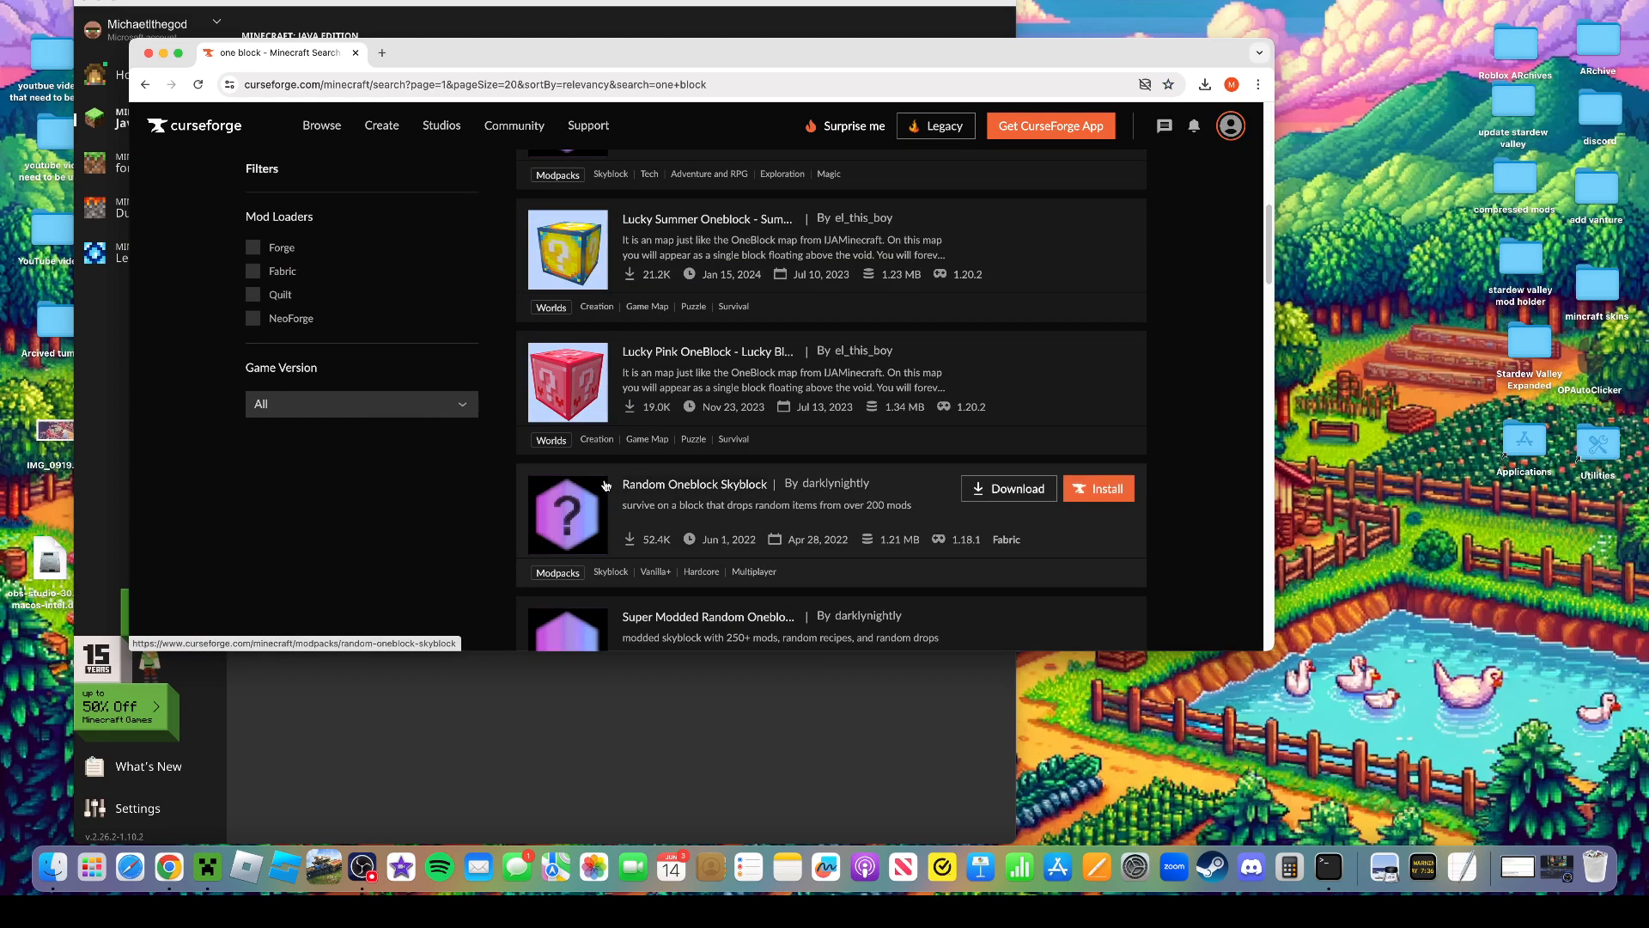
scroll(down, 3)
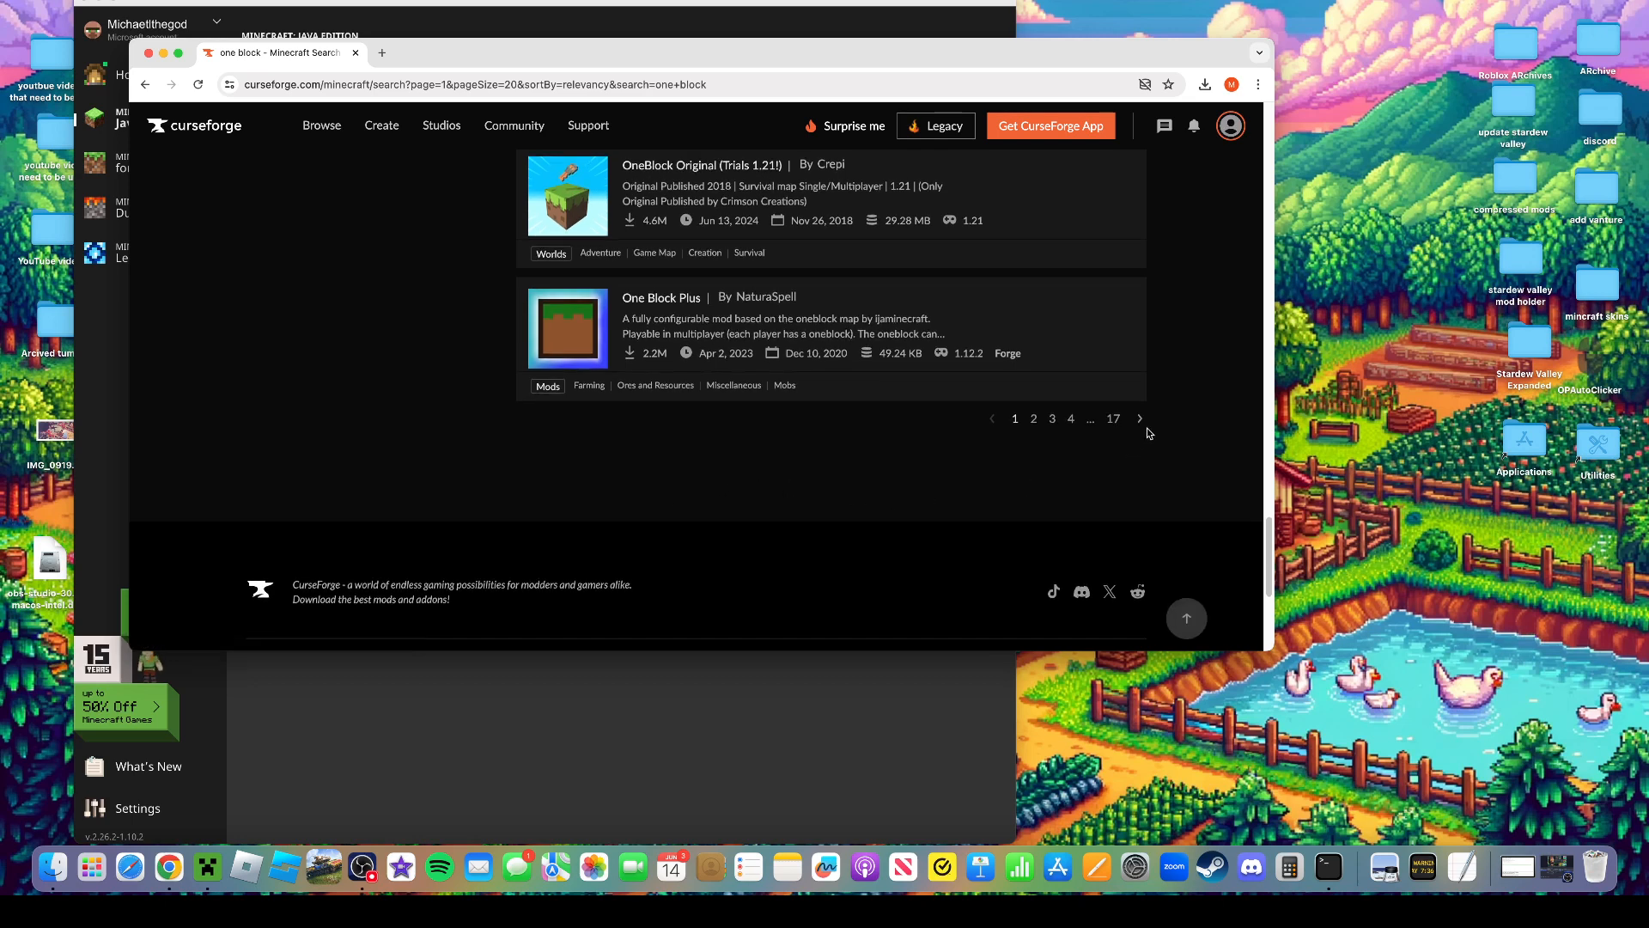
click(1034, 417)
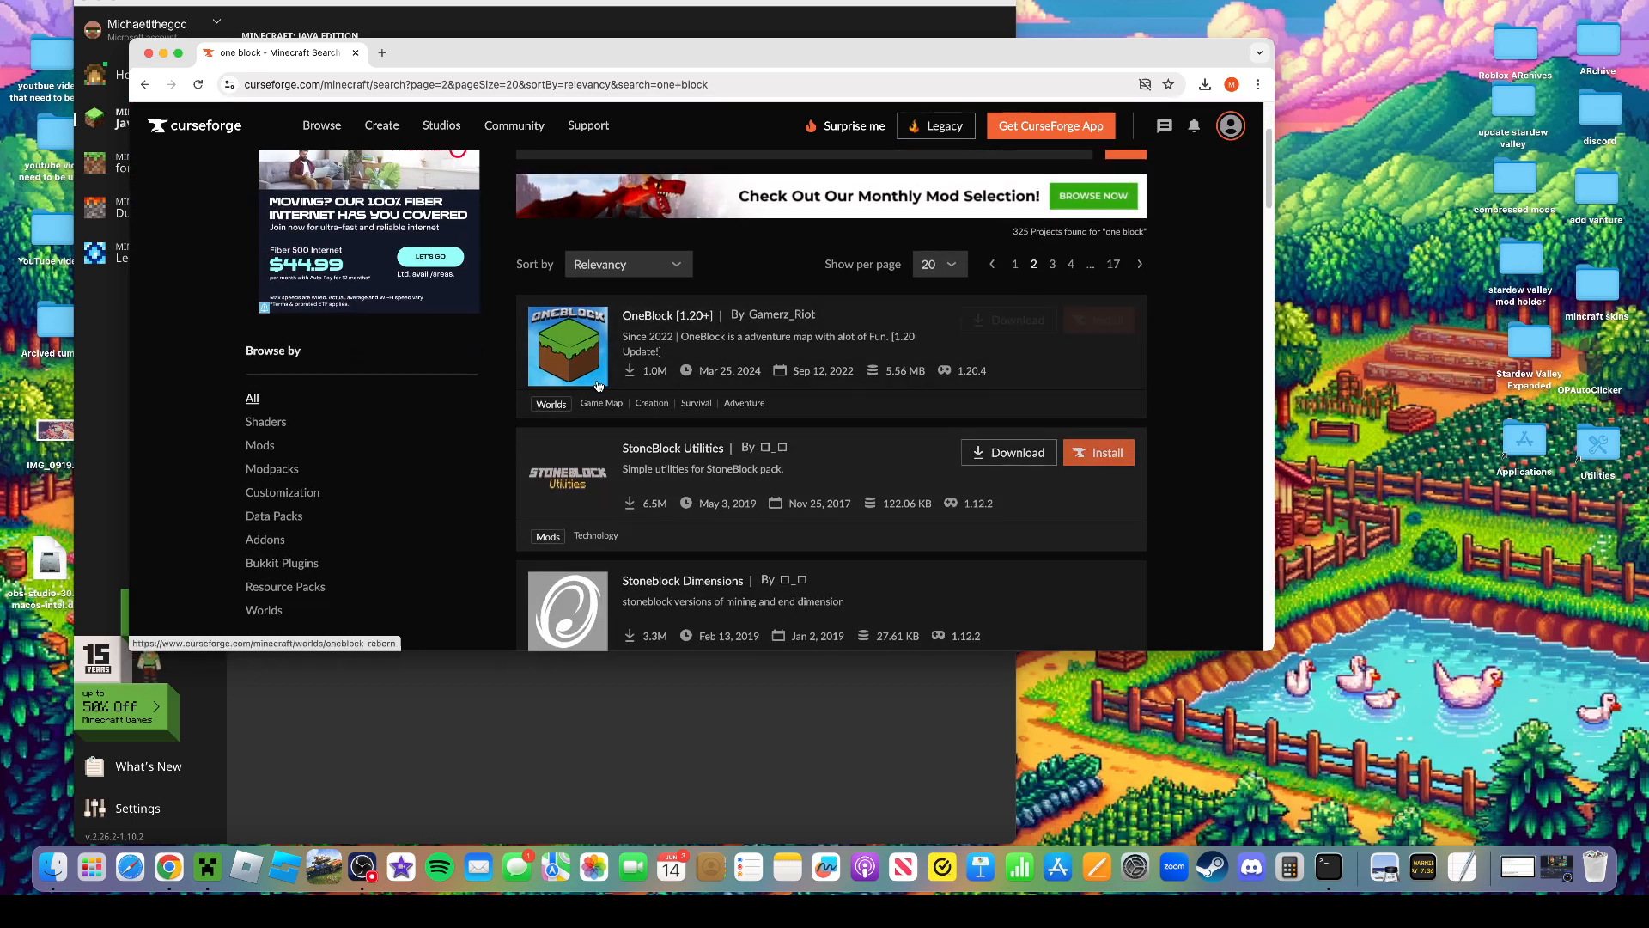
click(666, 316)
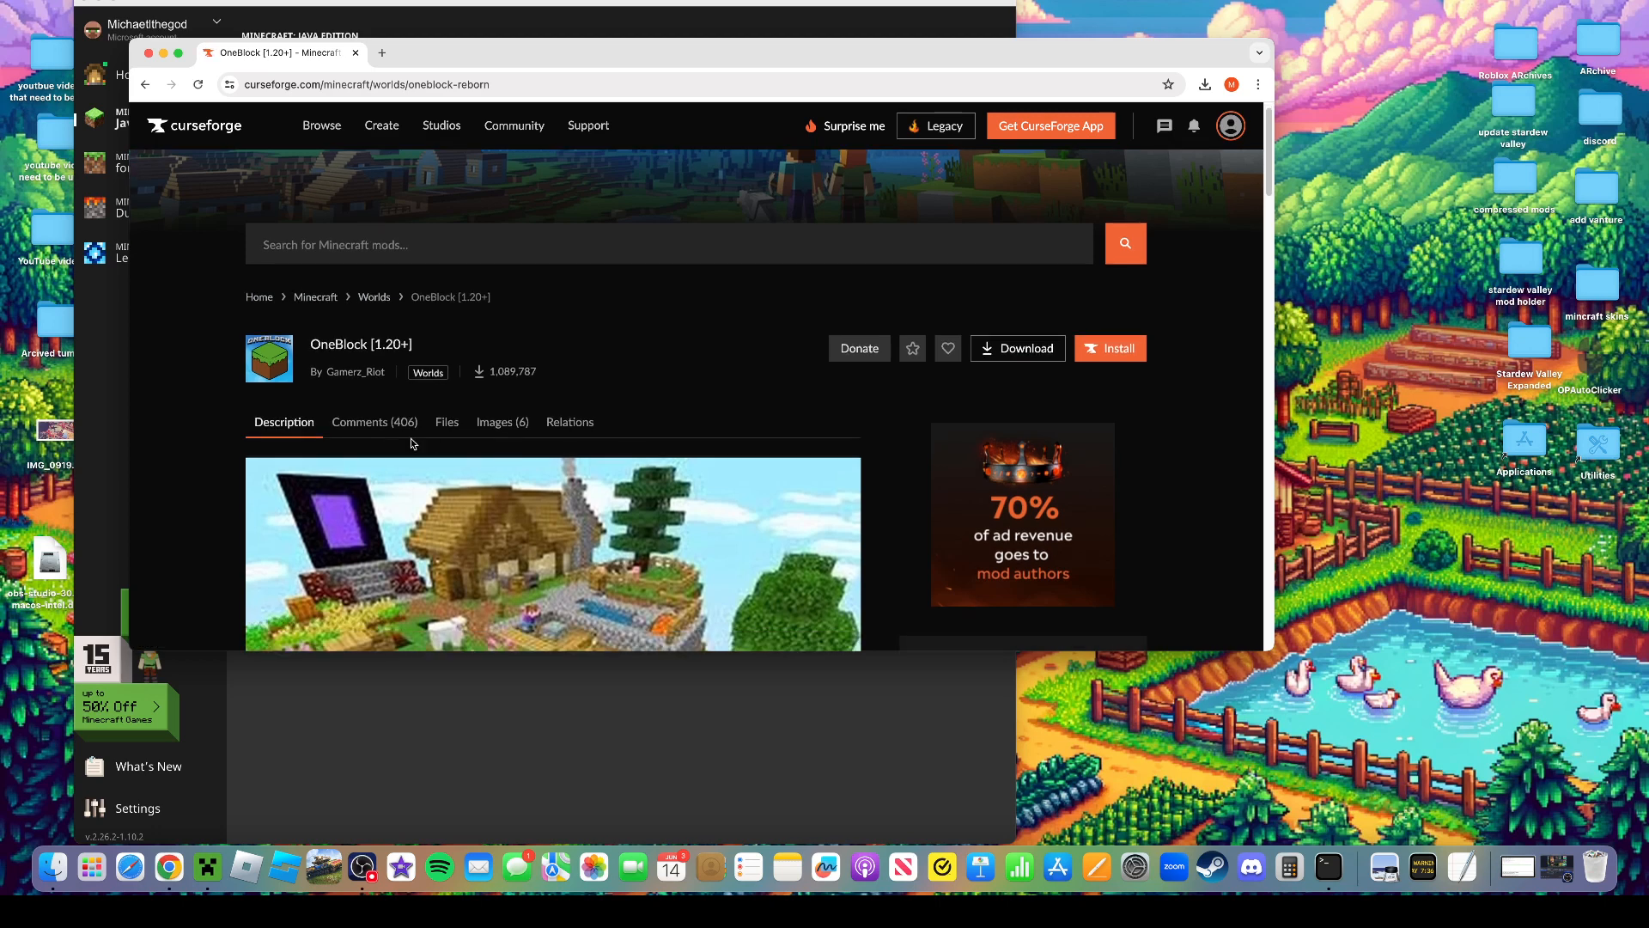
Download the OneBlock_Reborn_1.1.5 world zip and return to the games overview
click(446, 422)
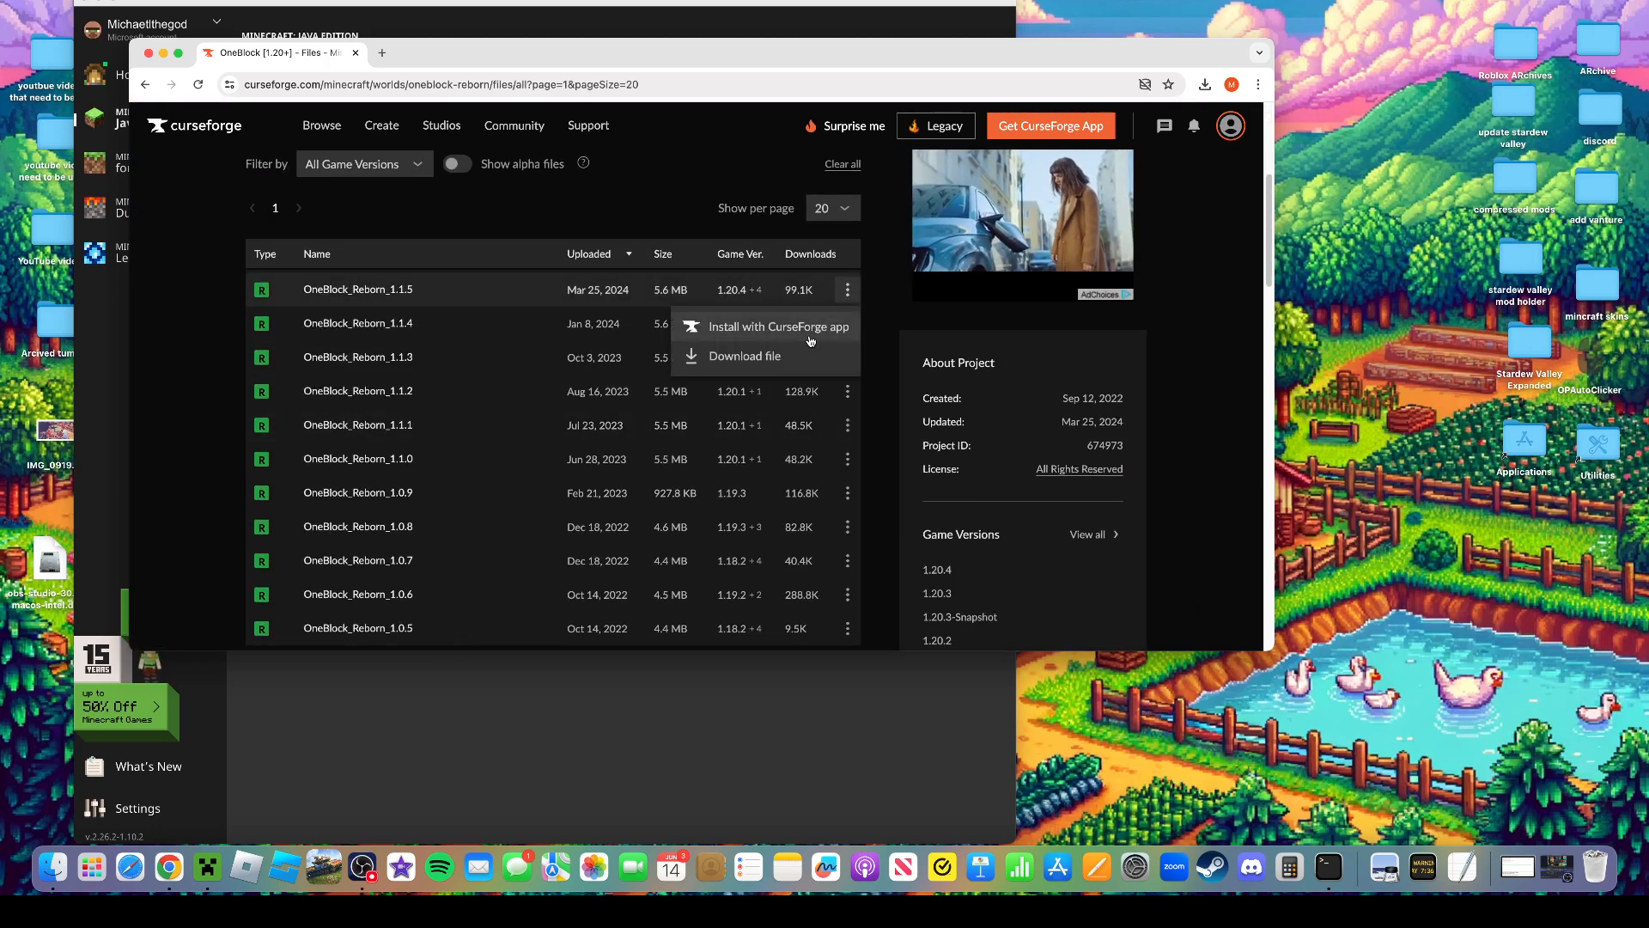
click(745, 356)
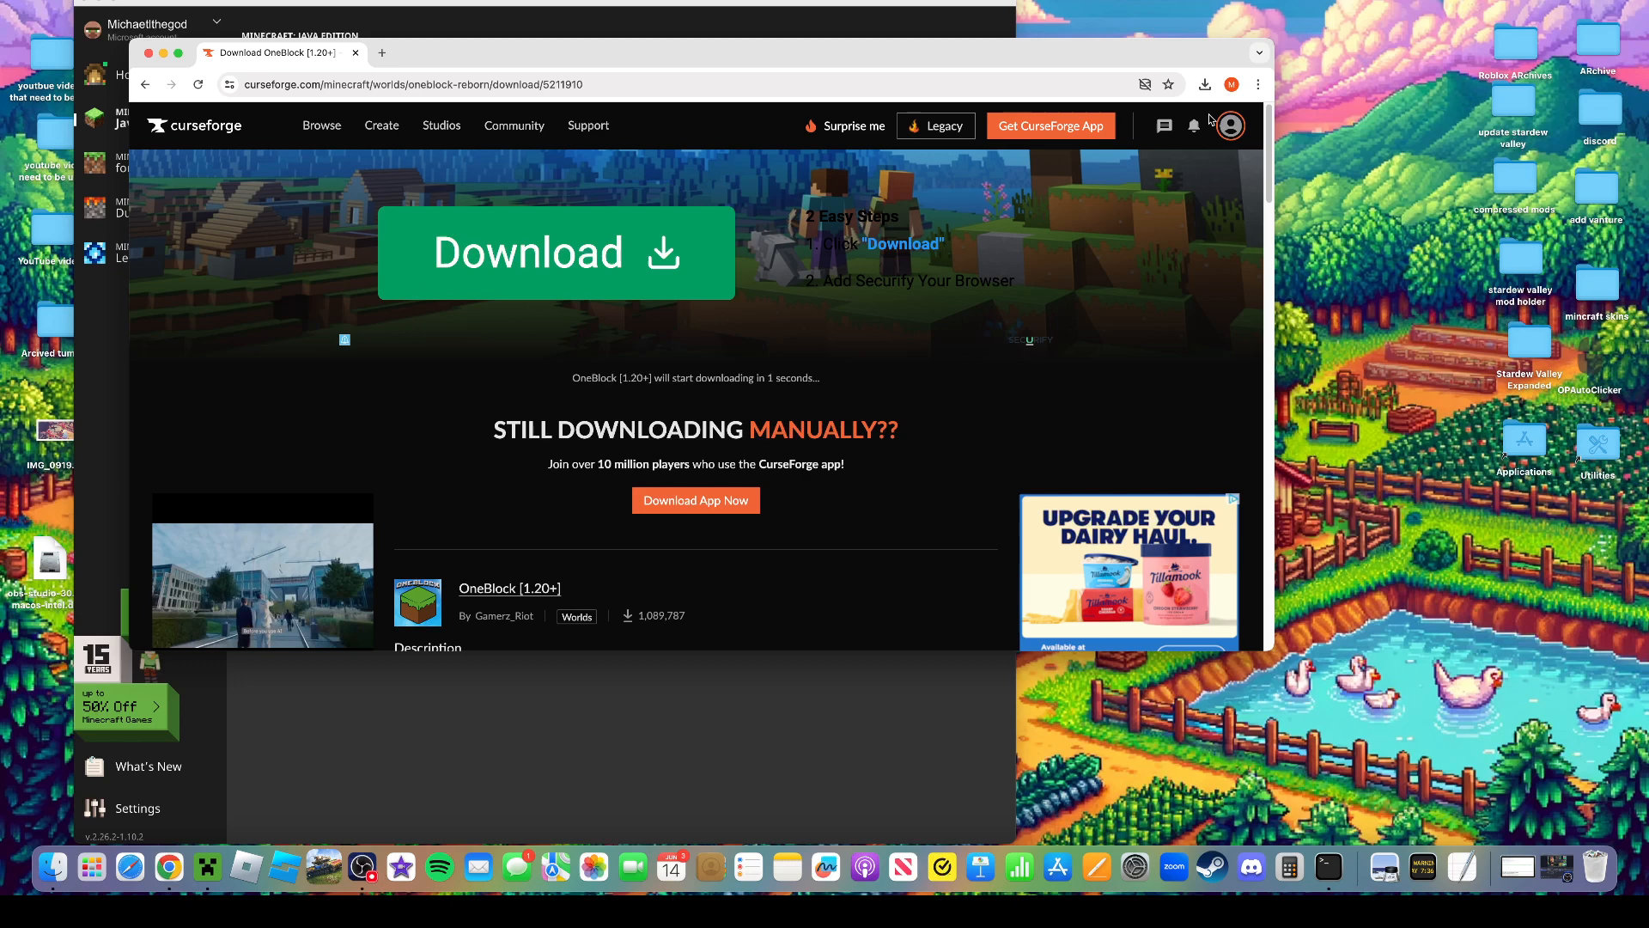
click(1204, 84)
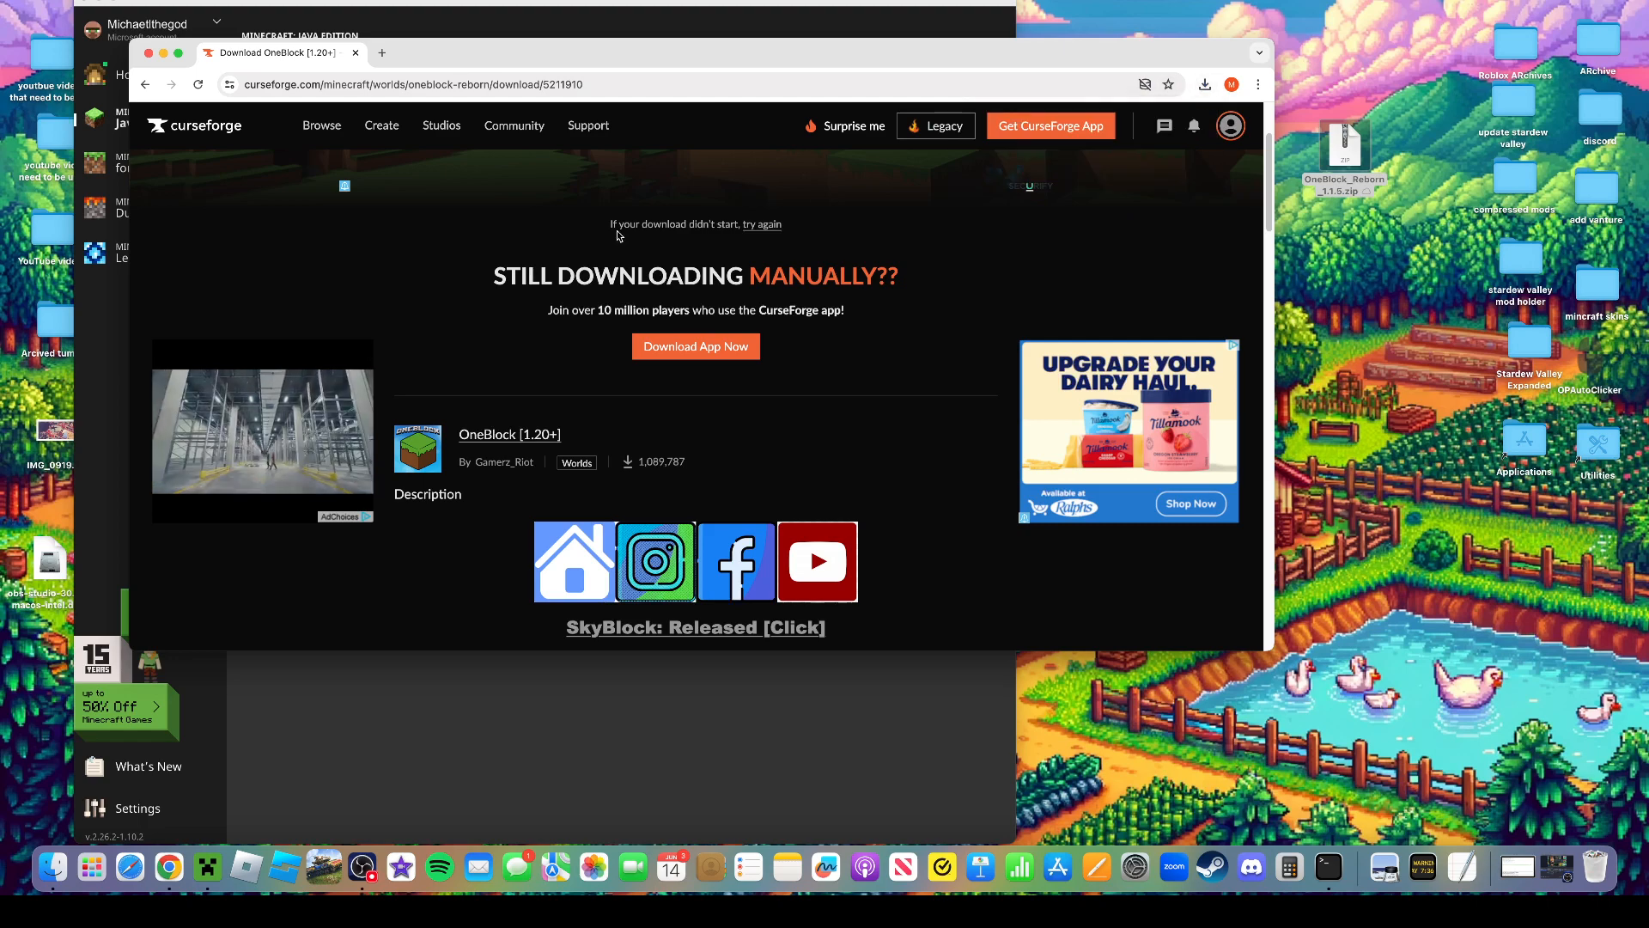
click(321, 126)
text(a)
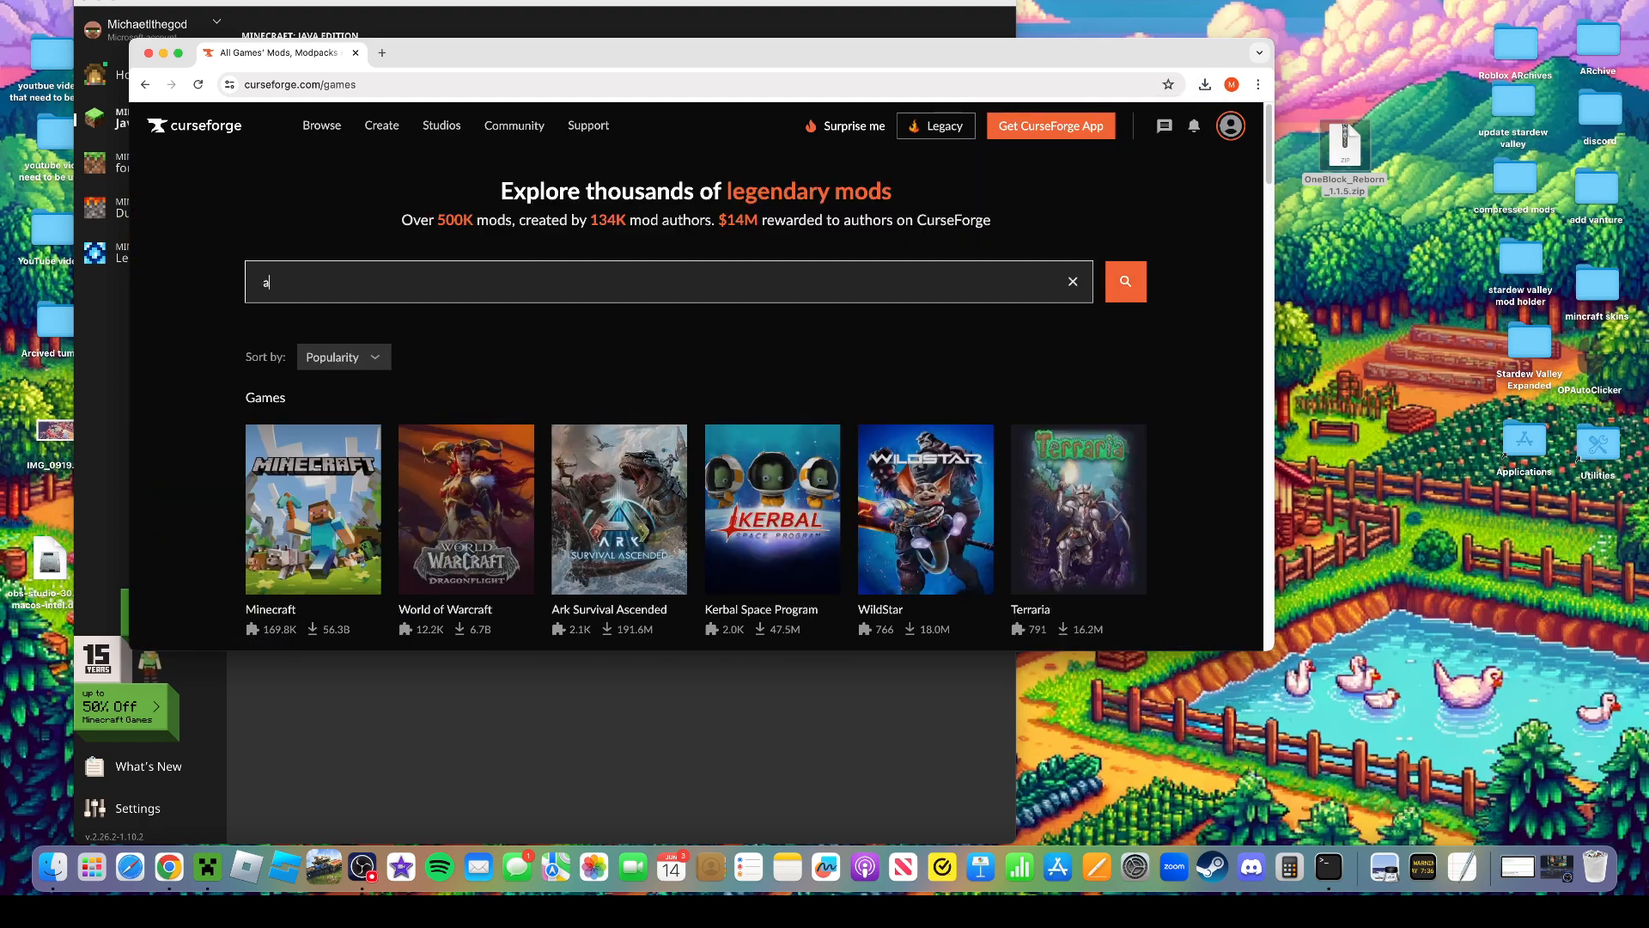
text(ll t)
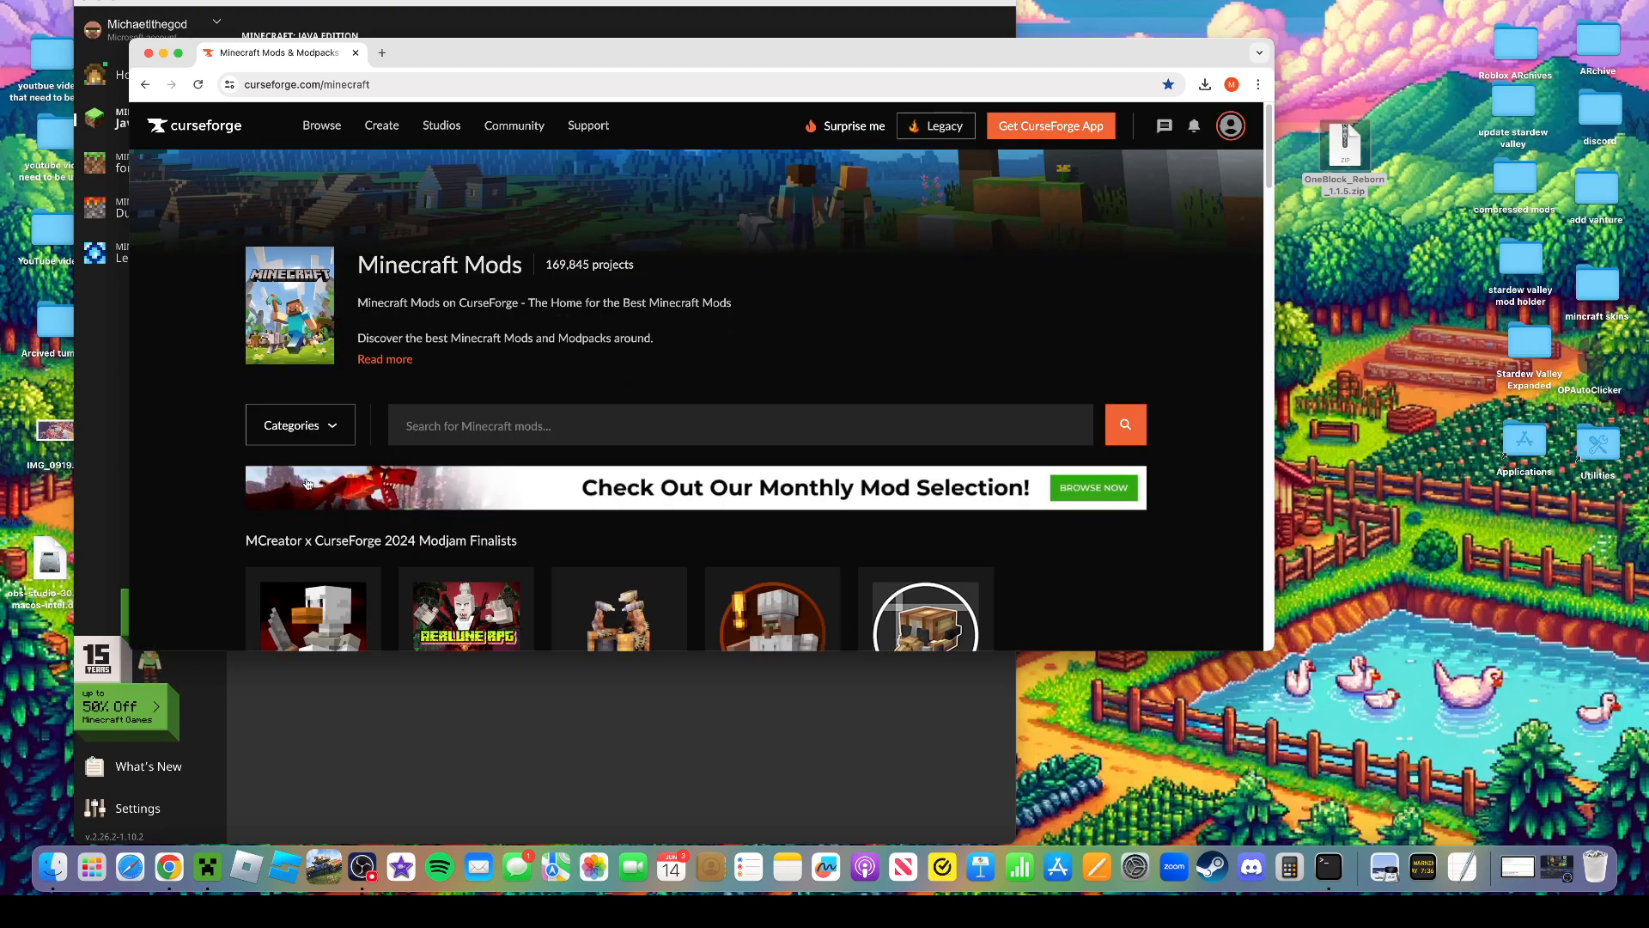
text(all the mods)
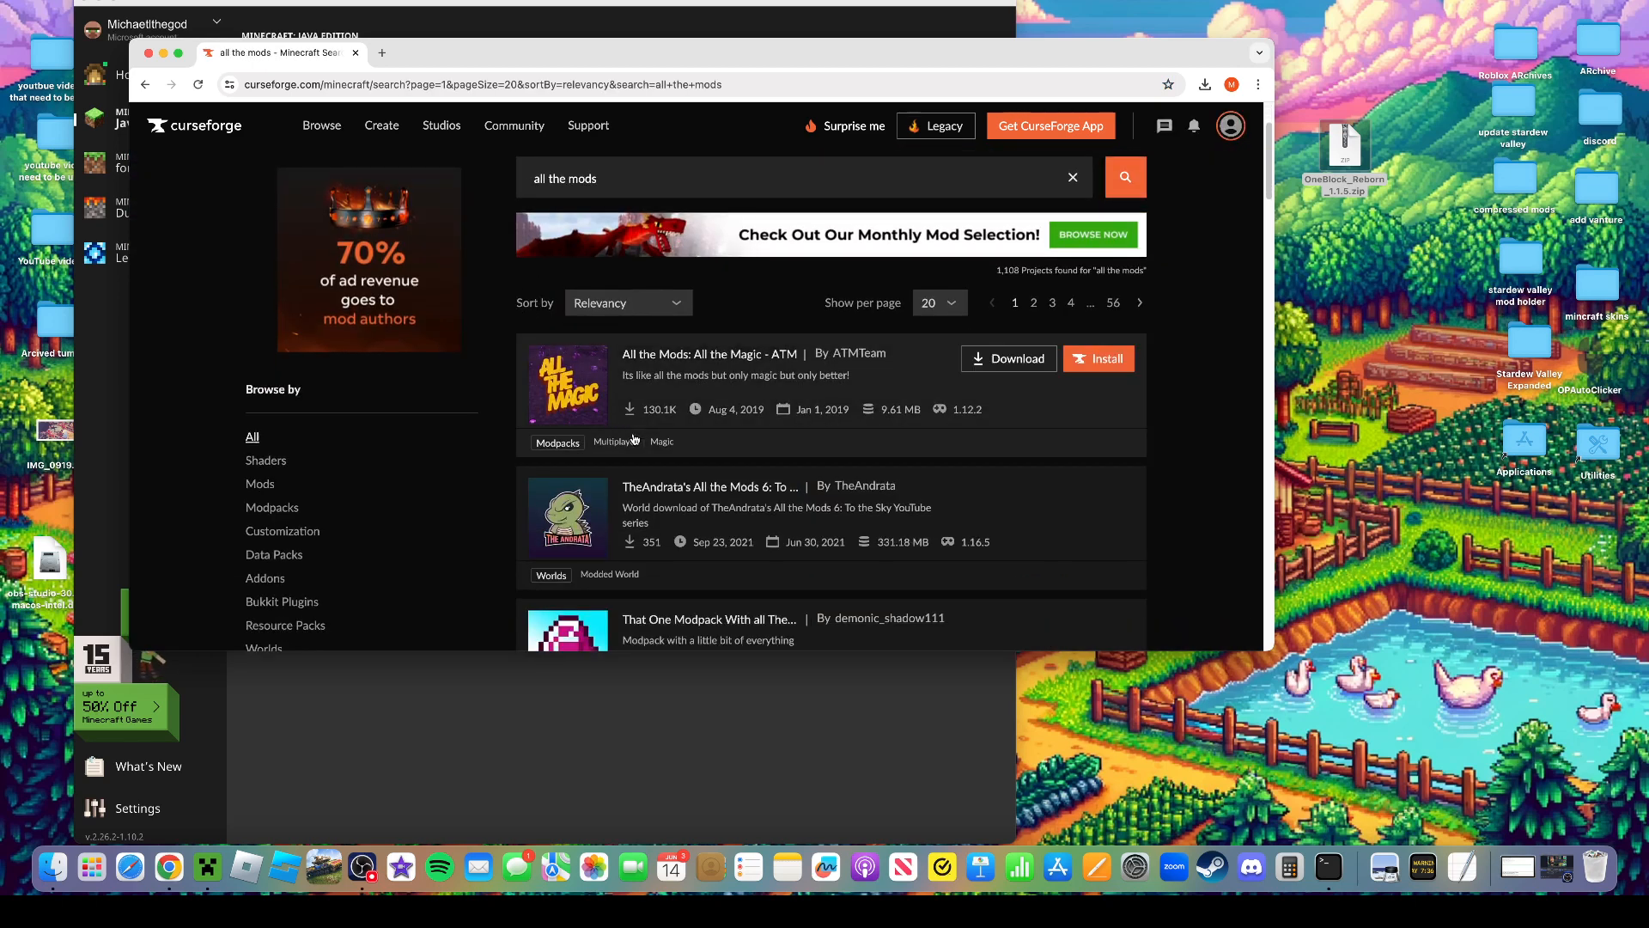
scroll(down, 3)
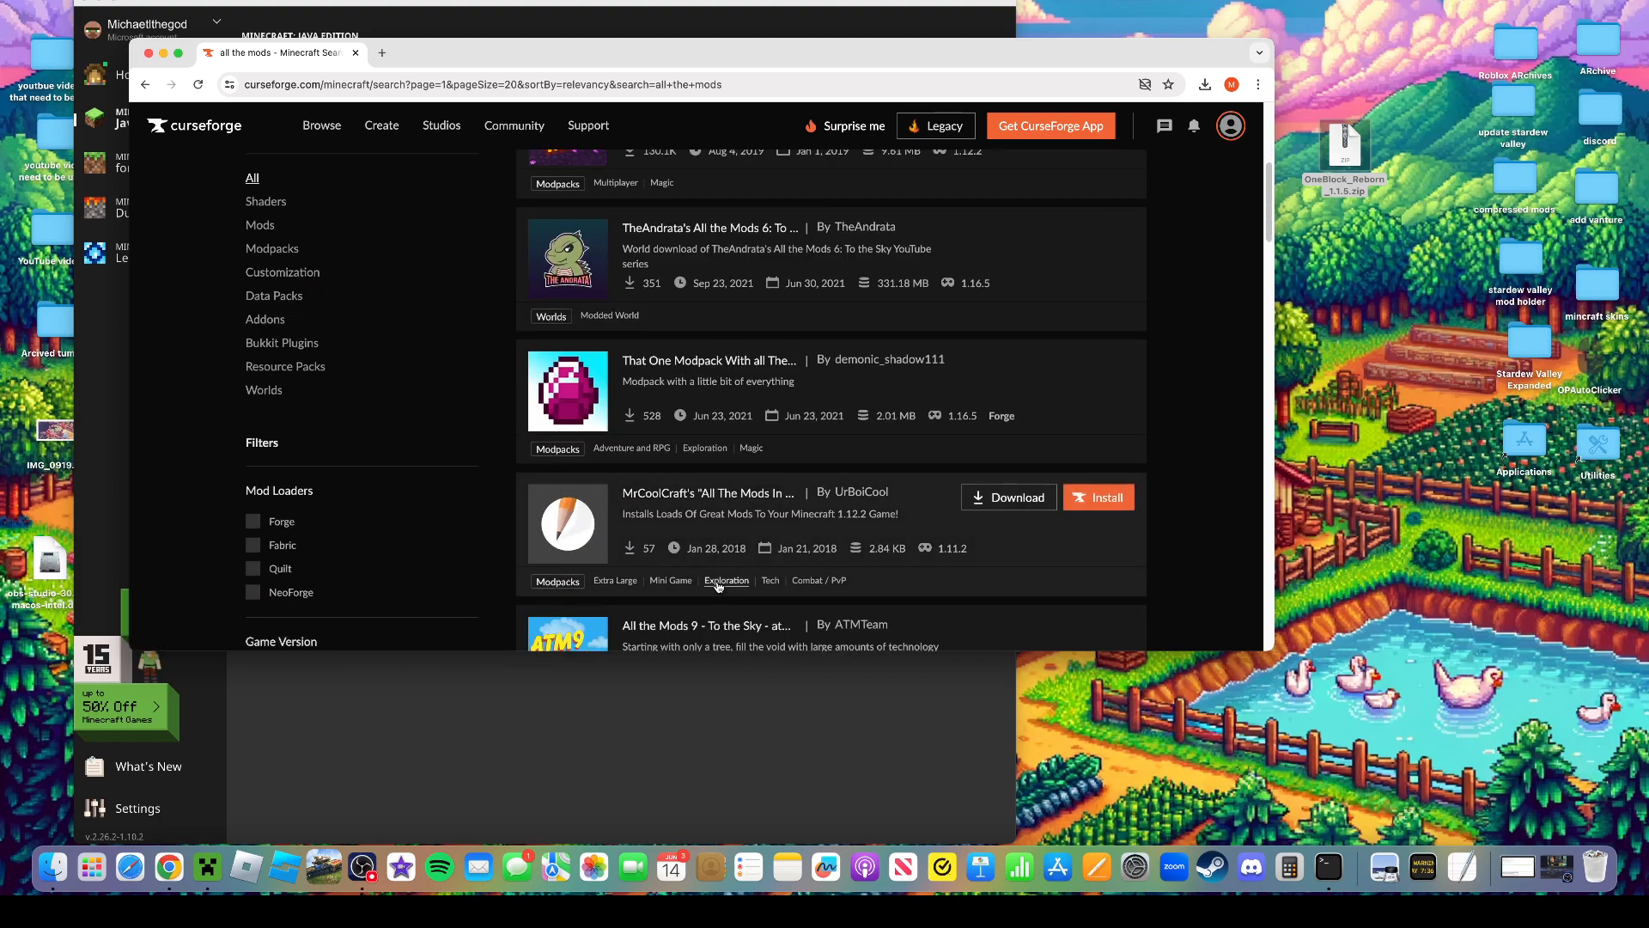
scroll(down, 3)
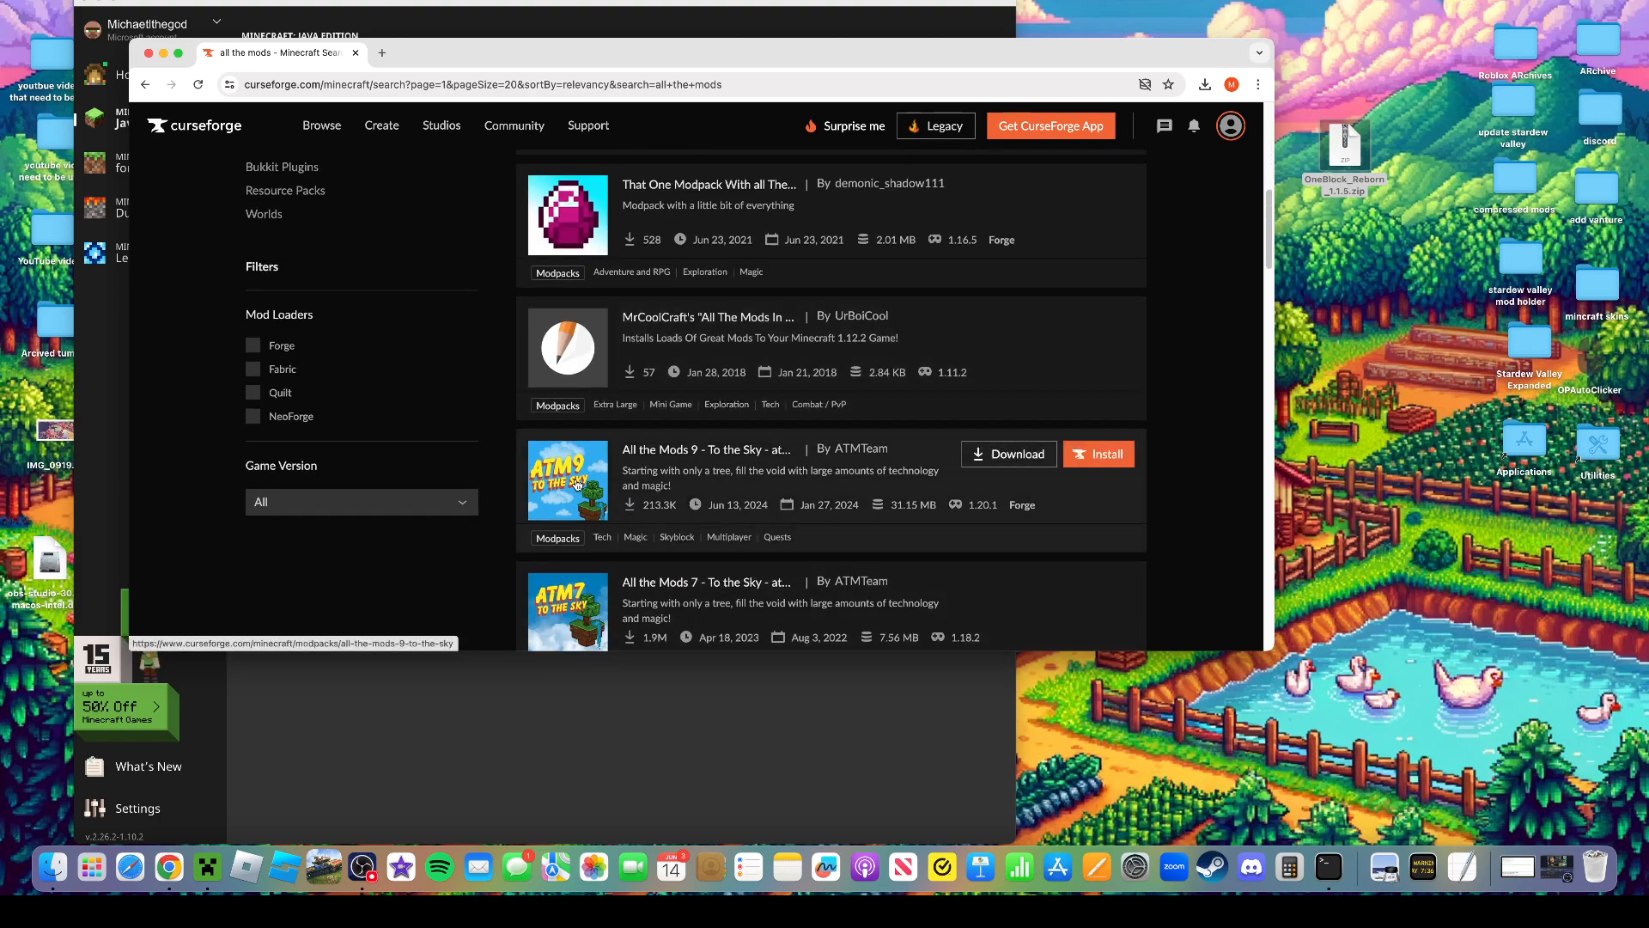
click(706, 448)
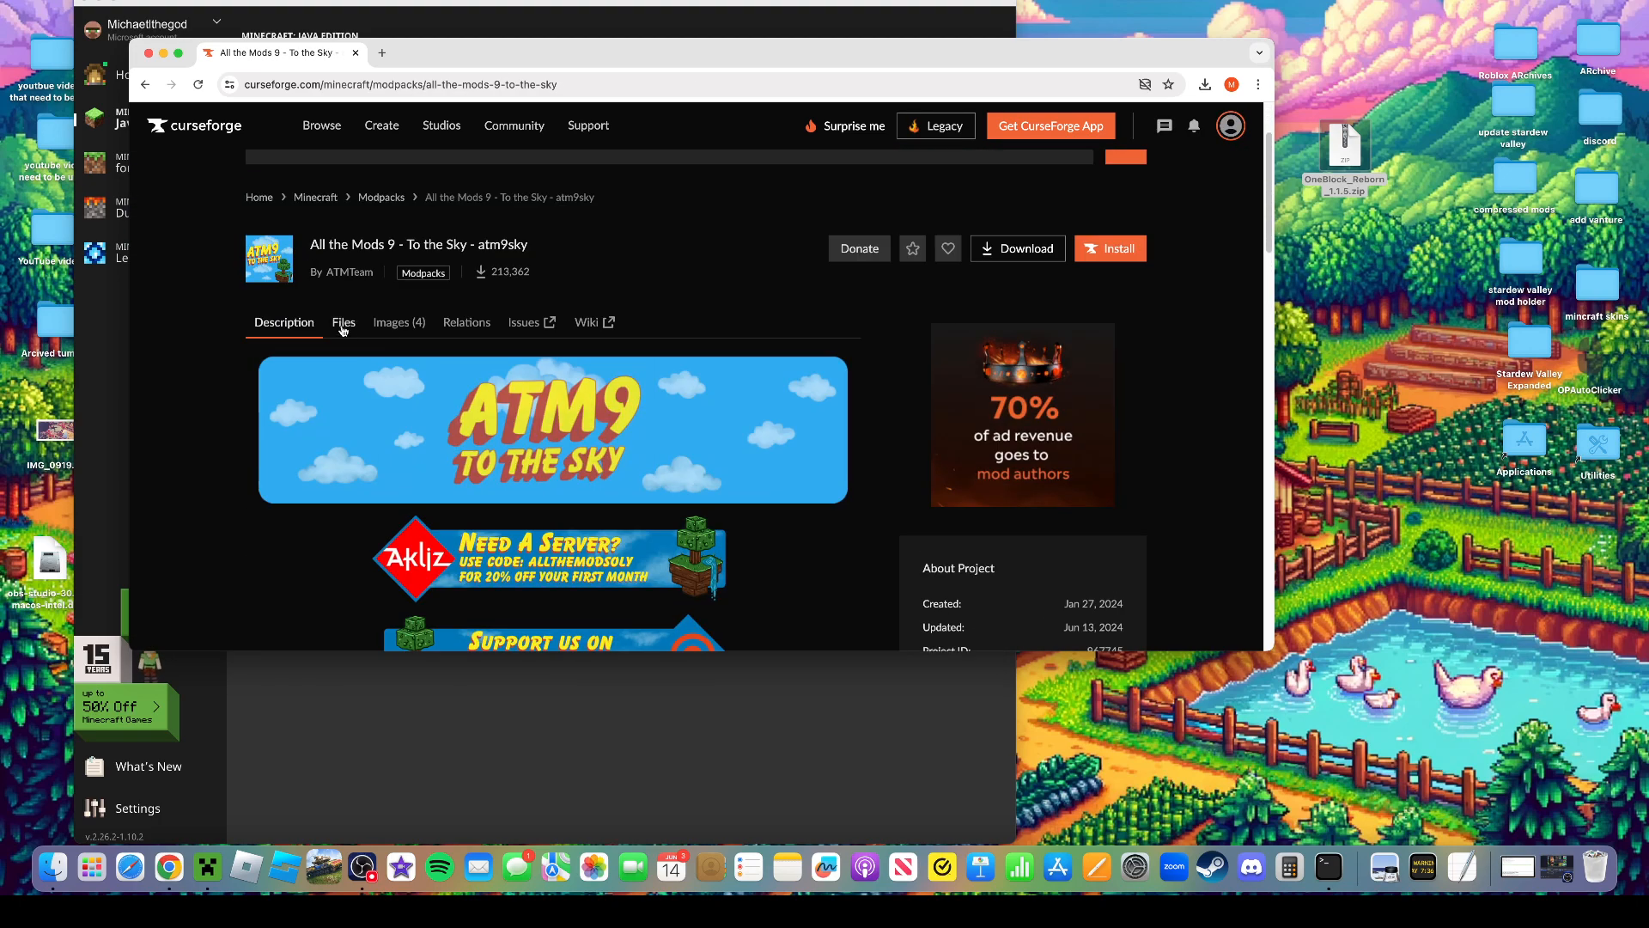
click(344, 321)
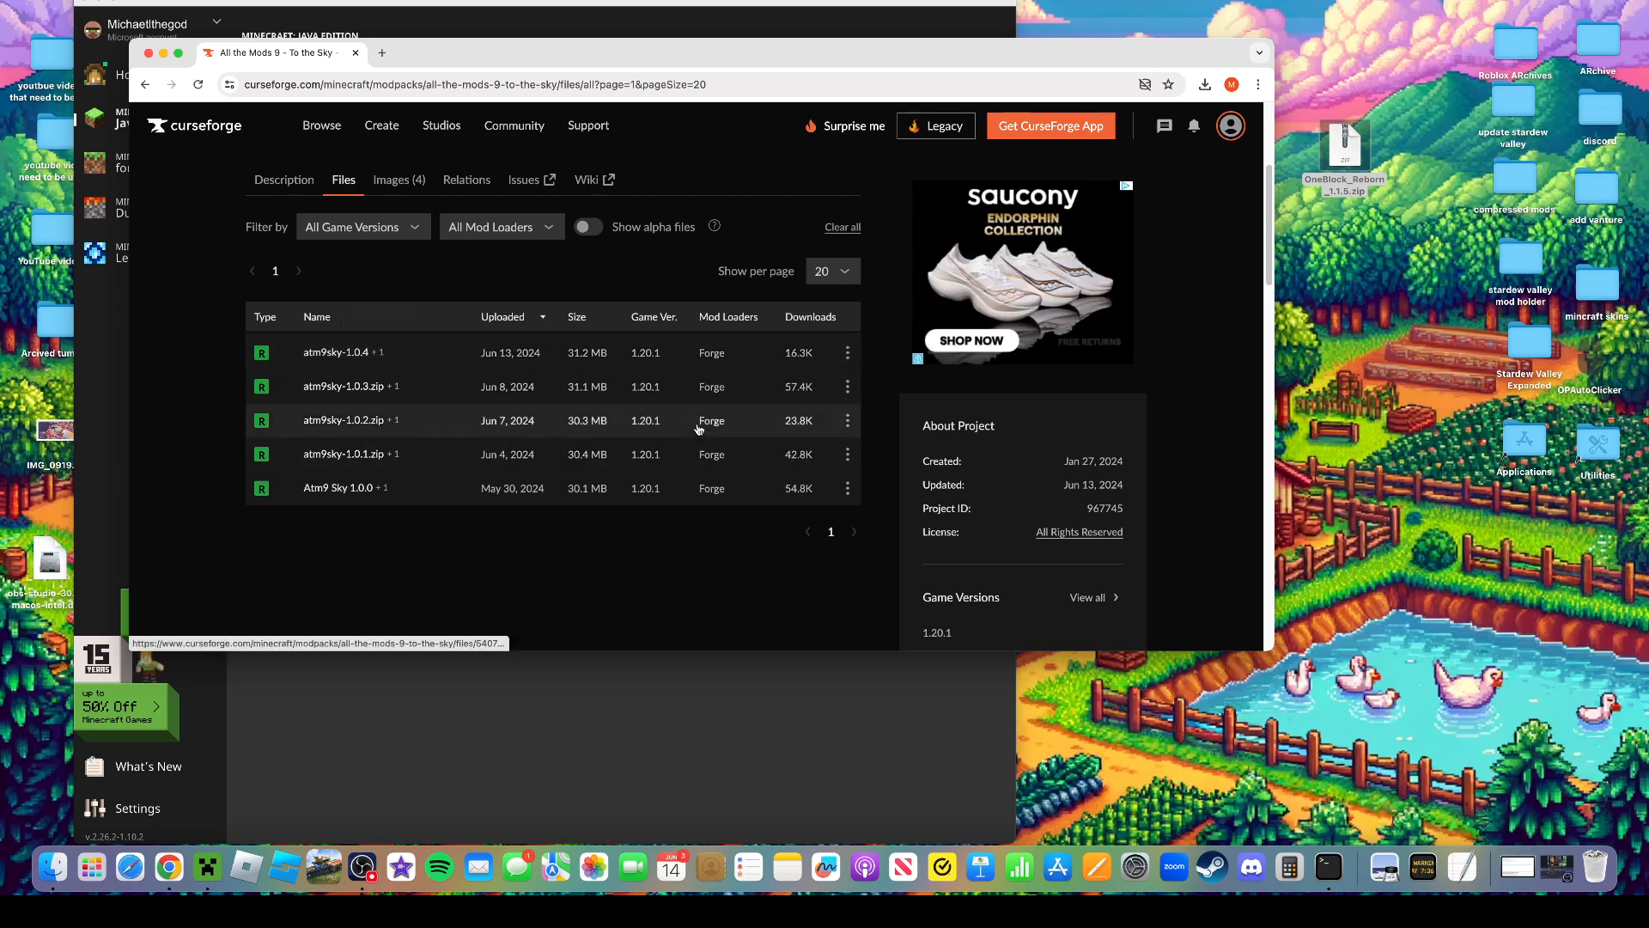
mouse_move(719, 387)
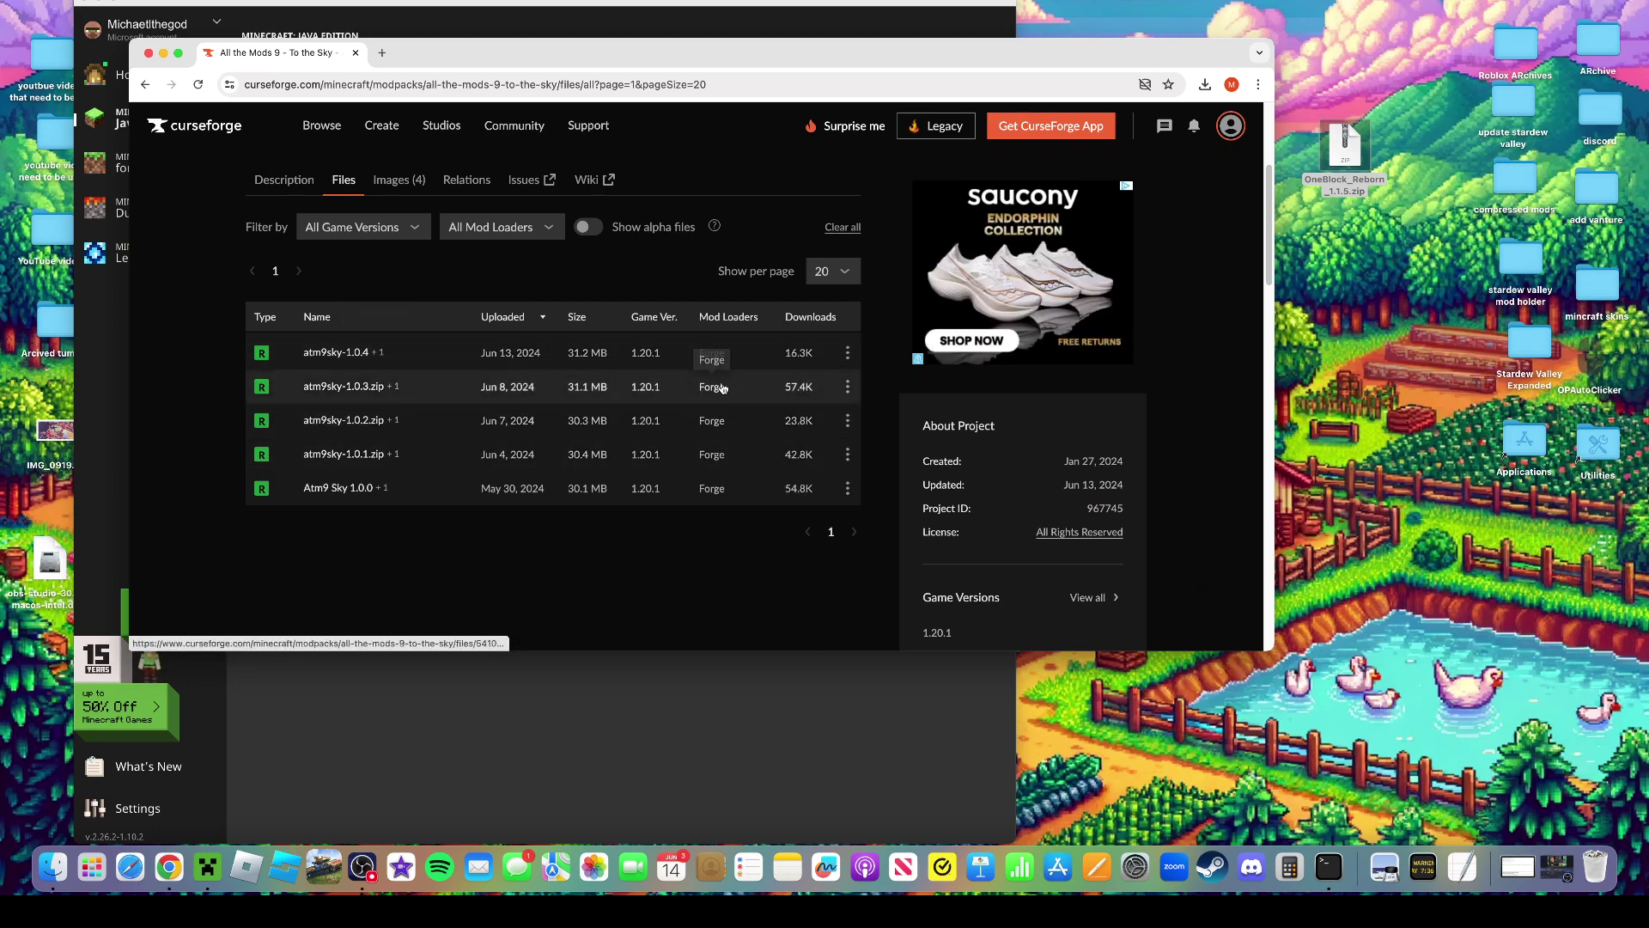
scroll(up, 3)
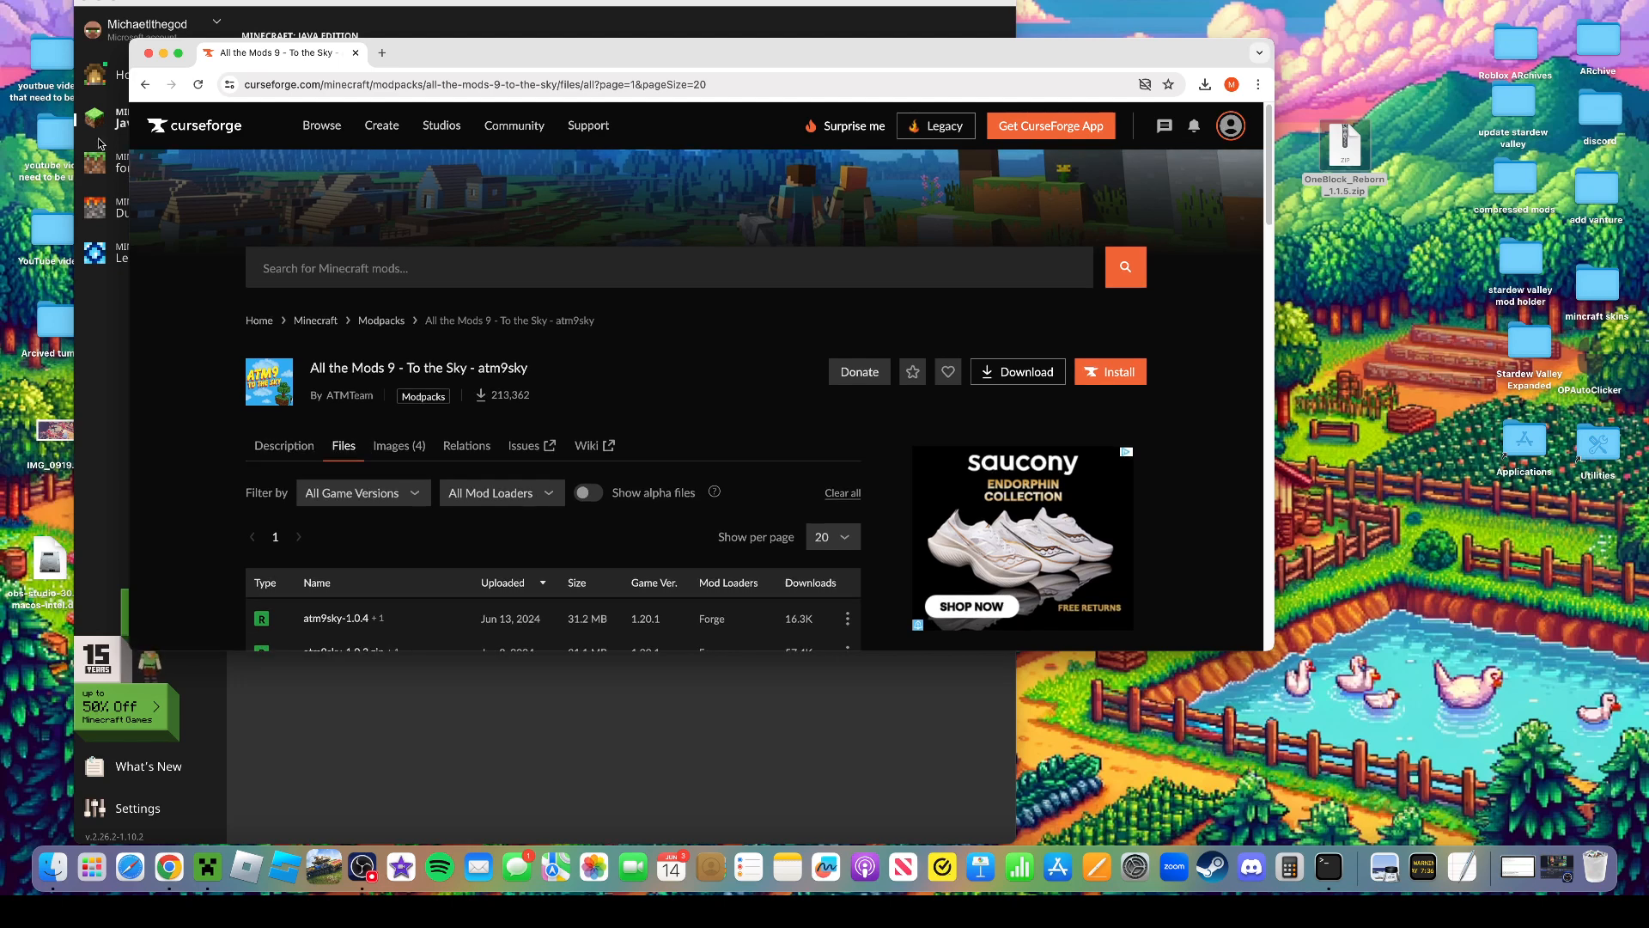
click(322, 125)
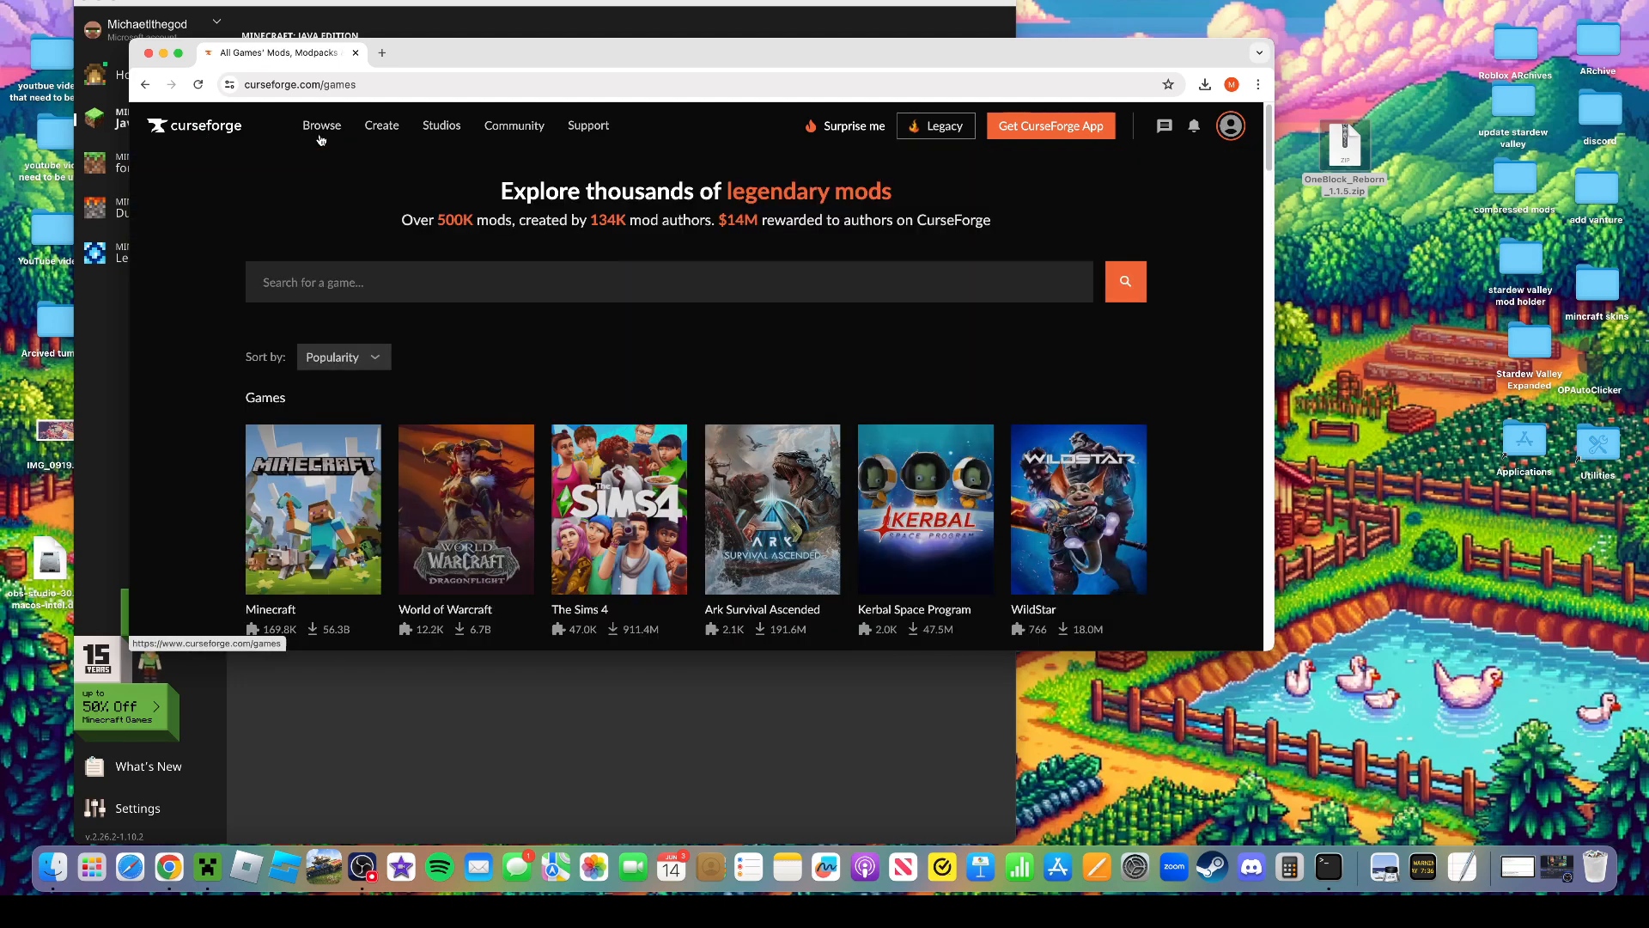
Search the Minecraft section for 'all the mods' and browse the results
click(312, 509)
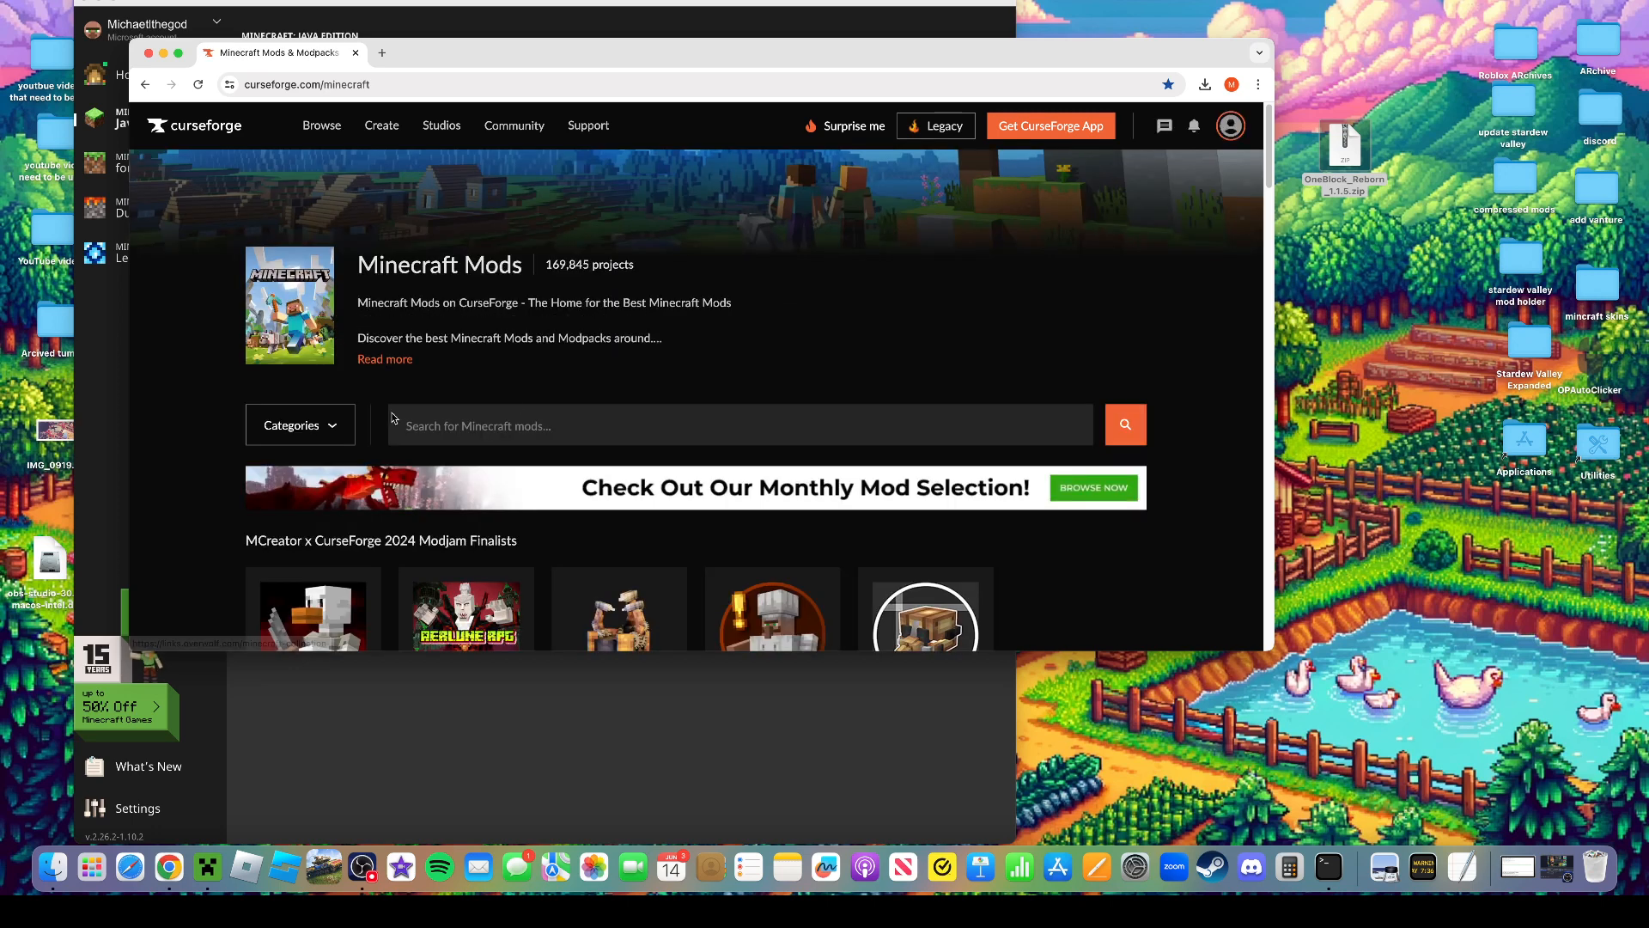
text(all)
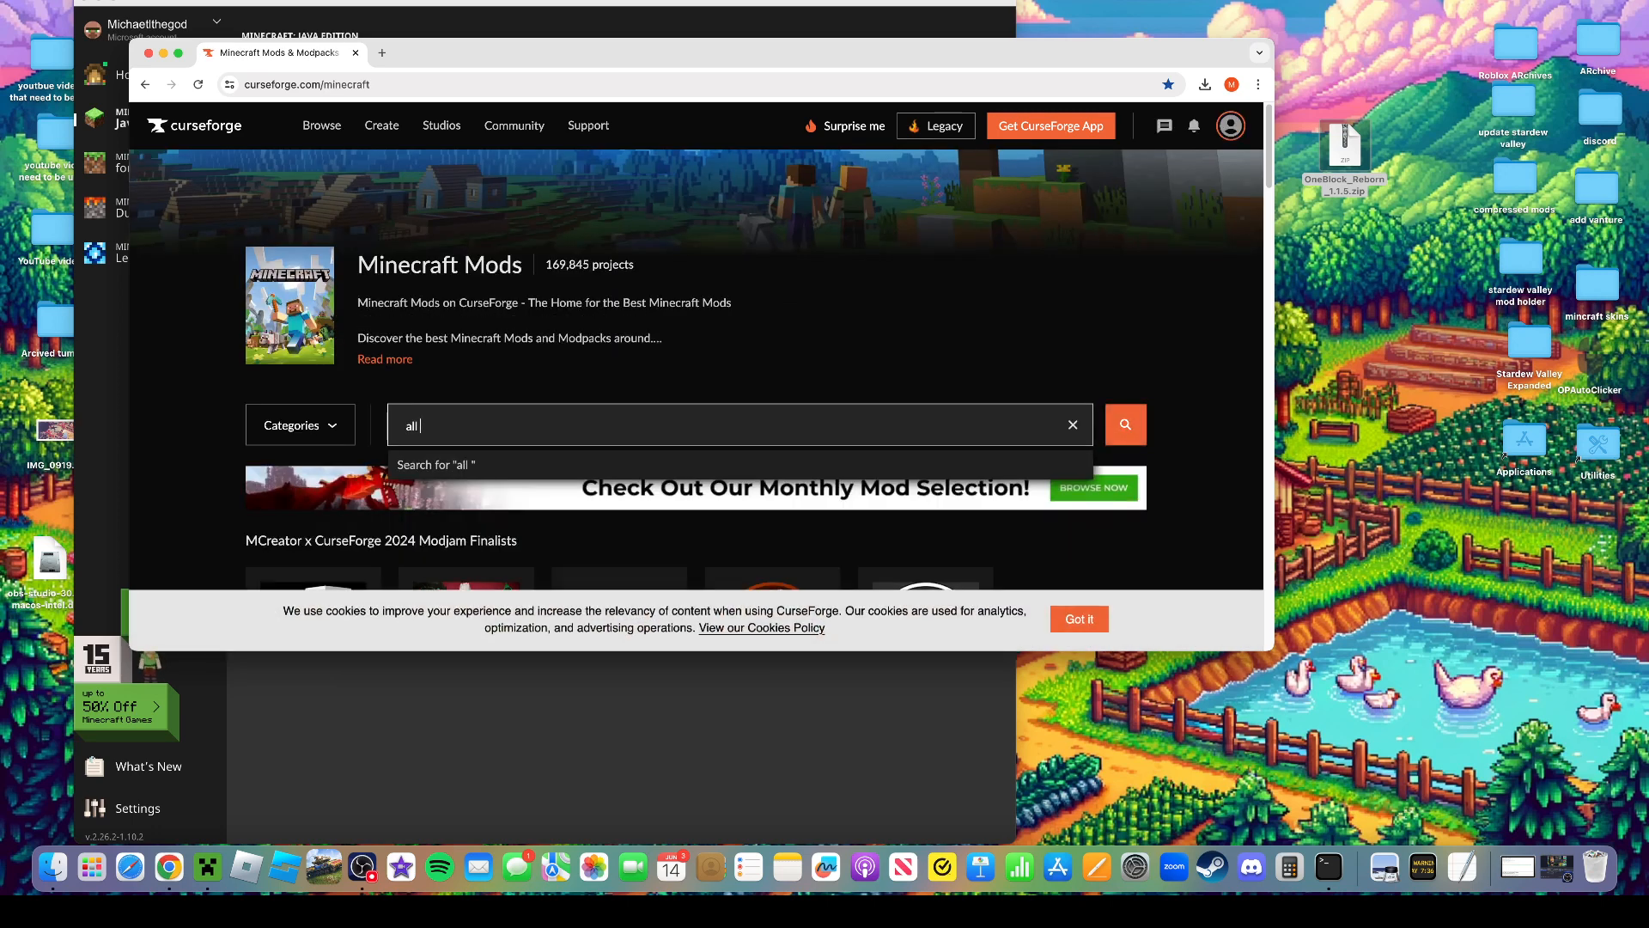
text(the mods 9)
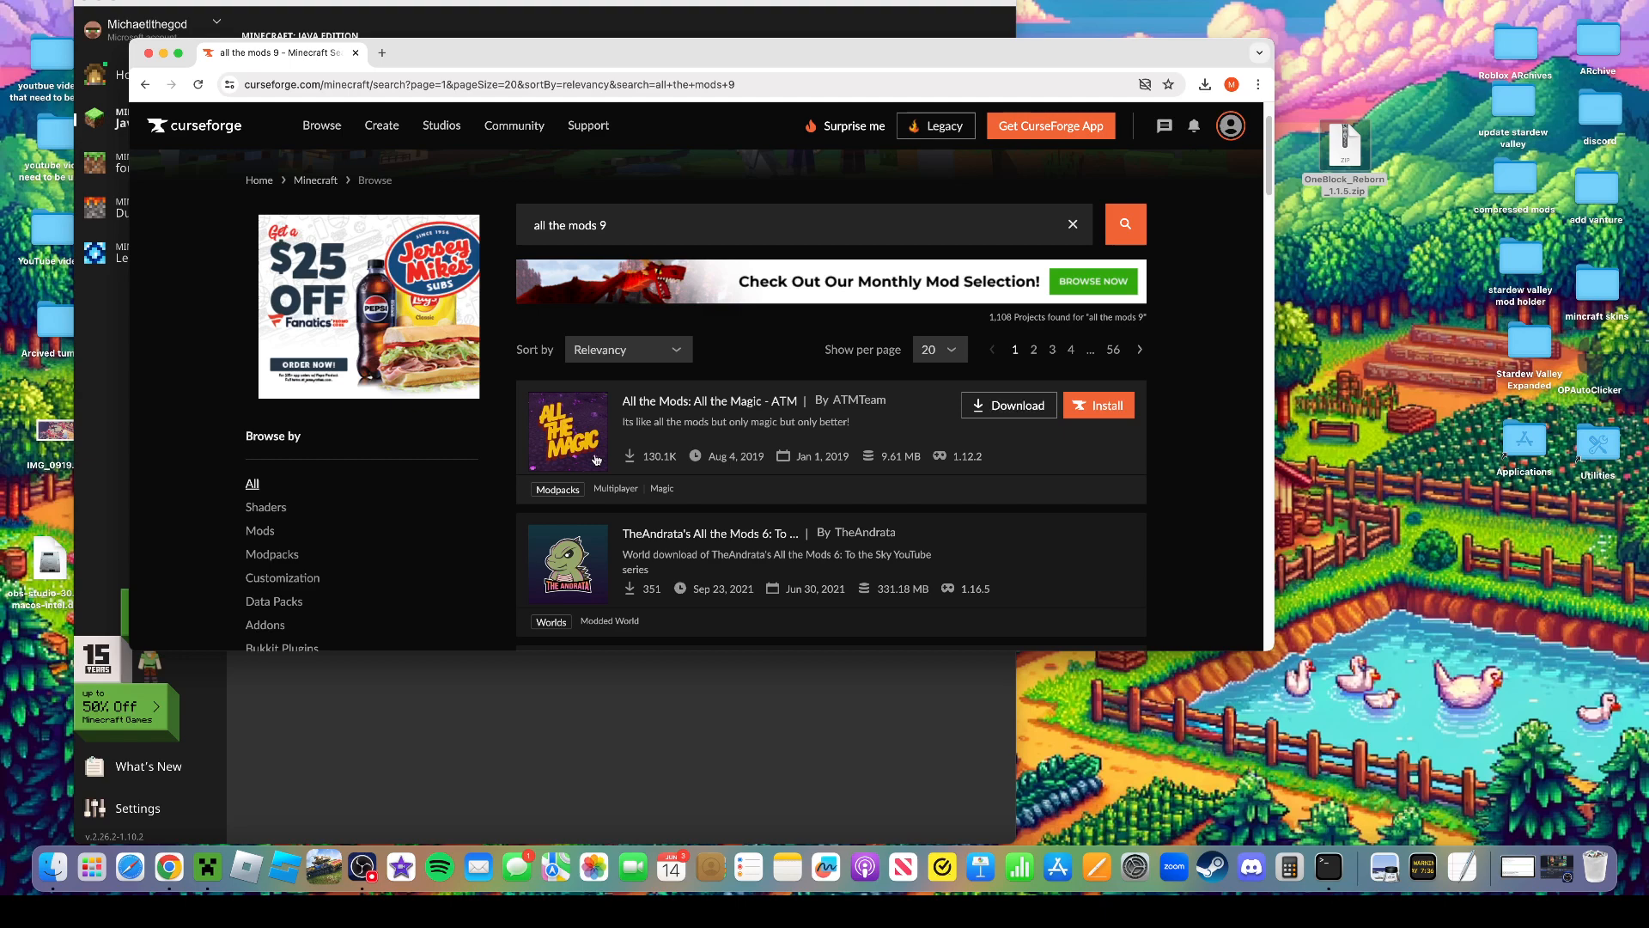
mouse_move(471, 644)
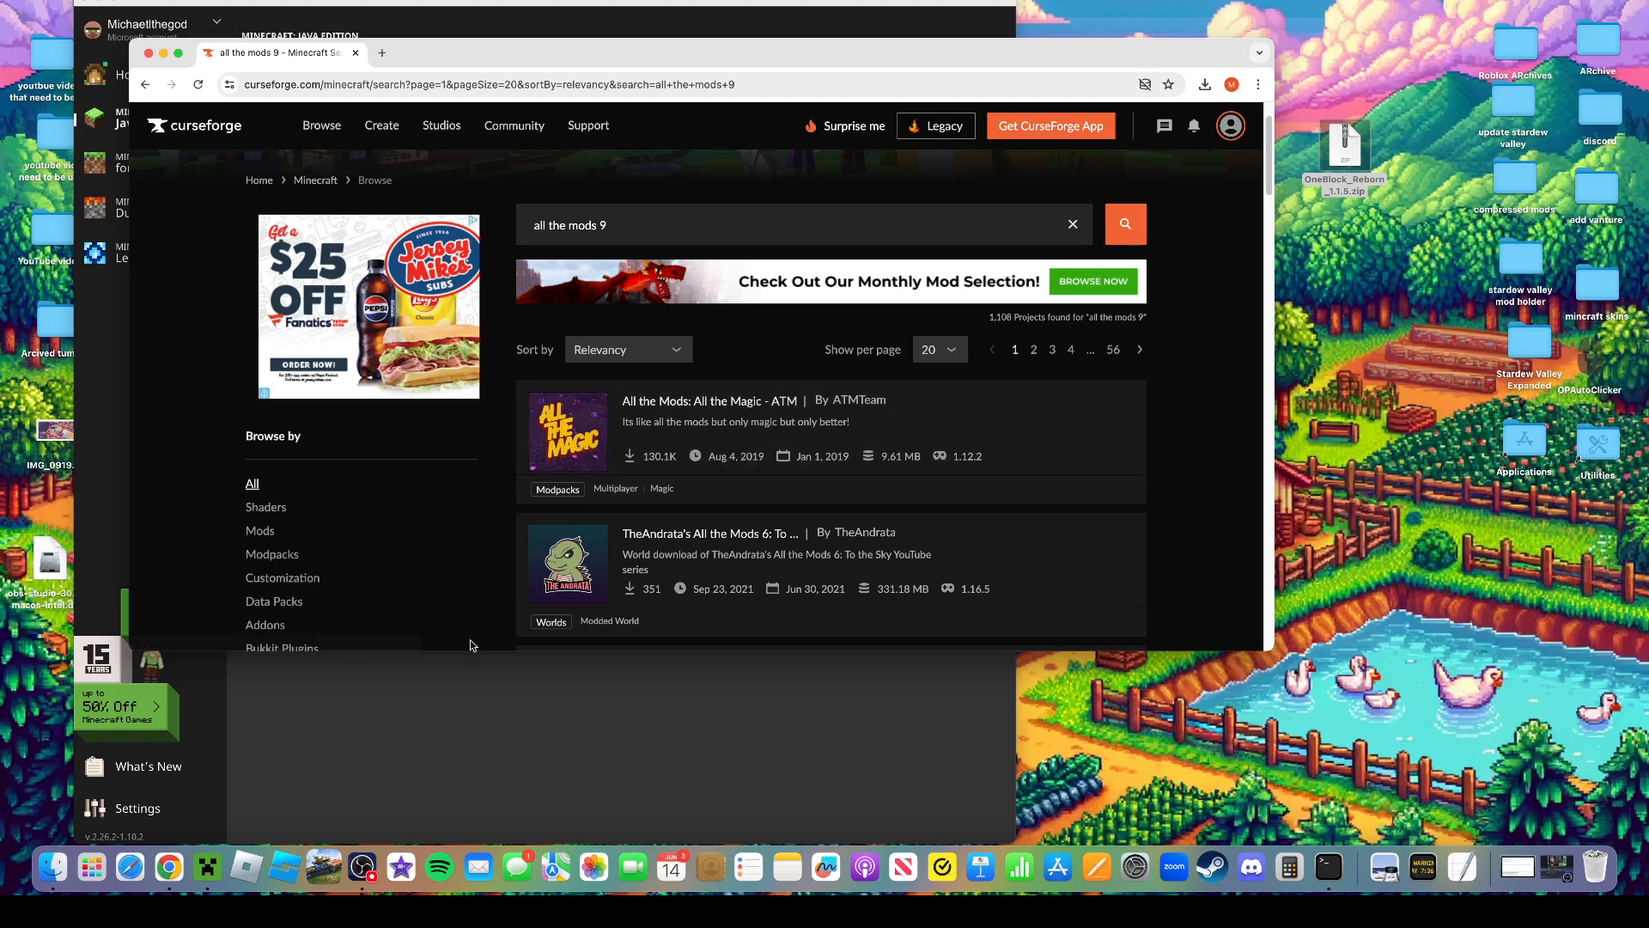
scroll(down, 3)
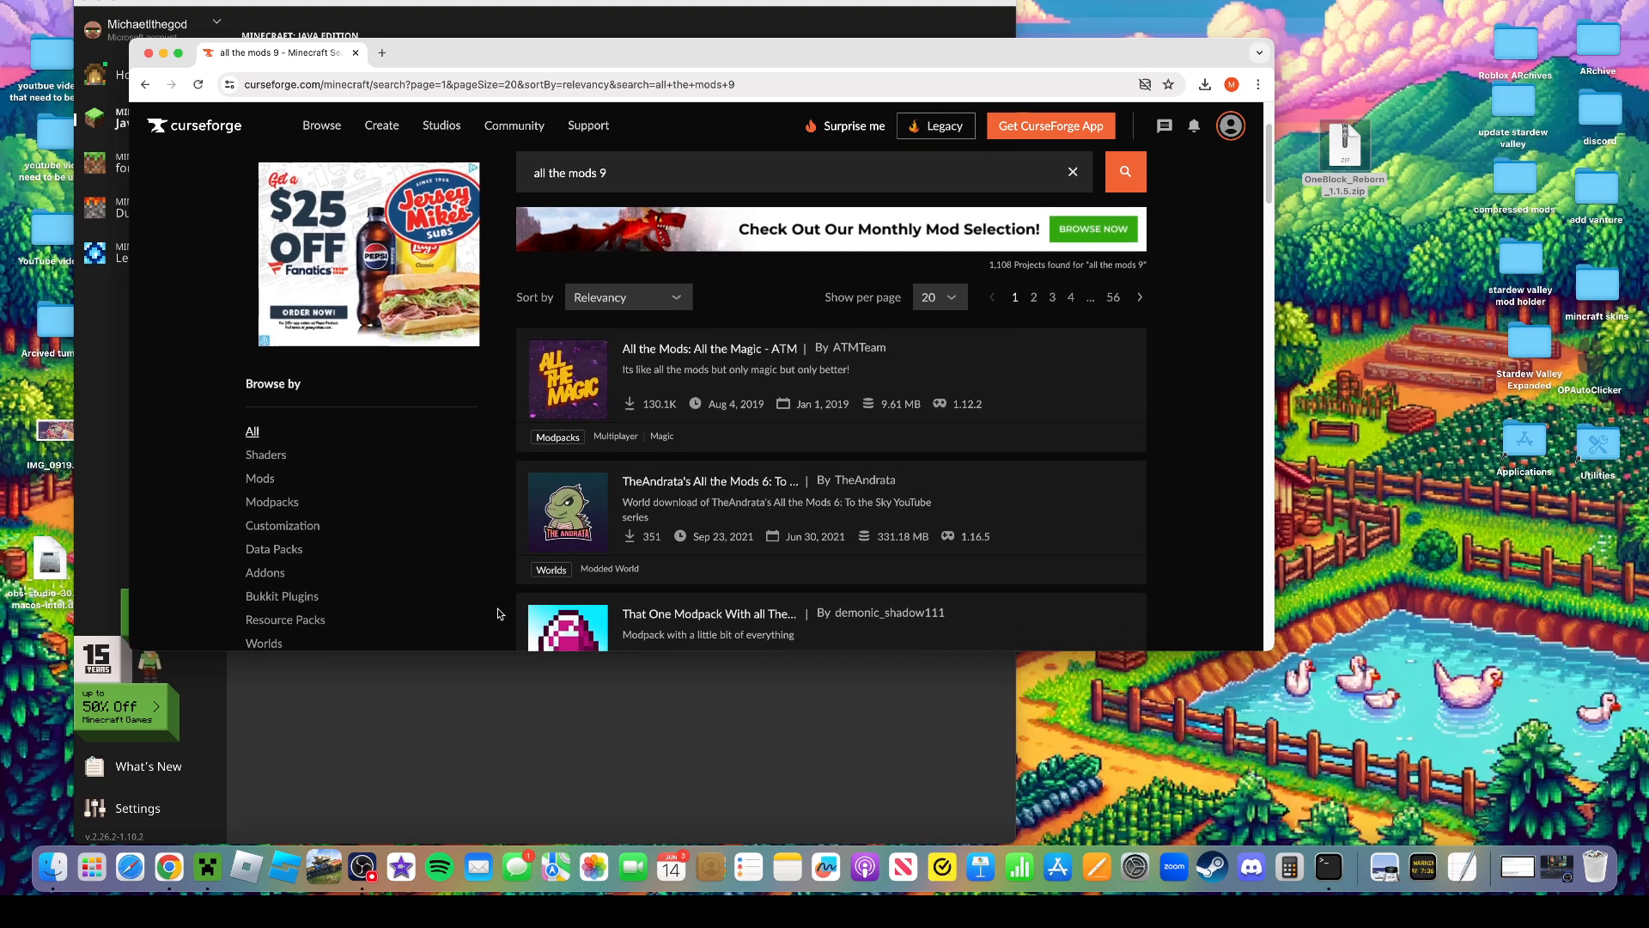
scroll(down, 3)
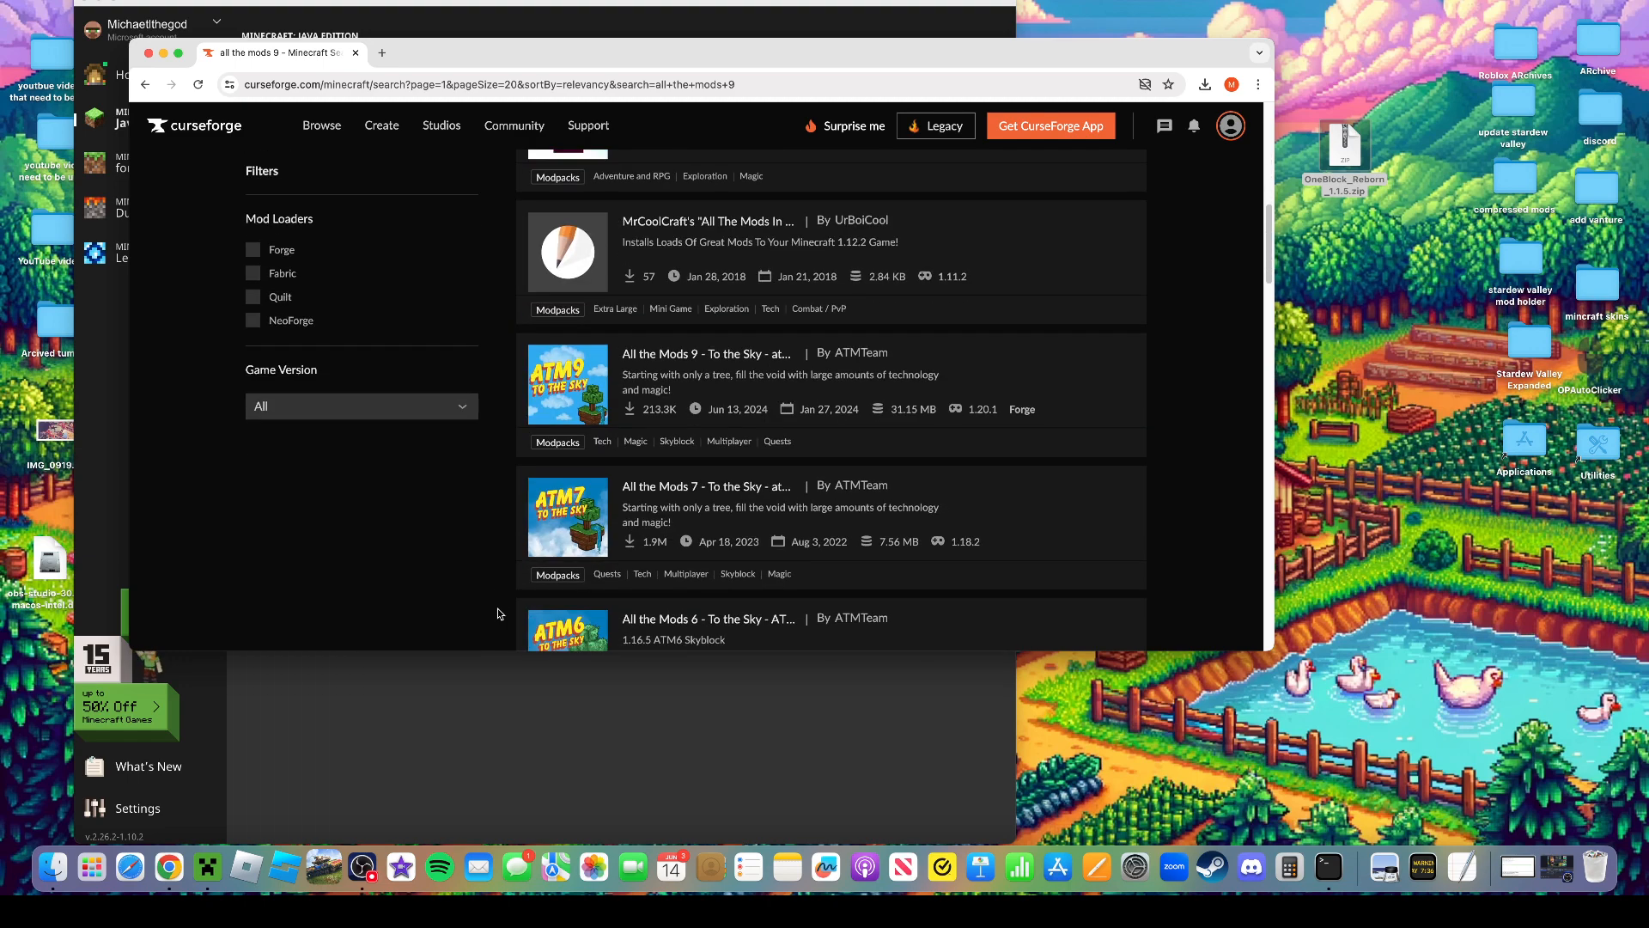
scroll(down, 3)
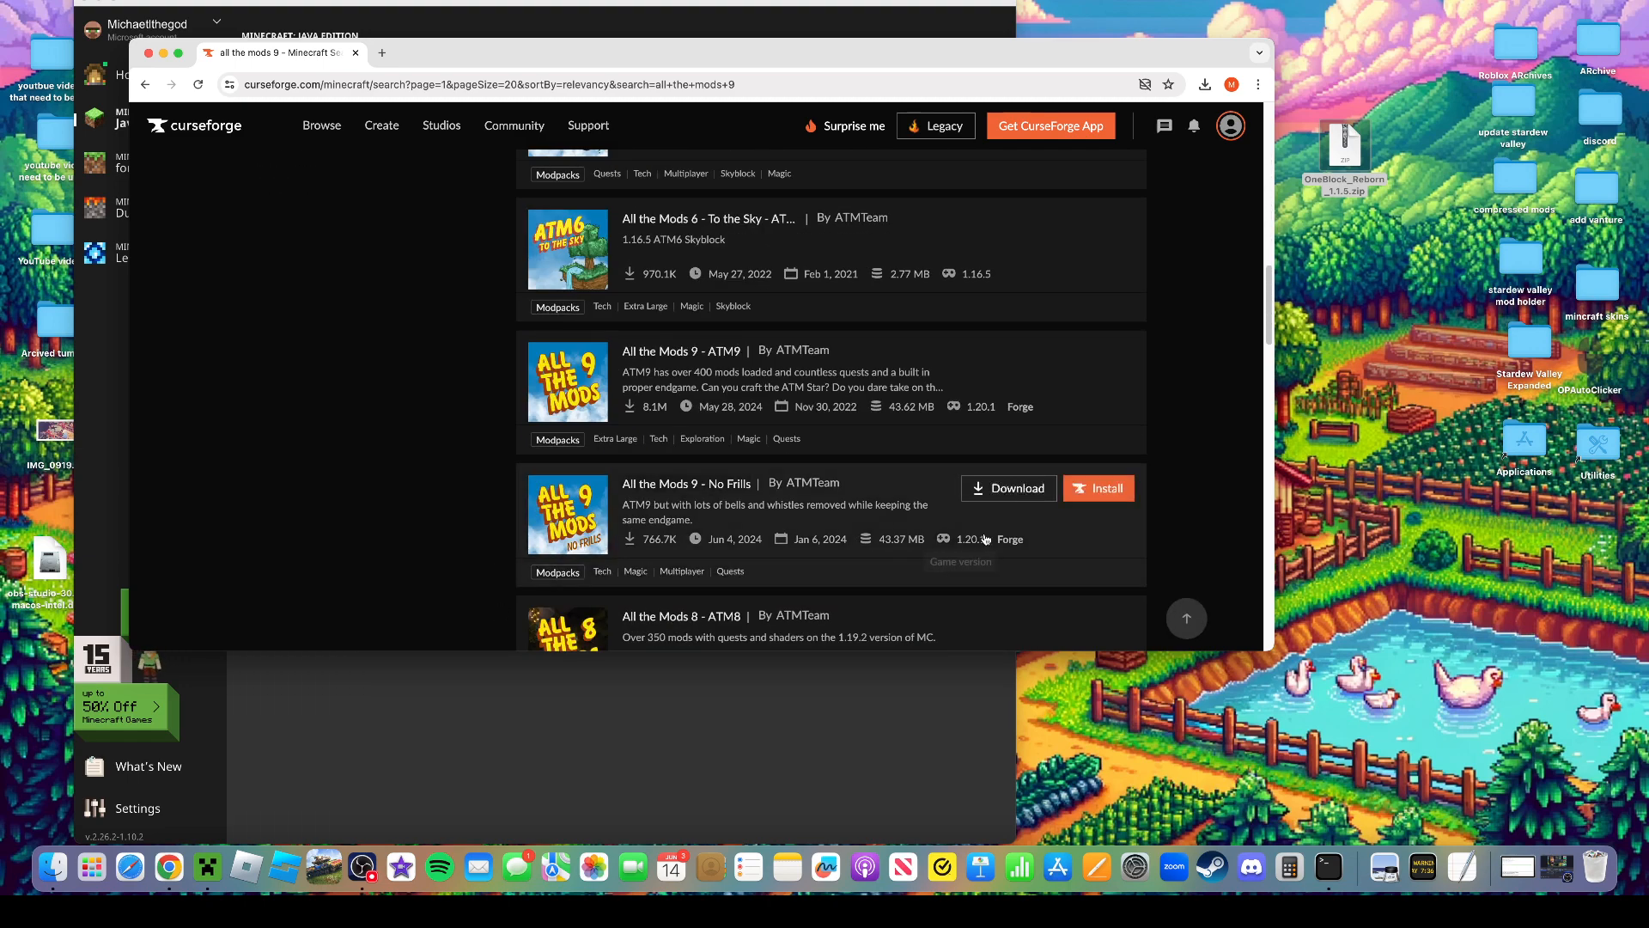
mouse_move(567, 400)
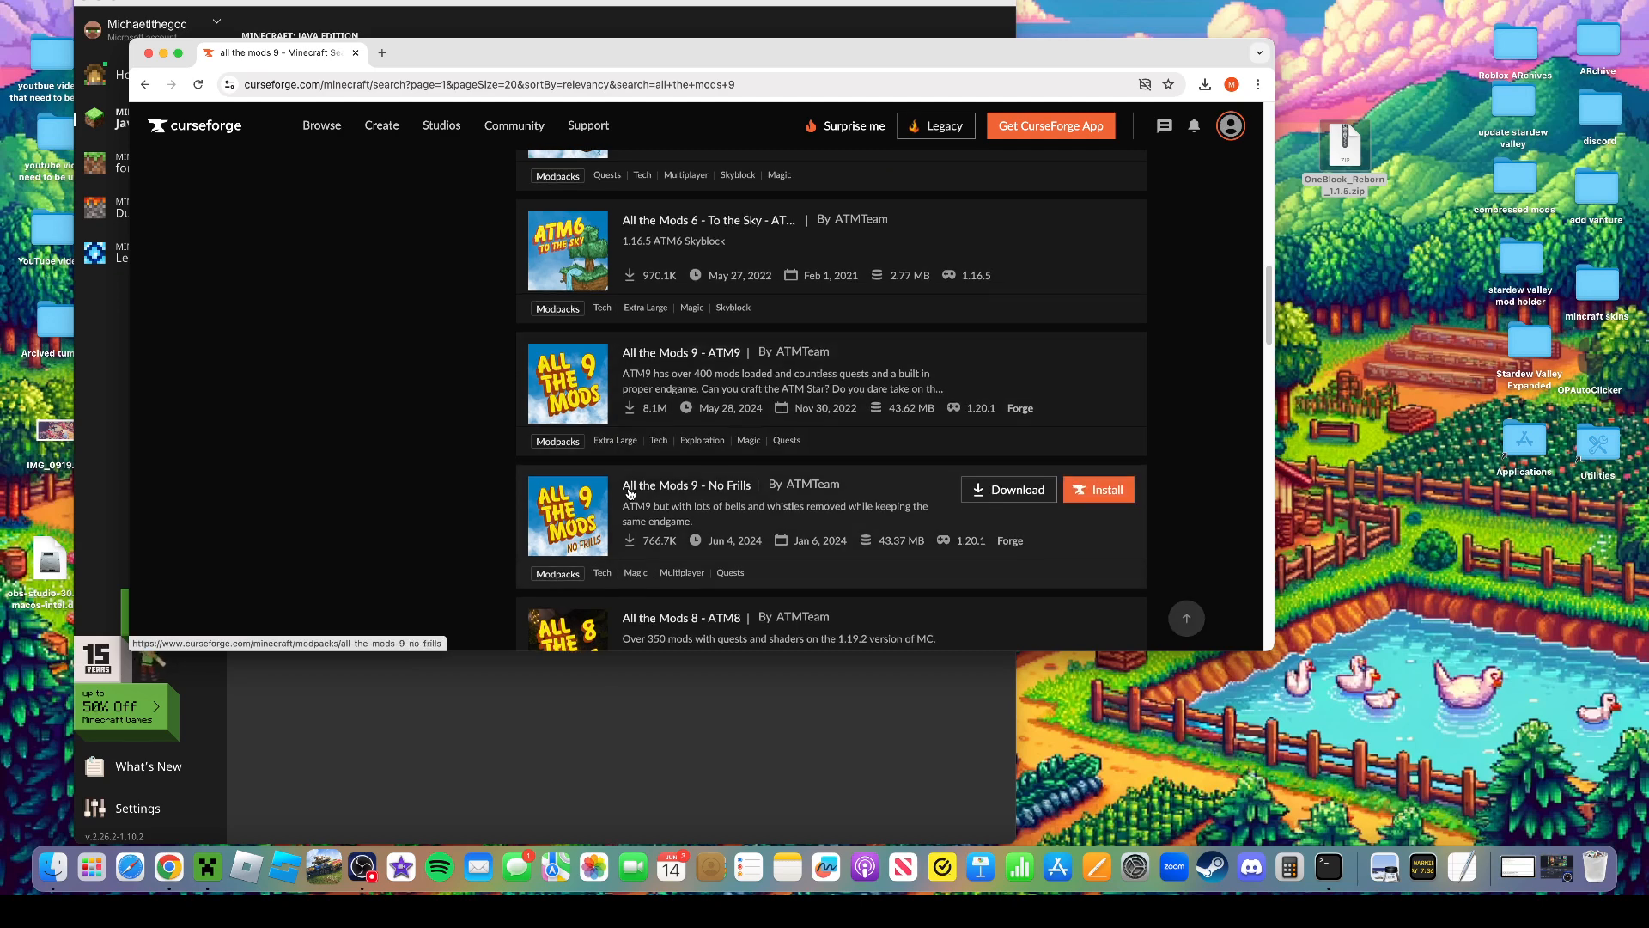
scroll(up, 3)
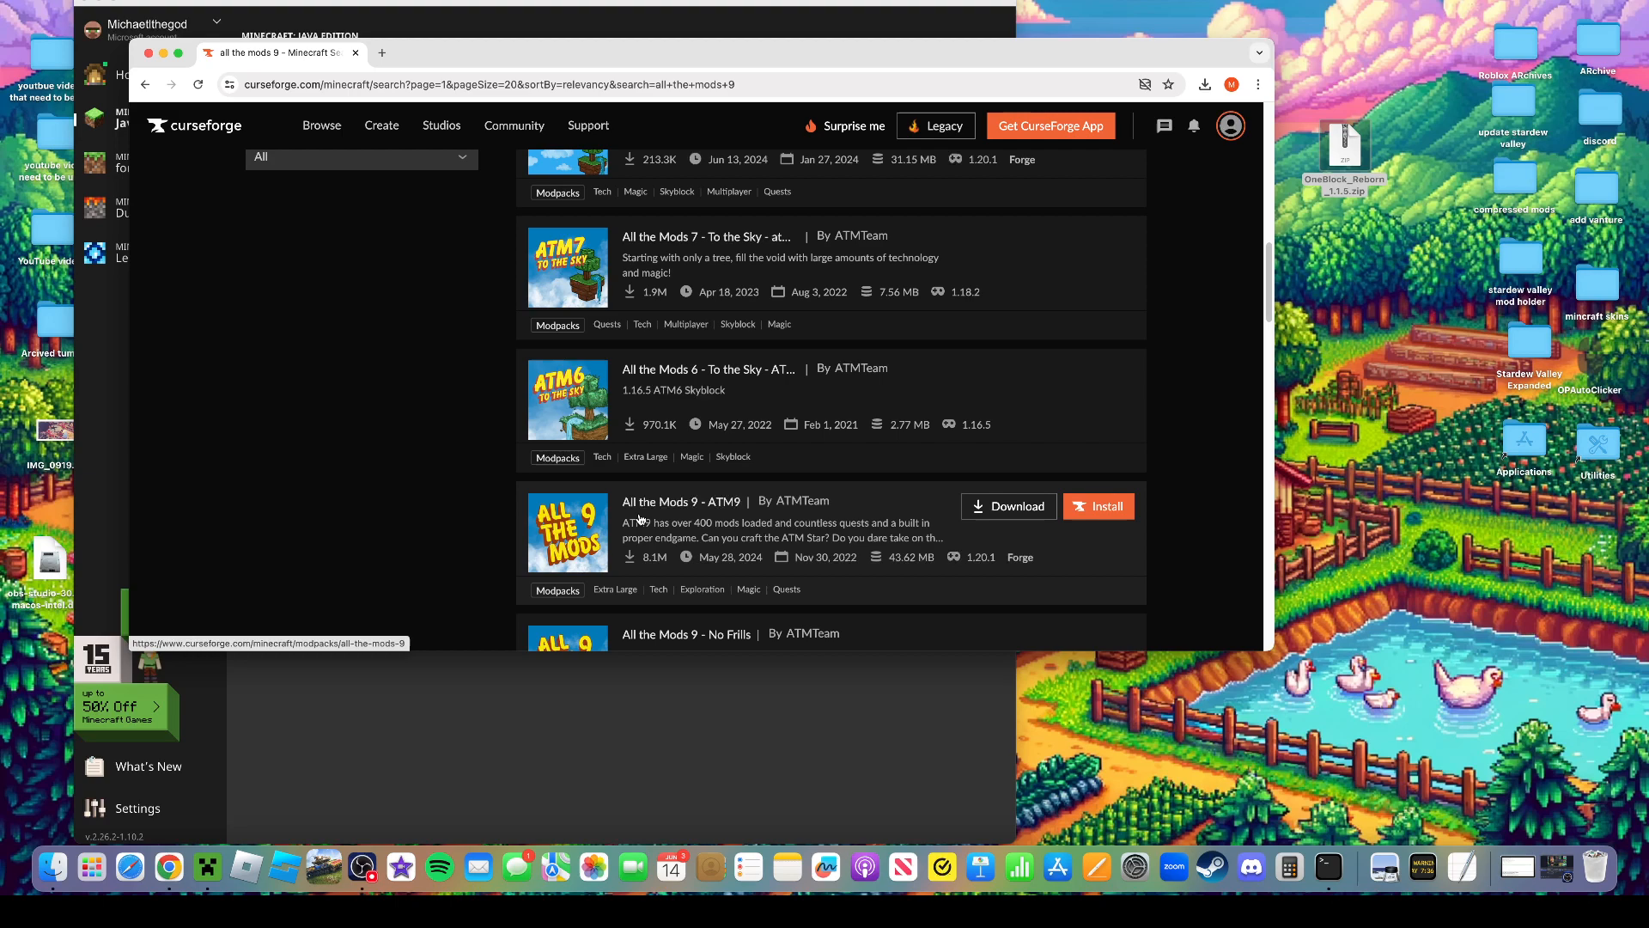
scroll(up, 3)
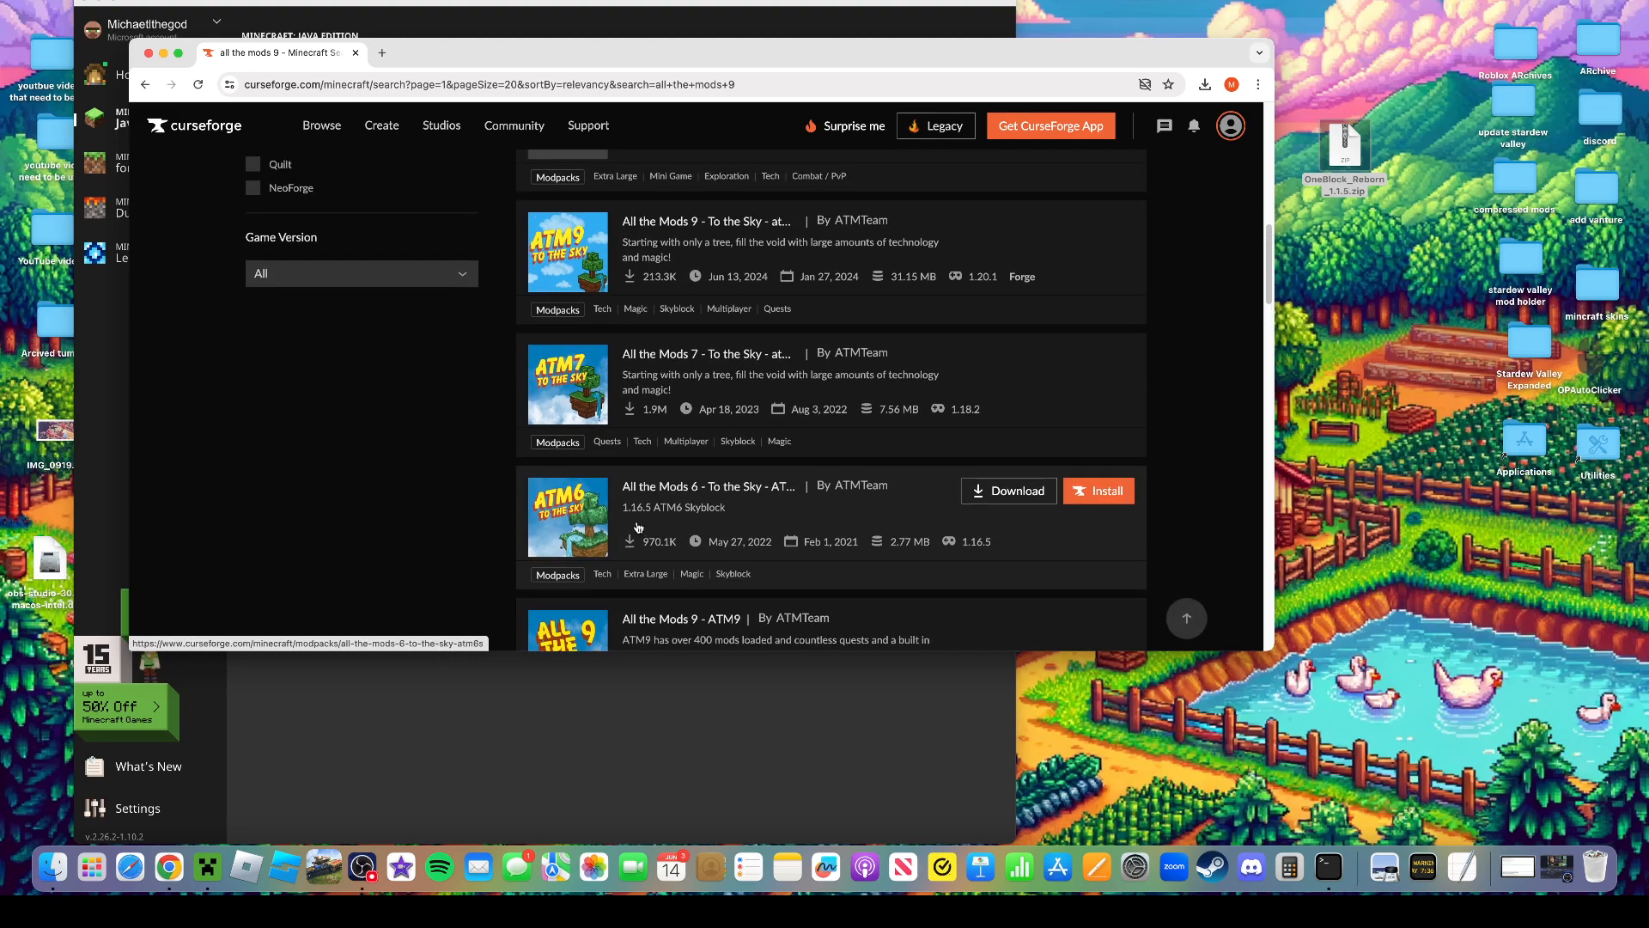
Scroll through the results and open the All the Mods 8 - ATM8 project page
scroll(down, 3)
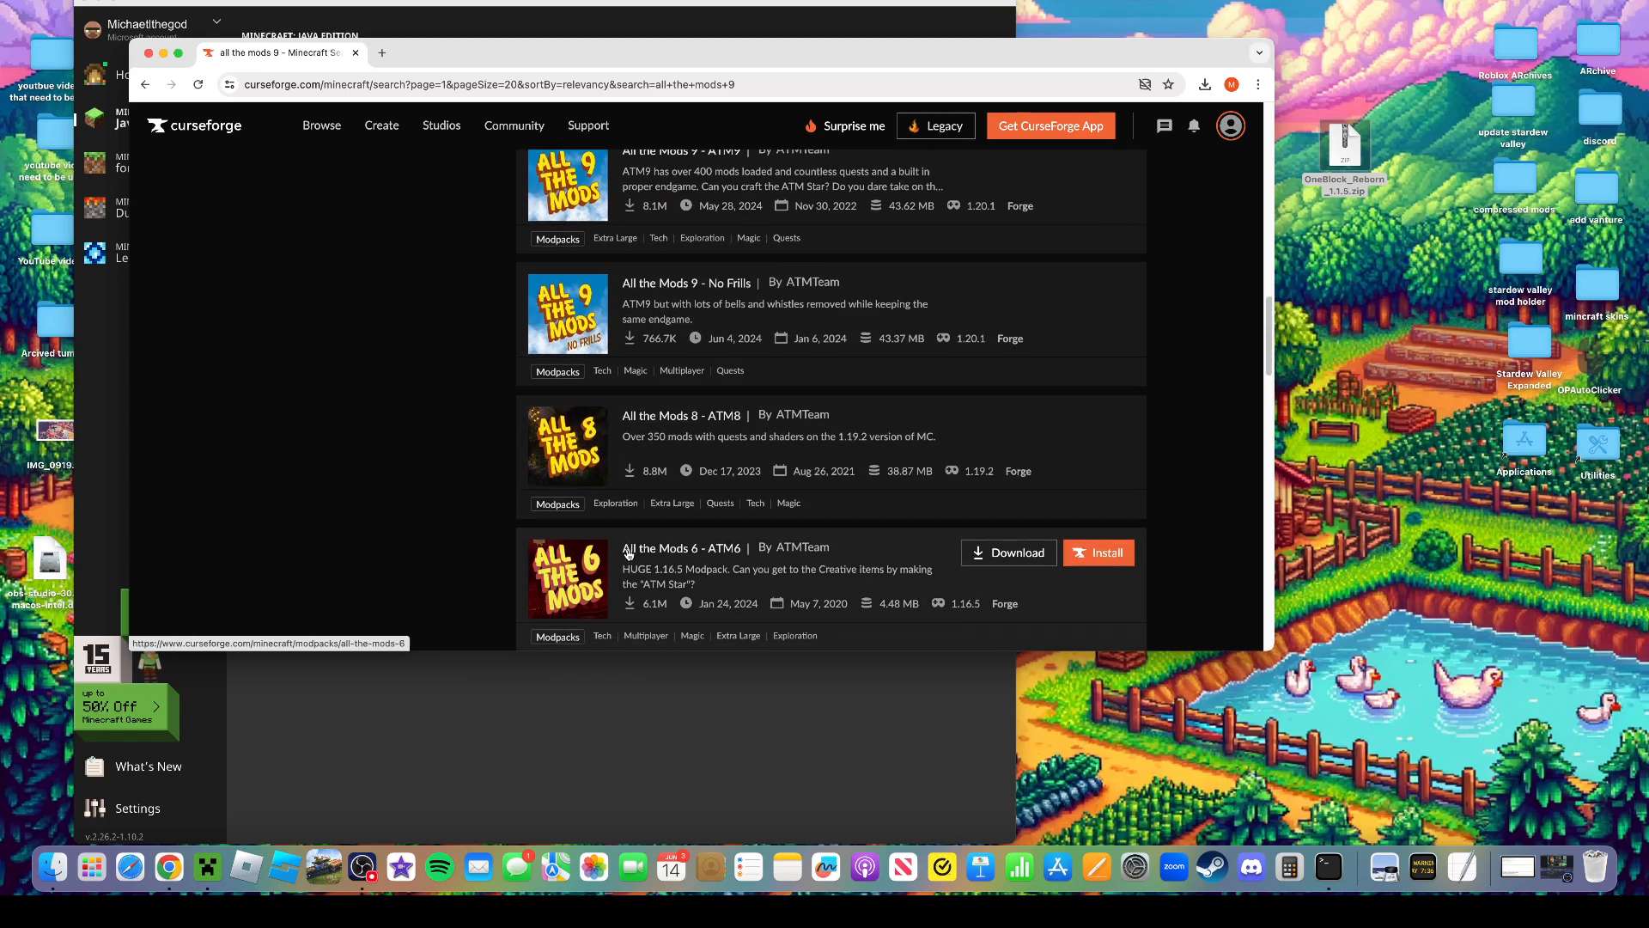
scroll(down, 3)
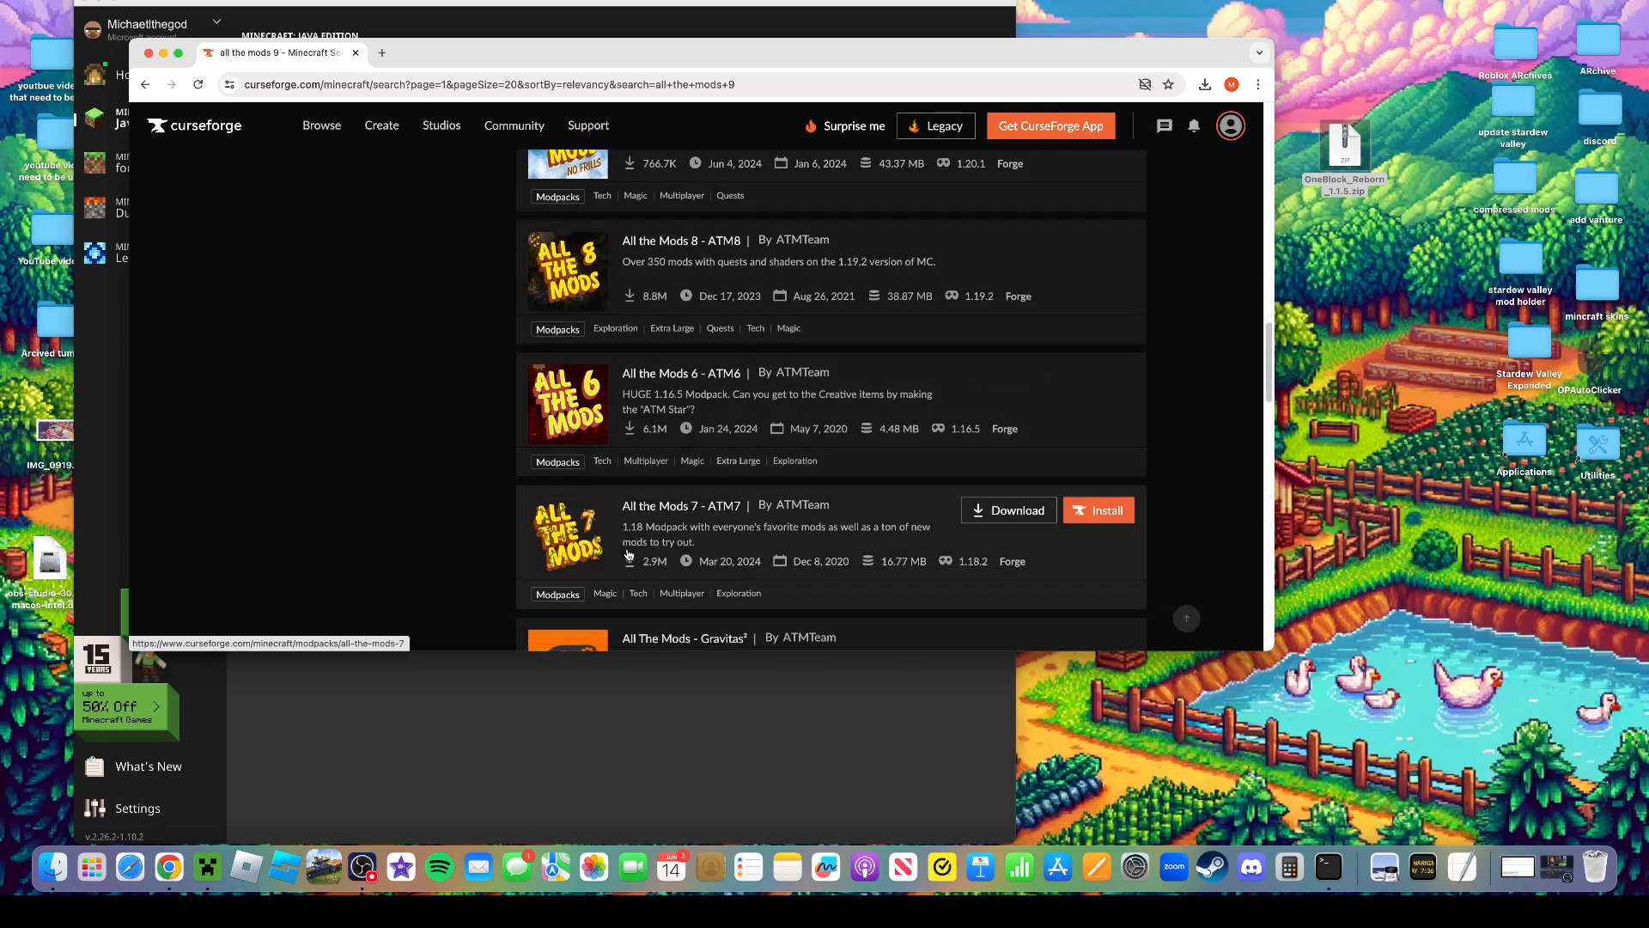
scroll(down, 3)
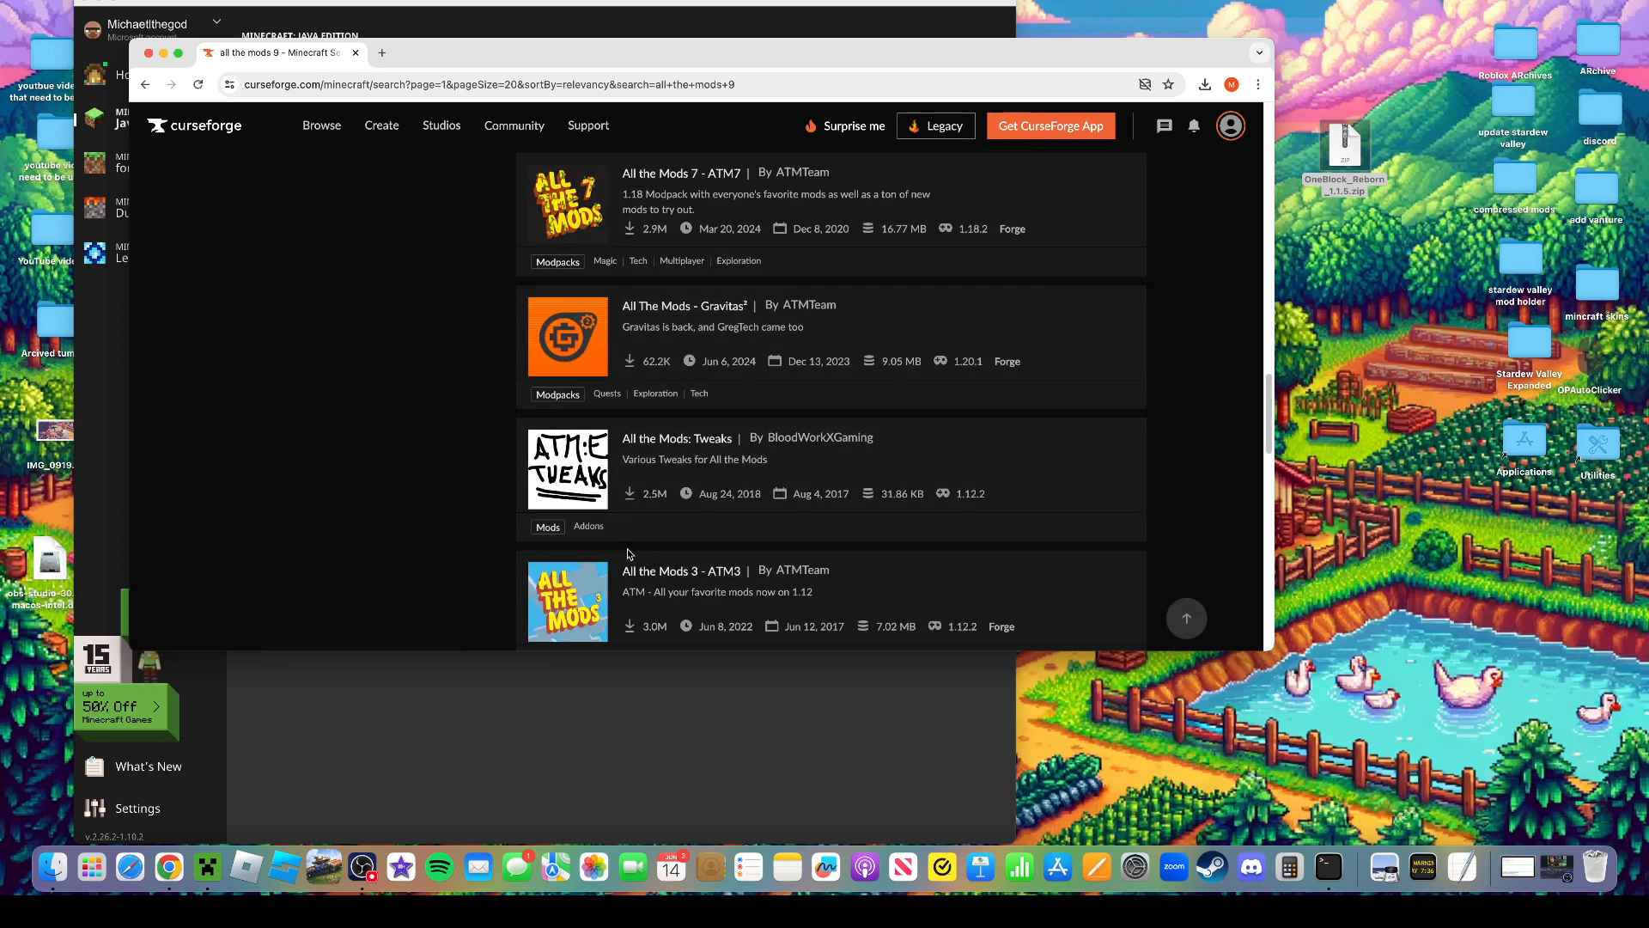
scroll(up, 3)
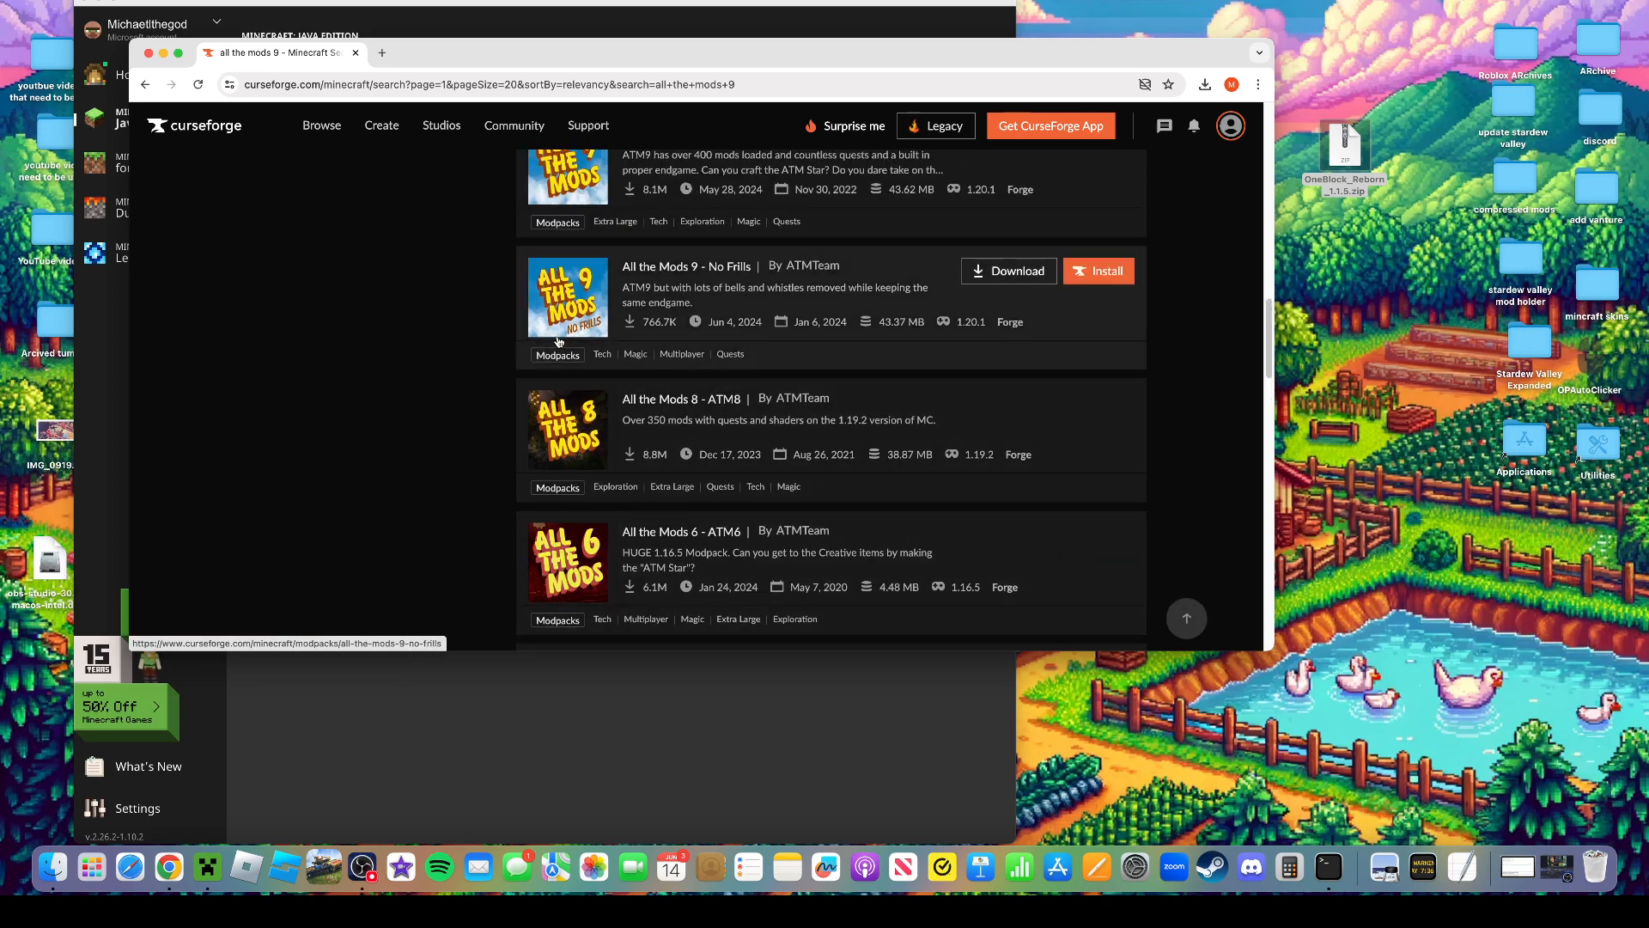
scroll(up, 3)
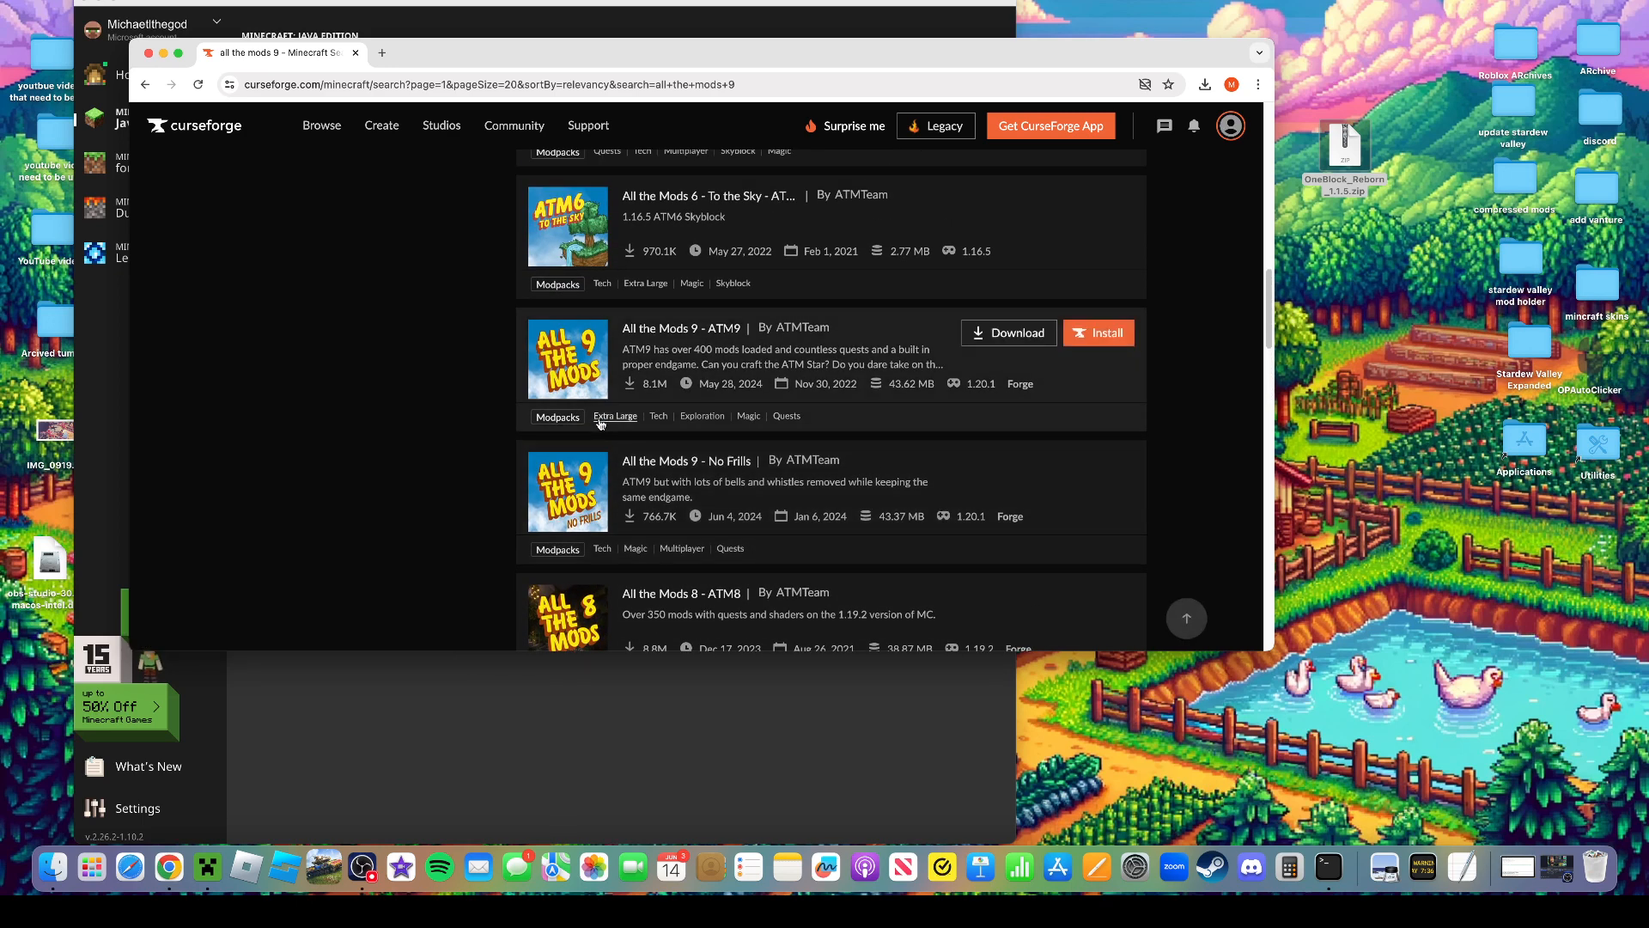
scroll(down, 3)
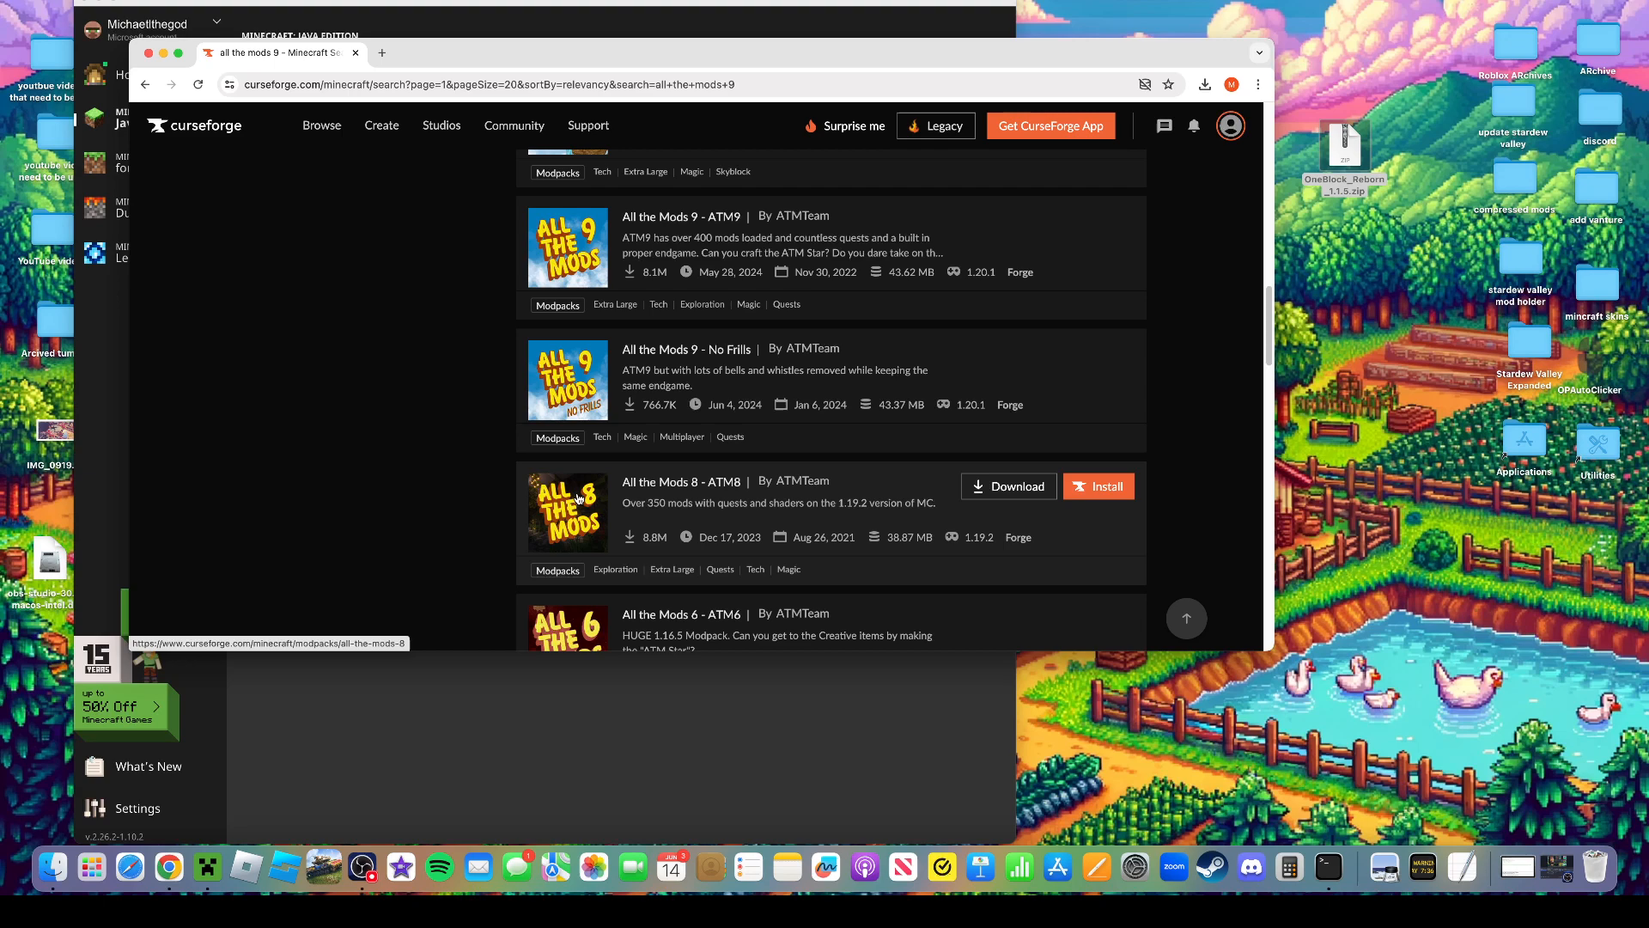
mouse_move(730, 541)
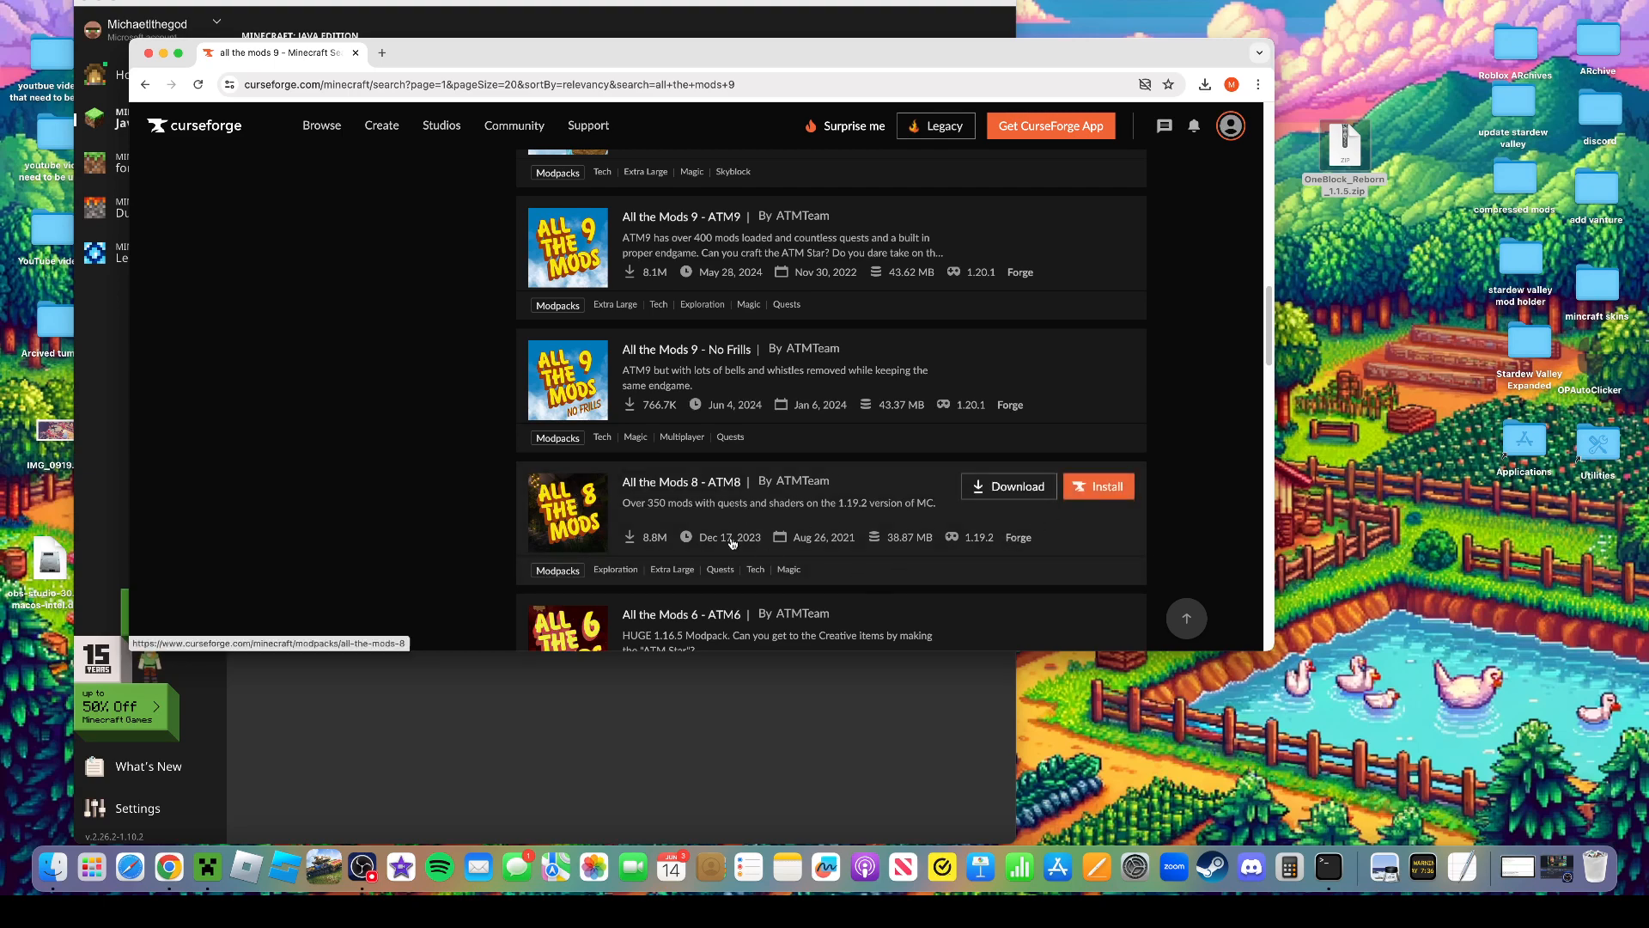
click(680, 481)
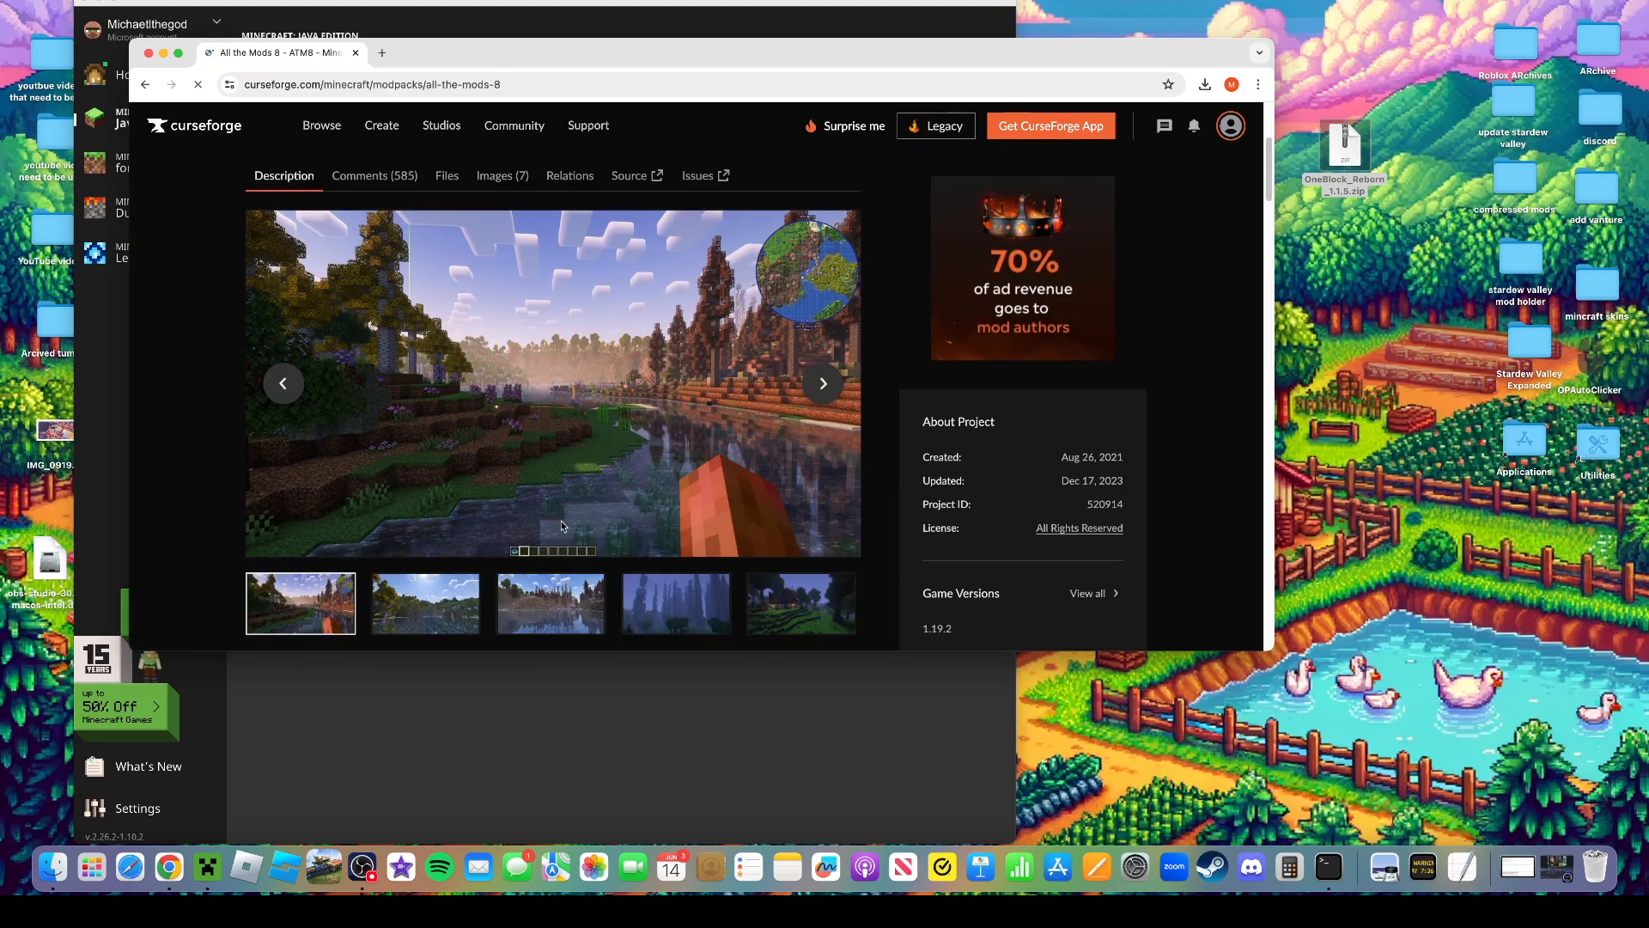
click(446, 175)
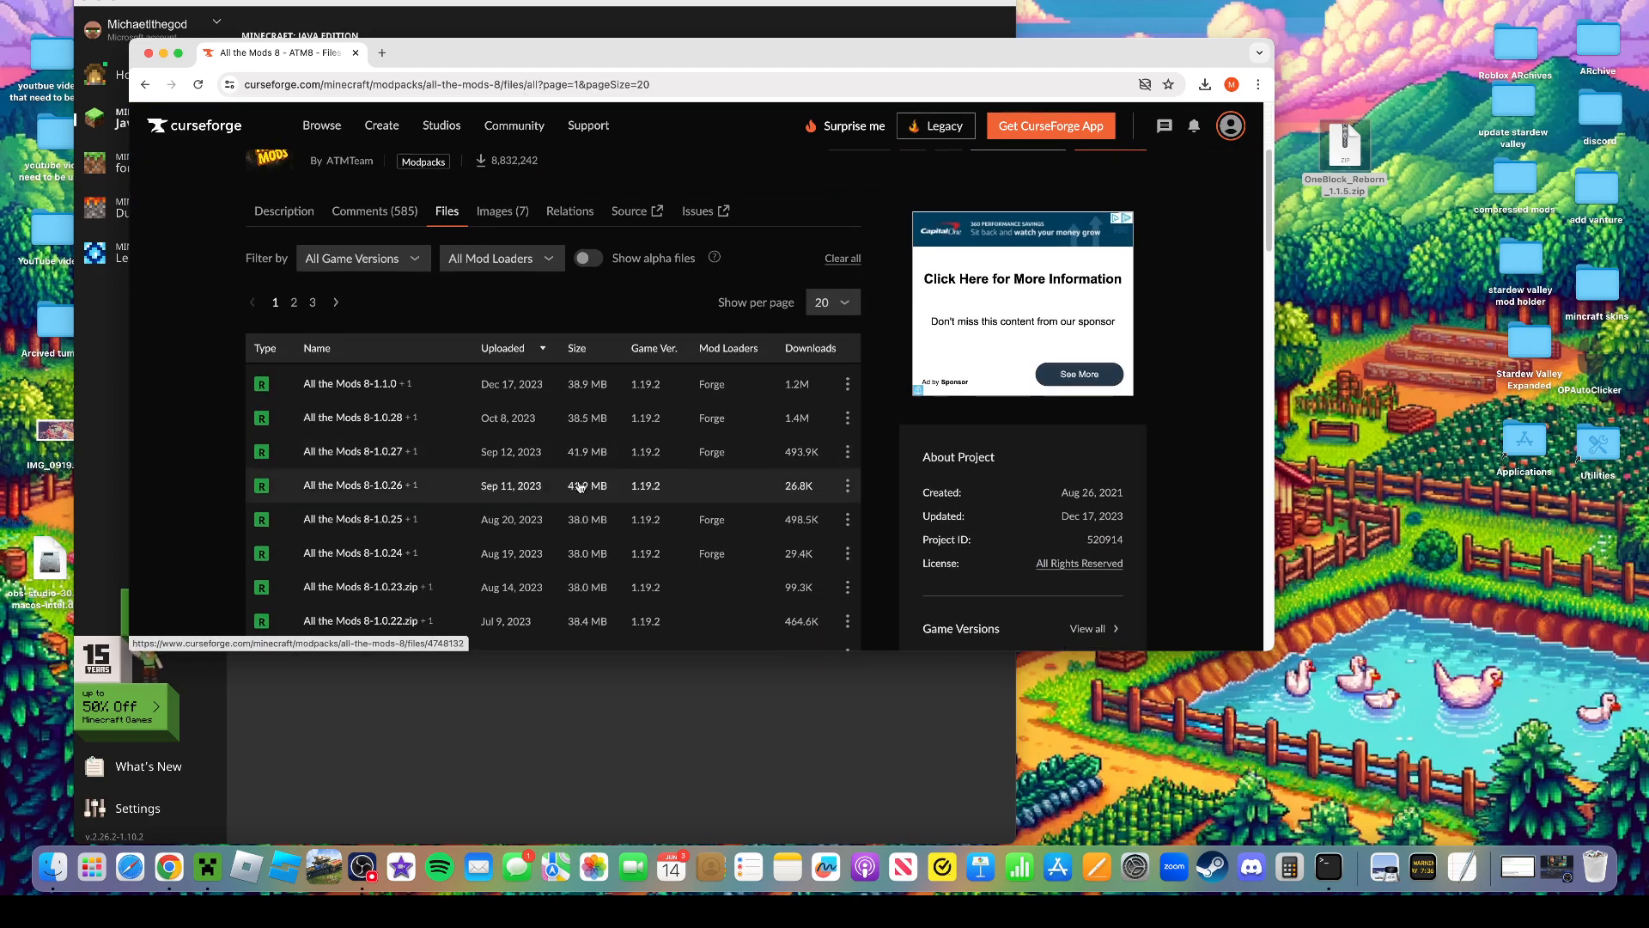
scroll(down, 3)
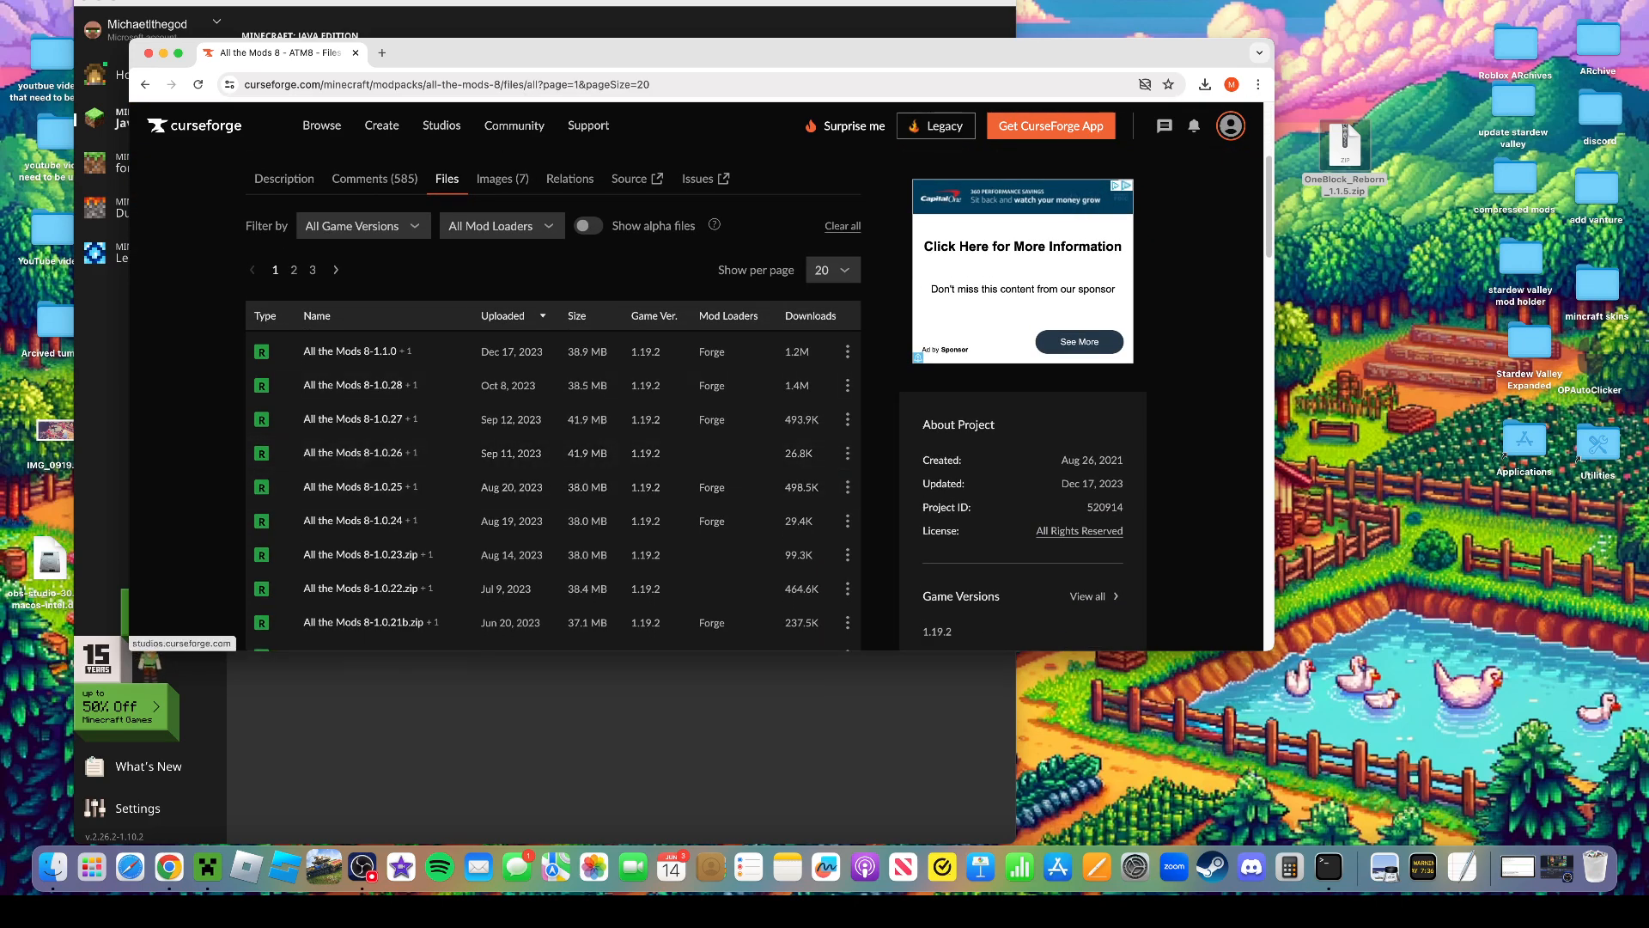
click(145, 84)
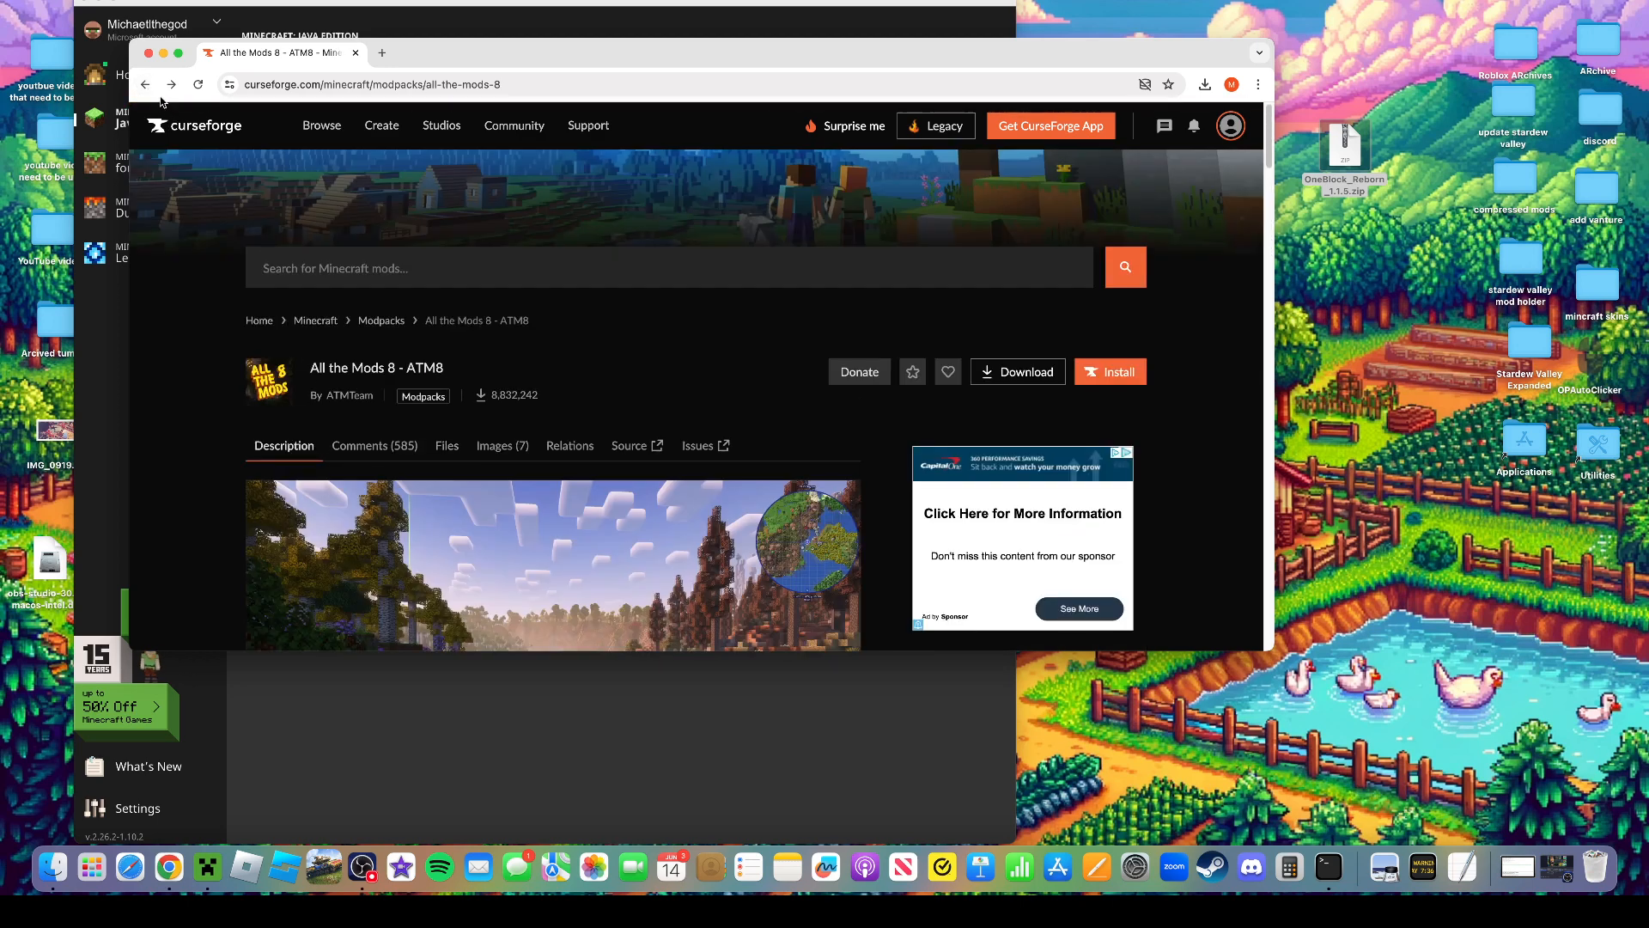
text(a)
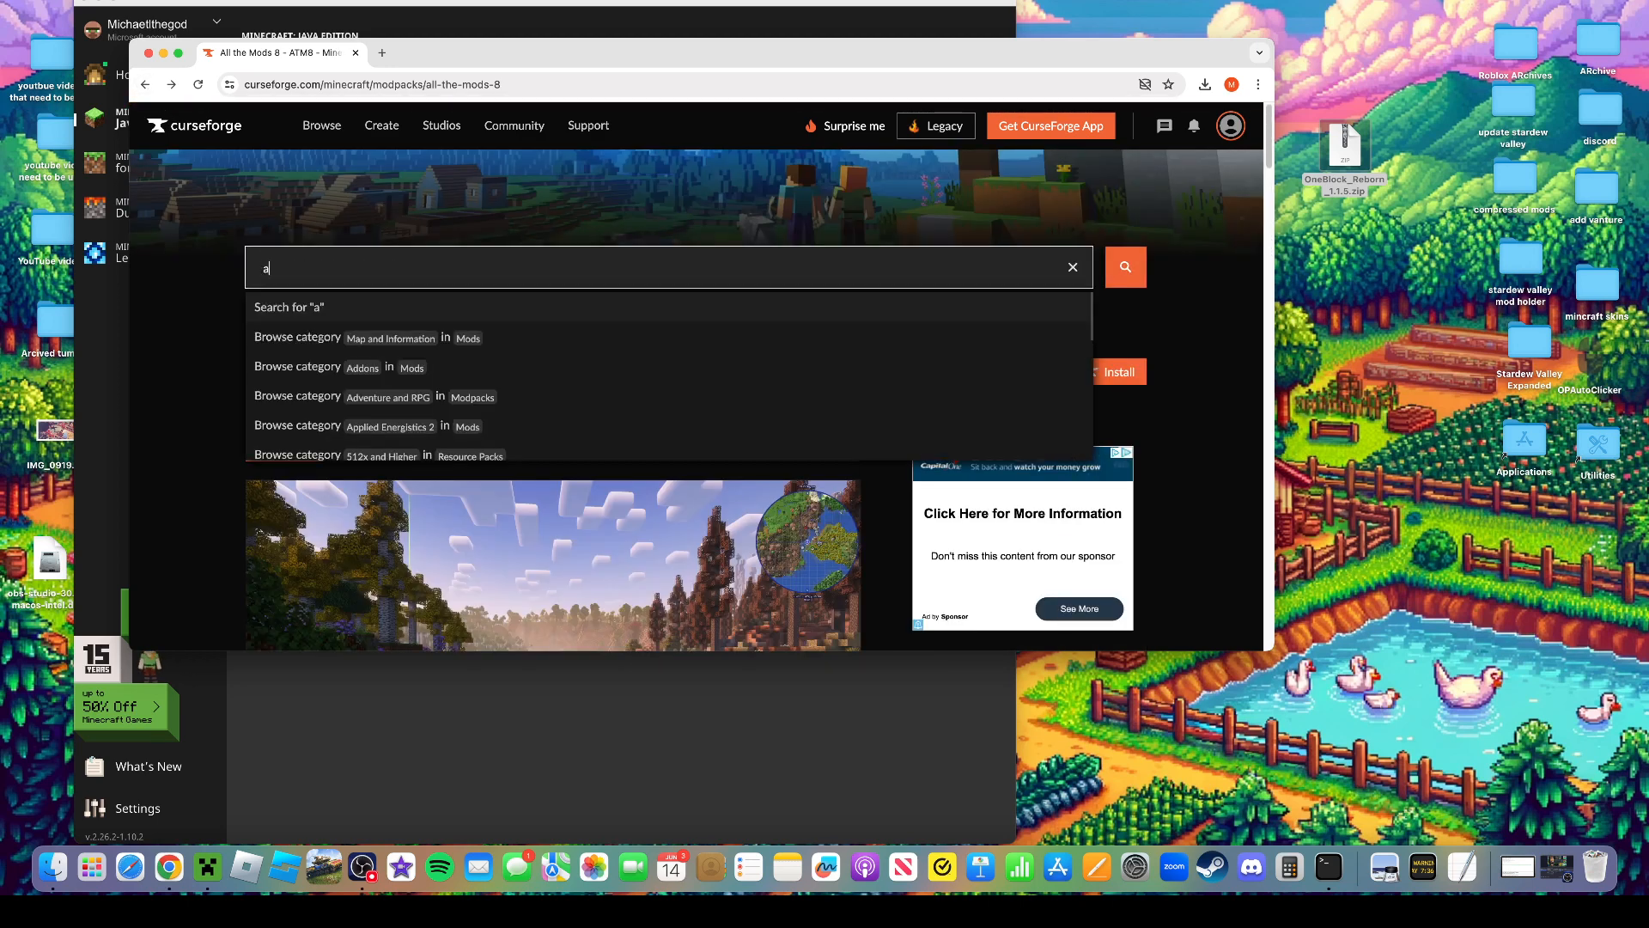
Search for 'all the mod 9' and scroll to the All the Mods 9 - ATM9 and No Frills results
text(ll the mod 9)
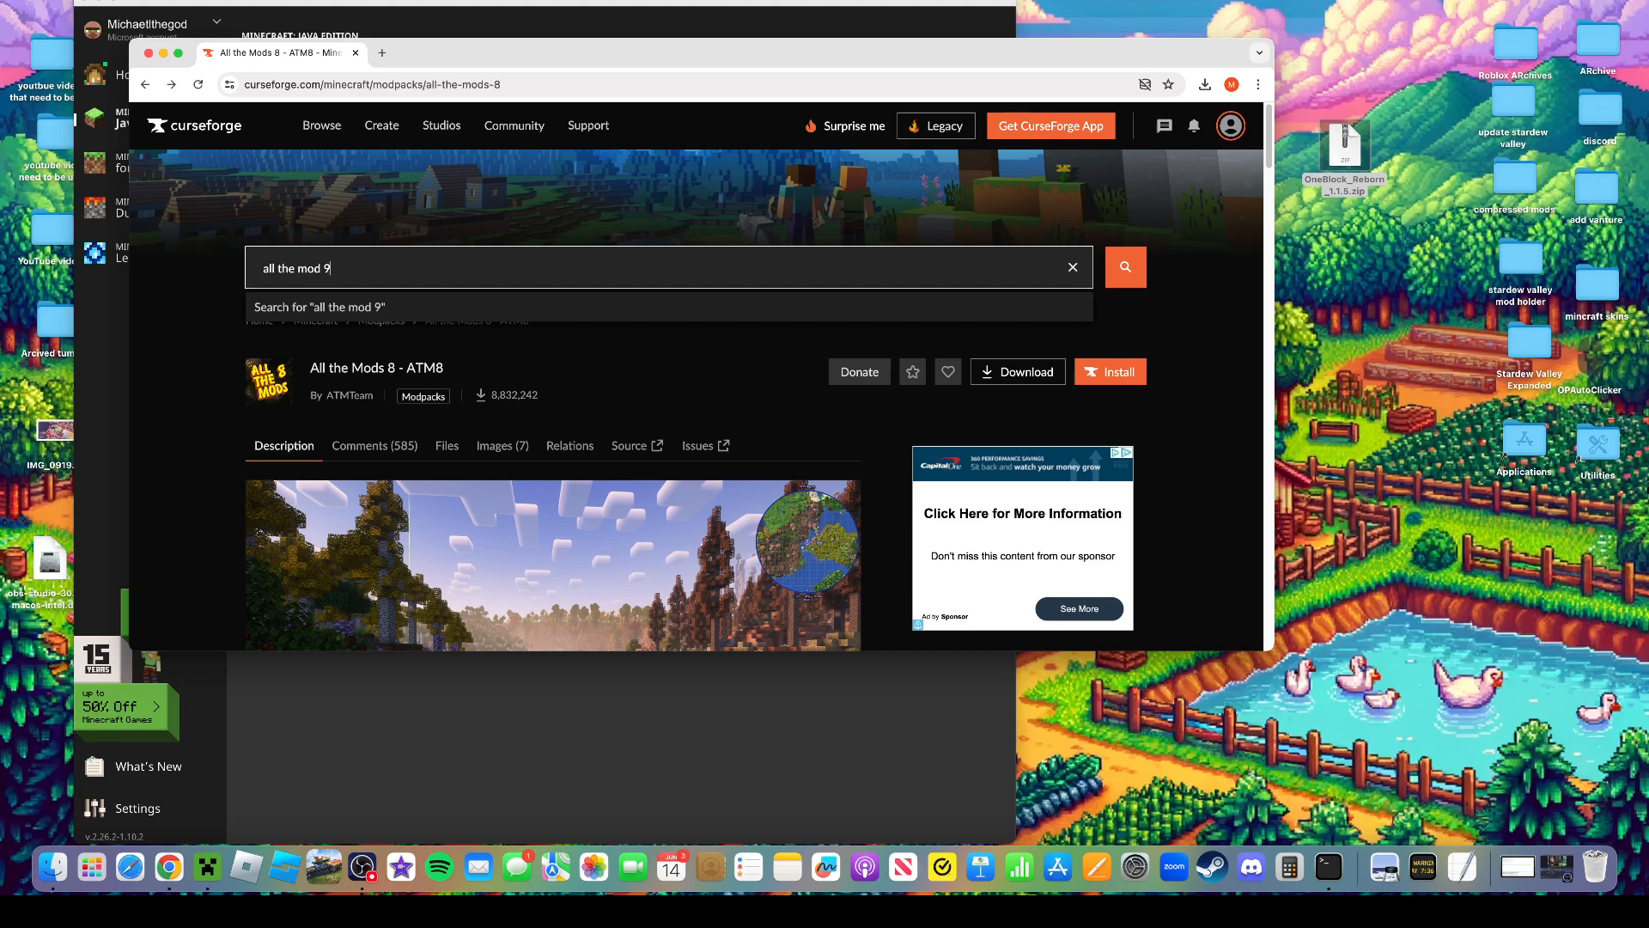
click(1124, 268)
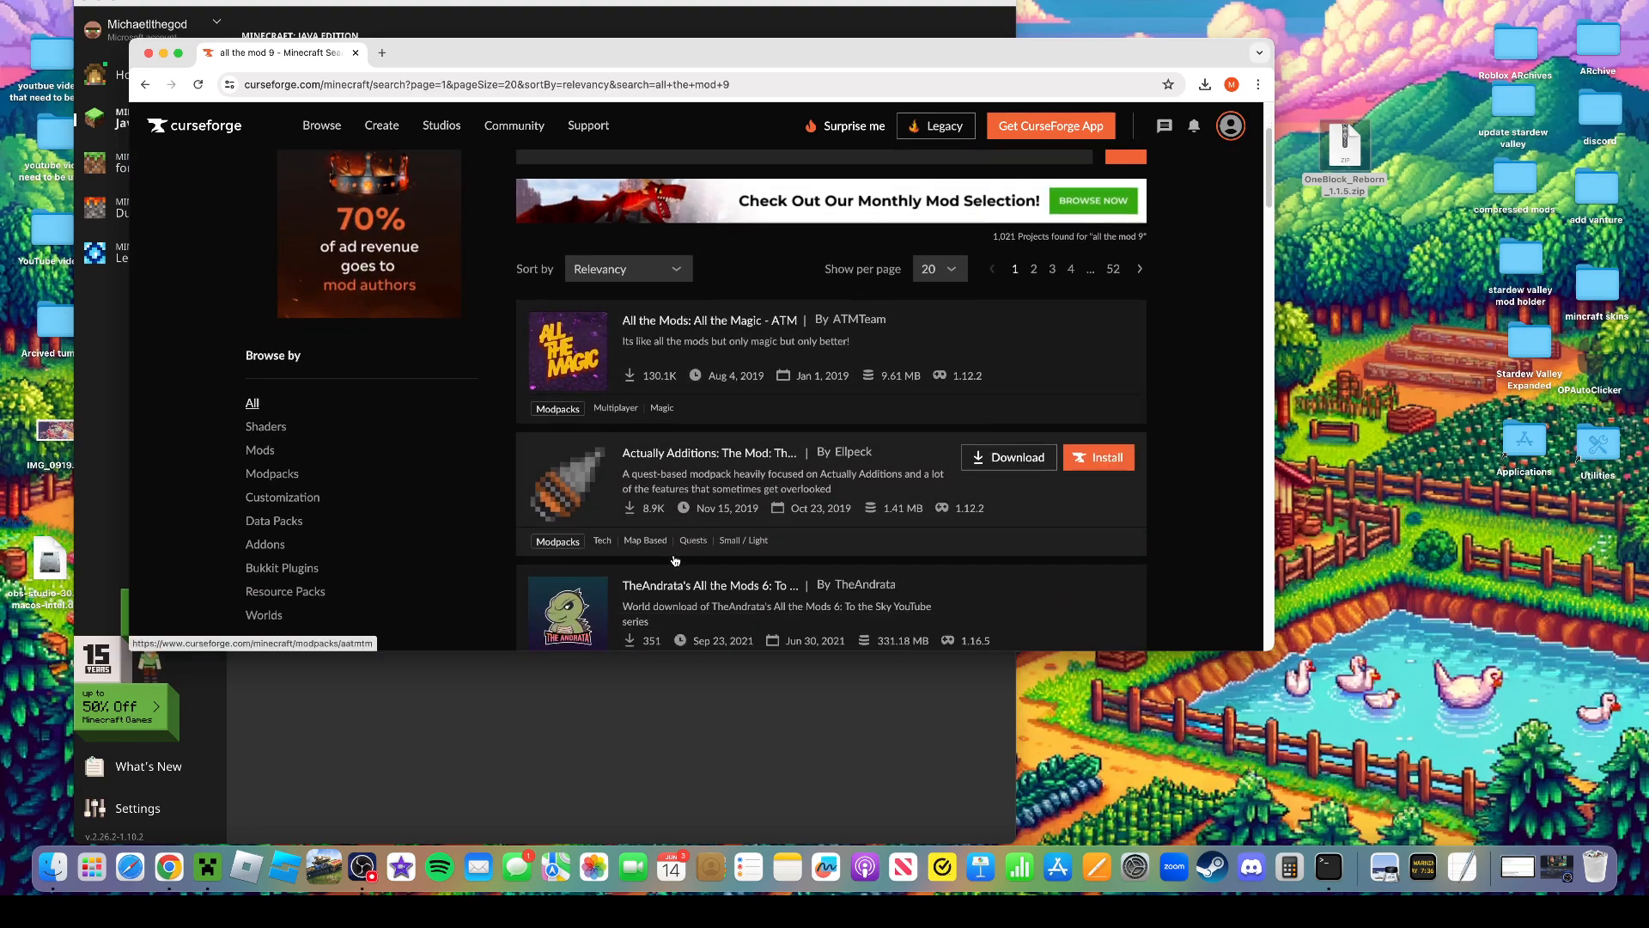
scroll(down, 3)
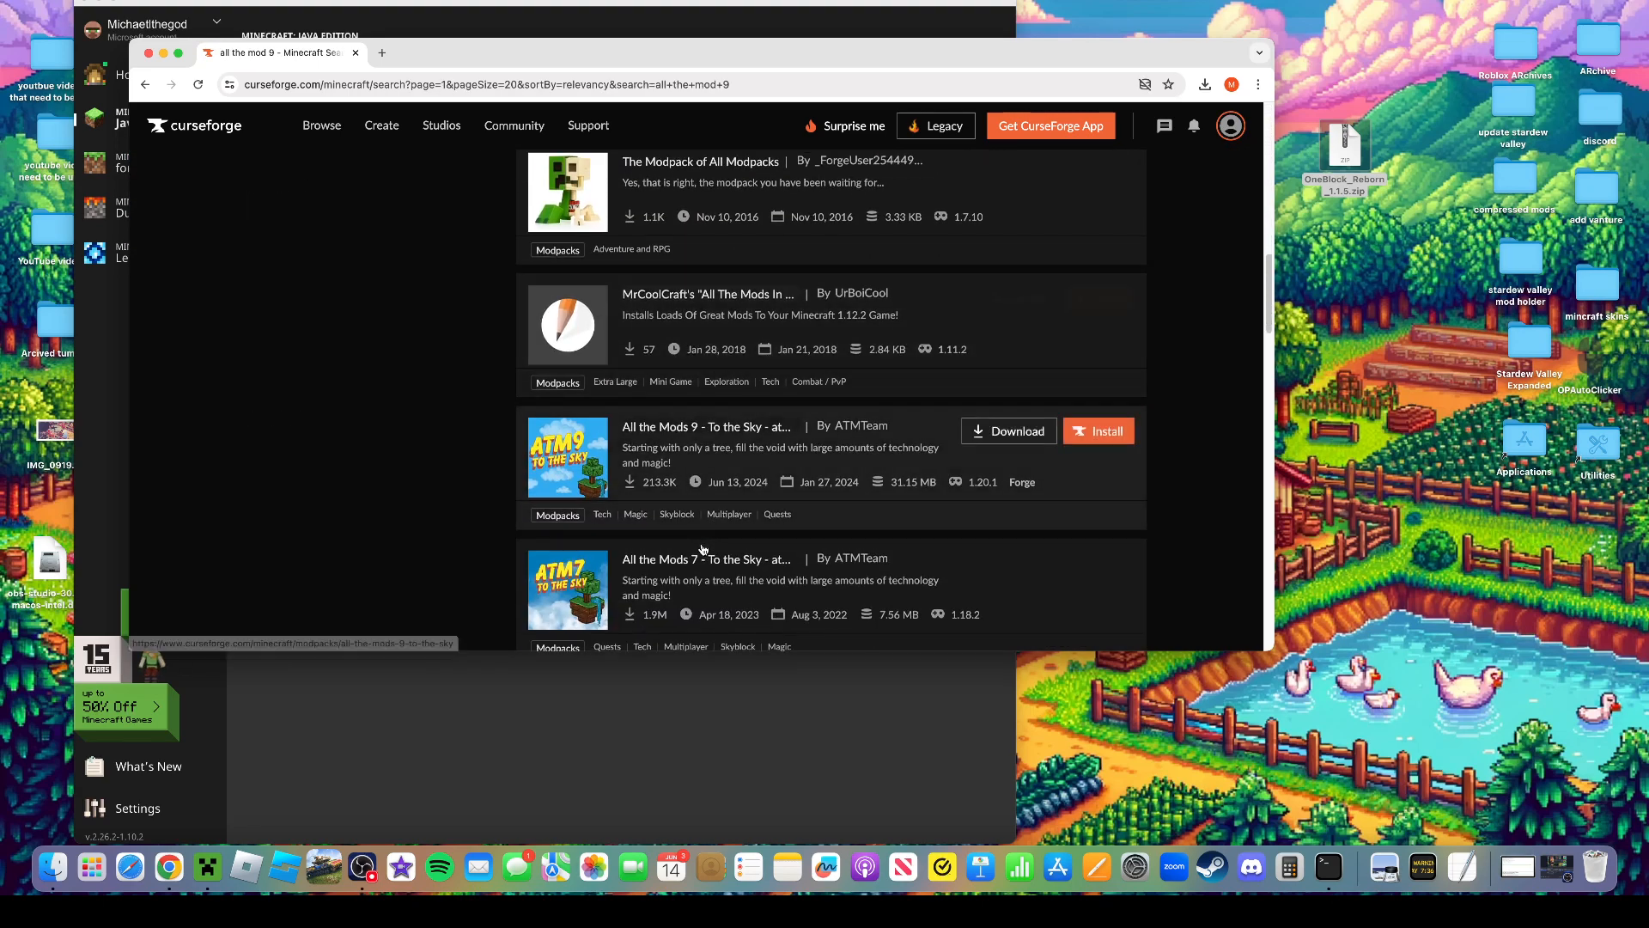
scroll(down, 3)
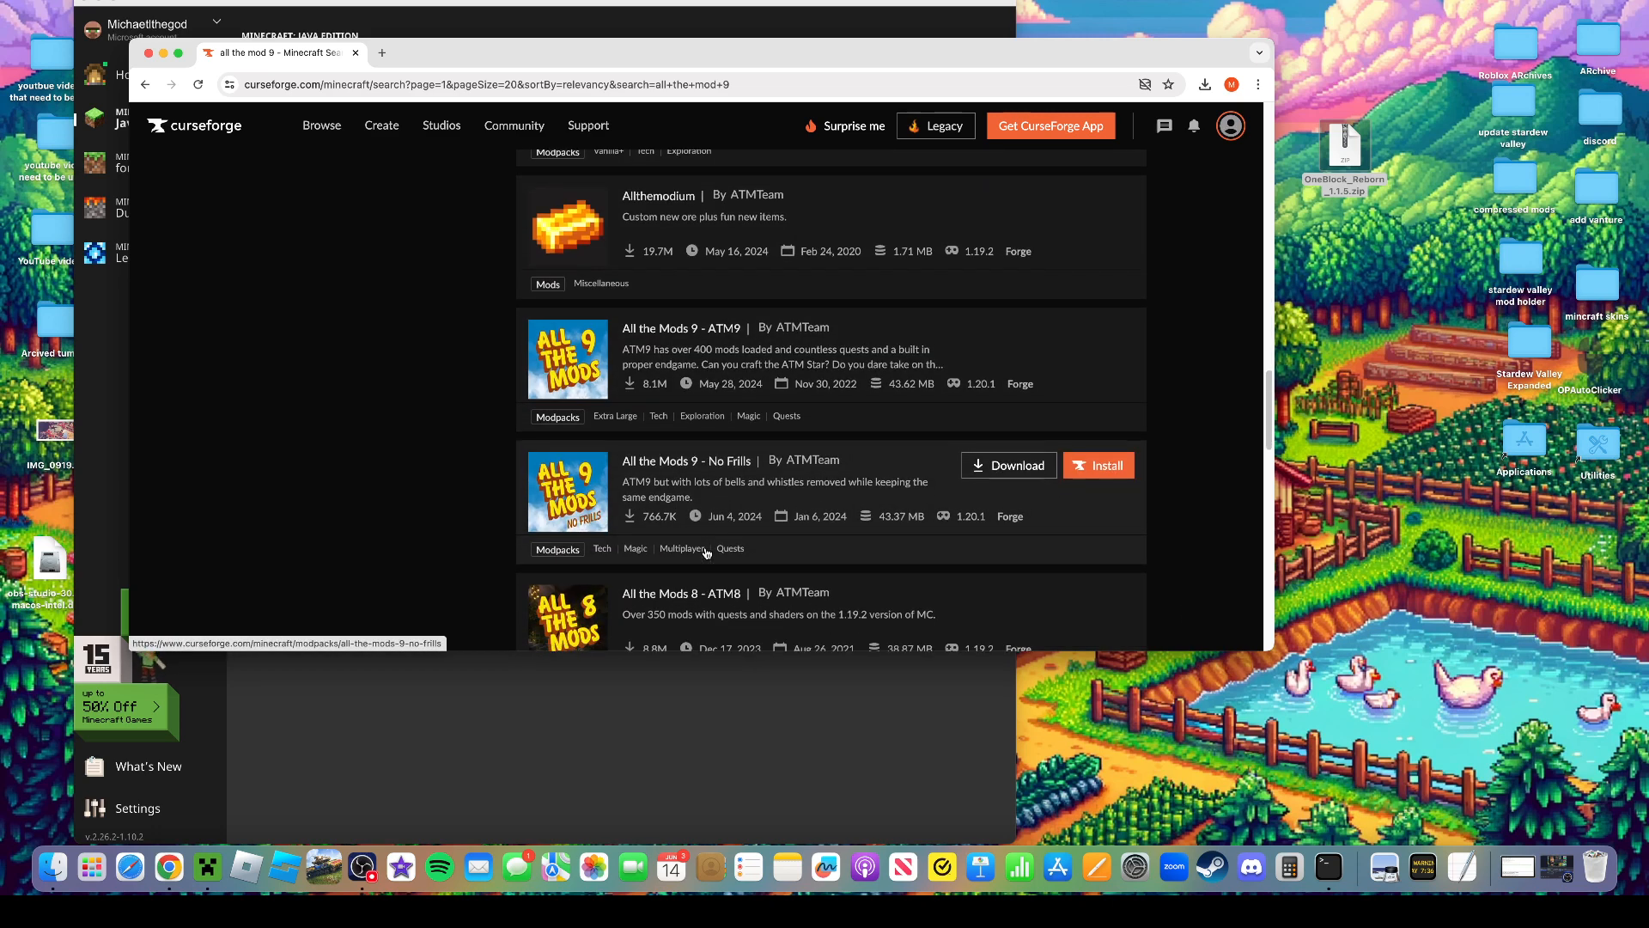
mouse_move(550, 392)
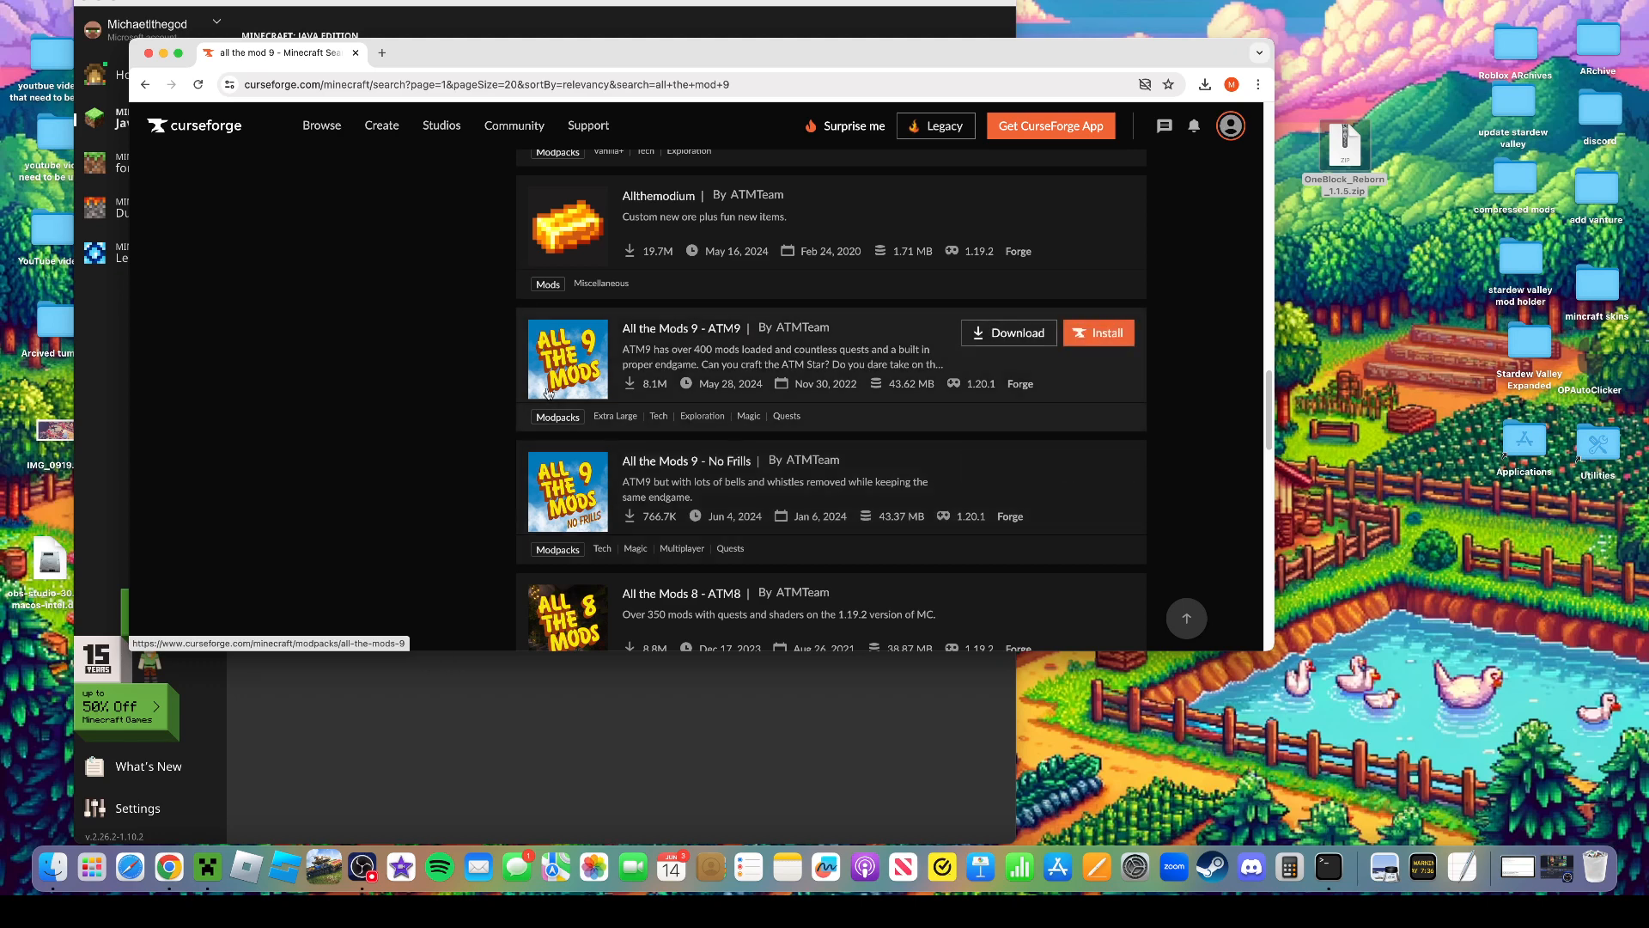
scroll(up, 3)
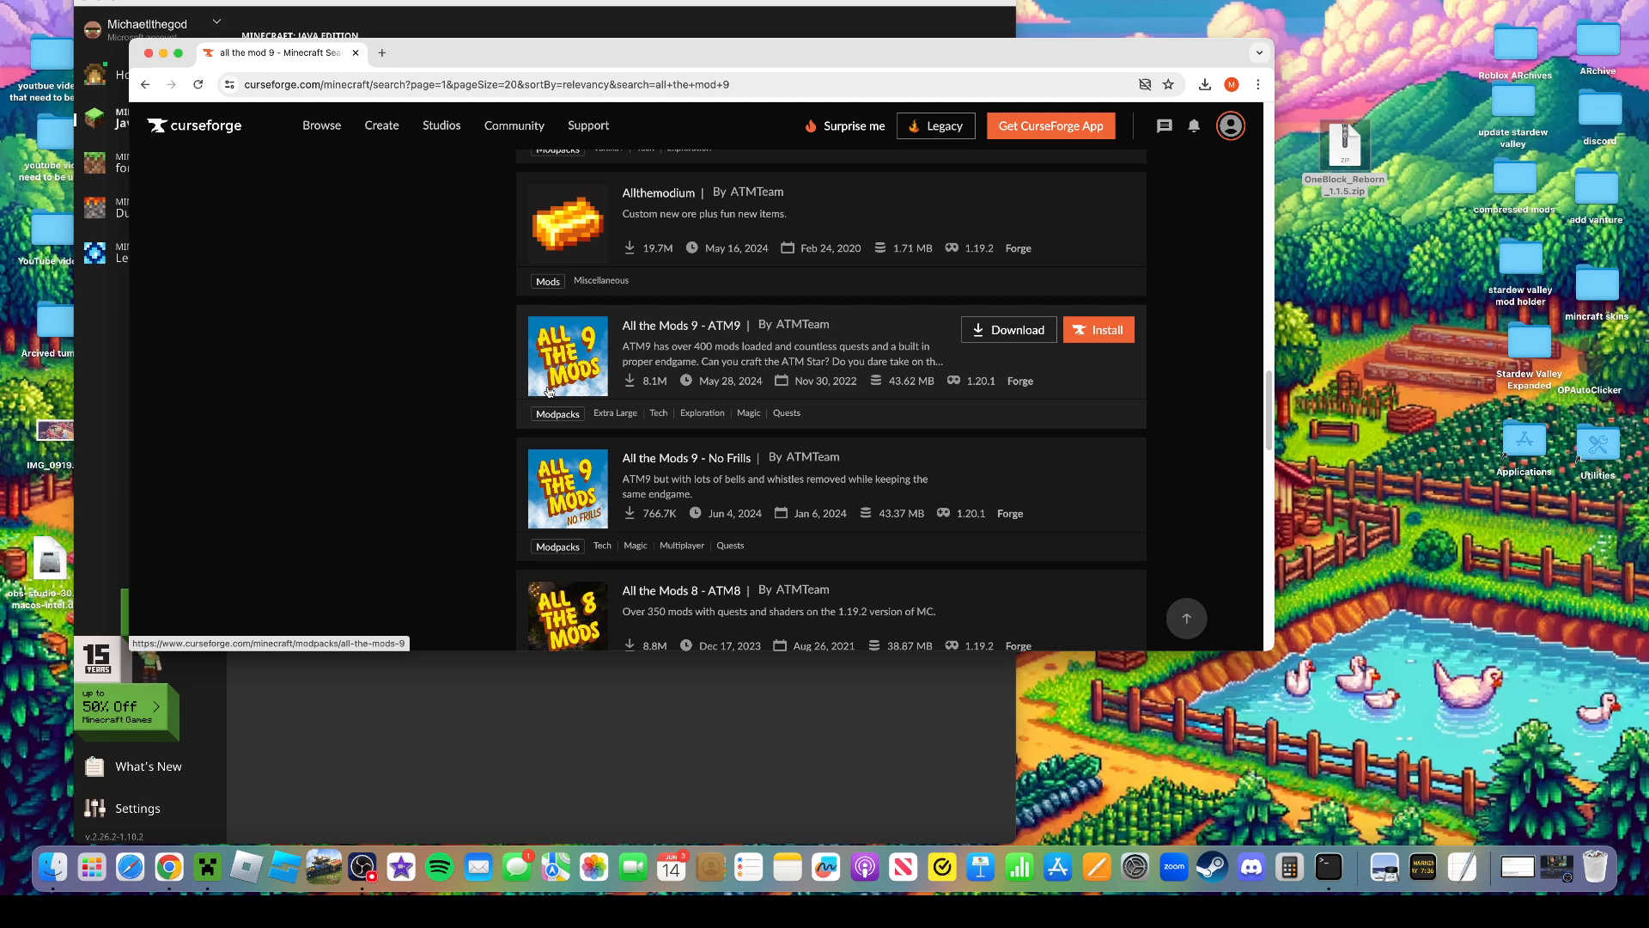
mouse_move(555, 387)
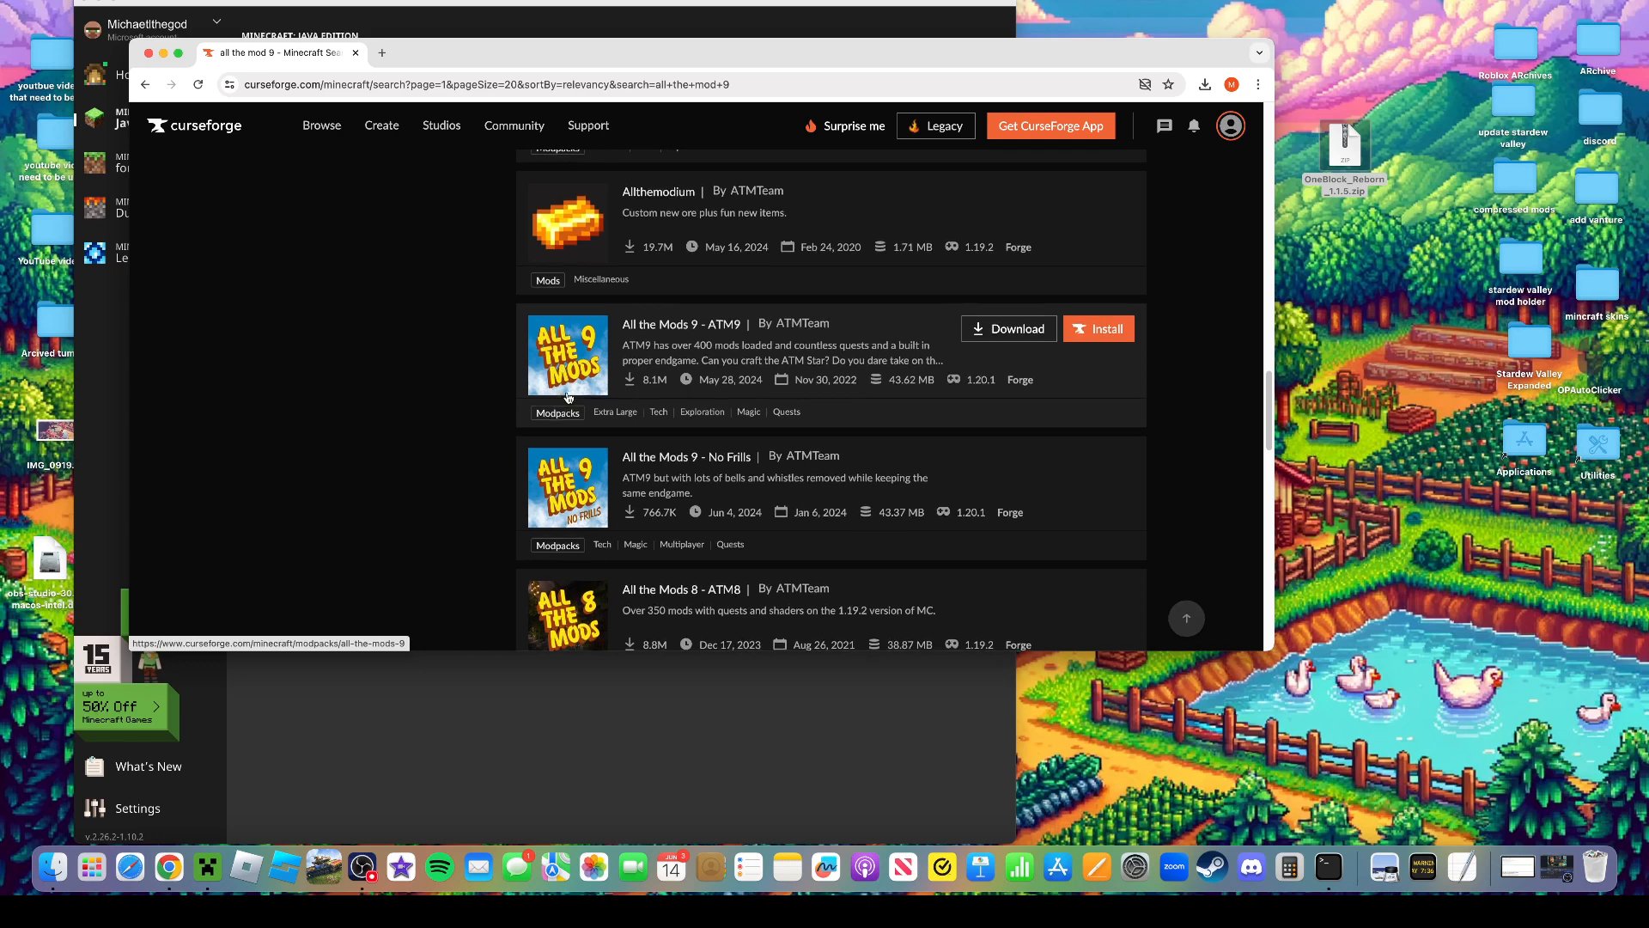
scroll(down, 3)
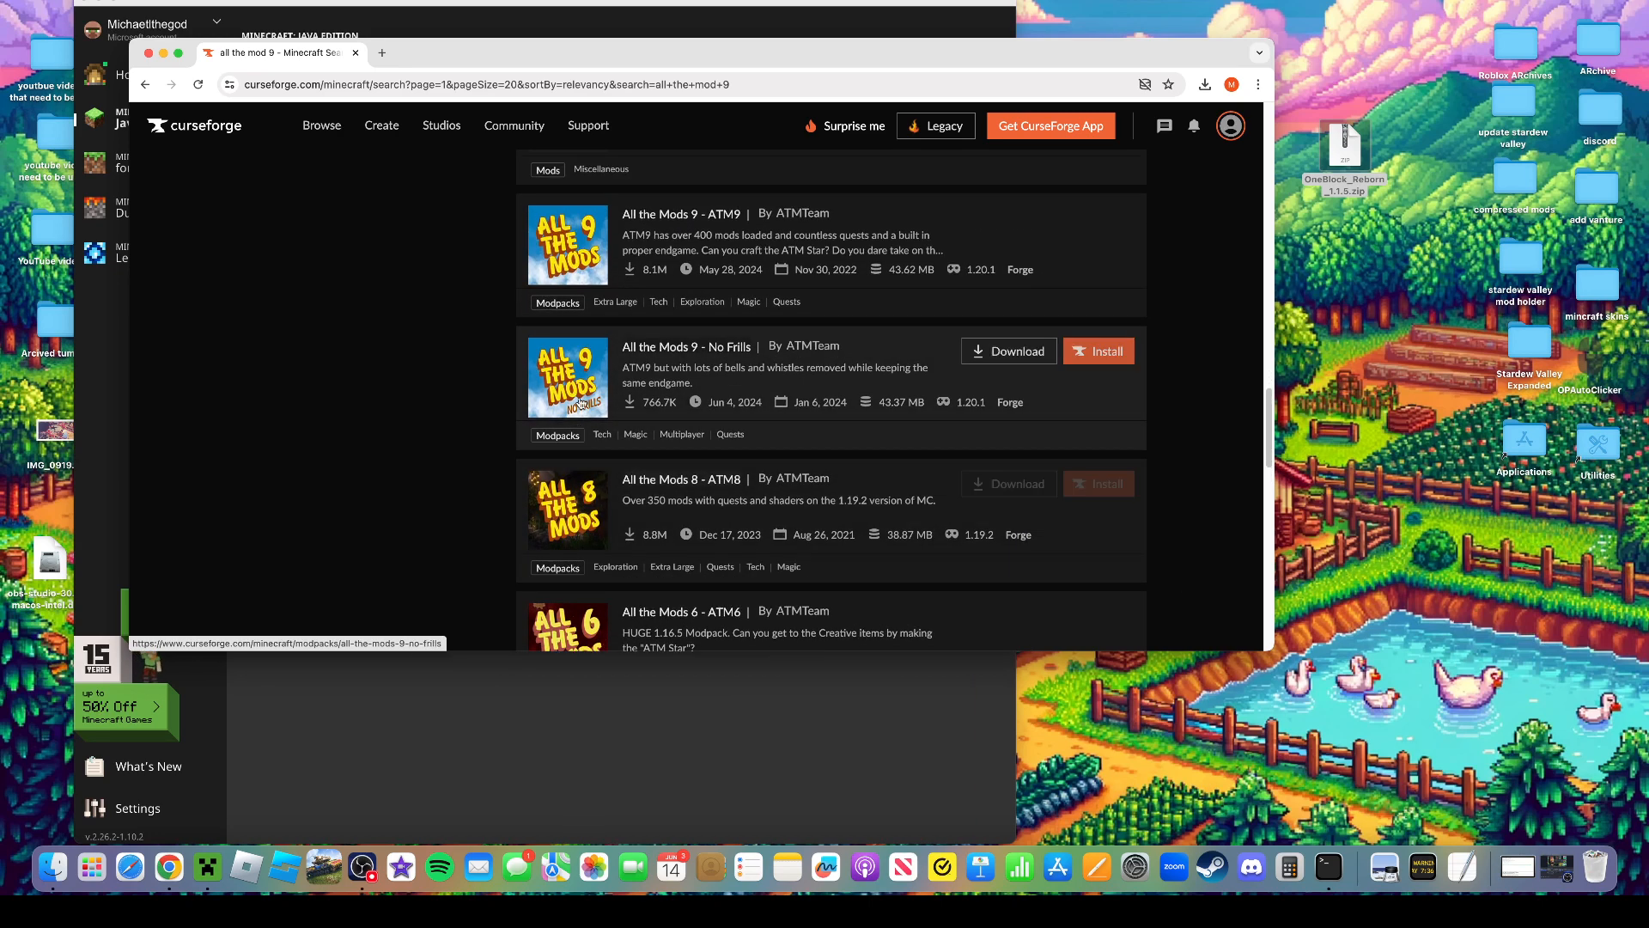
Open All the Mods 9 - ATM9's Files list and jump to page 4 of older files
click(680, 213)
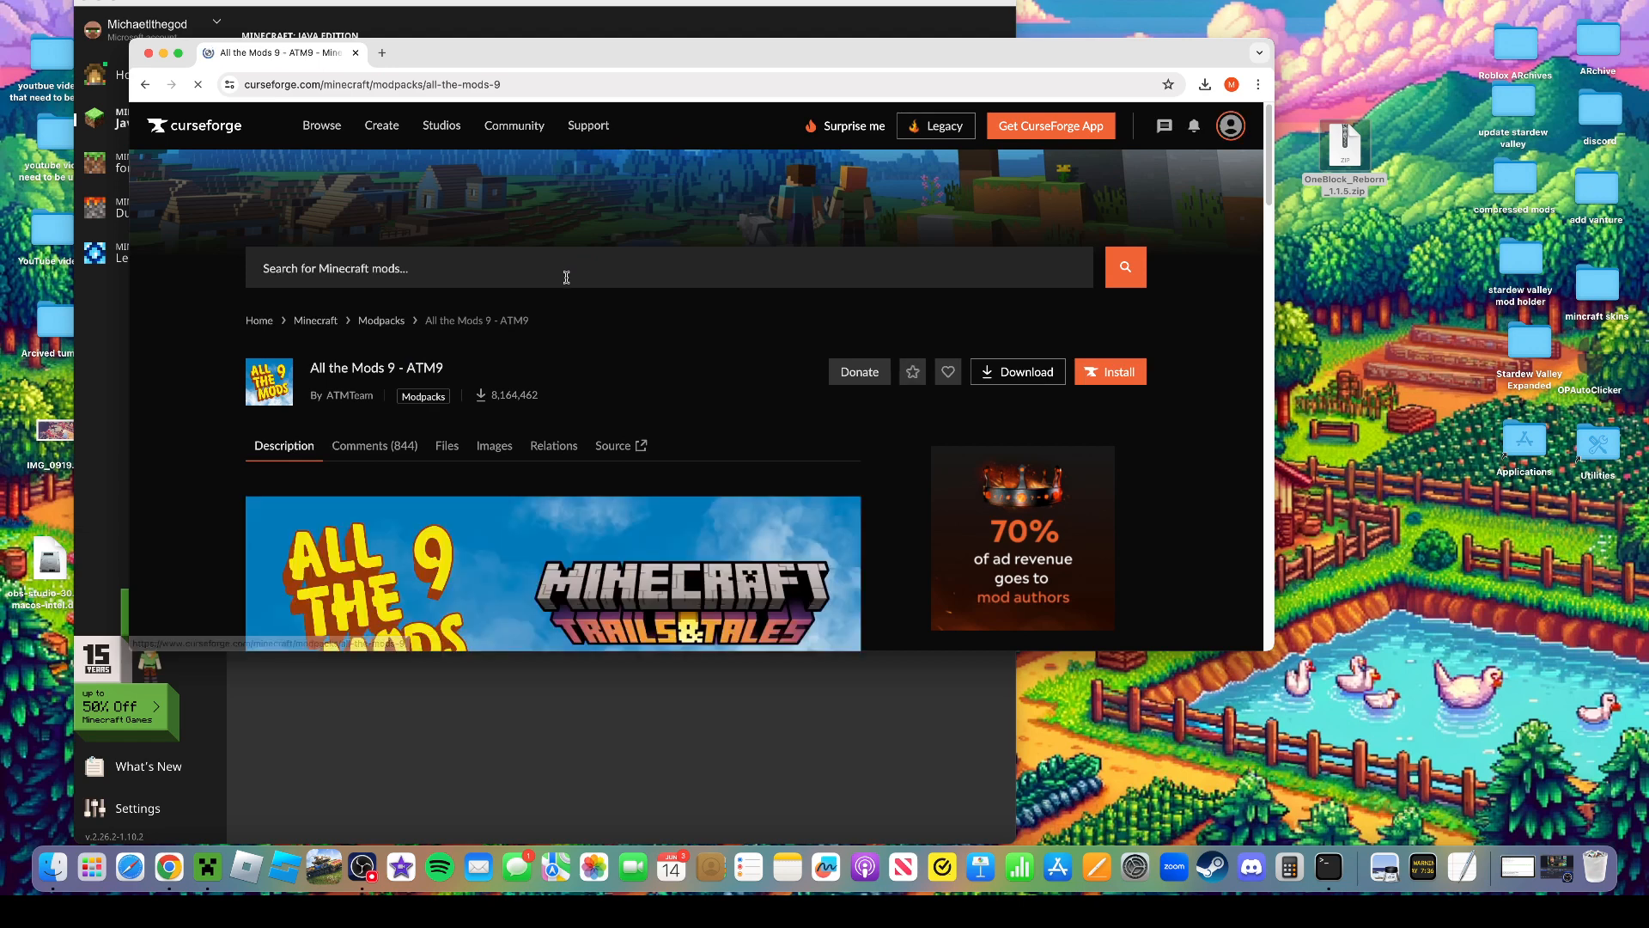
click(446, 445)
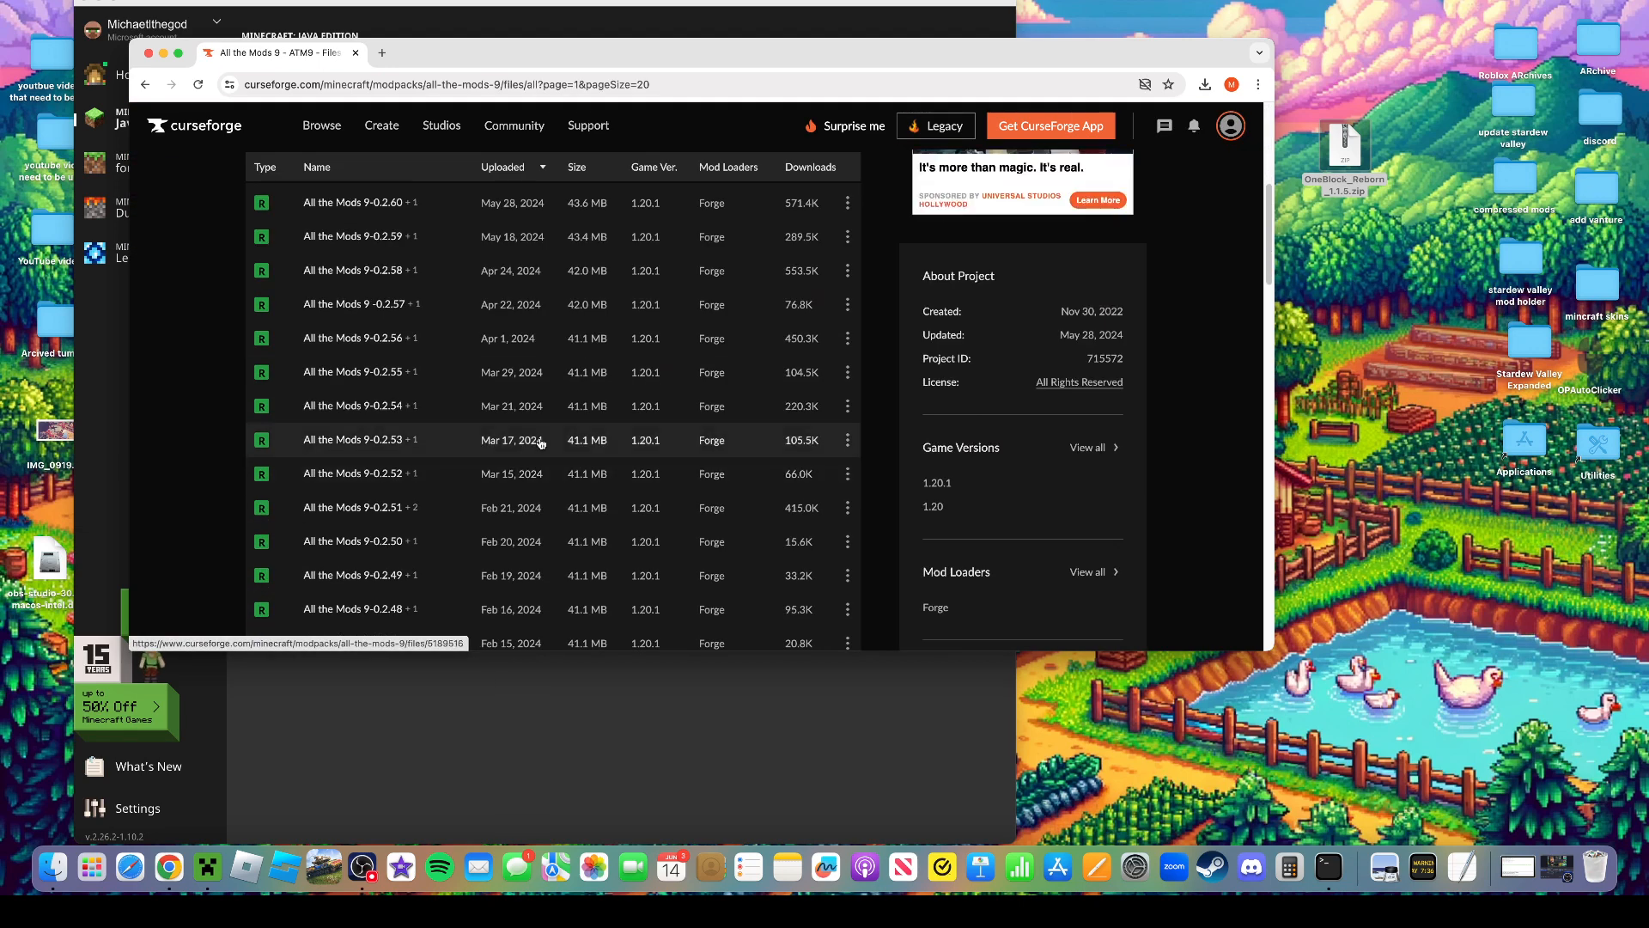
scroll(down, 3)
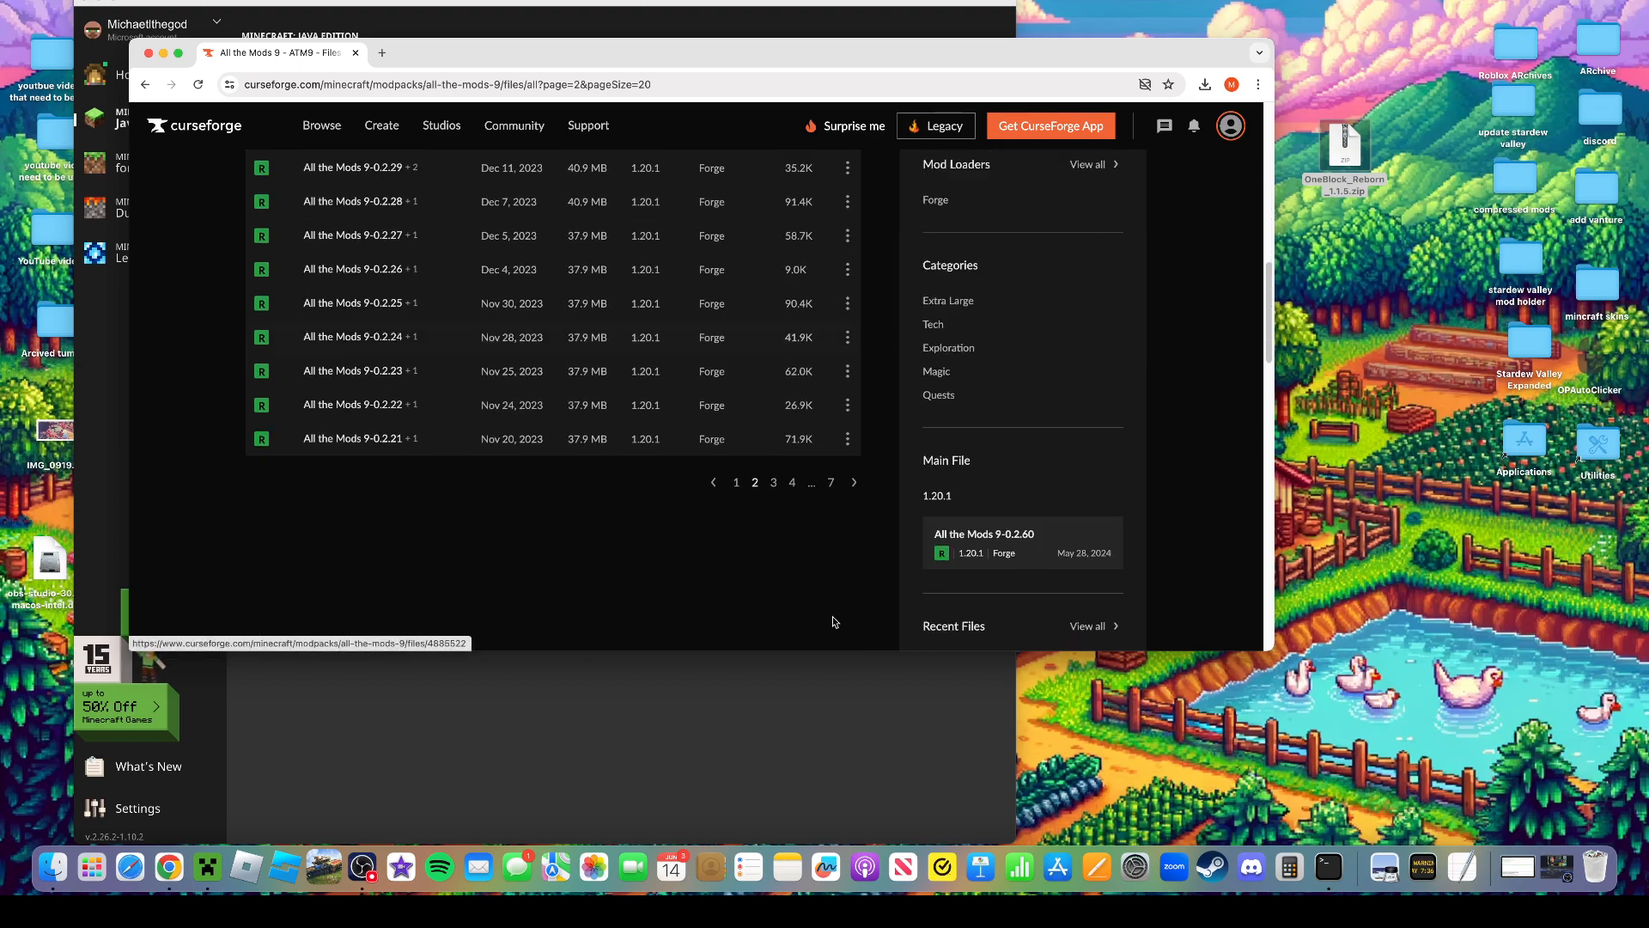
click(773, 481)
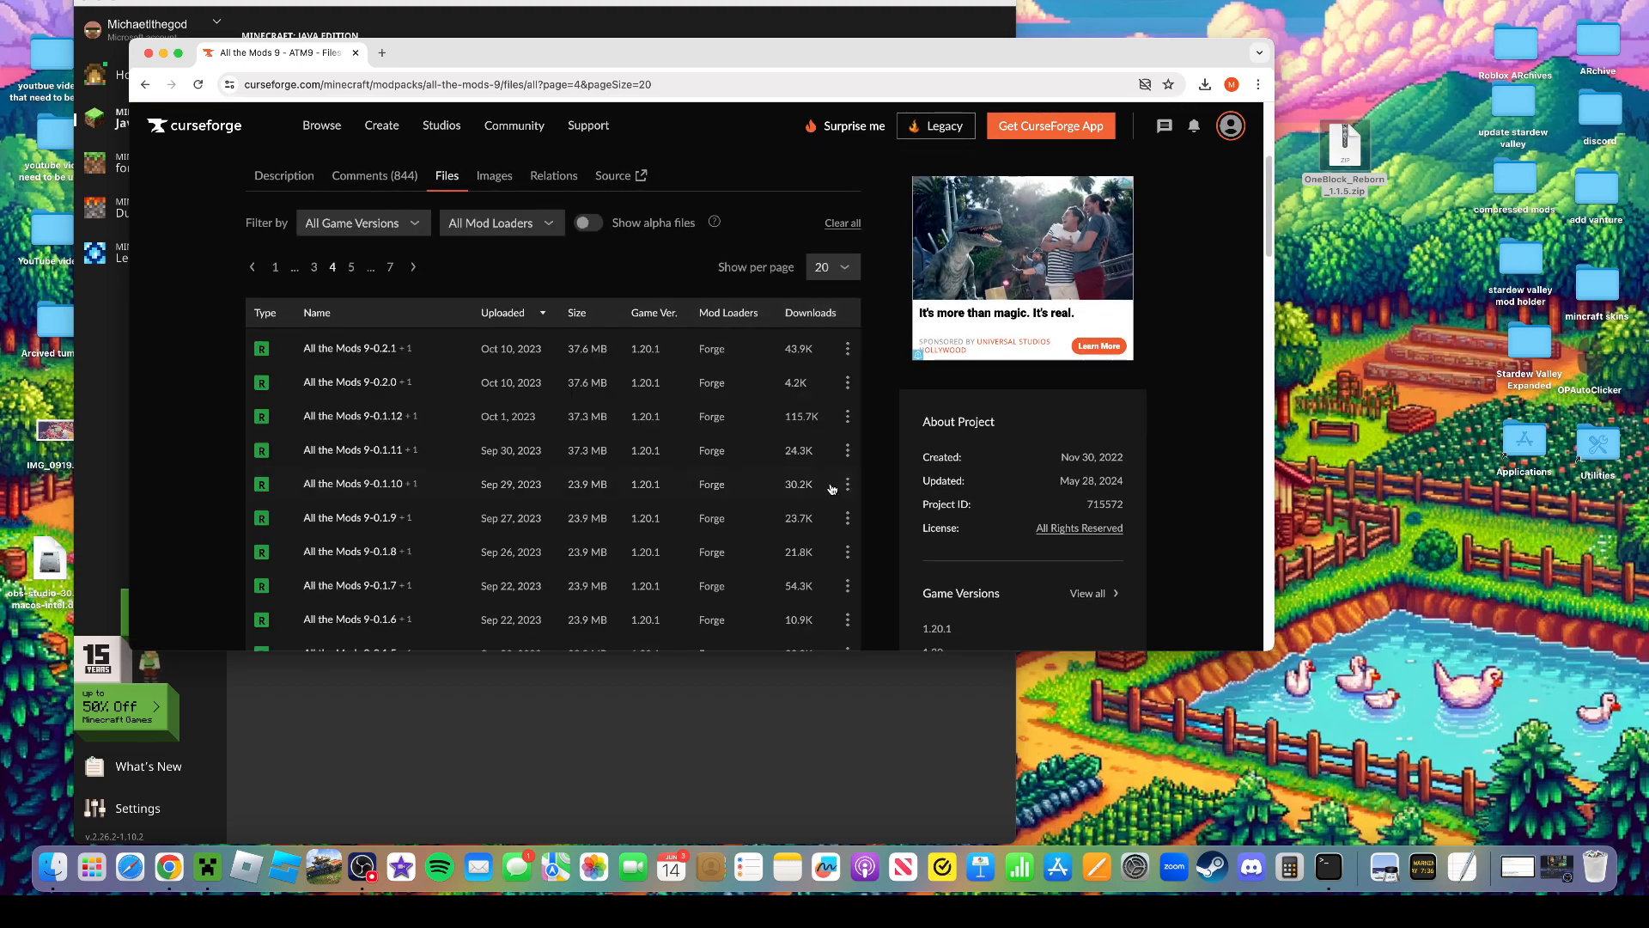
Start the download of the older ATM9 version 9-0.0.63 file
scroll(down, 3)
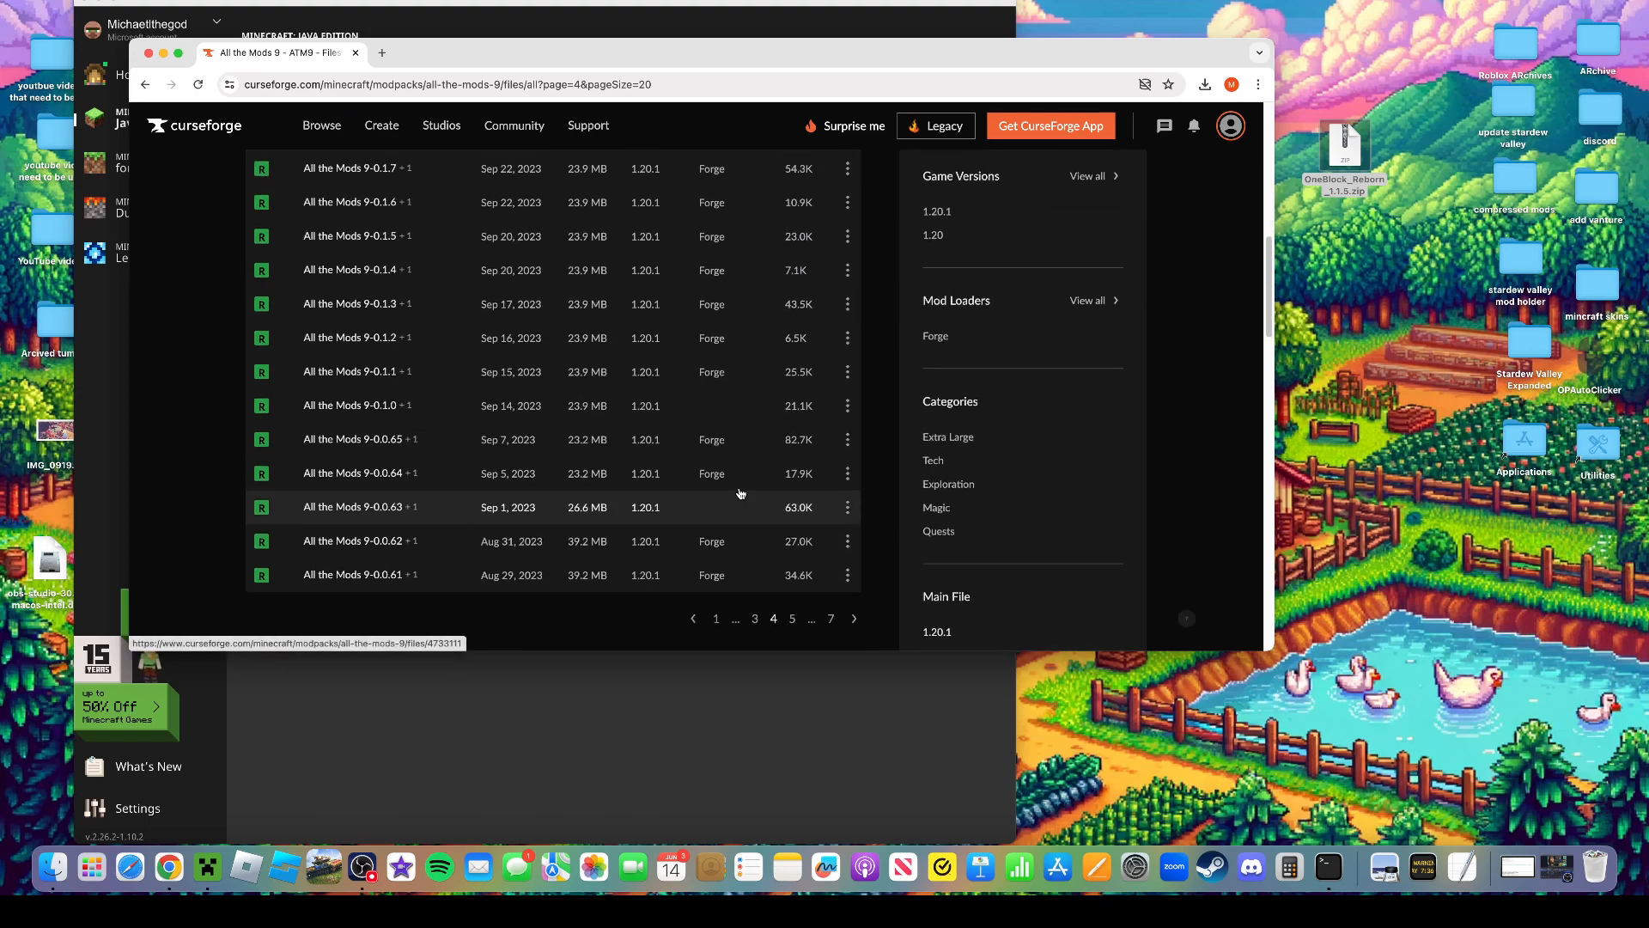
scroll(up, 3)
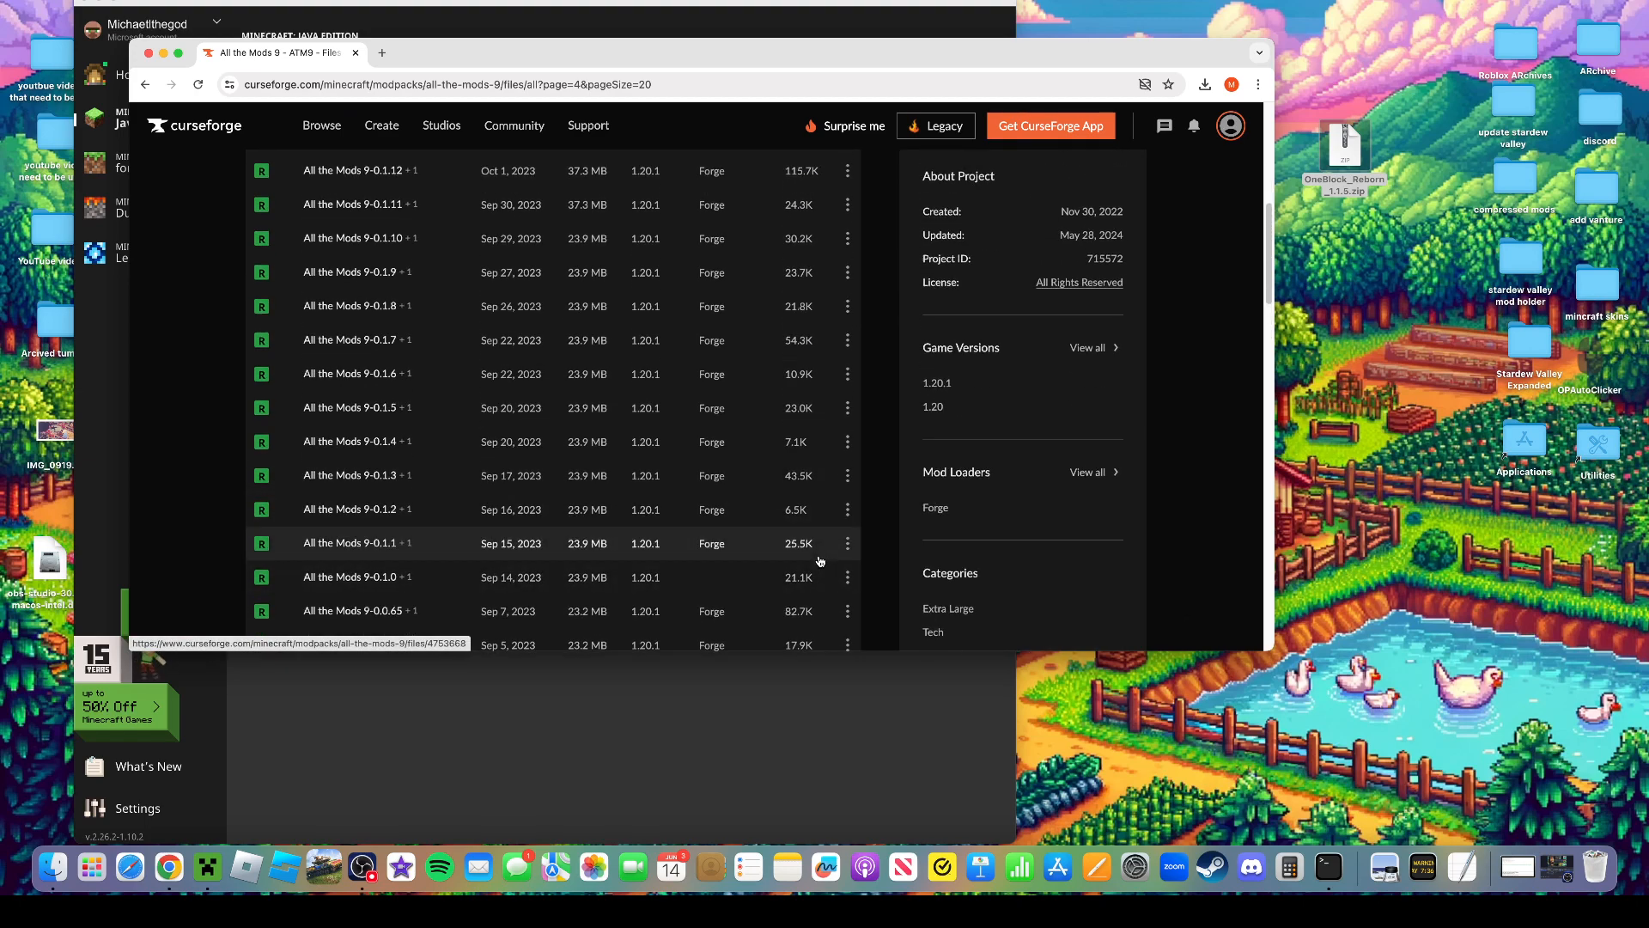
scroll(down, 3)
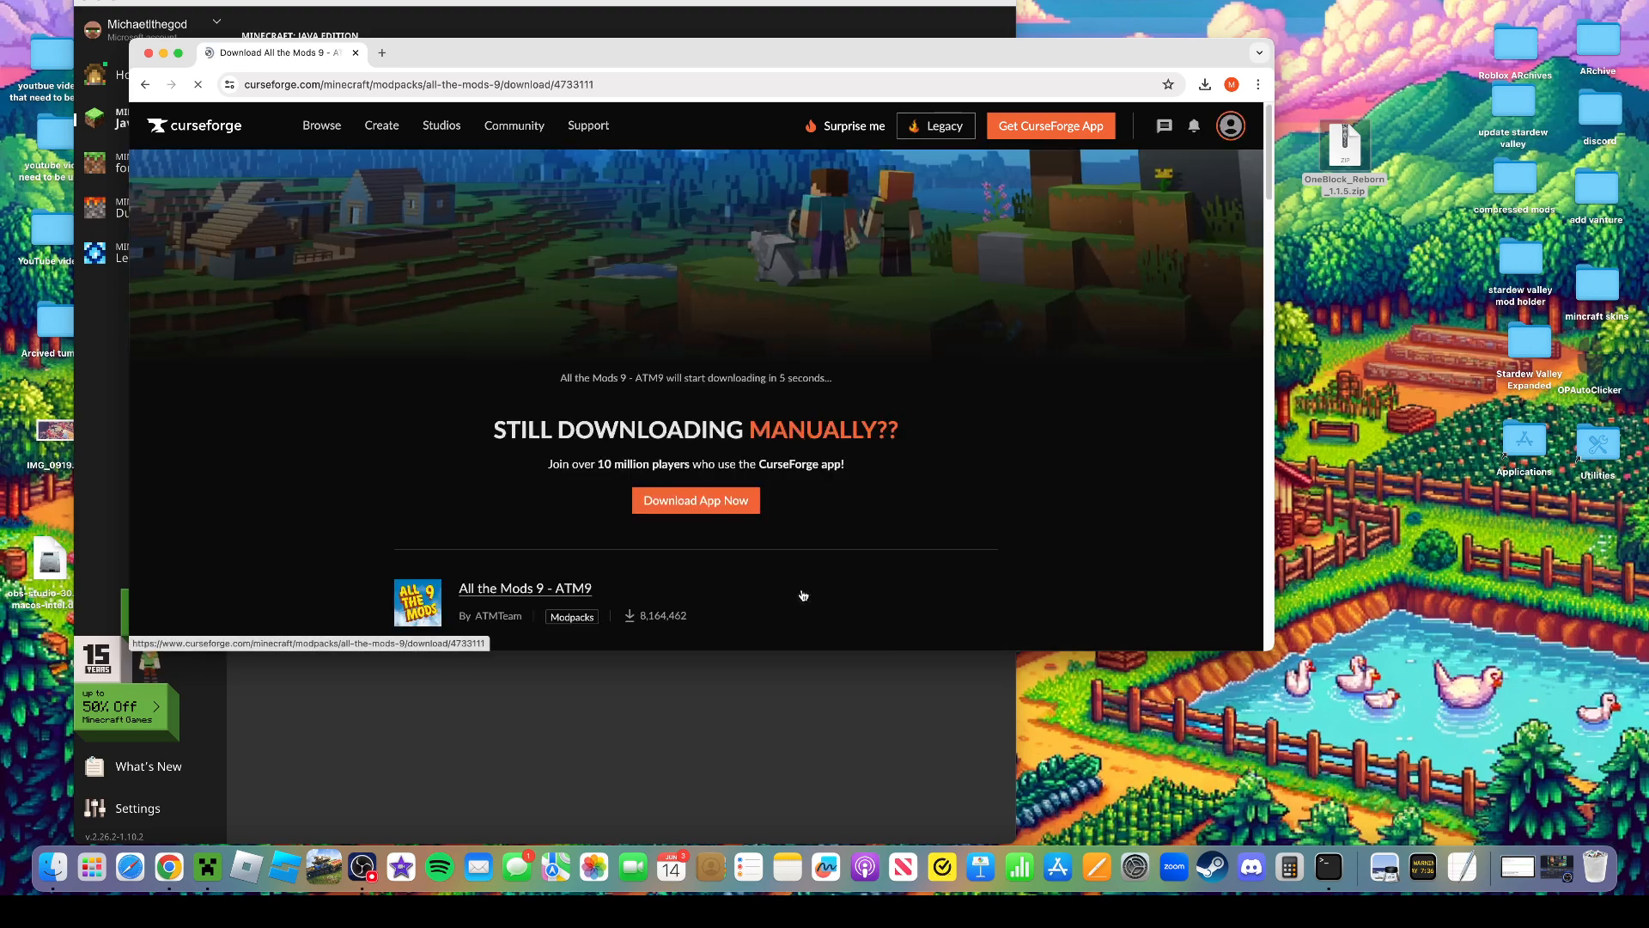
scroll(down, 3)
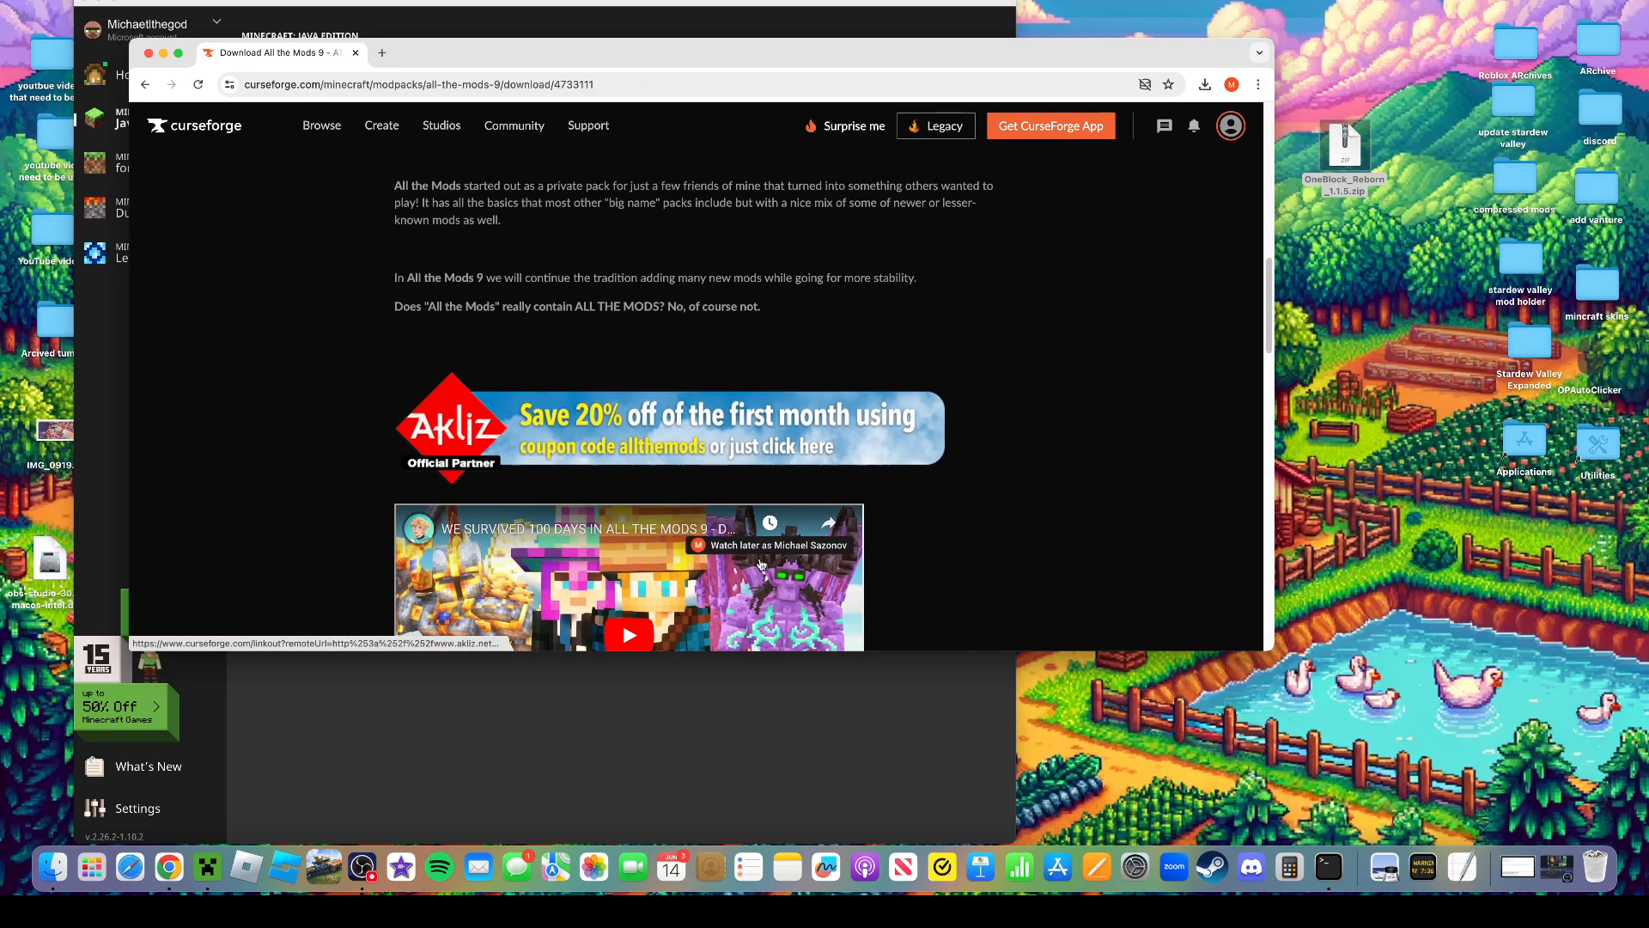
scroll(down, 3)
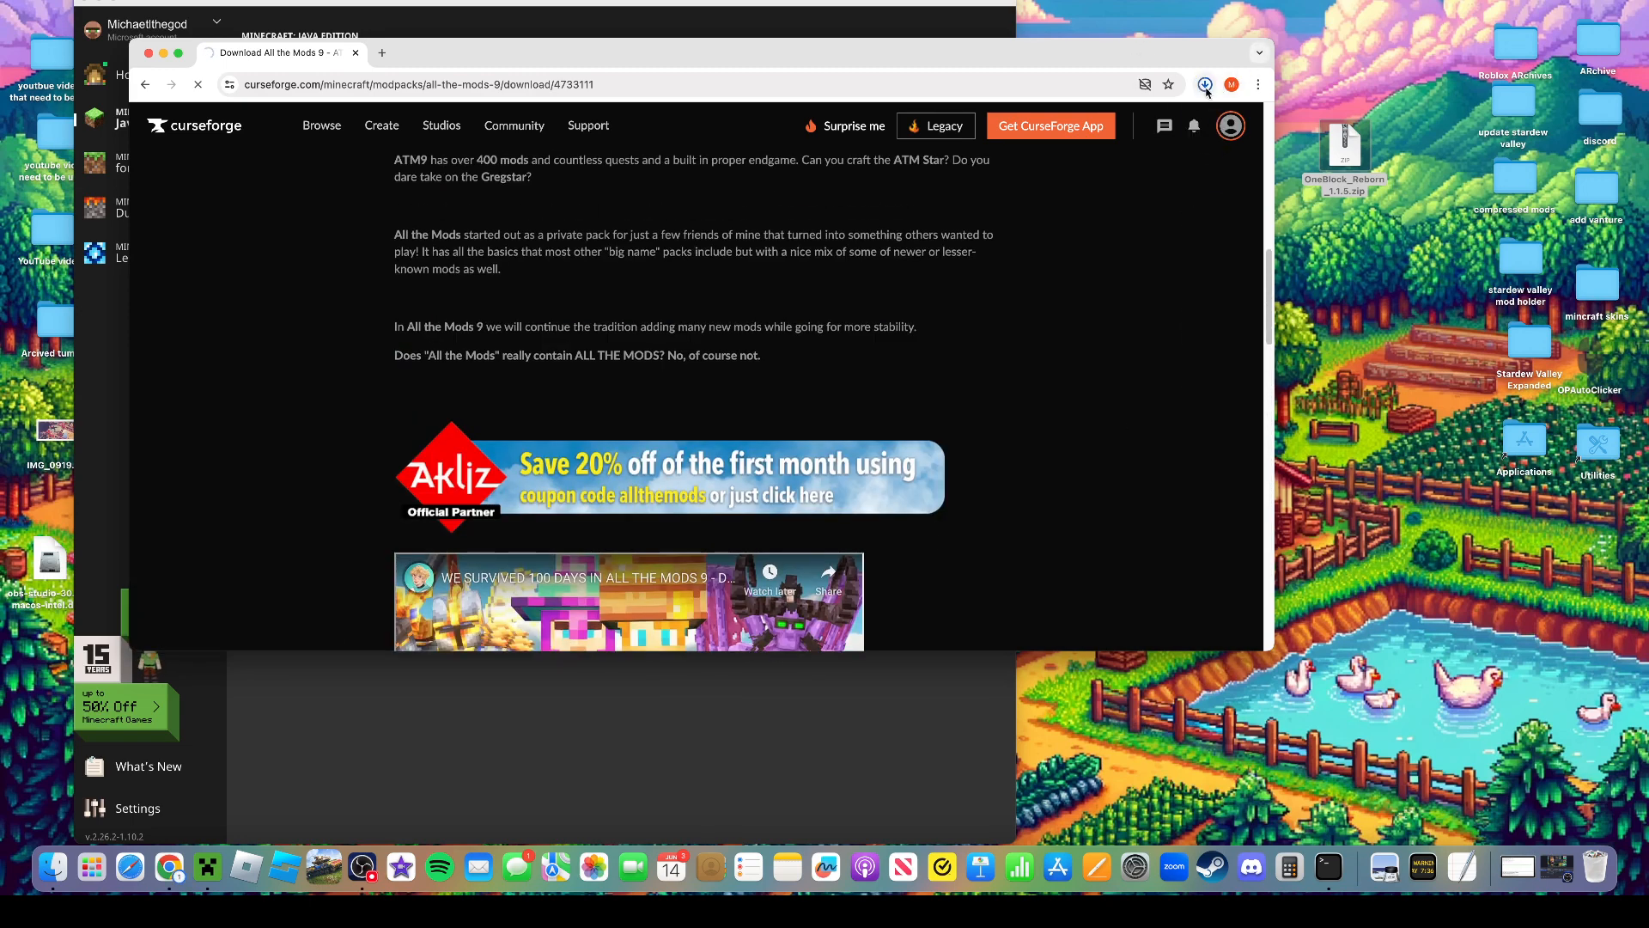
Confirm the modpack download finished and unpack the All the Mods 9-0.0.63 zip on the desktop
click(1206, 85)
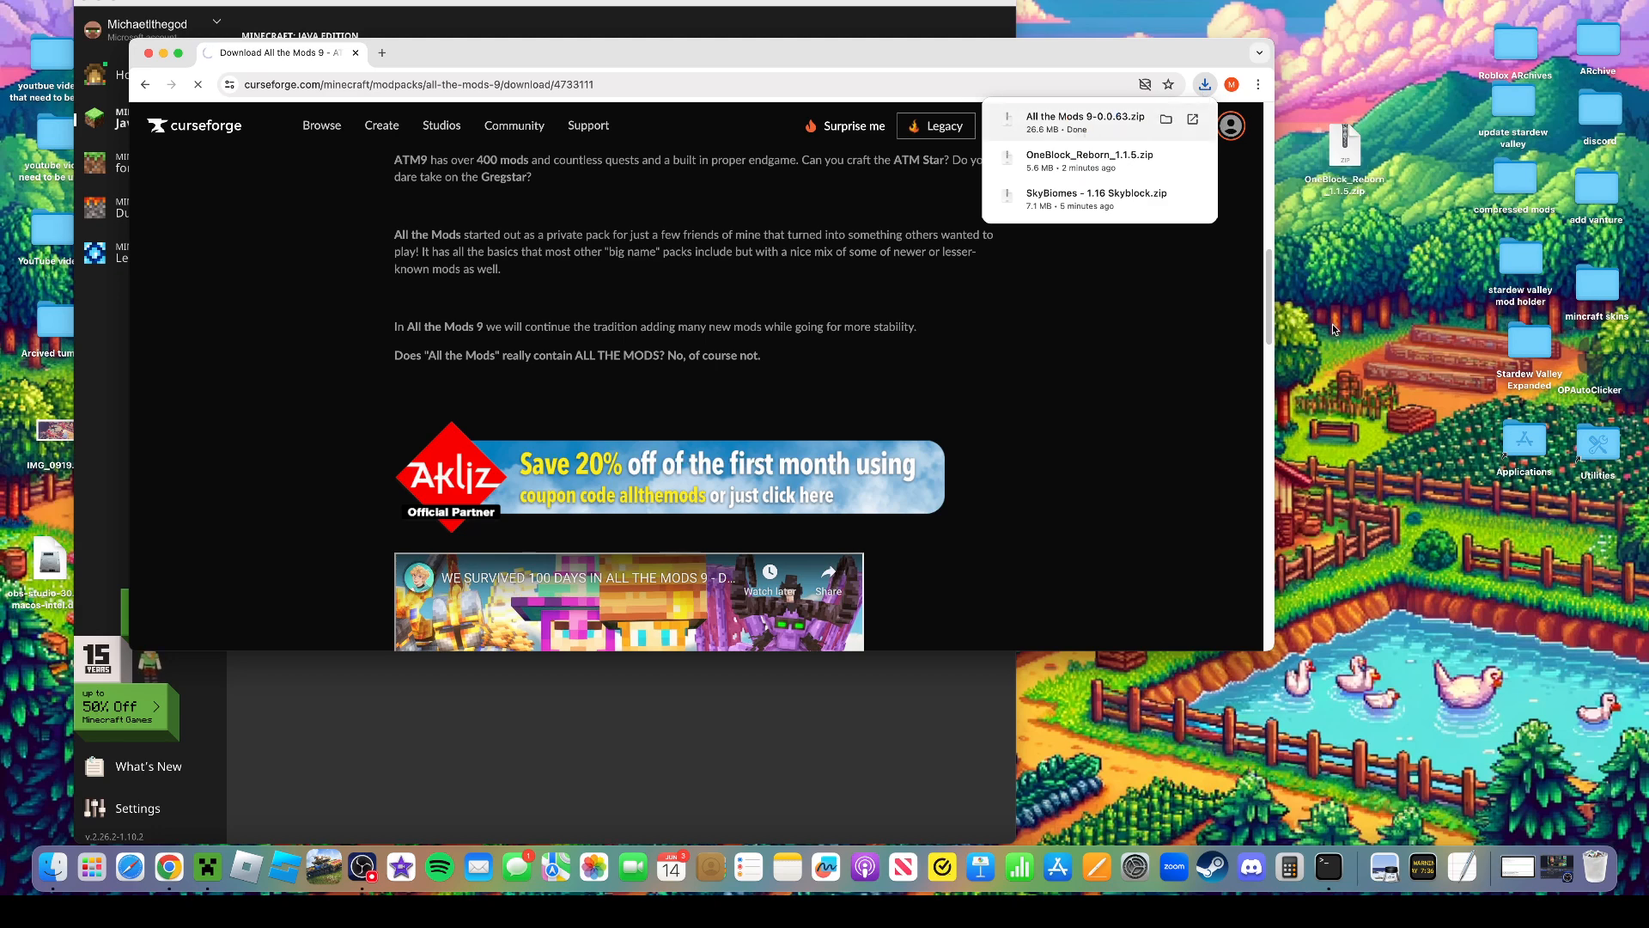
right_click(1344, 306)
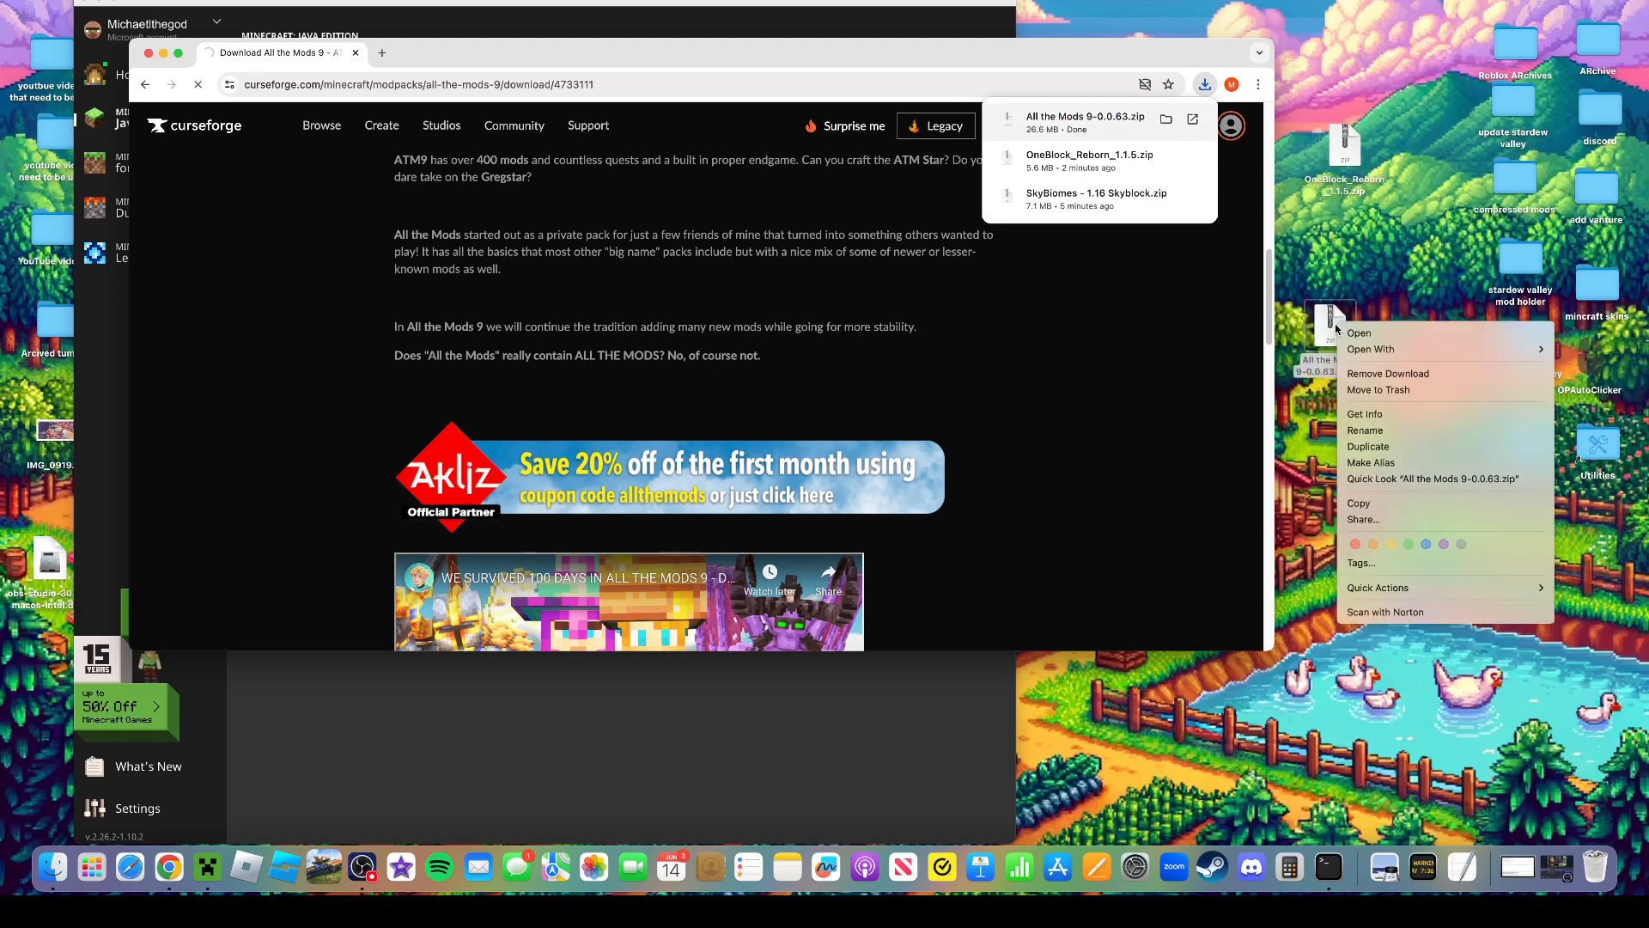
click(1357, 332)
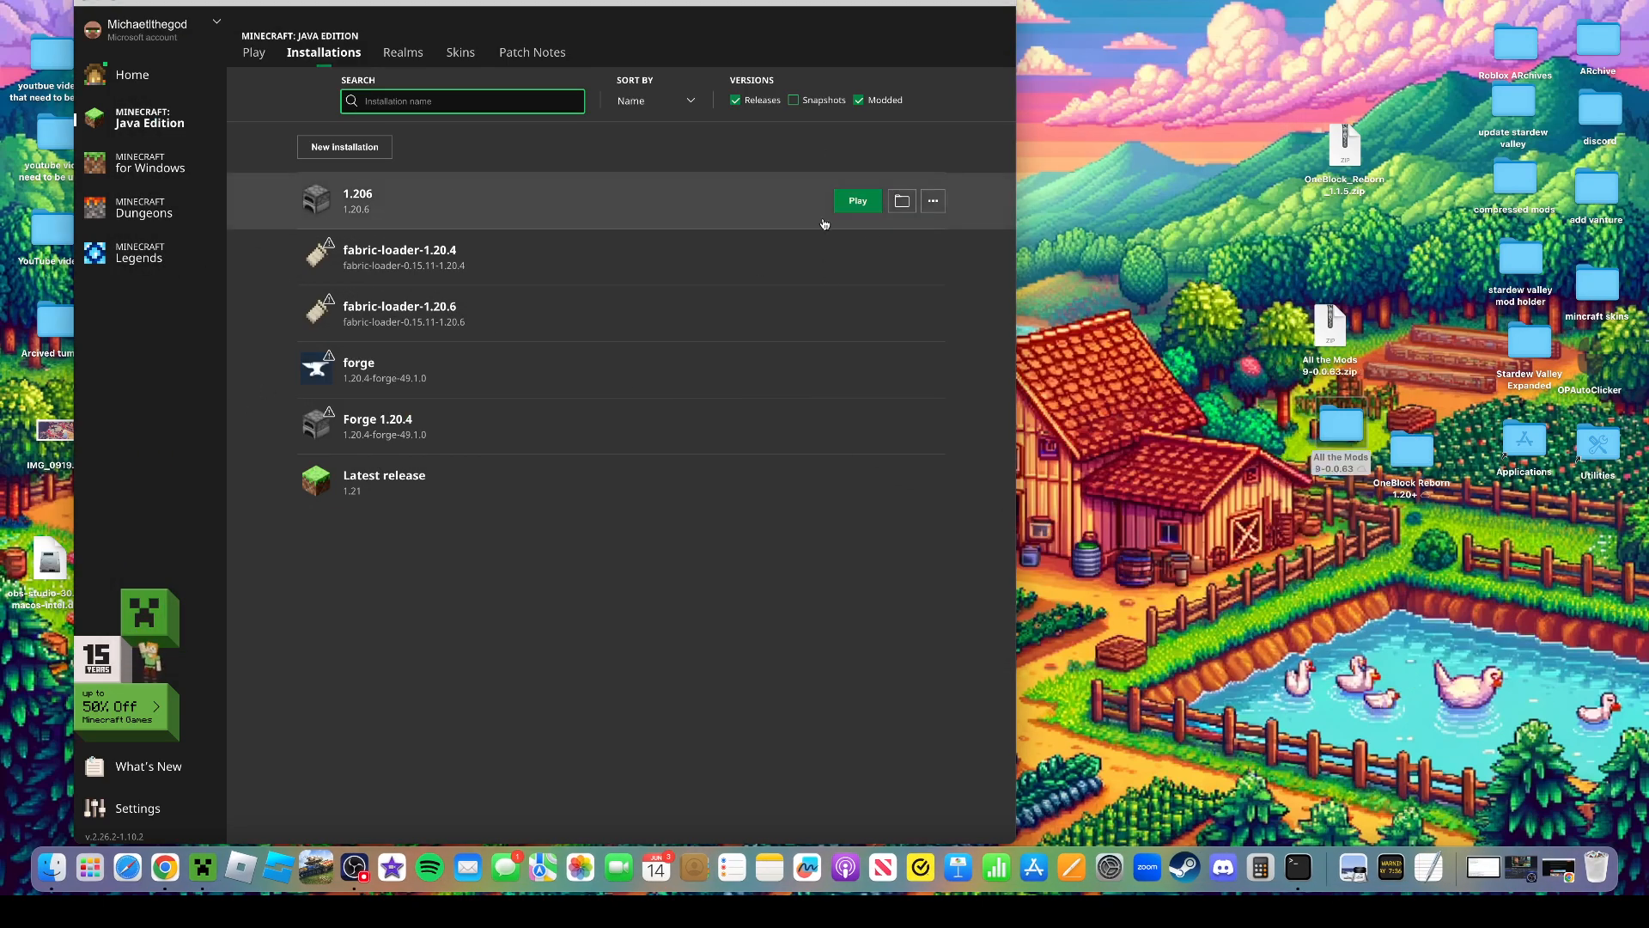
Move the OneBlock Reborn 1.20+ world folder into the minecraft saves folder and close Finder
click(902, 201)
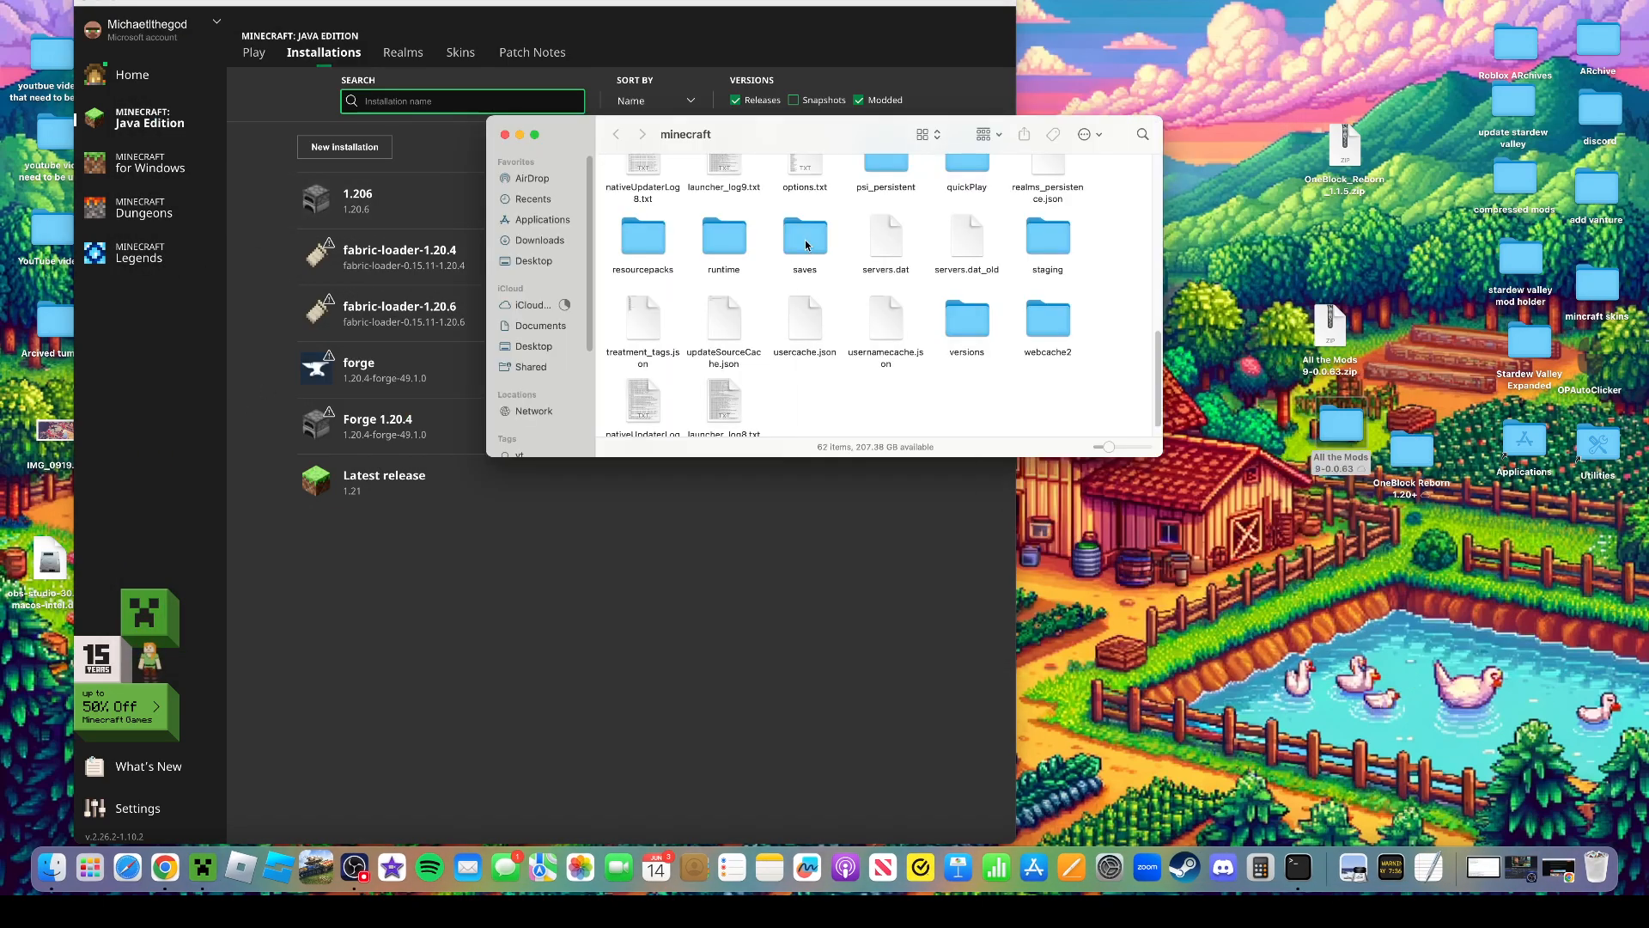
double_click(804, 236)
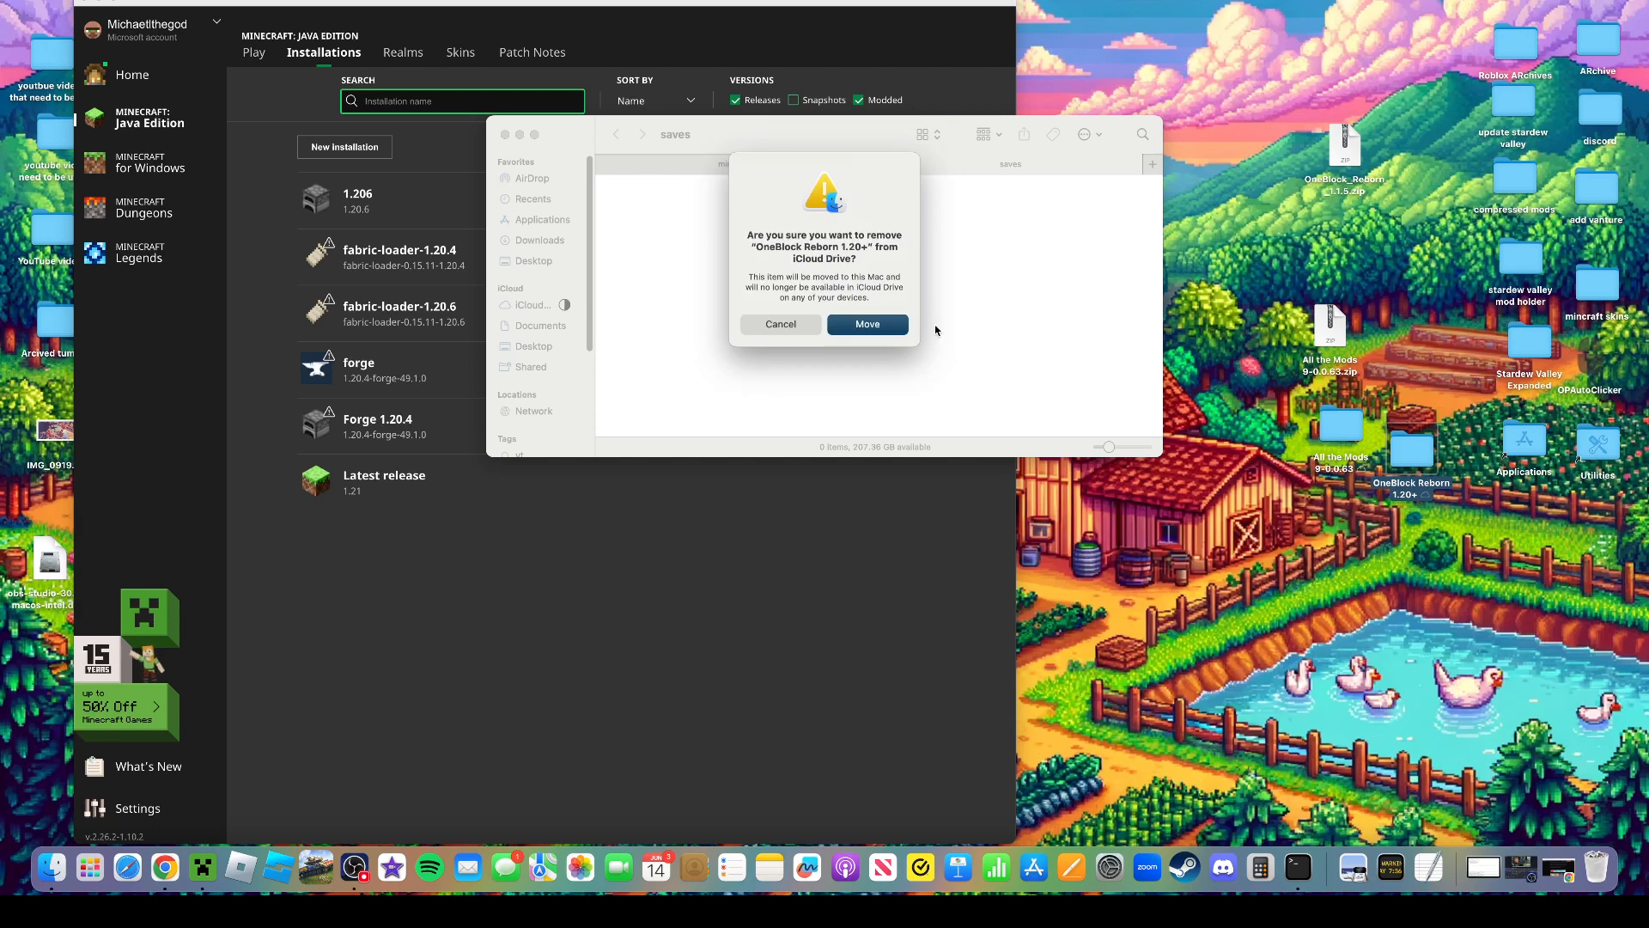
click(866, 324)
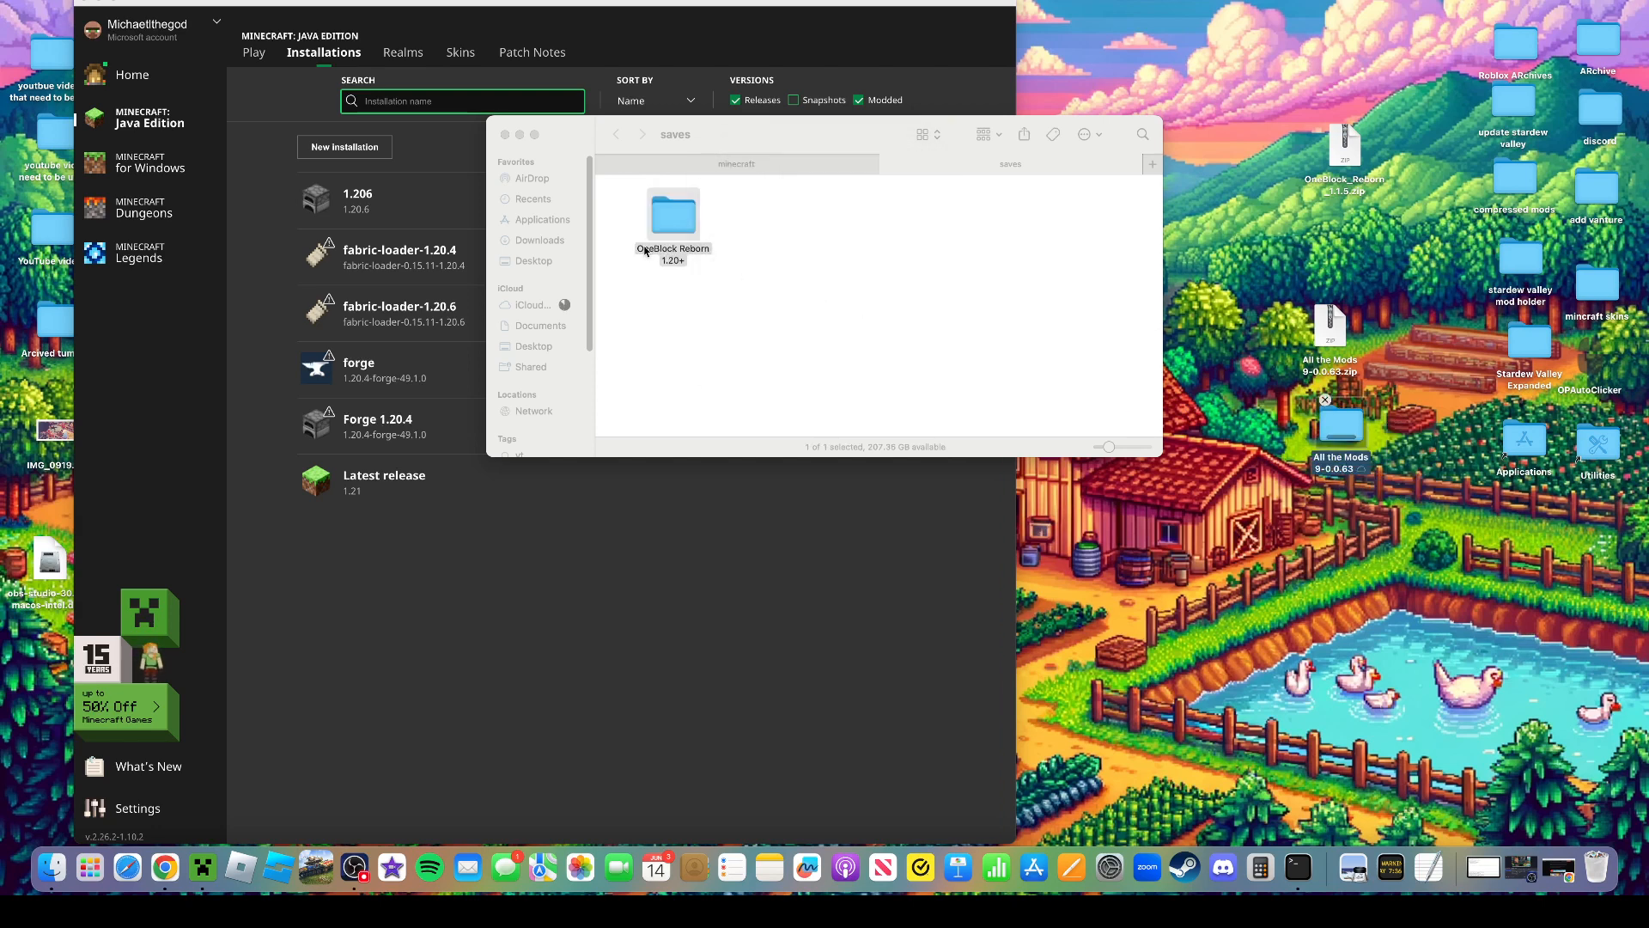
click(505, 134)
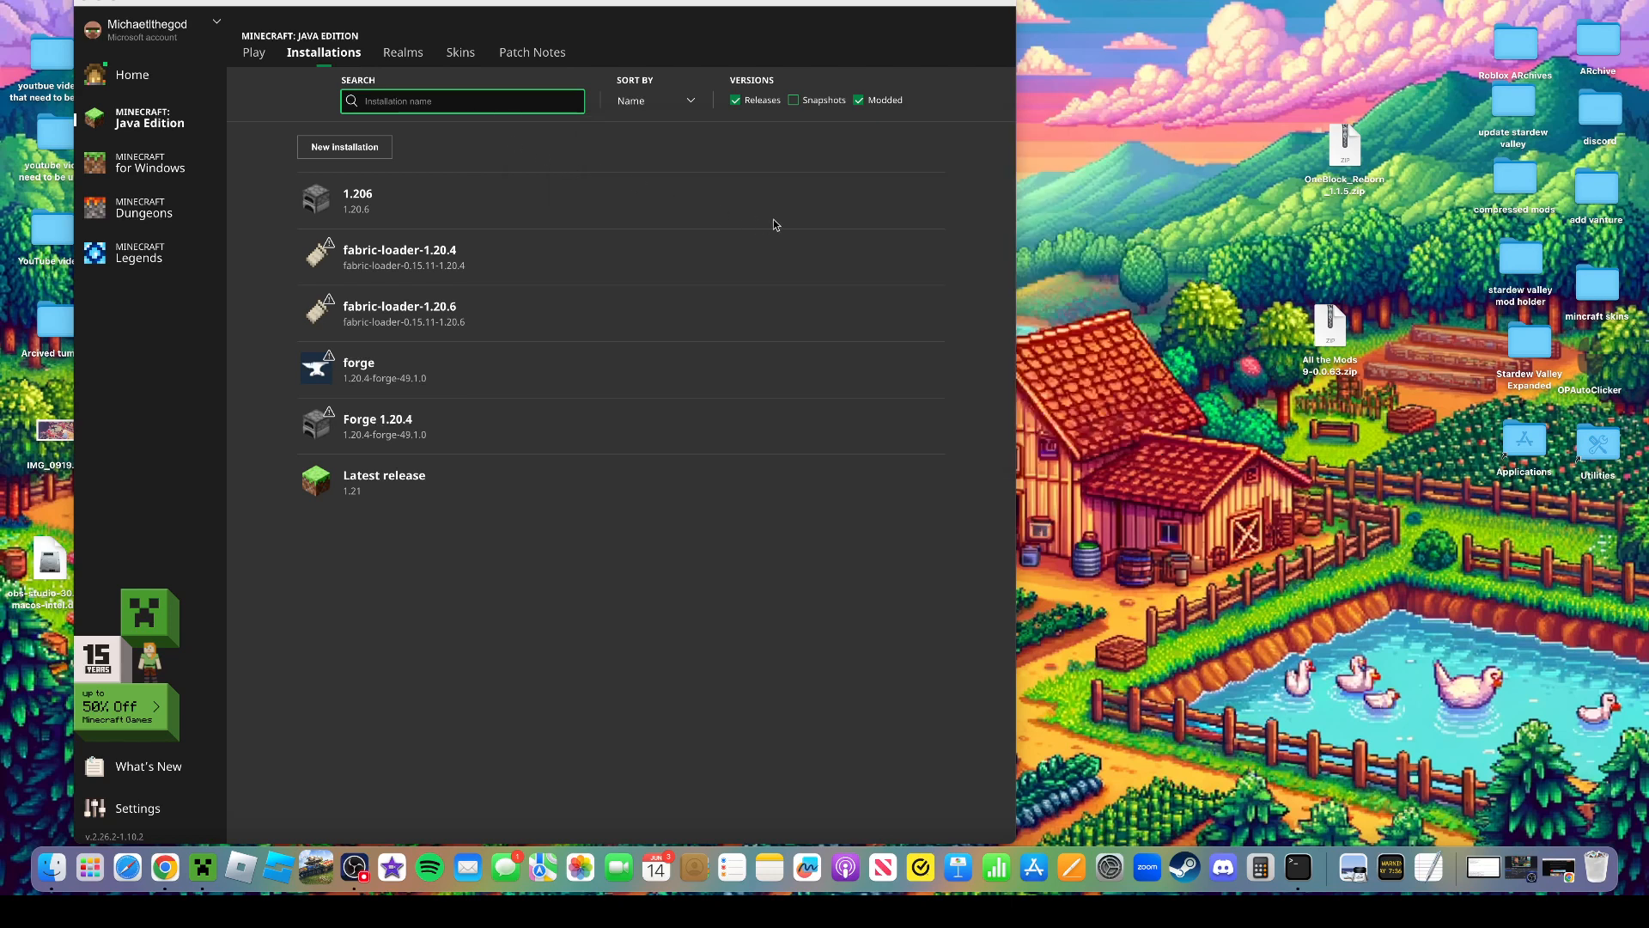
mouse_move(328, 137)
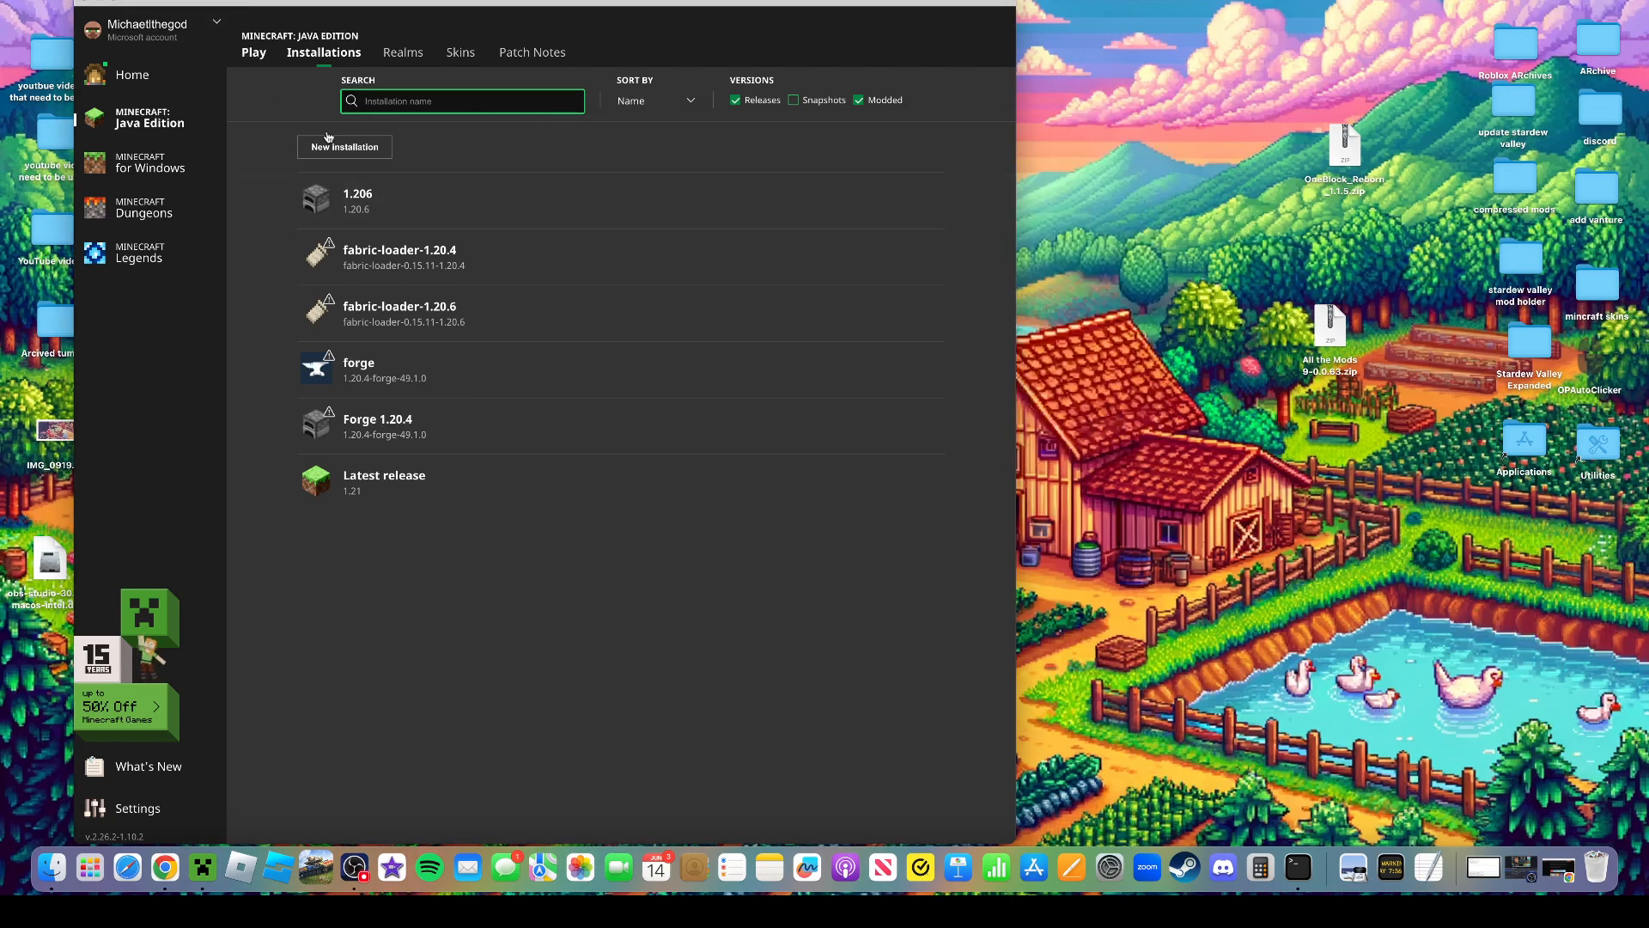
Restart the launcher from the Dock and launch the 1.206 installation to the 1.20.6 title screen
click(252, 52)
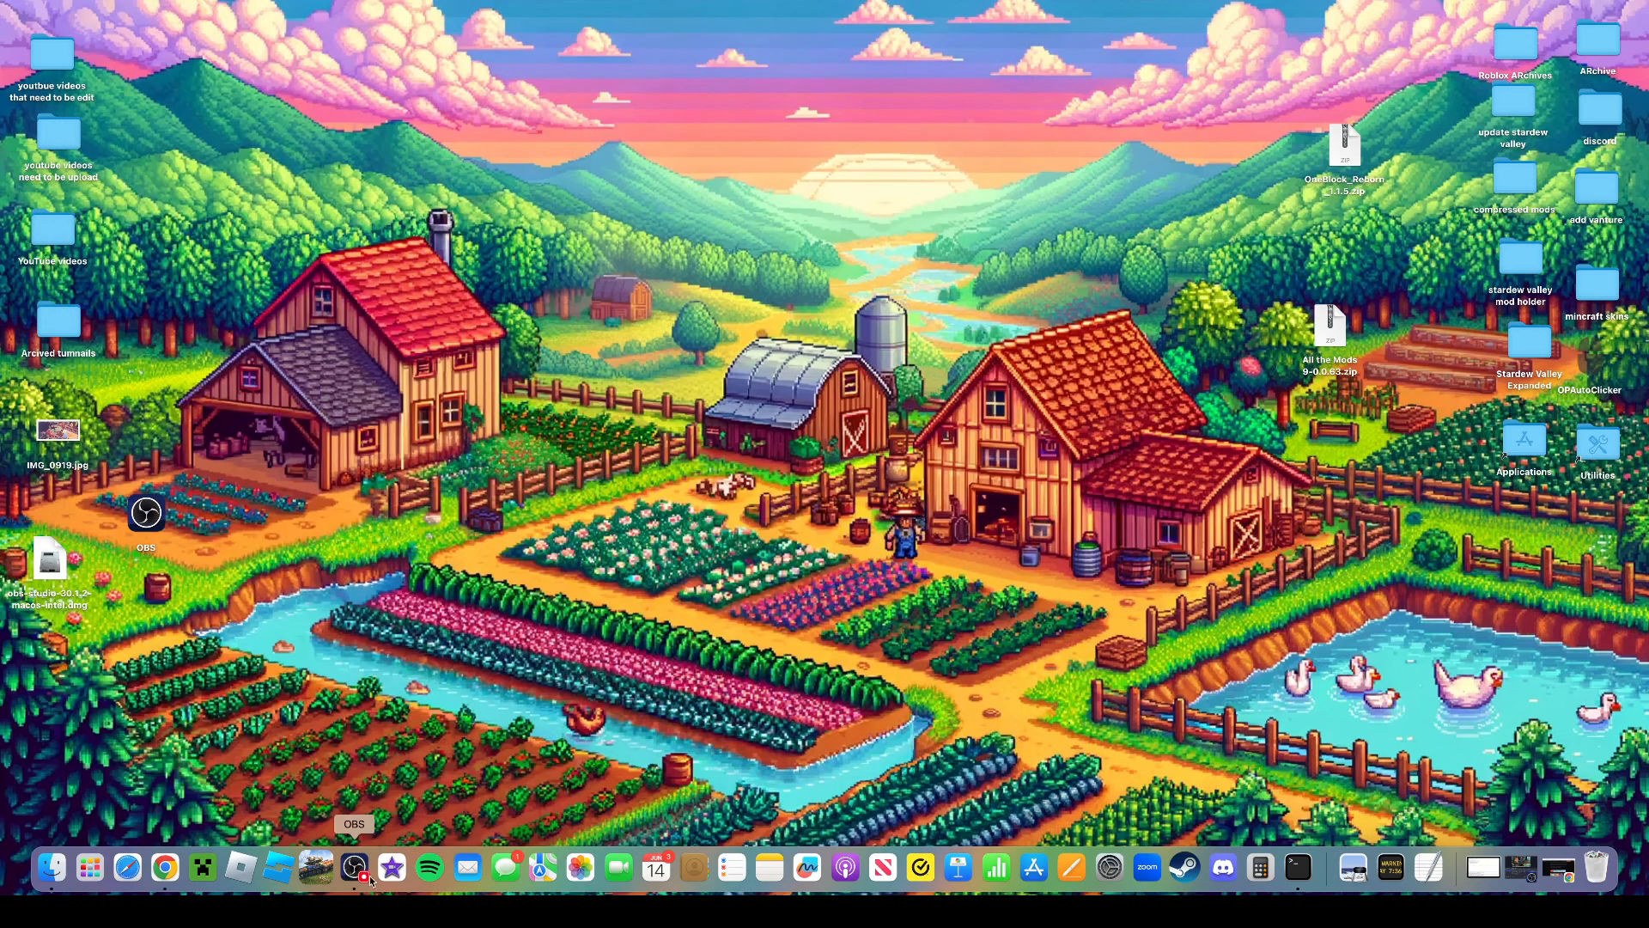
mouse_move(203, 866)
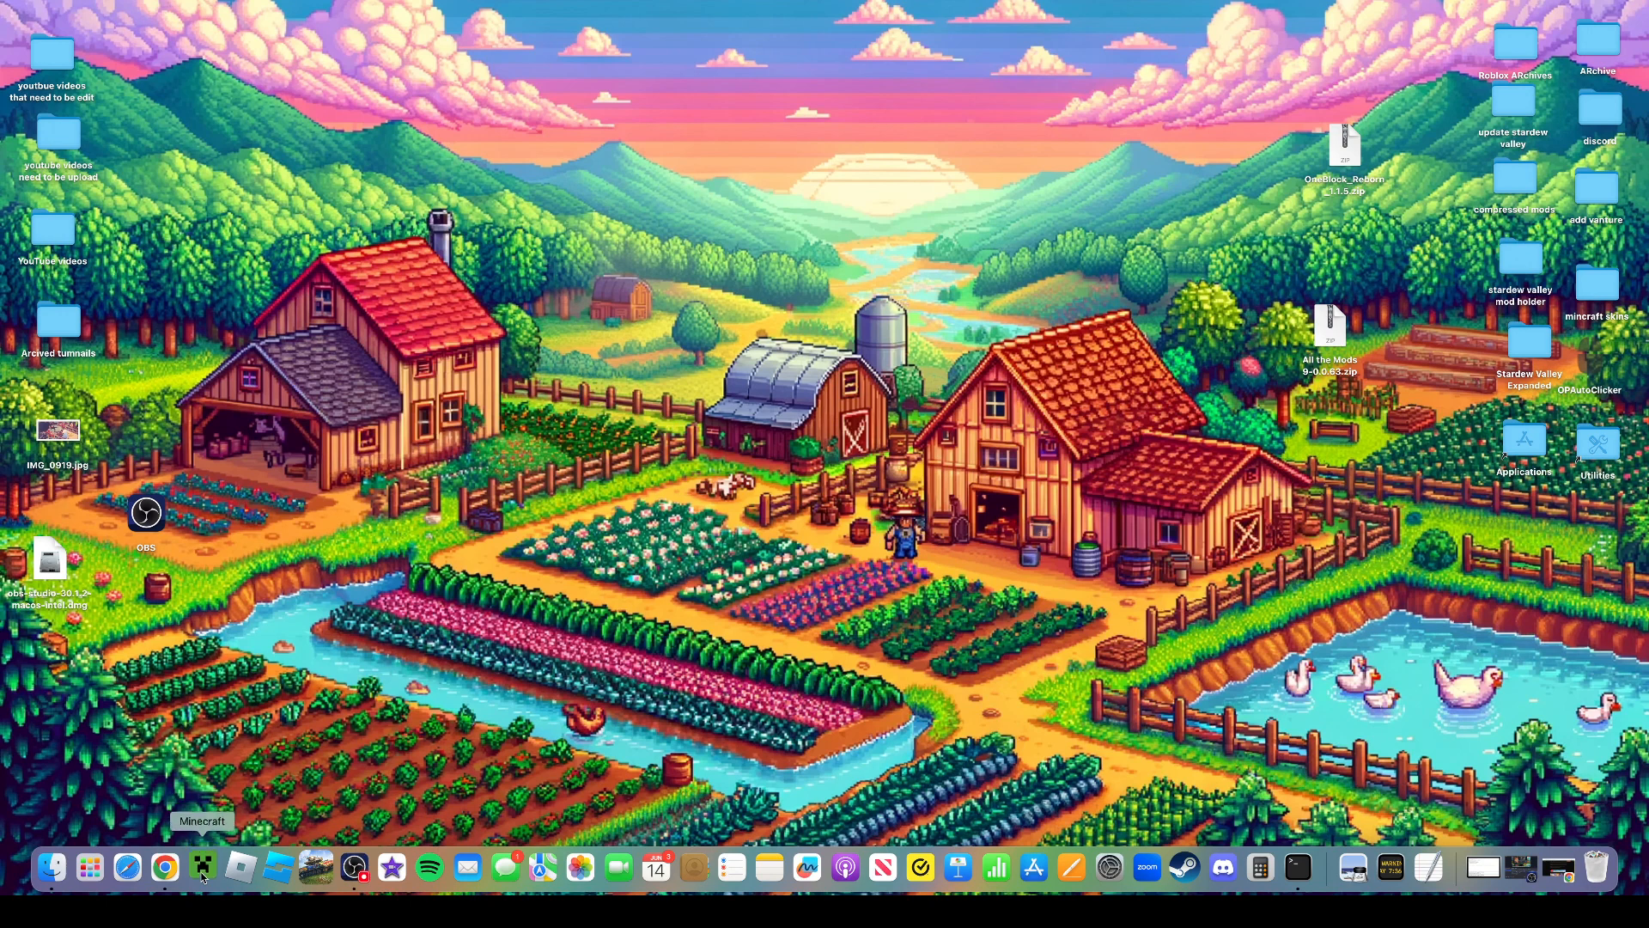
click(203, 865)
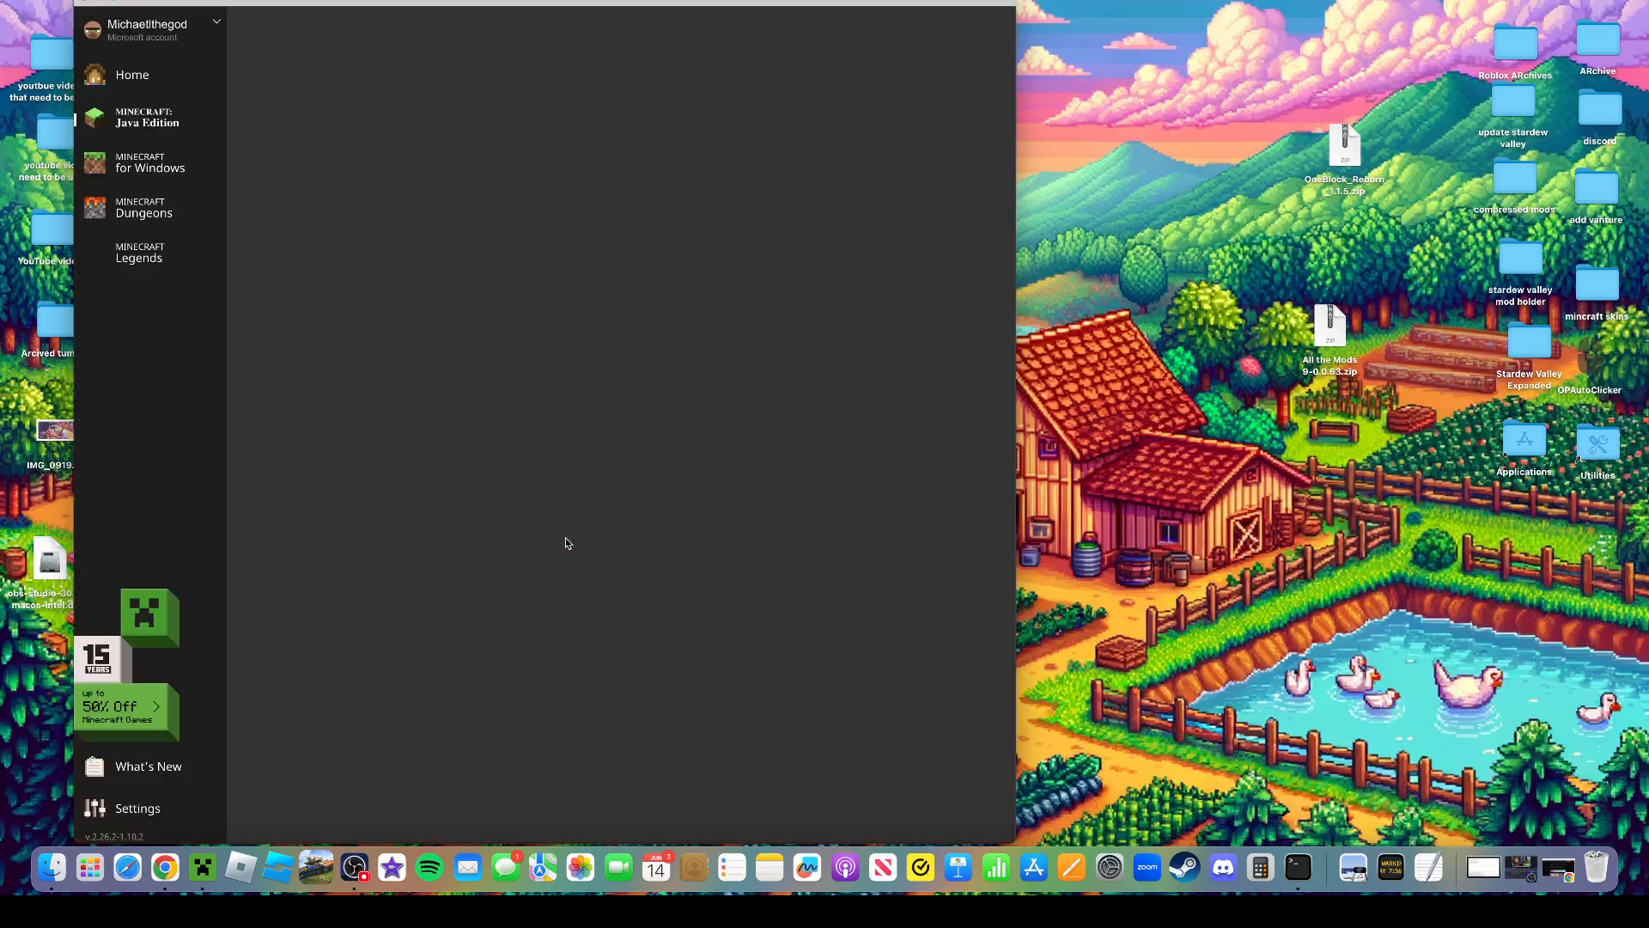
click(144, 117)
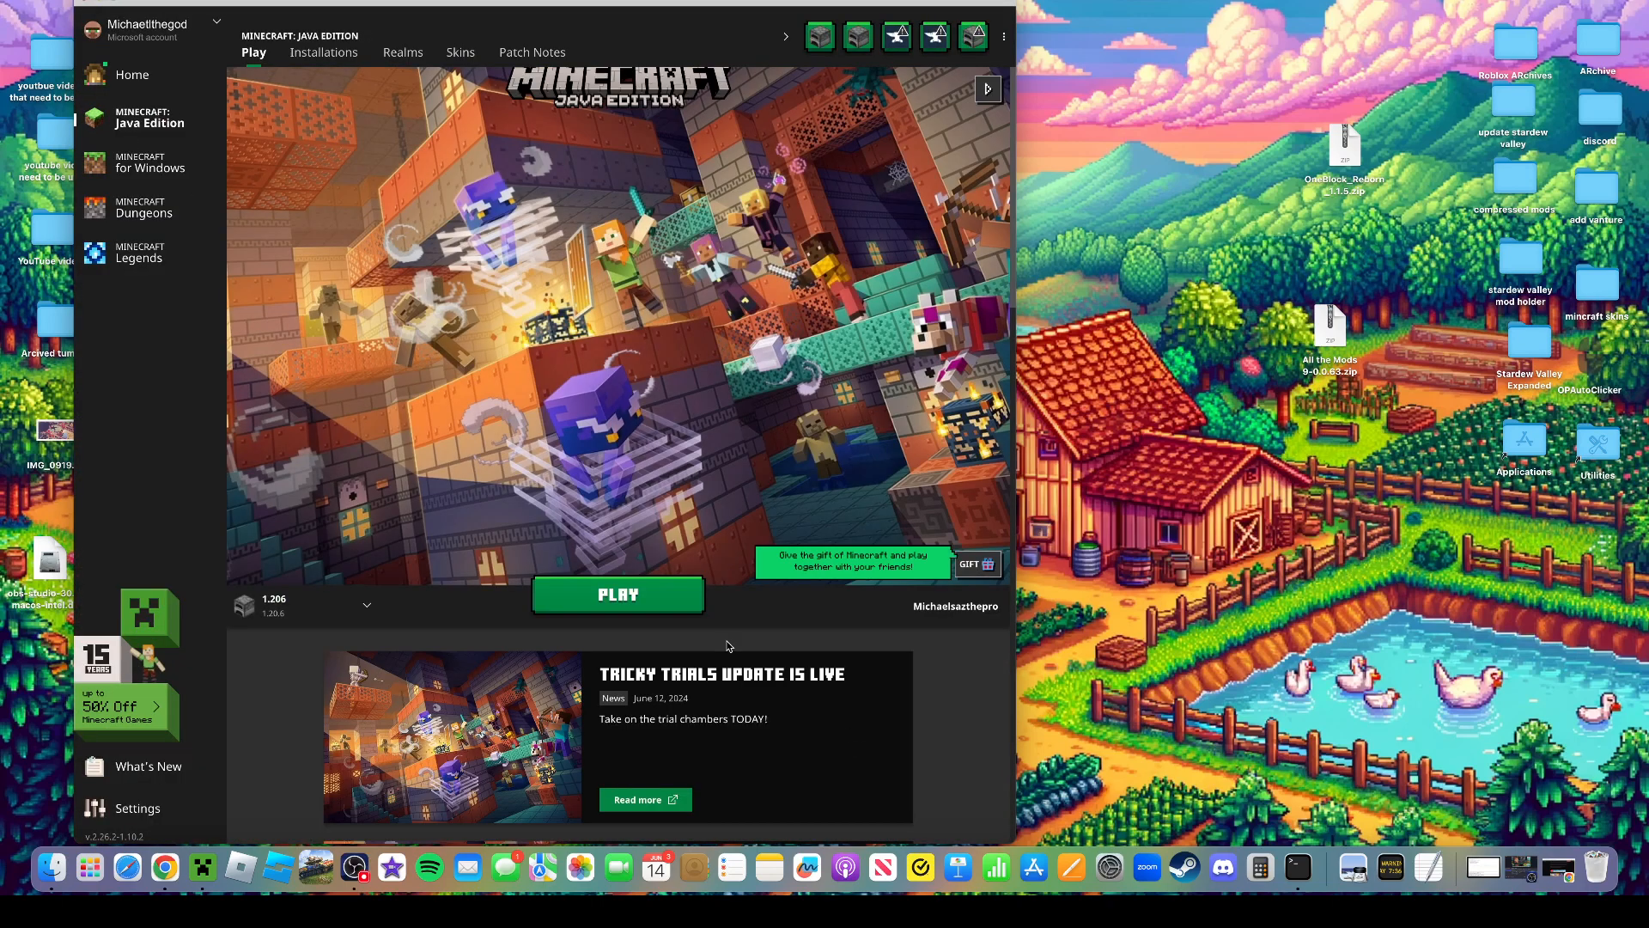
click(616, 595)
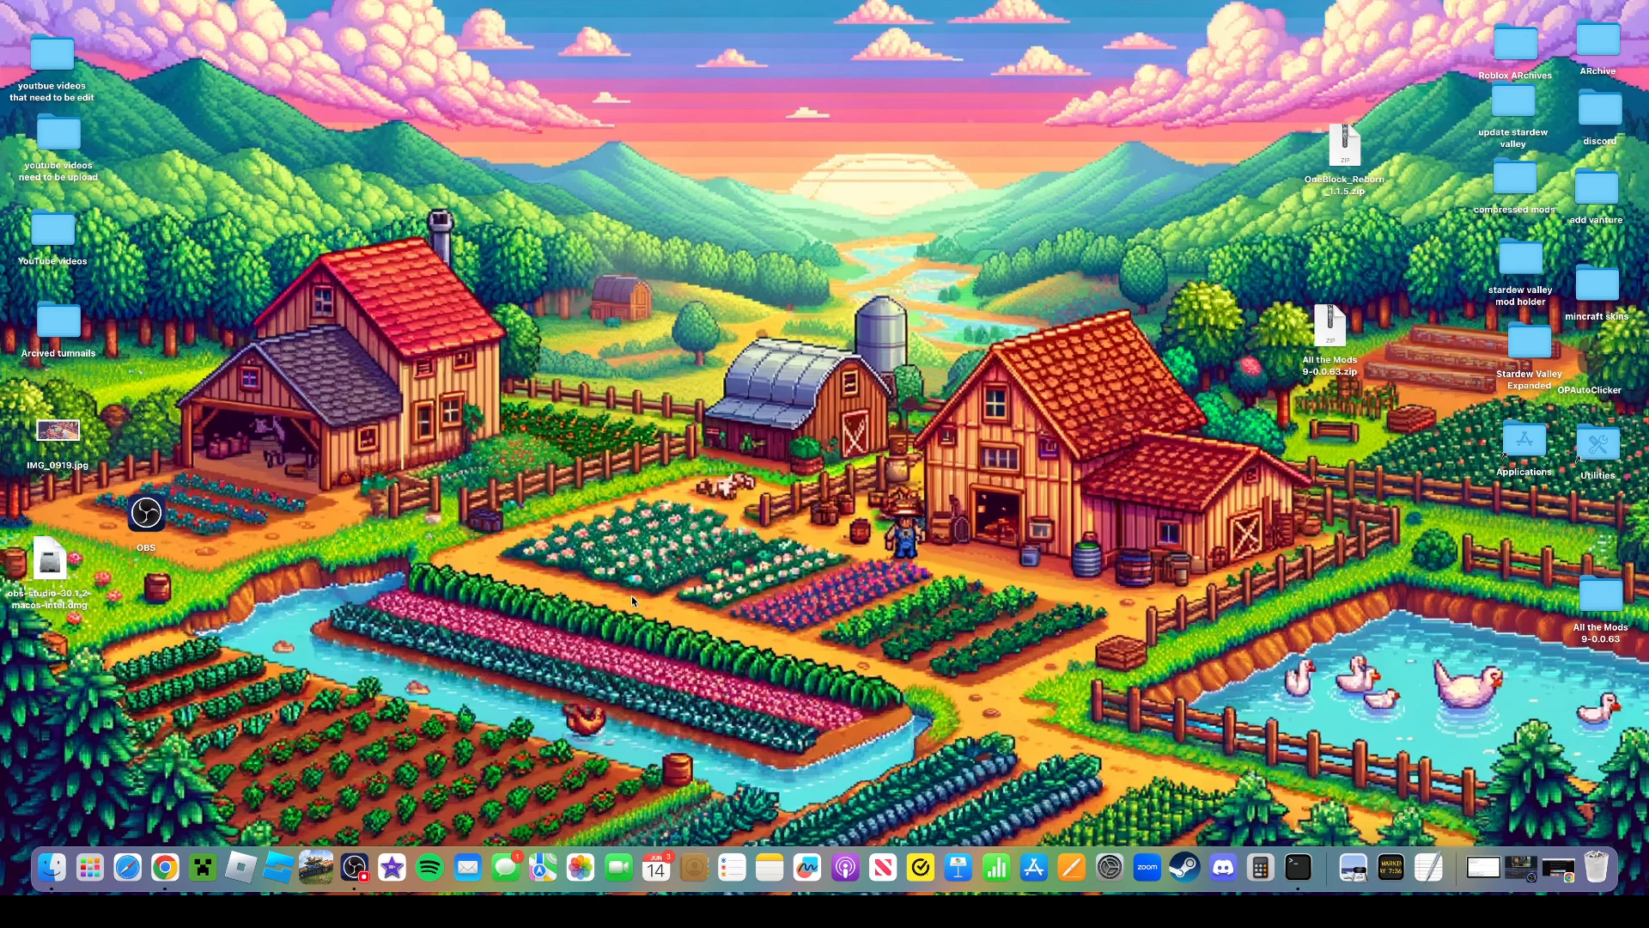
click(201, 867)
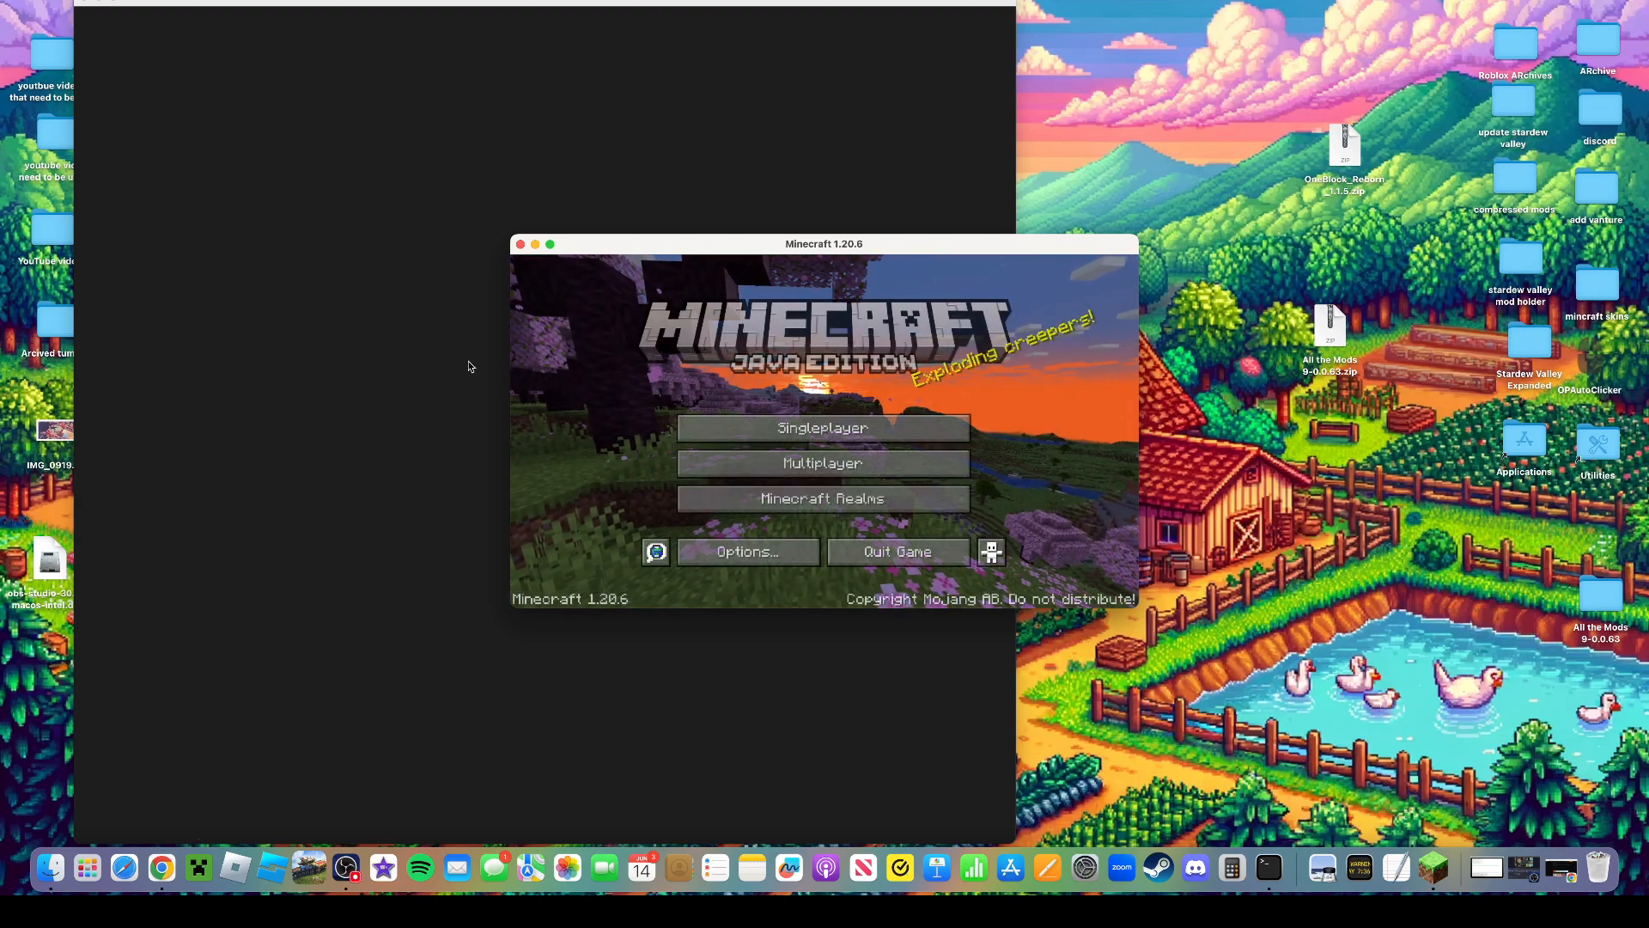
View the singleplayer world list with OneBlock Reborn 1.20+, then return to the launcher's Installations list
click(823, 427)
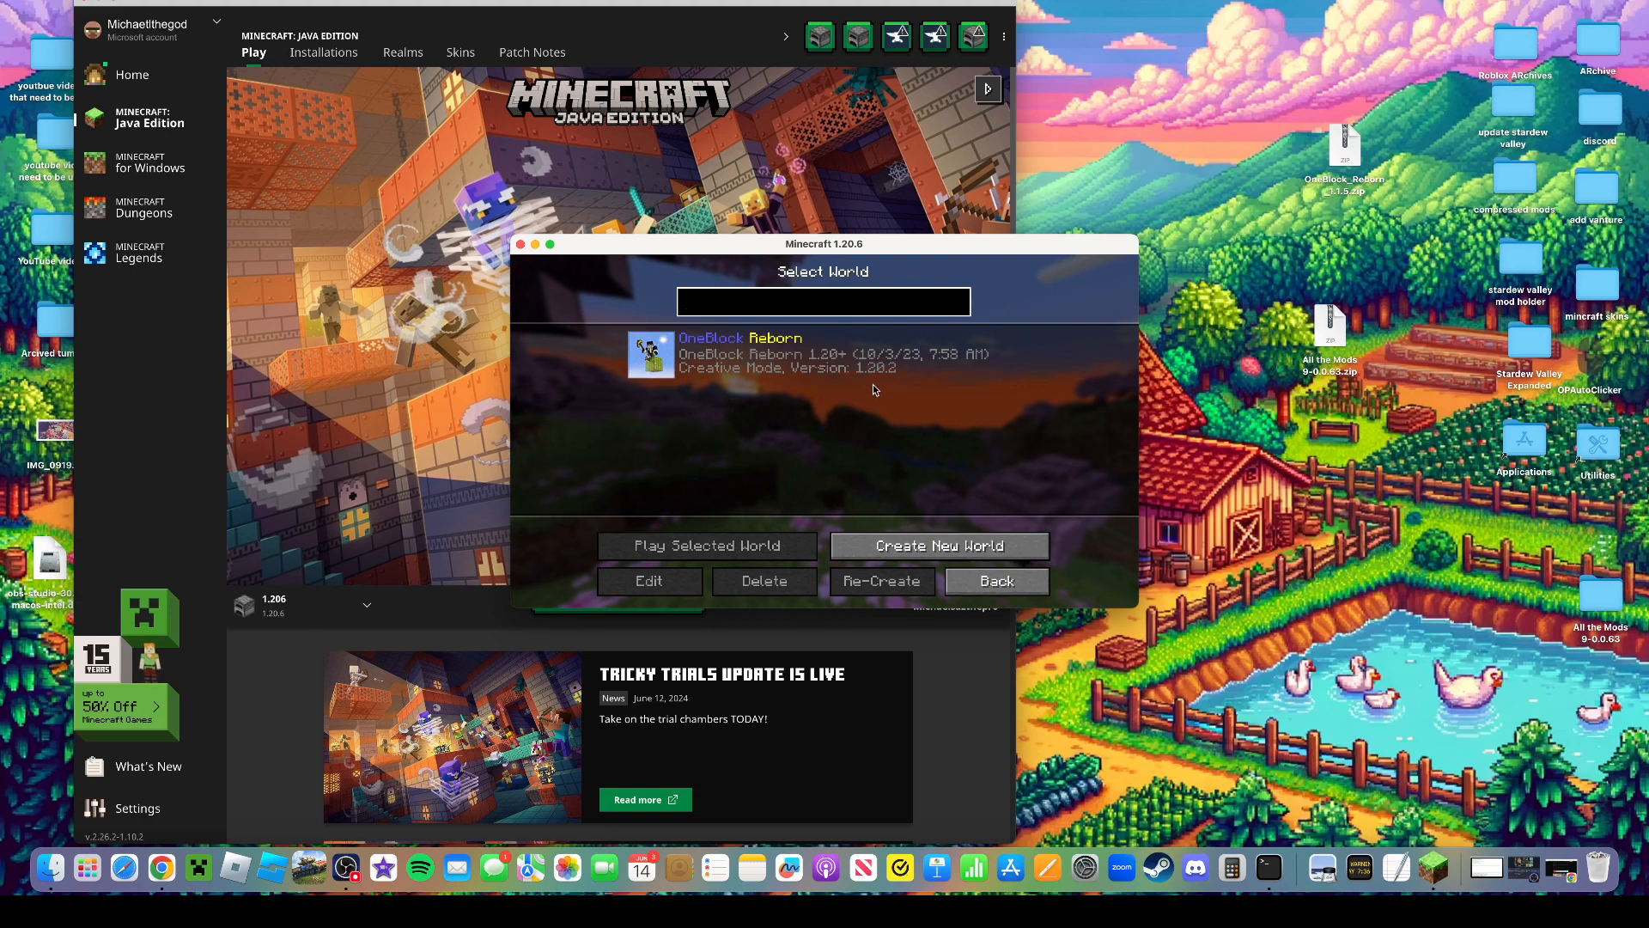
click(995, 581)
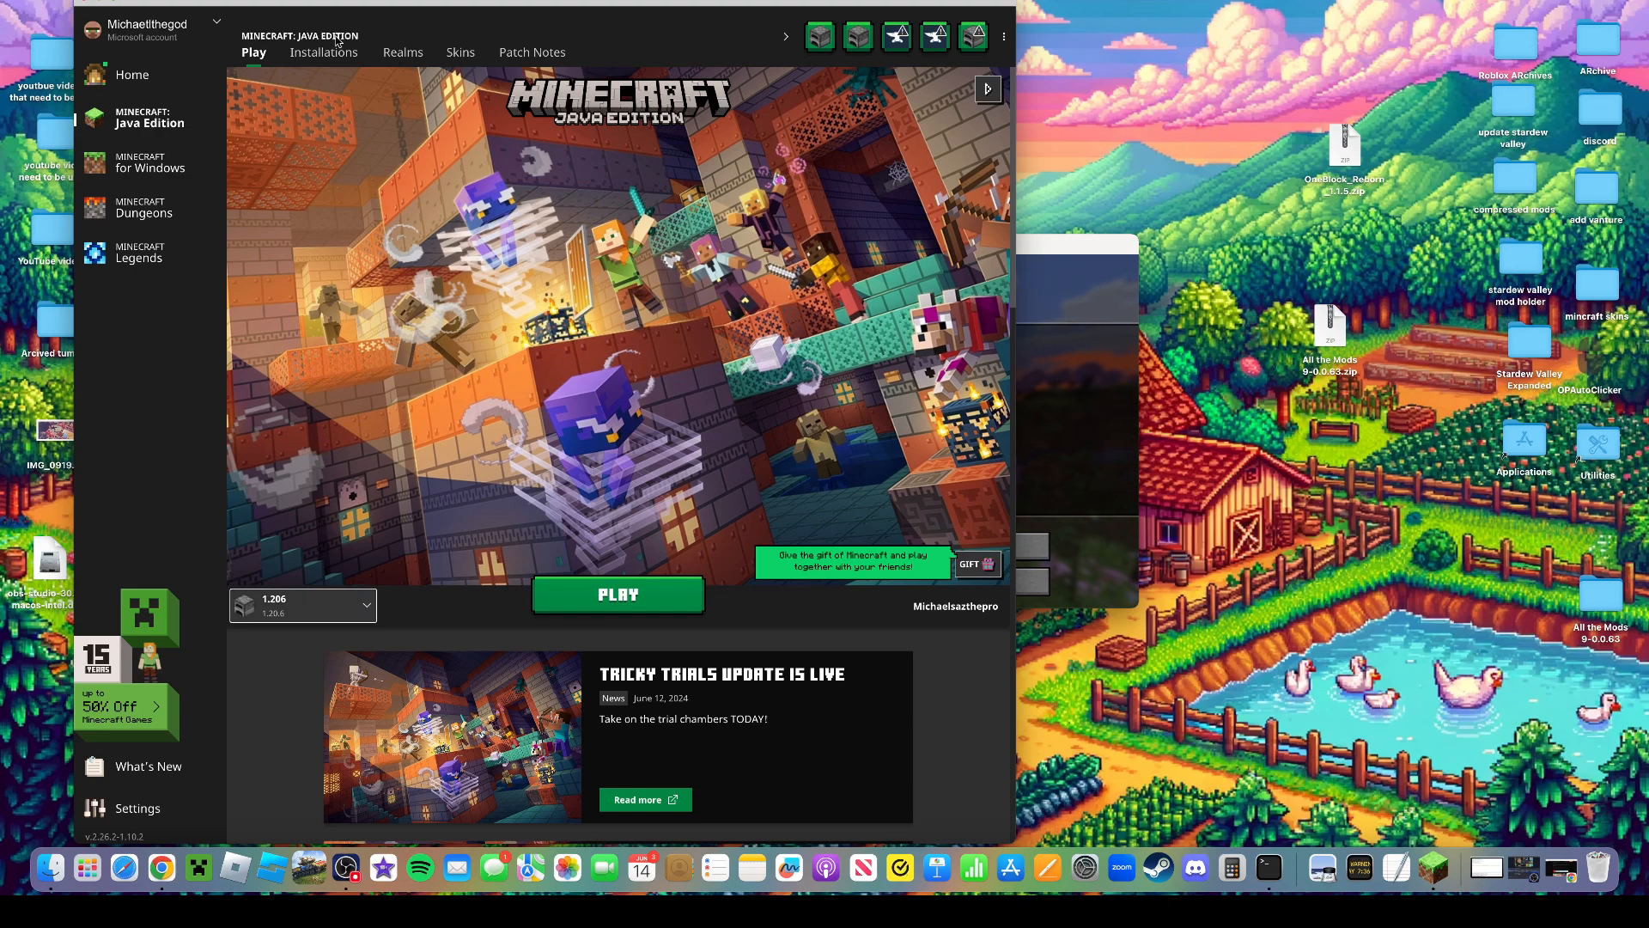
click(323, 51)
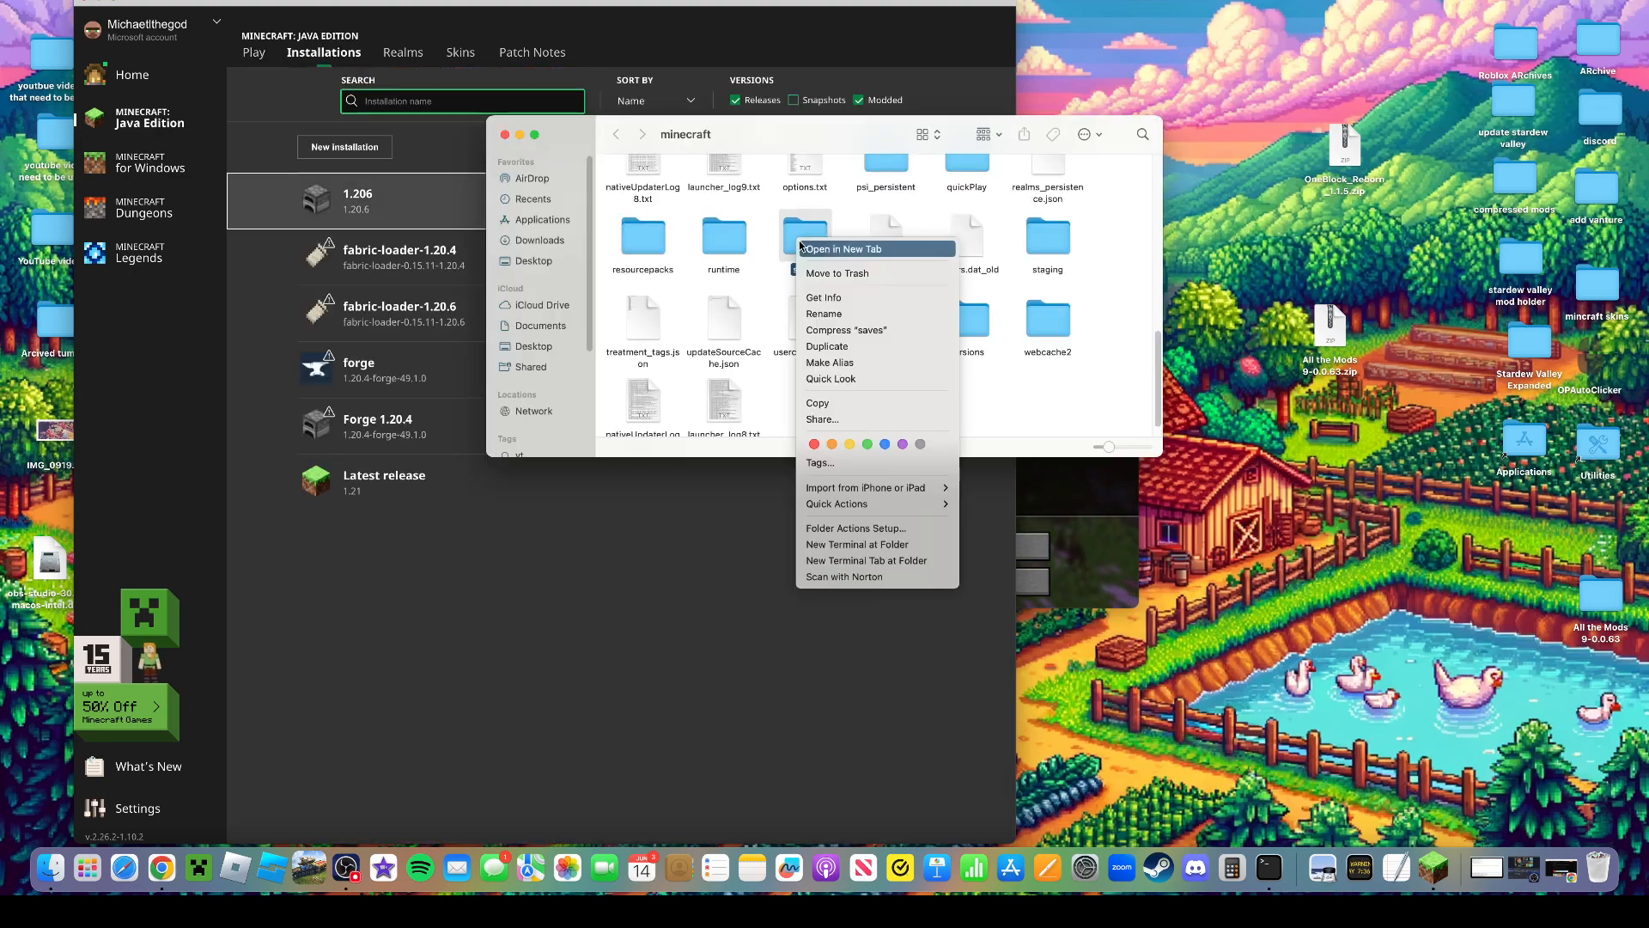
Trash the OneBlock Reborn and All the Mods zips from the desktop, empty the Trash and close the window
click(847, 248)
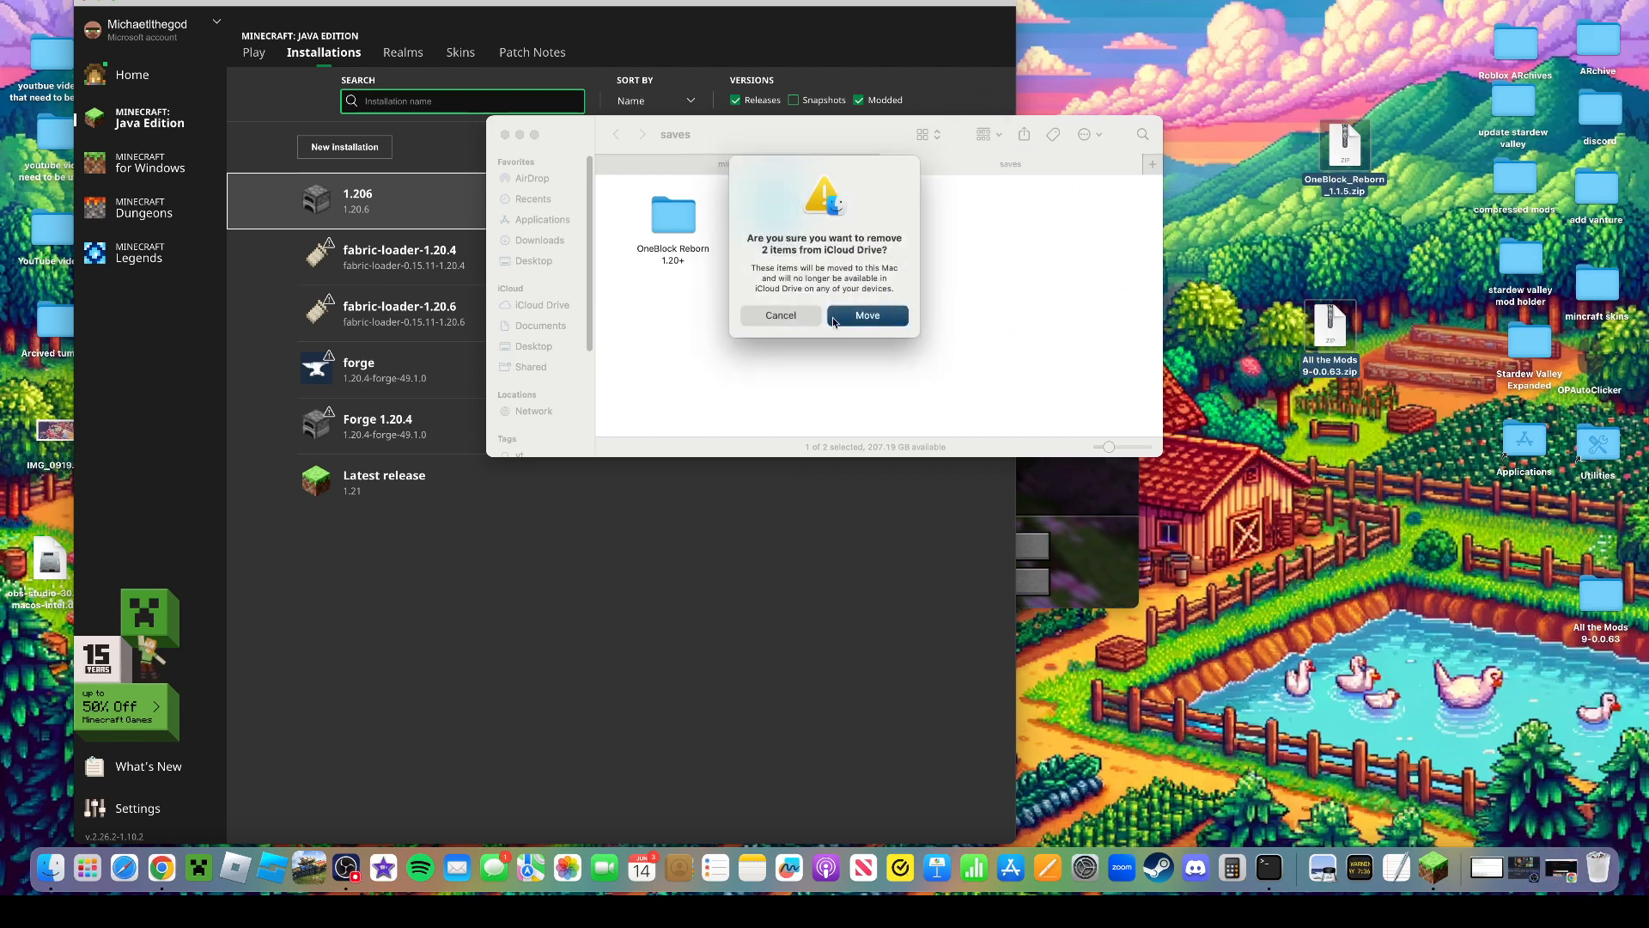
click(866, 316)
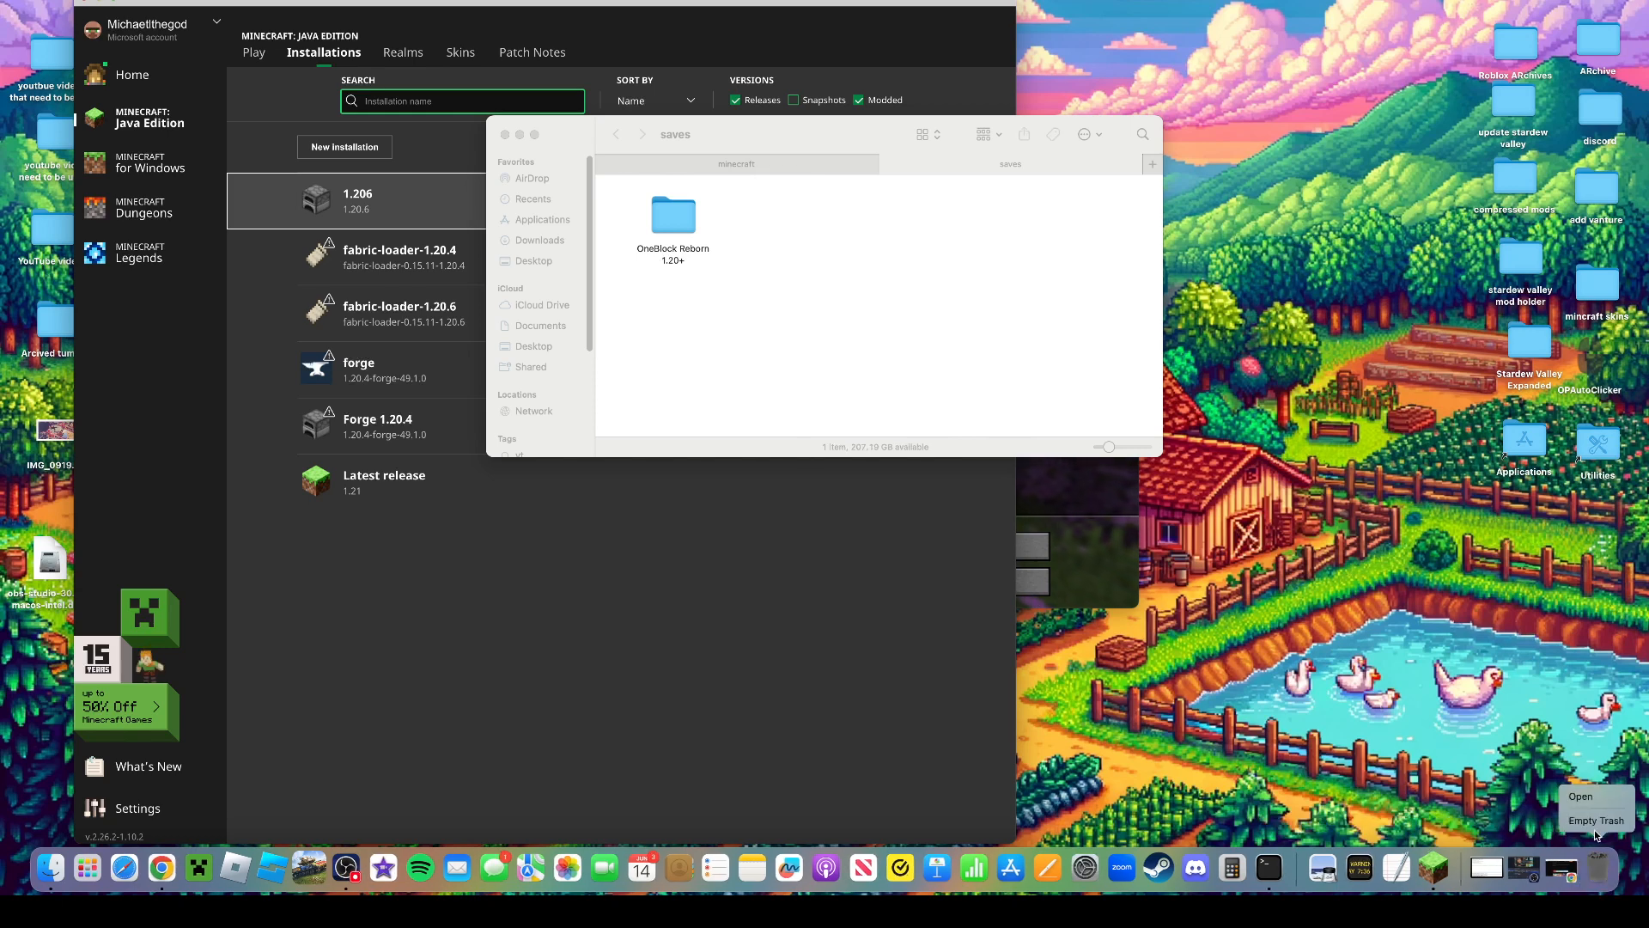
click(1595, 821)
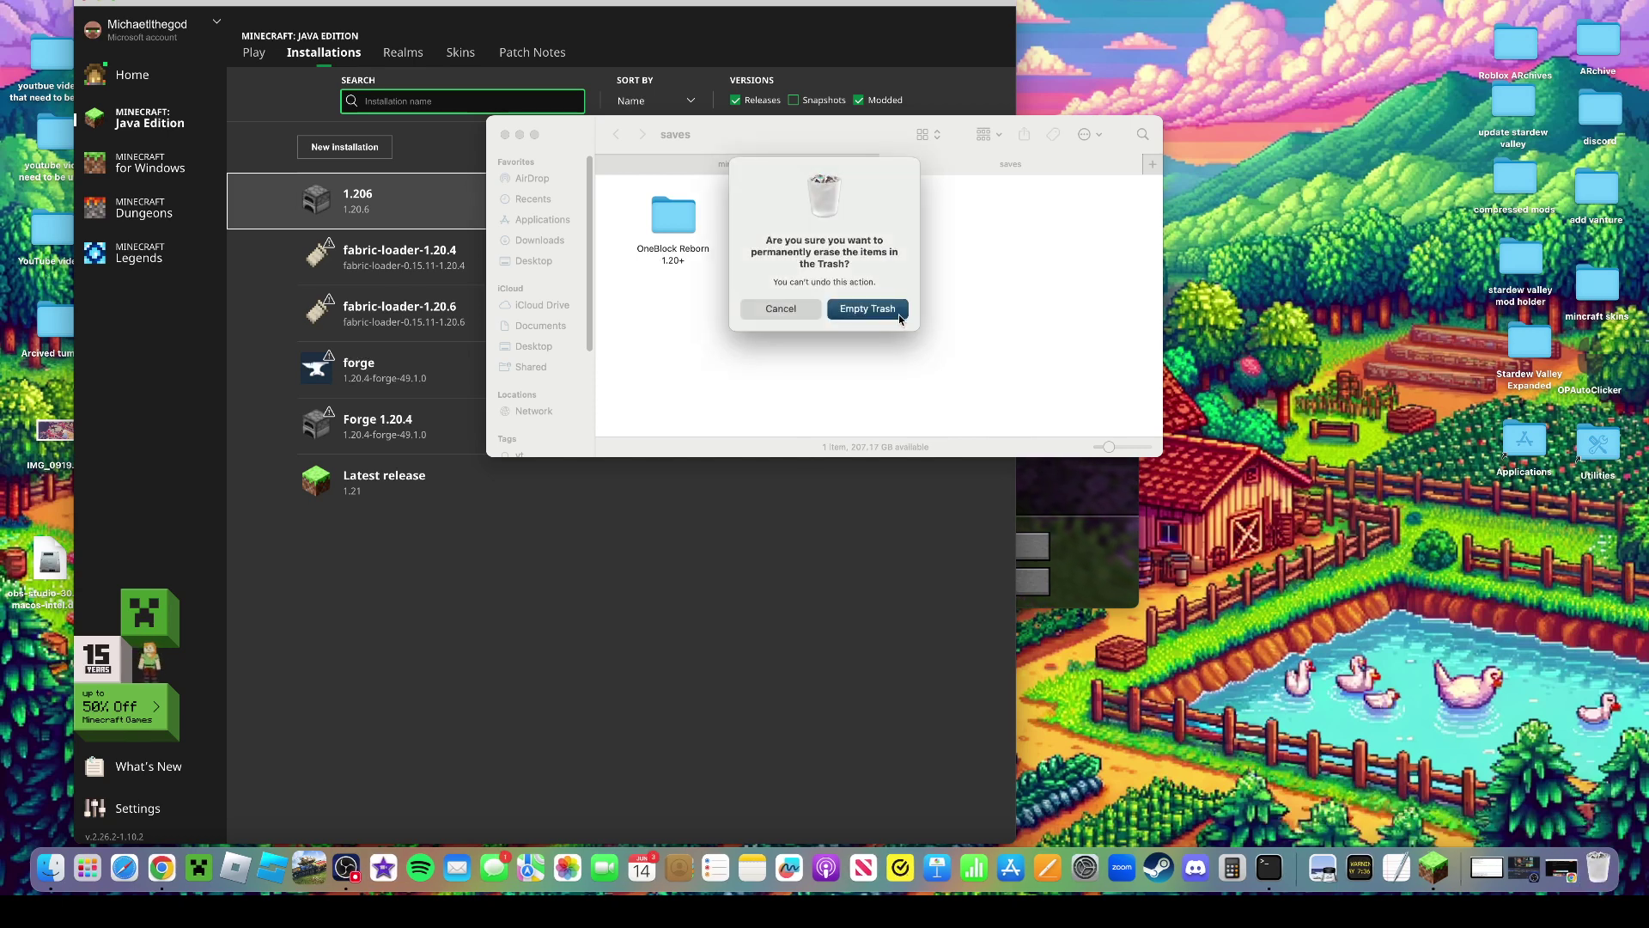
click(866, 307)
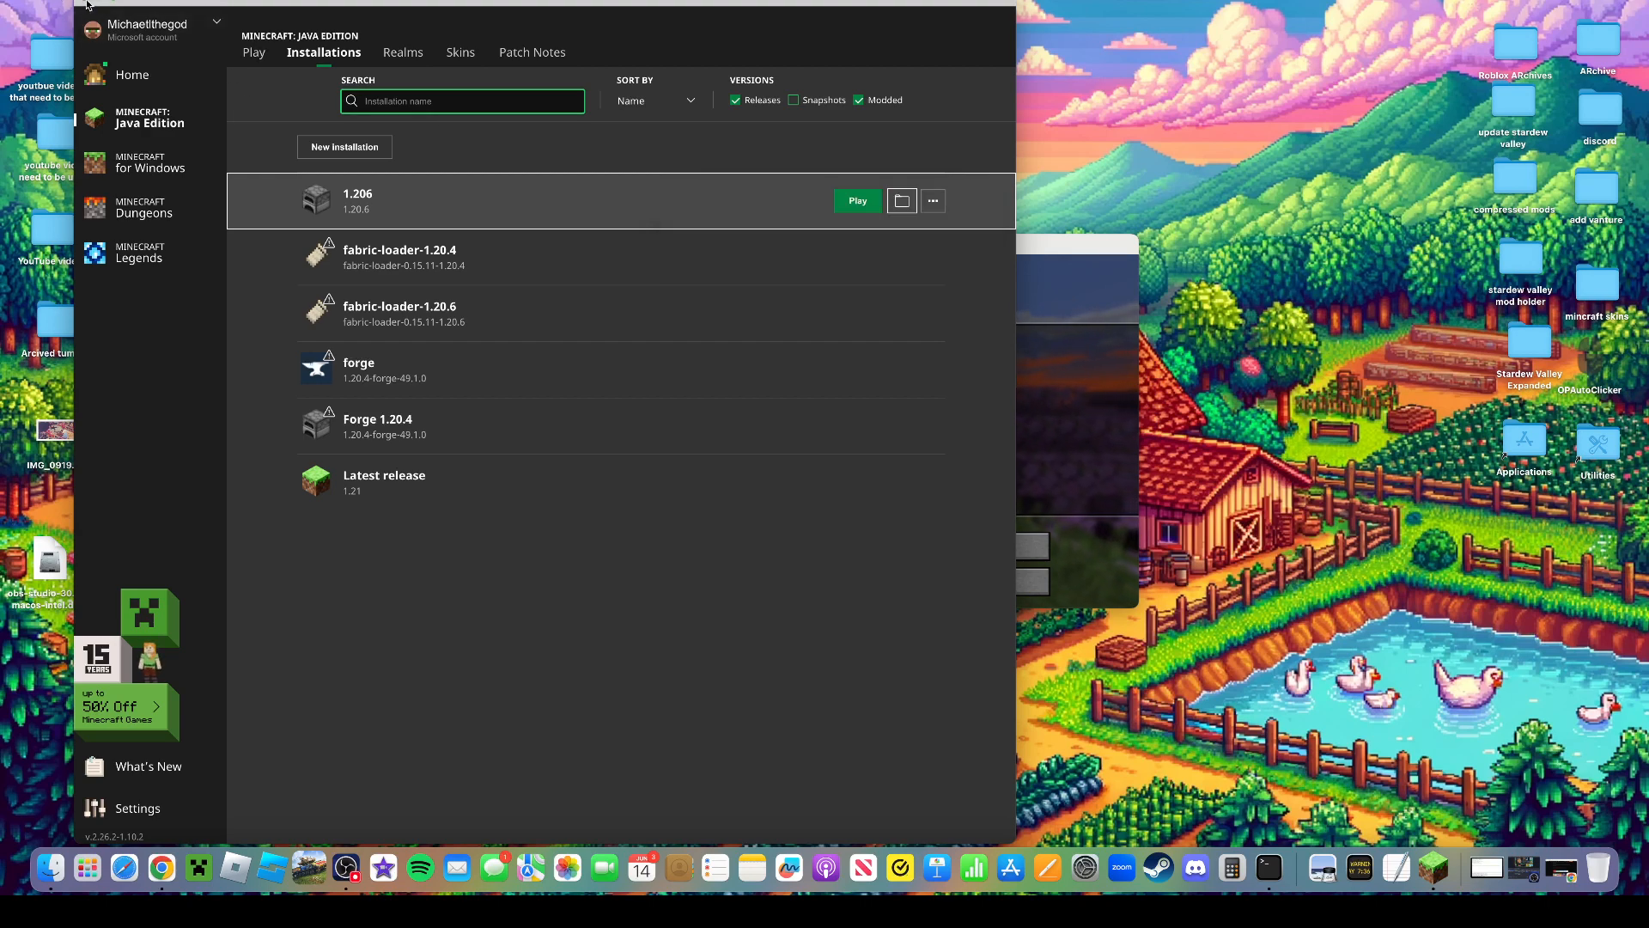
click(855, 199)
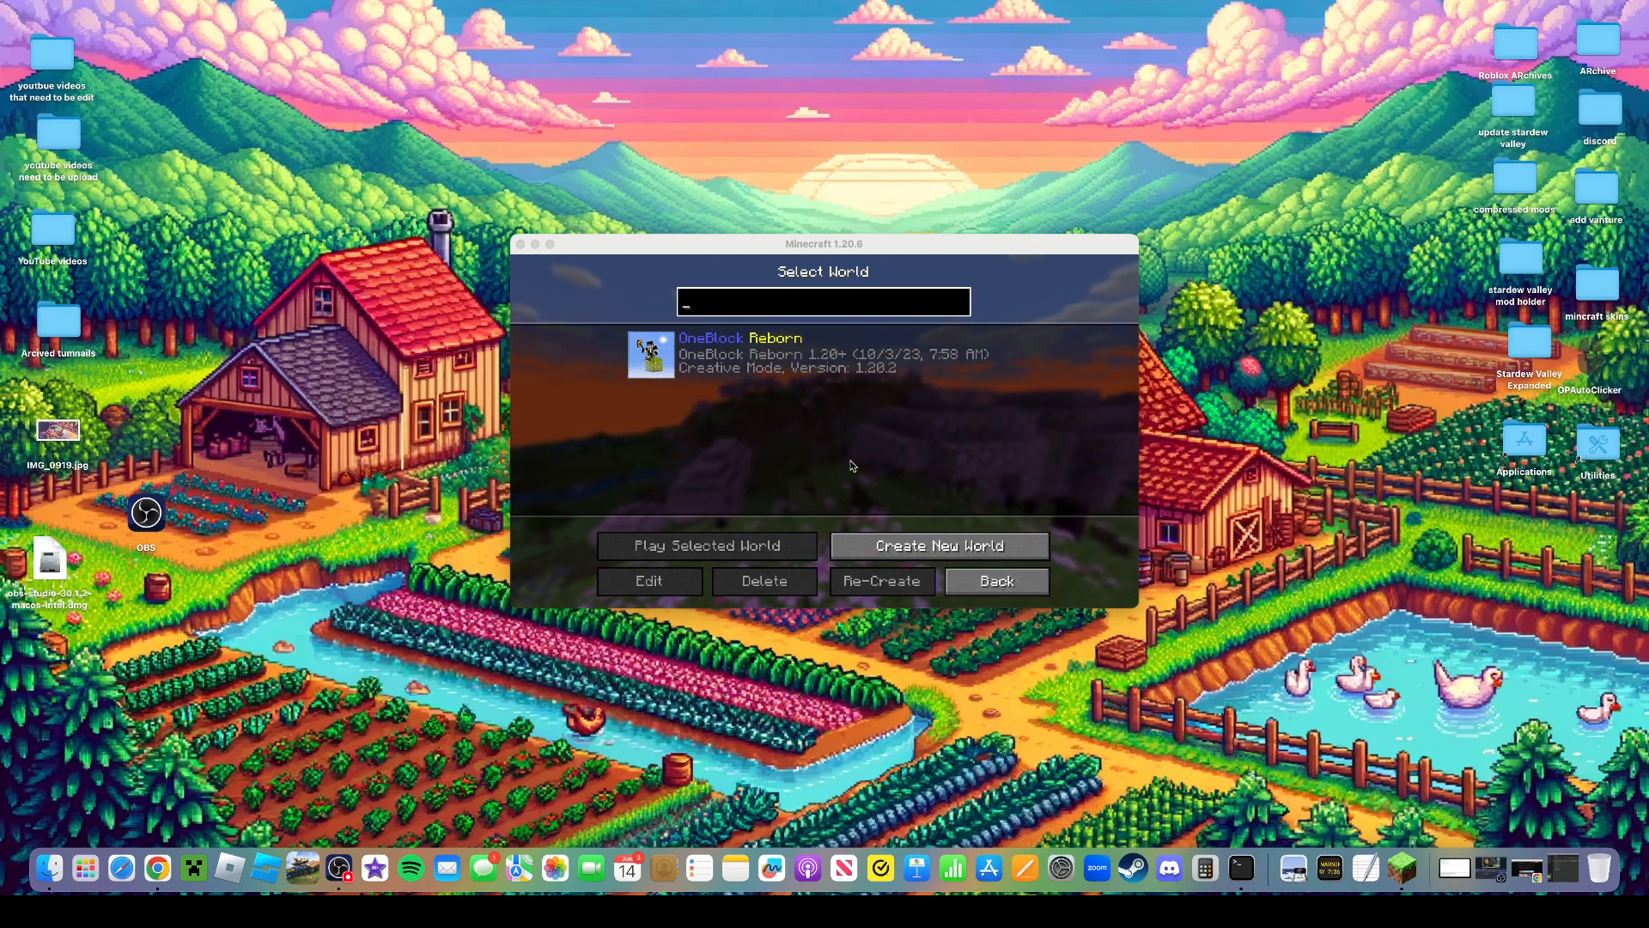
Play the OneBlock Reborn world and put the game window into full screen
click(705, 544)
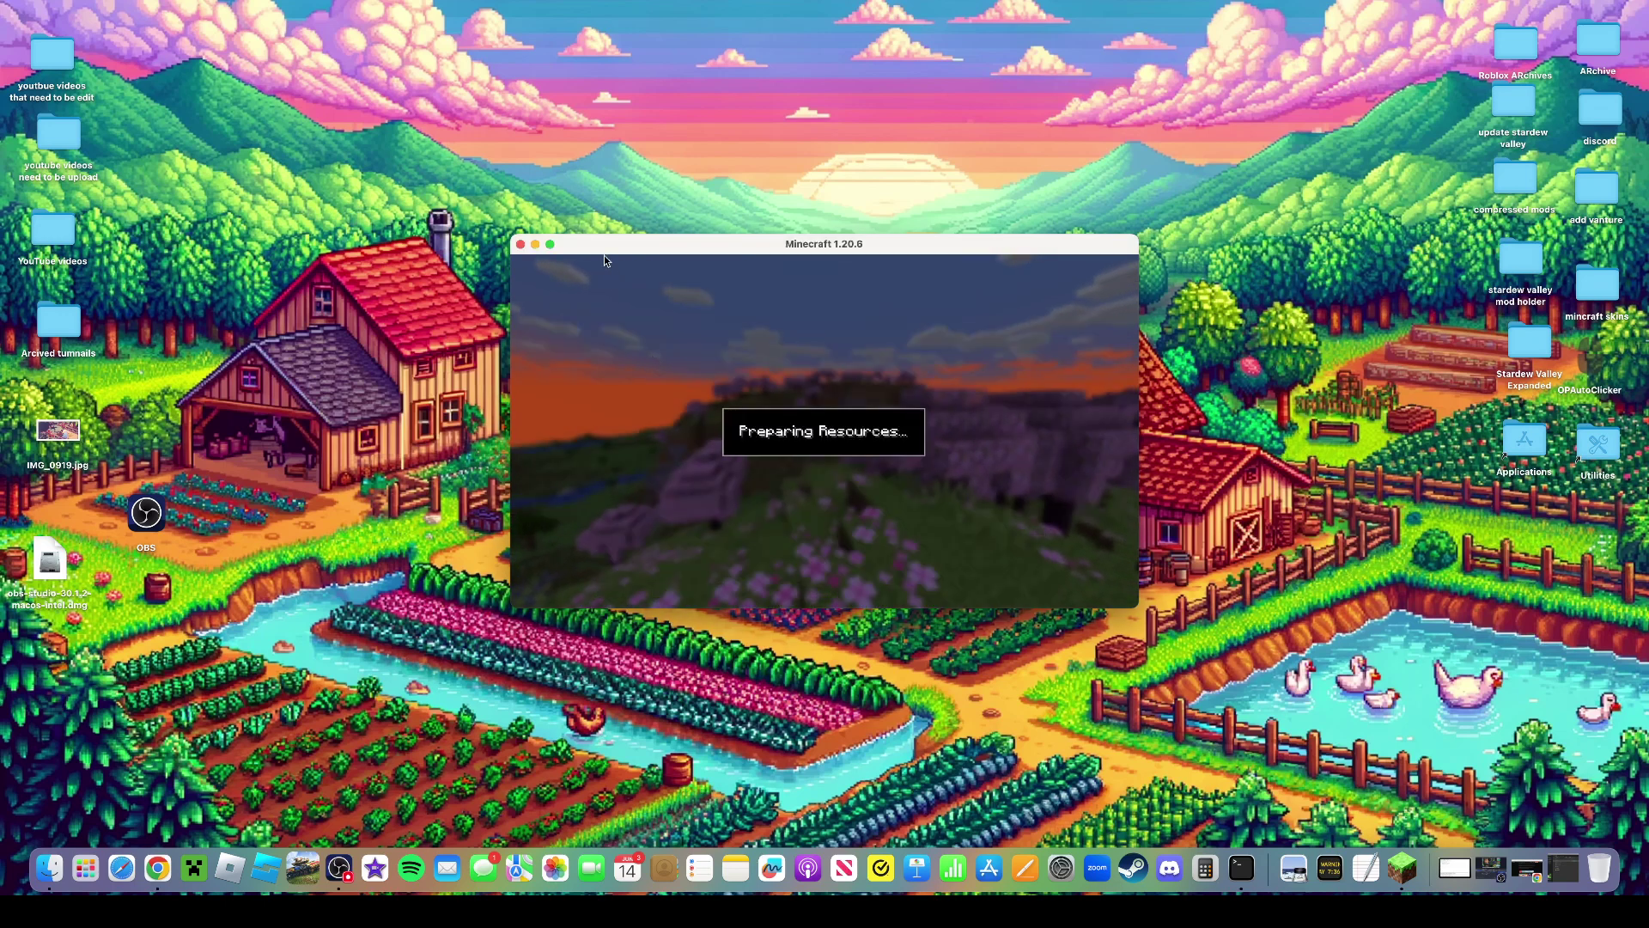
click(550, 244)
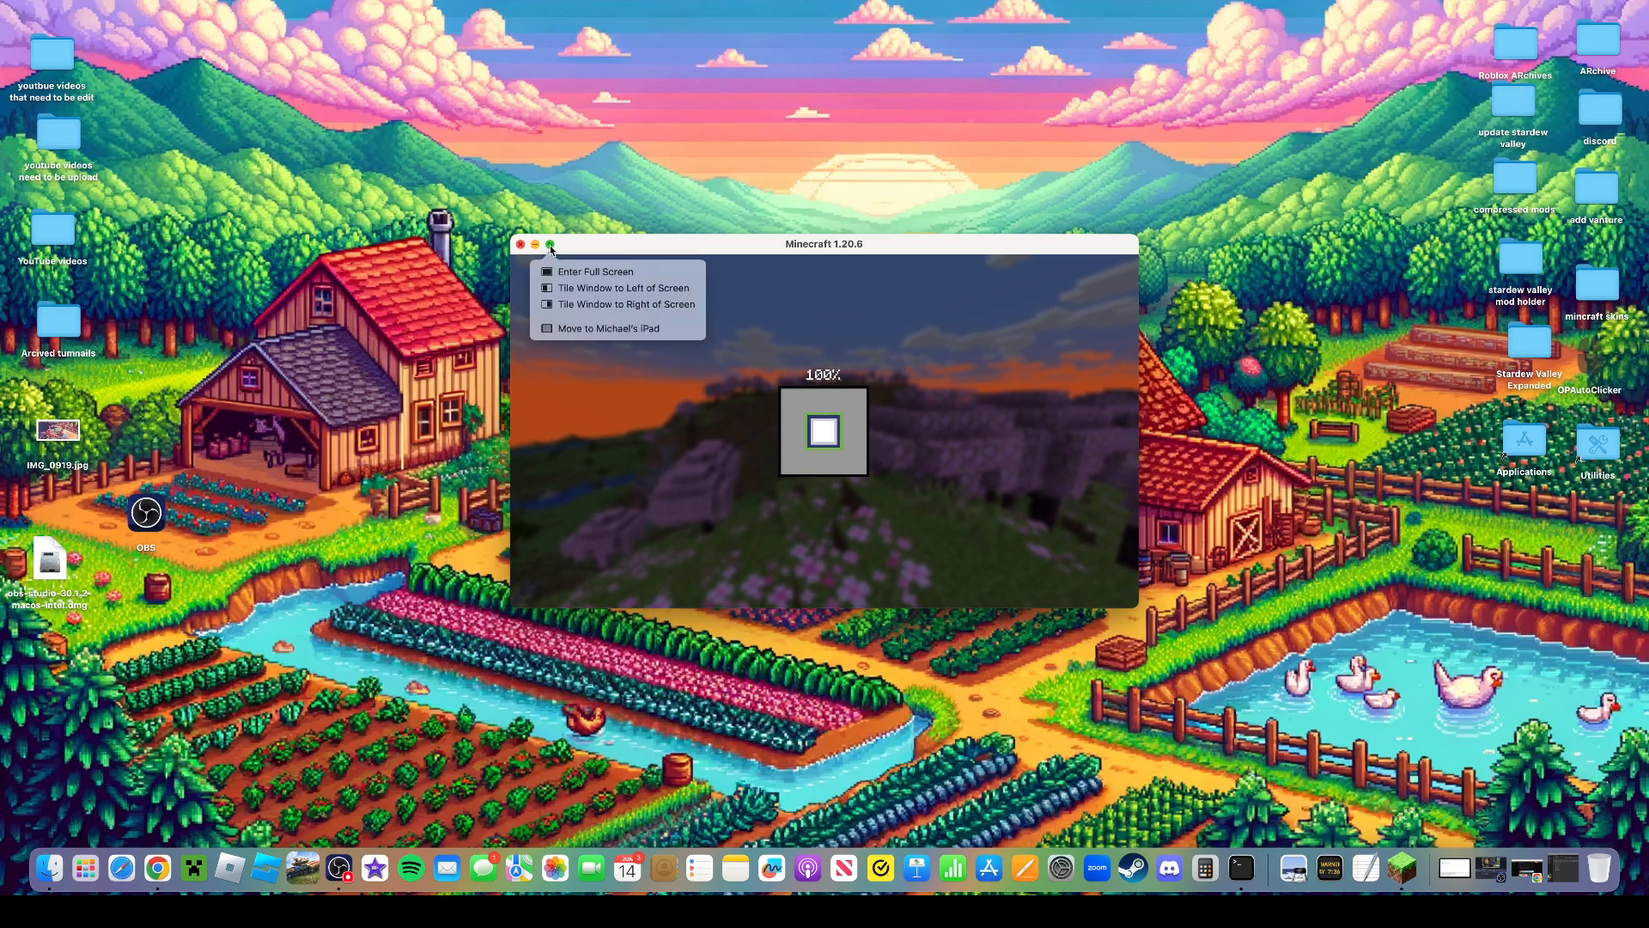
mouse_move(554, 250)
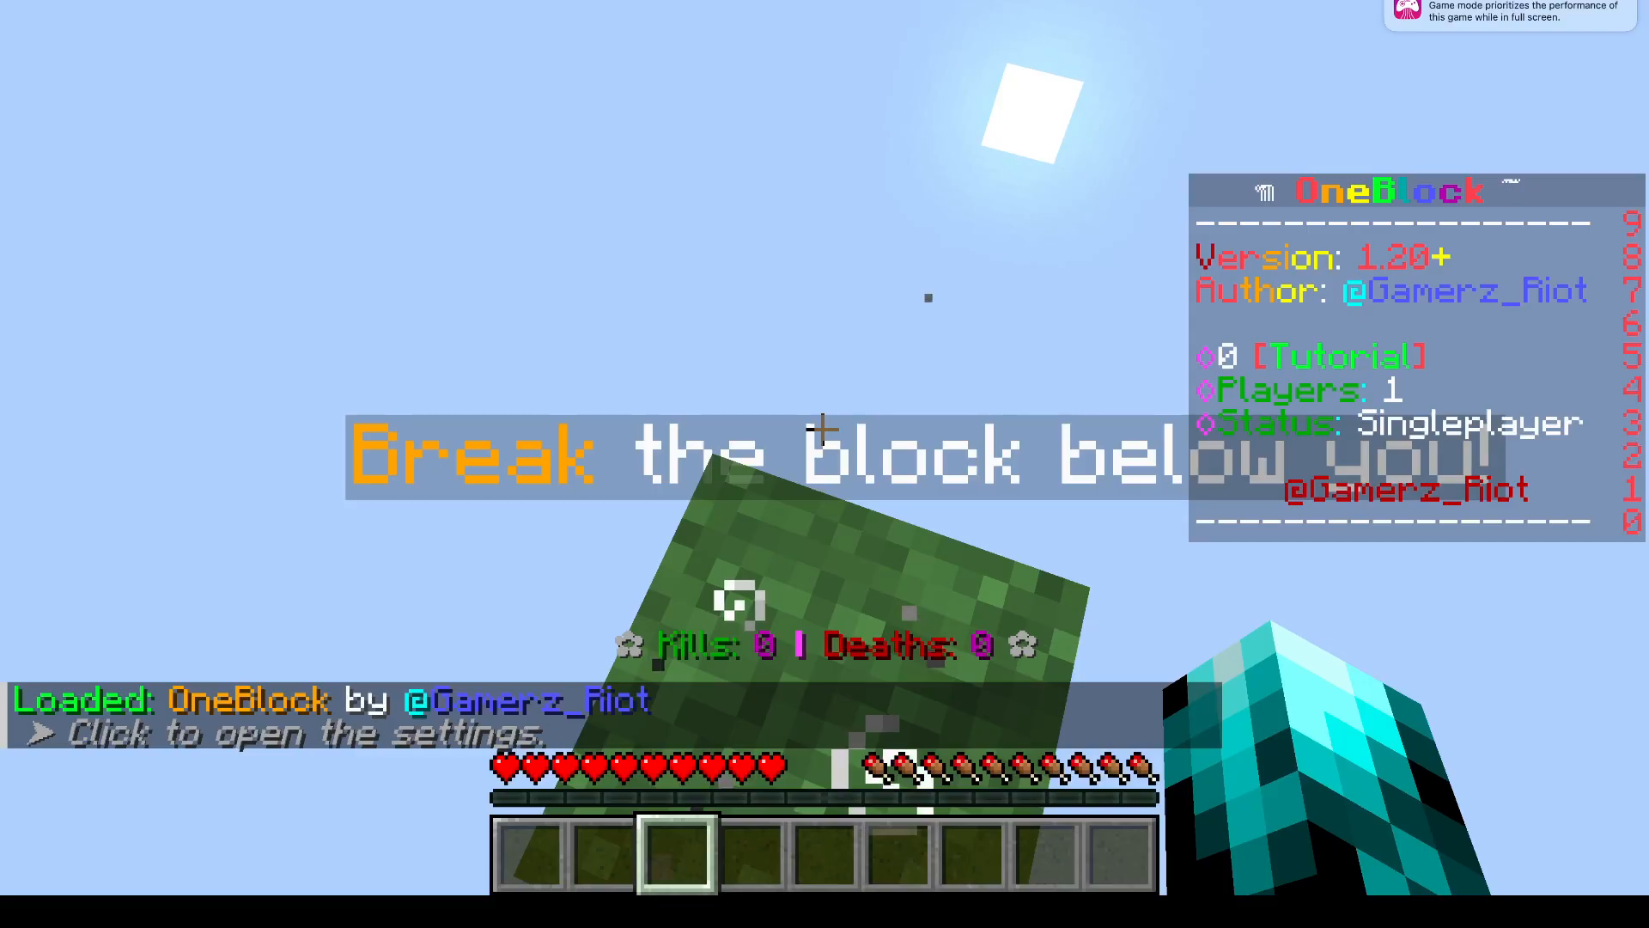
Check the inventory, start and abandon a /c chat command, then pause the game
key(e)
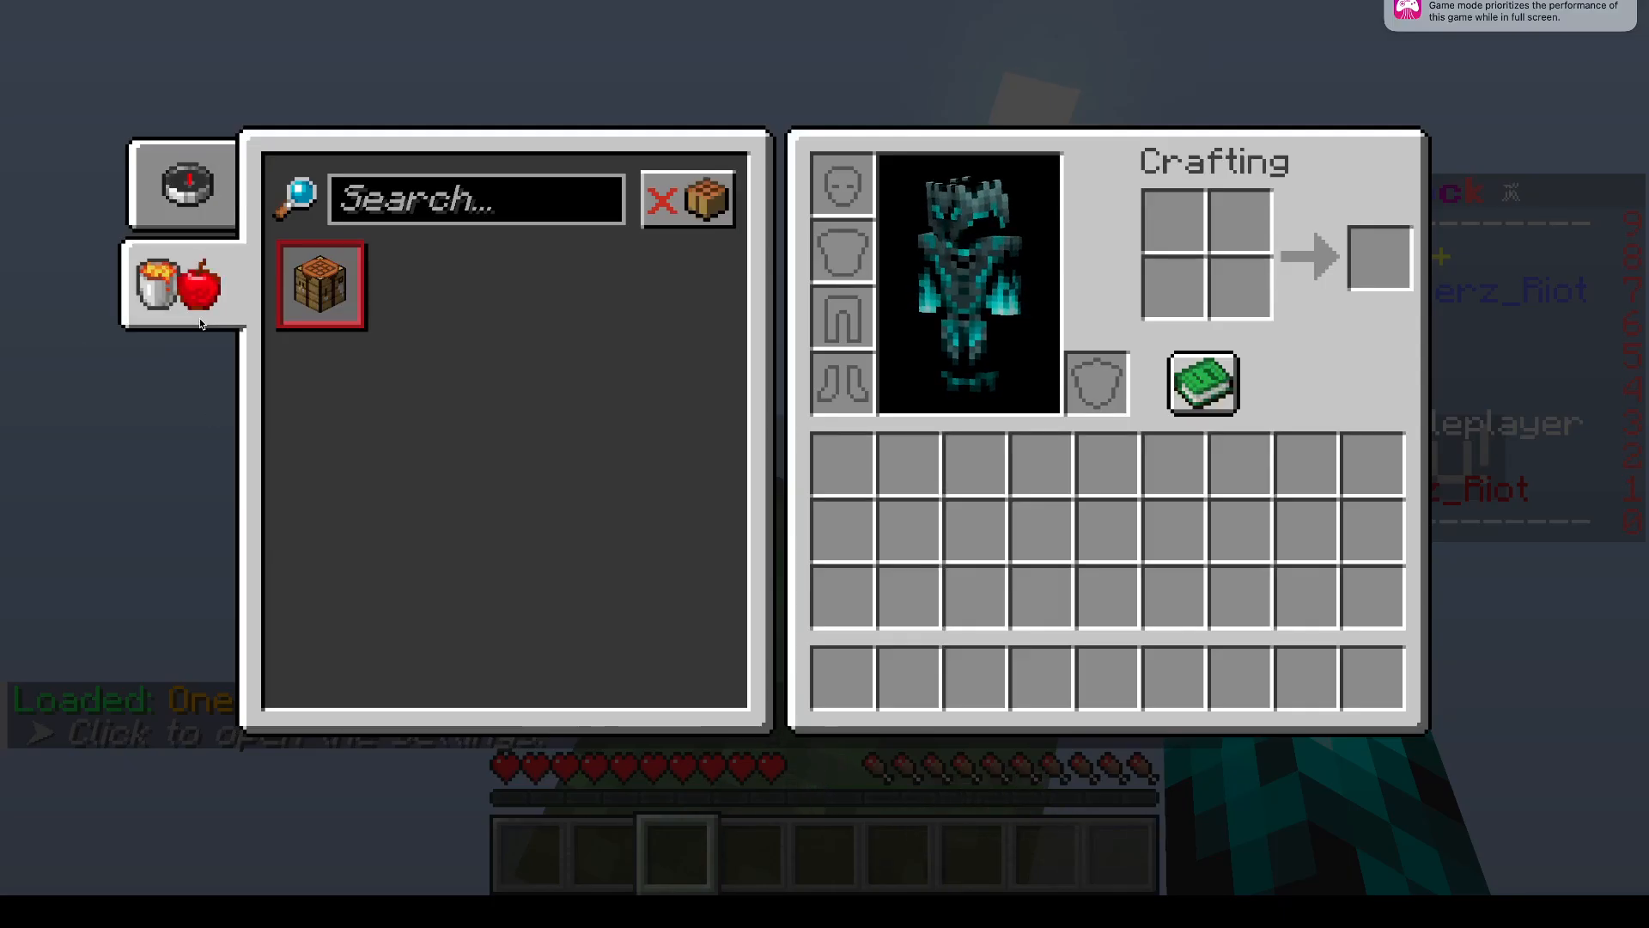
key(Escape)
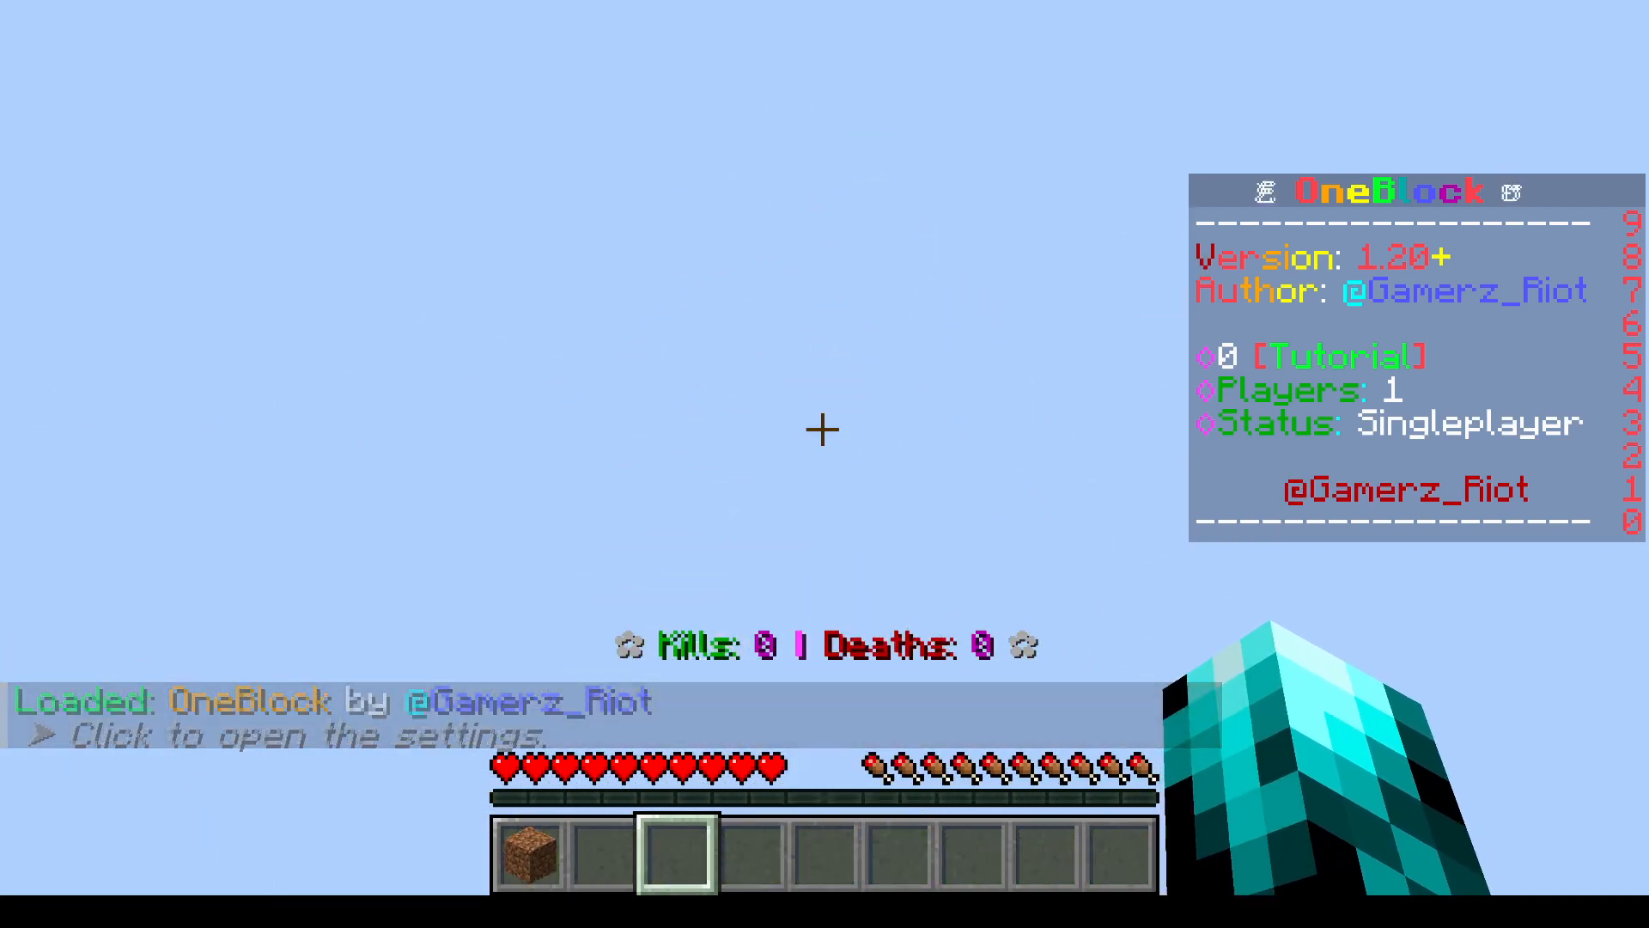
text(/c)
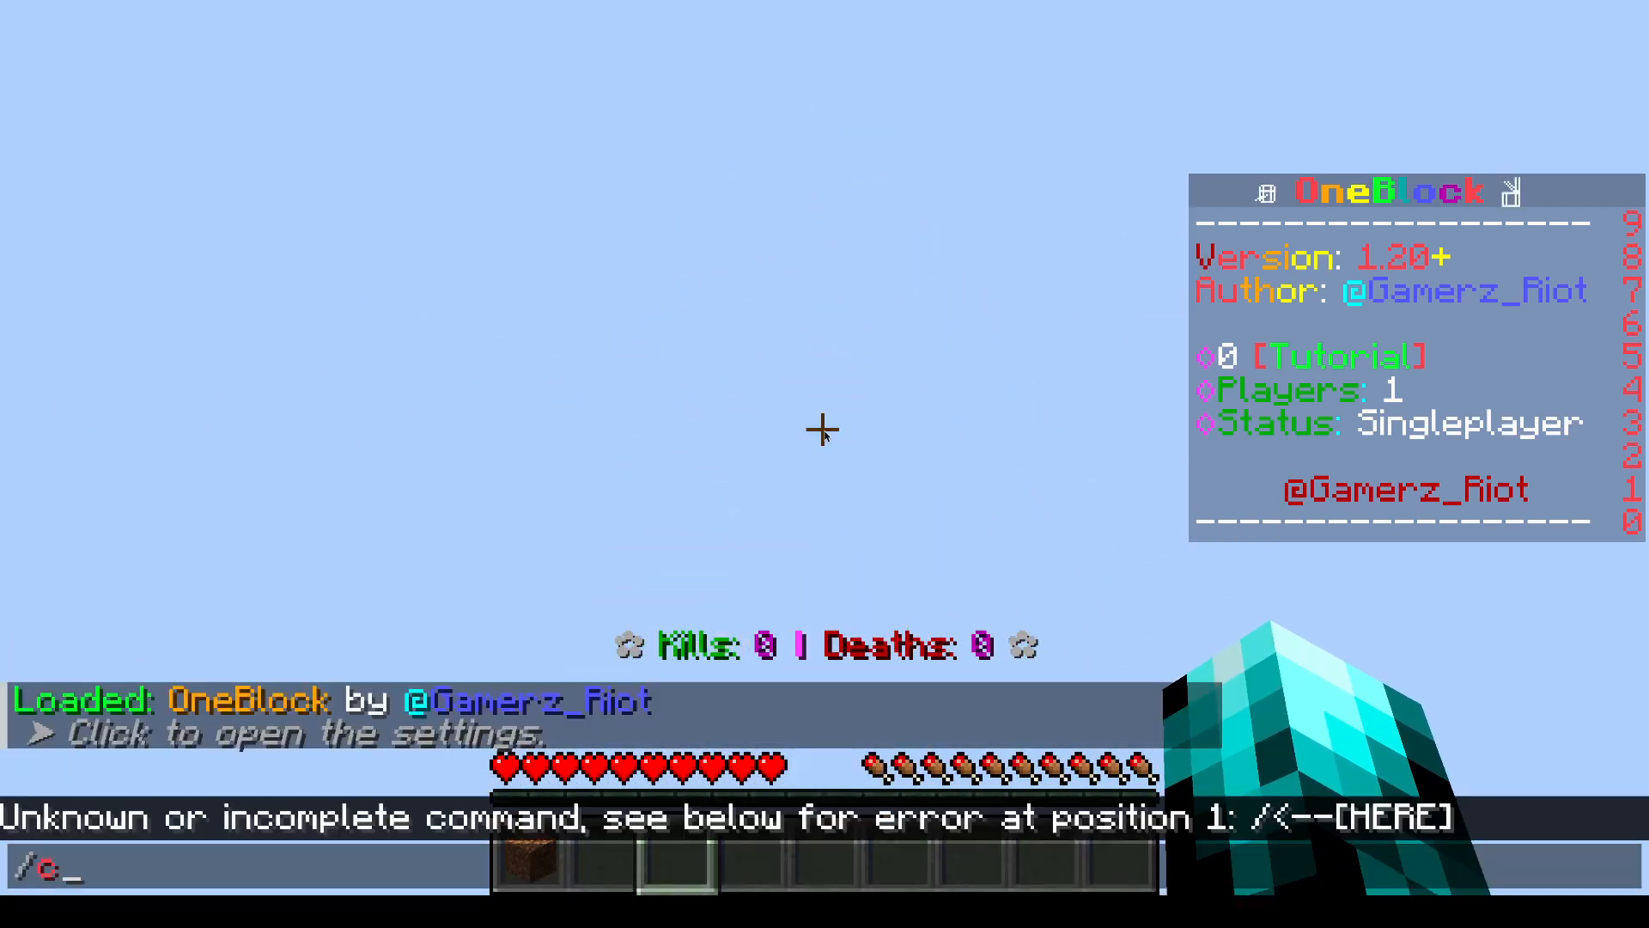
key(Escape)
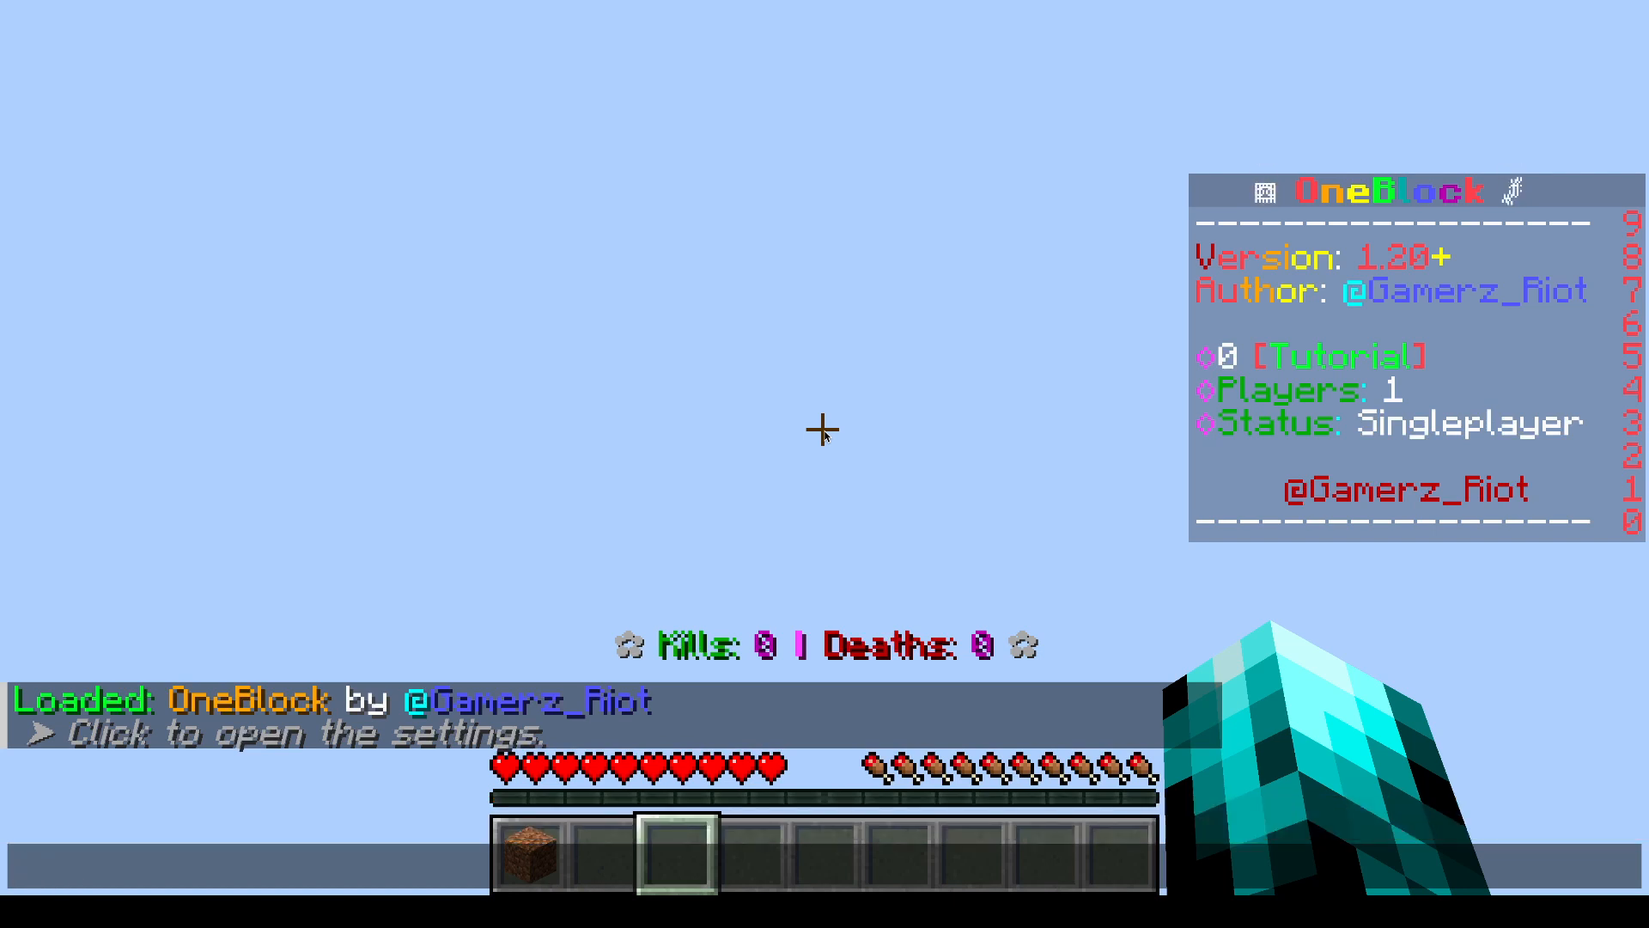
key(Escape)
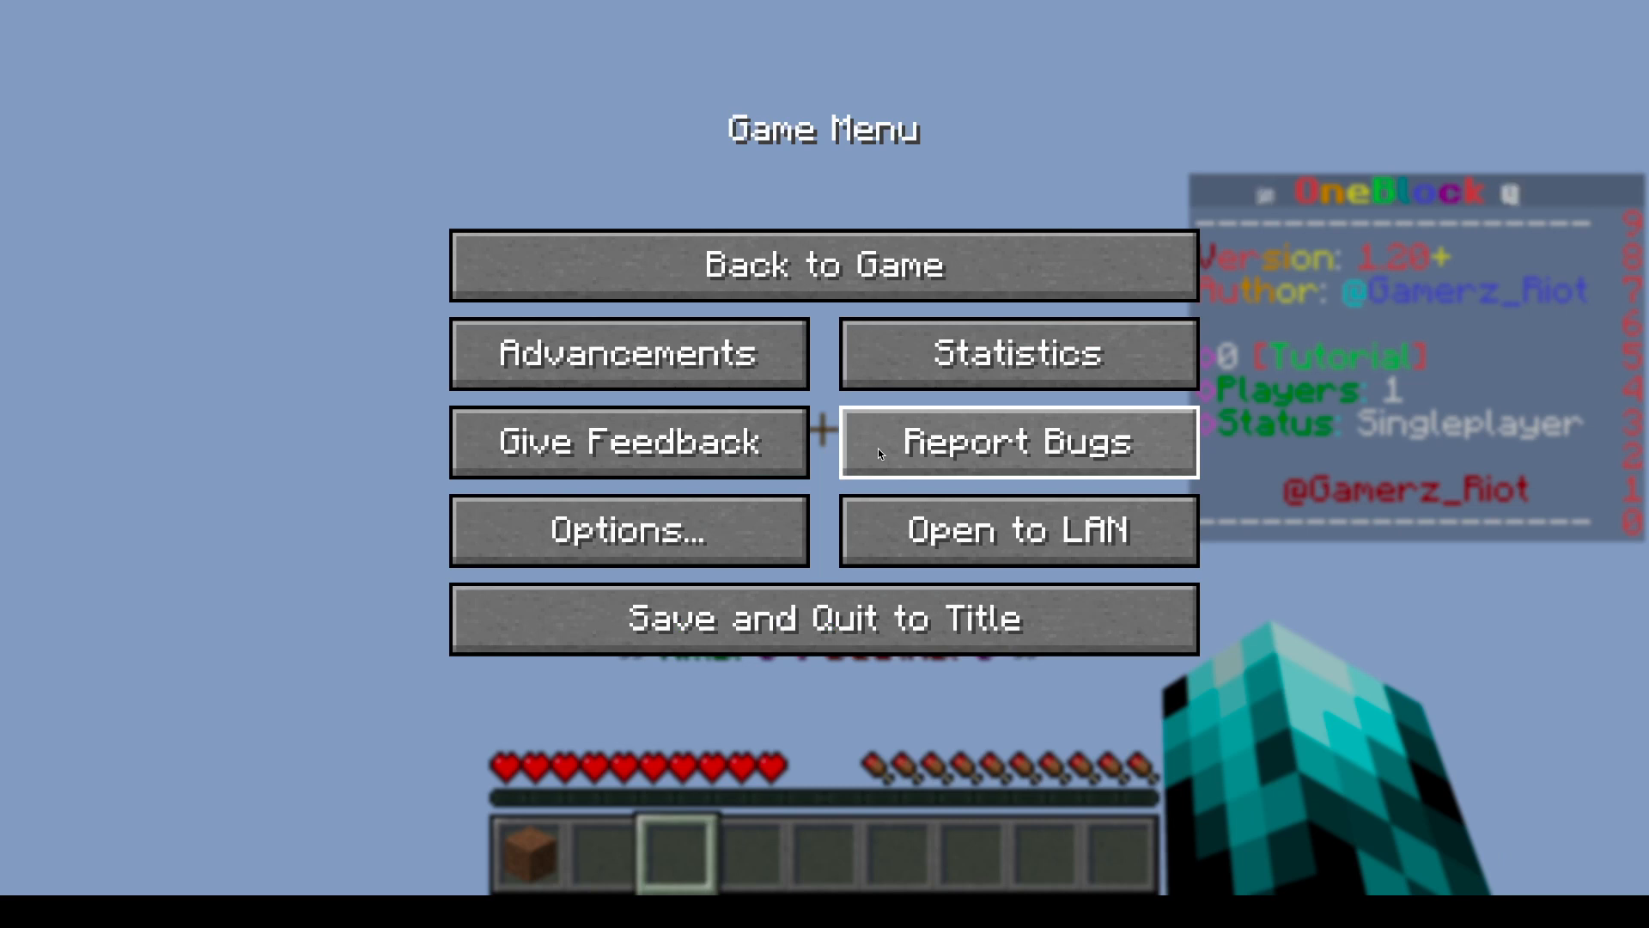
Browse Give Feedback, Advancements and Open to LAN from the pause menu, cancelling each
click(629, 531)
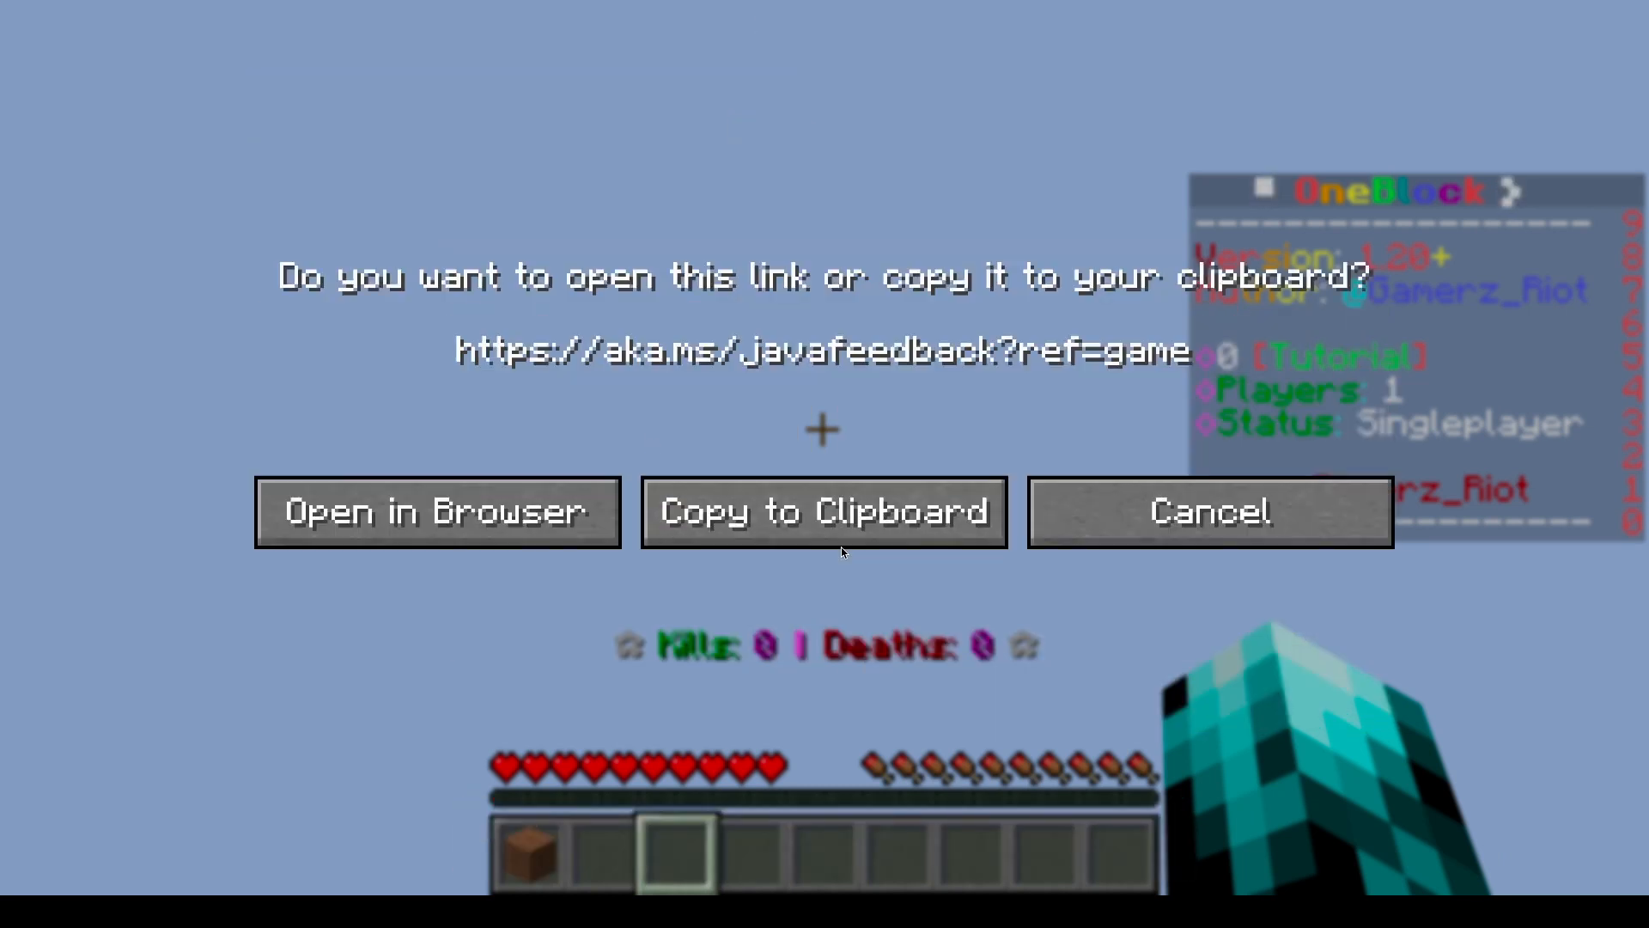
click(1208, 512)
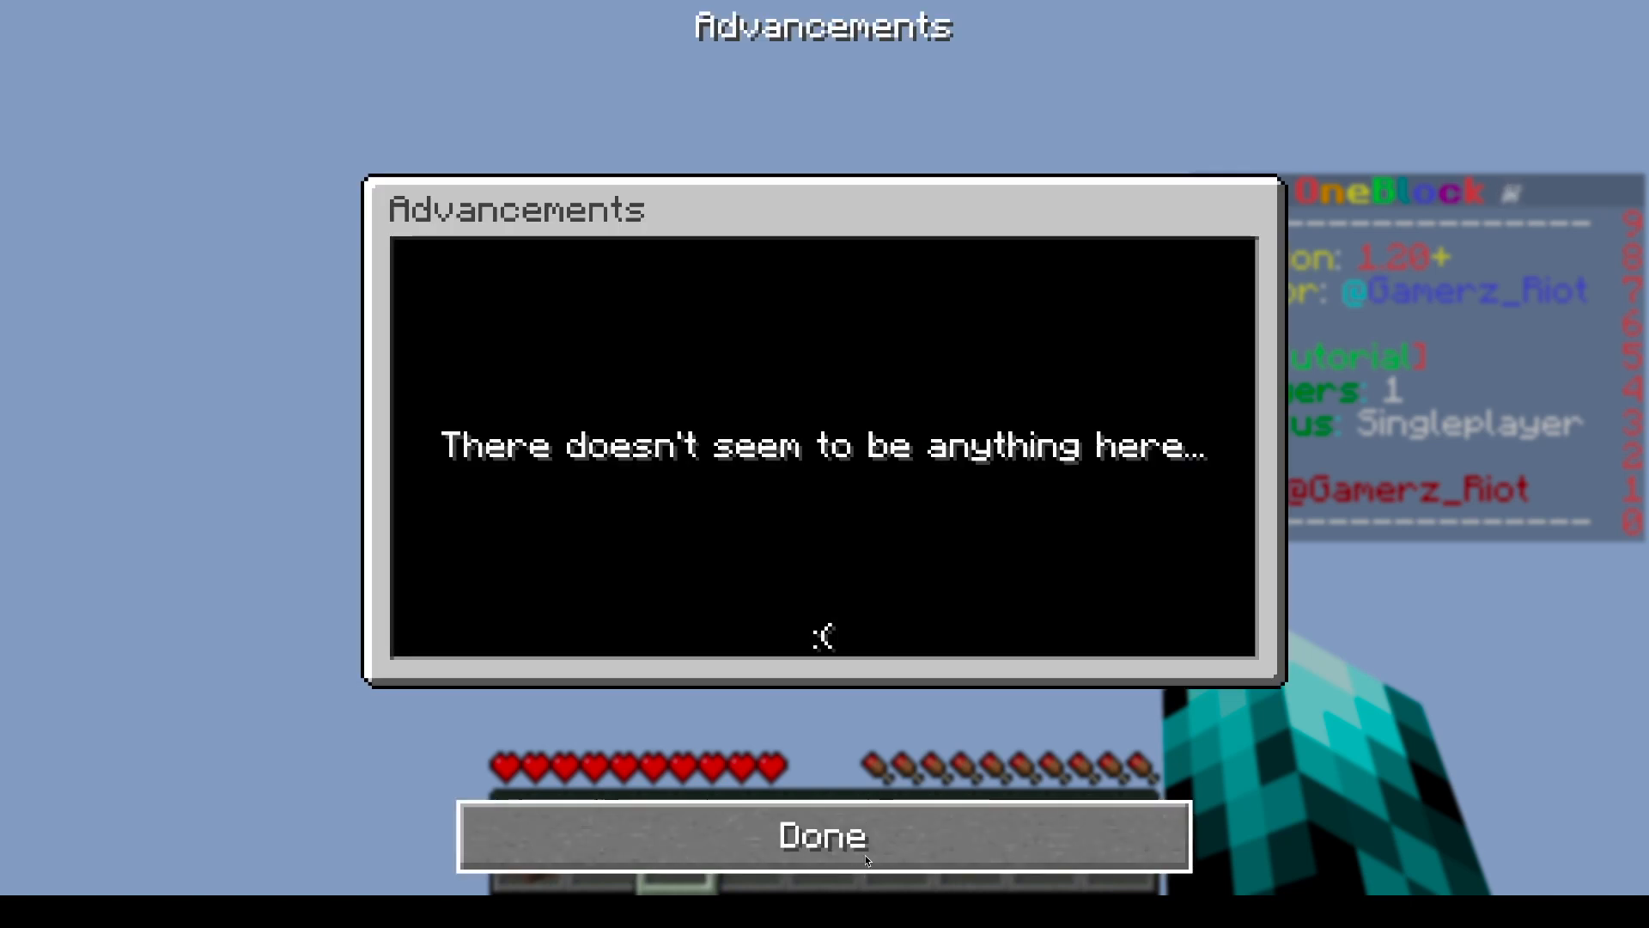
click(823, 834)
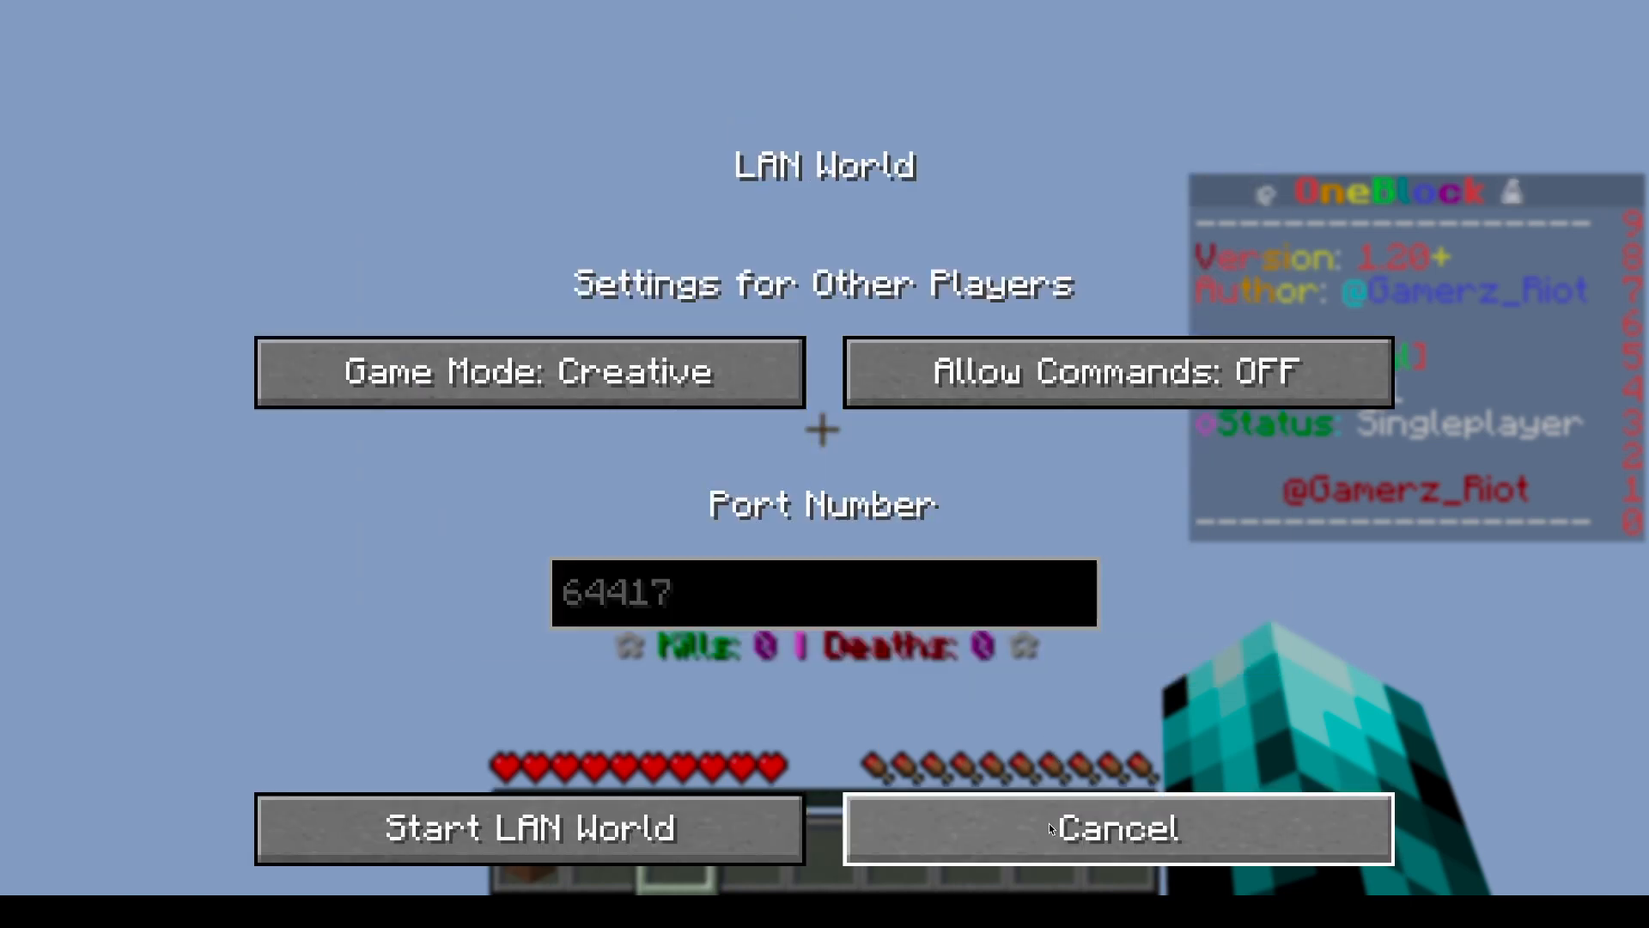
click(1117, 830)
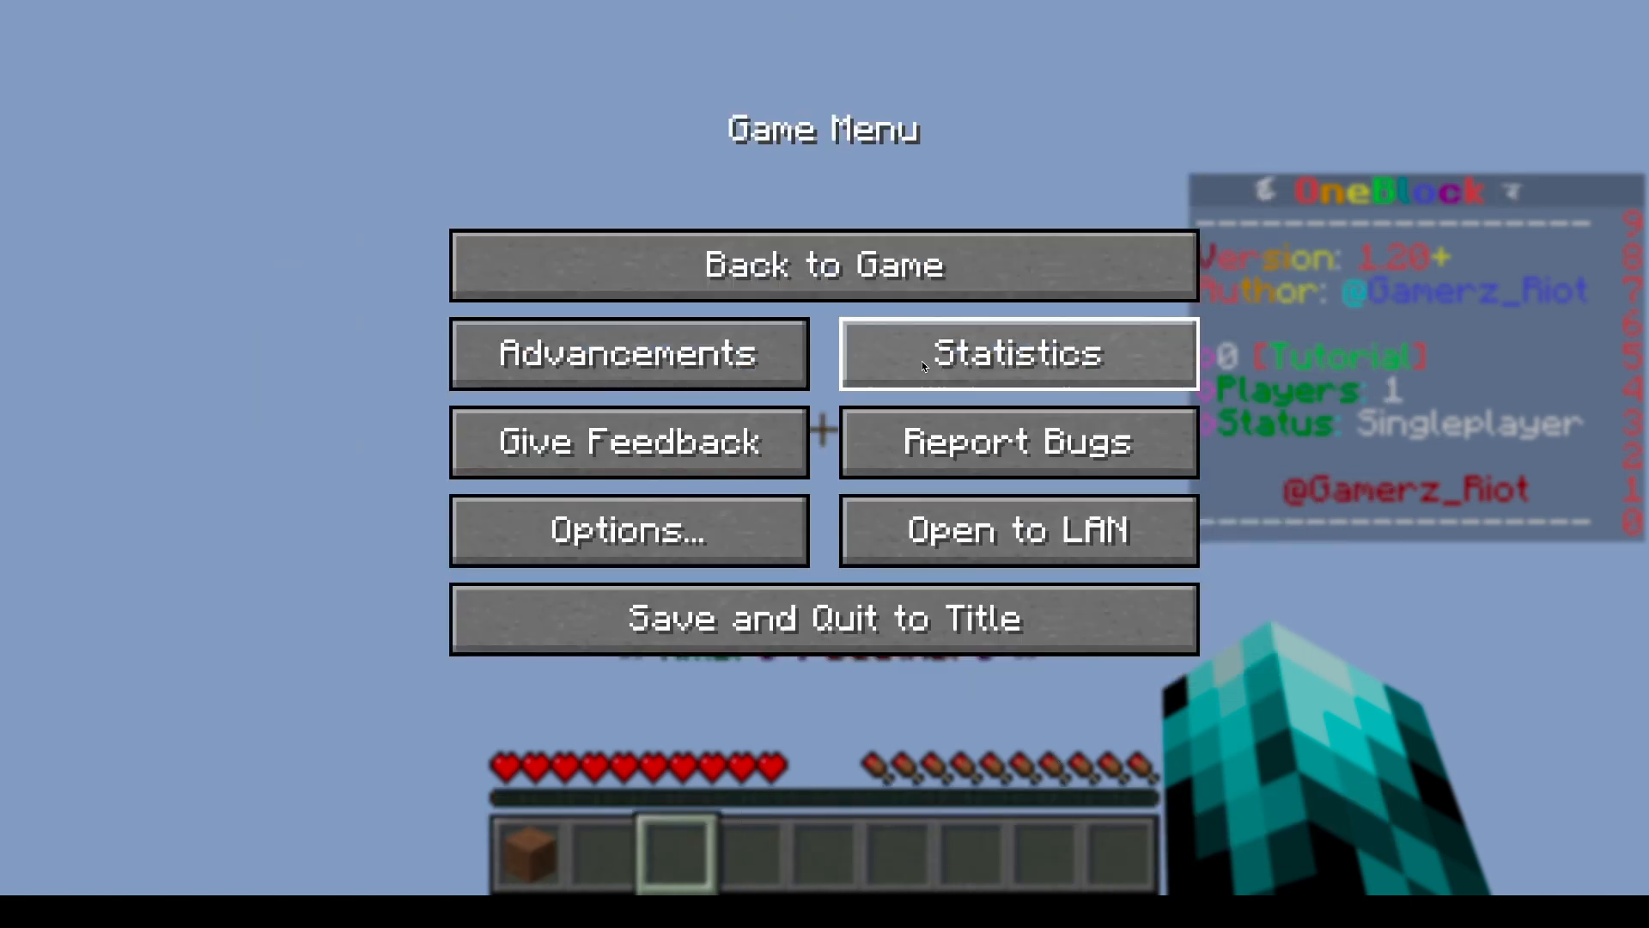
click(823, 616)
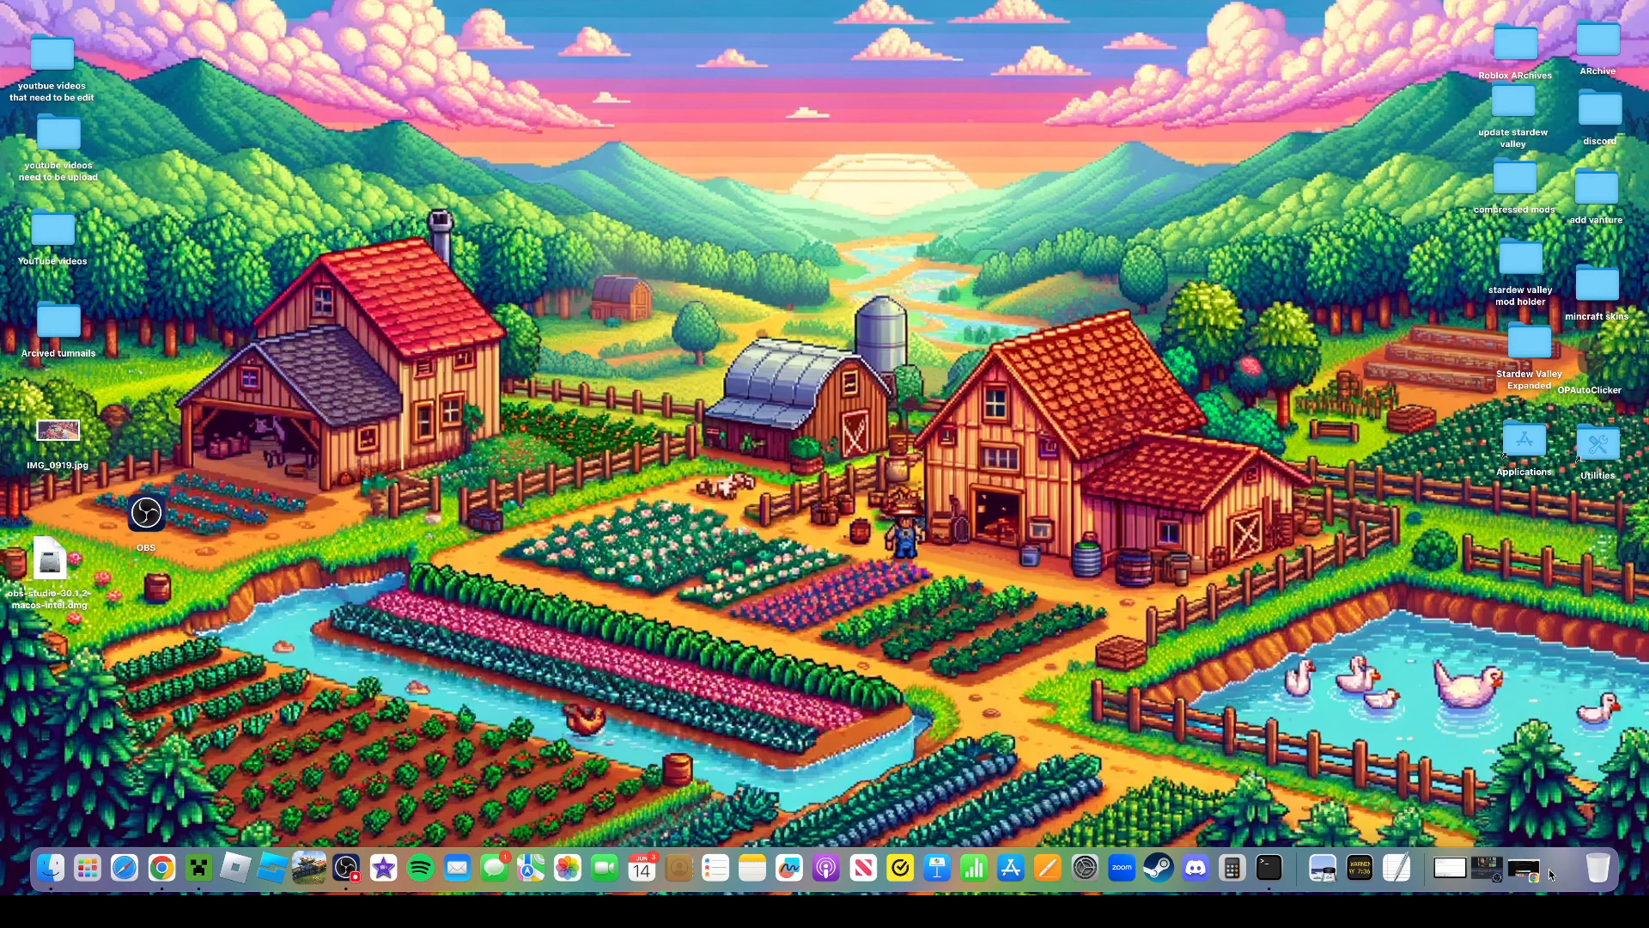
Return to Chrome, dismiss the download history and go to the All the Mods 9 - ATM9 project page
click(198, 866)
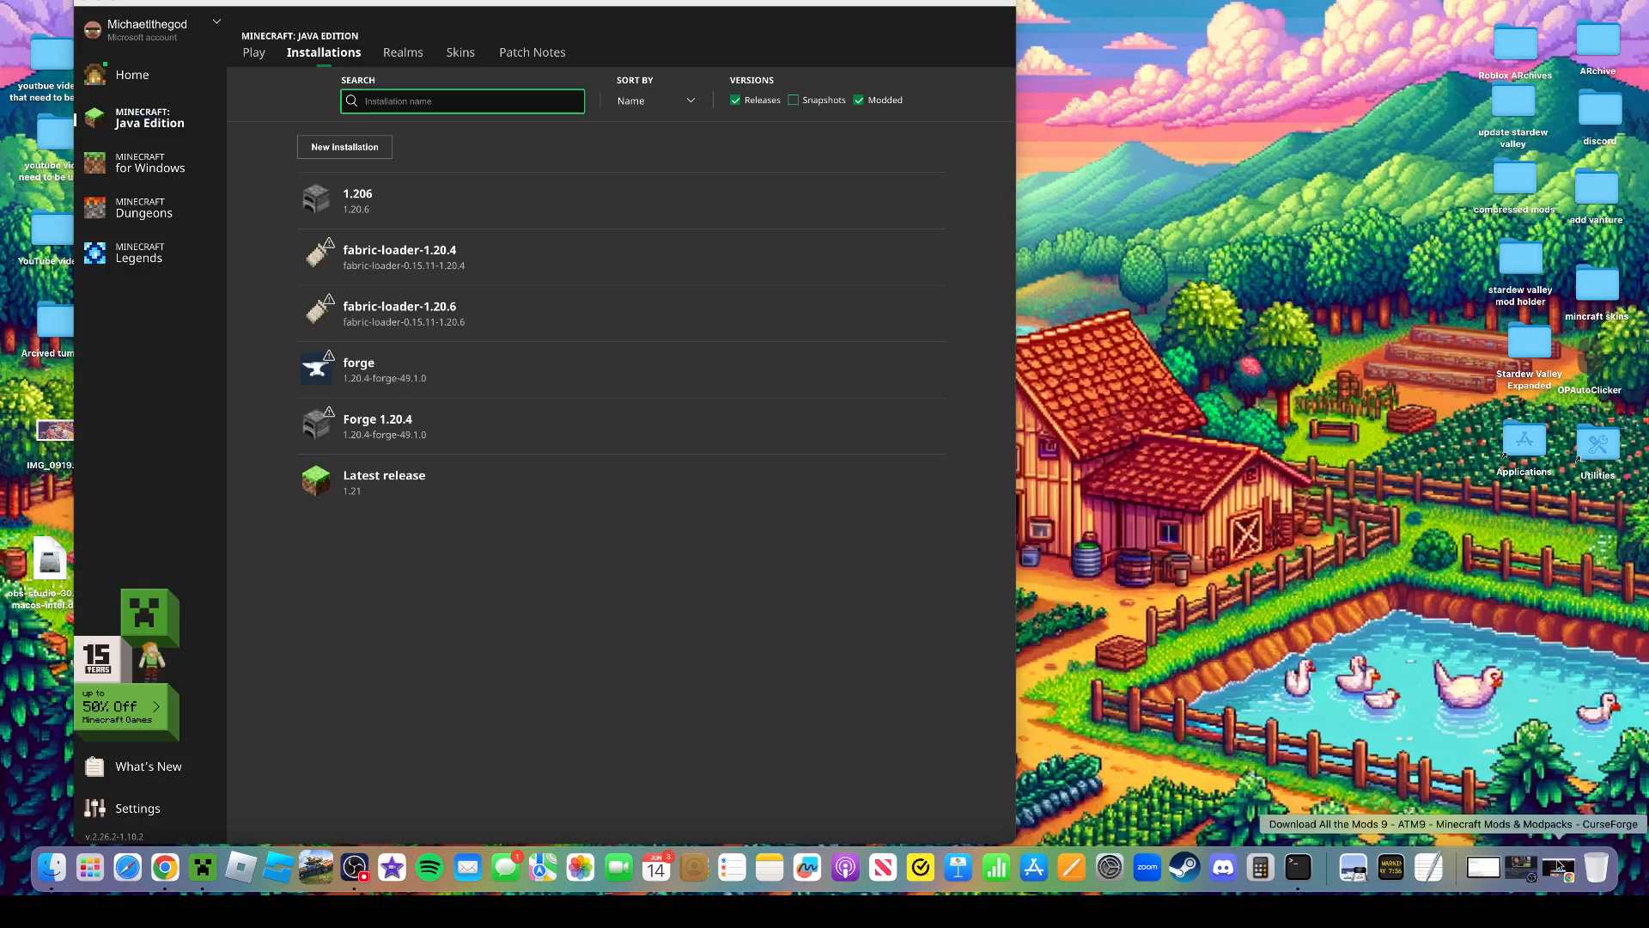
click(1204, 85)
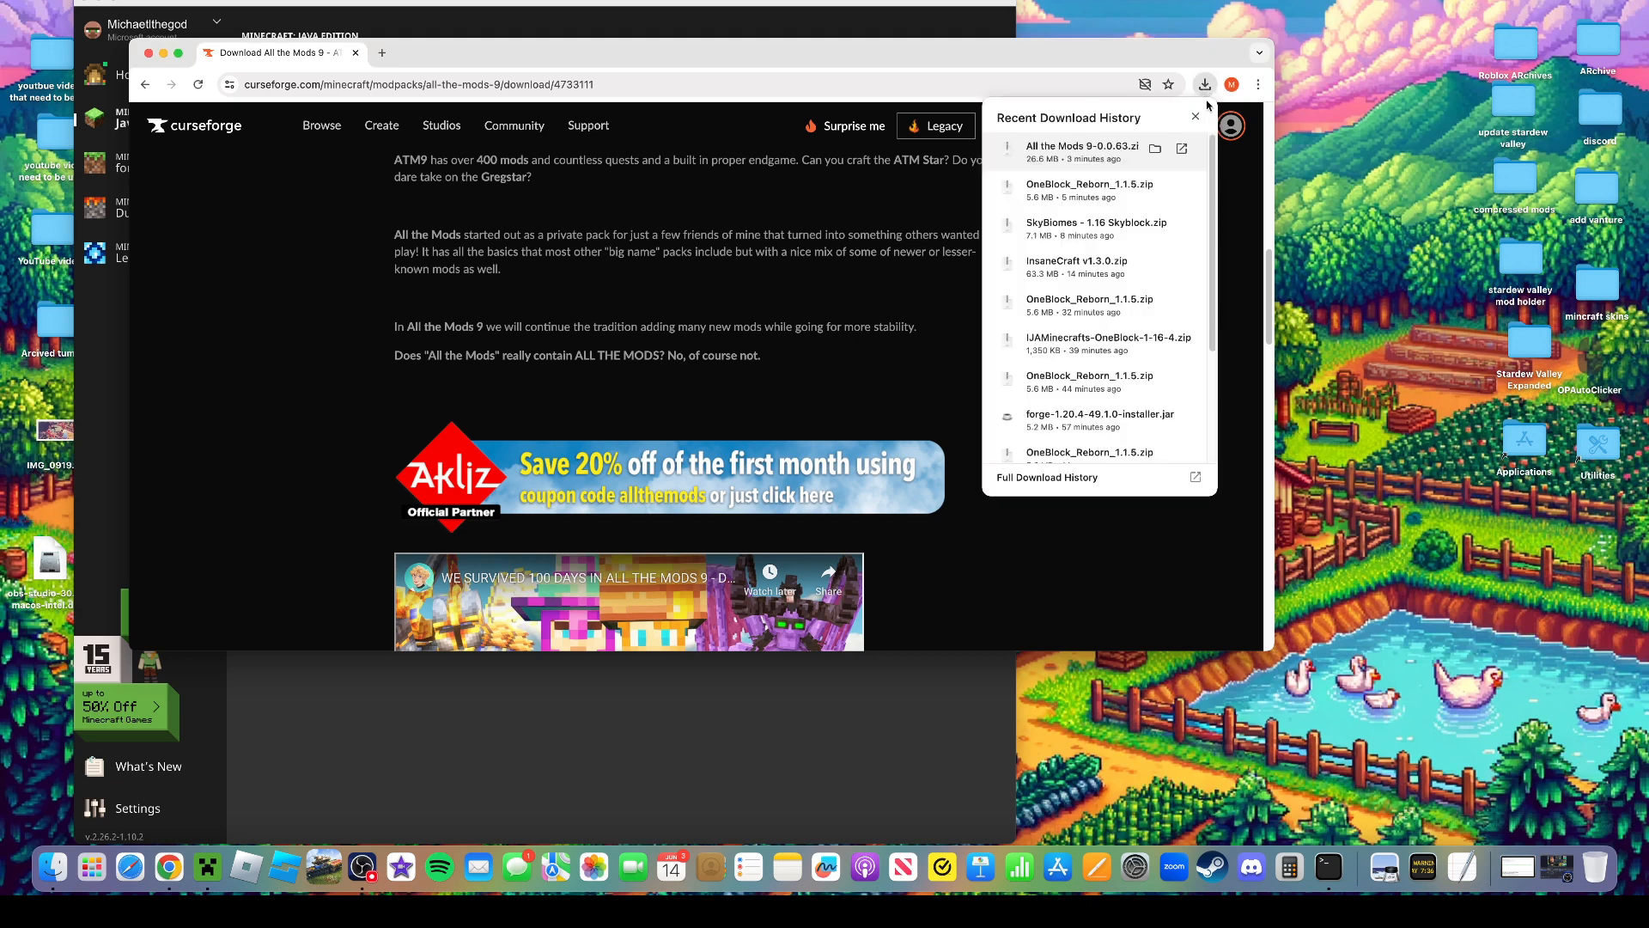
mouse_move(1418, 347)
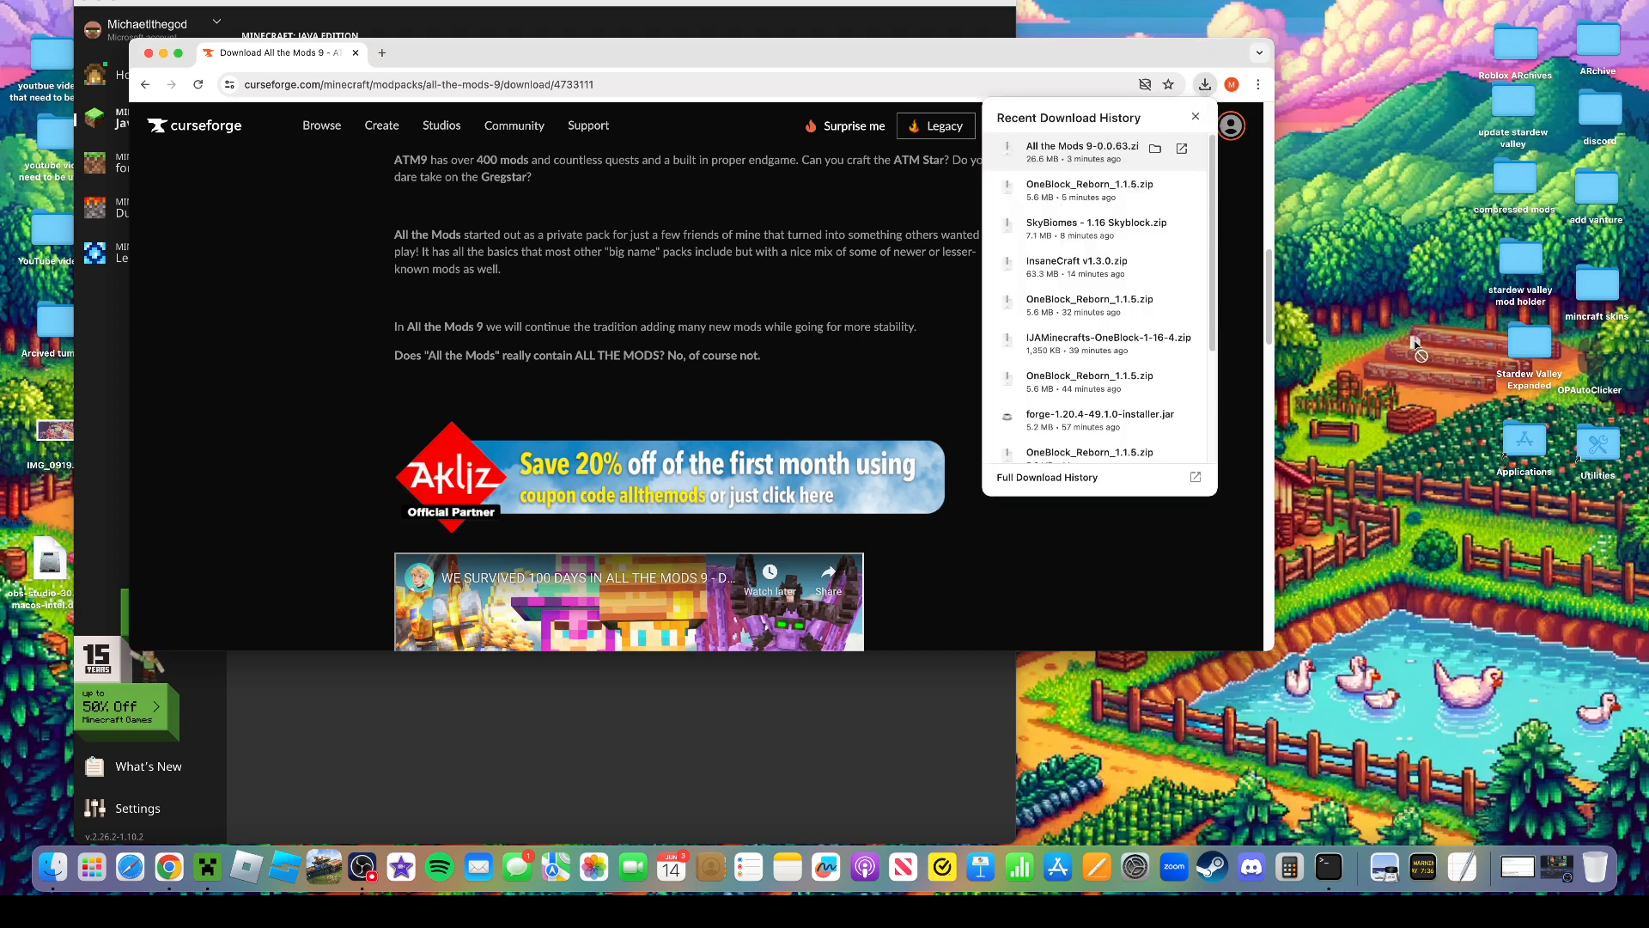
click(1152, 147)
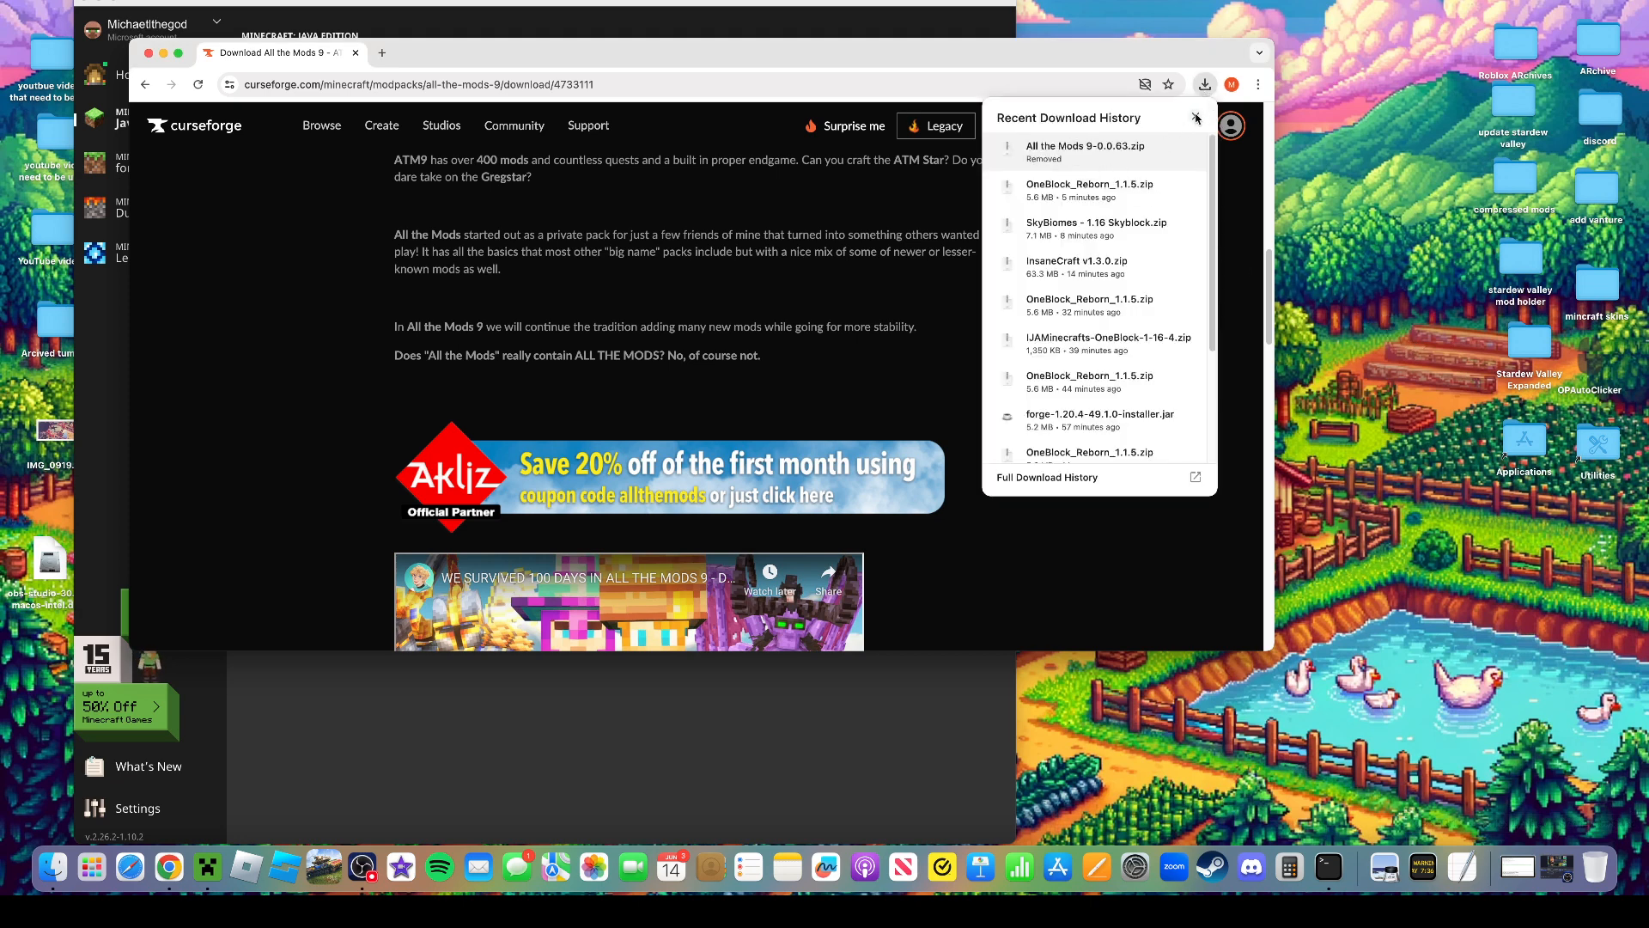
click(1195, 119)
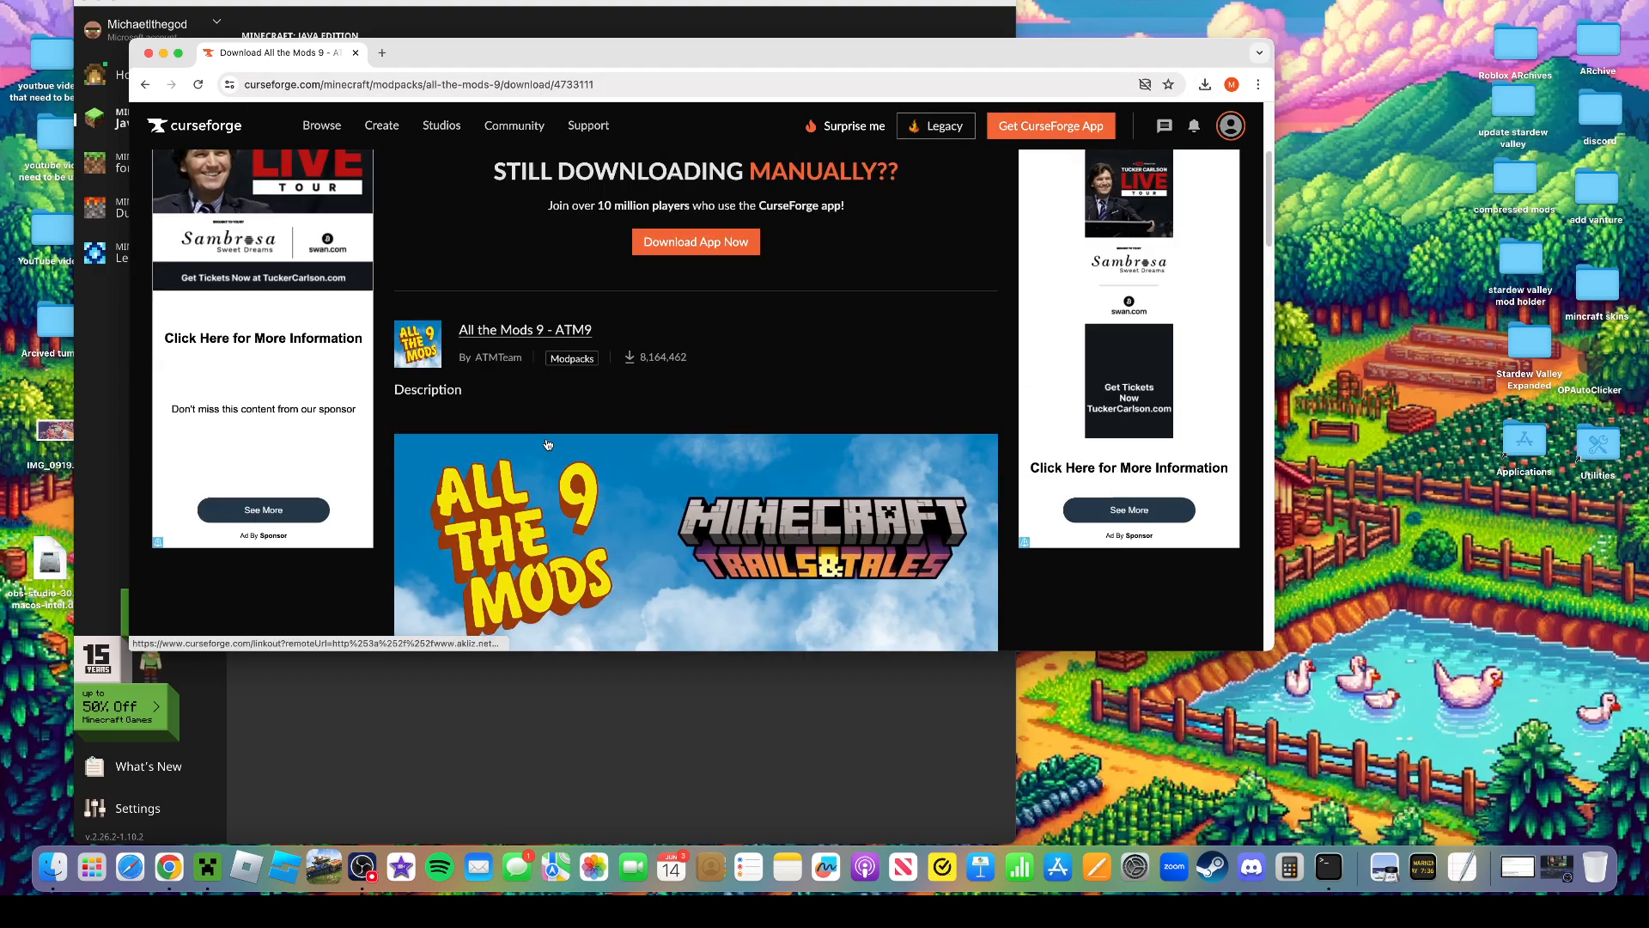
scroll(down, 3)
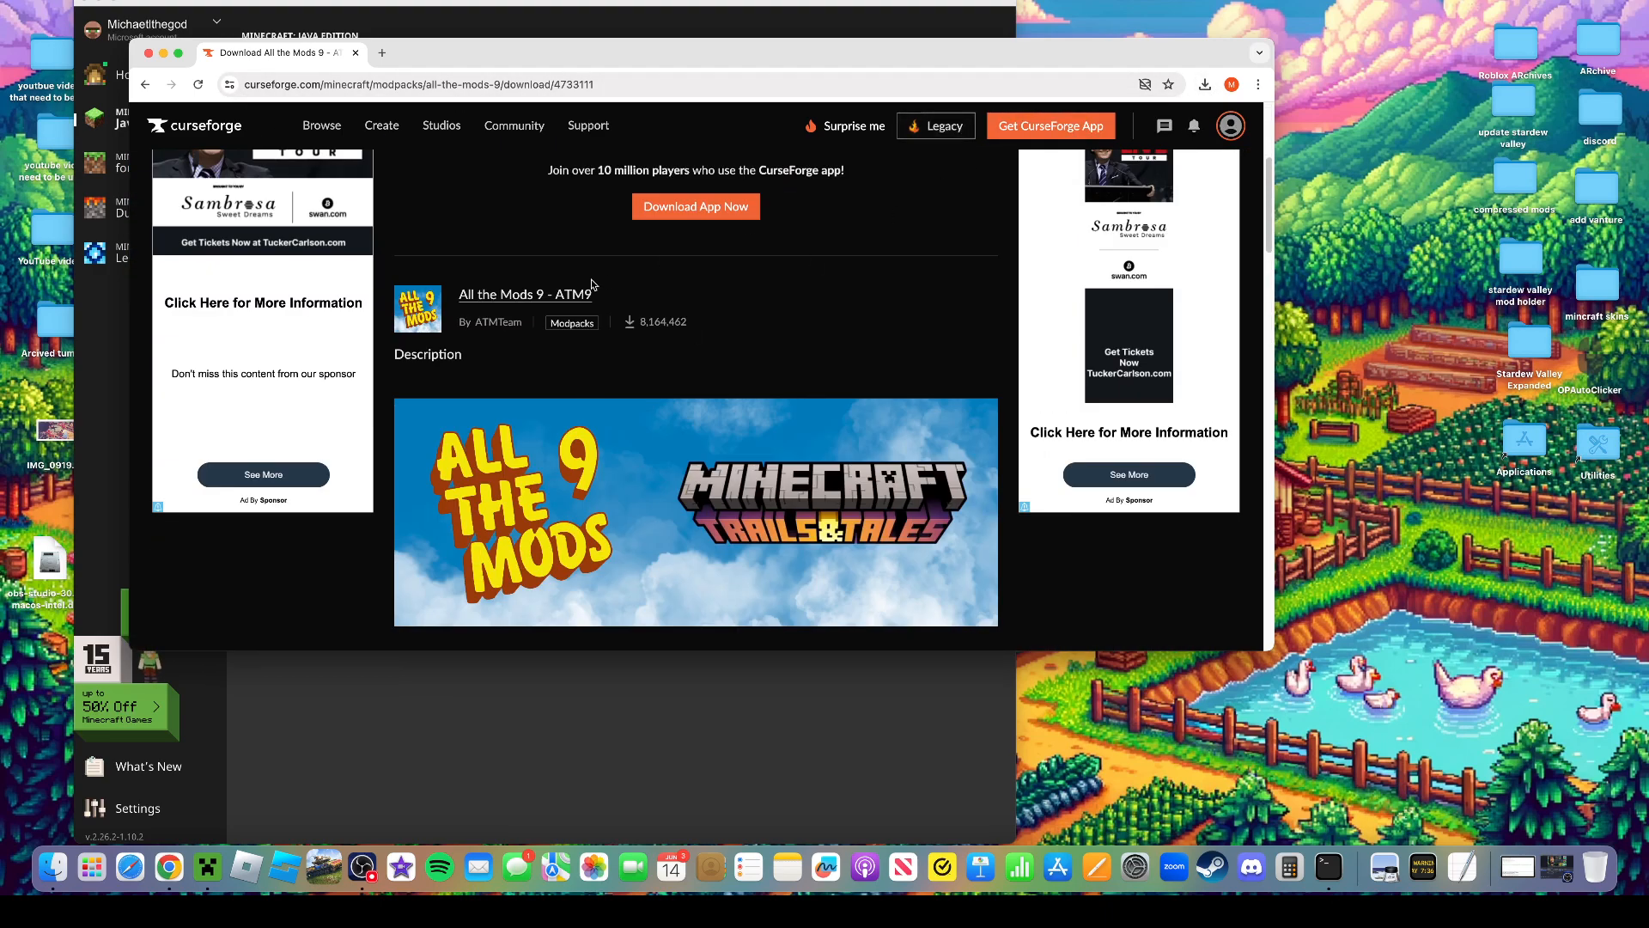
click(524, 295)
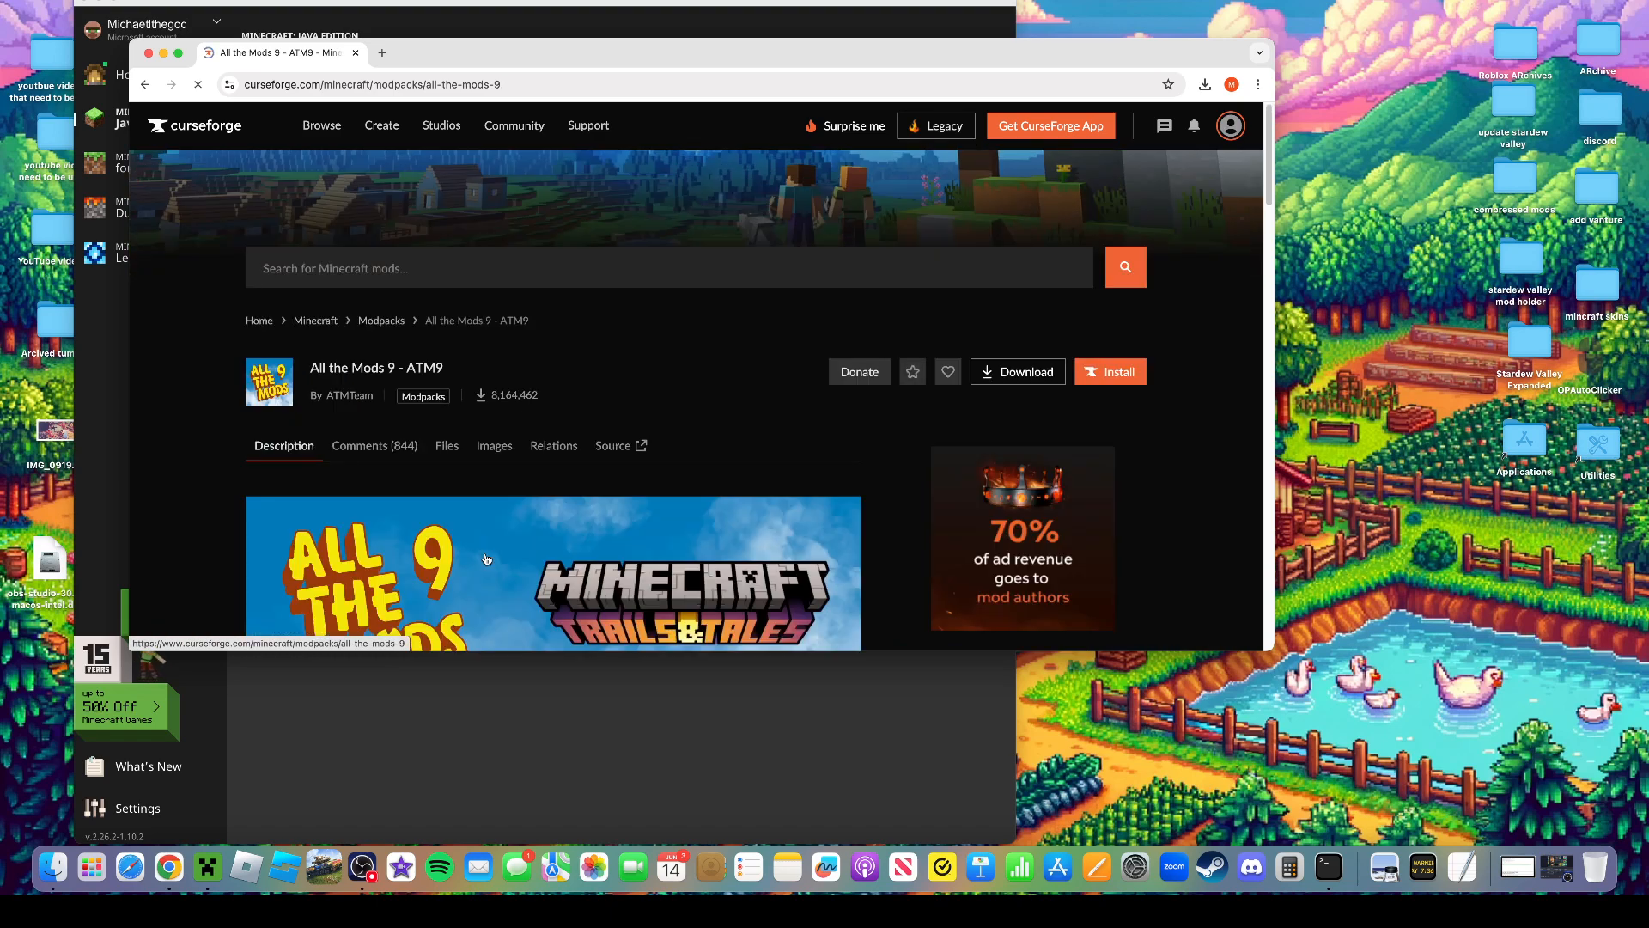
Download the newest All the Mods 9-0.2.60 file from the Files list and check its progress
click(447, 445)
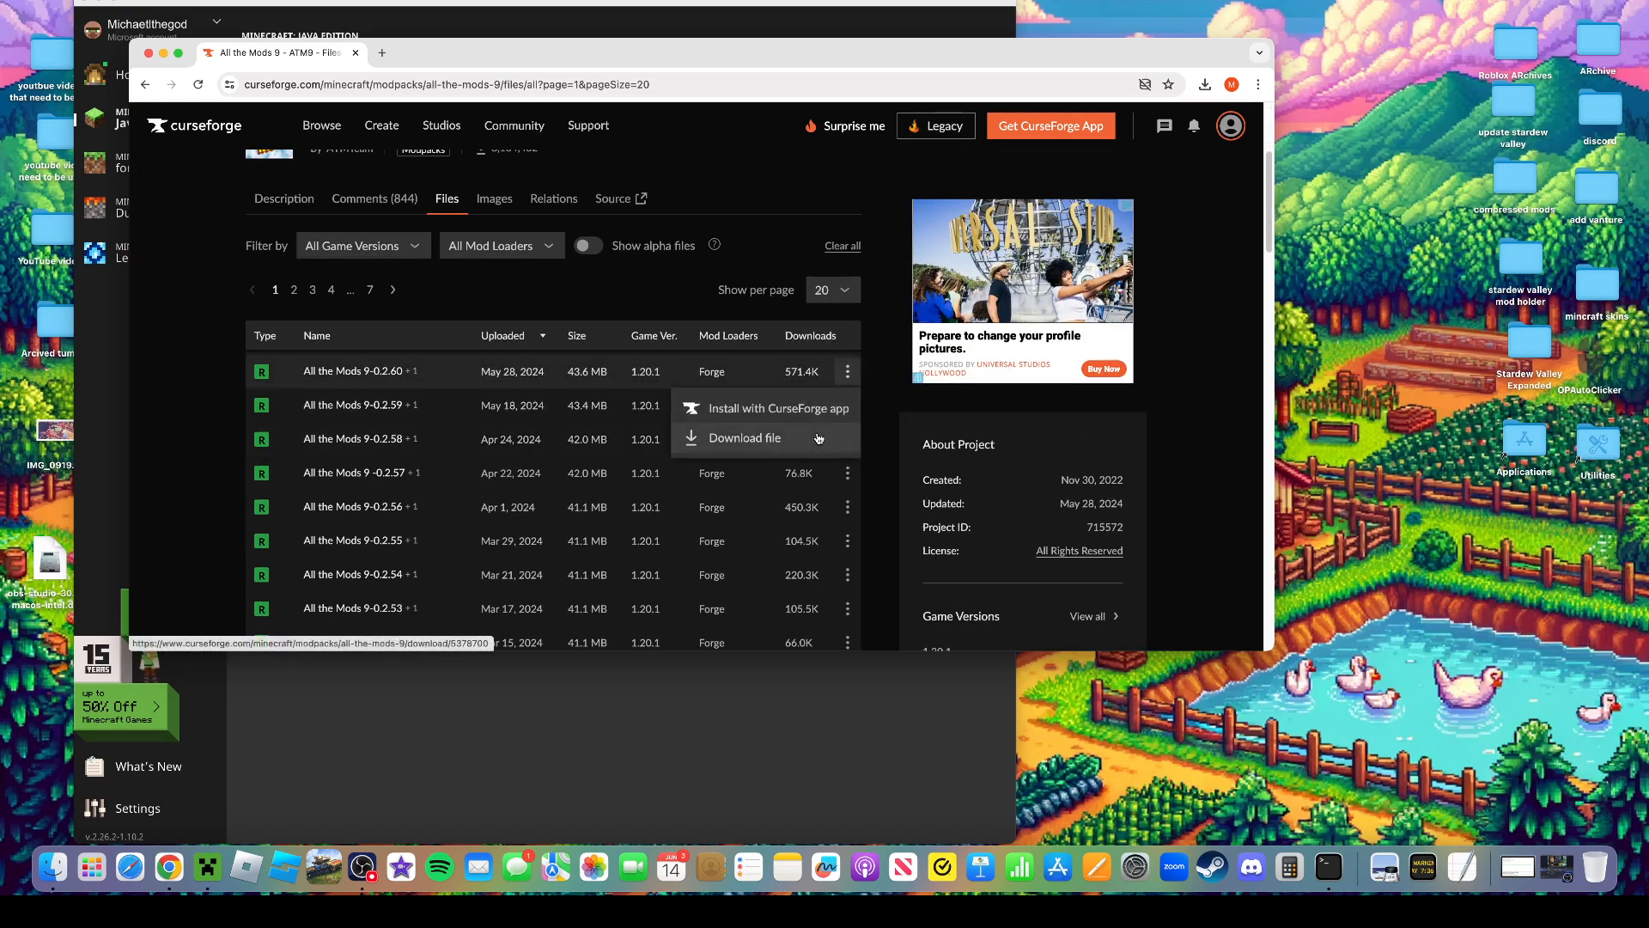
click(747, 438)
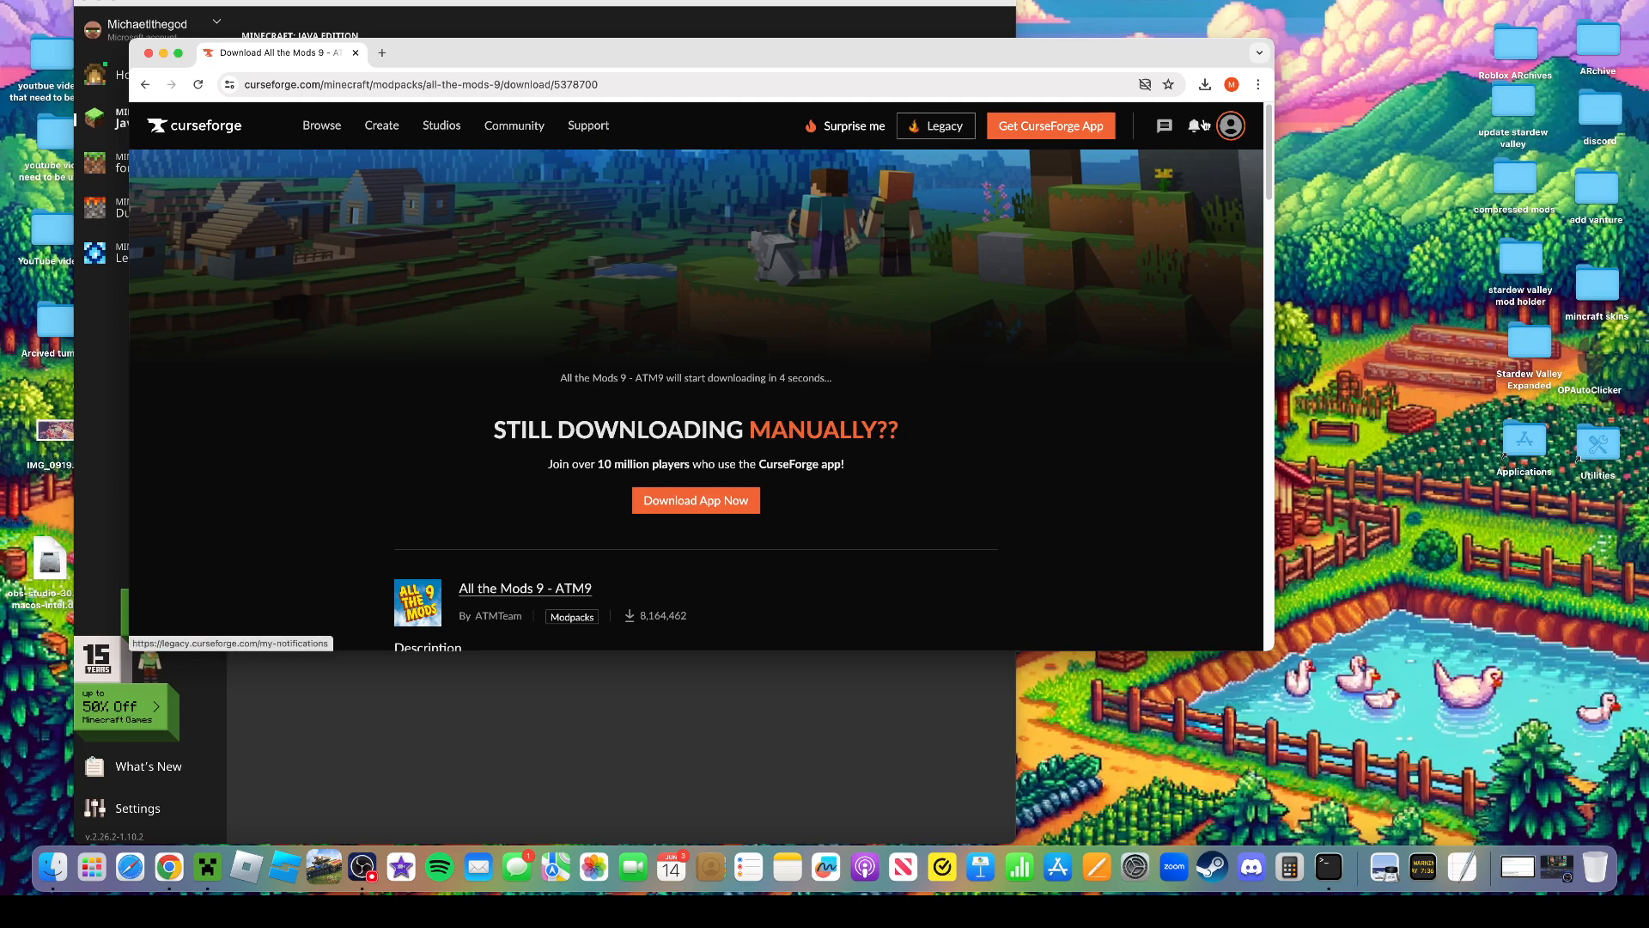
click(1204, 84)
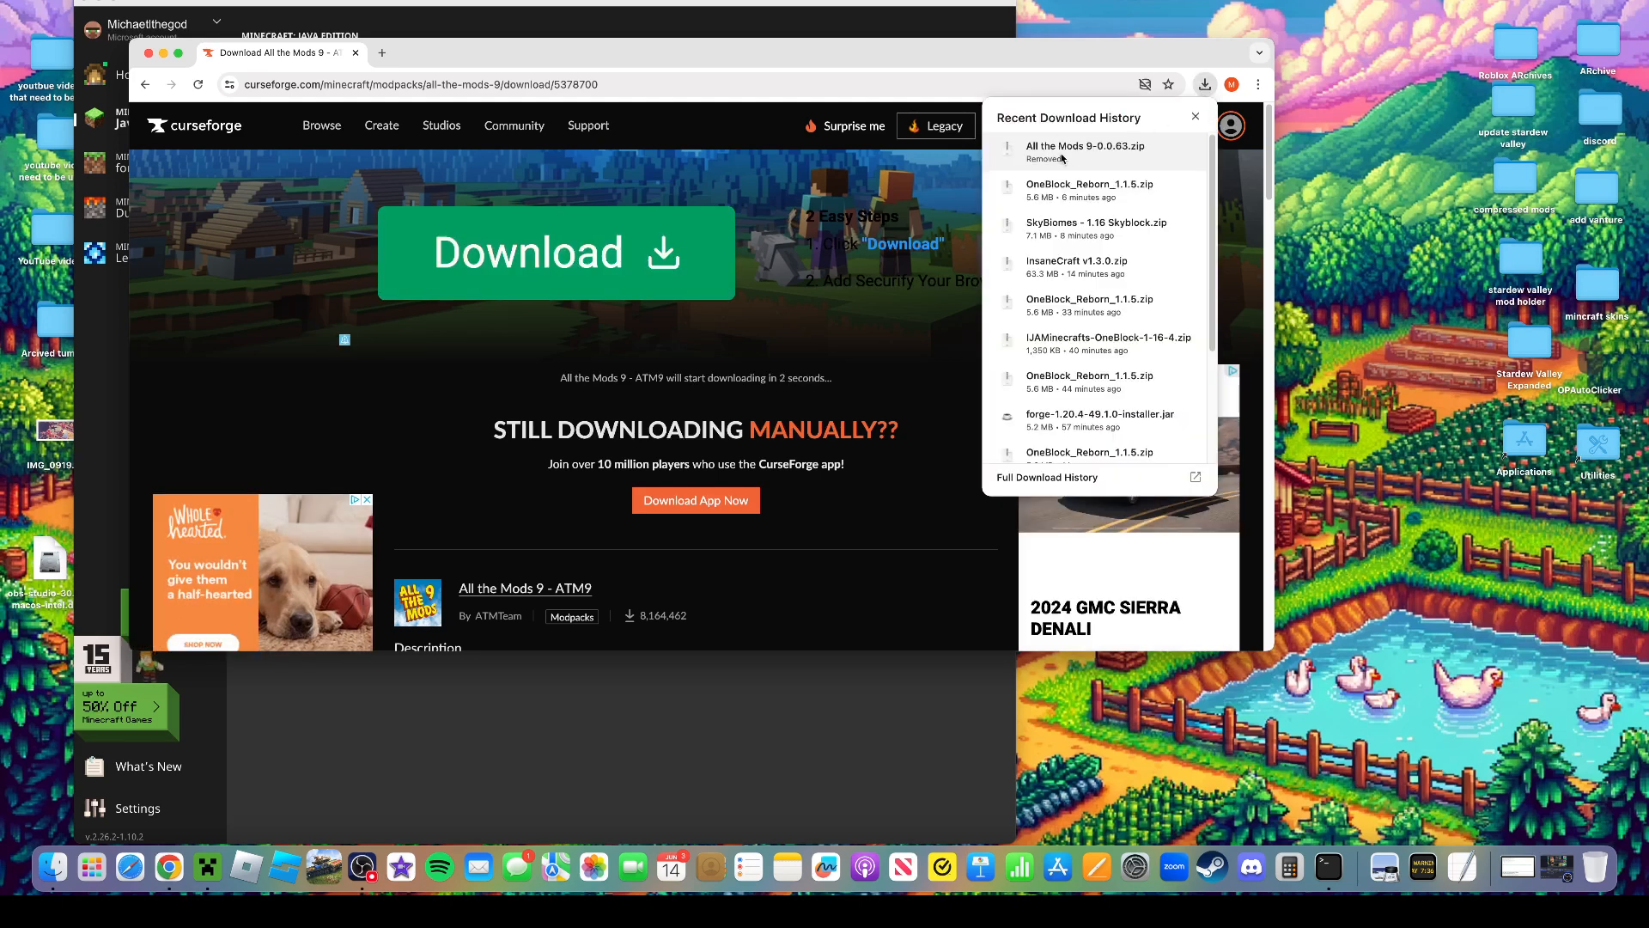
click(1206, 84)
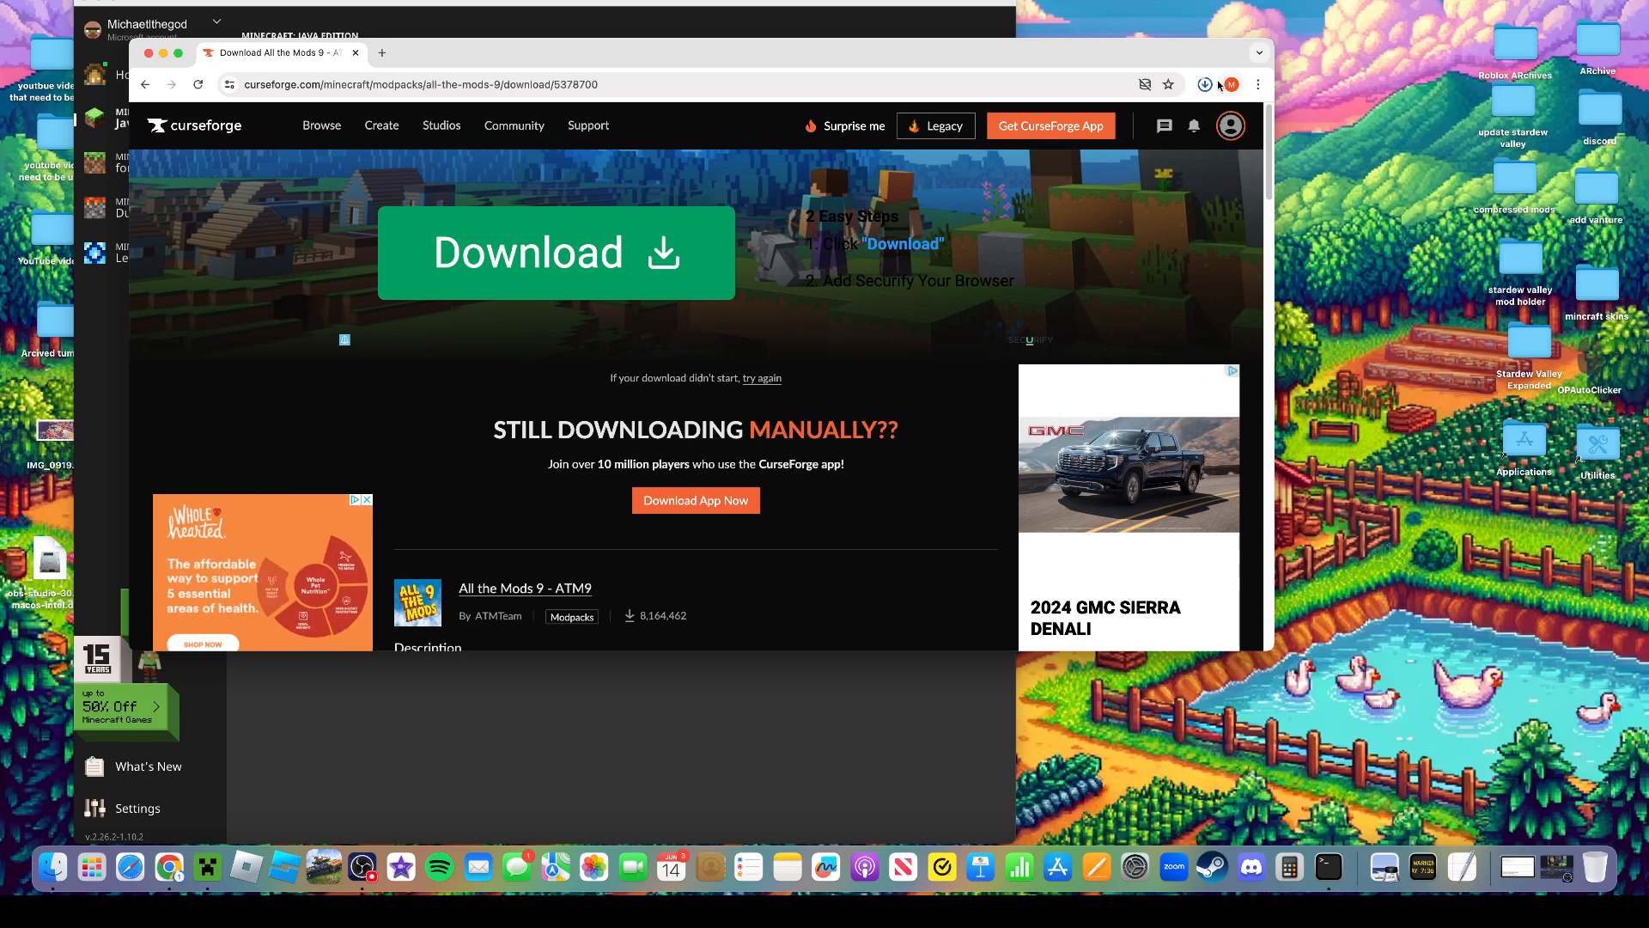
click(1206, 85)
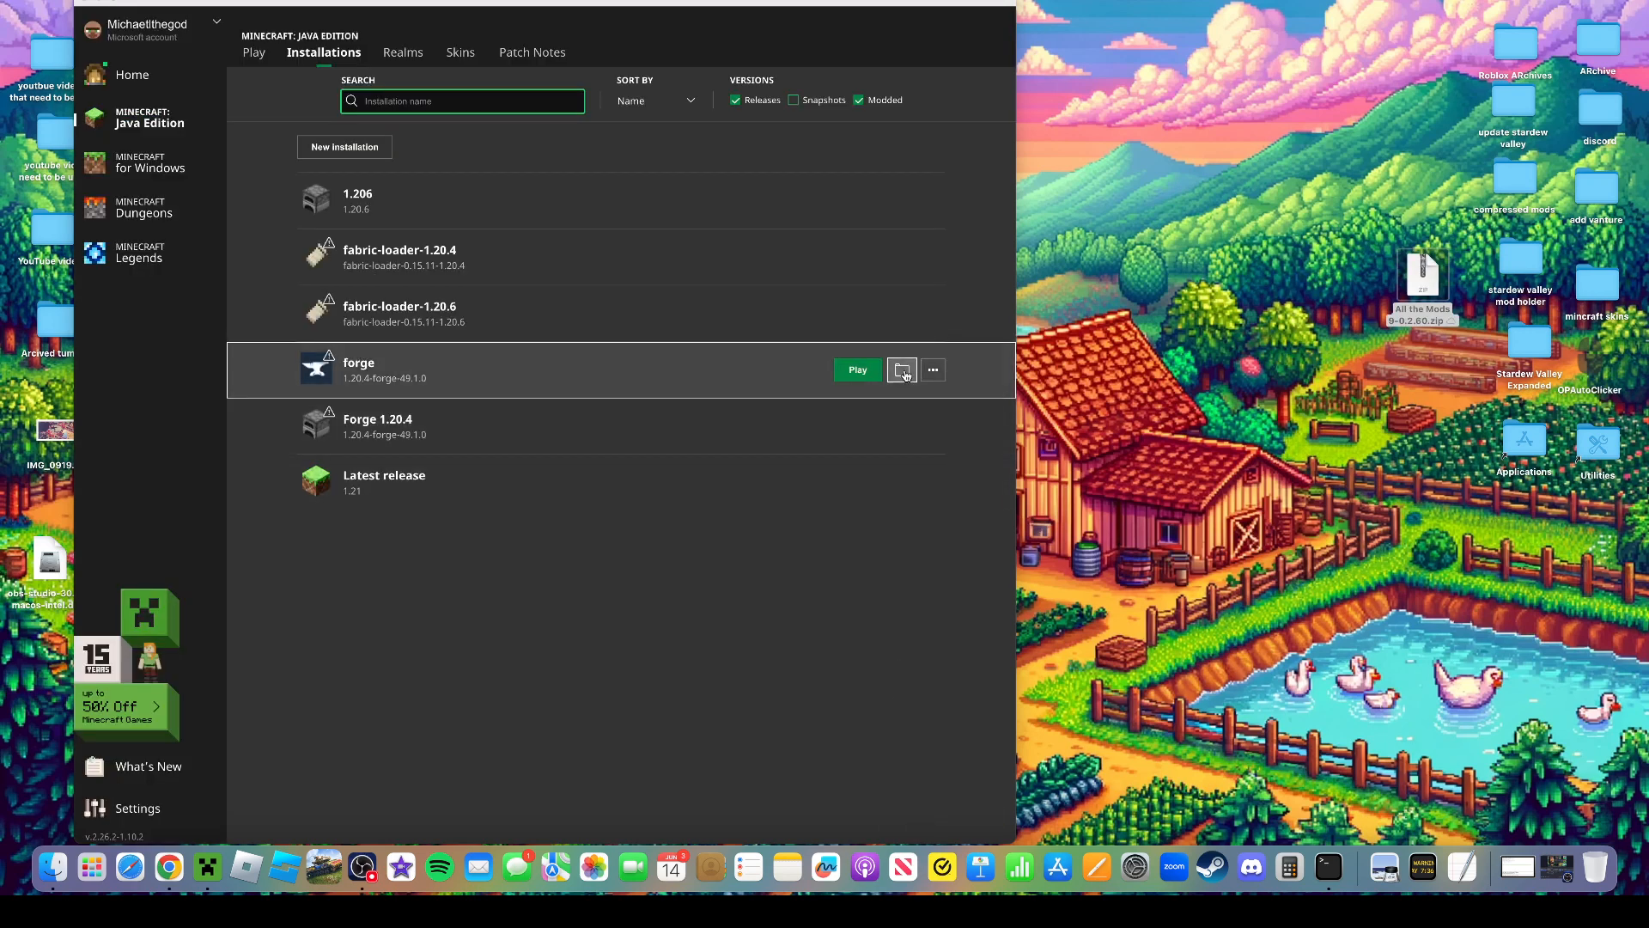
Move the All the Mods 9-0.2.60 folder into the forge installation's saves folder and close Finder
click(900, 370)
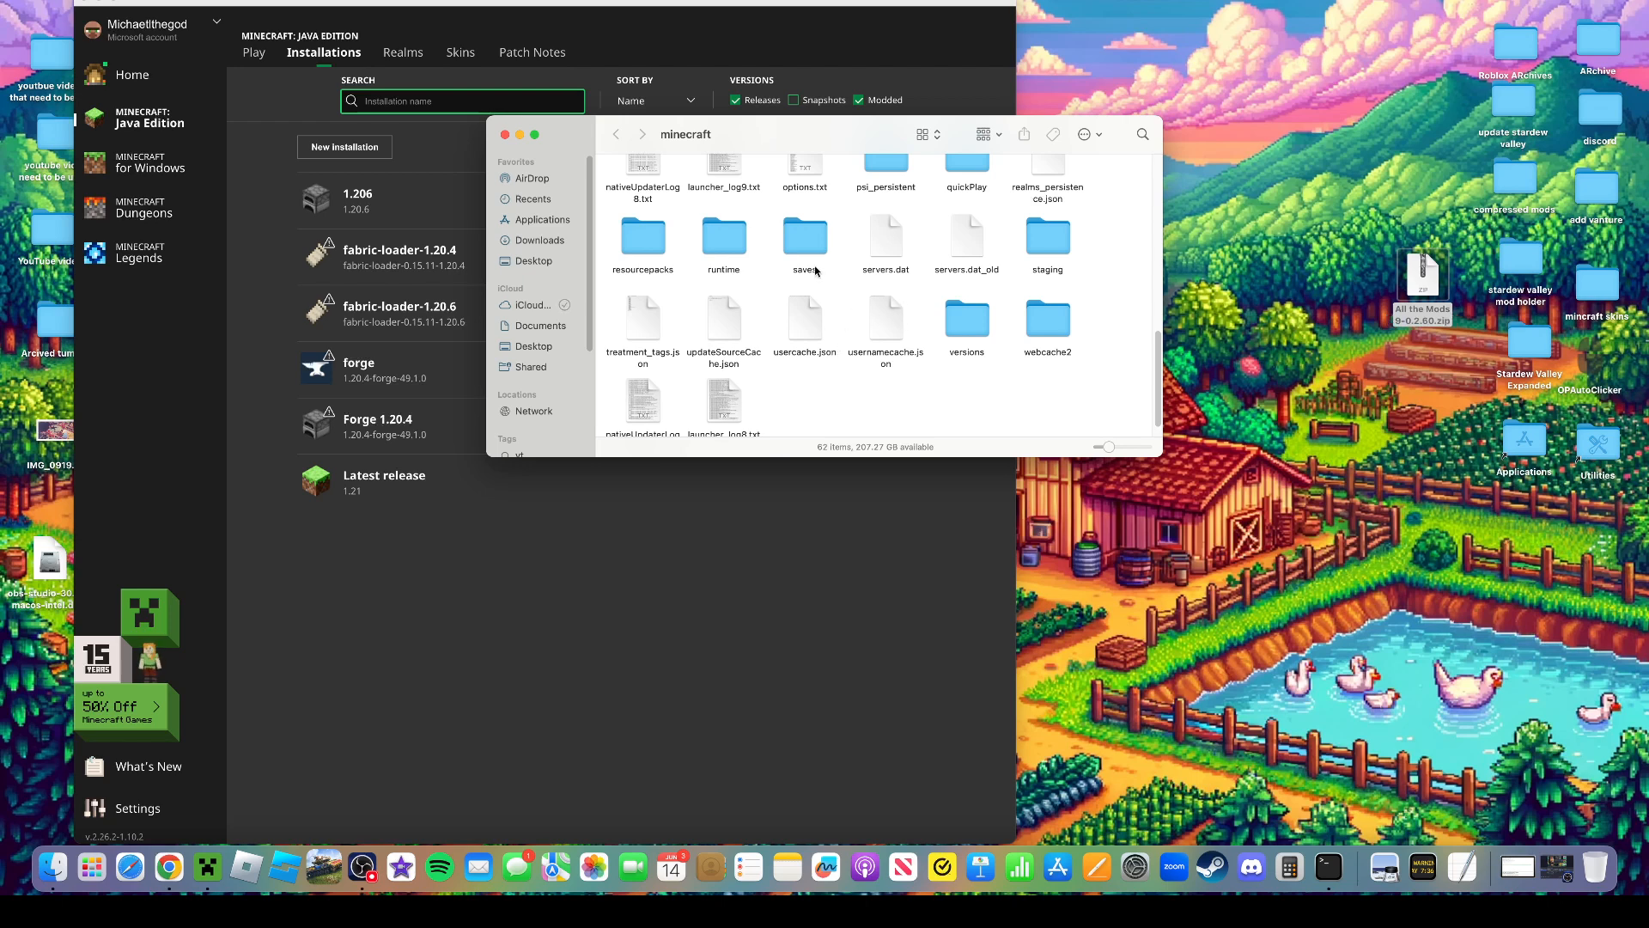
double_click(804, 237)
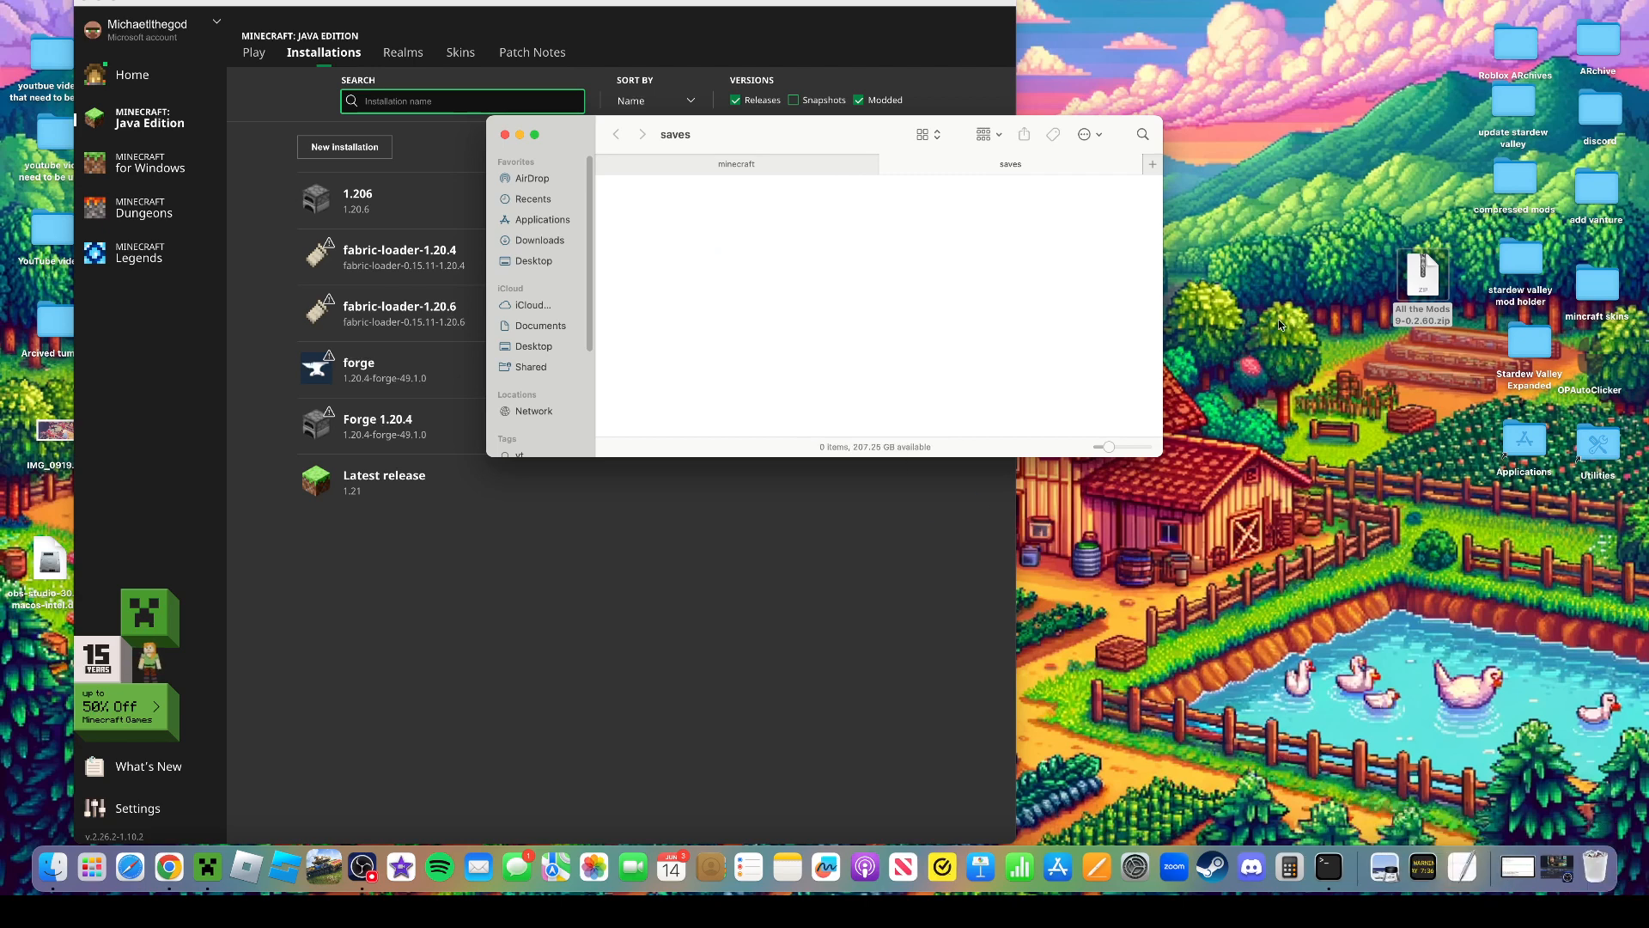
right_click(1422, 275)
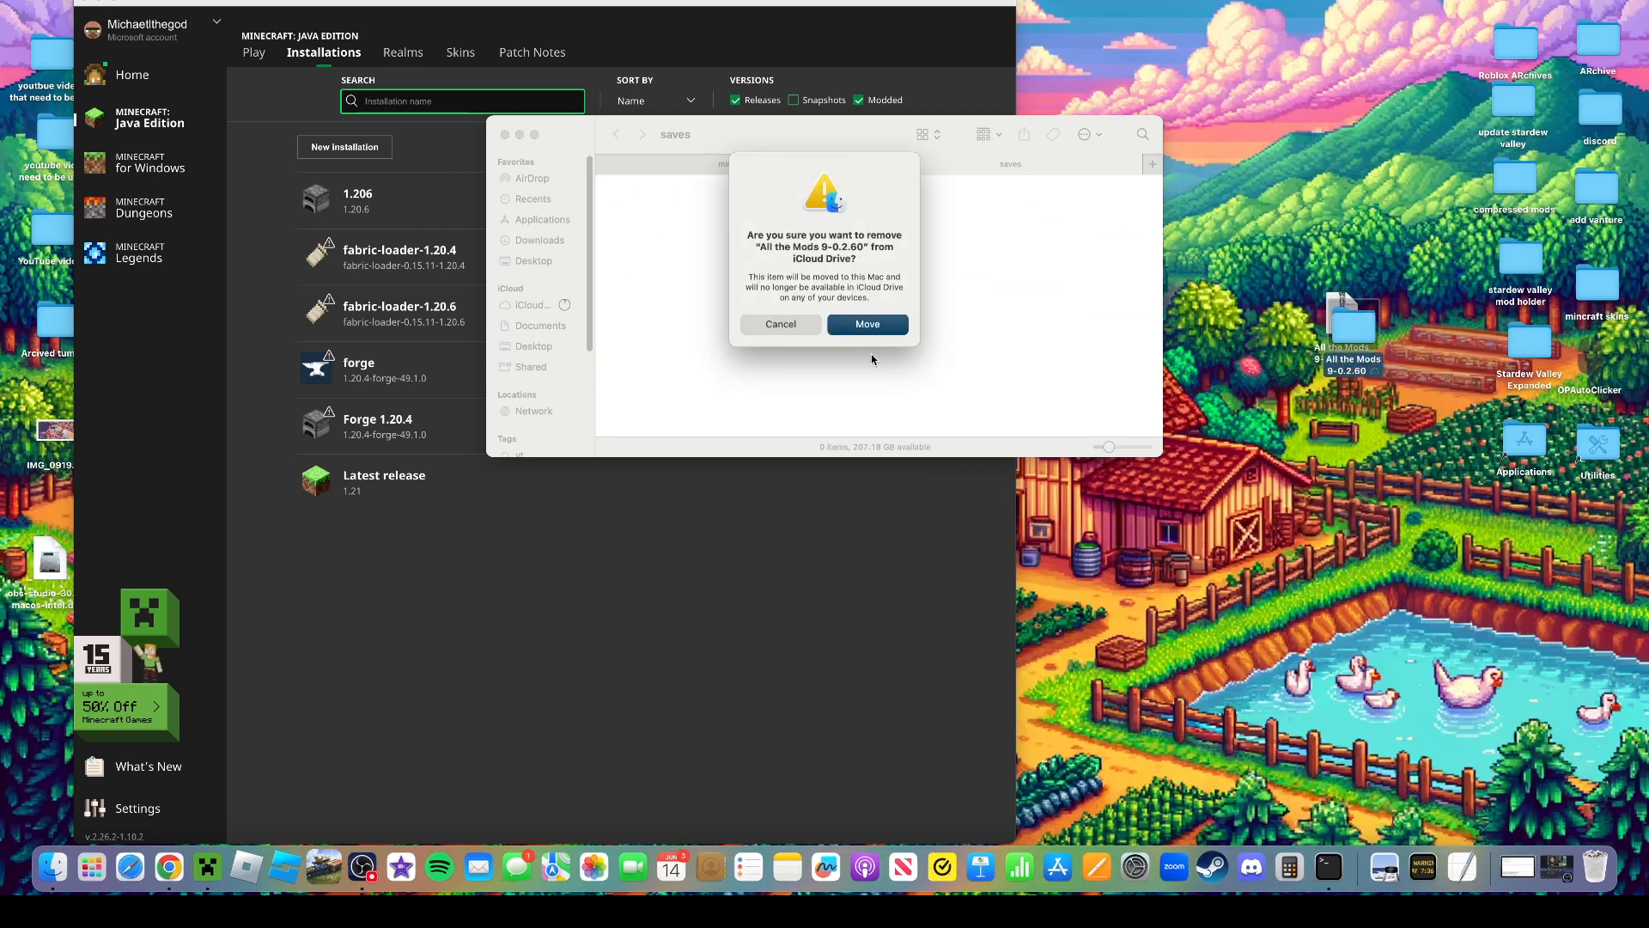
click(866, 325)
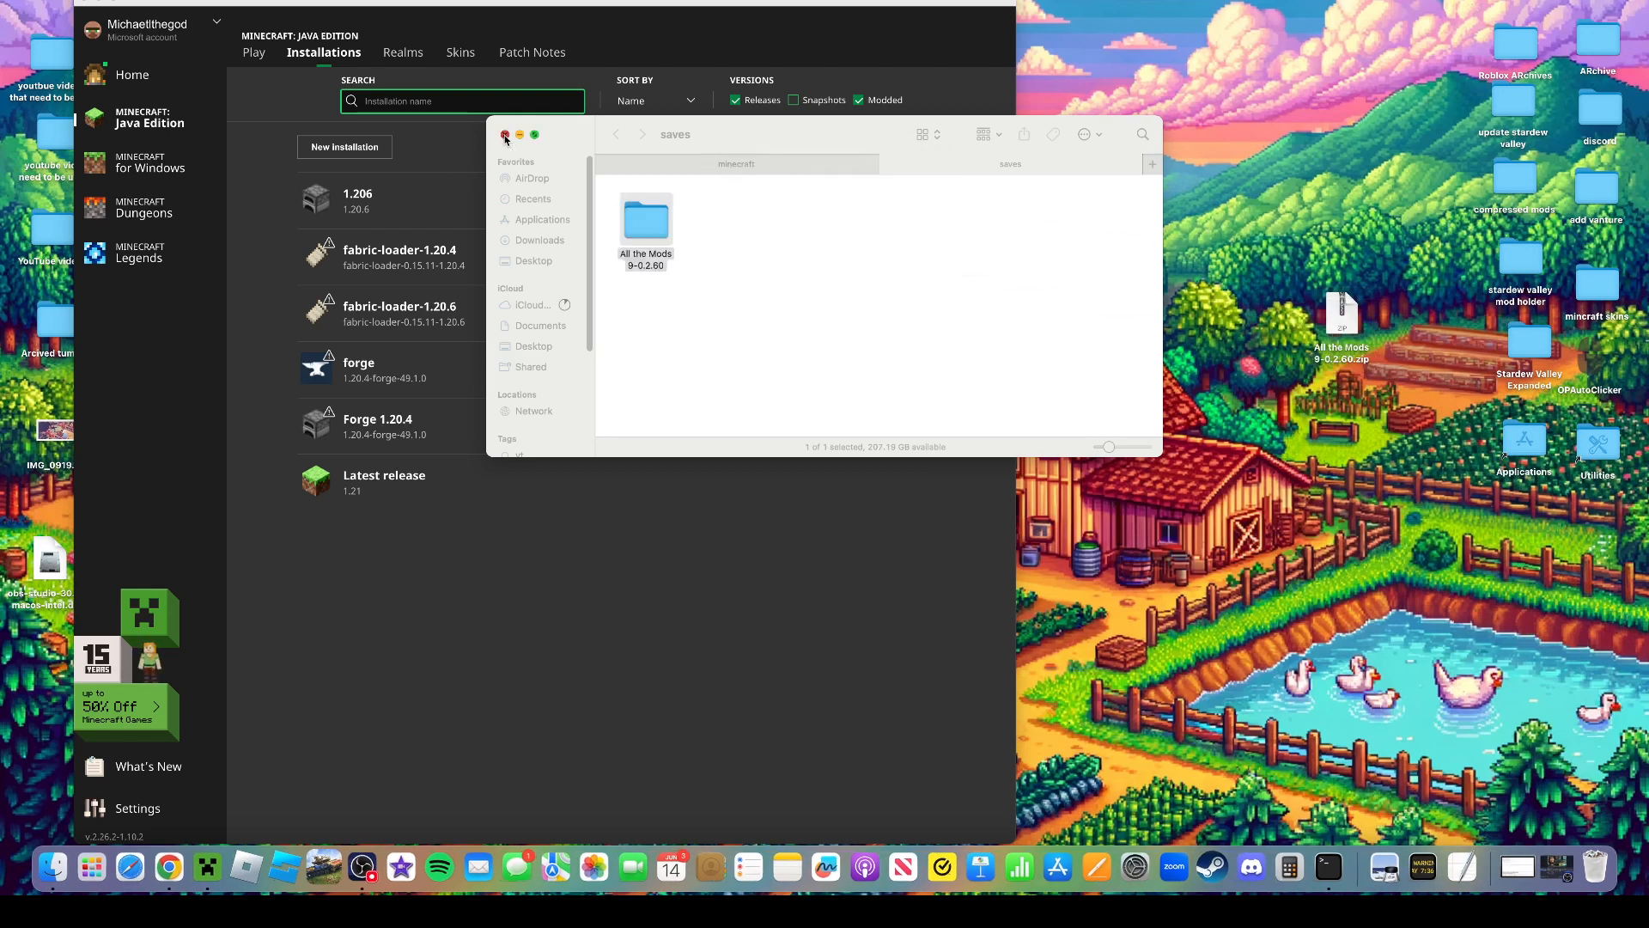
click(505, 134)
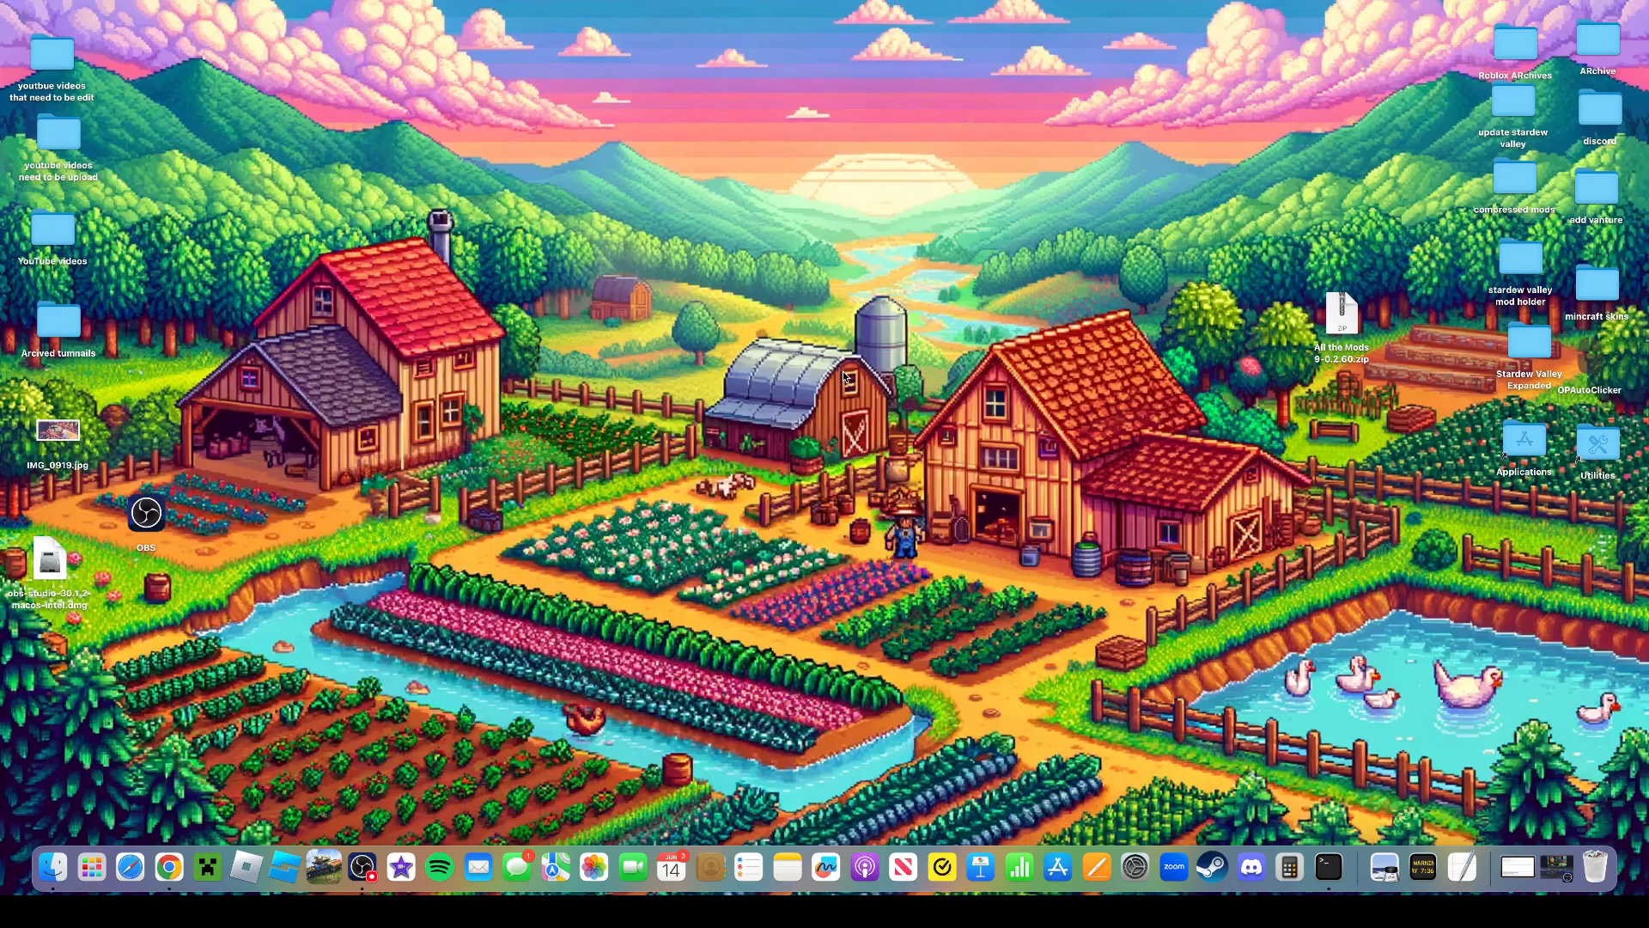
click(202, 866)
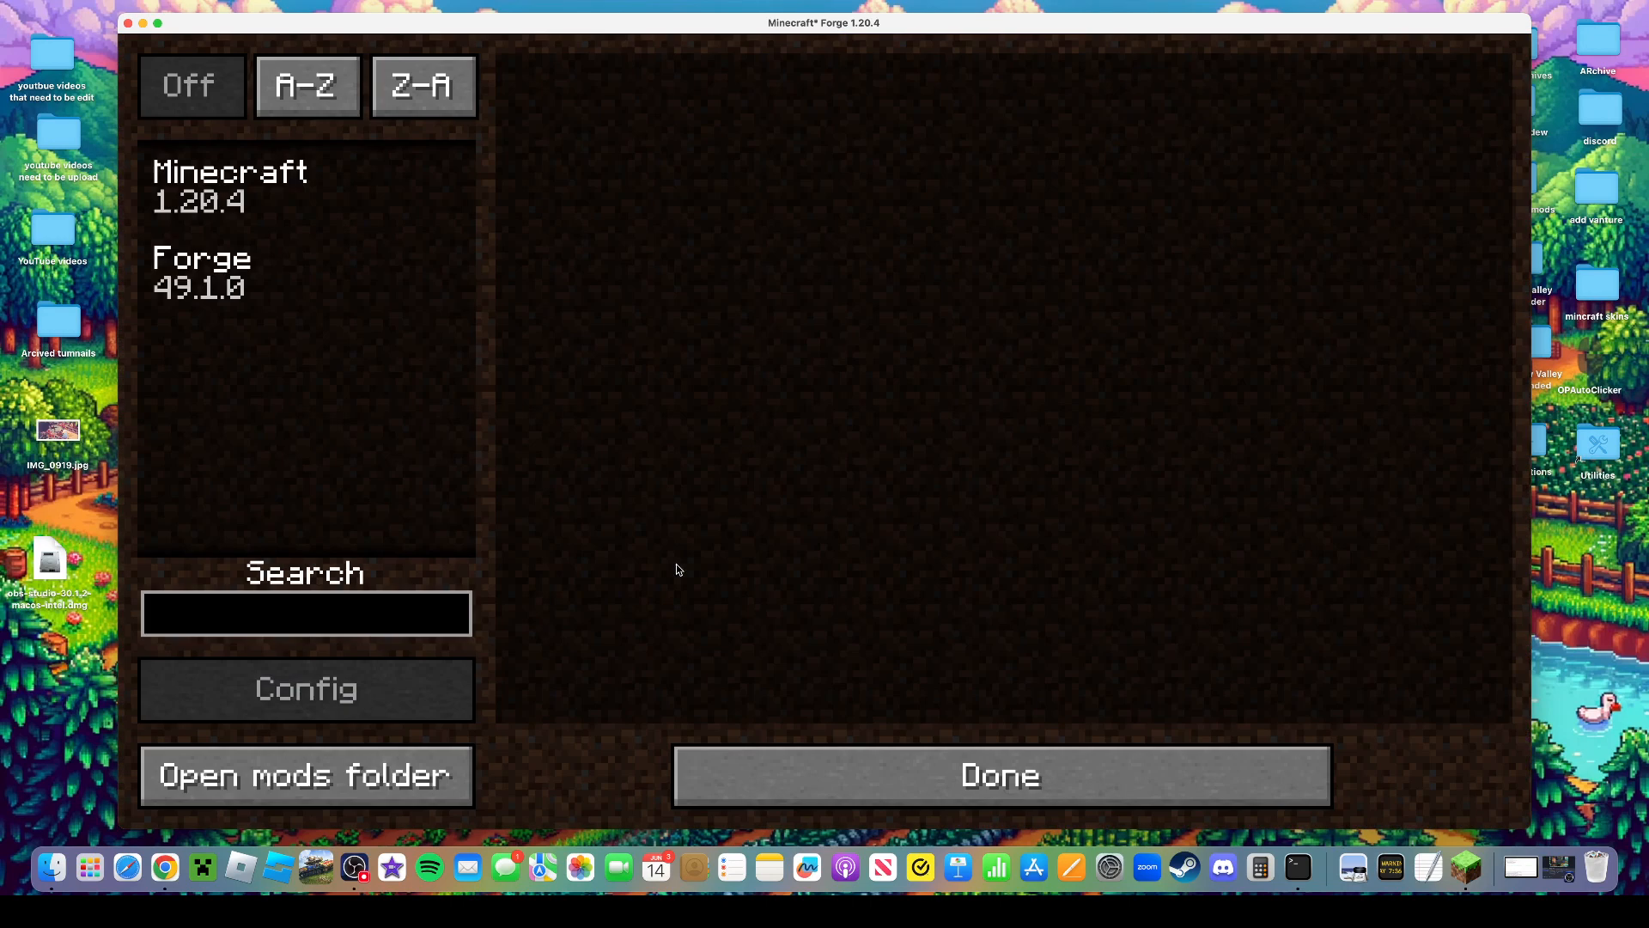
click(998, 775)
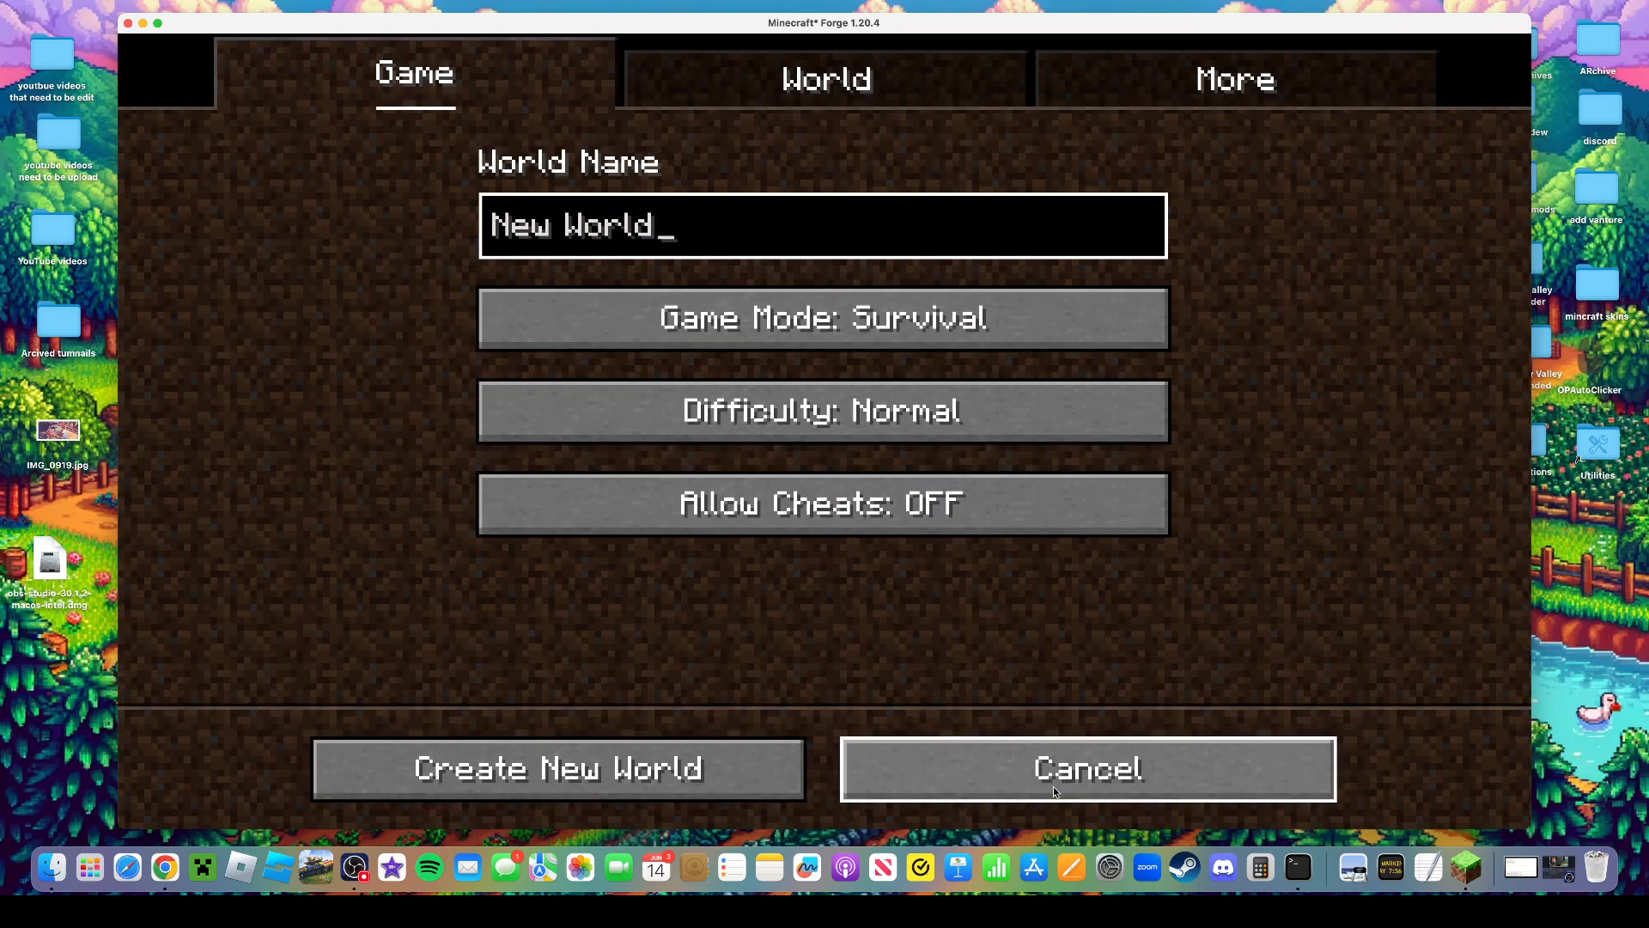
mouse_move(822, 411)
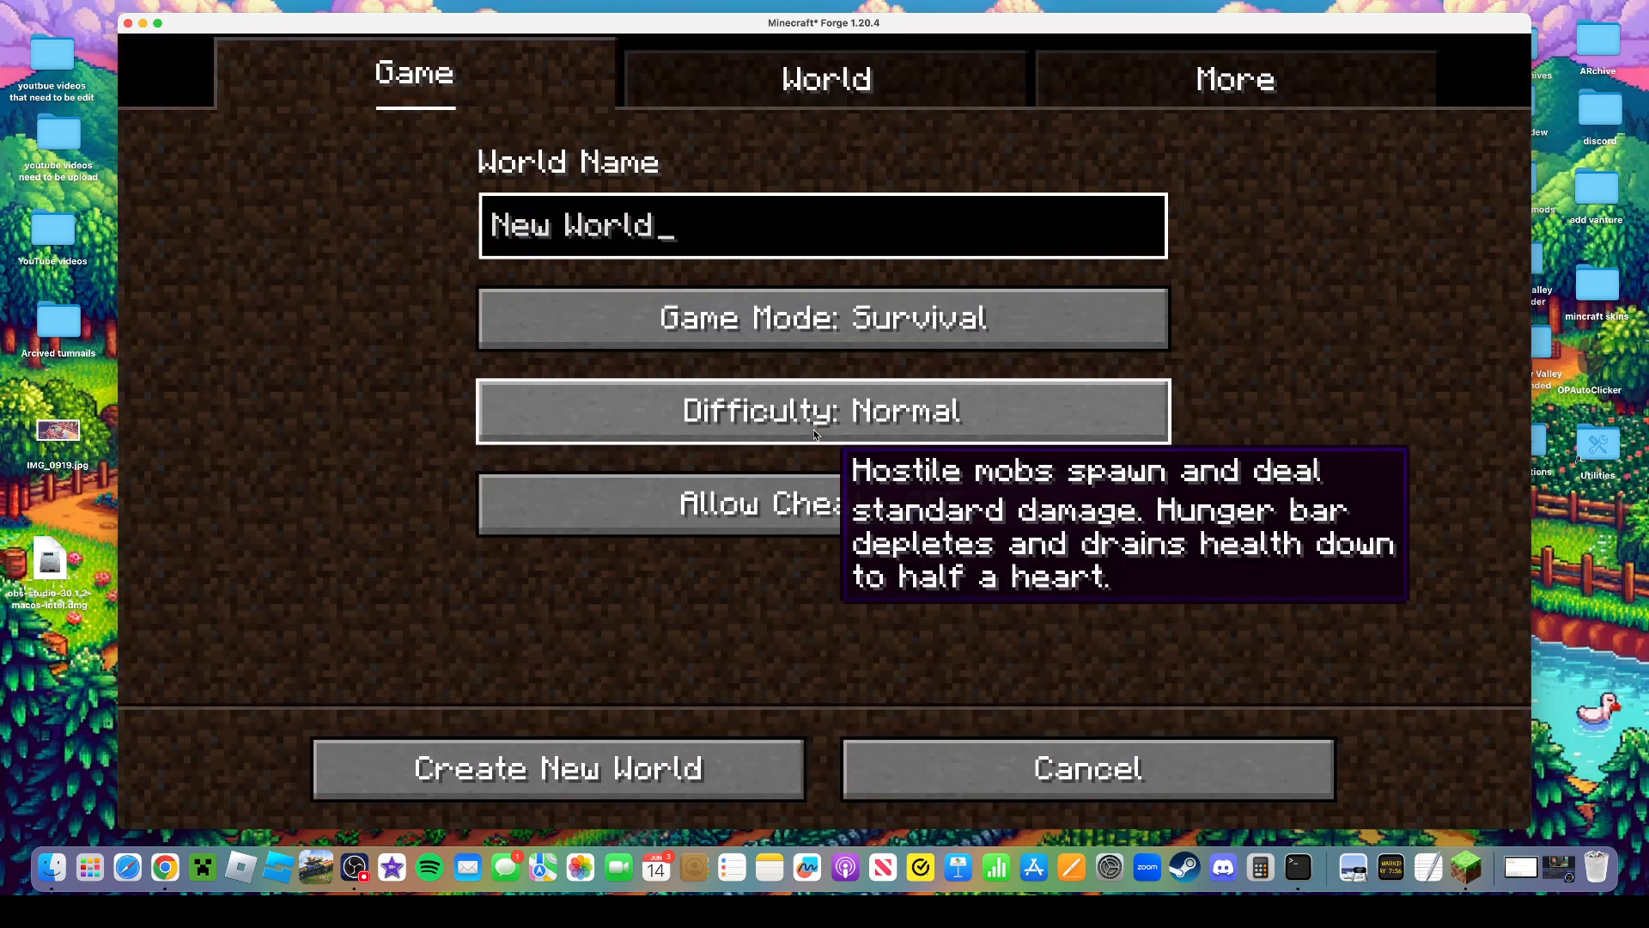
click(1233, 78)
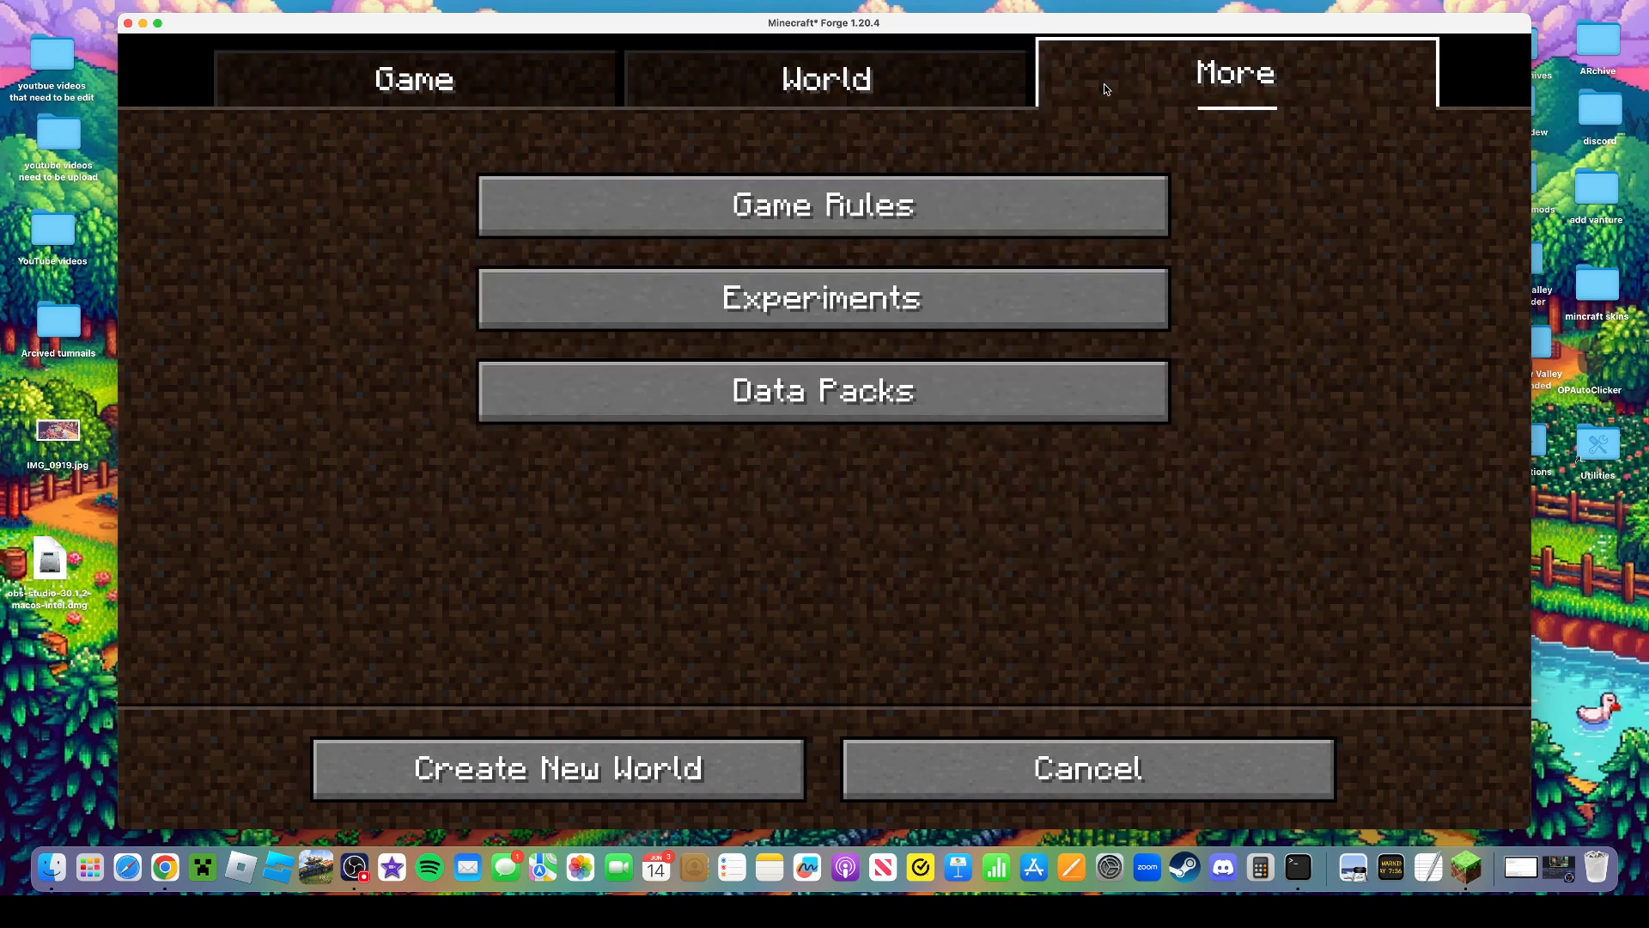
click(414, 77)
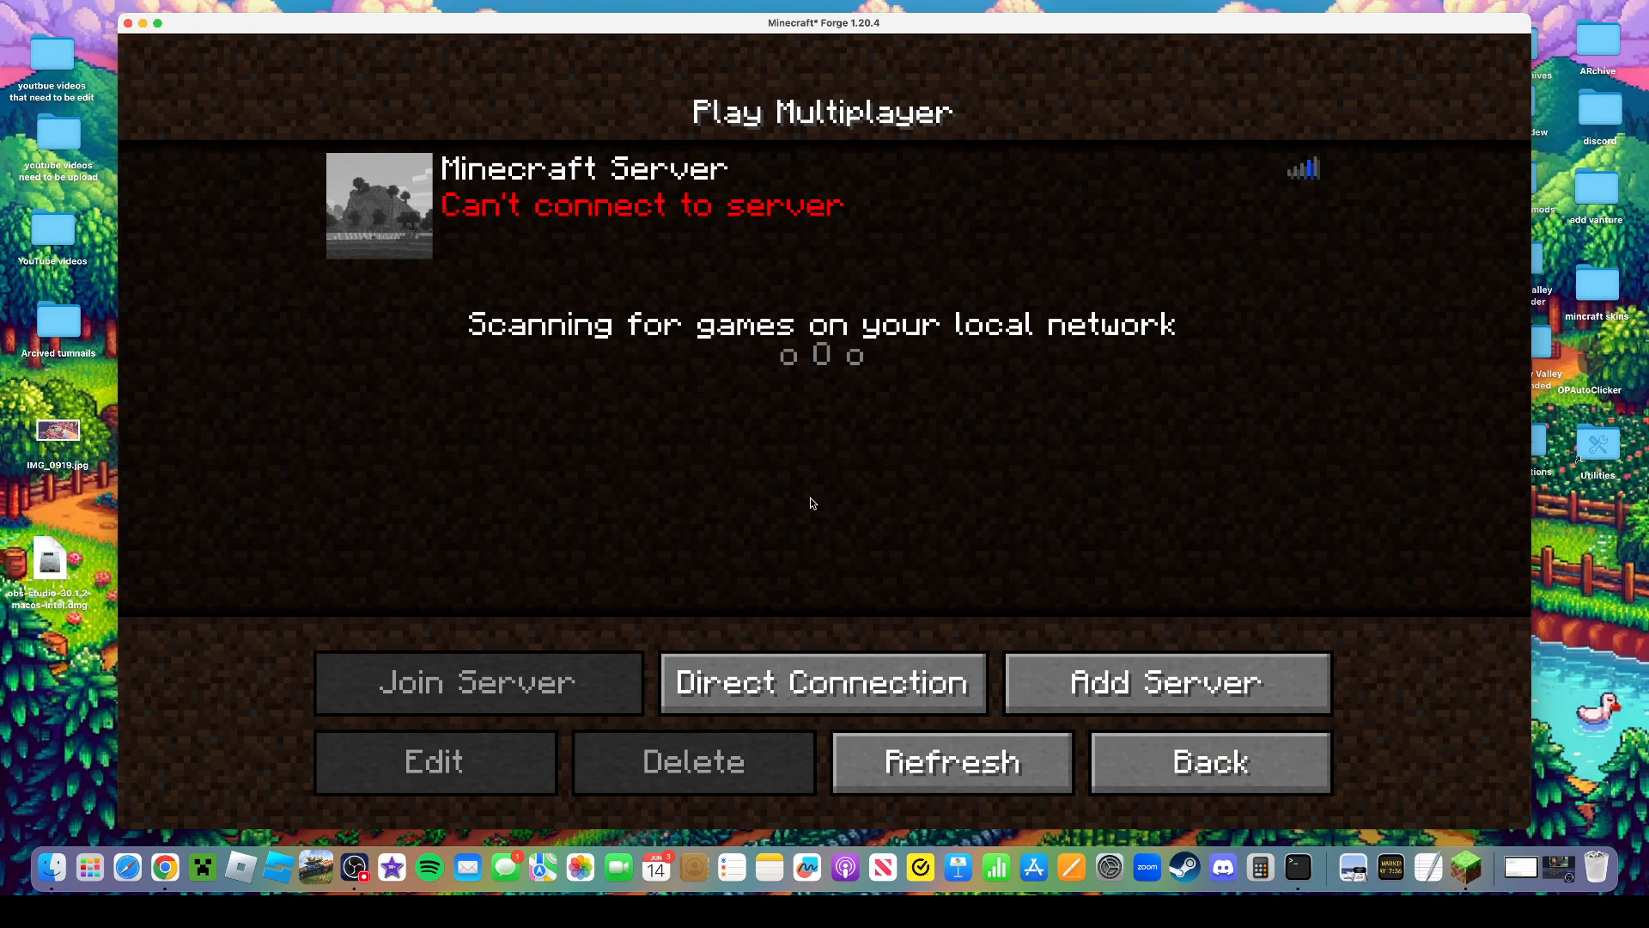
click(1208, 761)
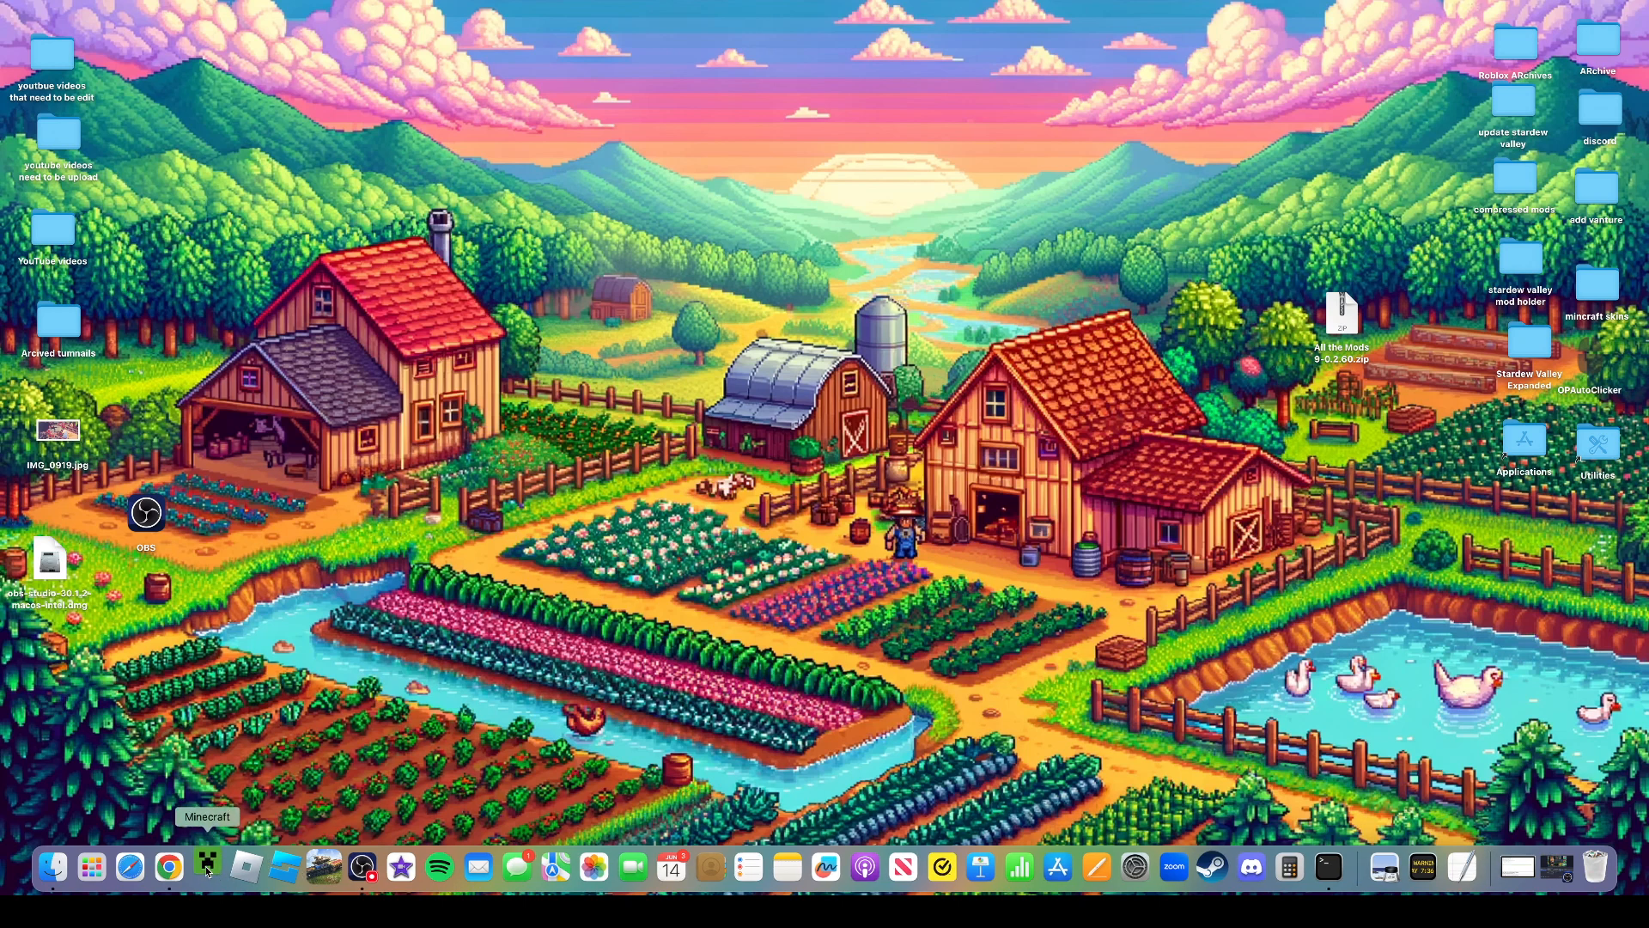
Launch Minecraft from the Dock and check the Trash options
click(206, 866)
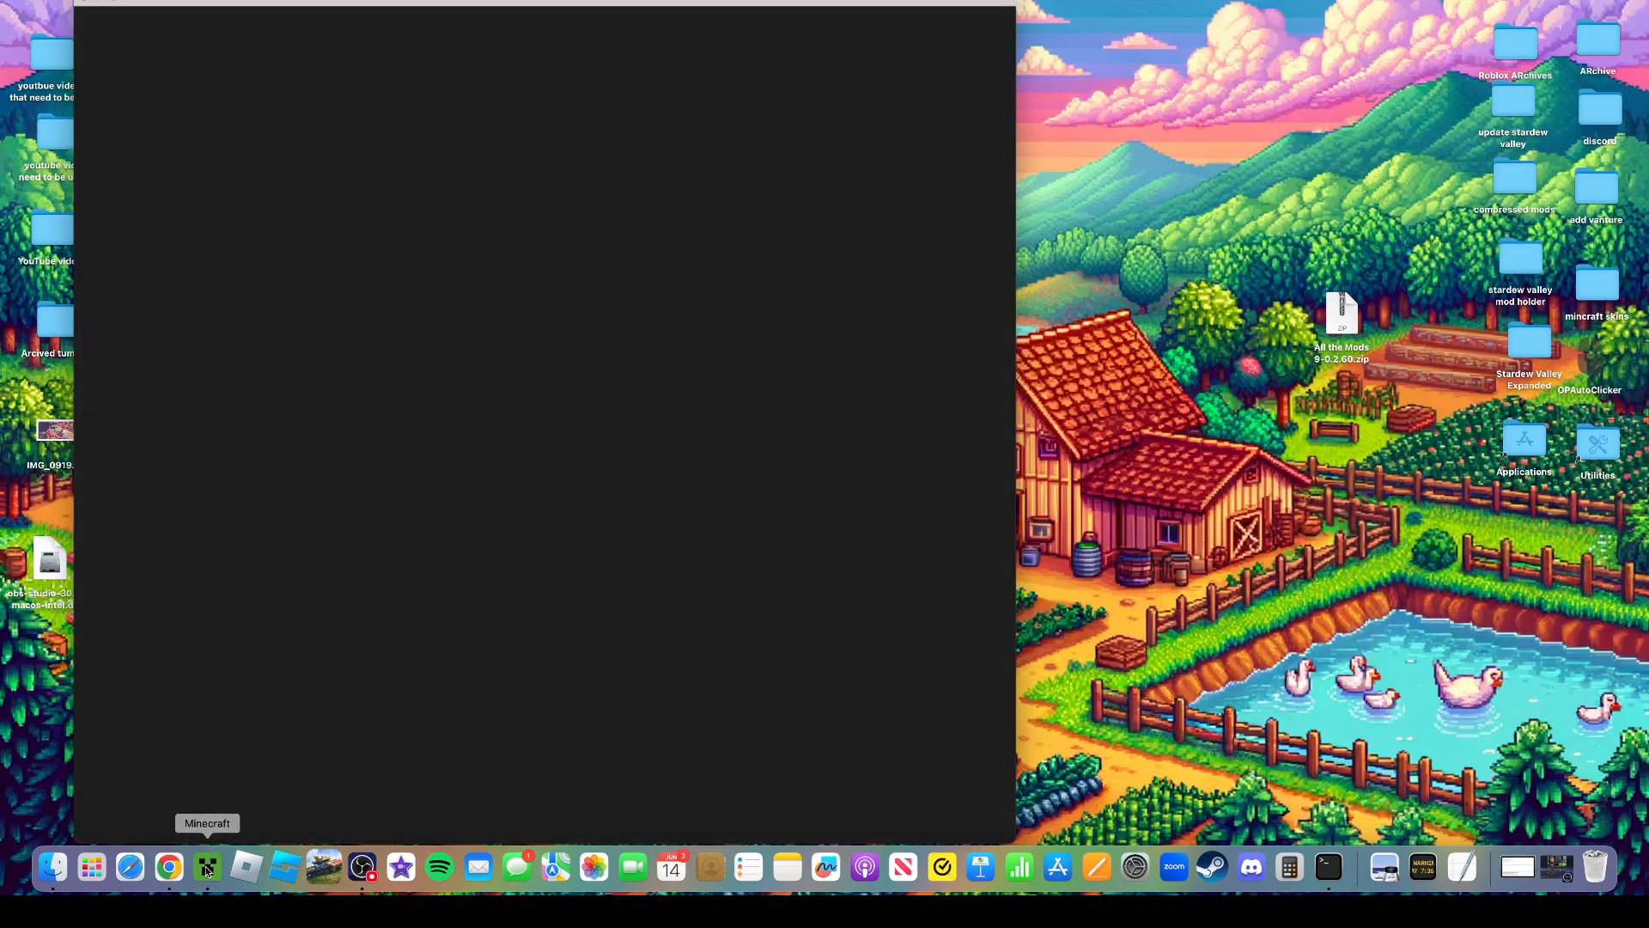
click(208, 865)
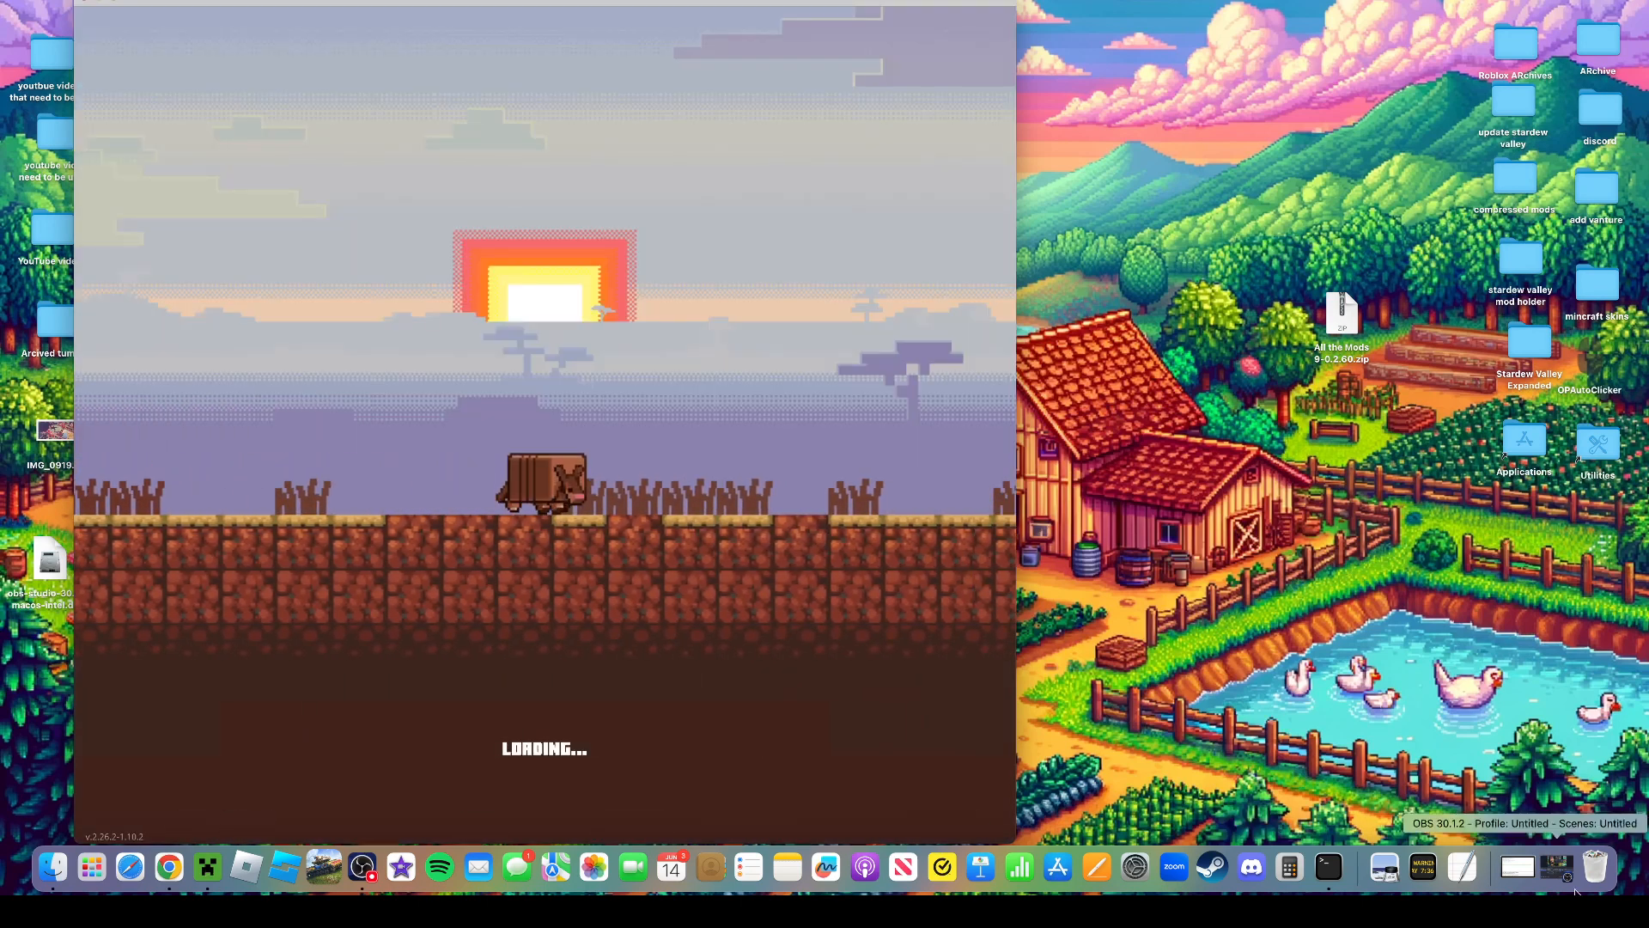
right_click(1596, 866)
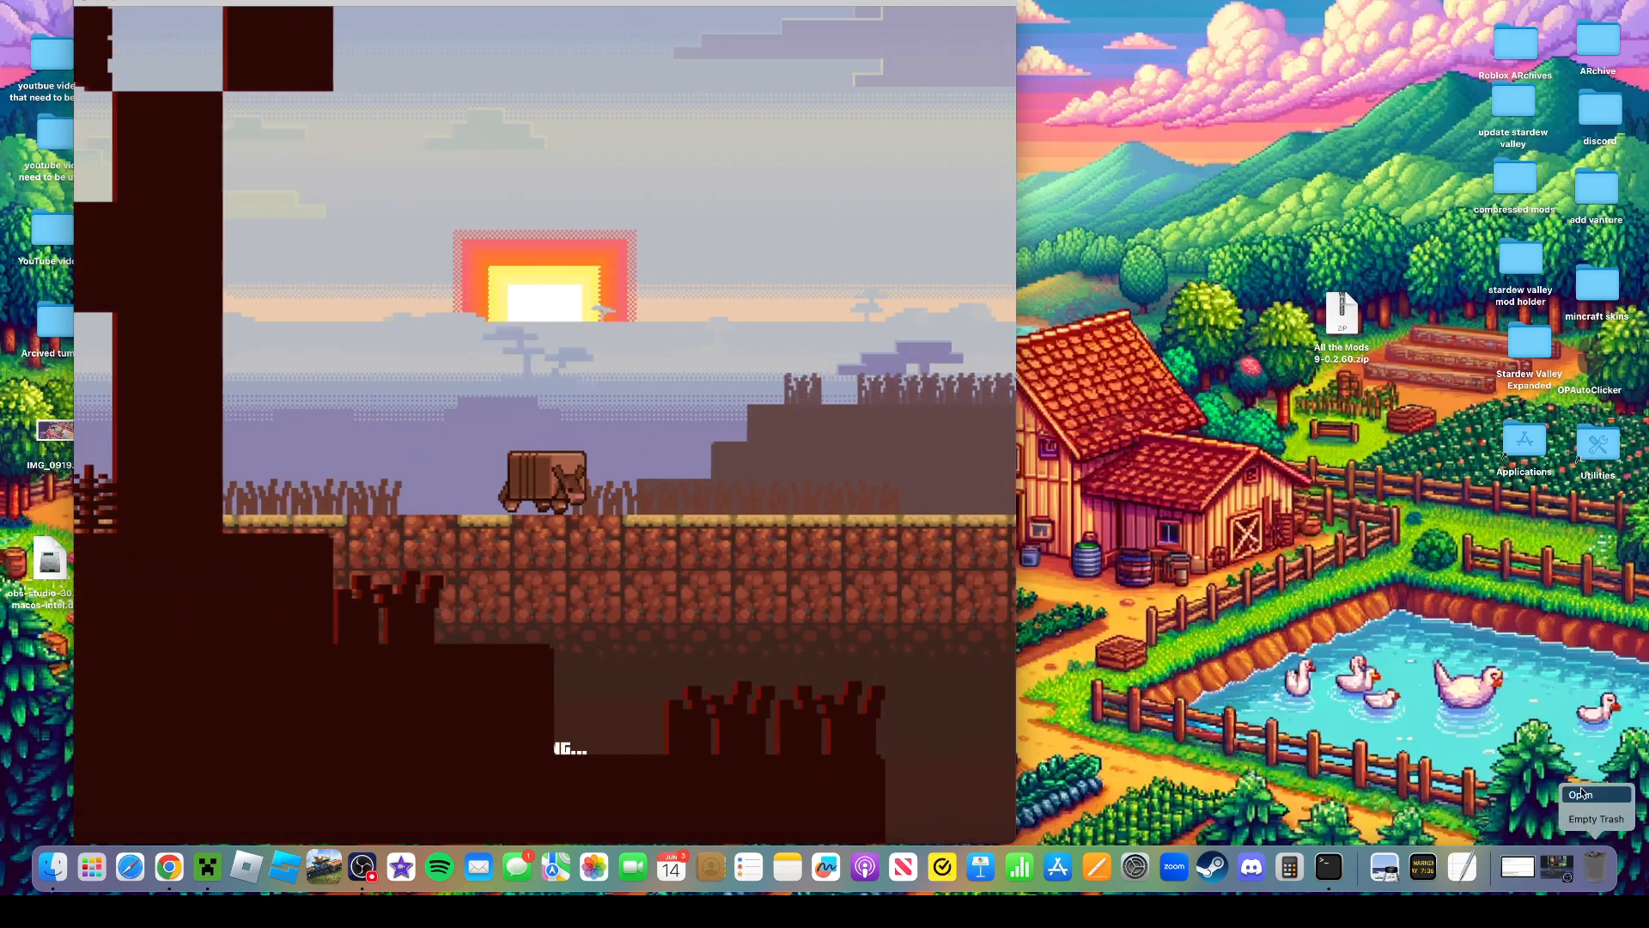
click(1581, 793)
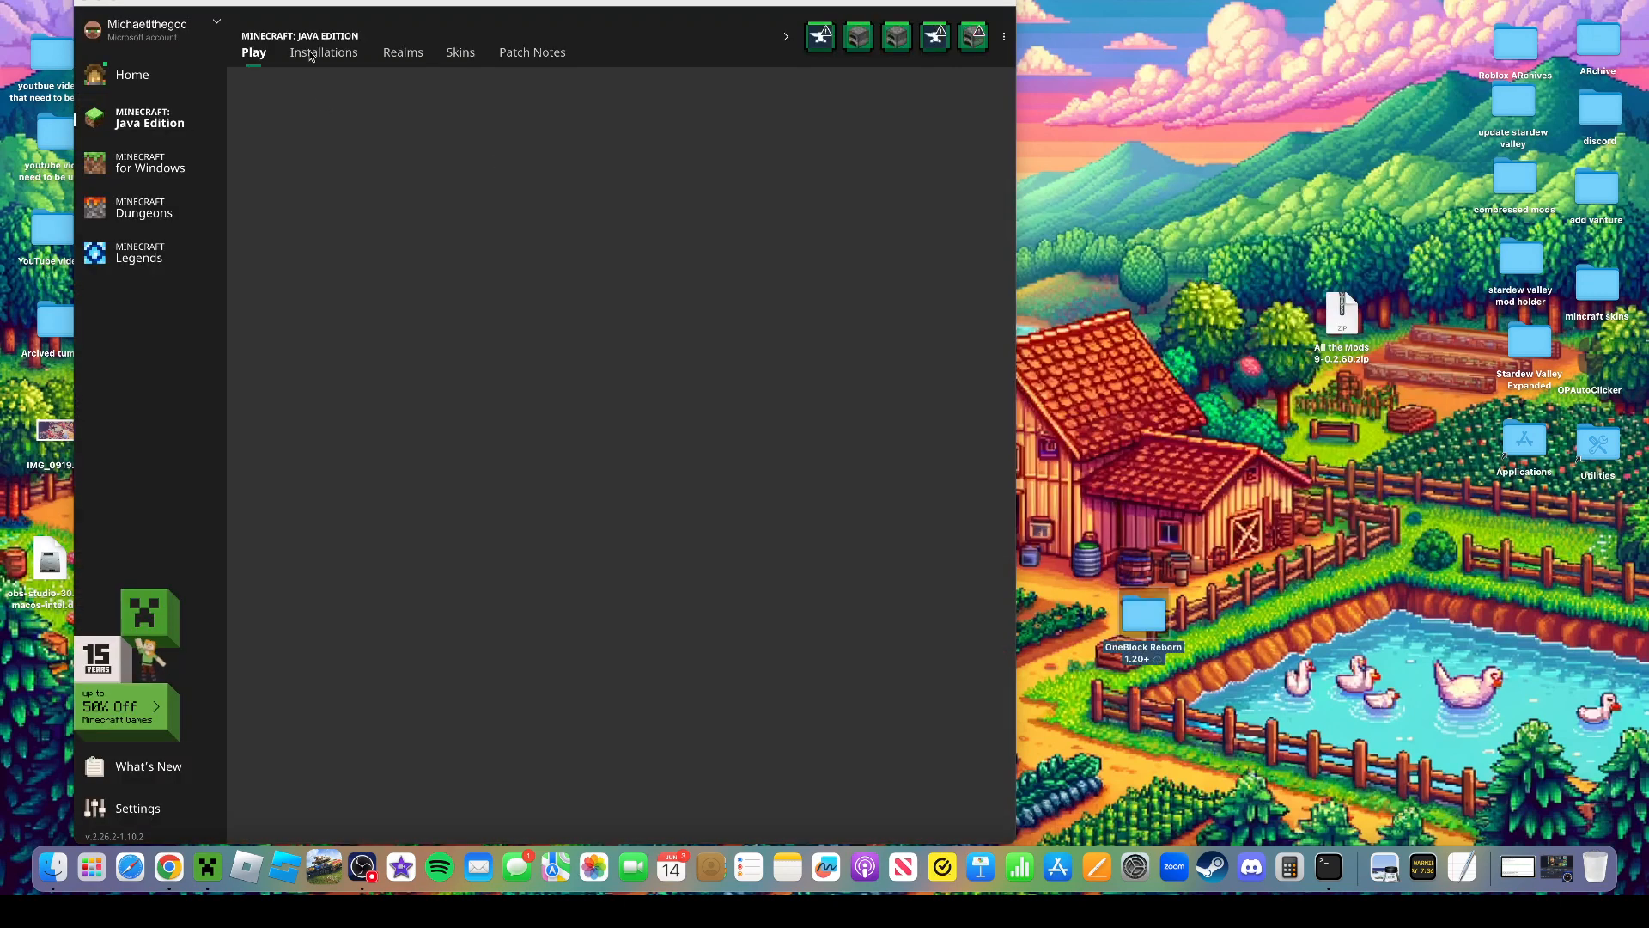
Move OneBlock Reborn into the saves folder, sending All the Mods 9-0.2.60 to the desktop
click(323, 51)
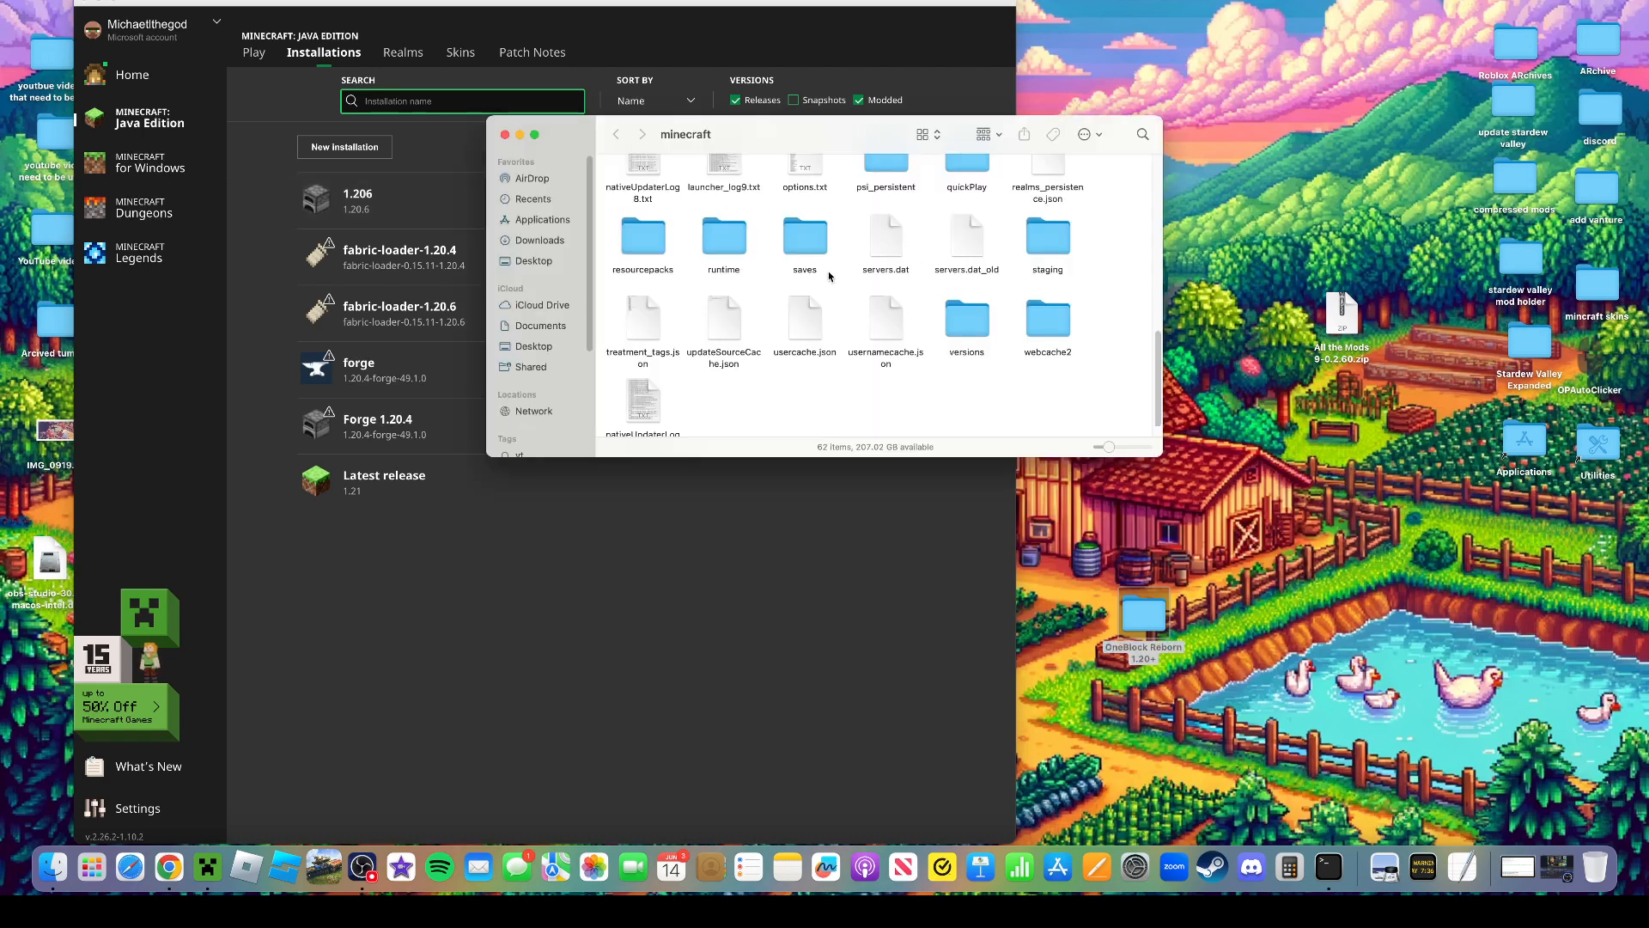
double_click(804, 236)
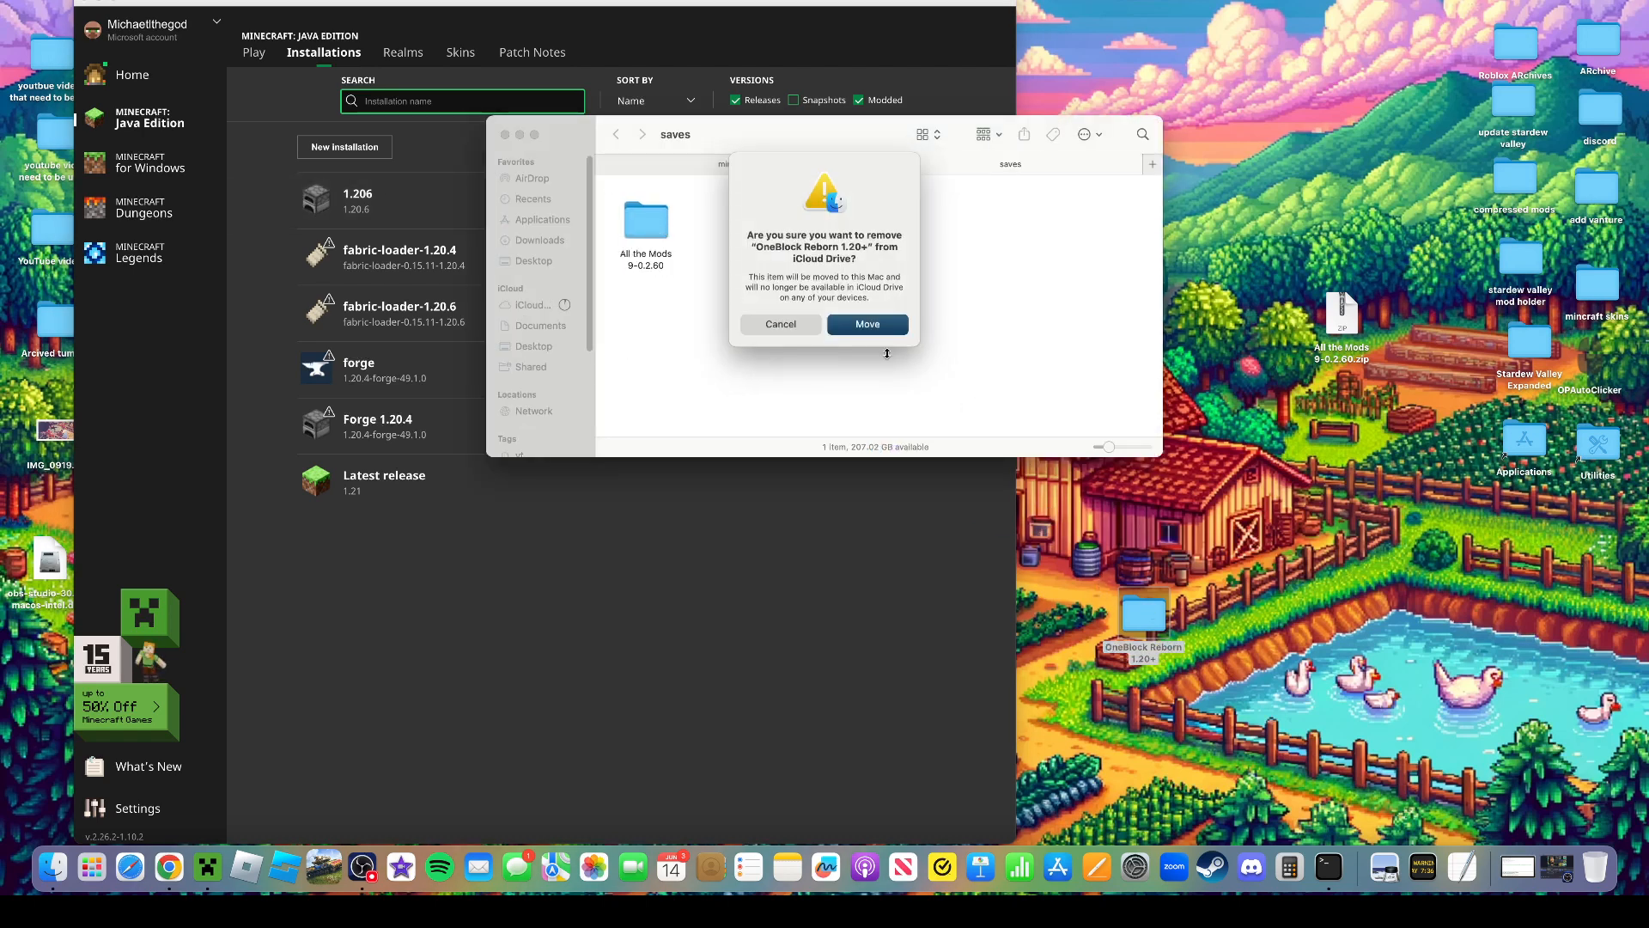
click(865, 325)
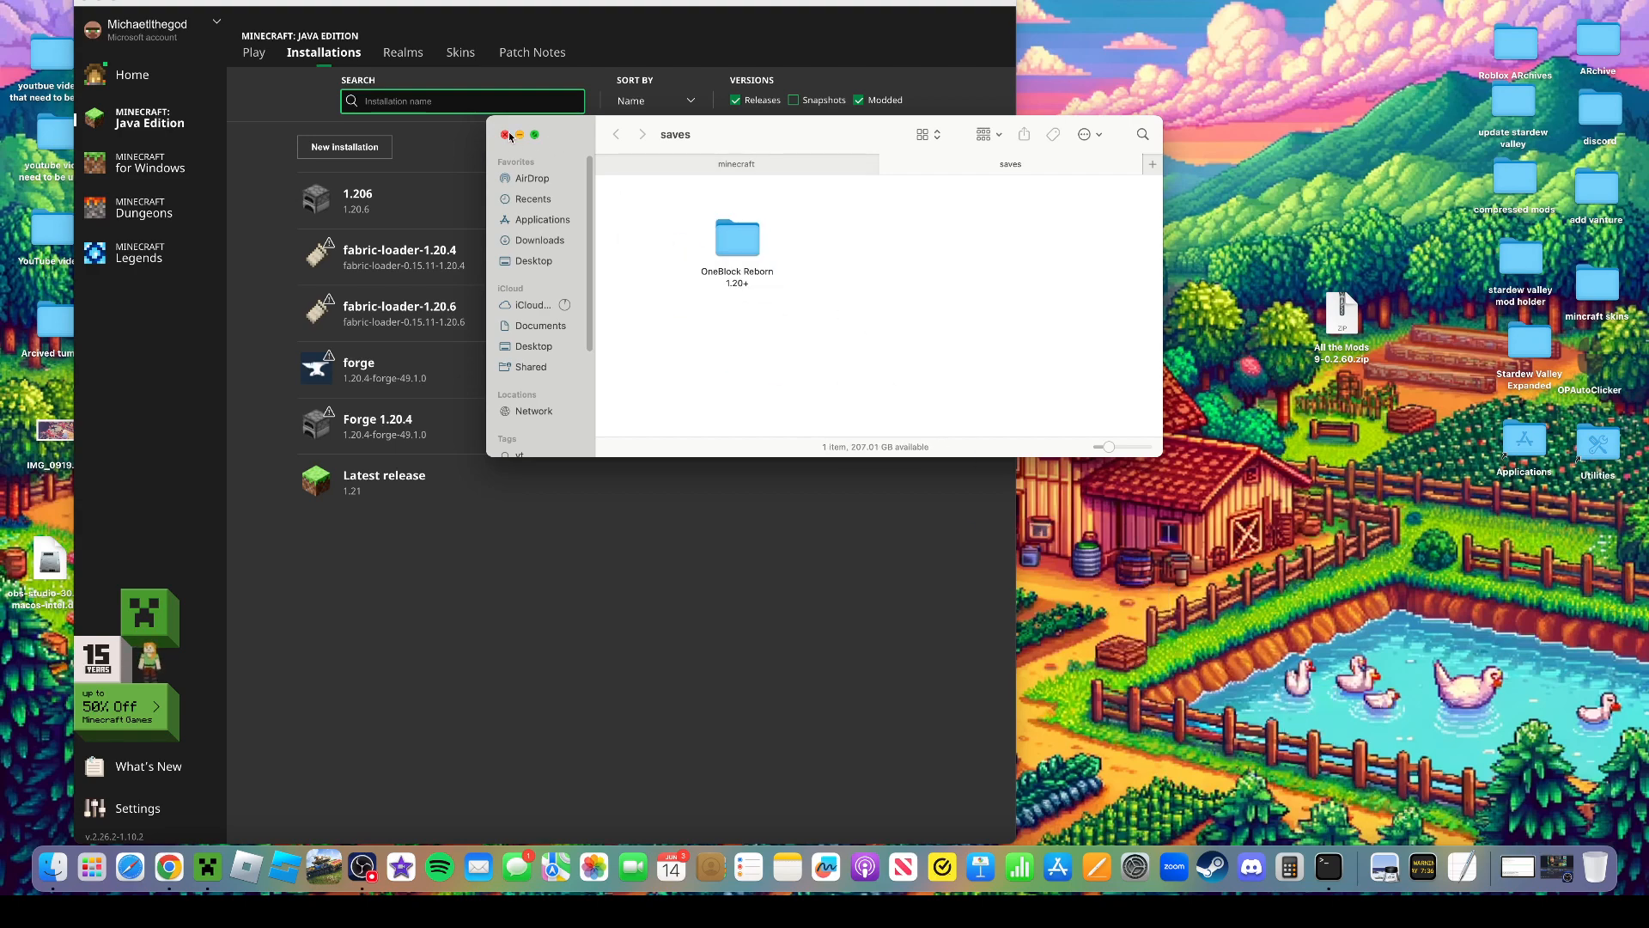
click(508, 134)
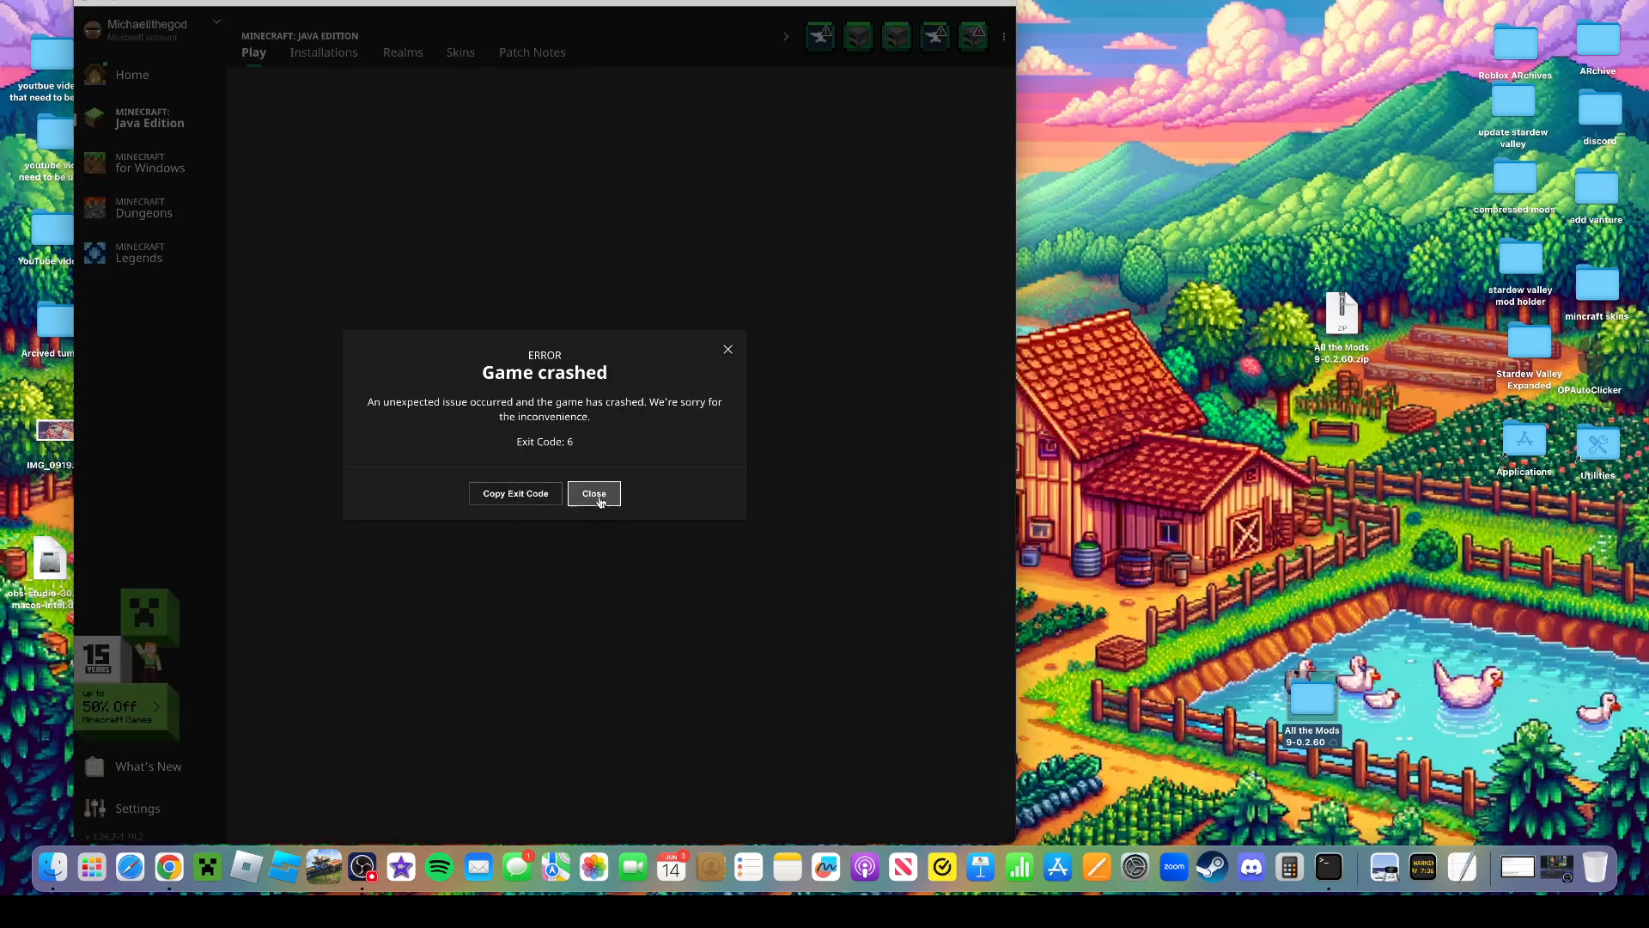
click(592, 493)
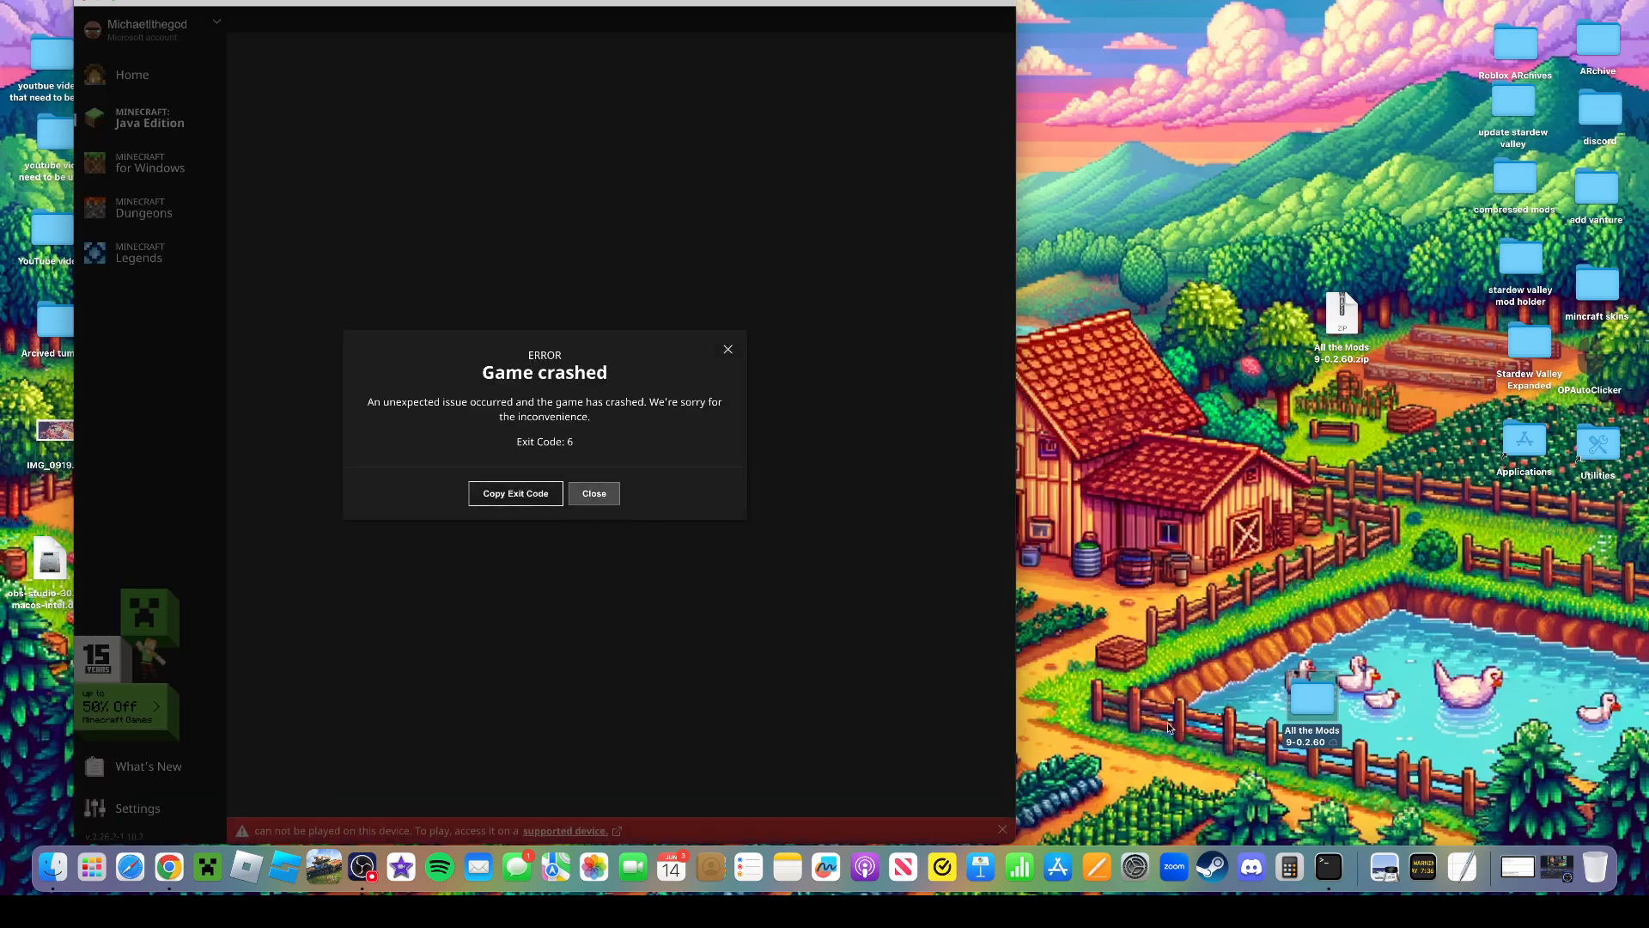
click(592, 493)
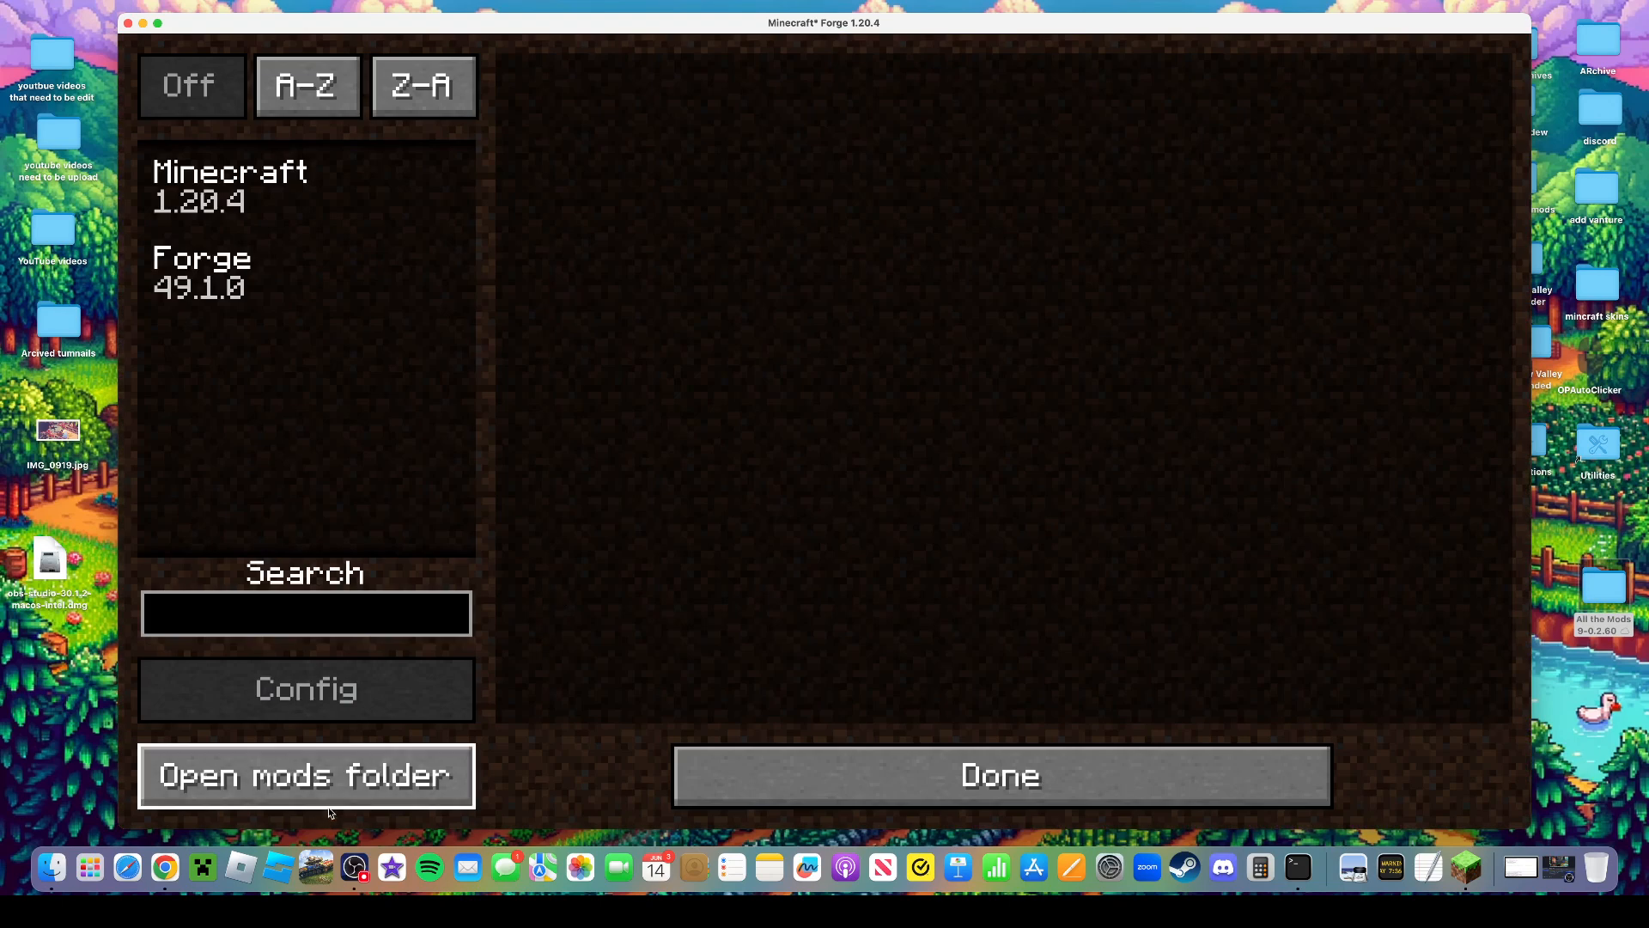
Check the Forge mods folder contents, then relaunch Minecraft
click(306, 775)
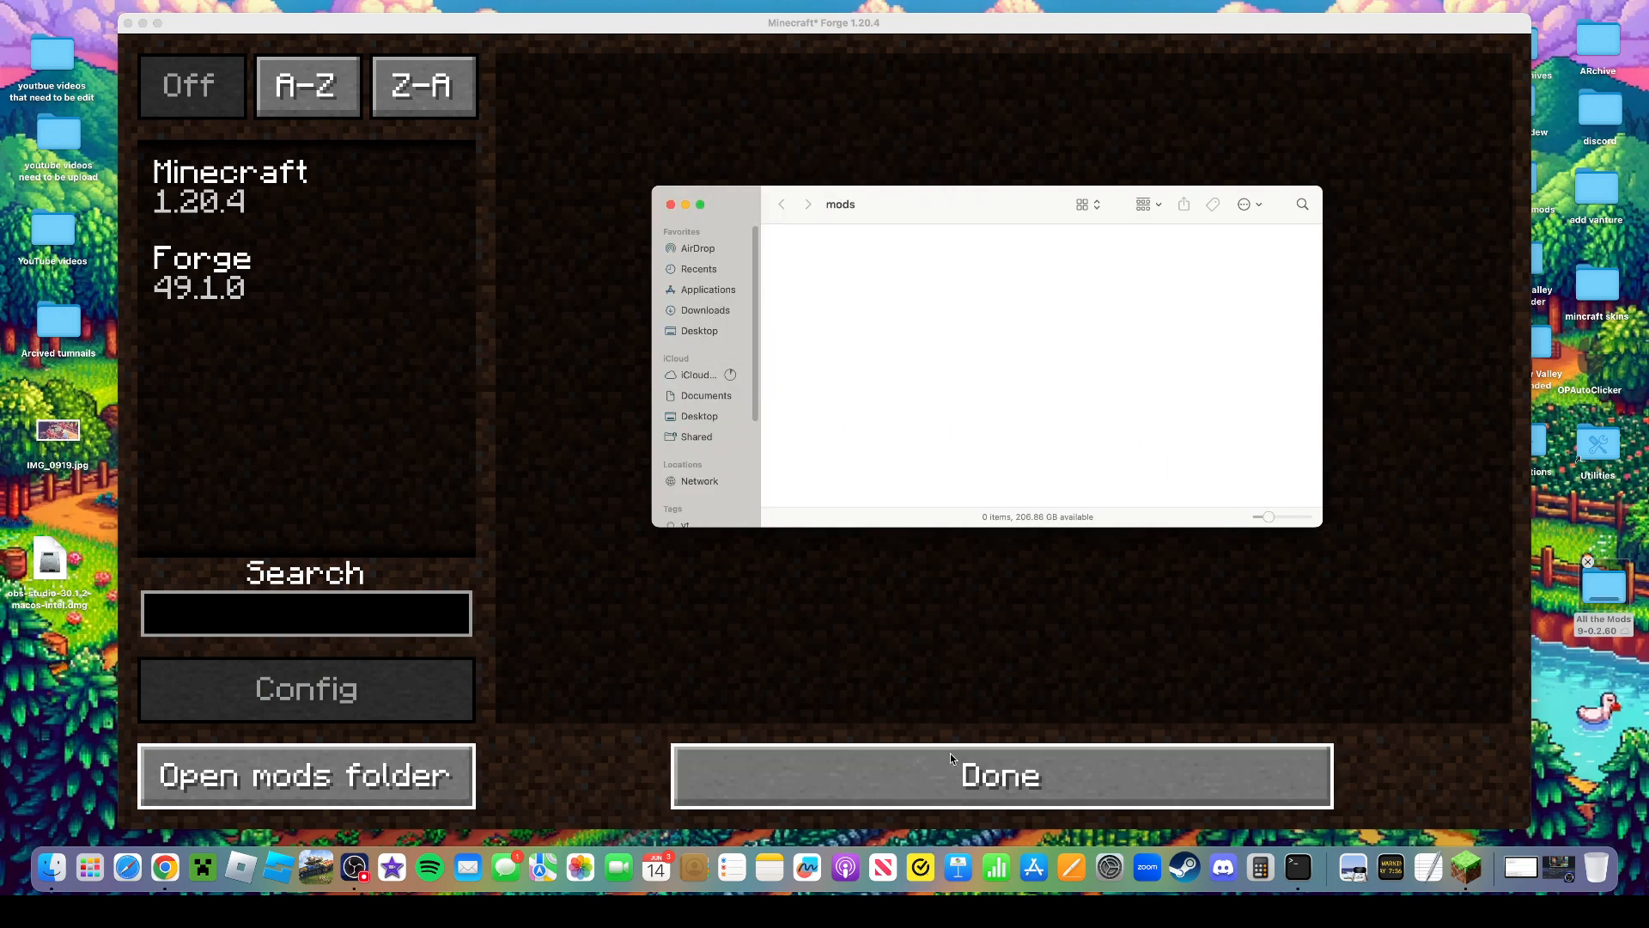
click(1000, 775)
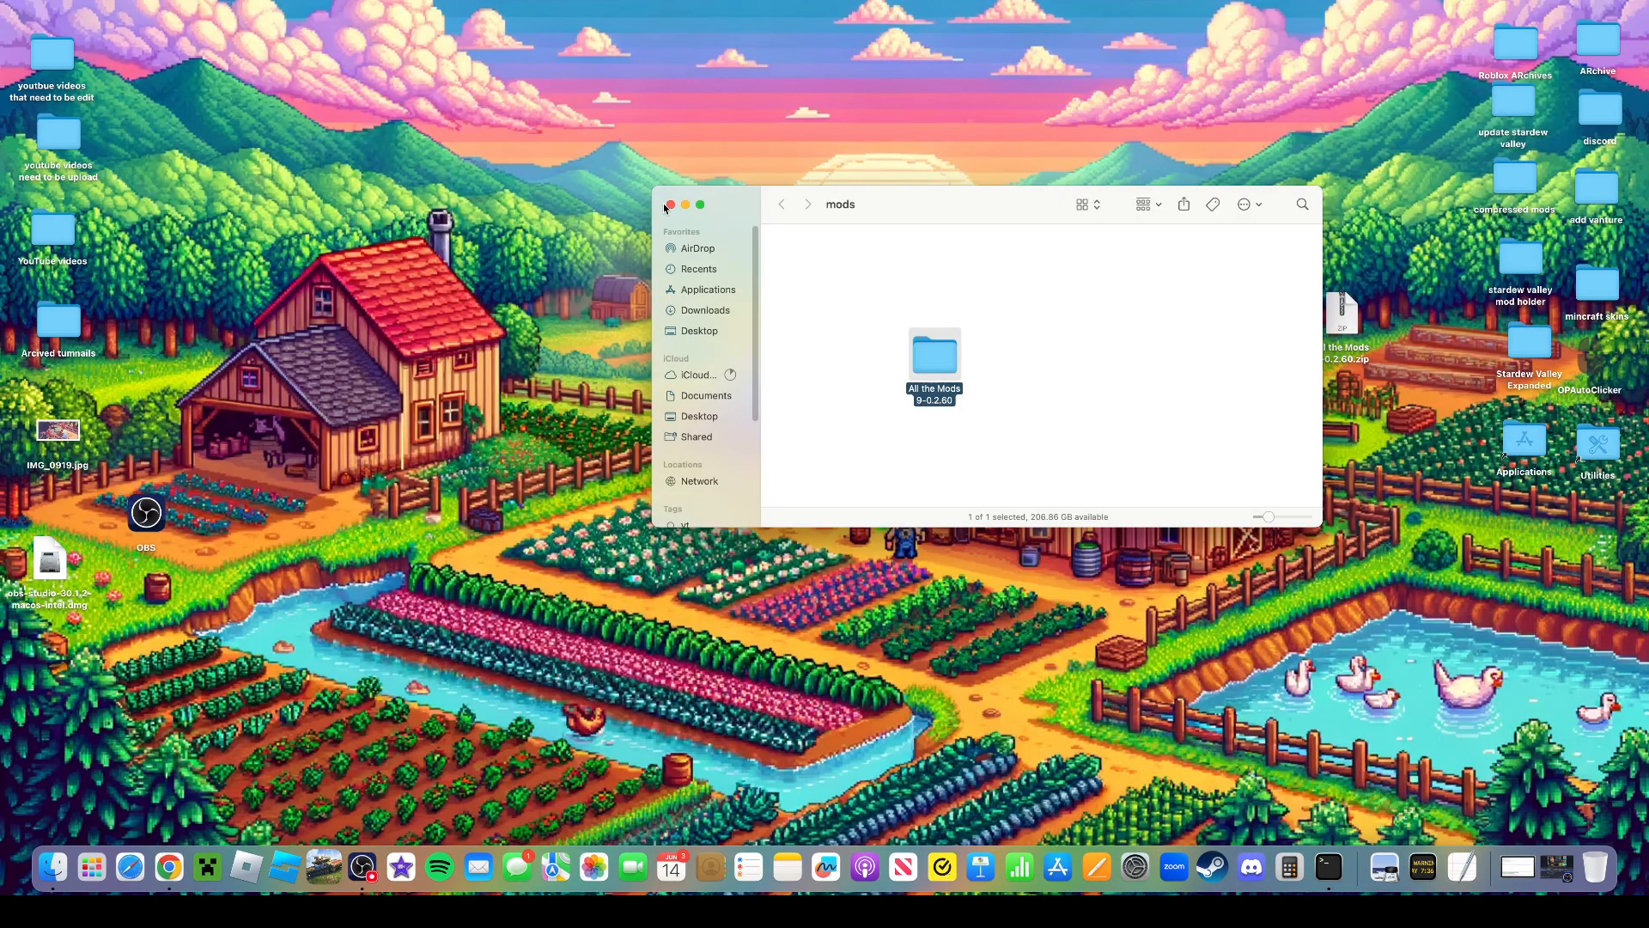
click(668, 204)
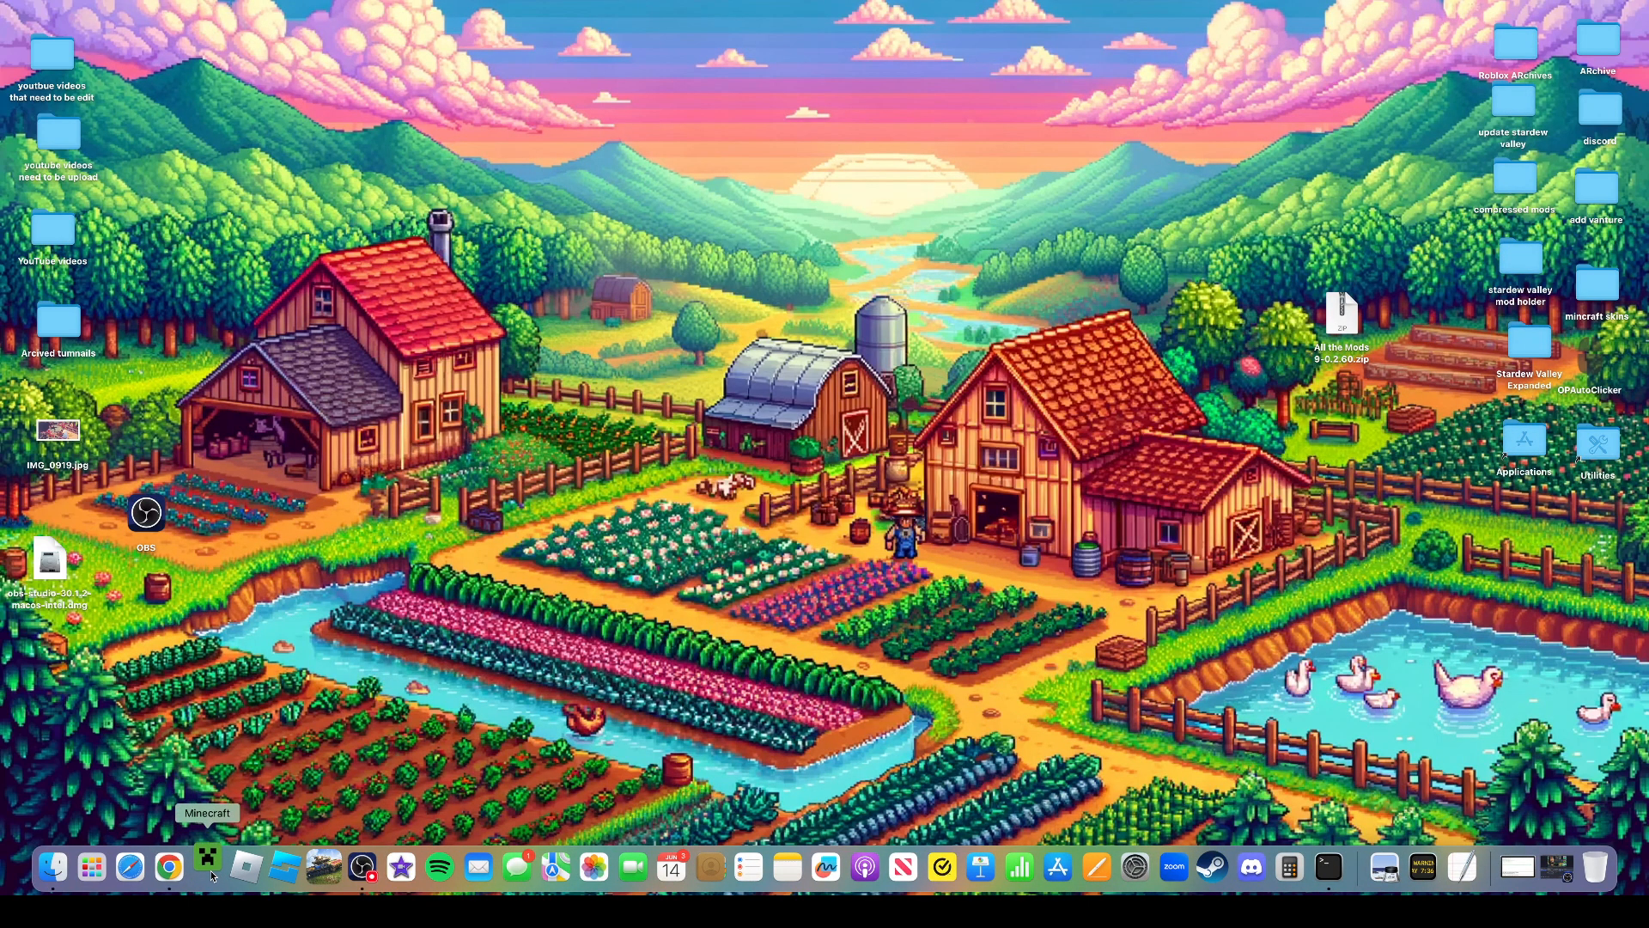
click(208, 866)
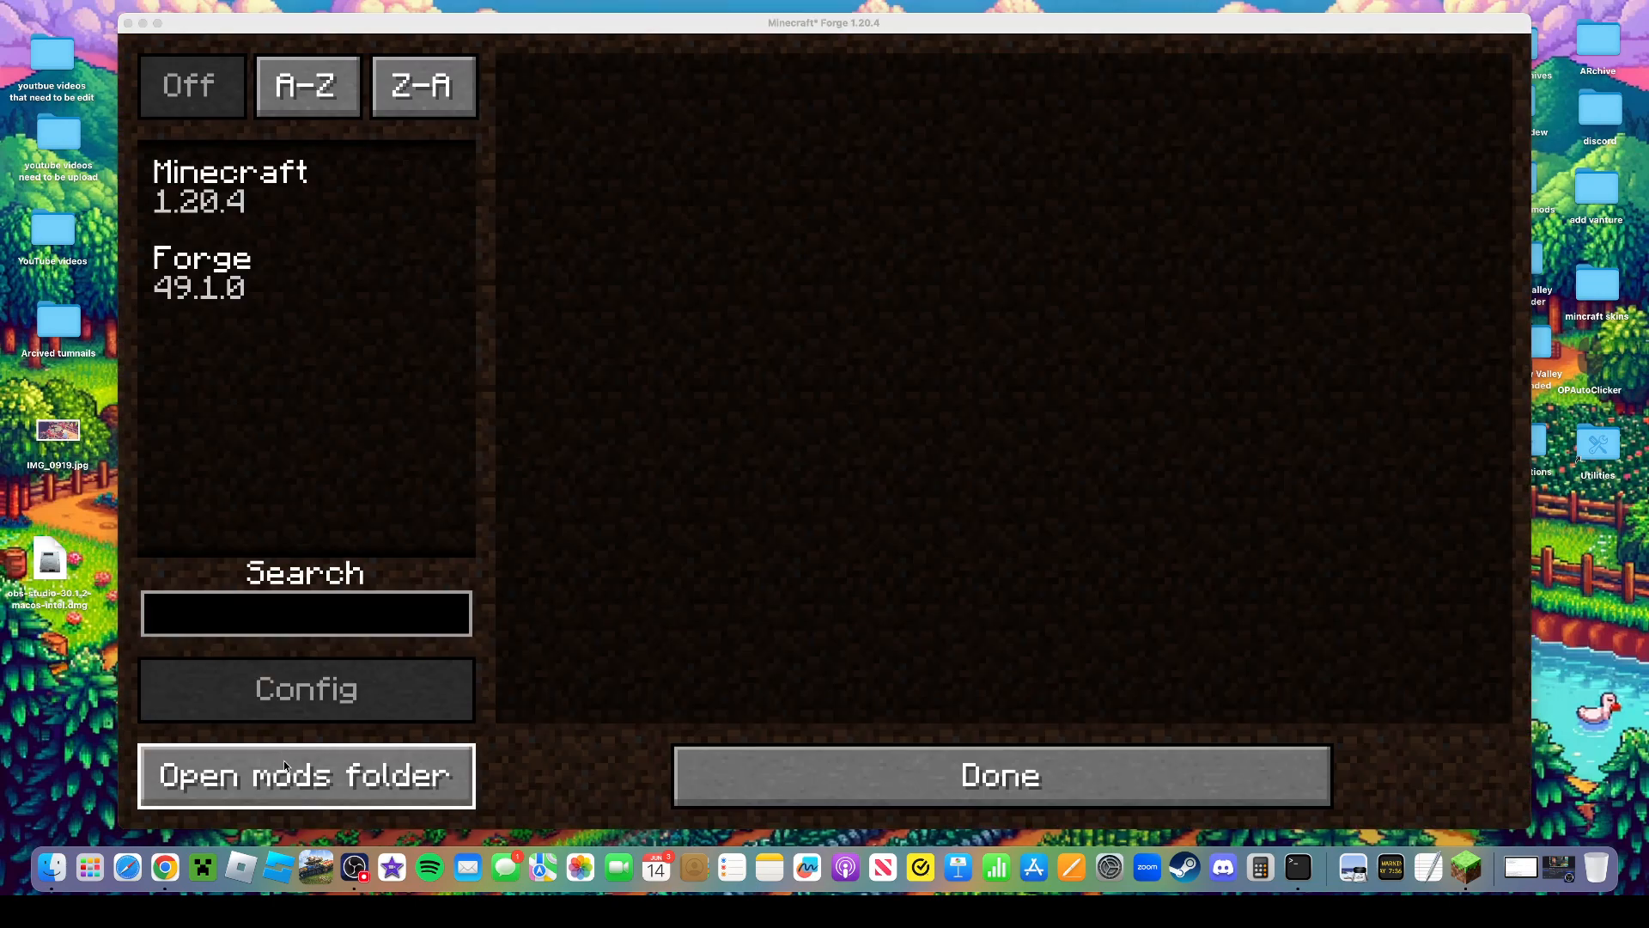
Move the All the Mods folder from mods to the Trash and return to OBS
click(305, 775)
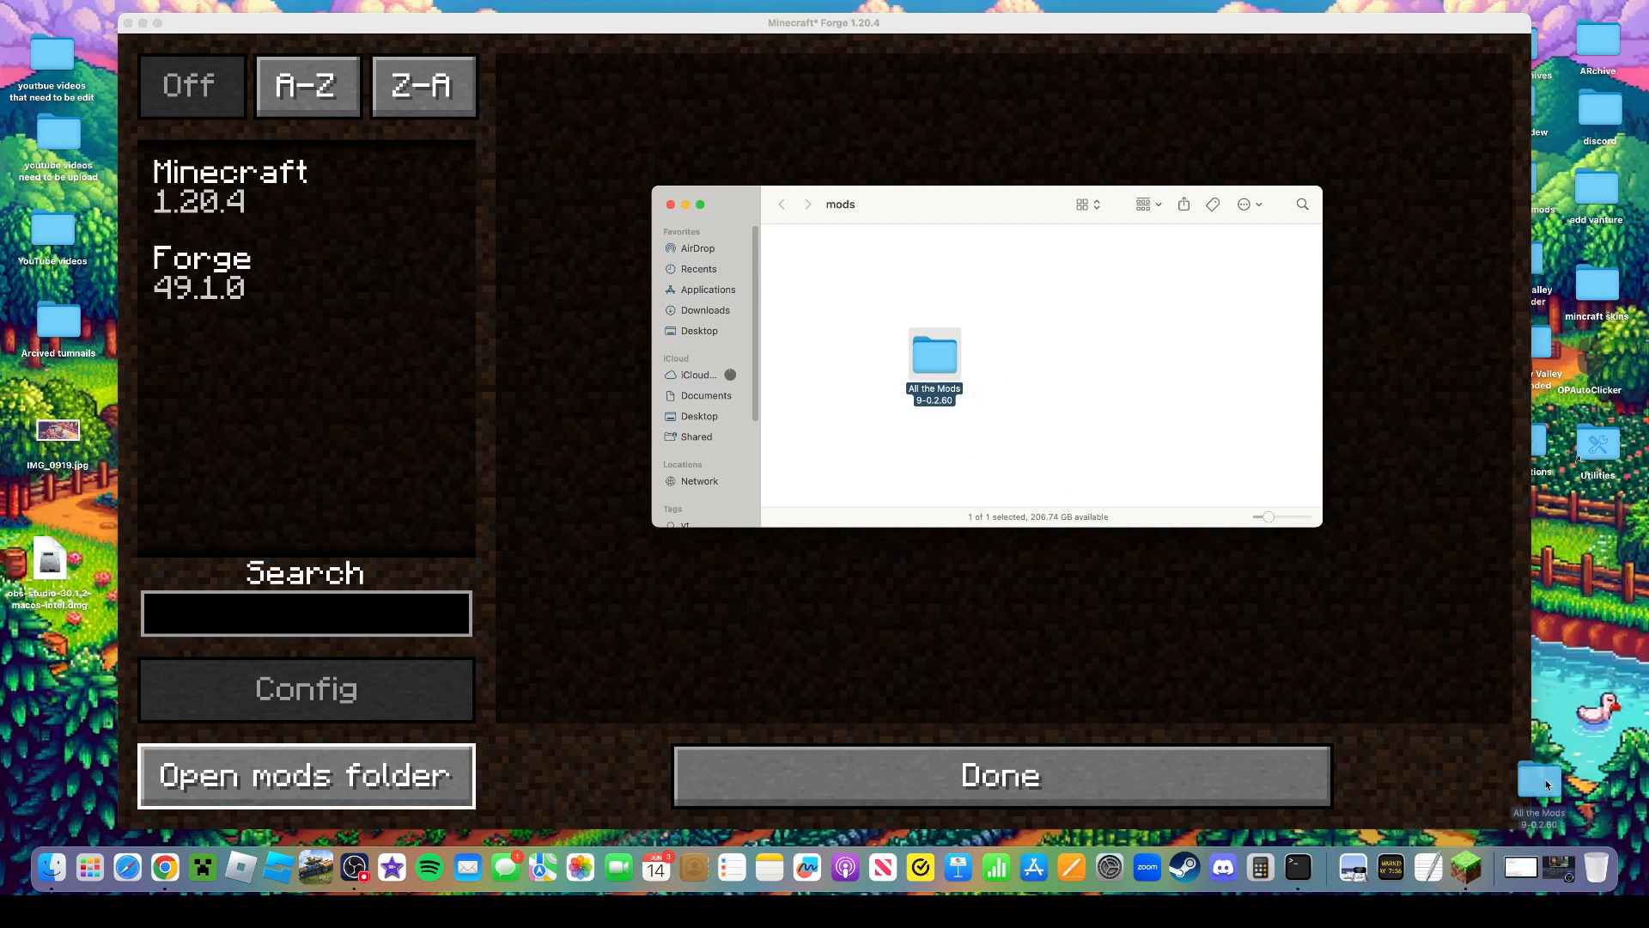
click(998, 775)
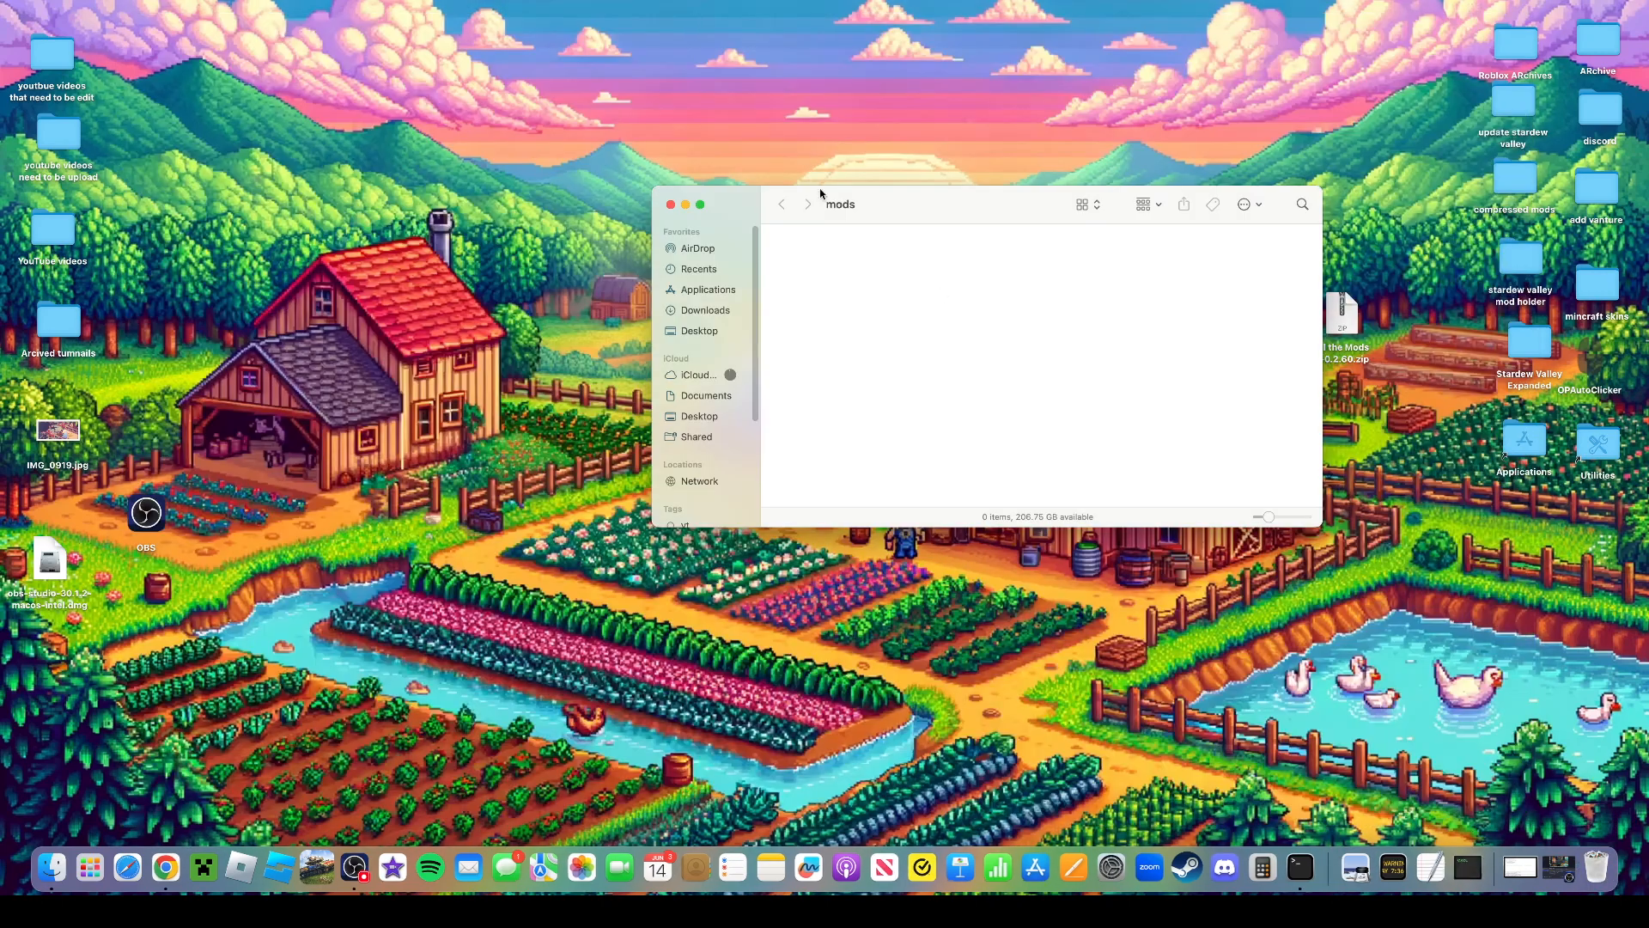
right_click(1629, 866)
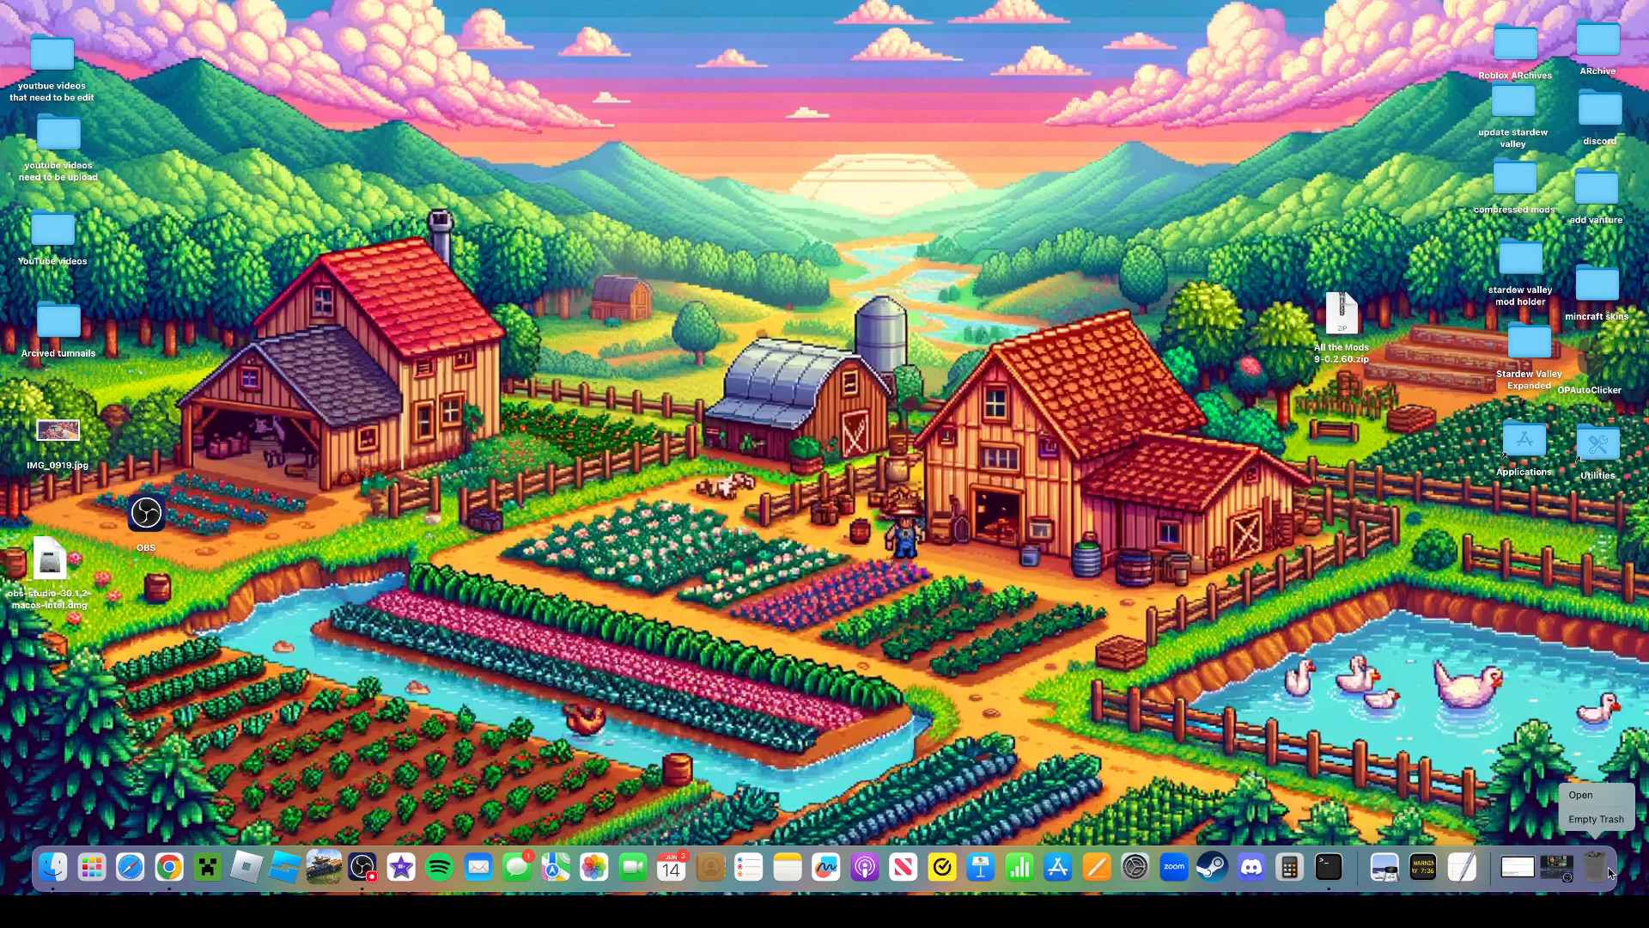
click(1596, 818)
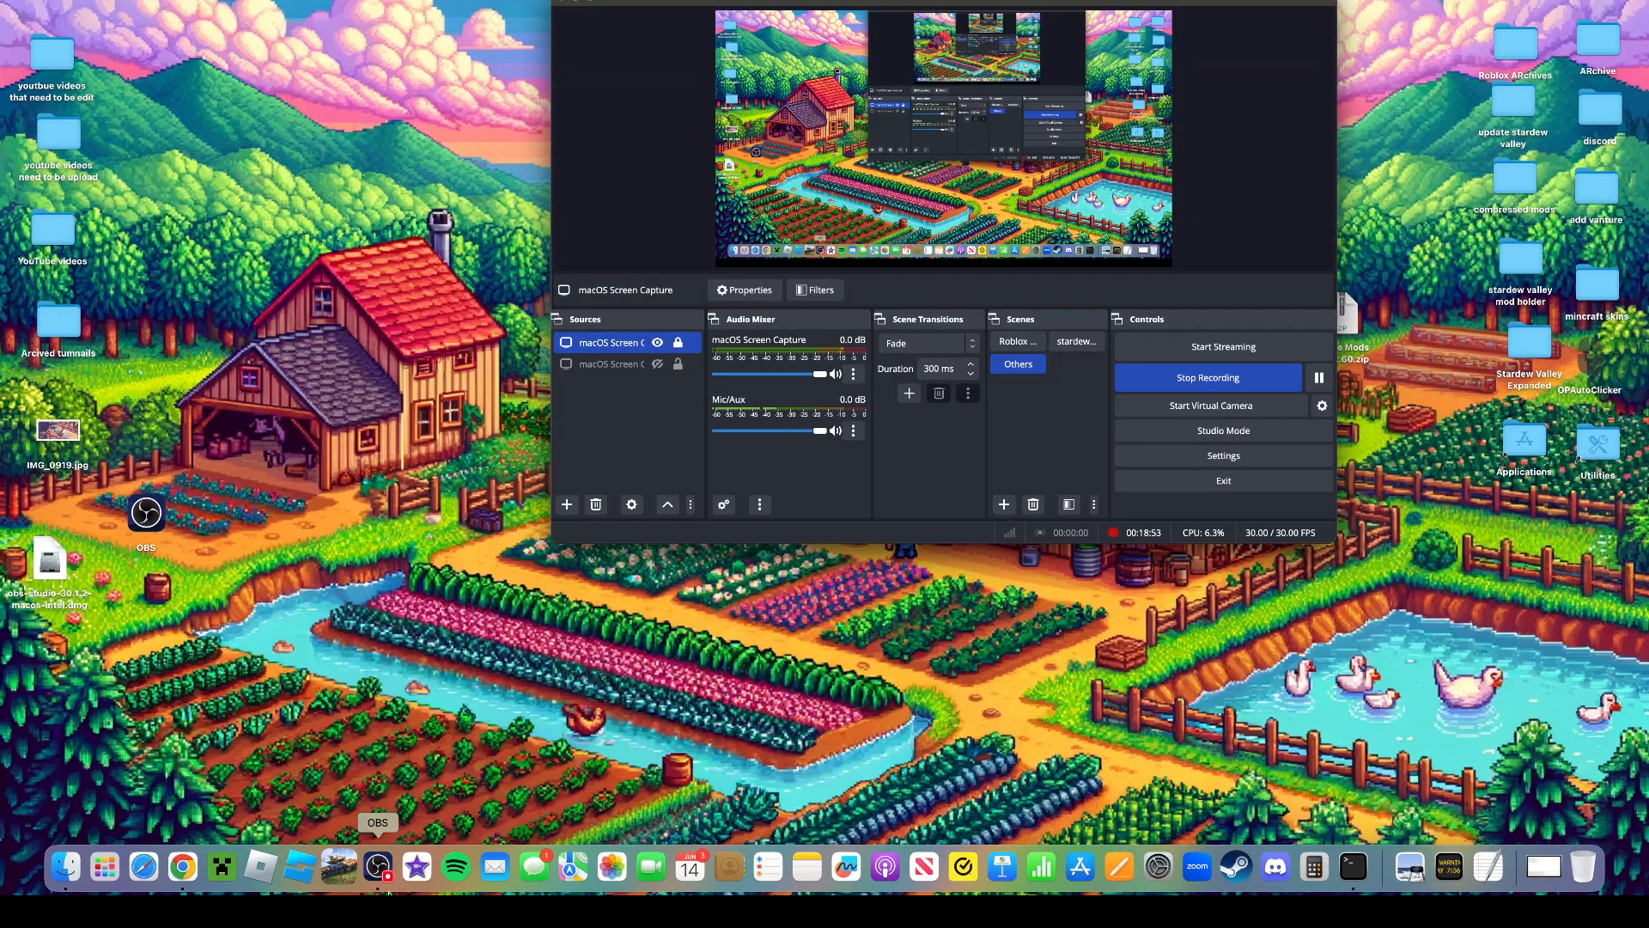
Launch the Minecraft Launcher from the Dock in front of OBS
click(222, 866)
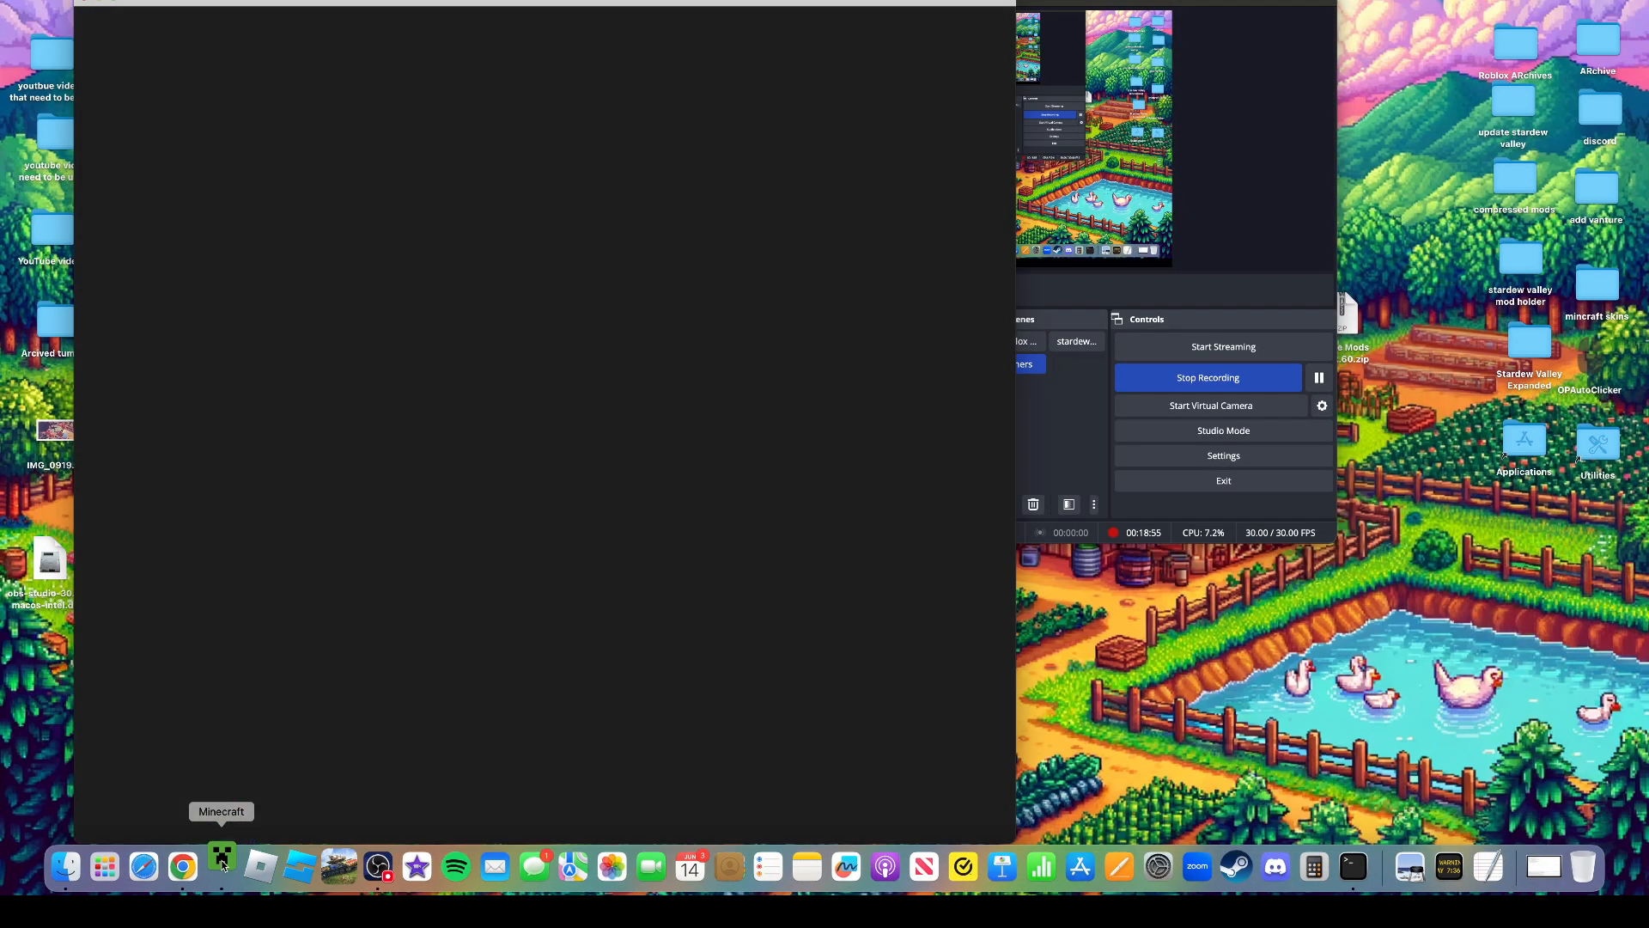
mouse_move(98, 340)
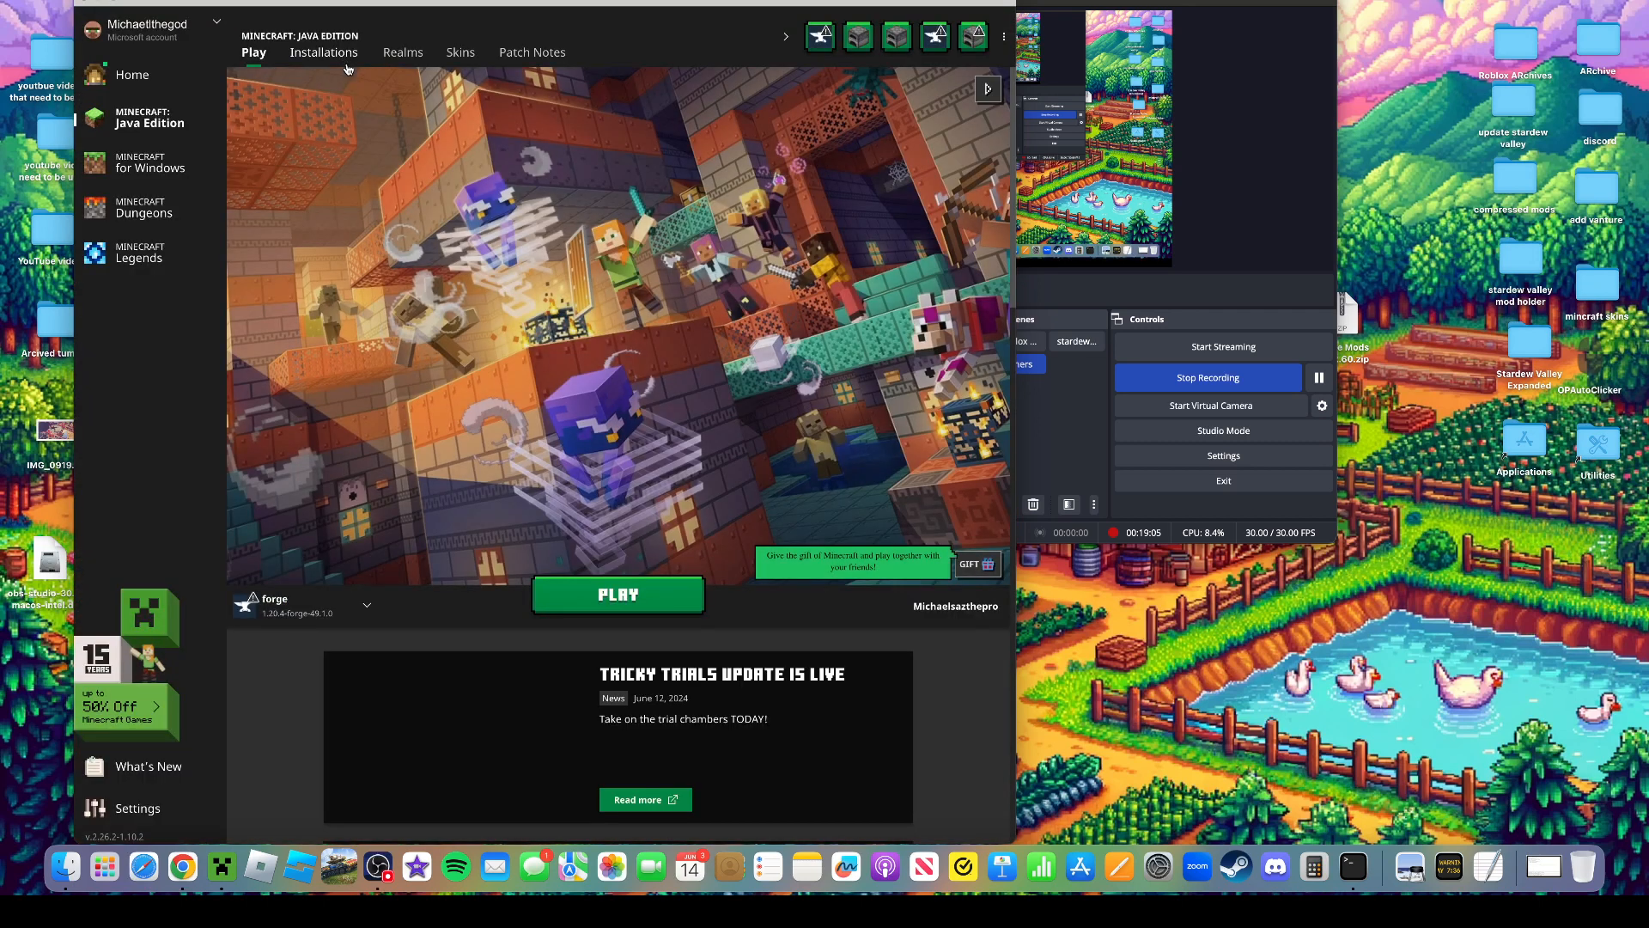
Delete the fabric-loader-1.20.6 installation from the Installations list
click(323, 52)
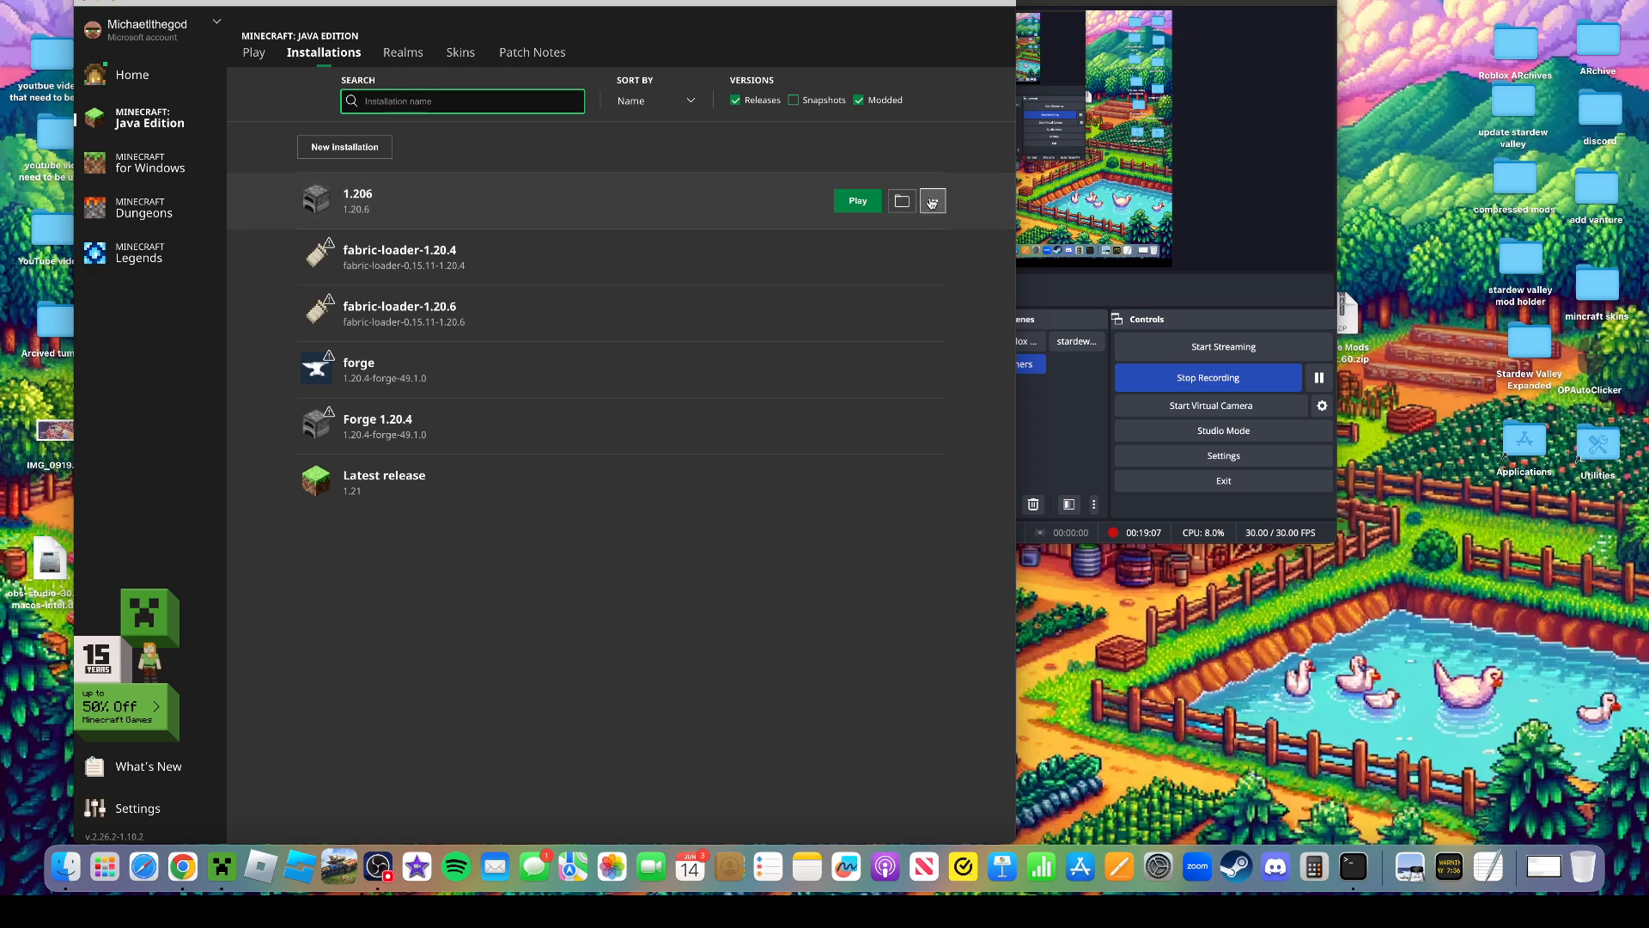
click(931, 201)
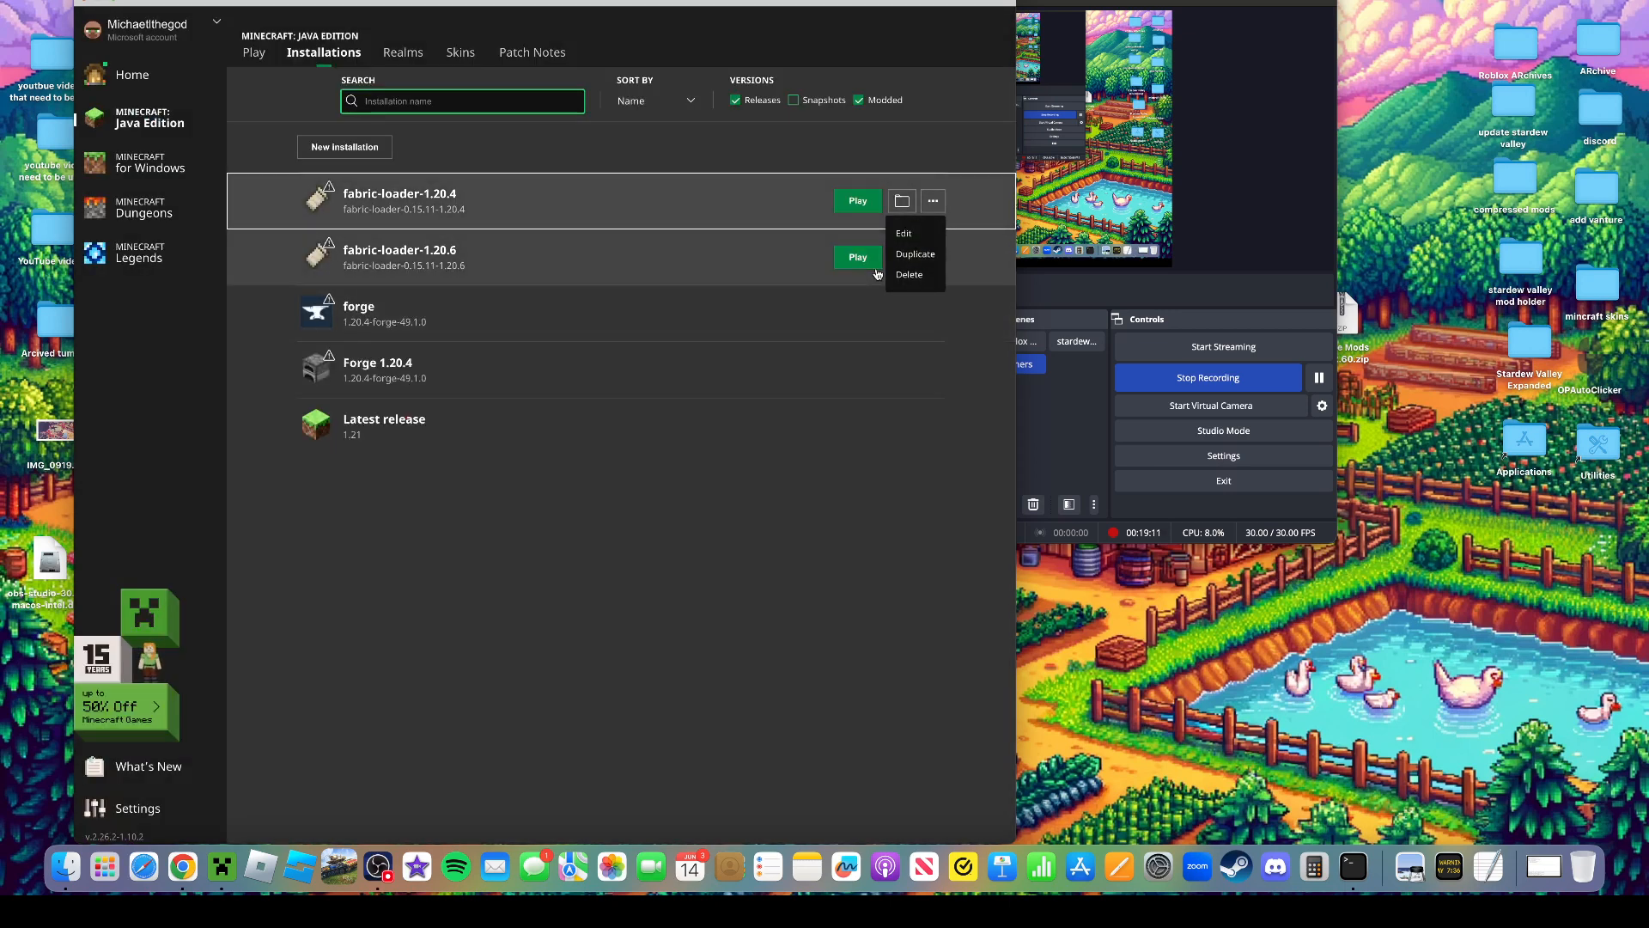
click(909, 273)
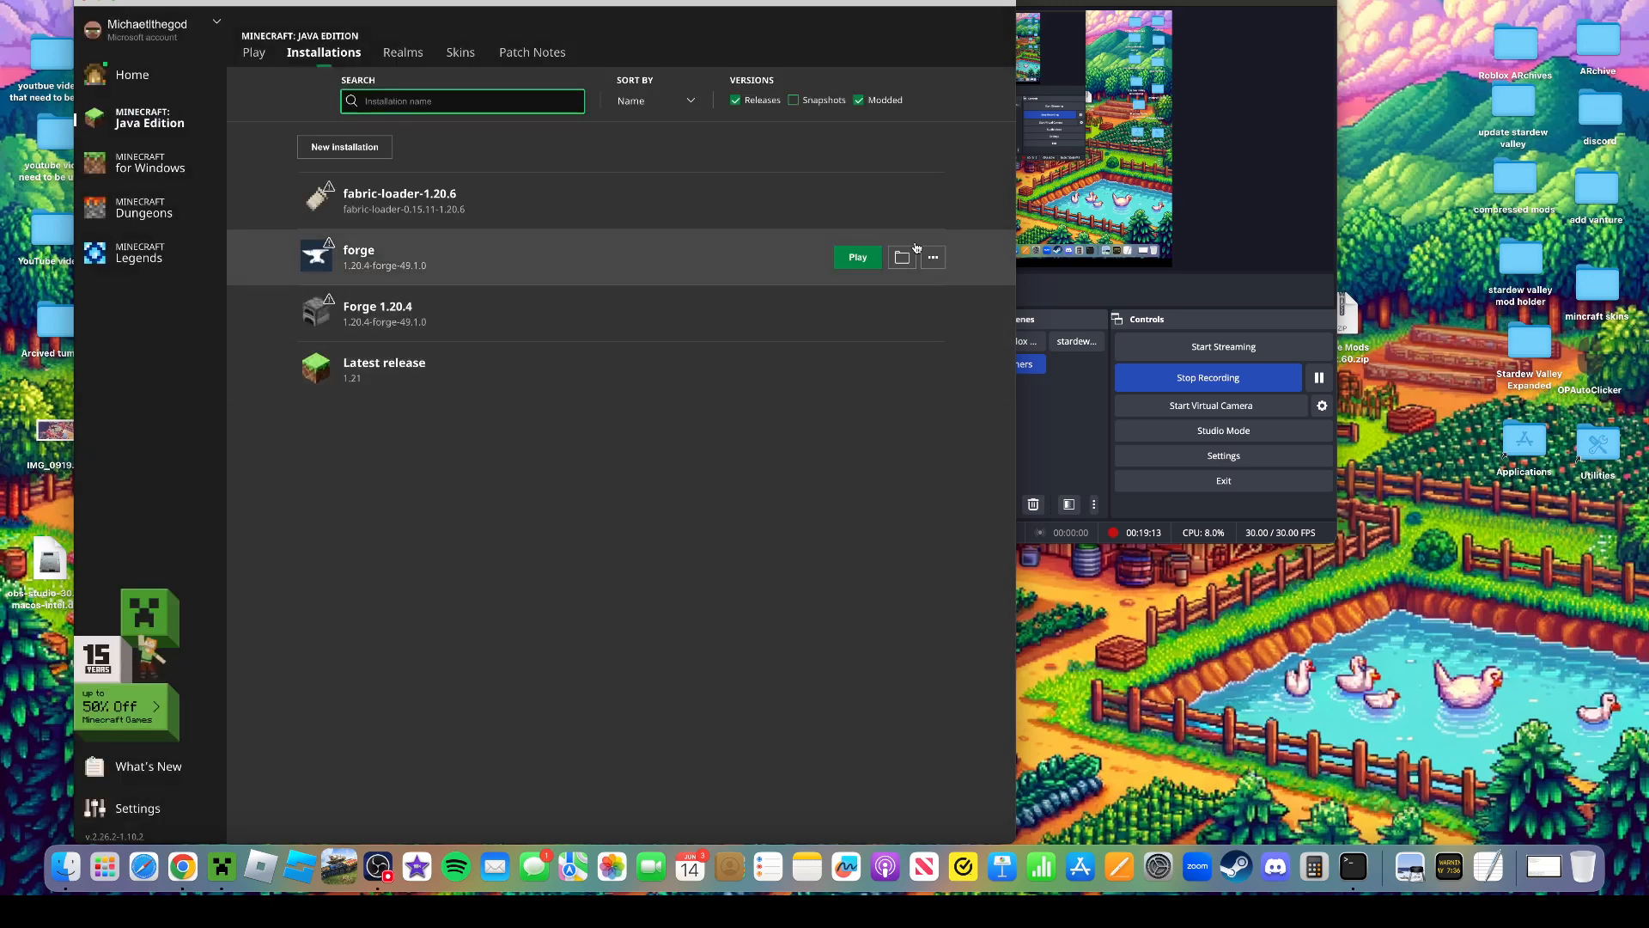
click(931, 256)
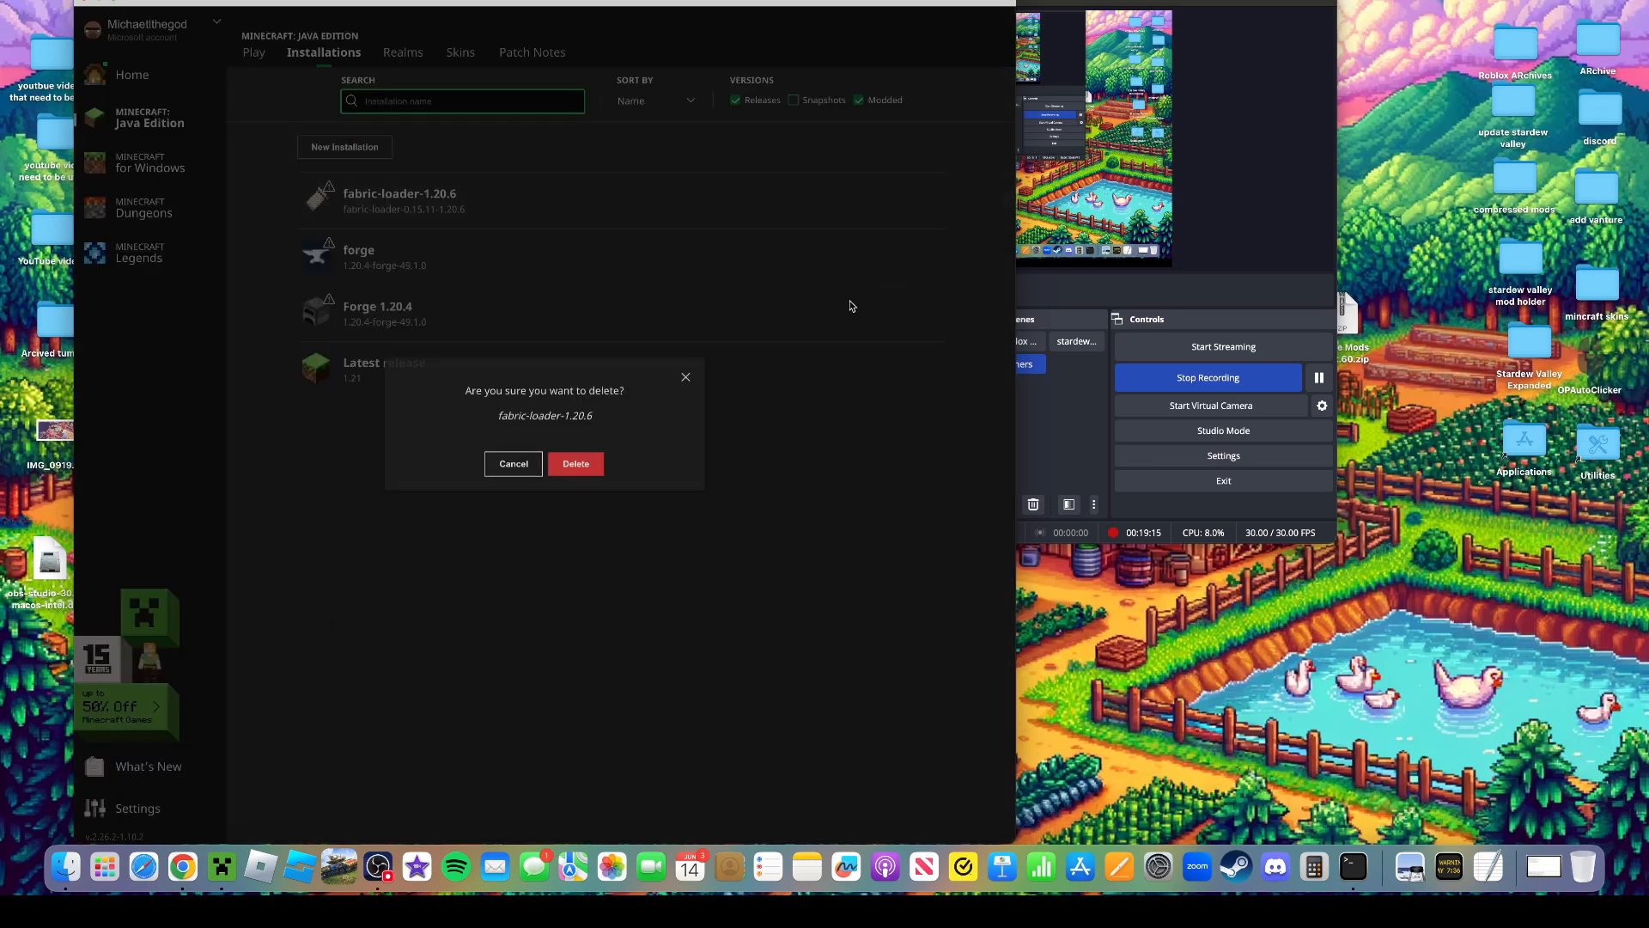
click(574, 464)
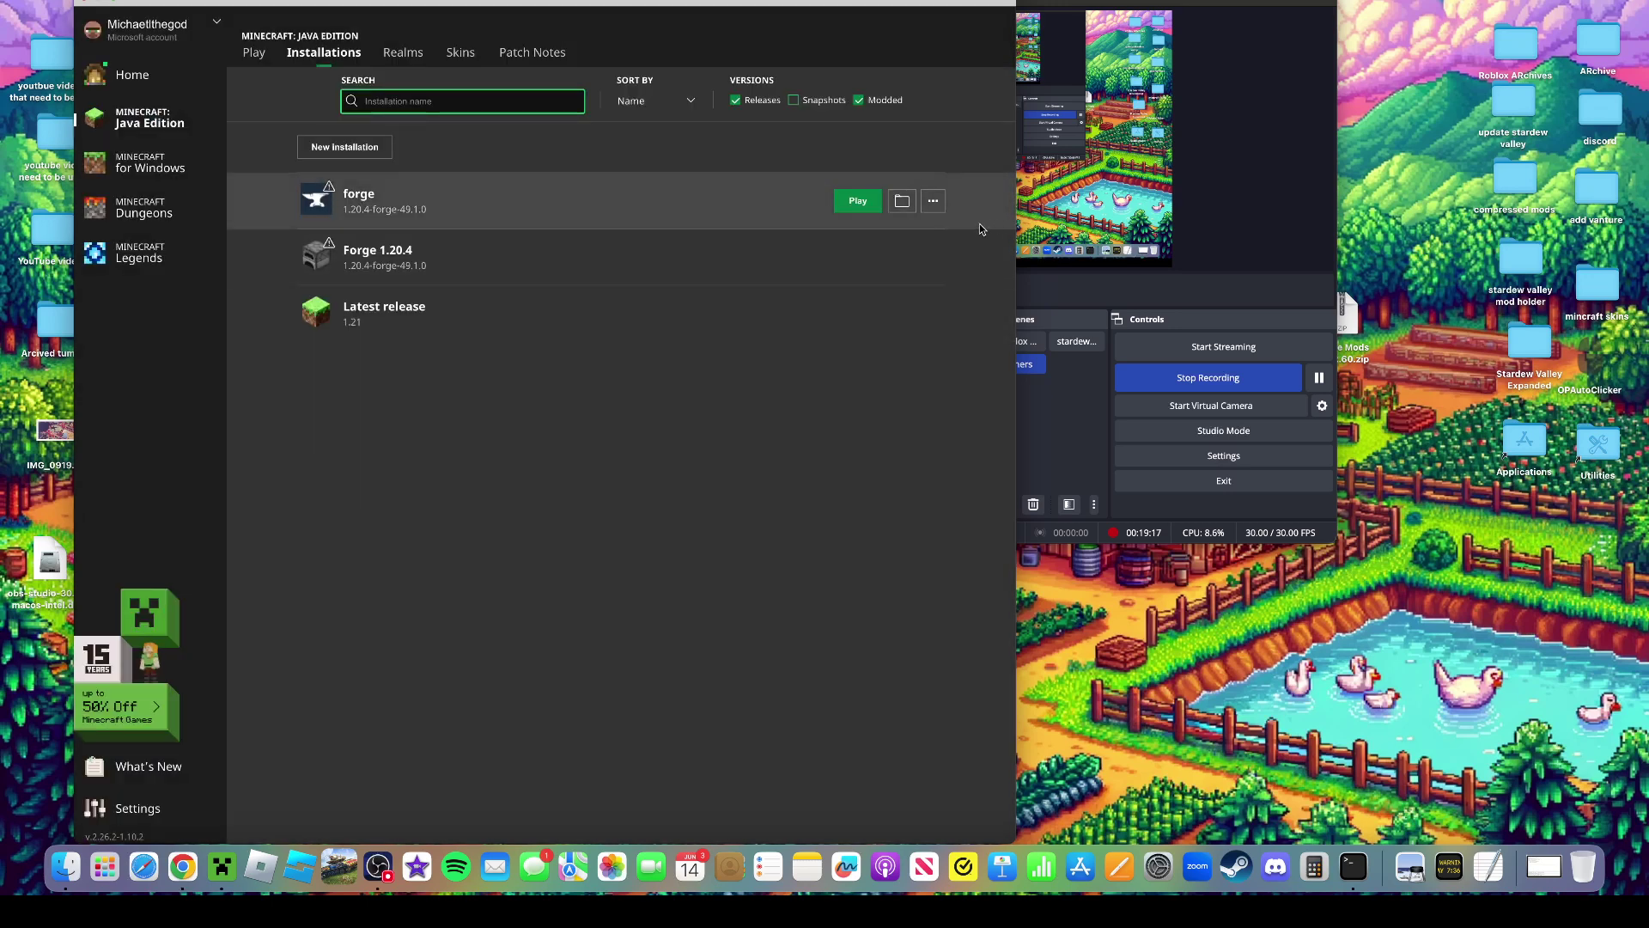
Delete the forge and Forge 1.20.4 installations, leaving only Latest release
click(931, 201)
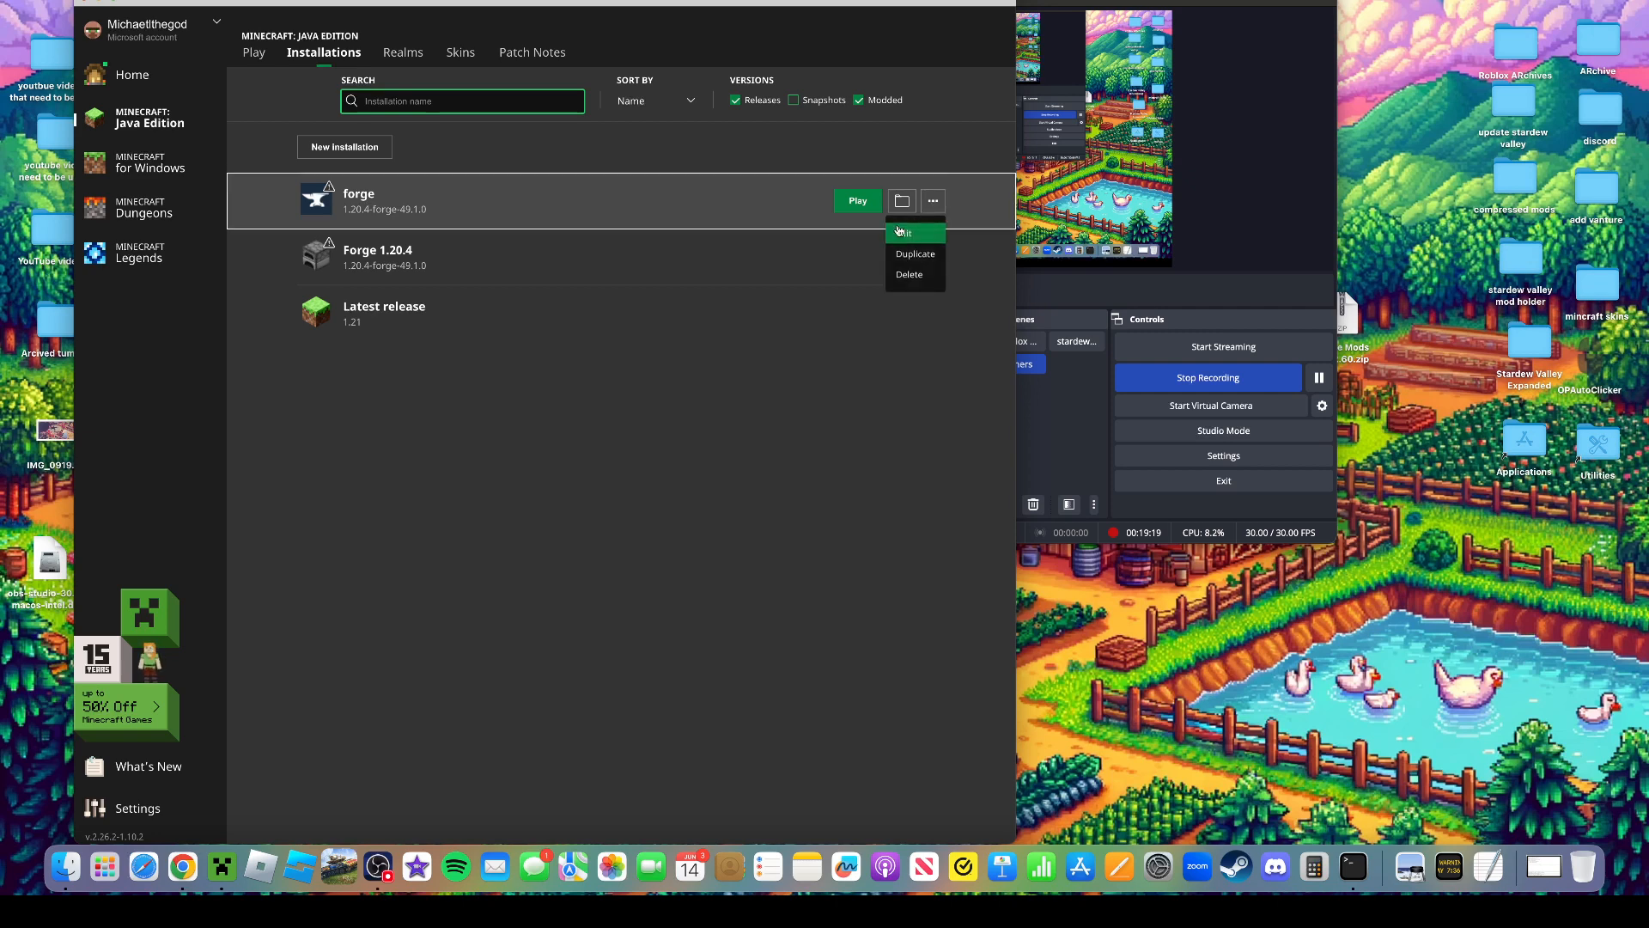
click(907, 273)
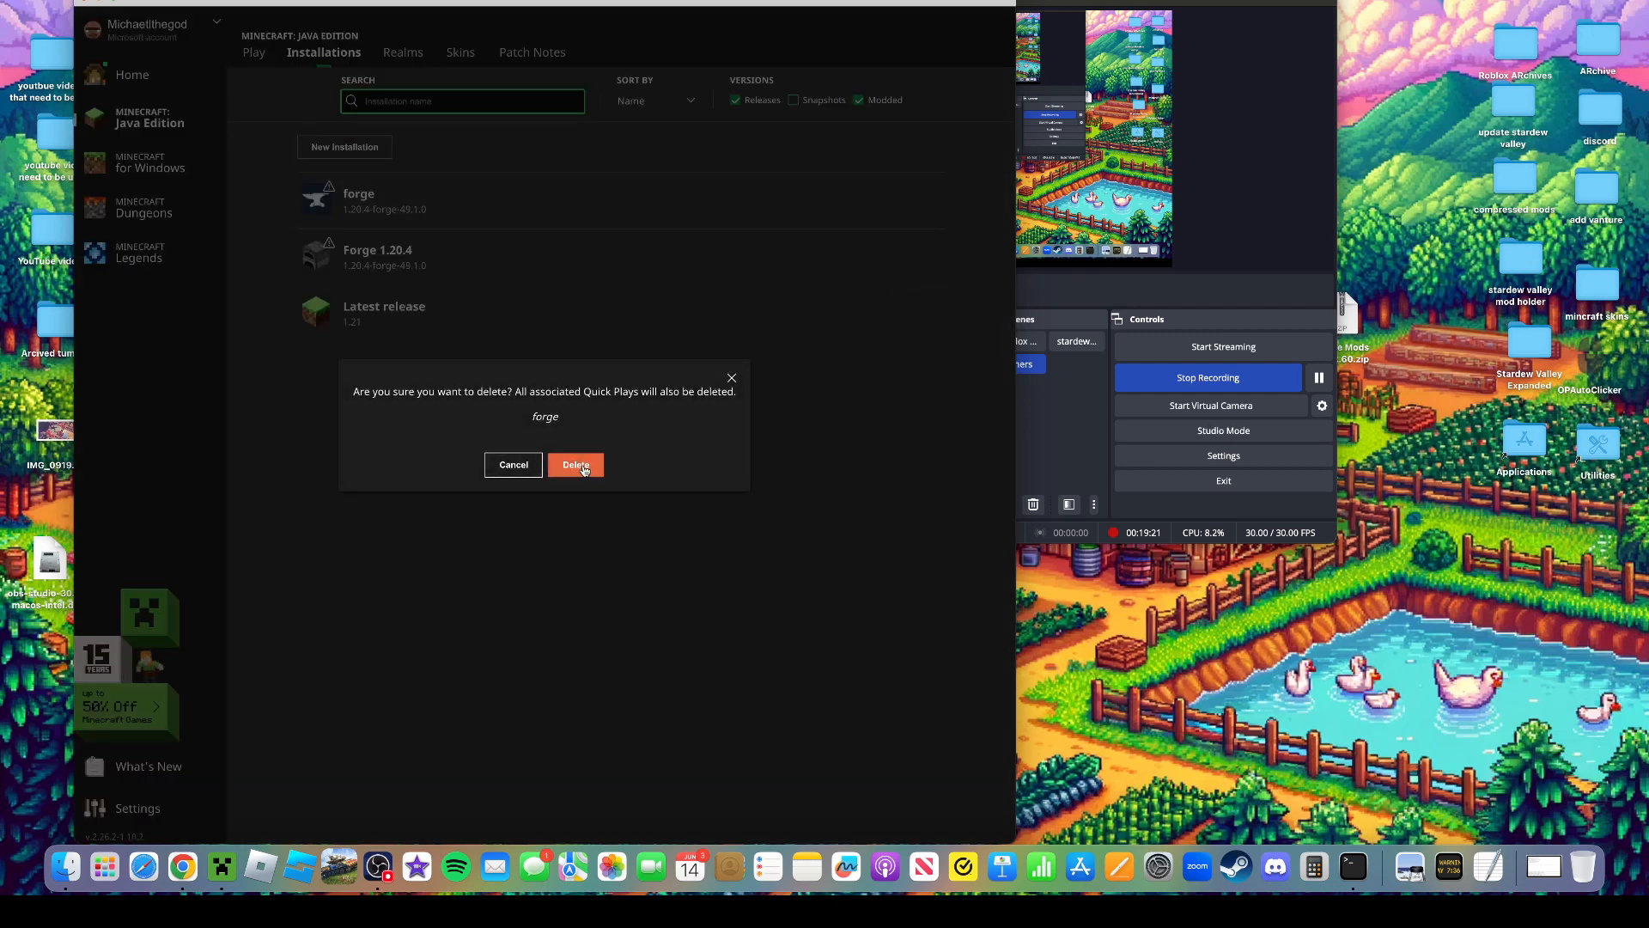
click(576, 466)
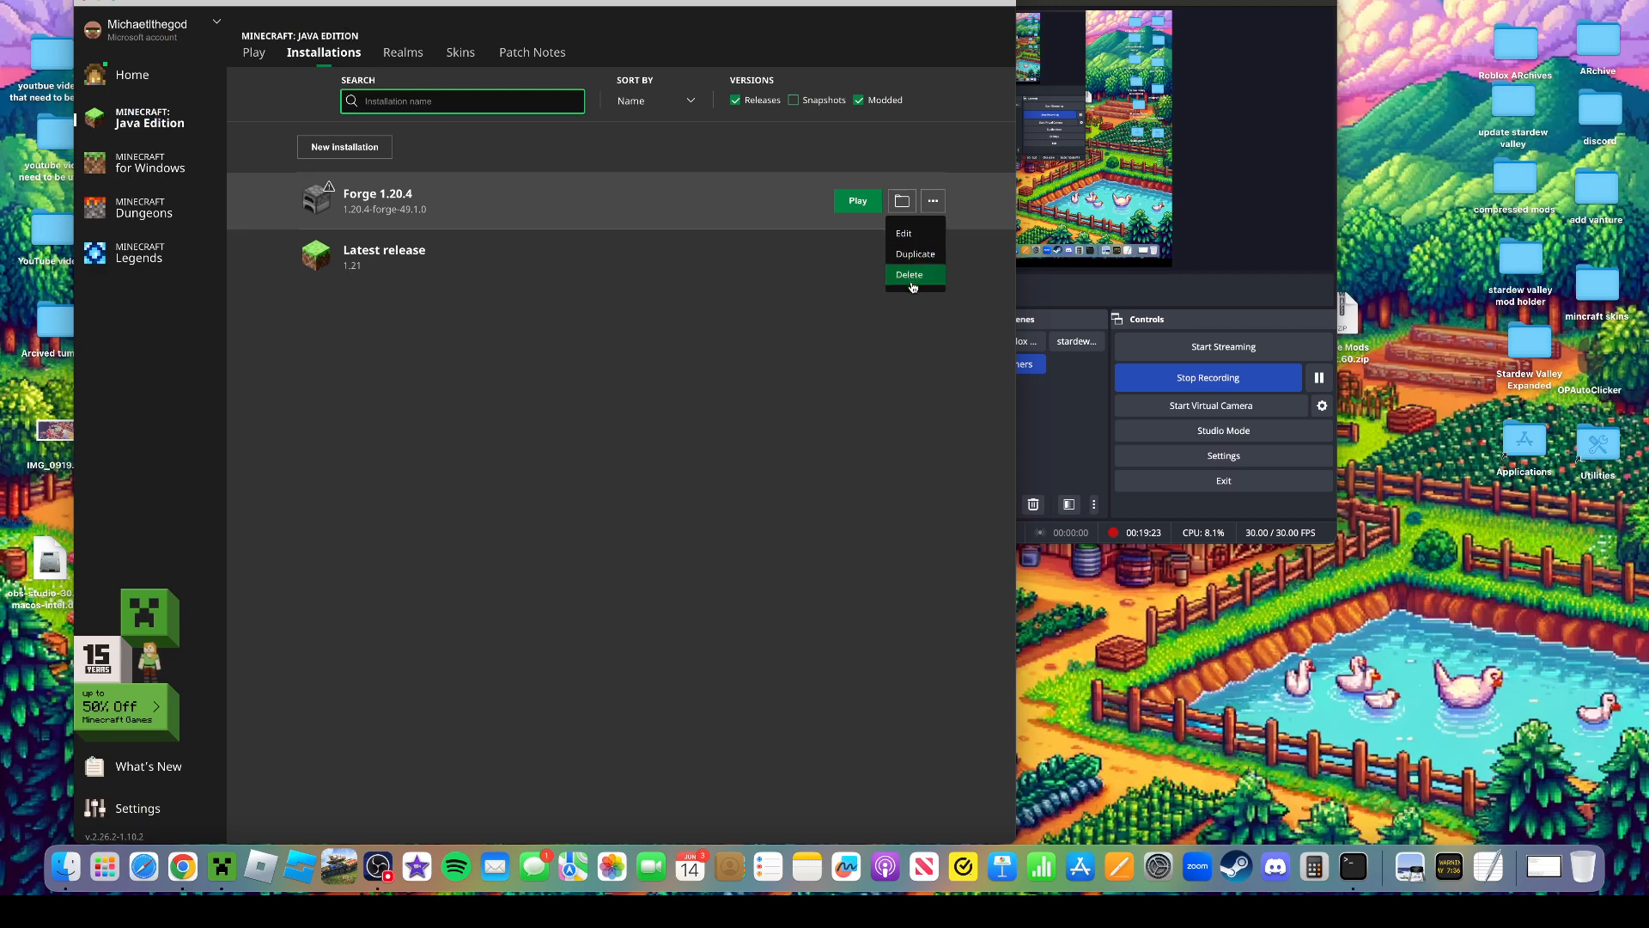
click(907, 275)
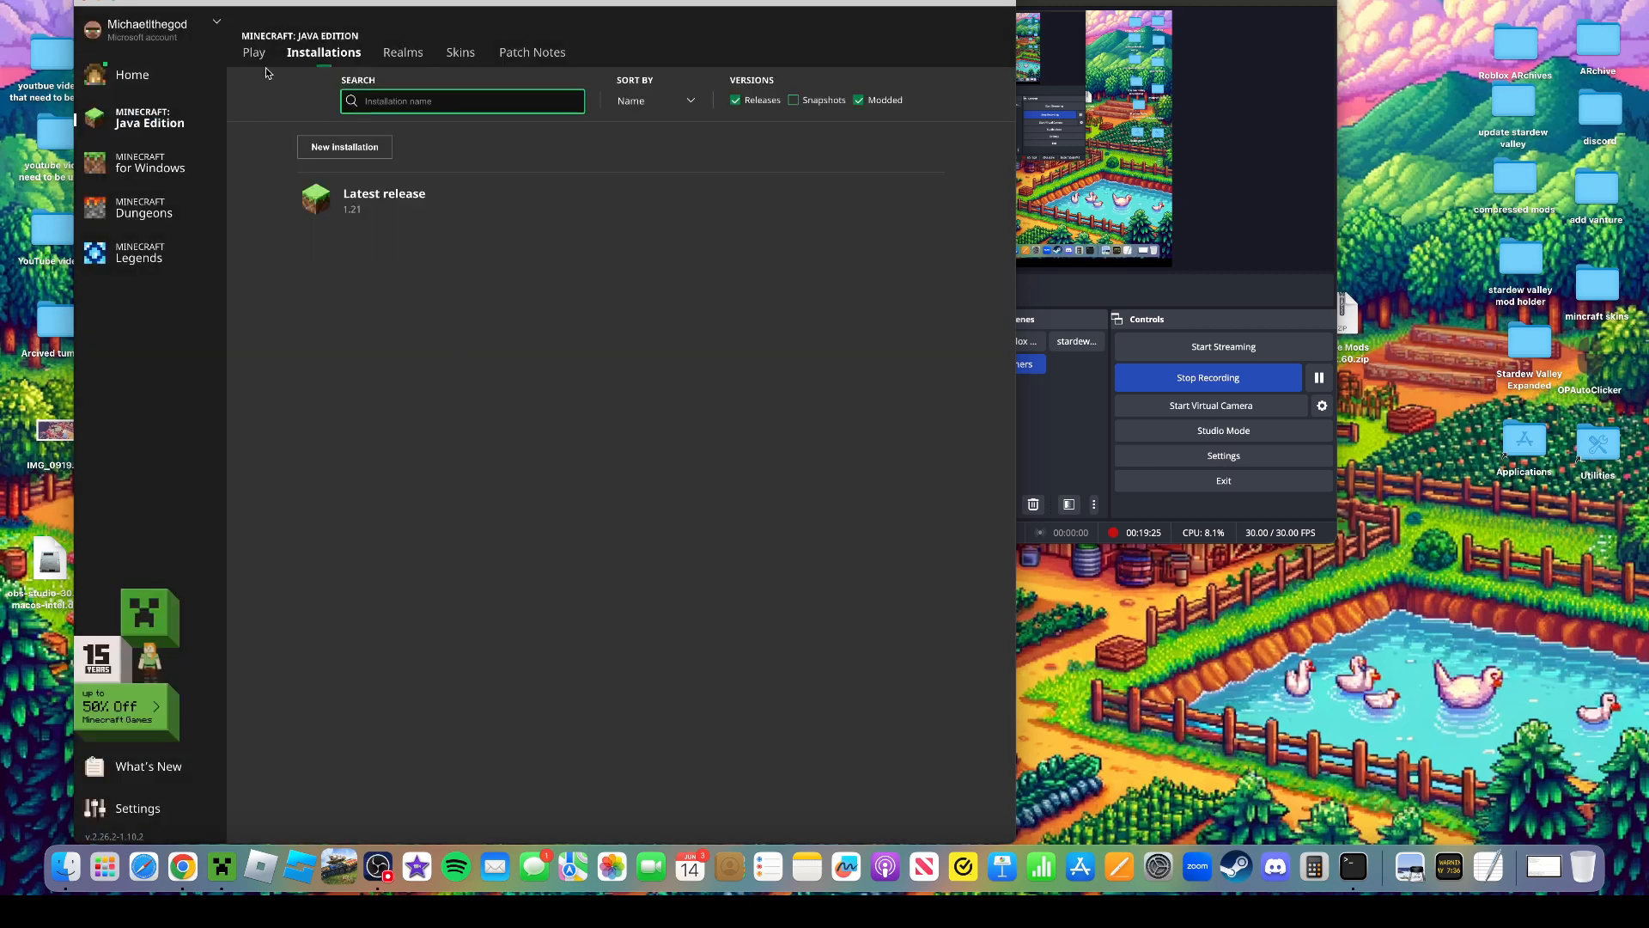
Verify only Latest release remains in the Play dropdown, then stop the OBS recording
click(254, 52)
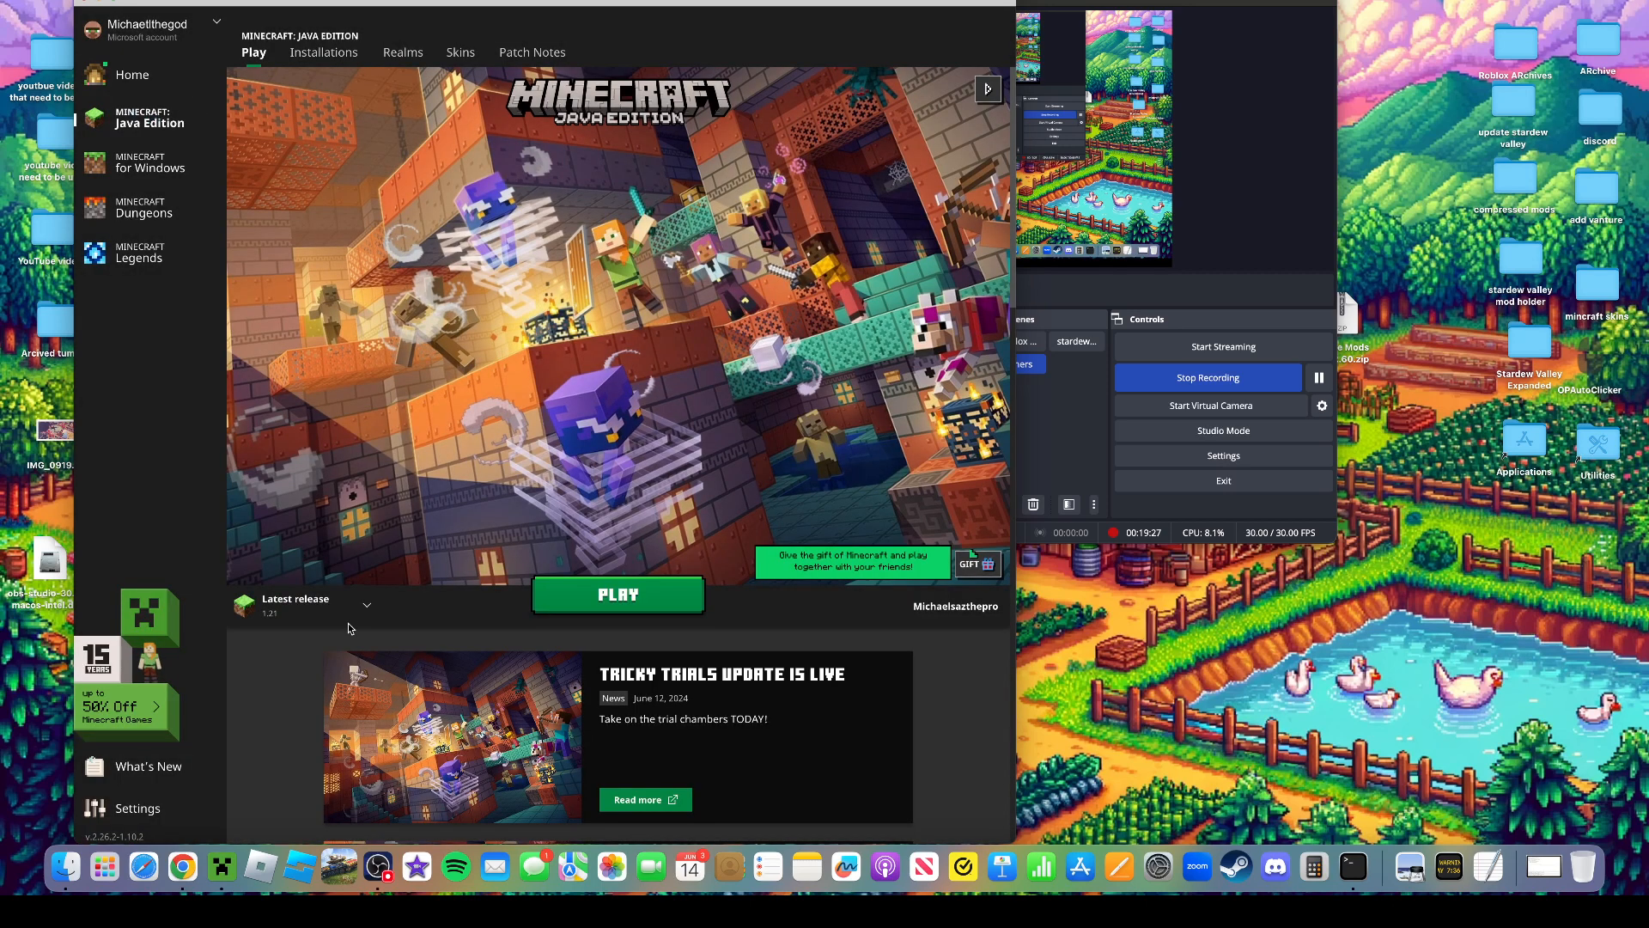
click(364, 605)
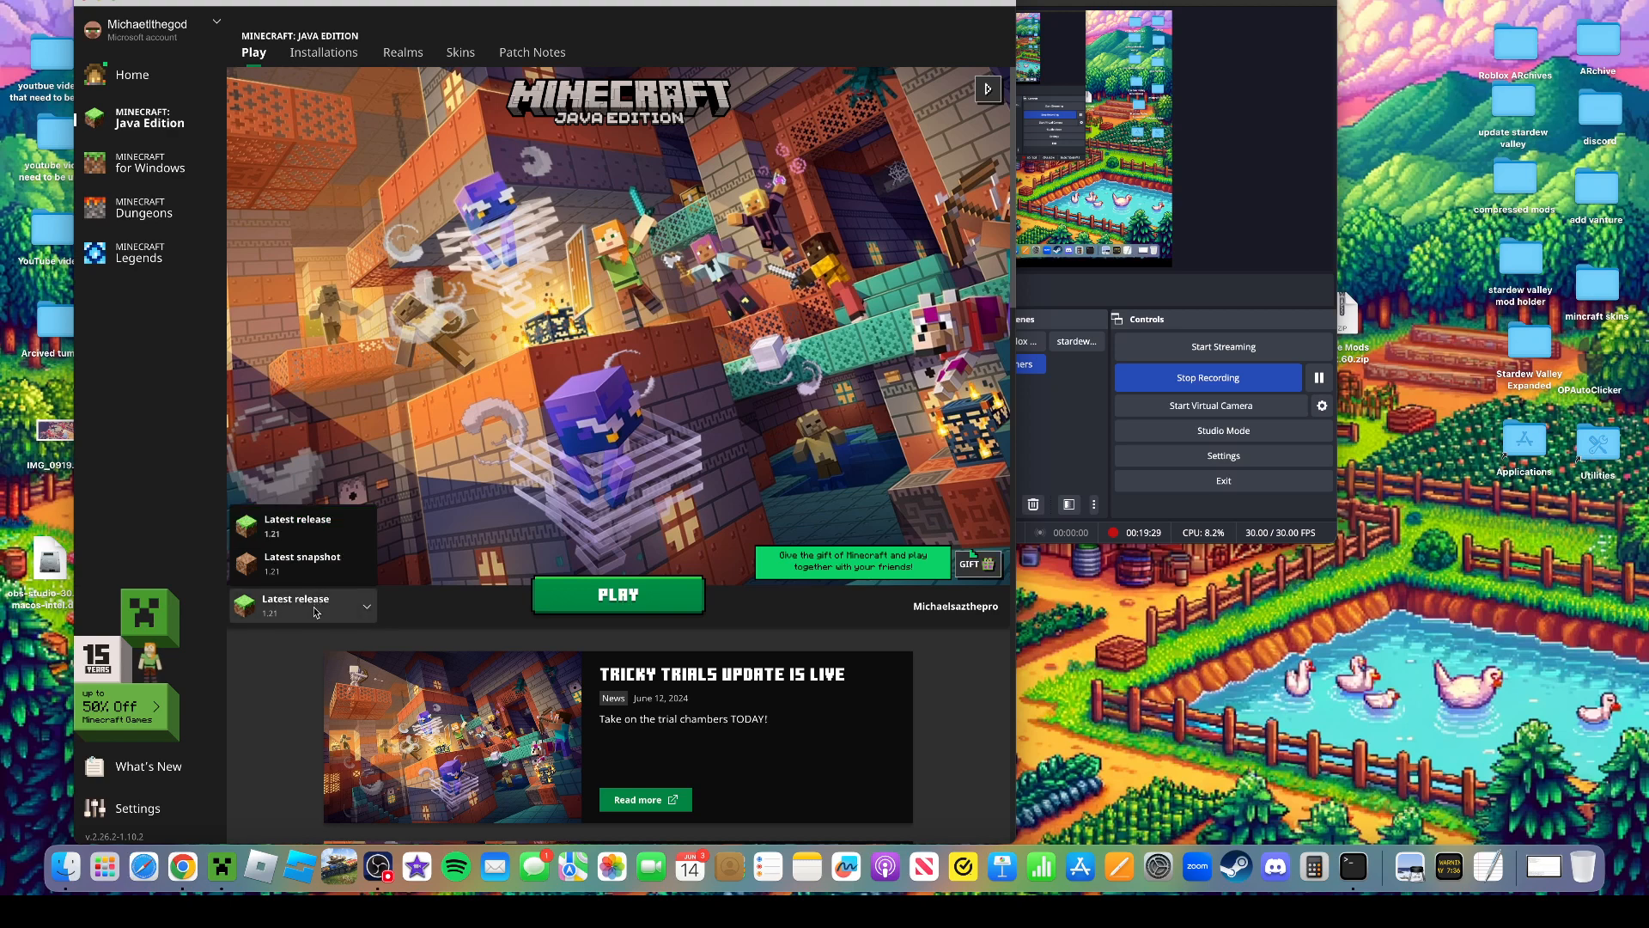
mouse_move(307, 615)
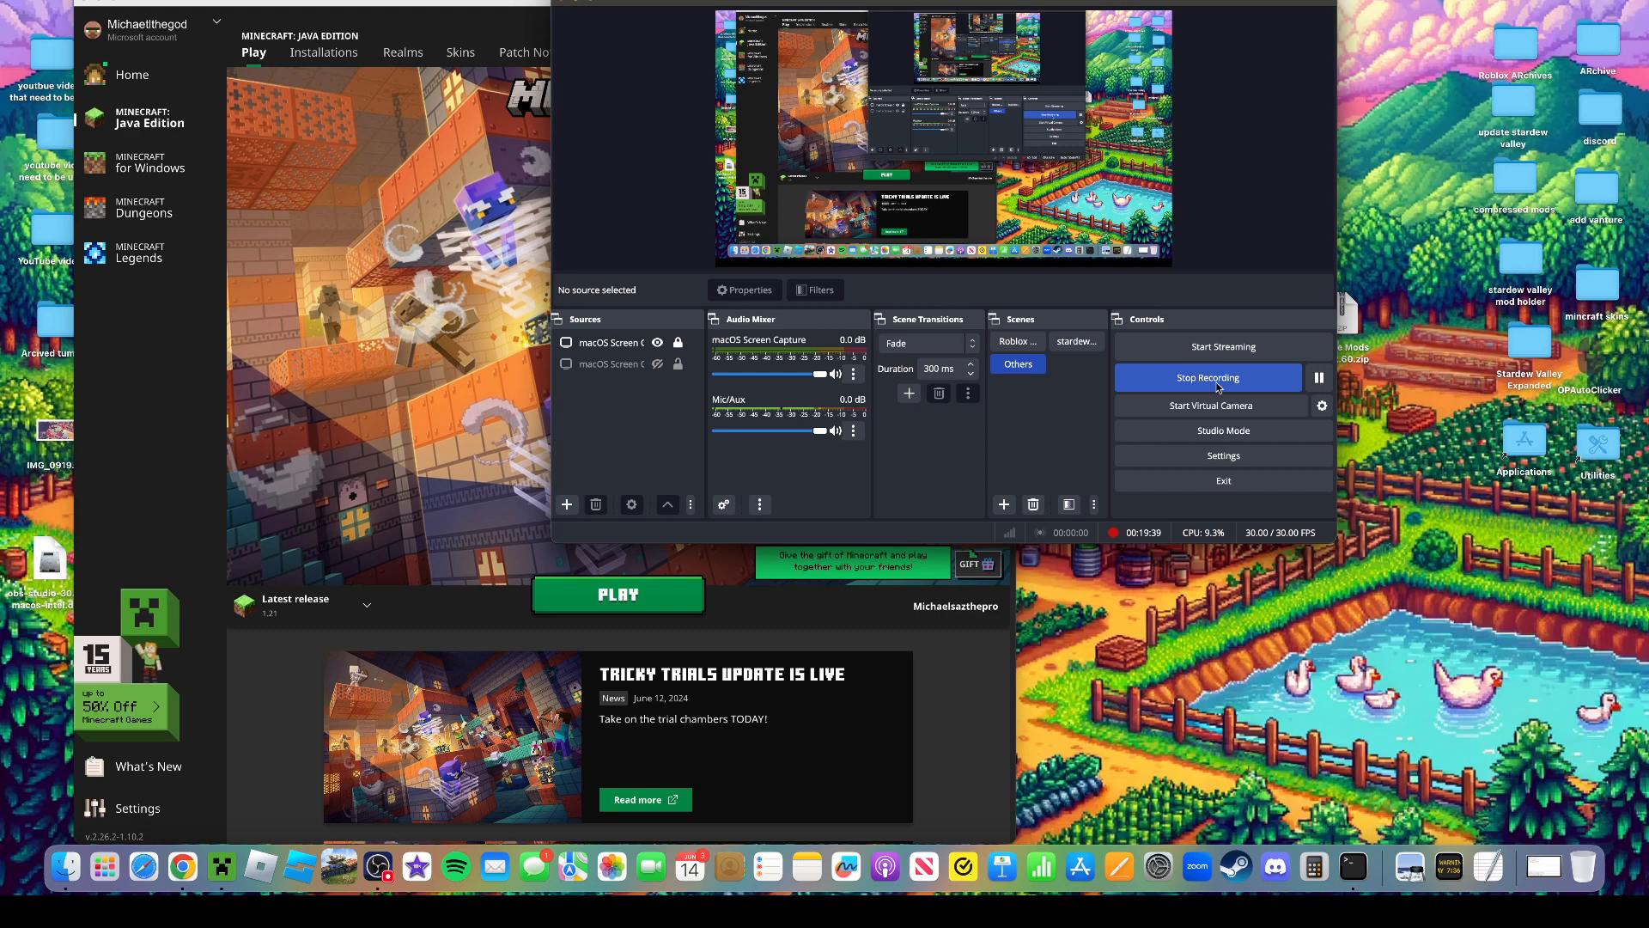
click(1208, 376)
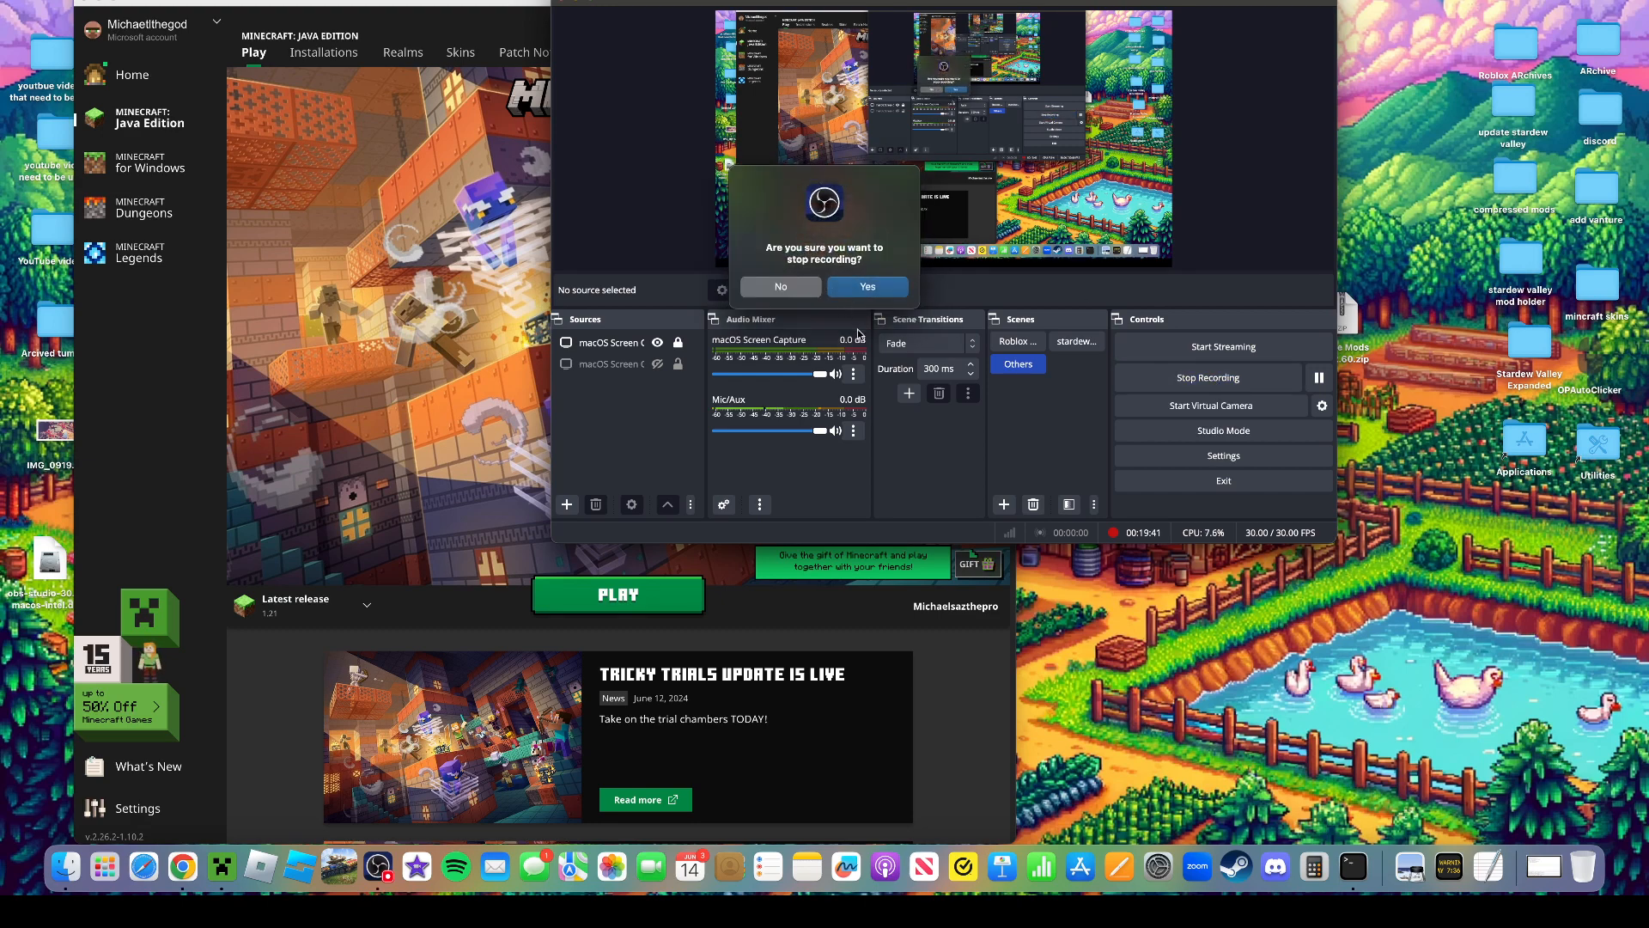